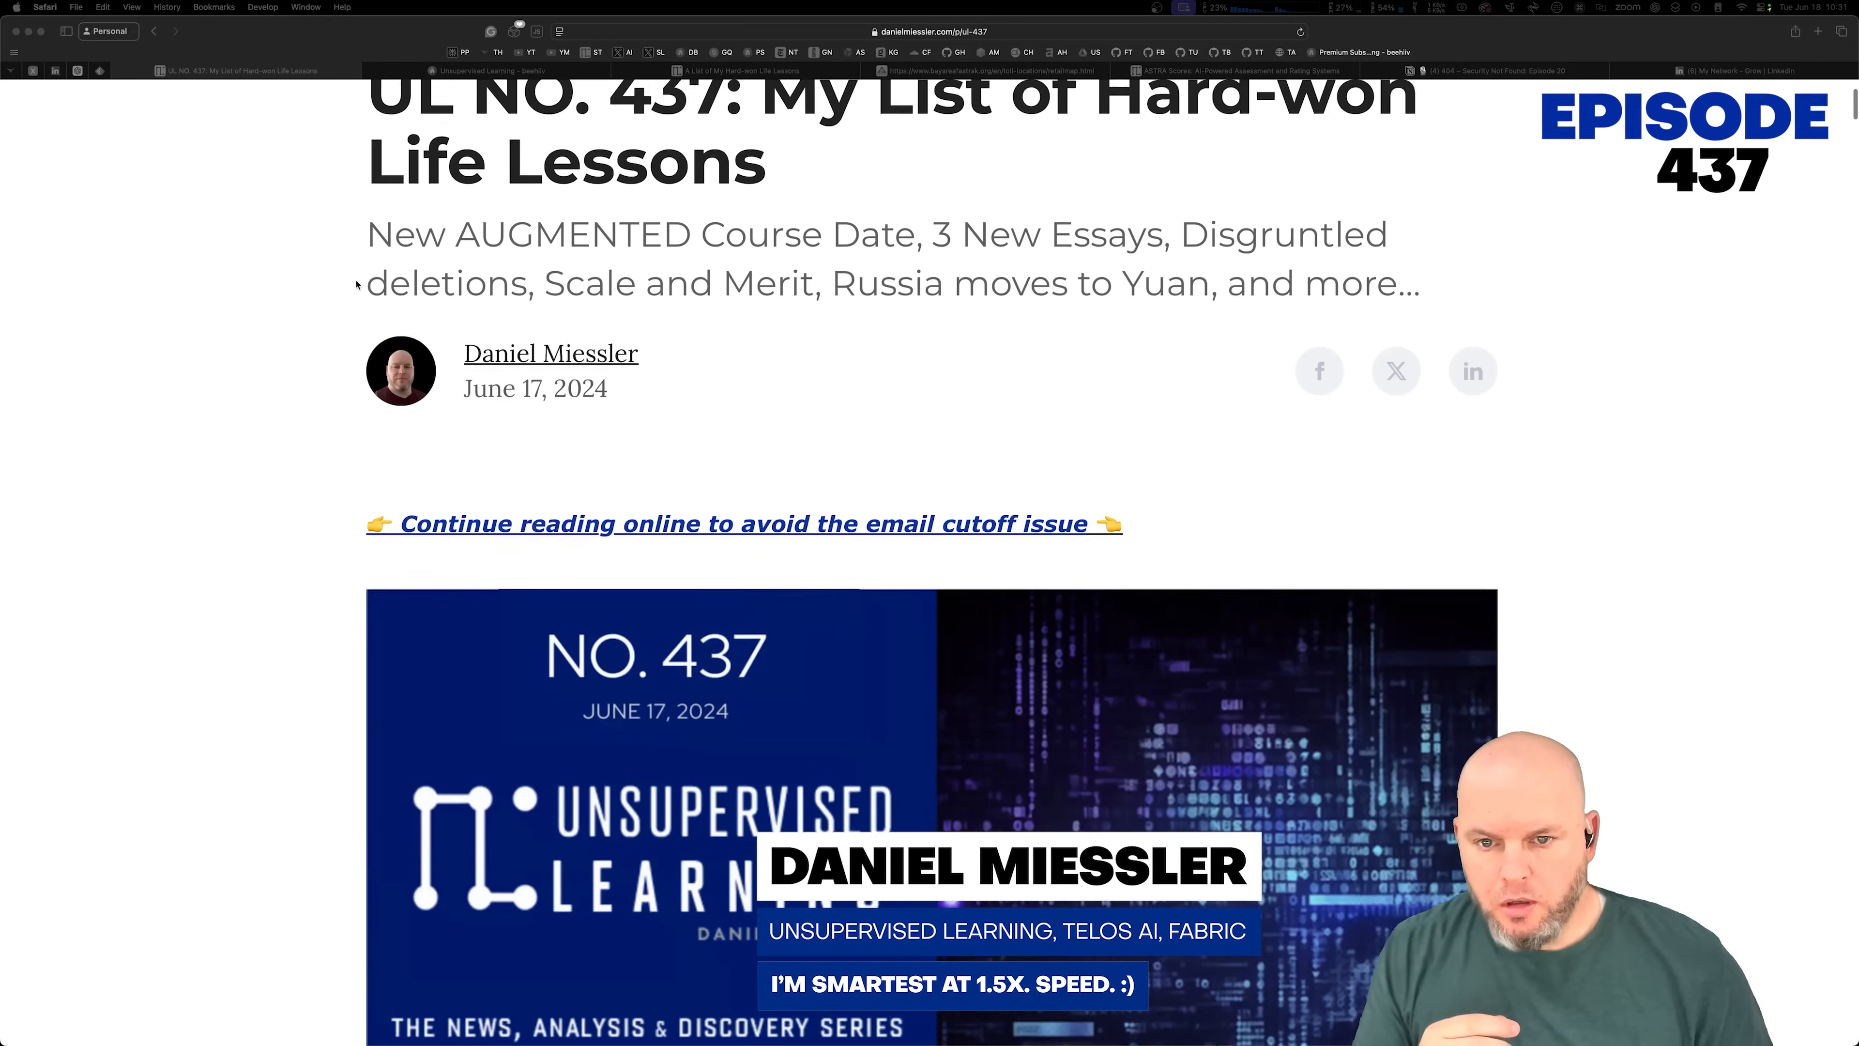
Step: Read from the No. 437 headline through the AUGMENTED course outline to the Cybersecurity Leadership Masterclass item
scroll(down, 3)
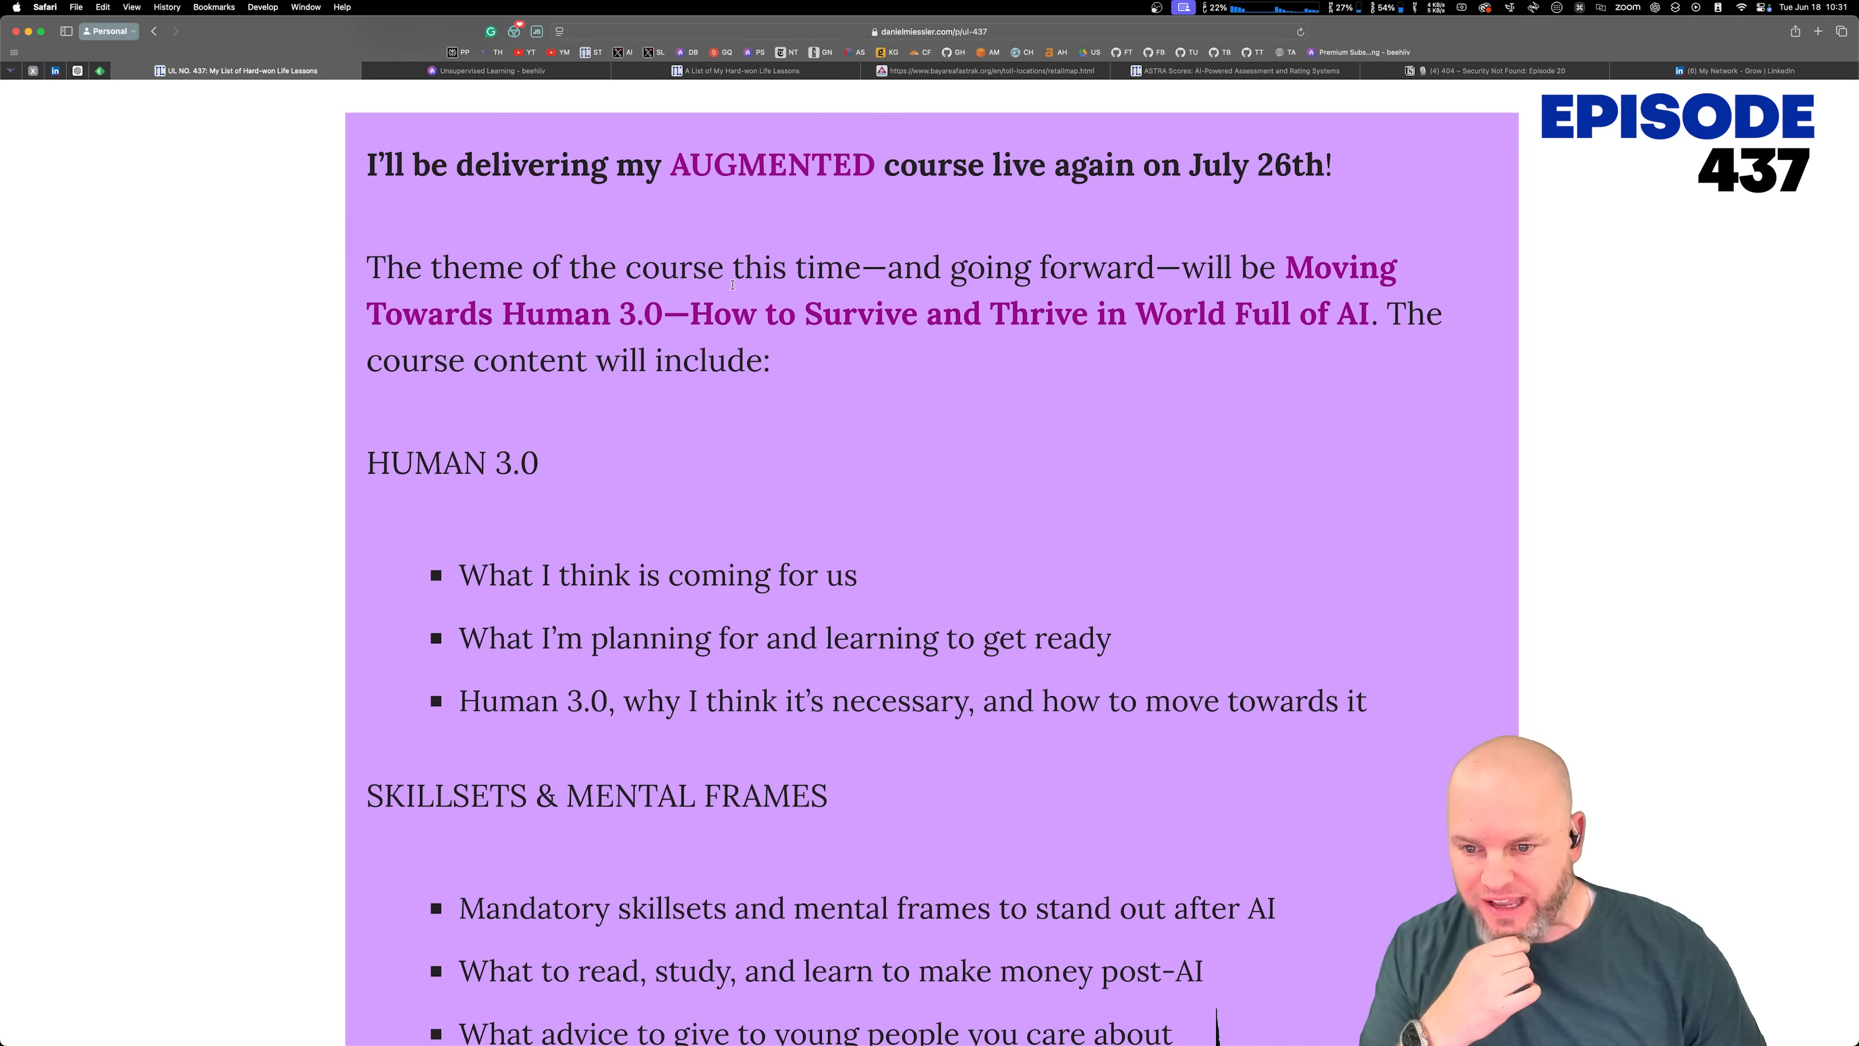
scroll(down, 3)
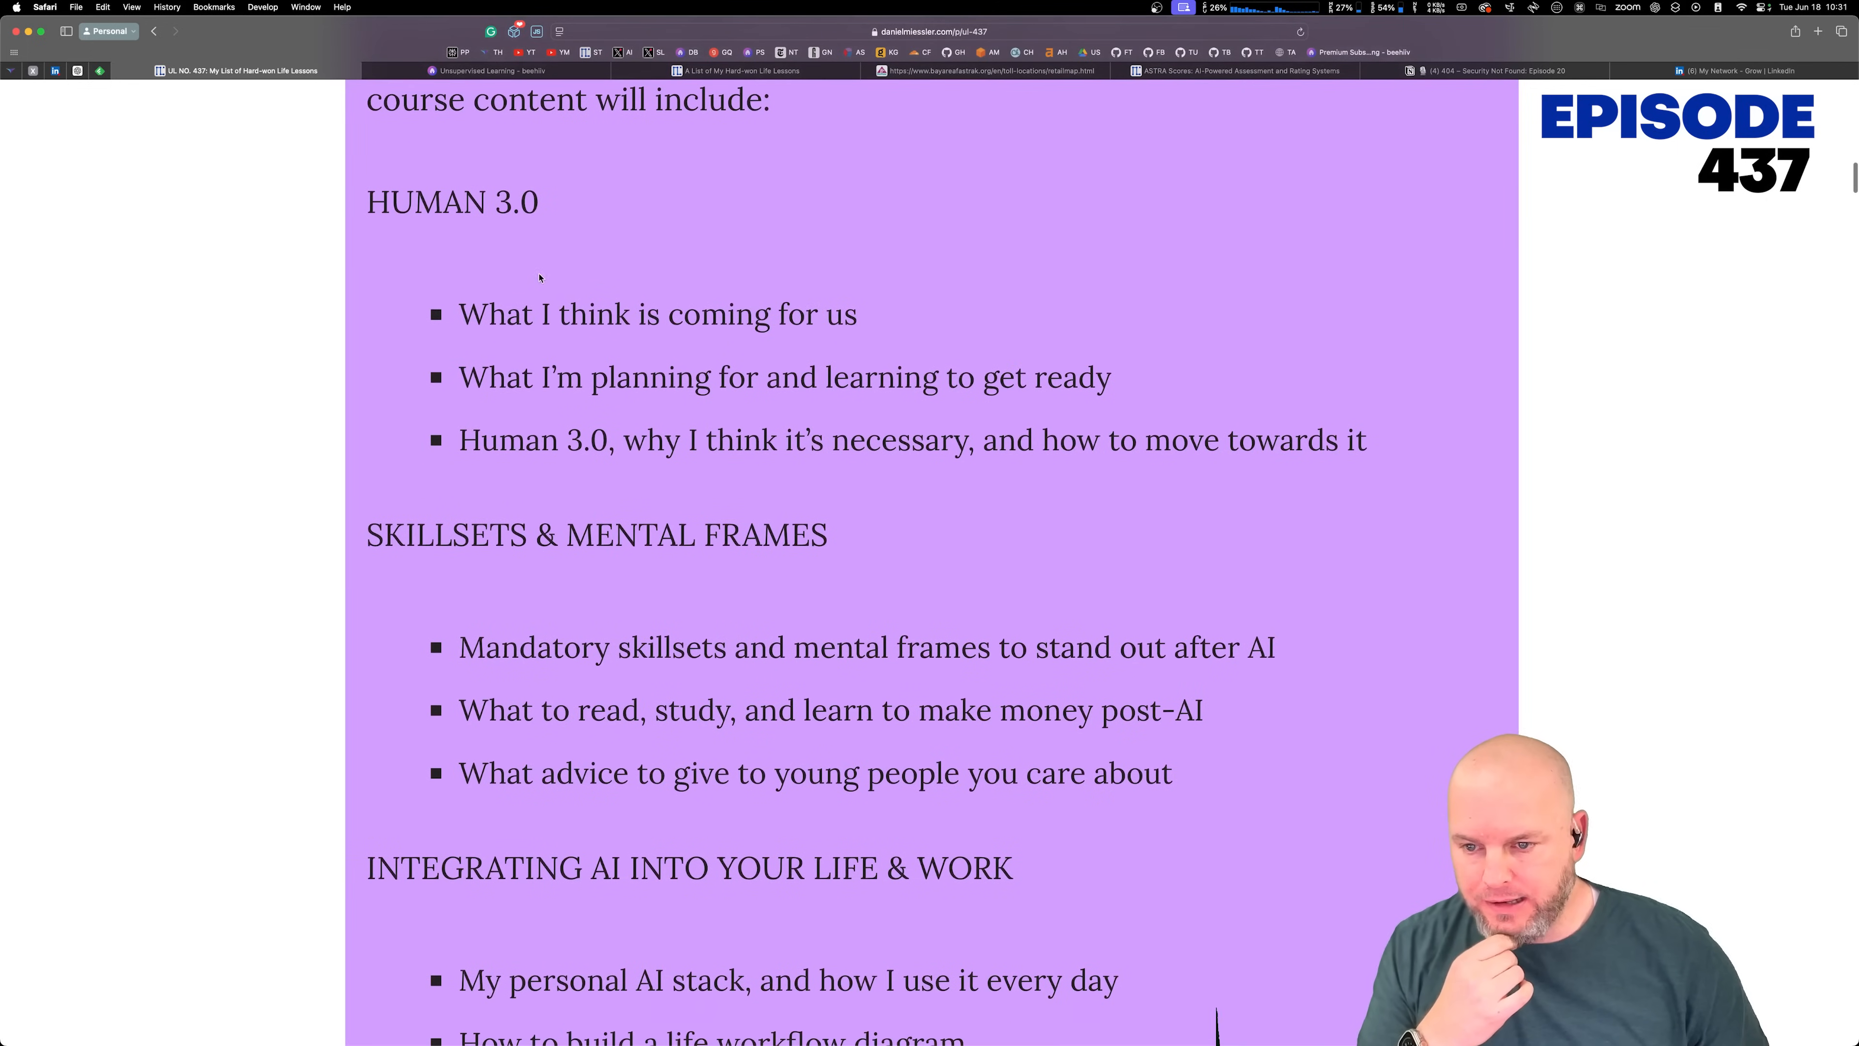
double_click(450, 201)
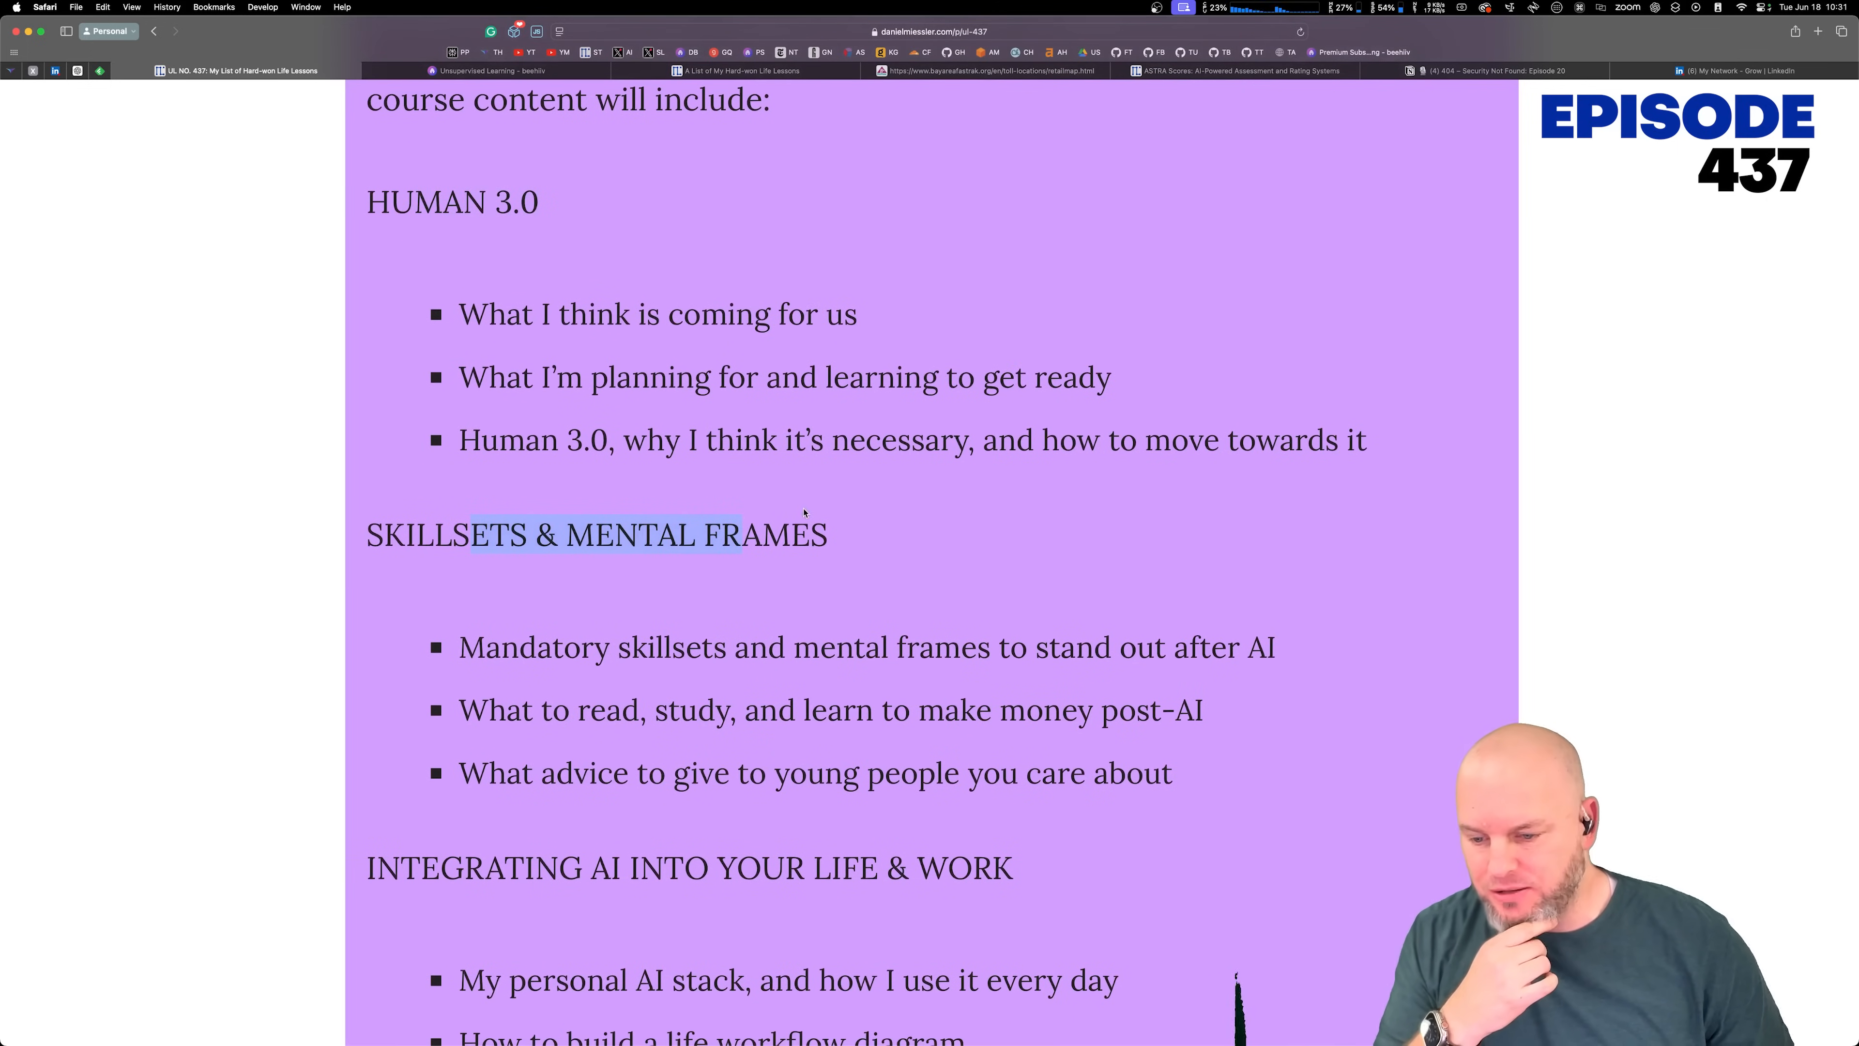
scroll(down, 3)
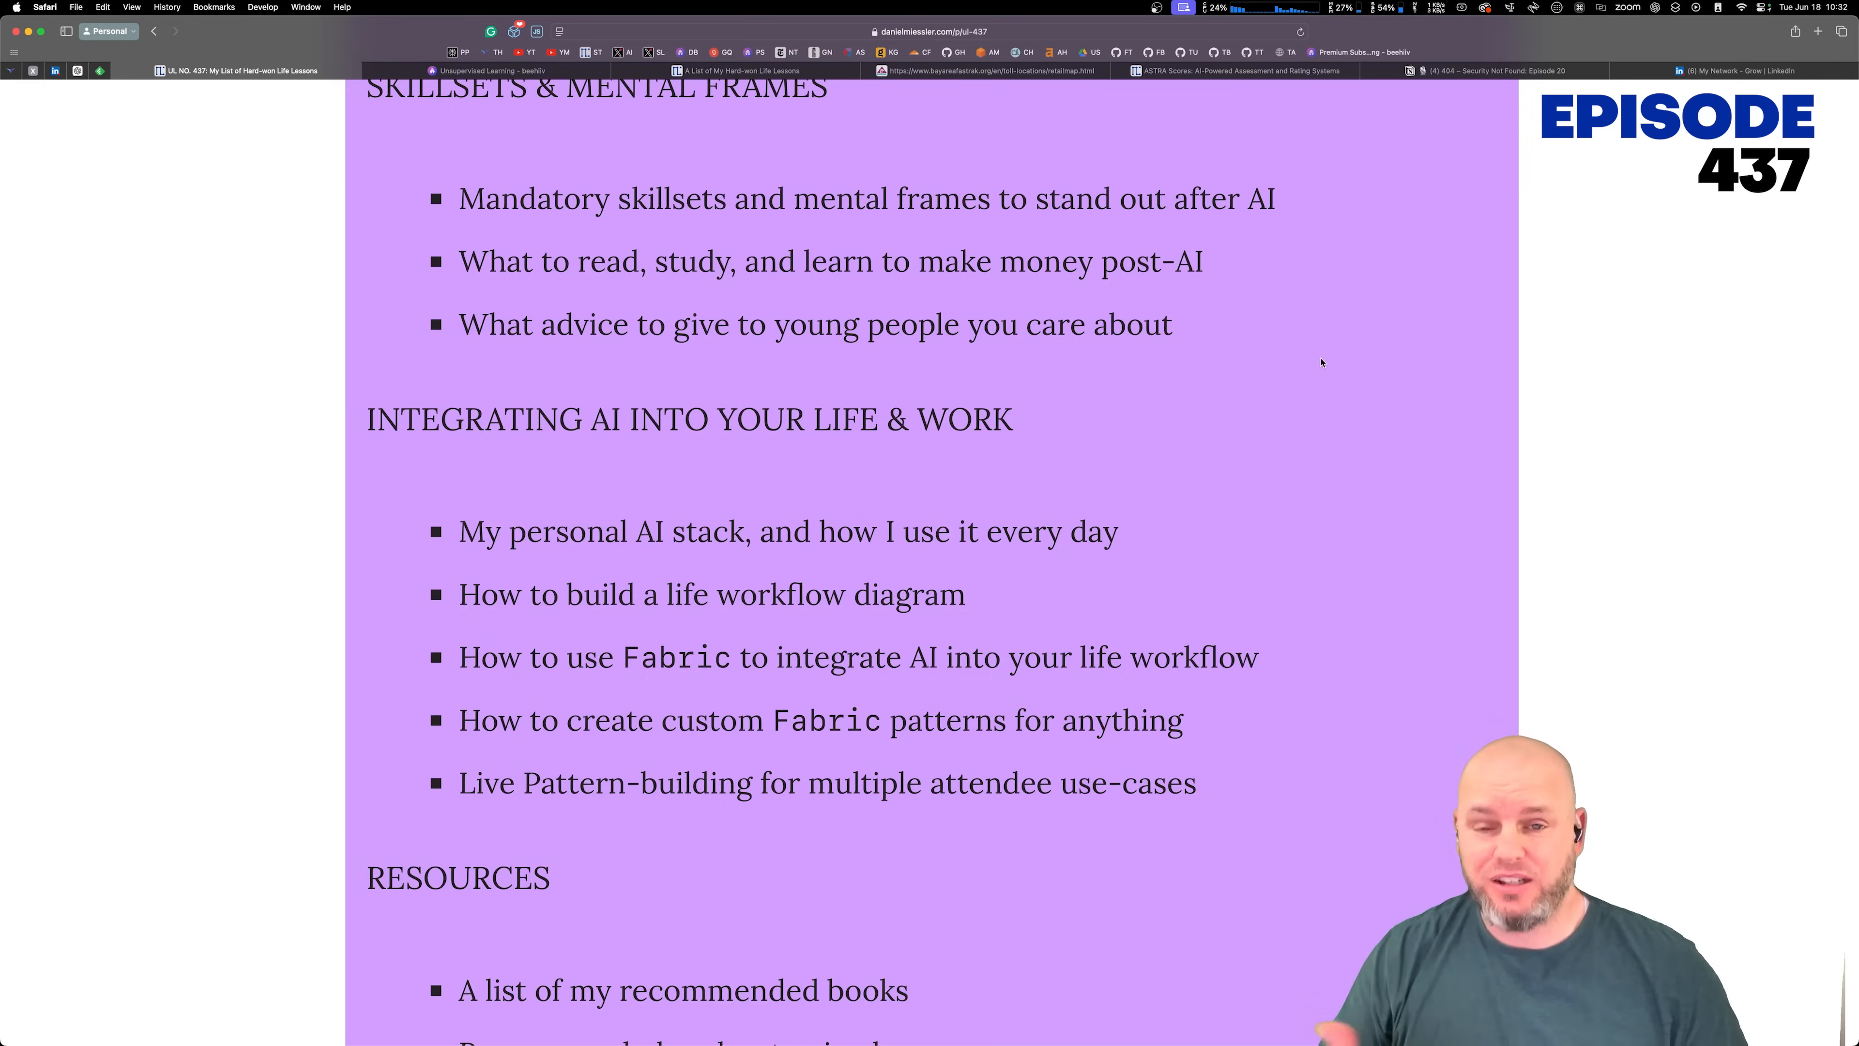
scroll(down, 3)
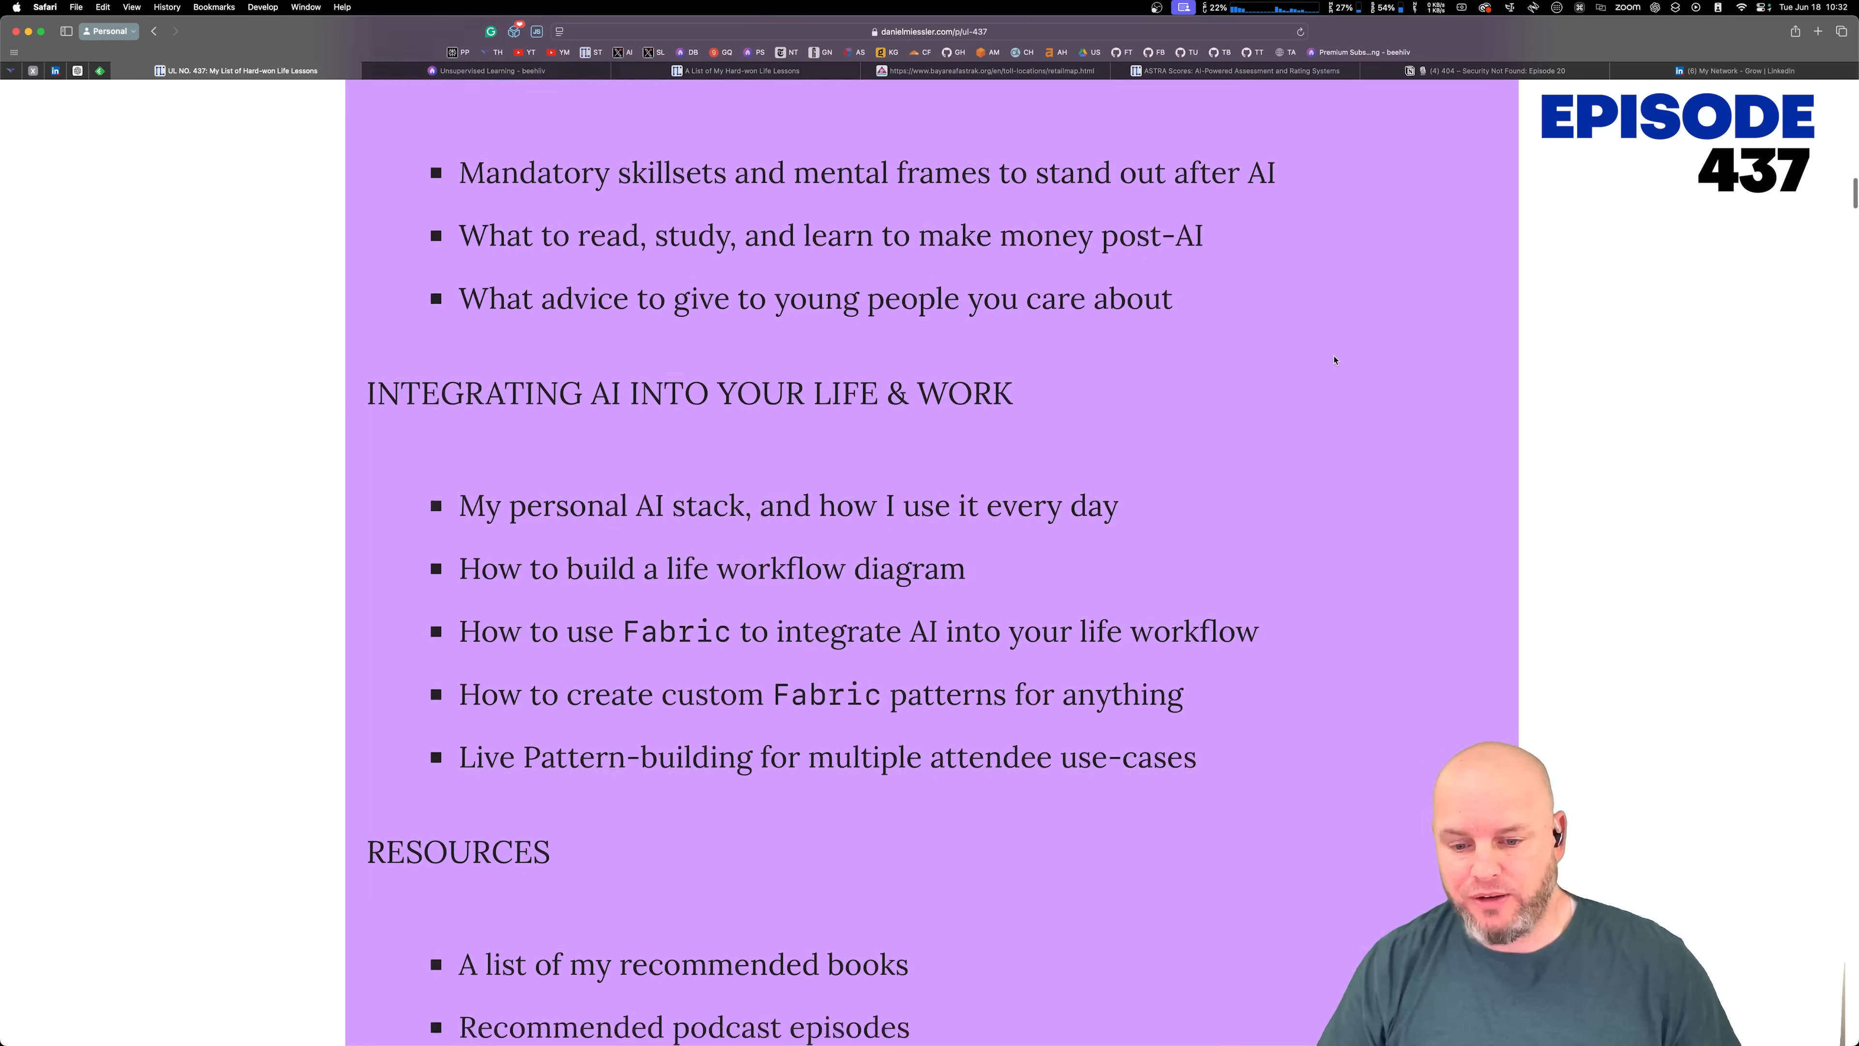
scroll(down, 3)
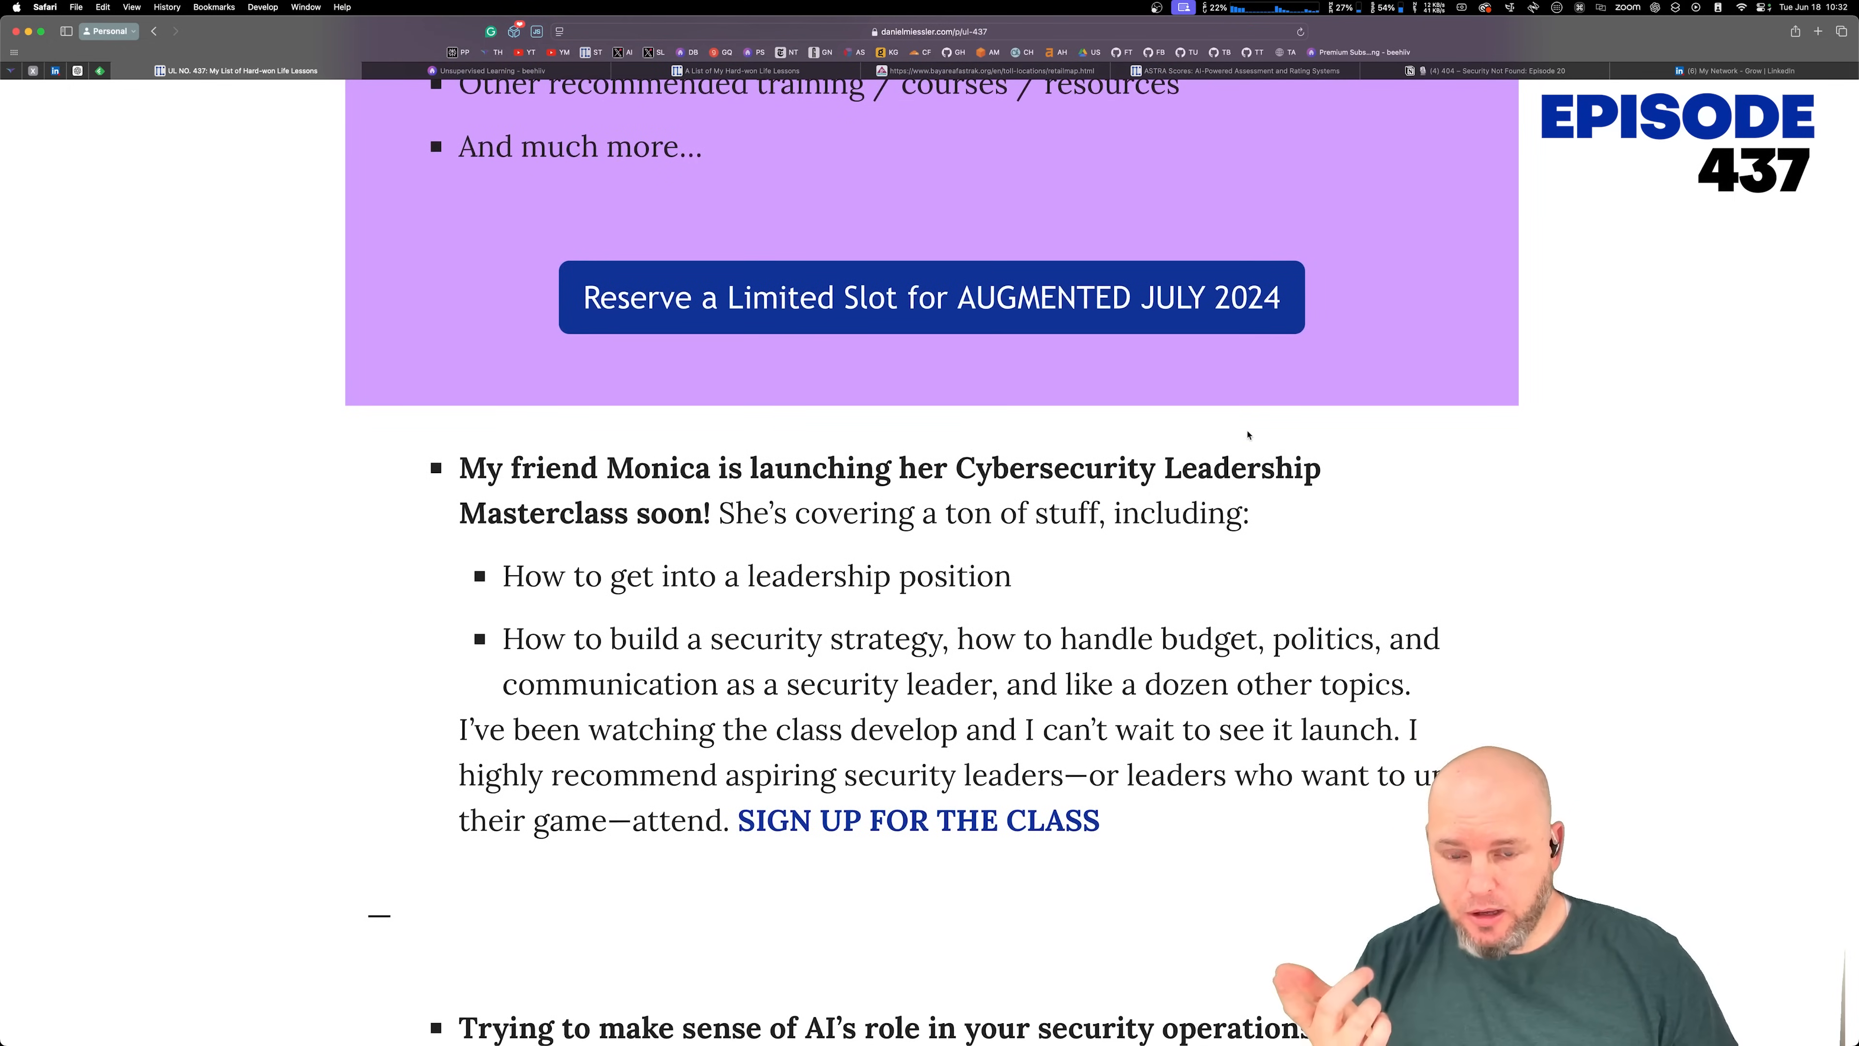
Step: Highlight passages in the webinar and header-rename notes, then read on to the MY WORK section
scroll(down, 3)
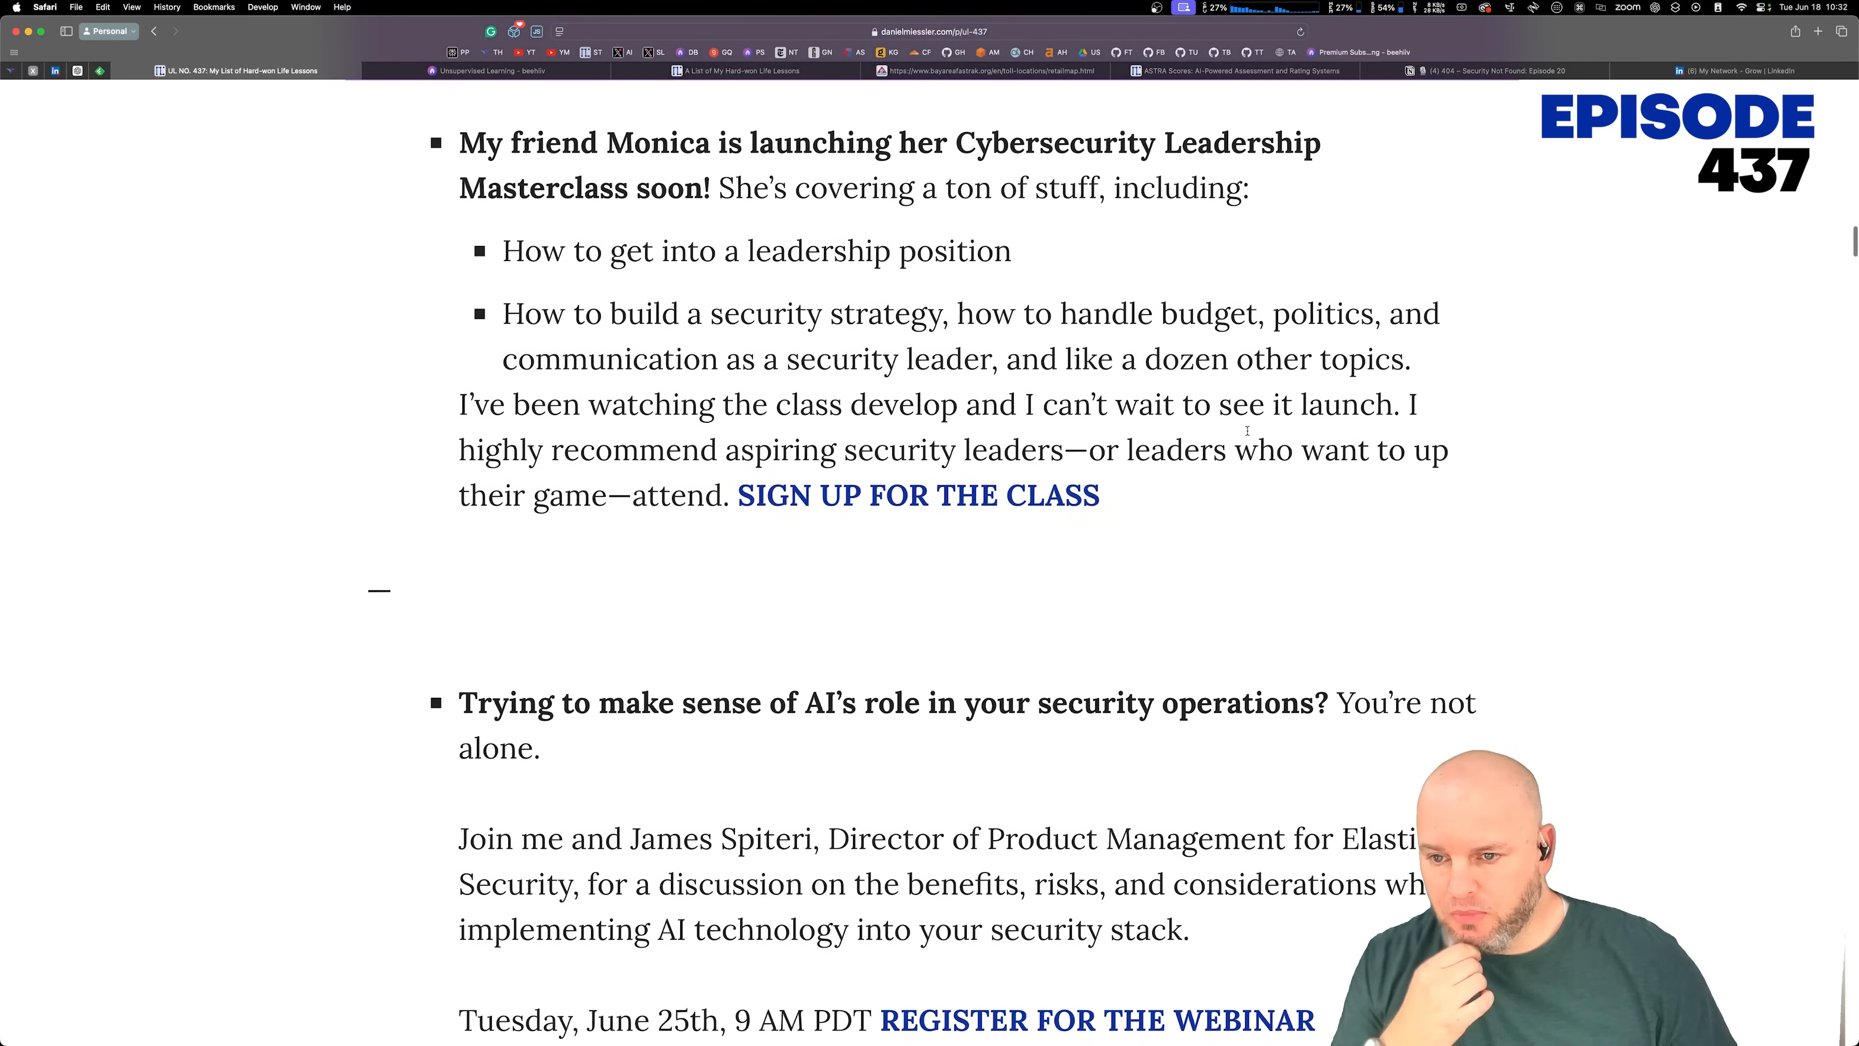
drag(459, 142, 1247, 187)
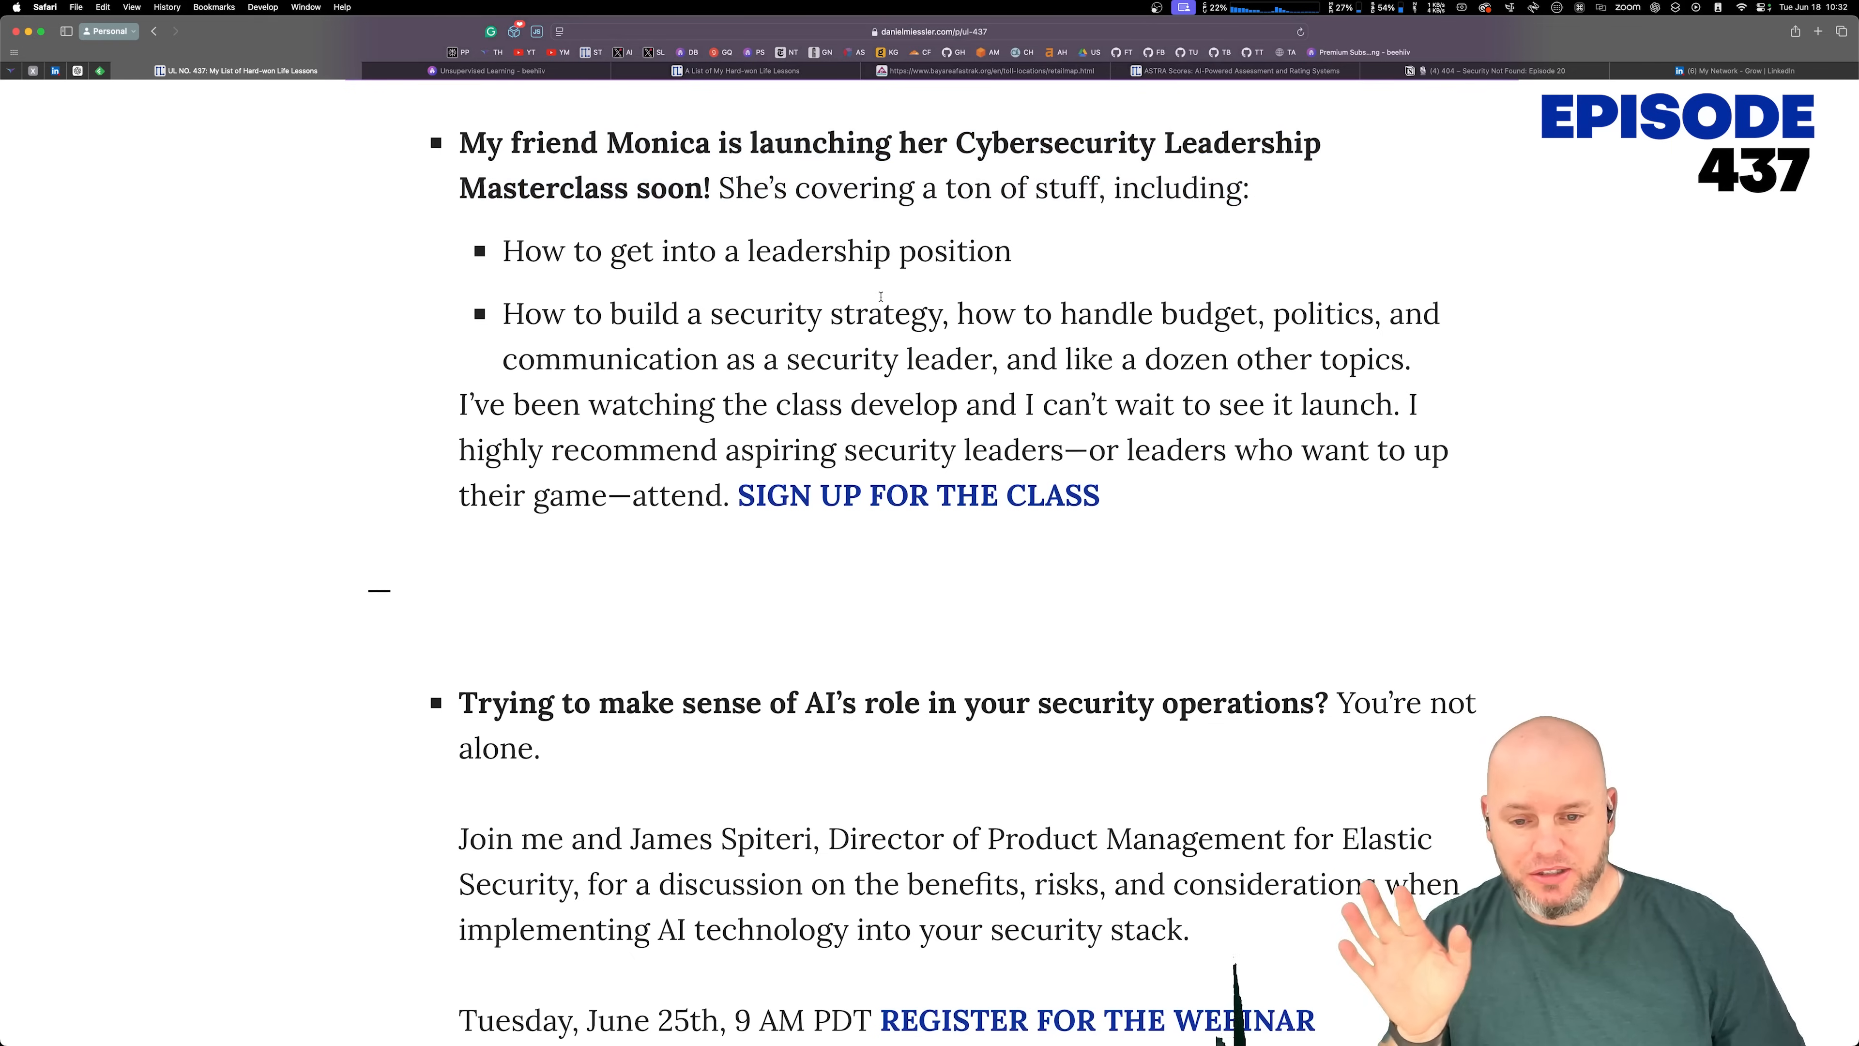
drag(739, 250, 972, 405)
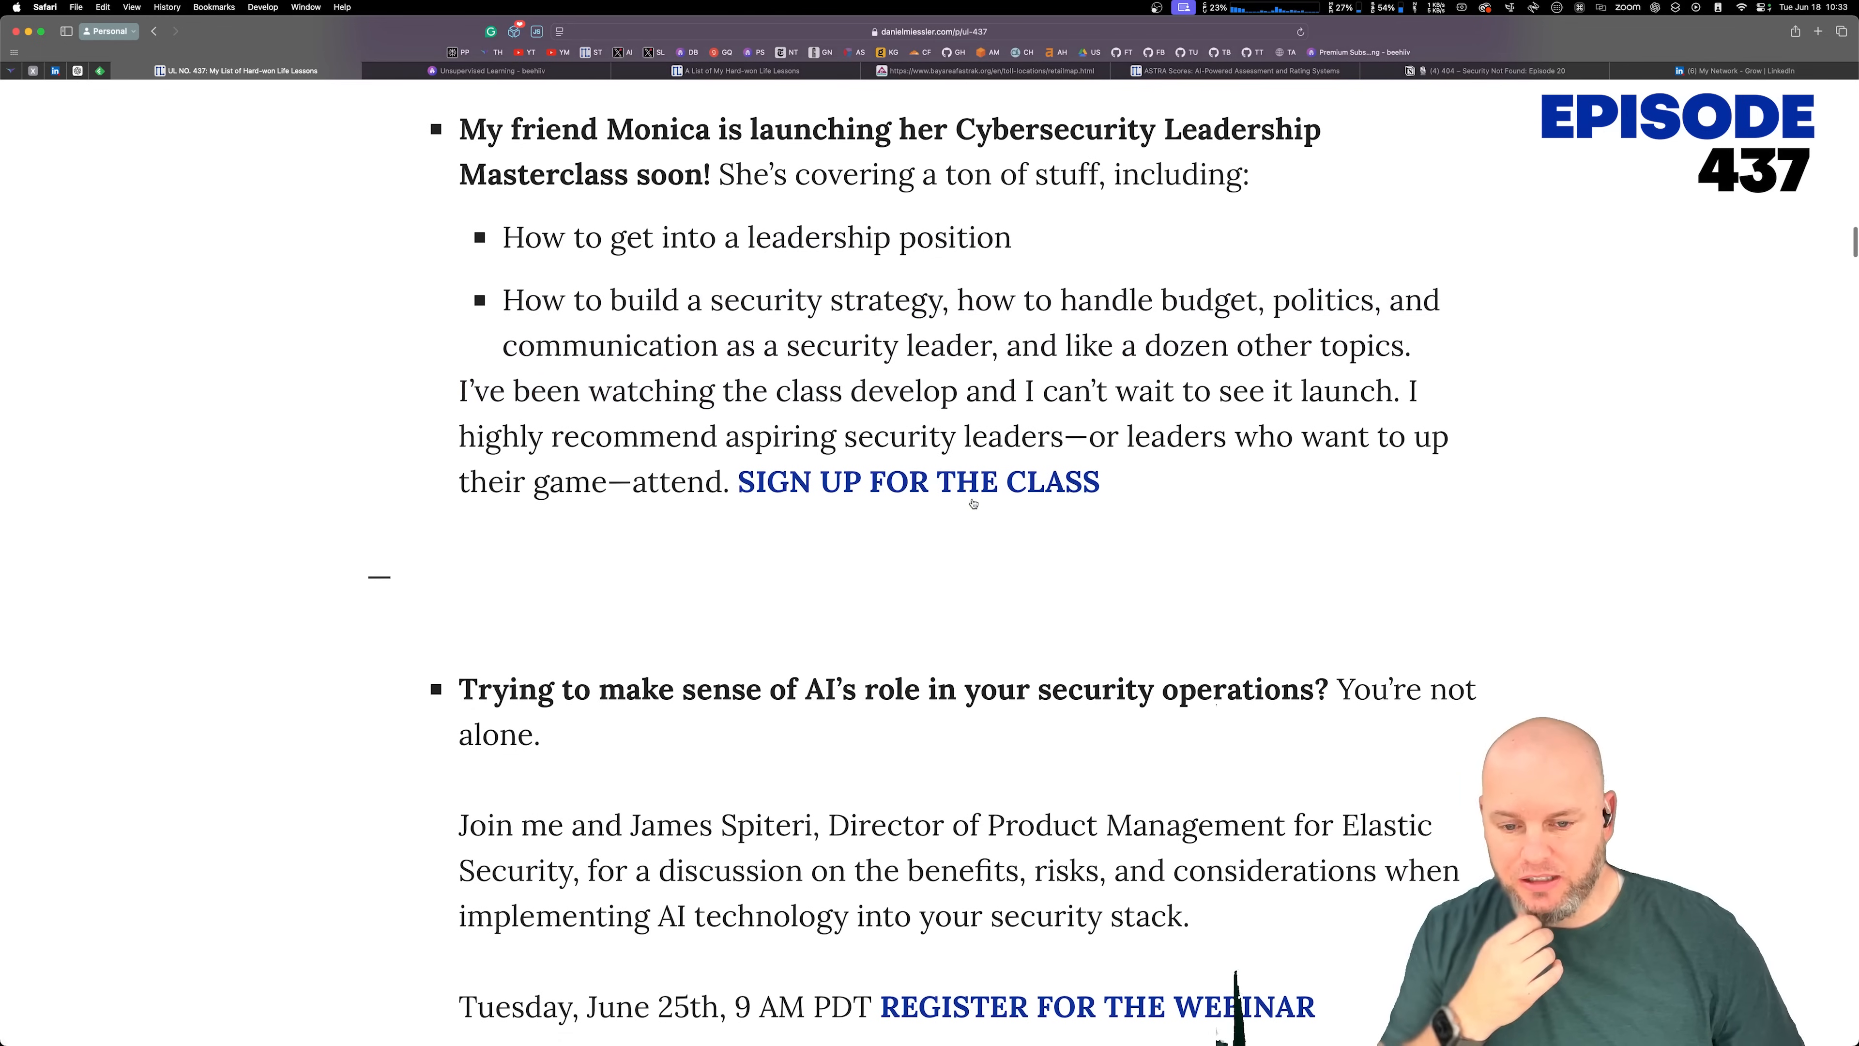
scroll(down, 3)
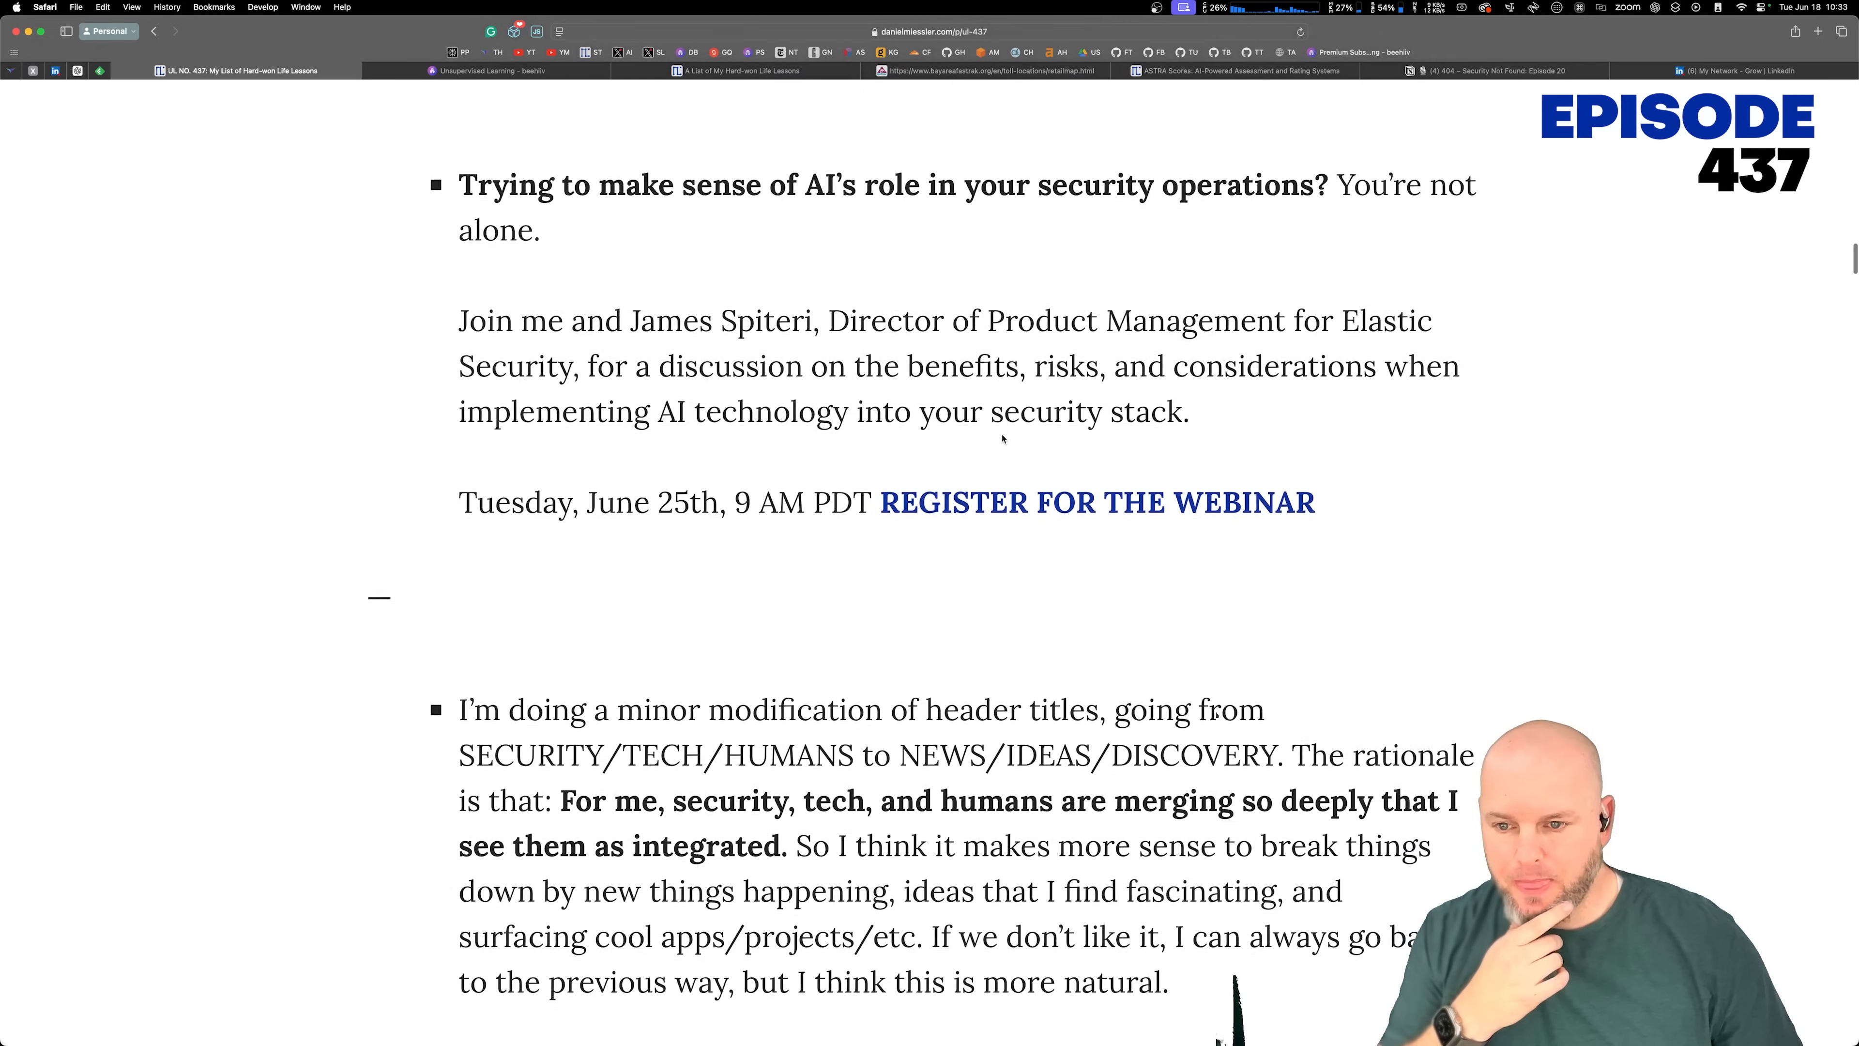
scroll(down, 3)
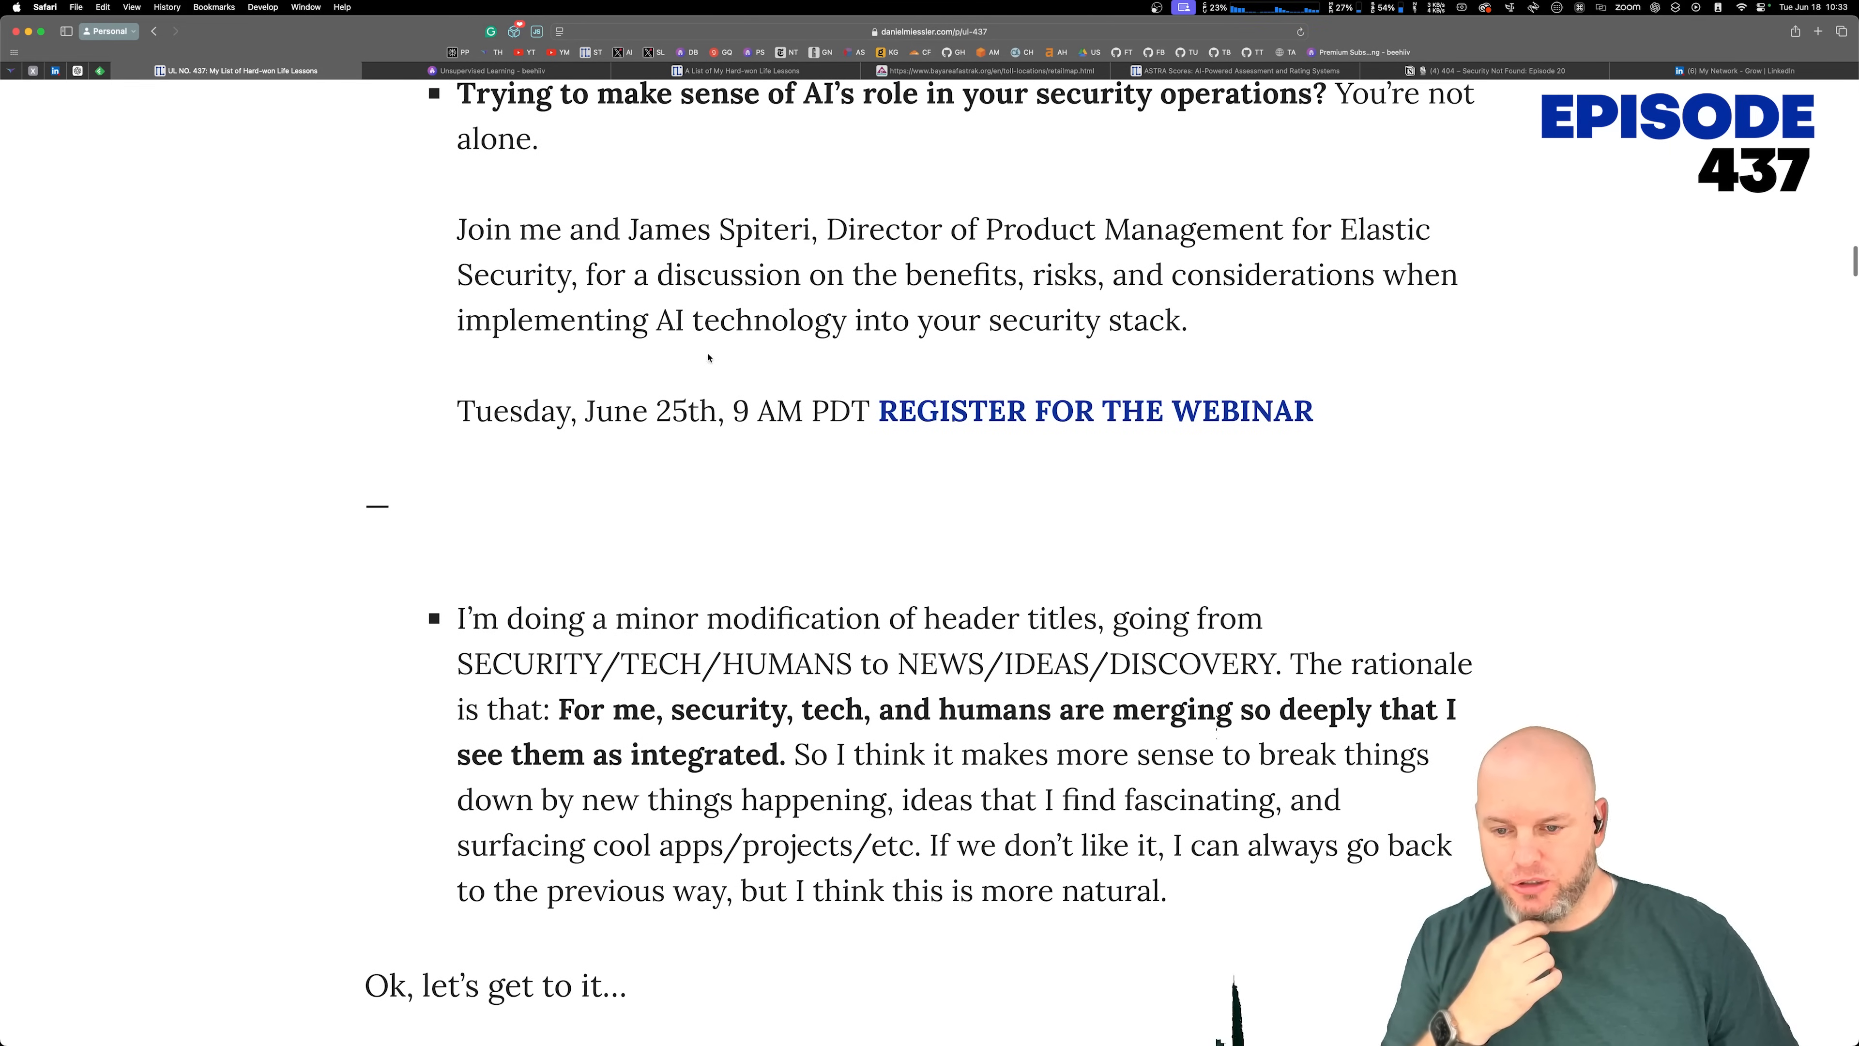
scroll(down, 3)
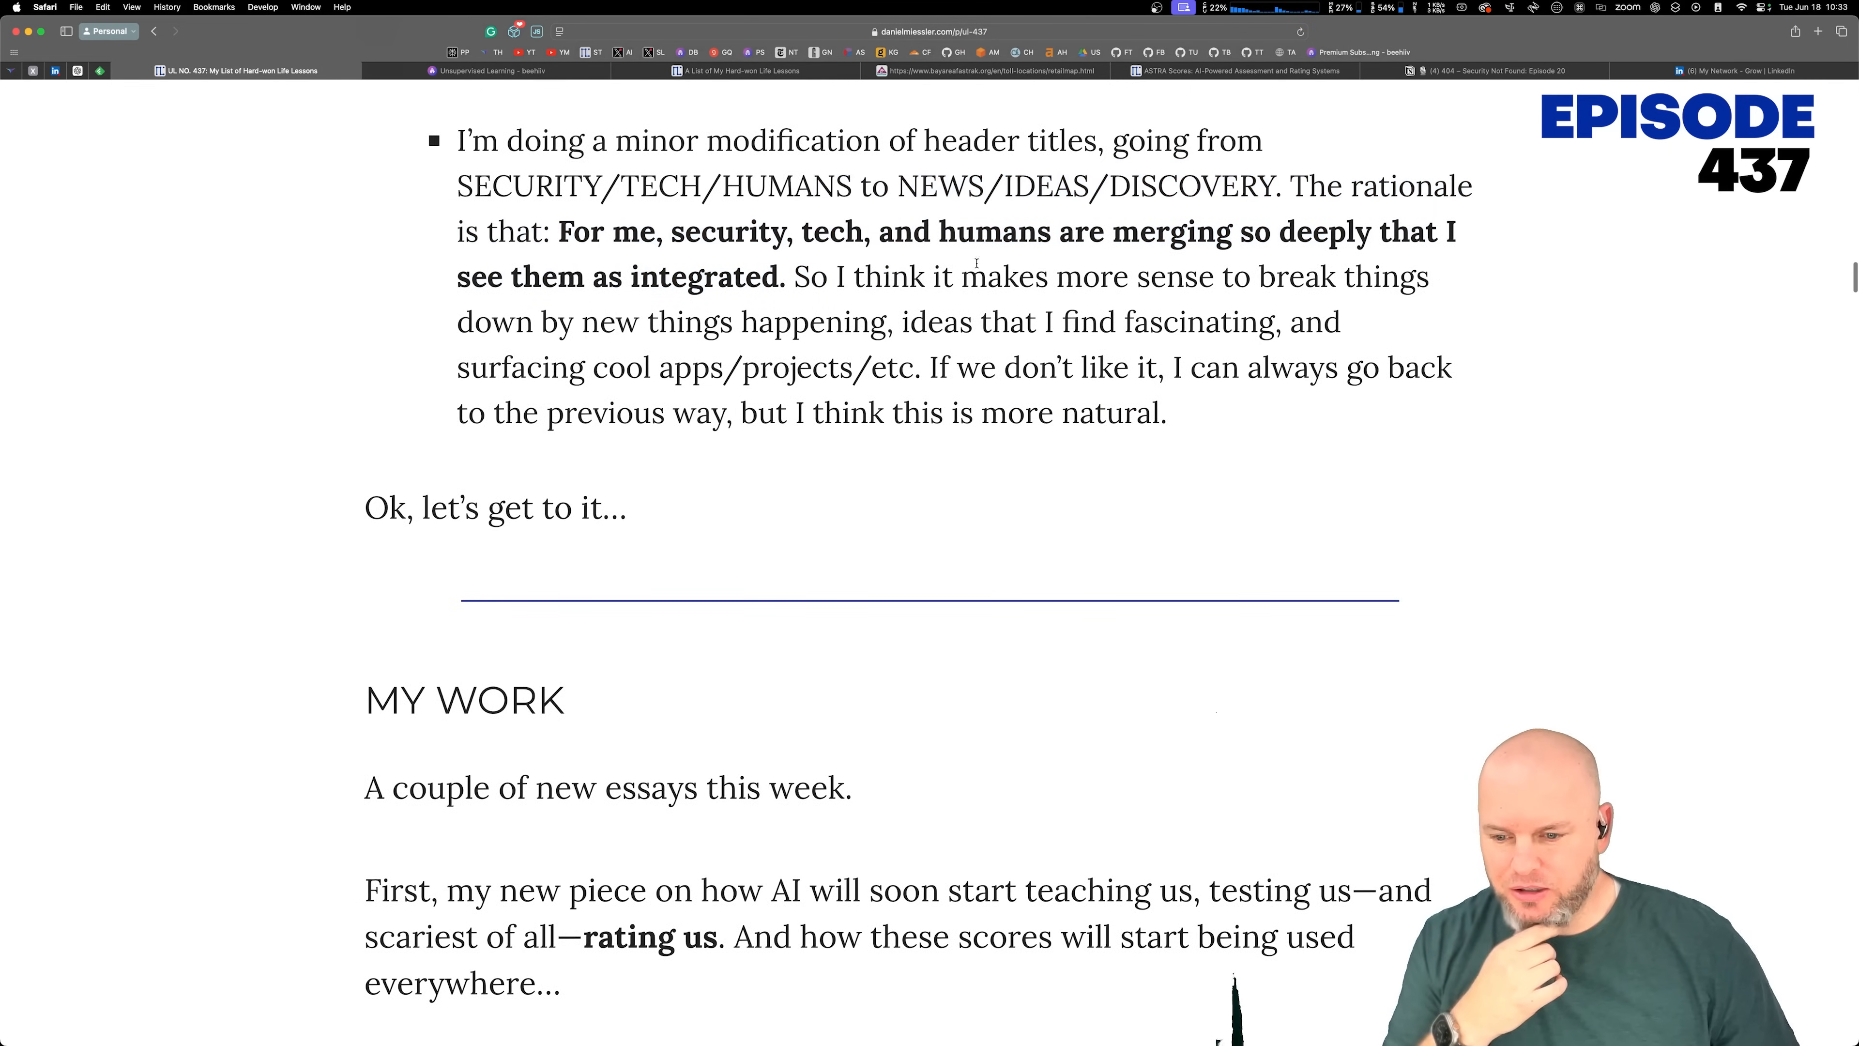
scroll(down, 3)
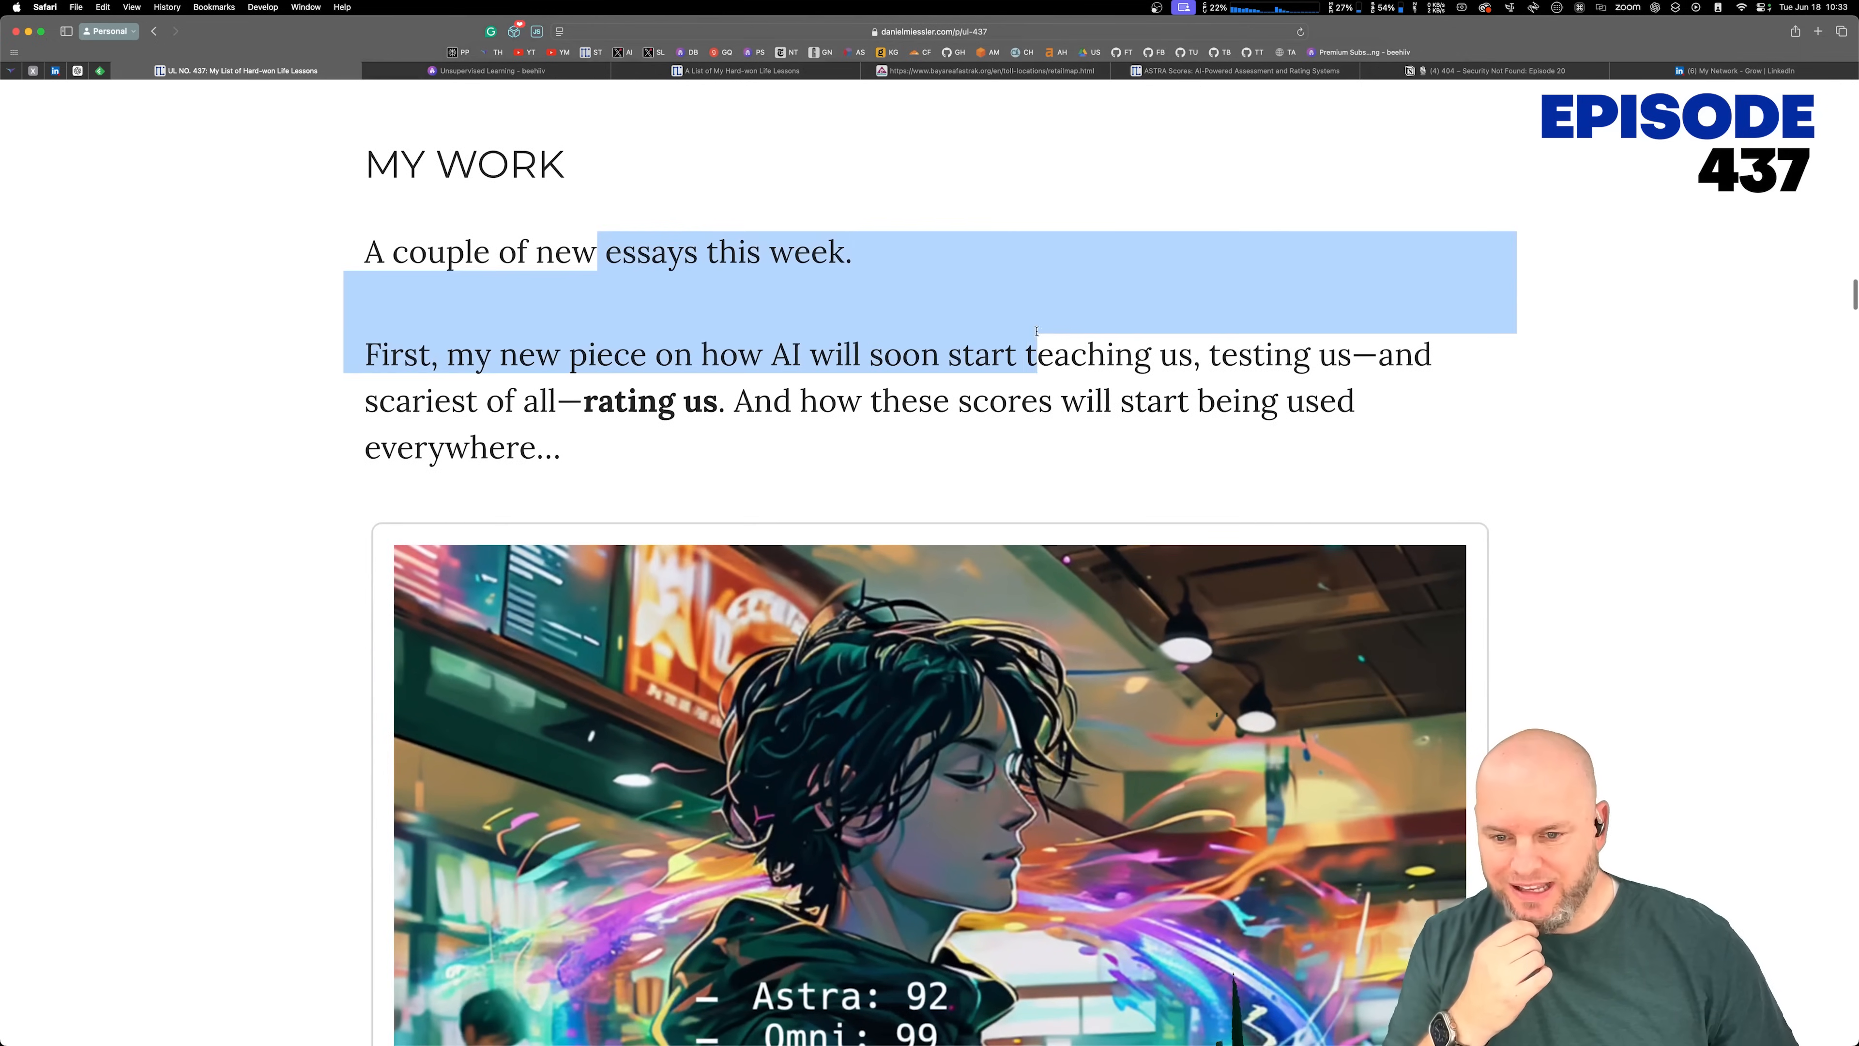
Step: Read down the MY WORK section to the ASTRA Scores essay card and the second essay intro
scroll(down, 3)
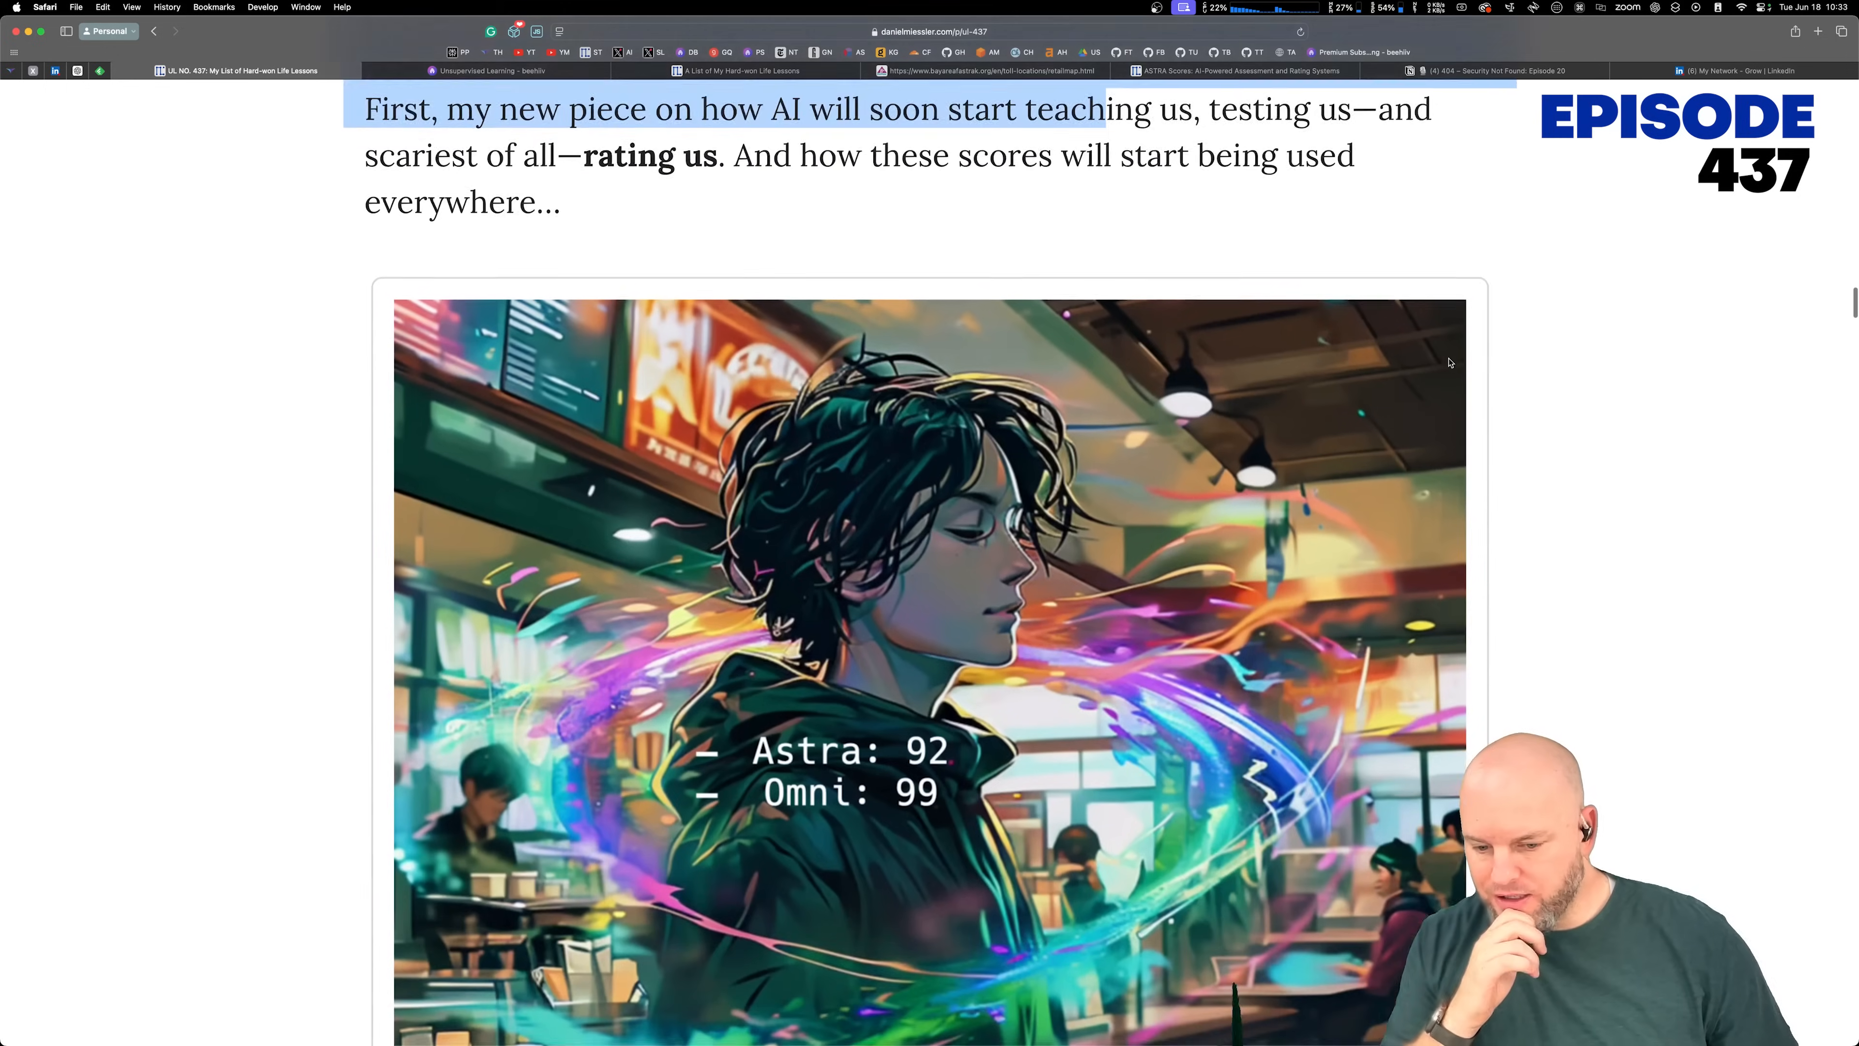
scroll(down, 3)
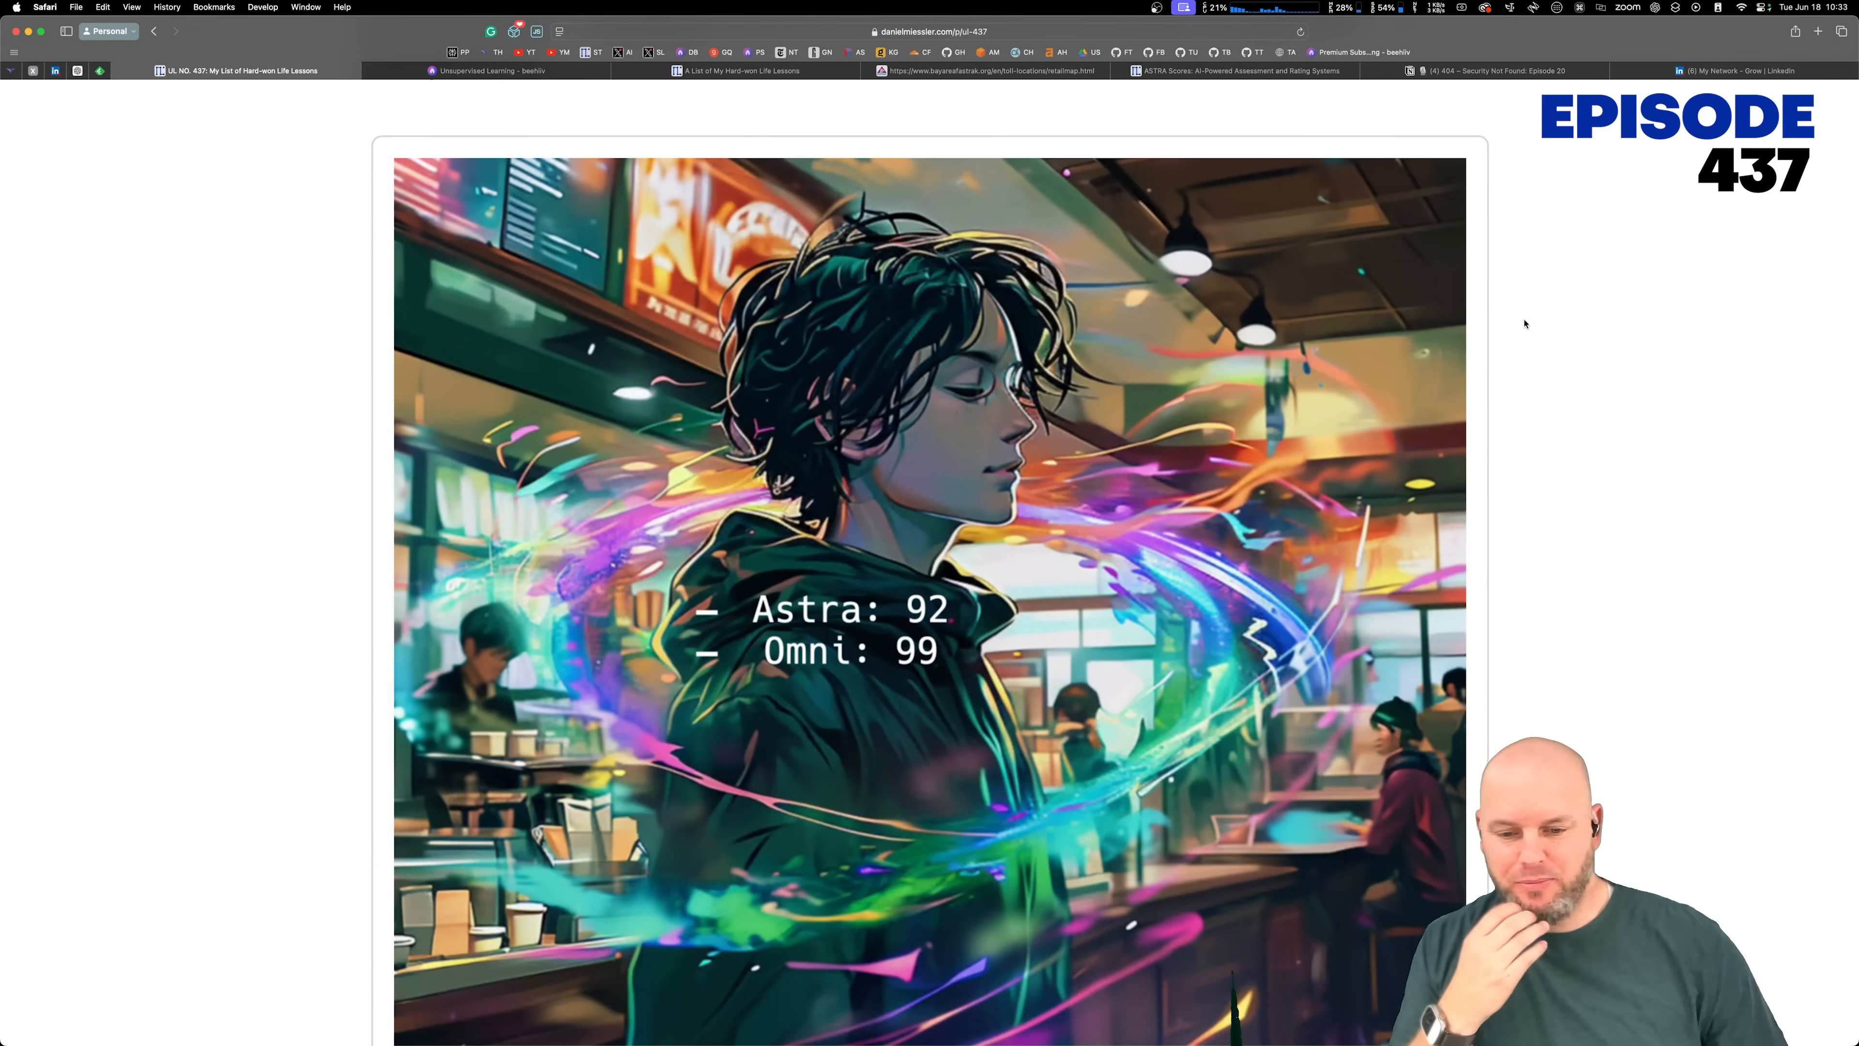
scroll(down, 3)
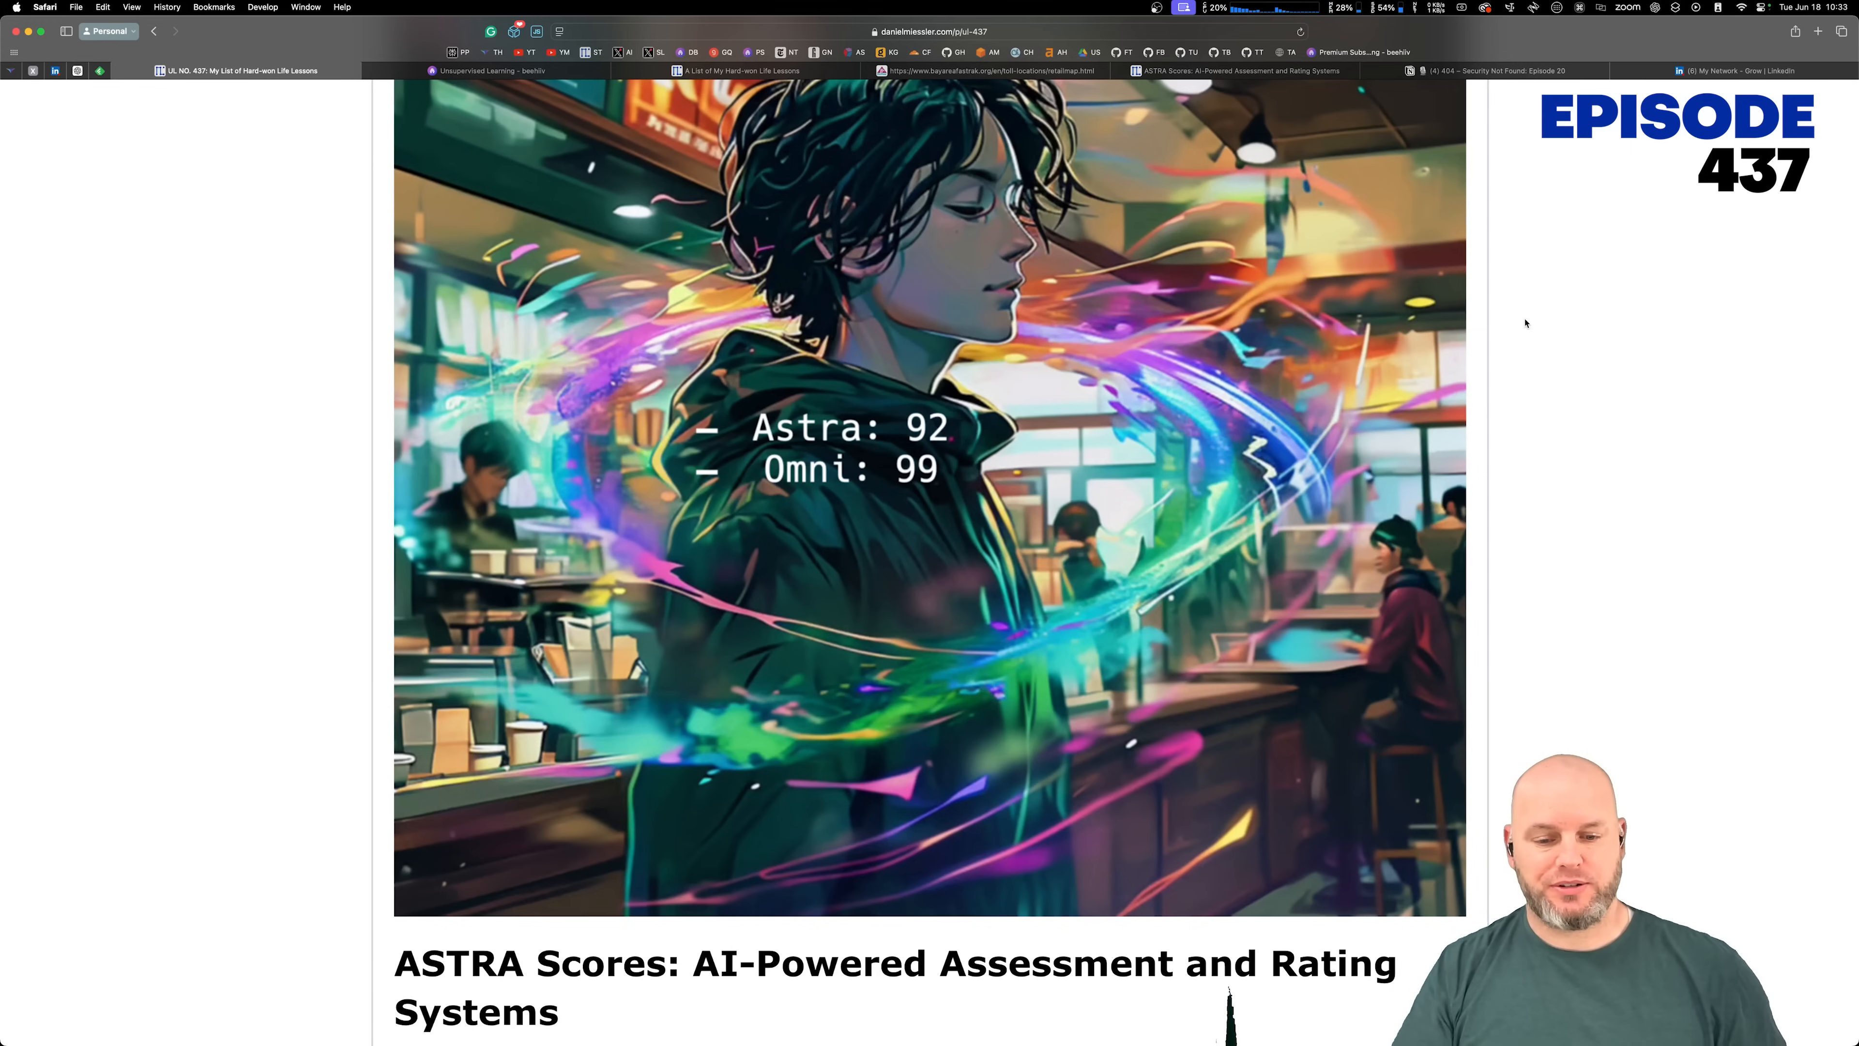
scroll(down, 3)
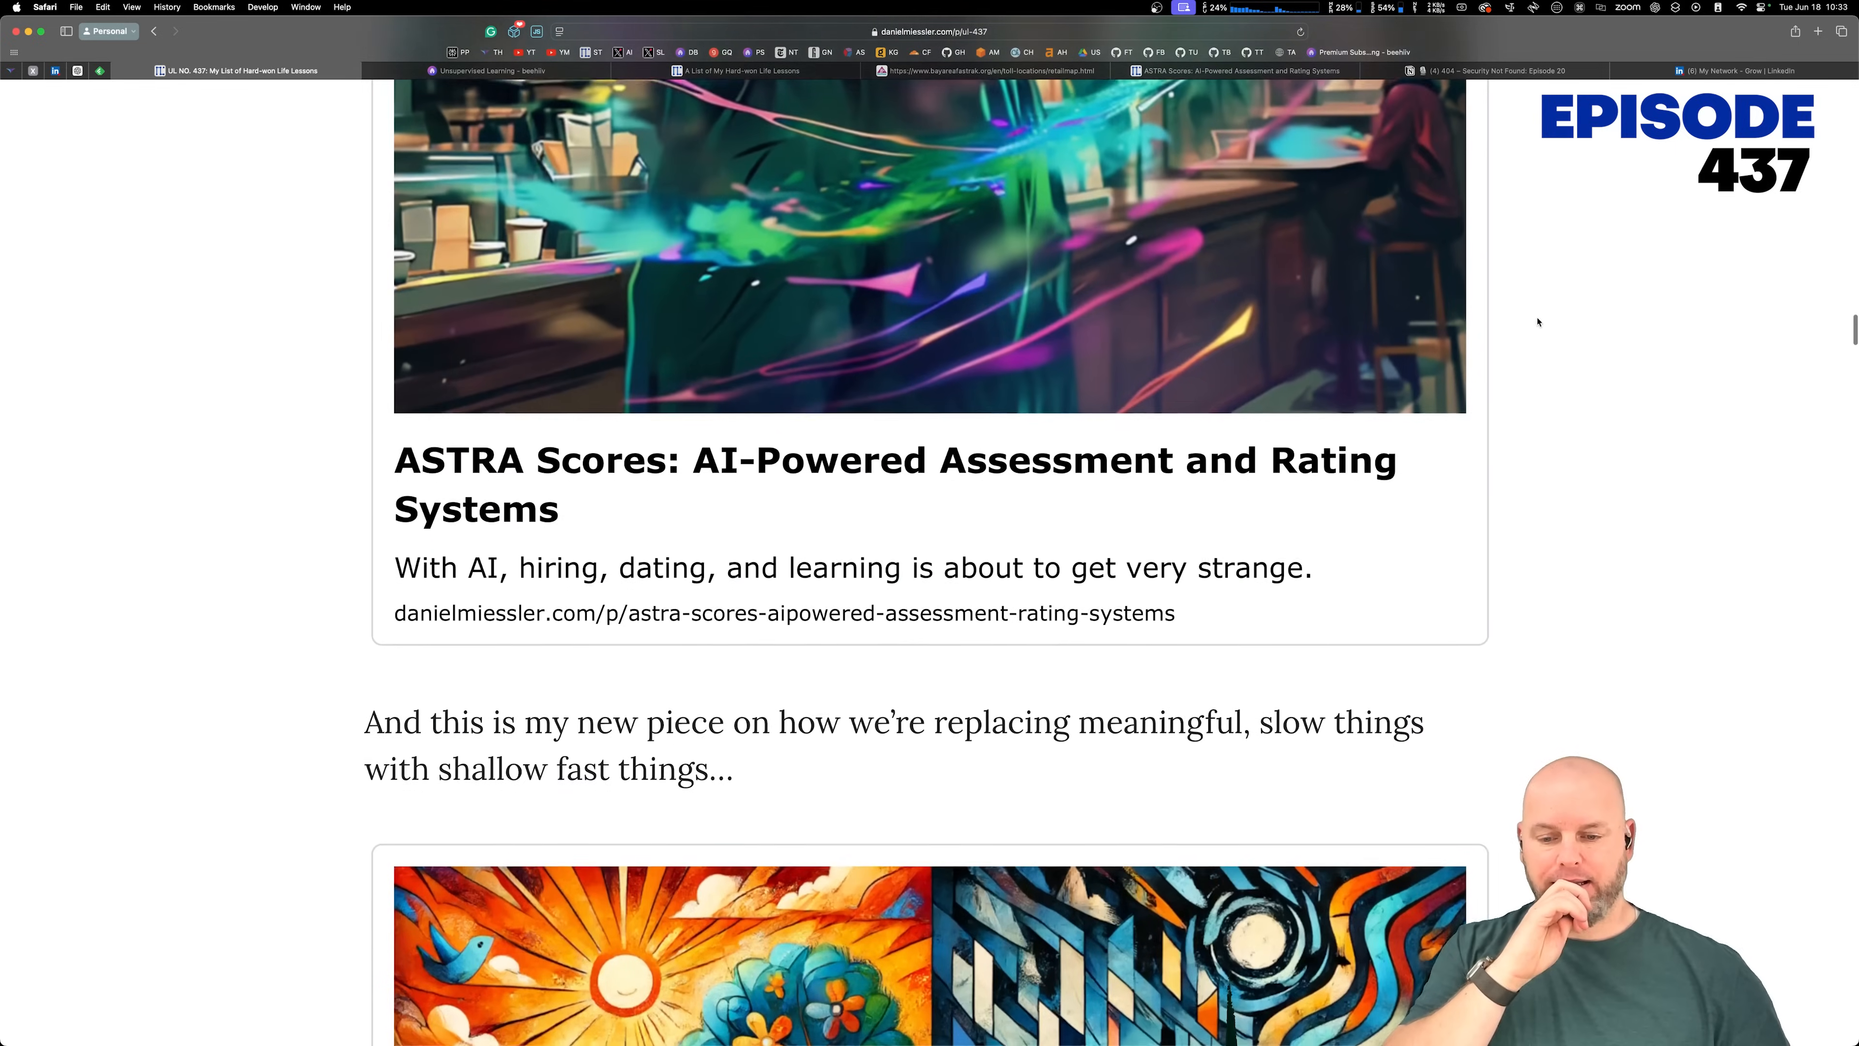
scroll(down, 3)
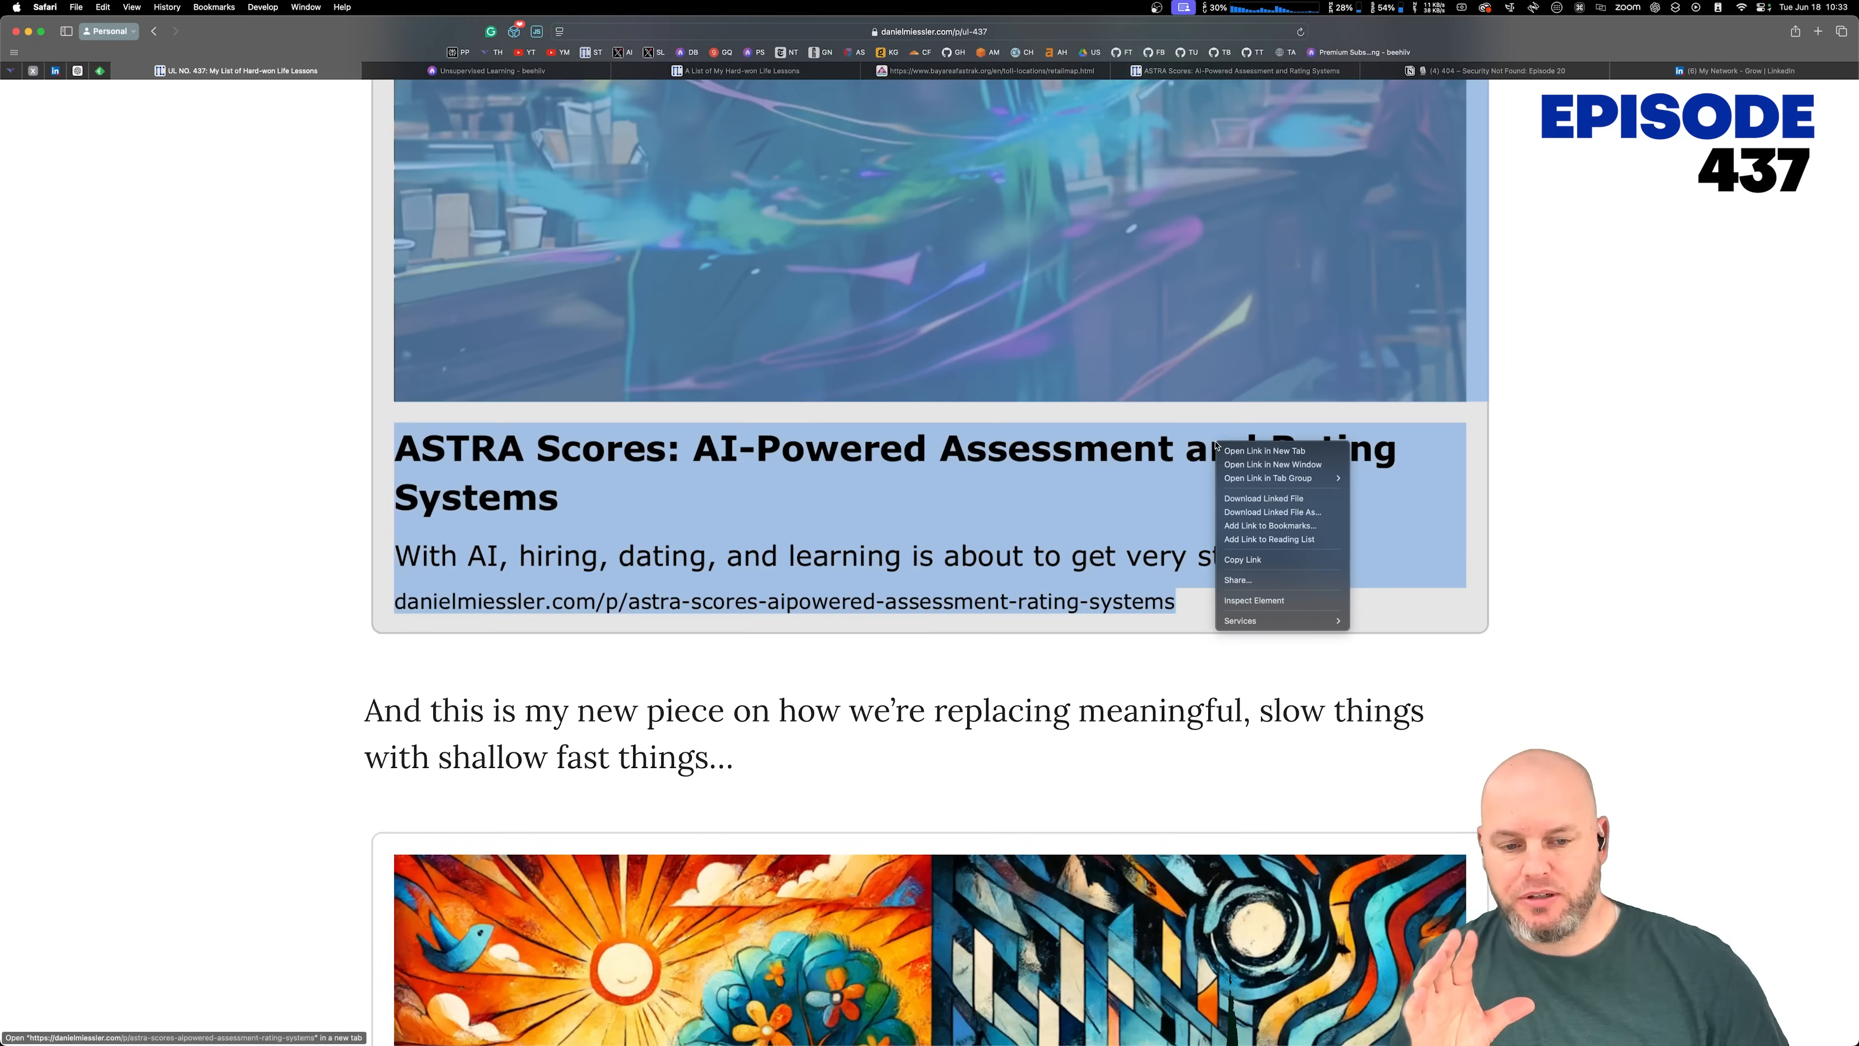
Step: Open the ASTRA Scores essay in a new tab and read its opening sections
click(1261, 449)
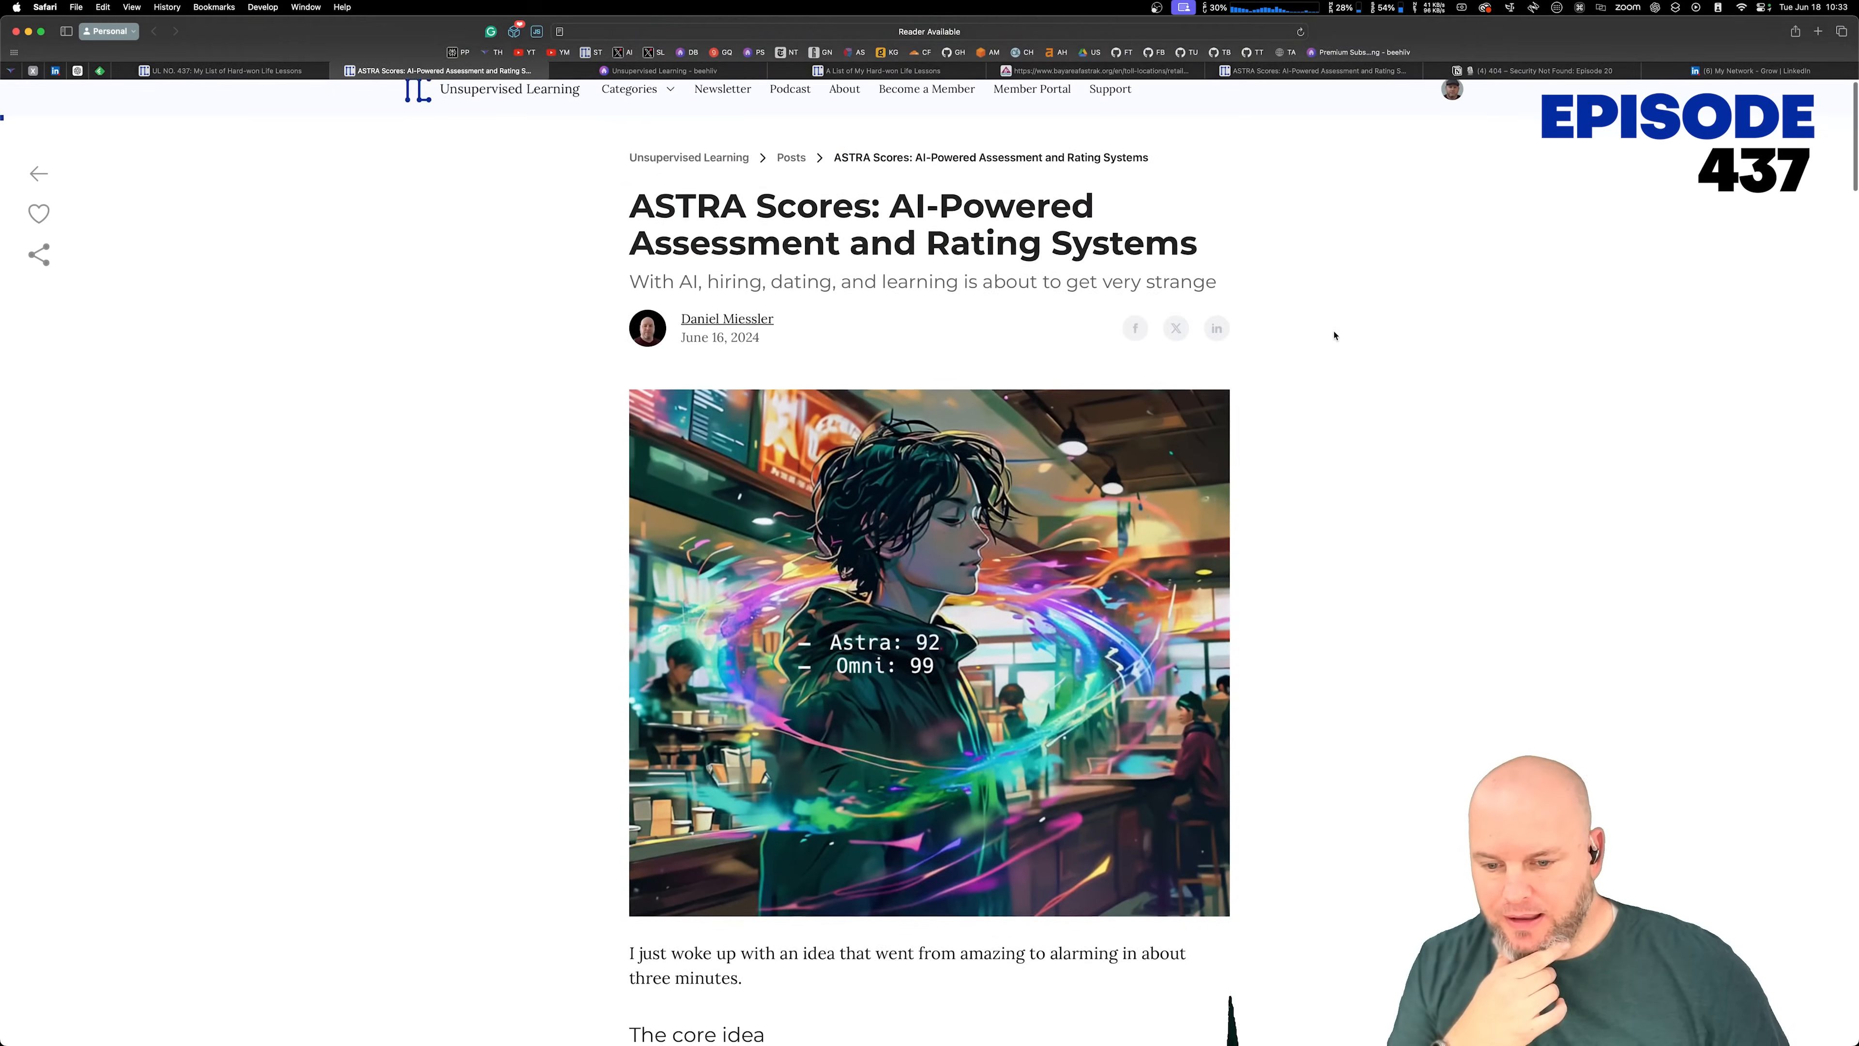
scroll(down, 3)
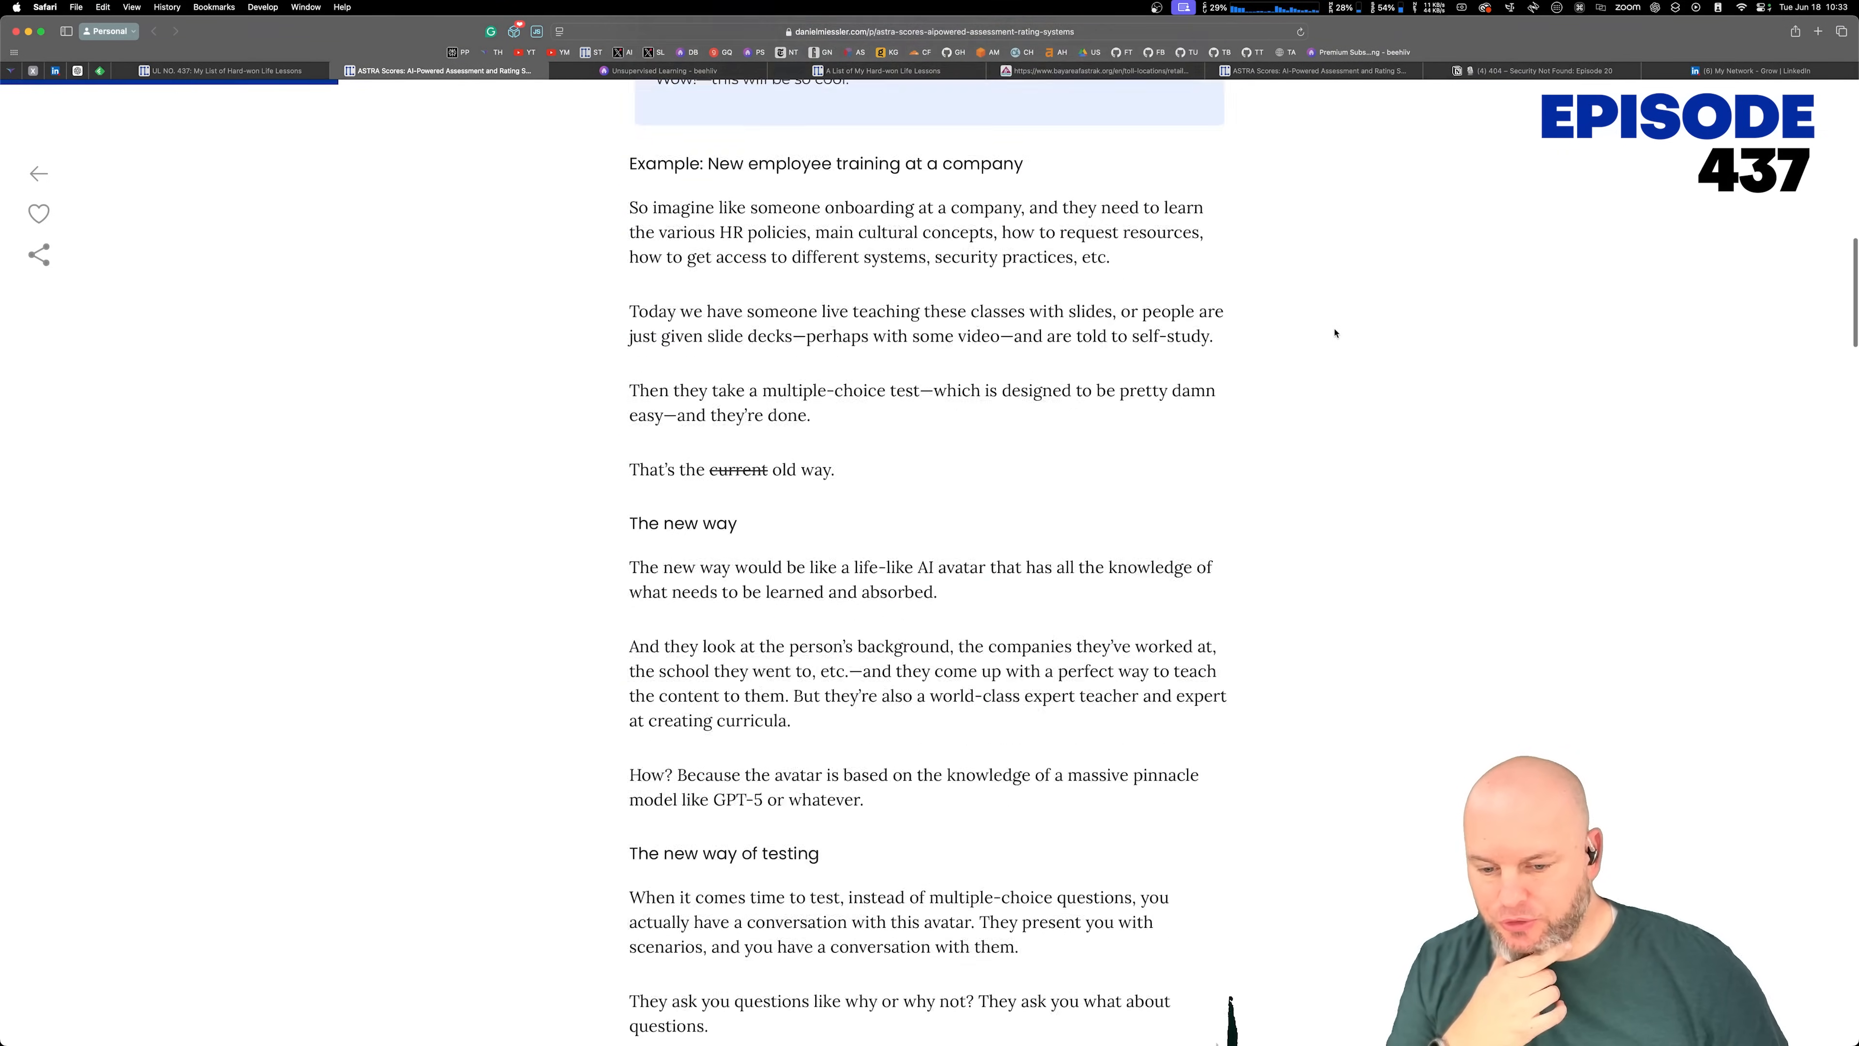
scroll(down, 3)
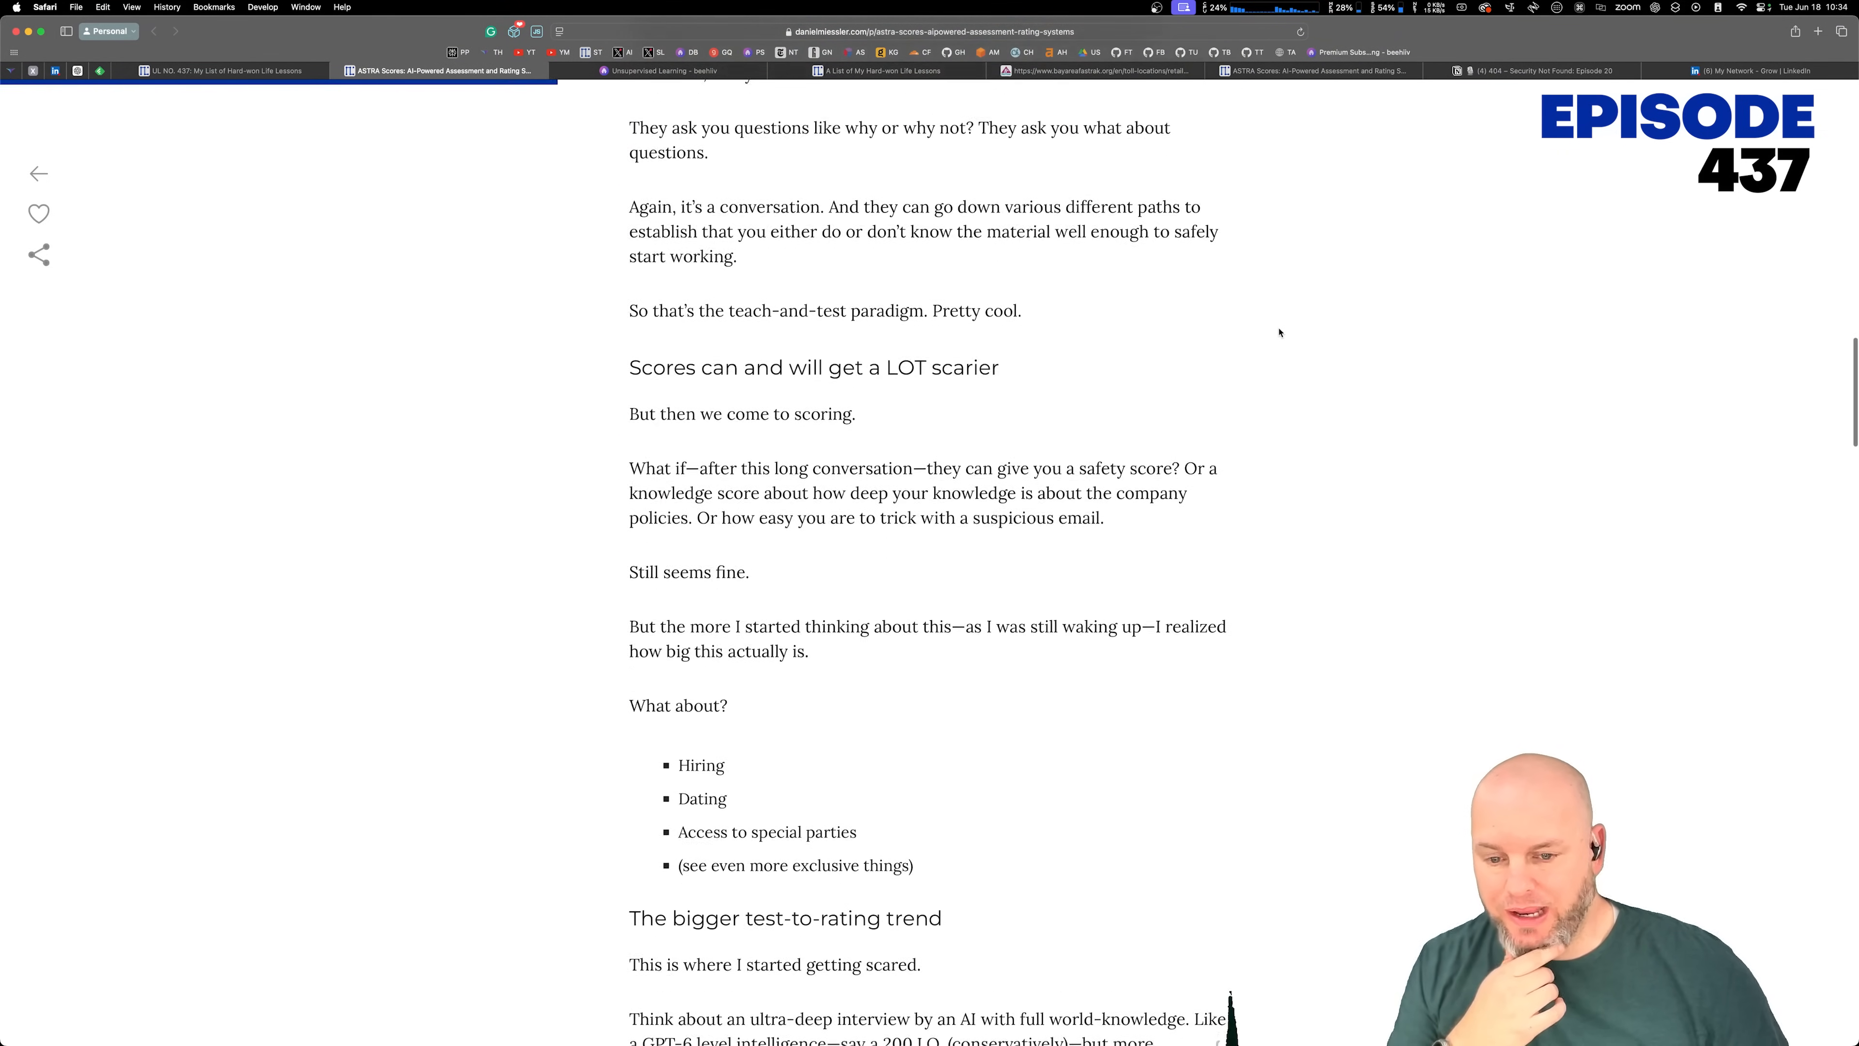
scroll(down, 3)
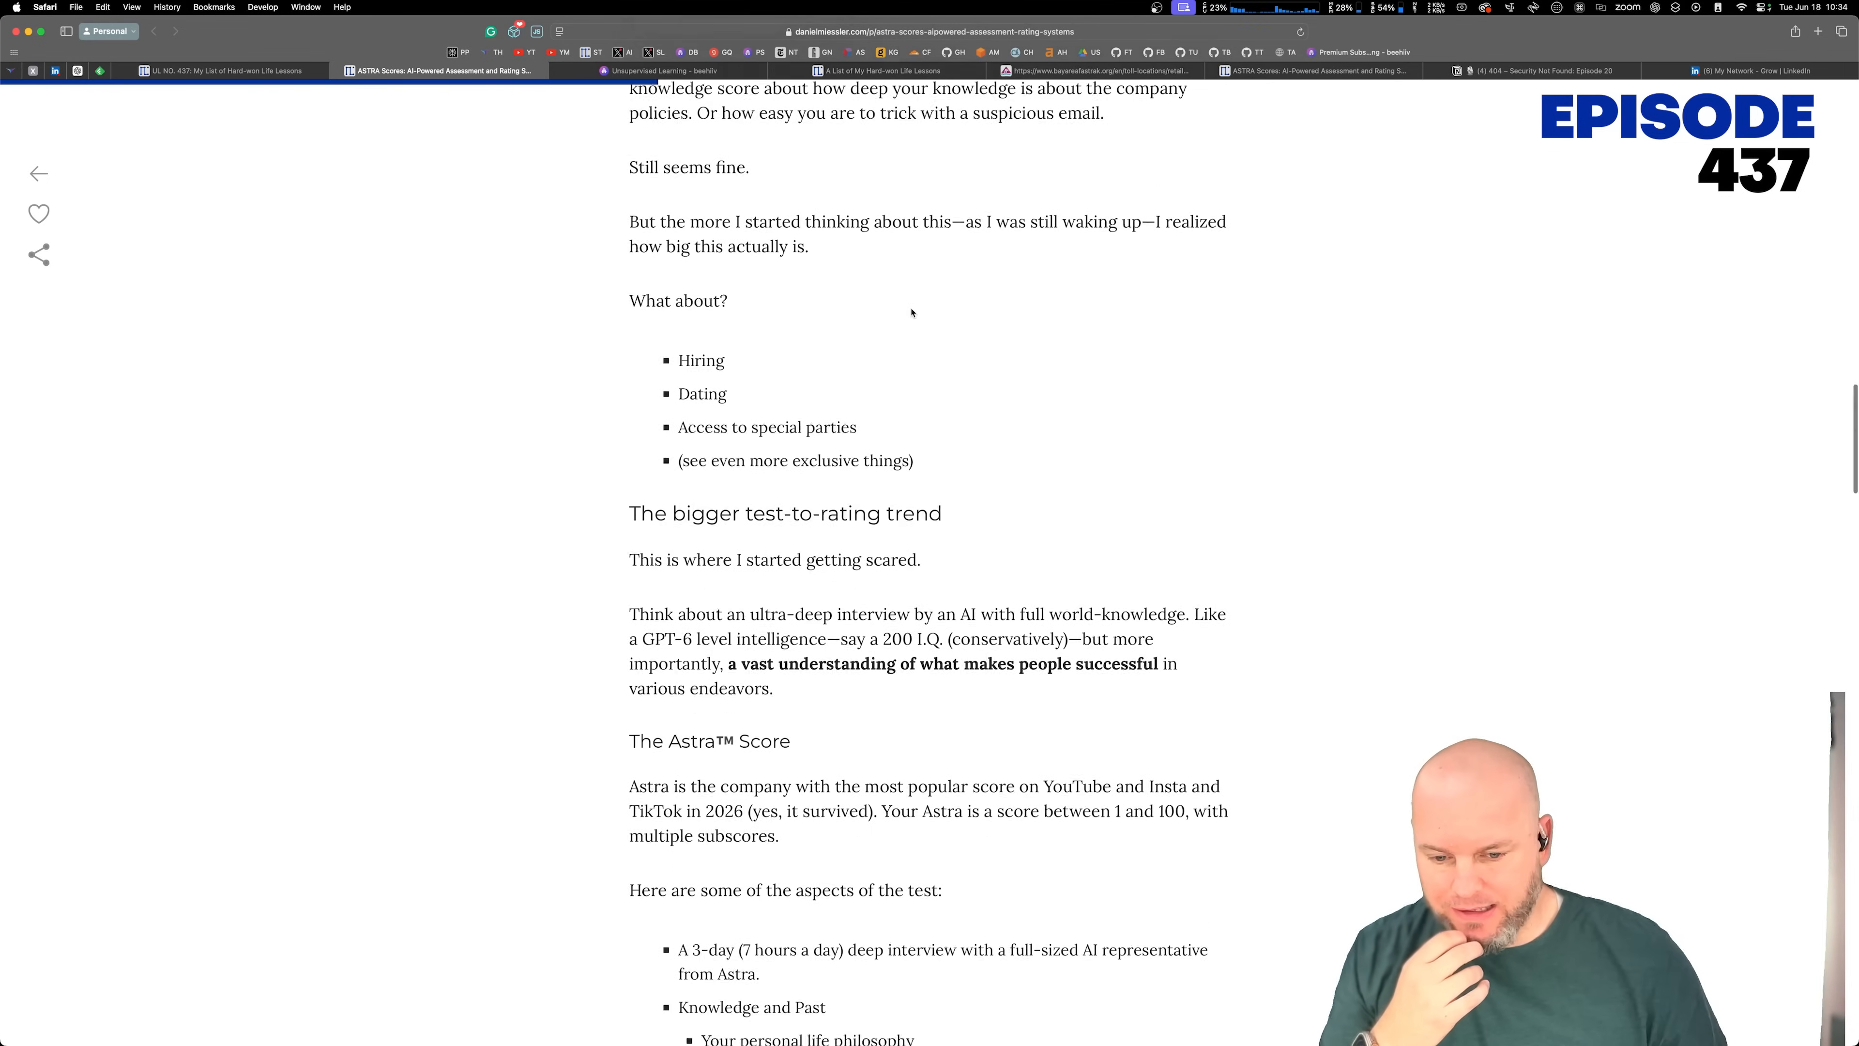
scroll(down, 3)
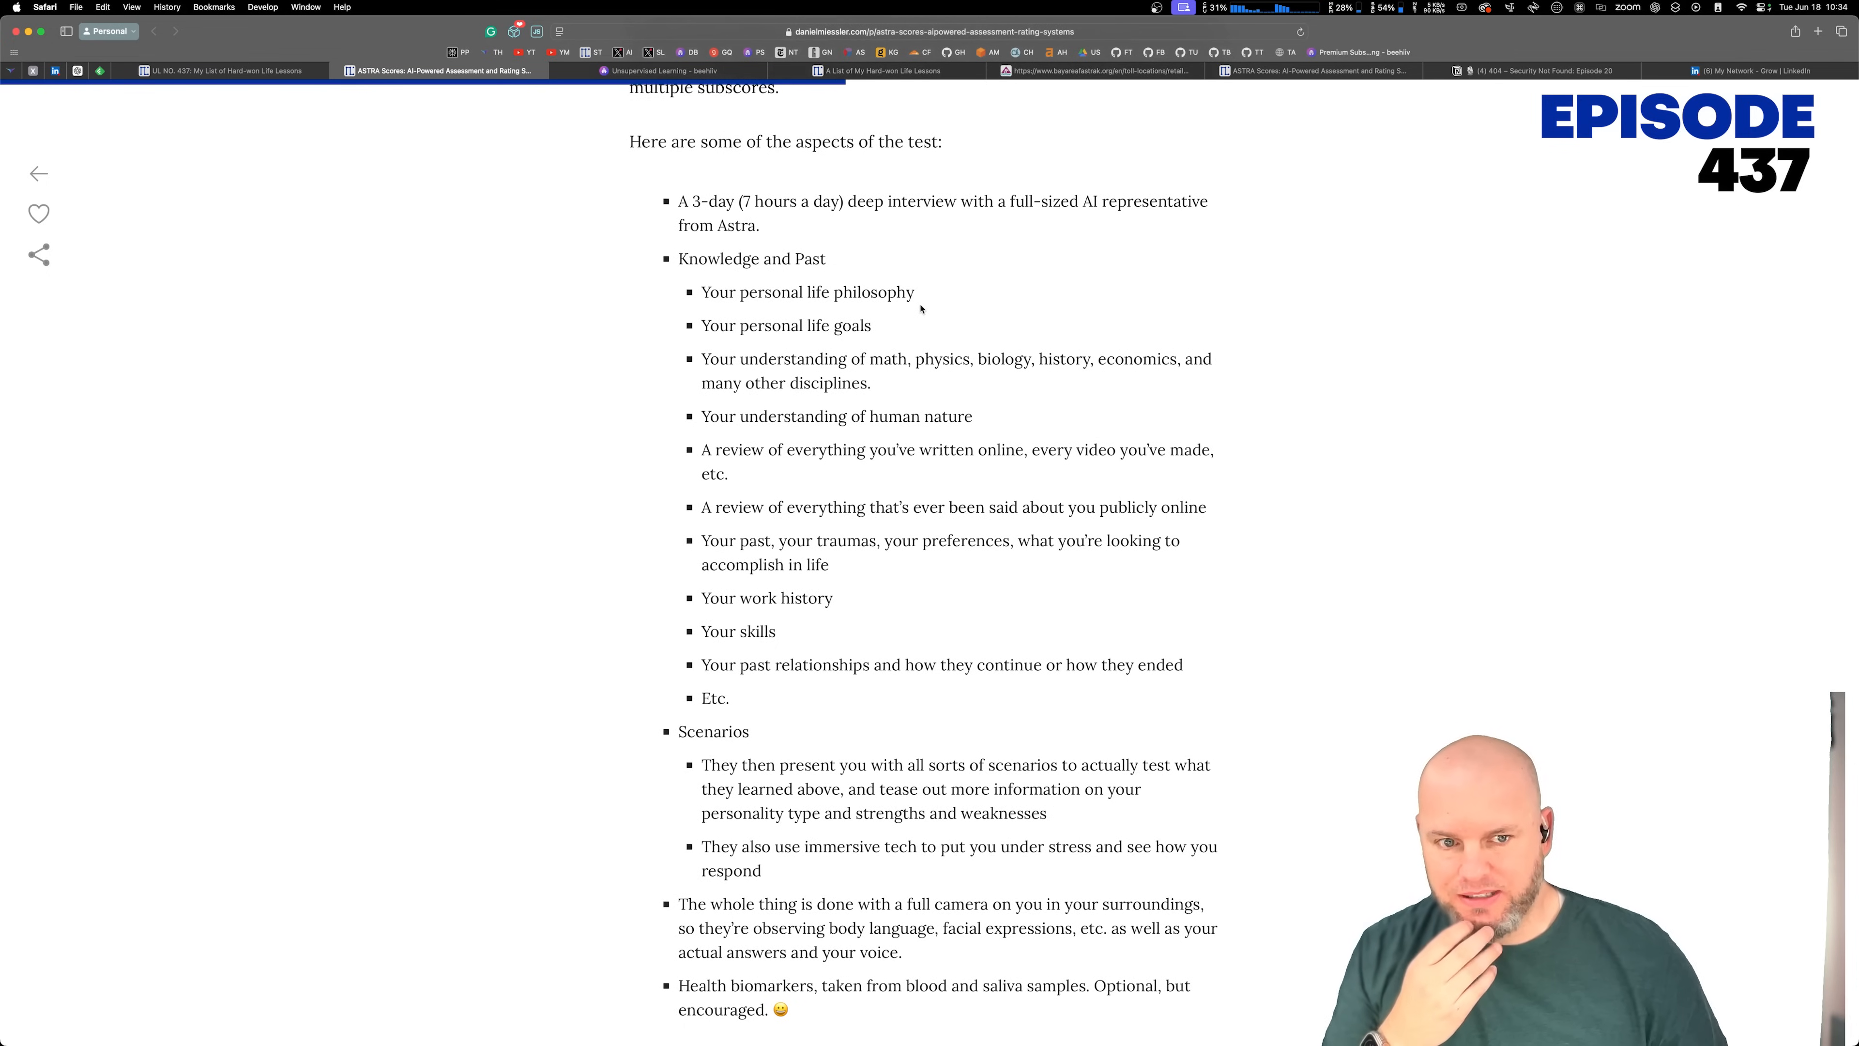
Step: Read down to the 93 Astra score and hiring section, then back up to the test aspects
scroll(down, 3)
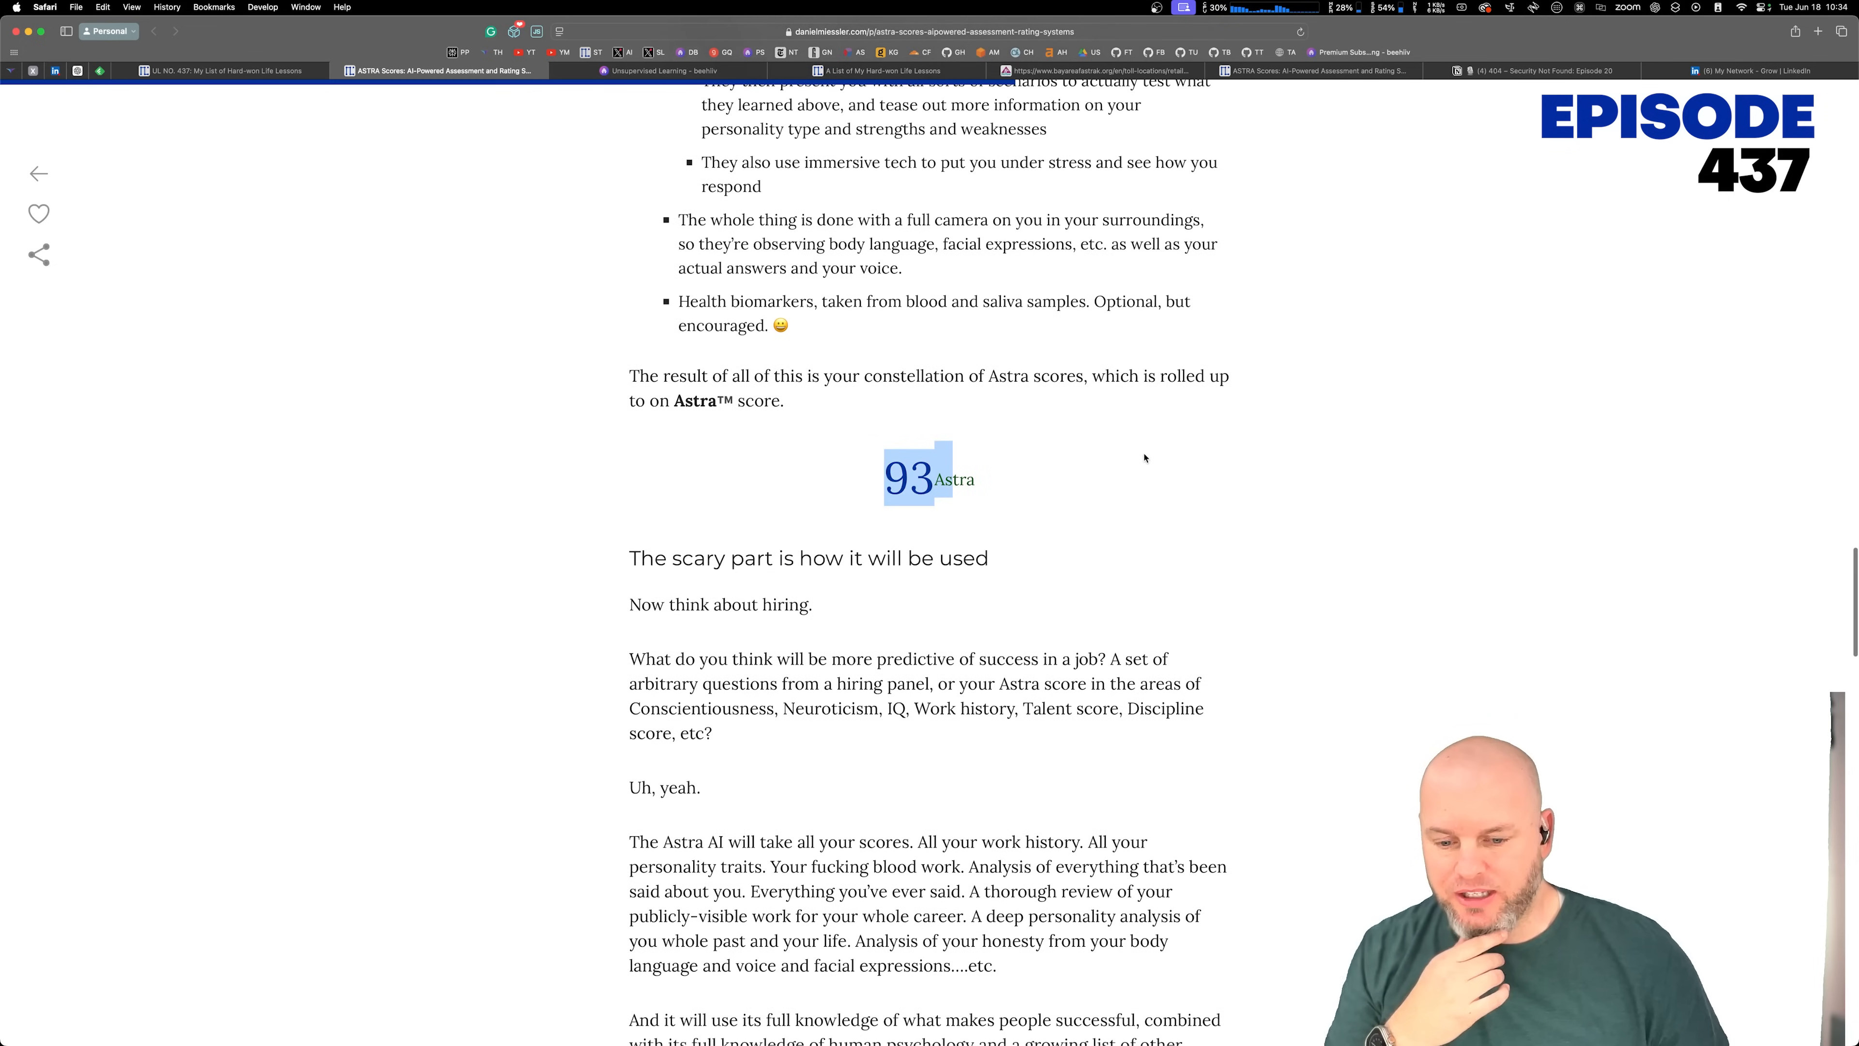
scroll(down, 3)
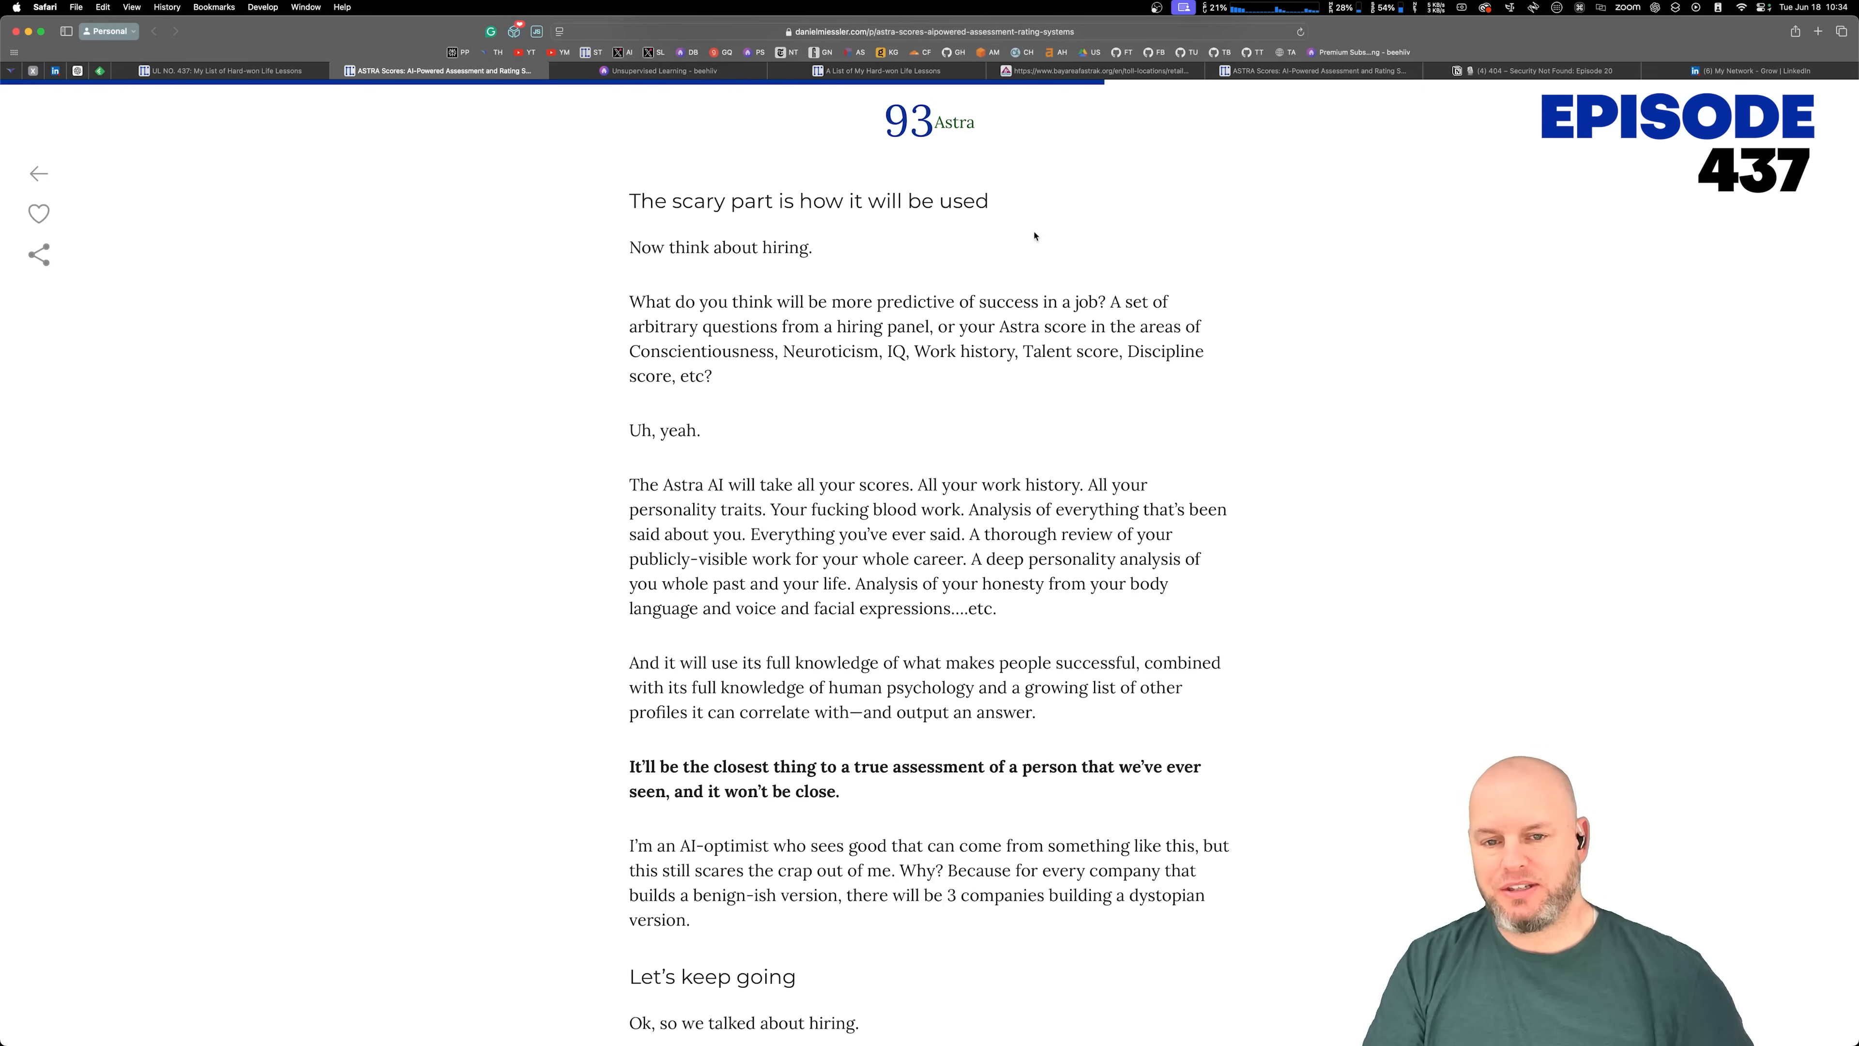
double_click(953, 122)
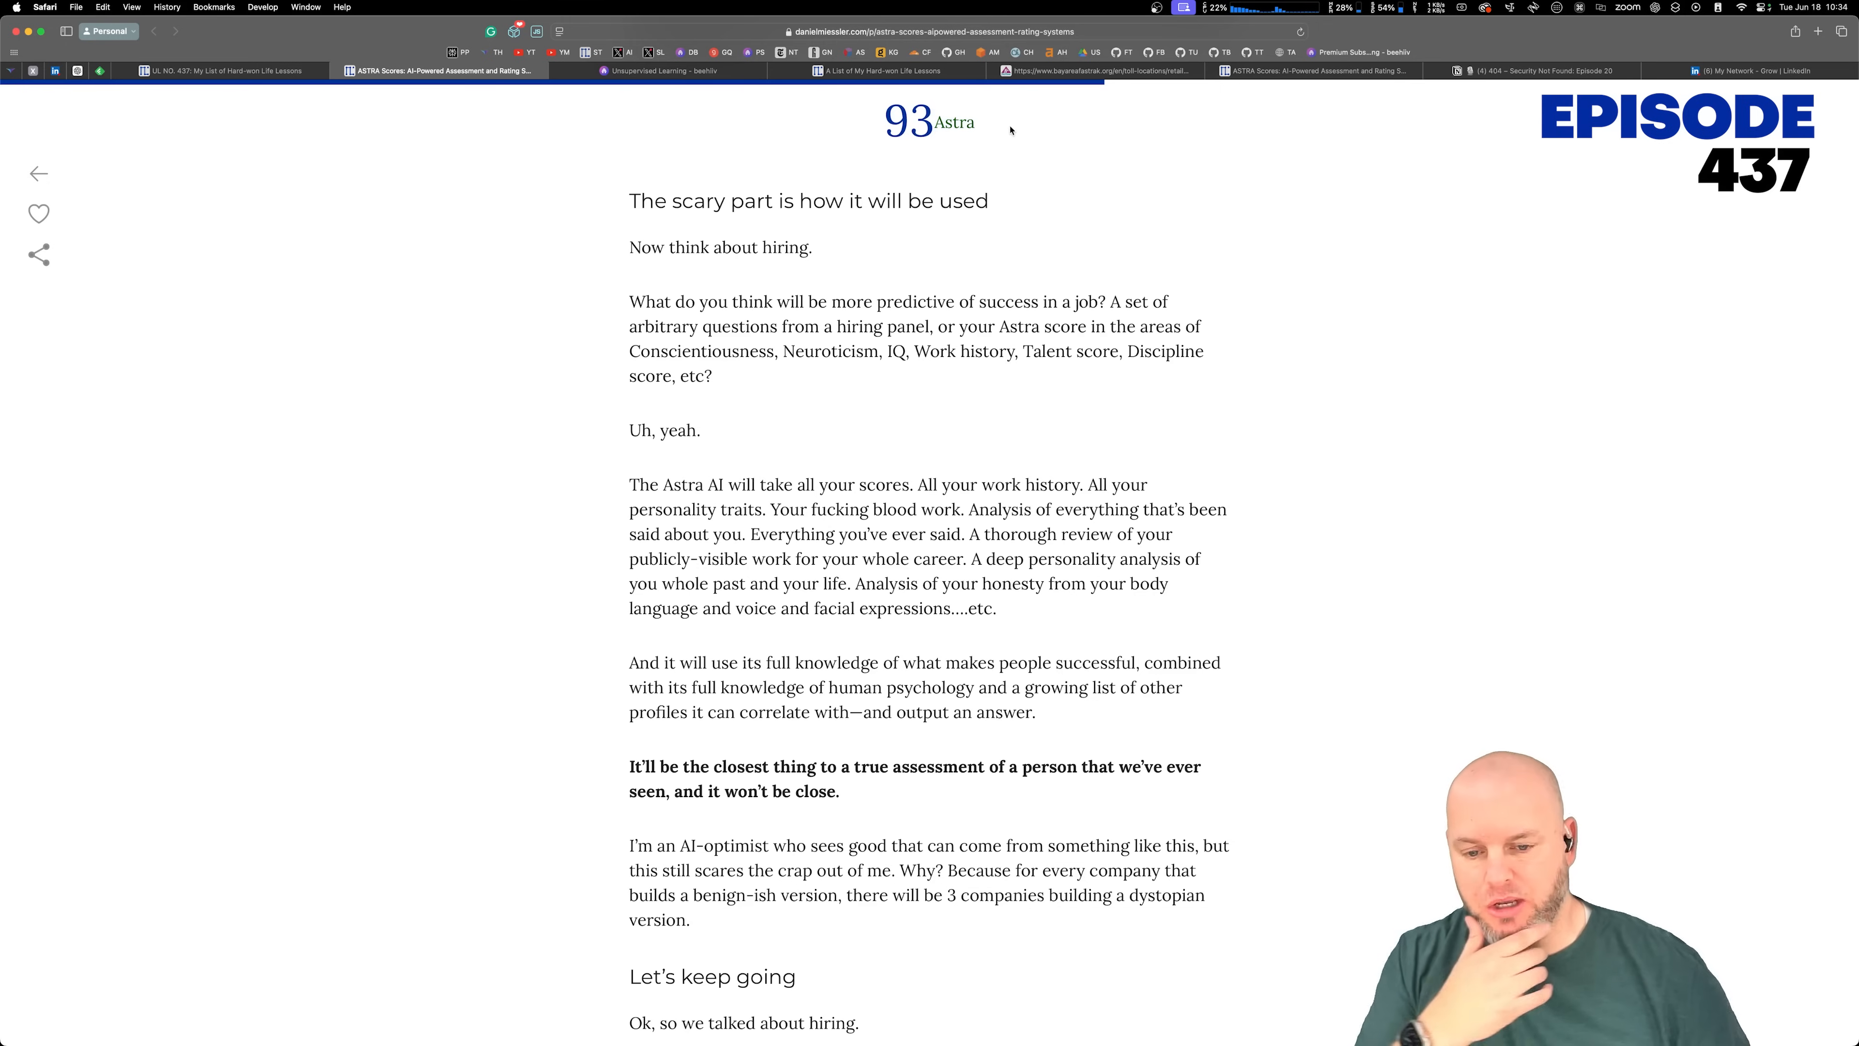
mouse_move(1037, 230)
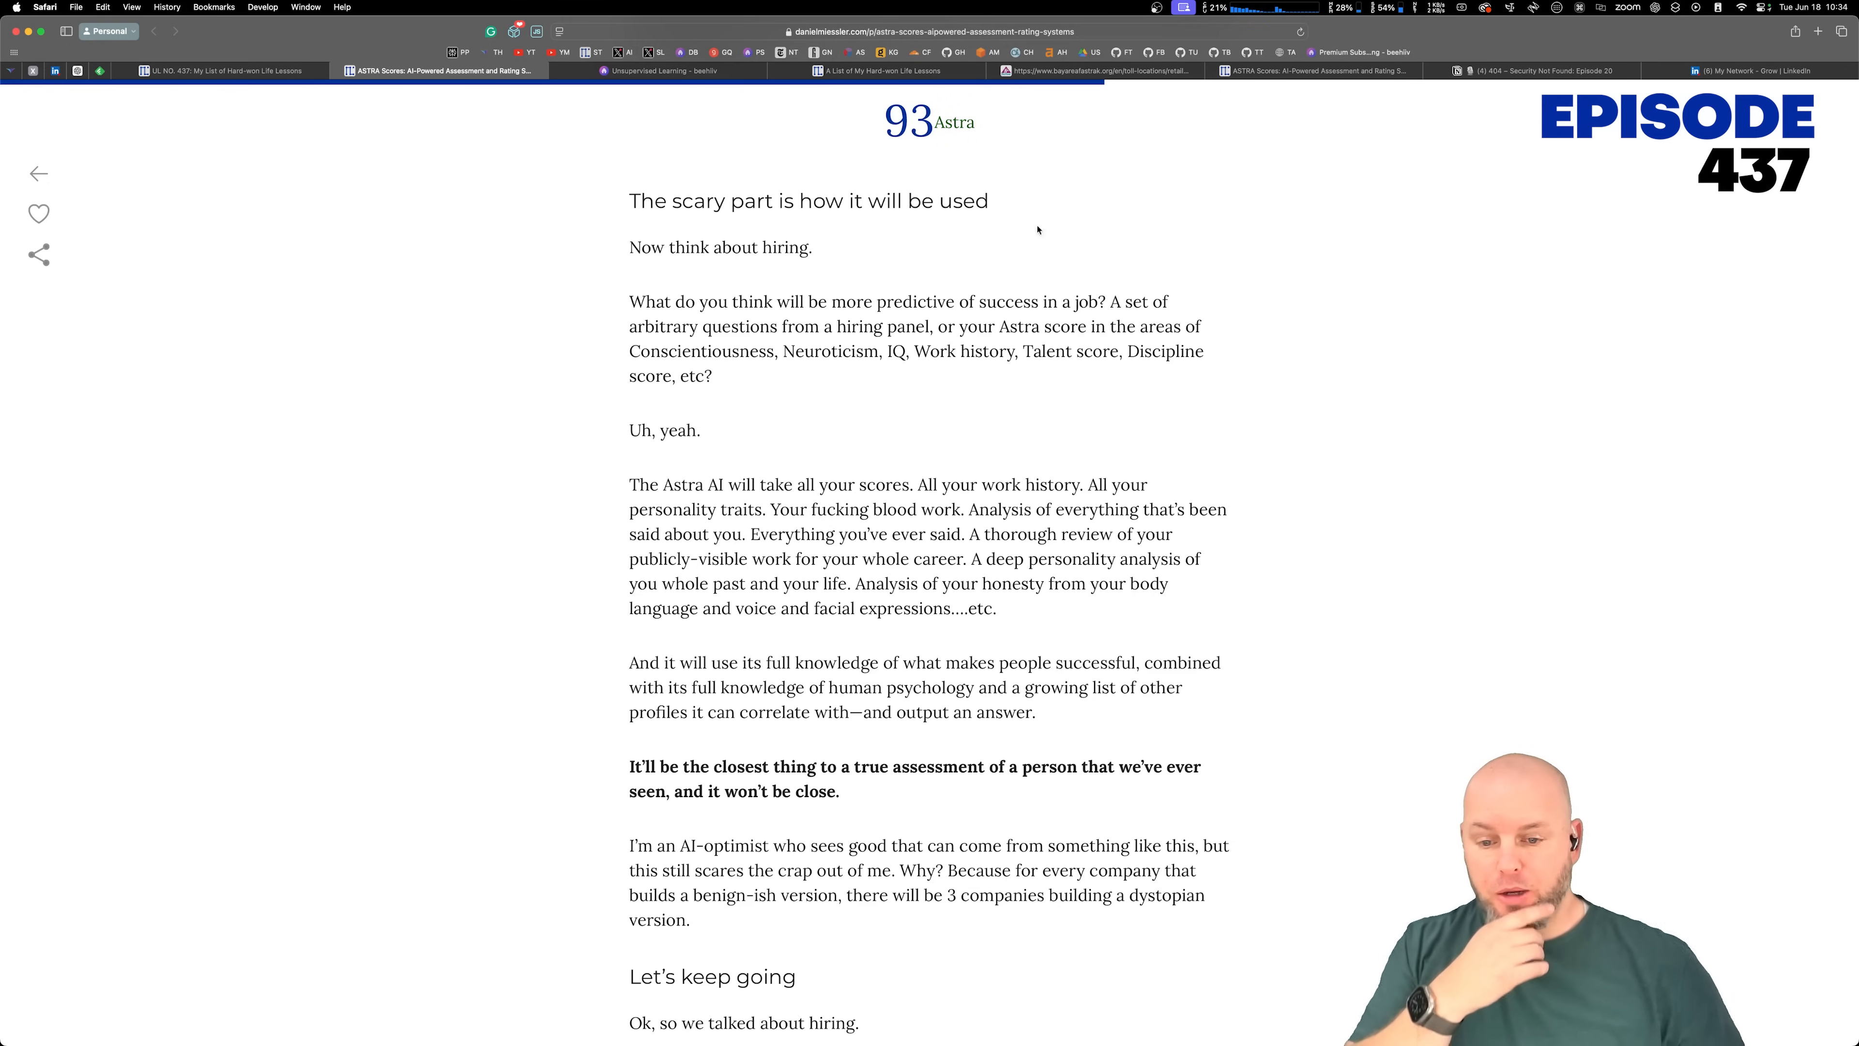
scroll(up, 3)
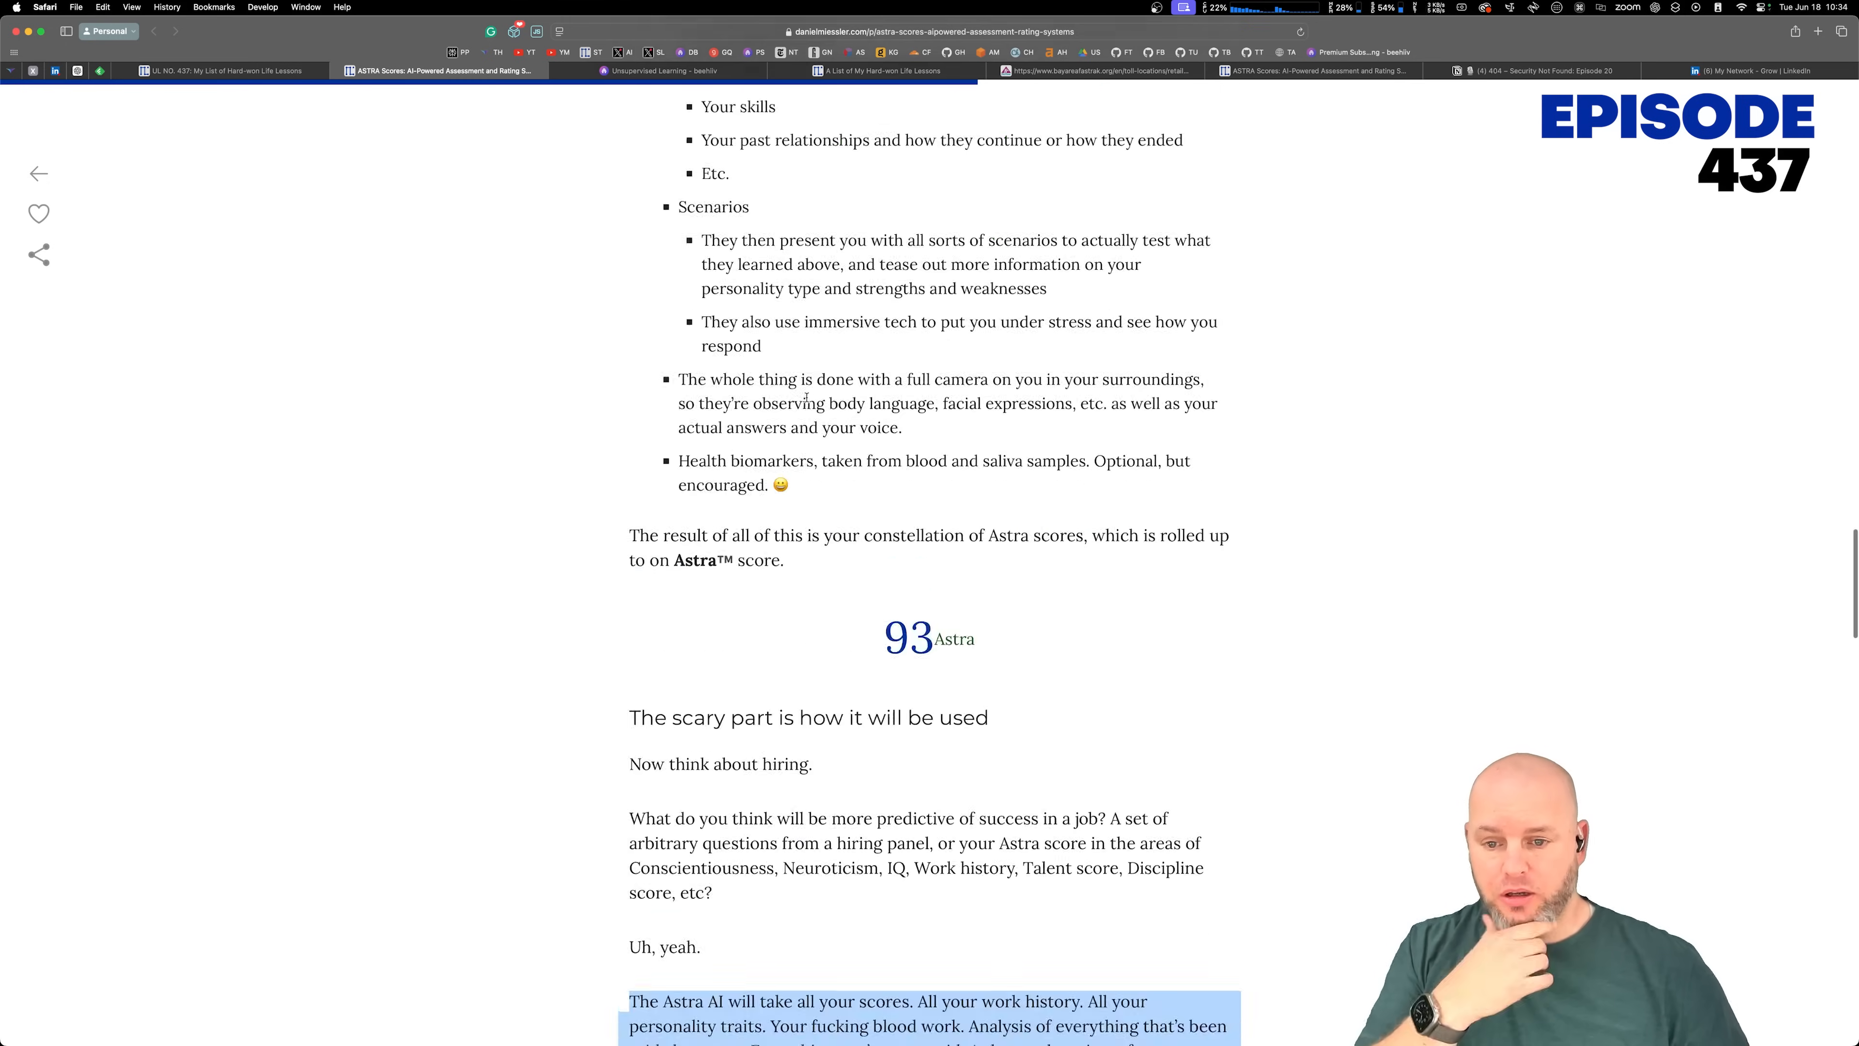
scroll(up, 3)
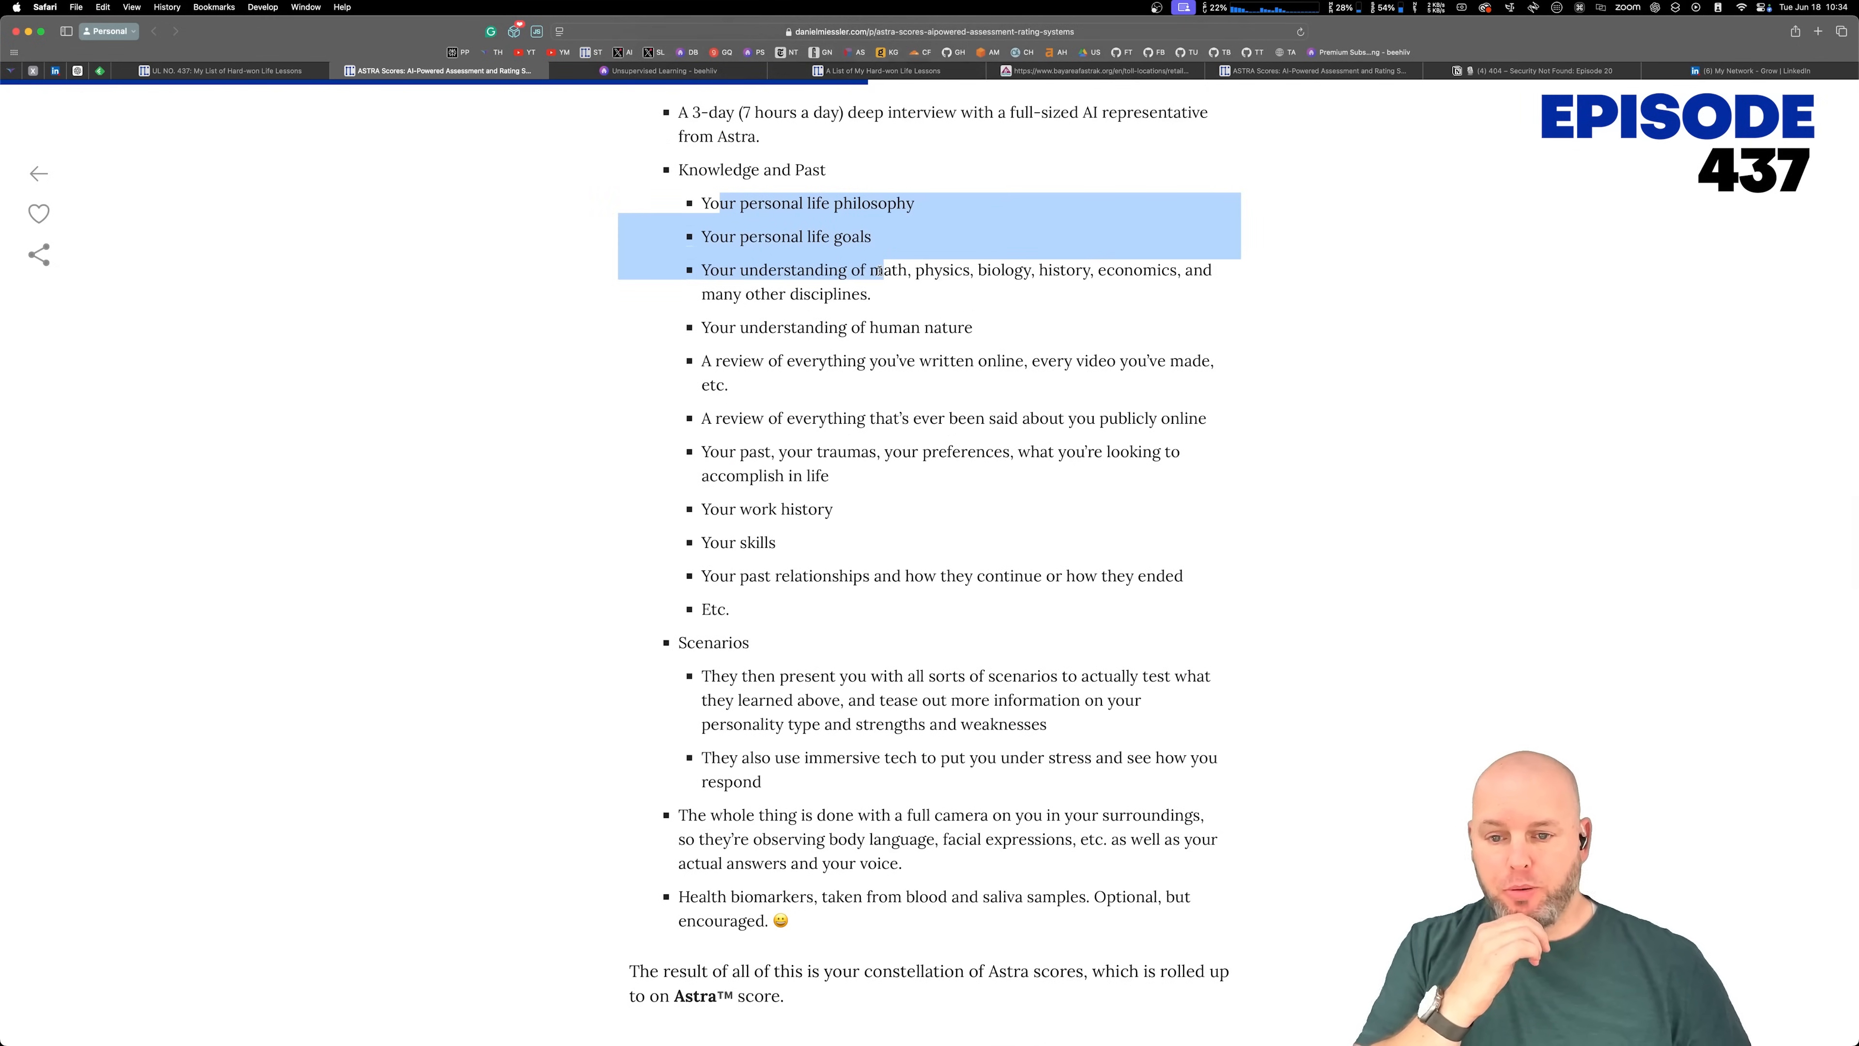
Step: Highlight a passage near the end of the ASTRA Scores article and return to the newsletter's ASTRA card
drag(871, 269, 873, 293)
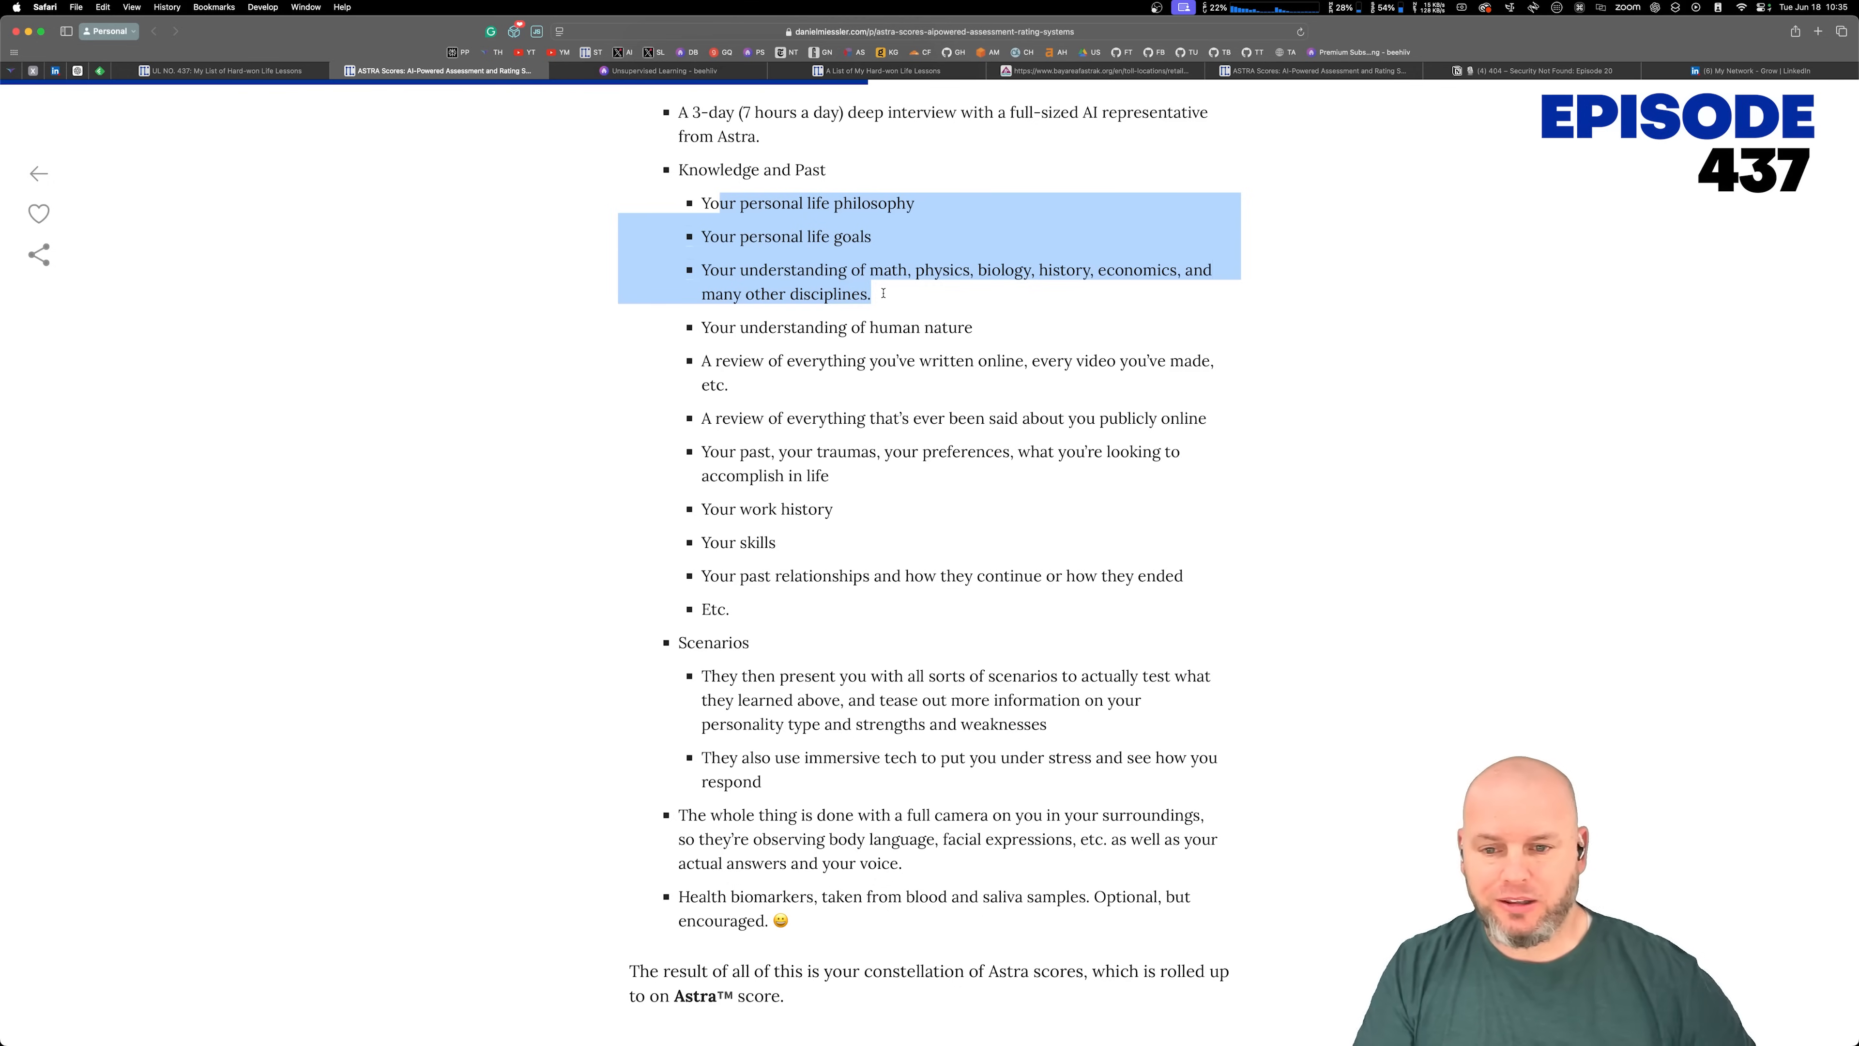
drag(872, 292, 1008, 361)
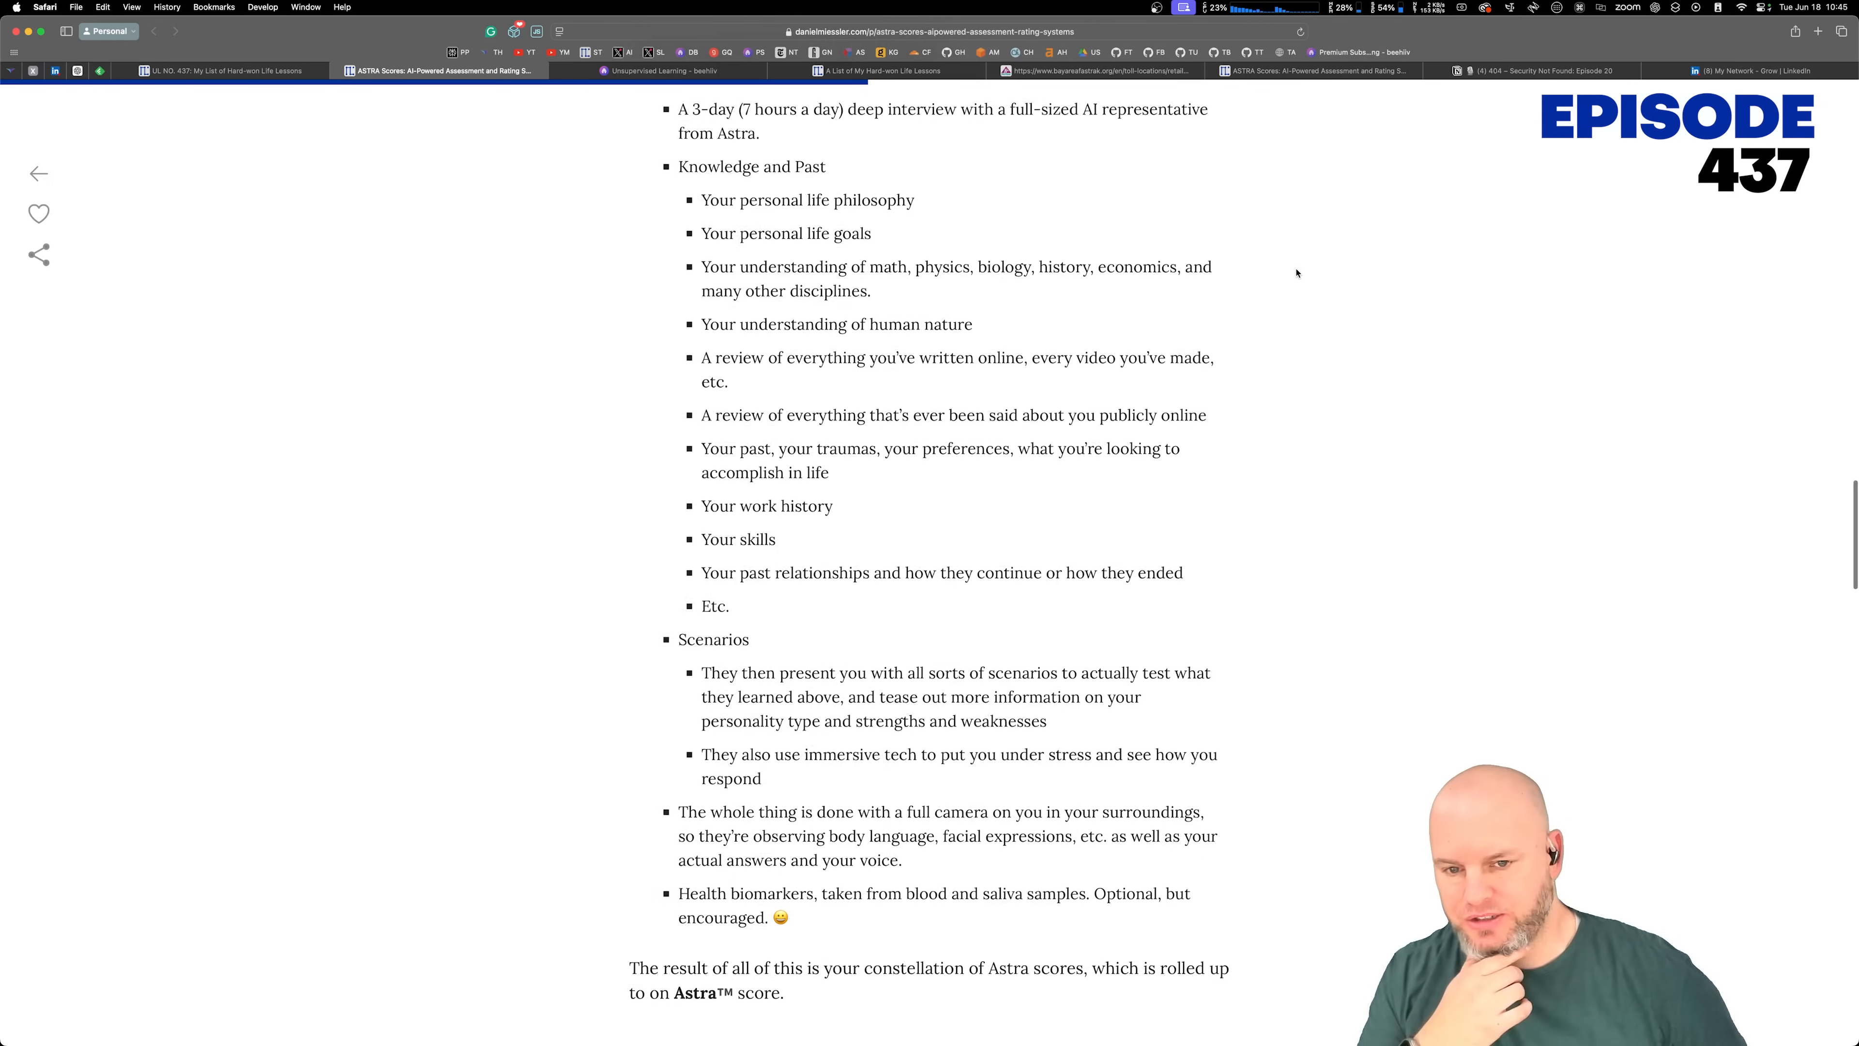
scroll(down, 3)
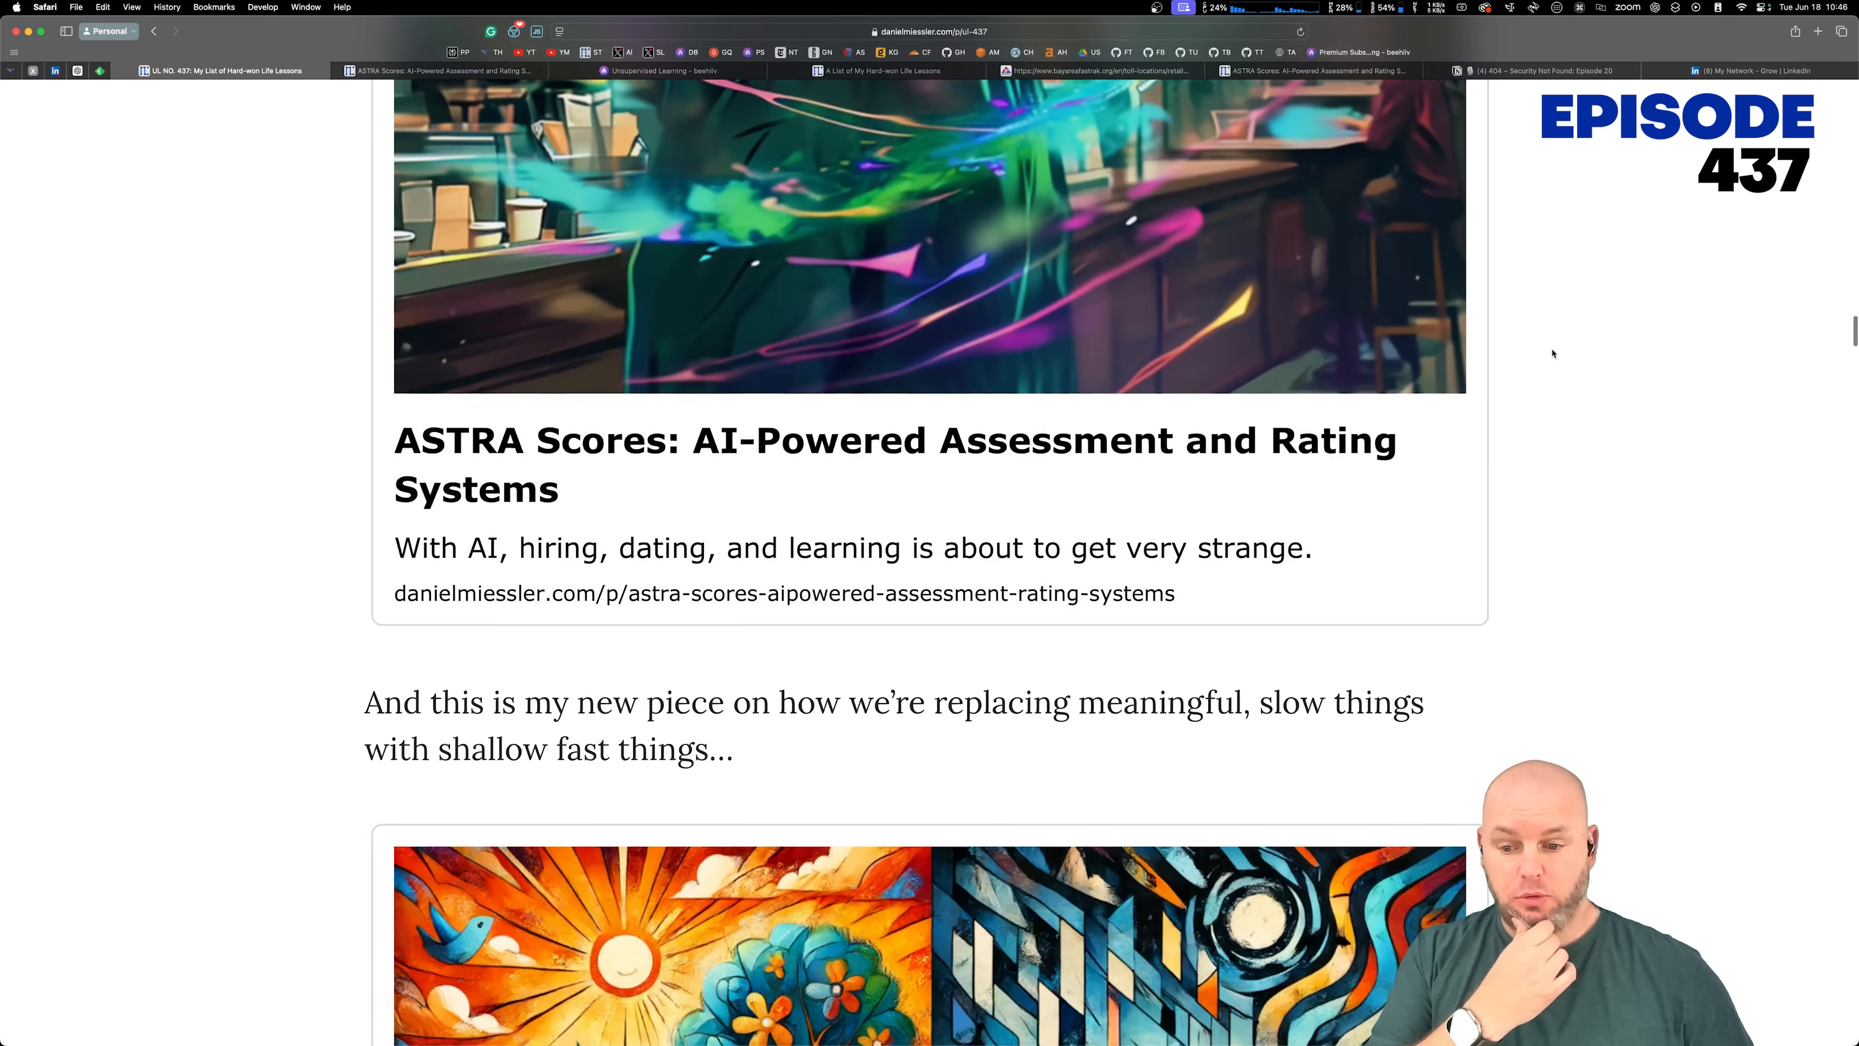
Step: Open The Fast-Slow Problem in a new tab and highlight the dozen donuts sentence
scroll(down, 3)
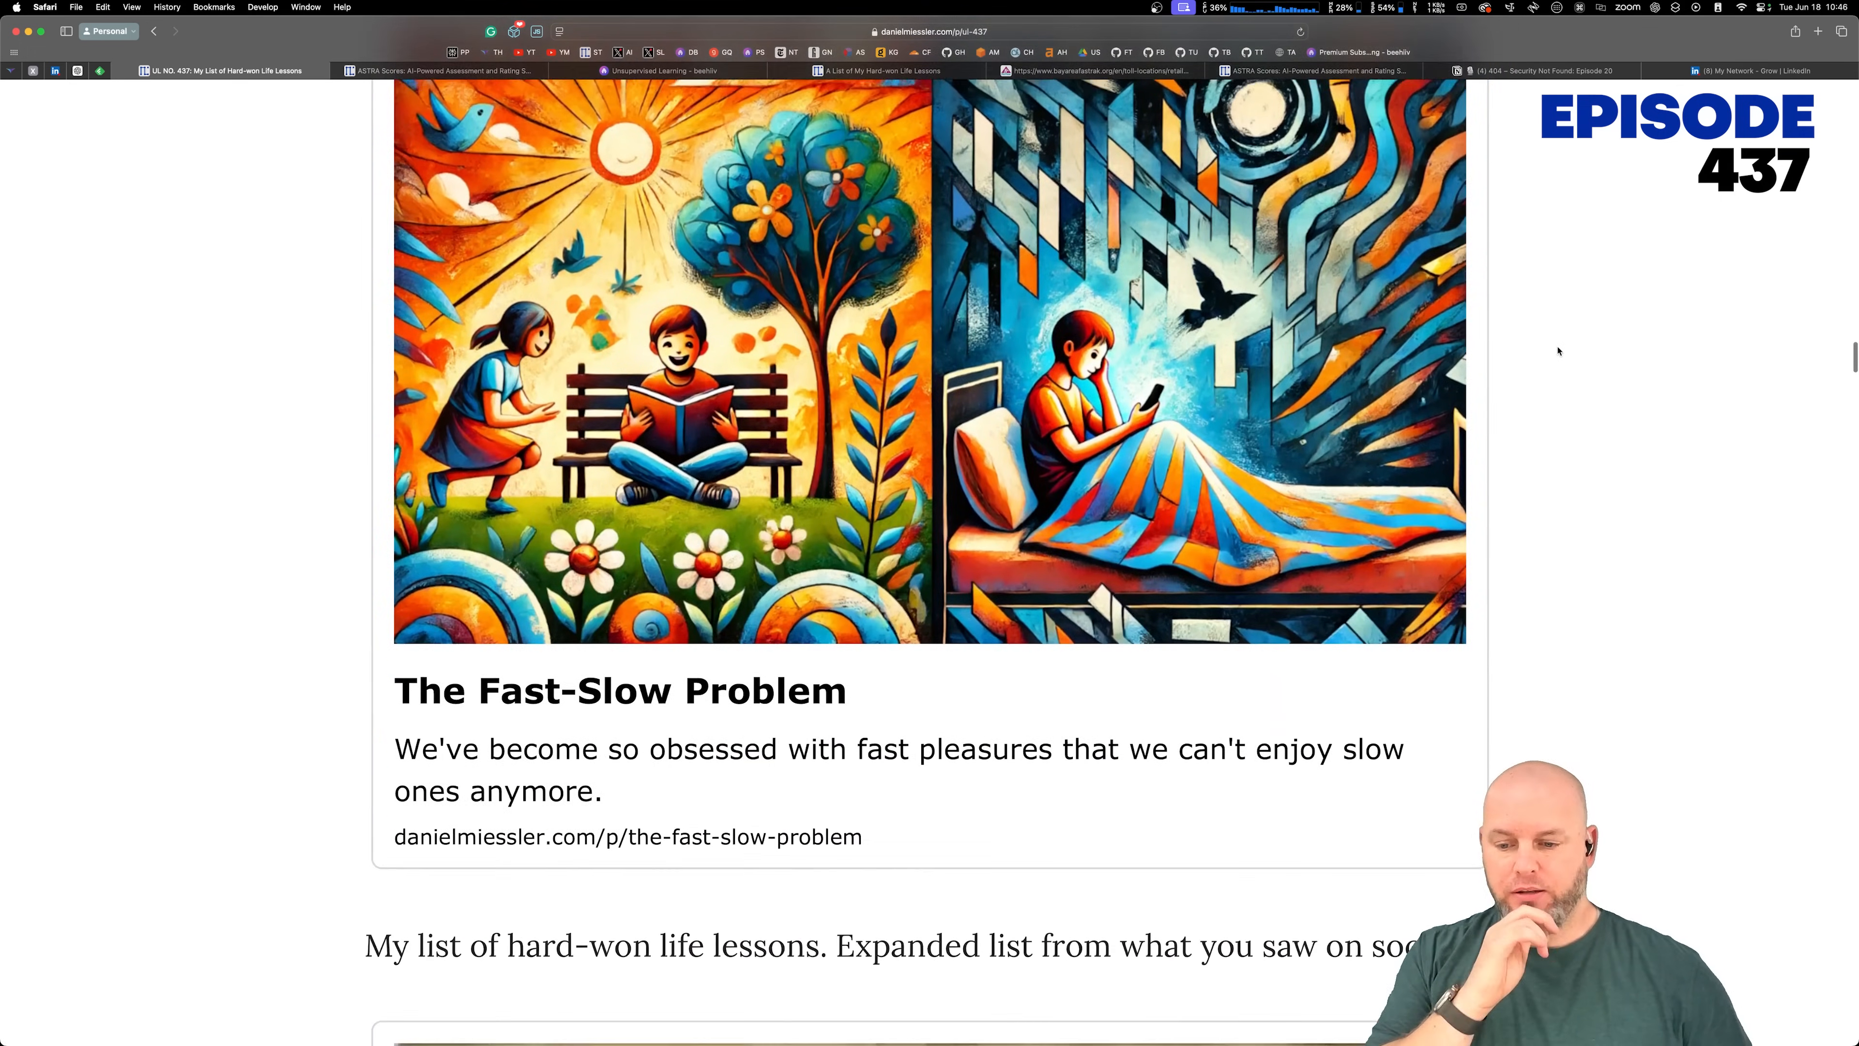
scroll(down, 3)
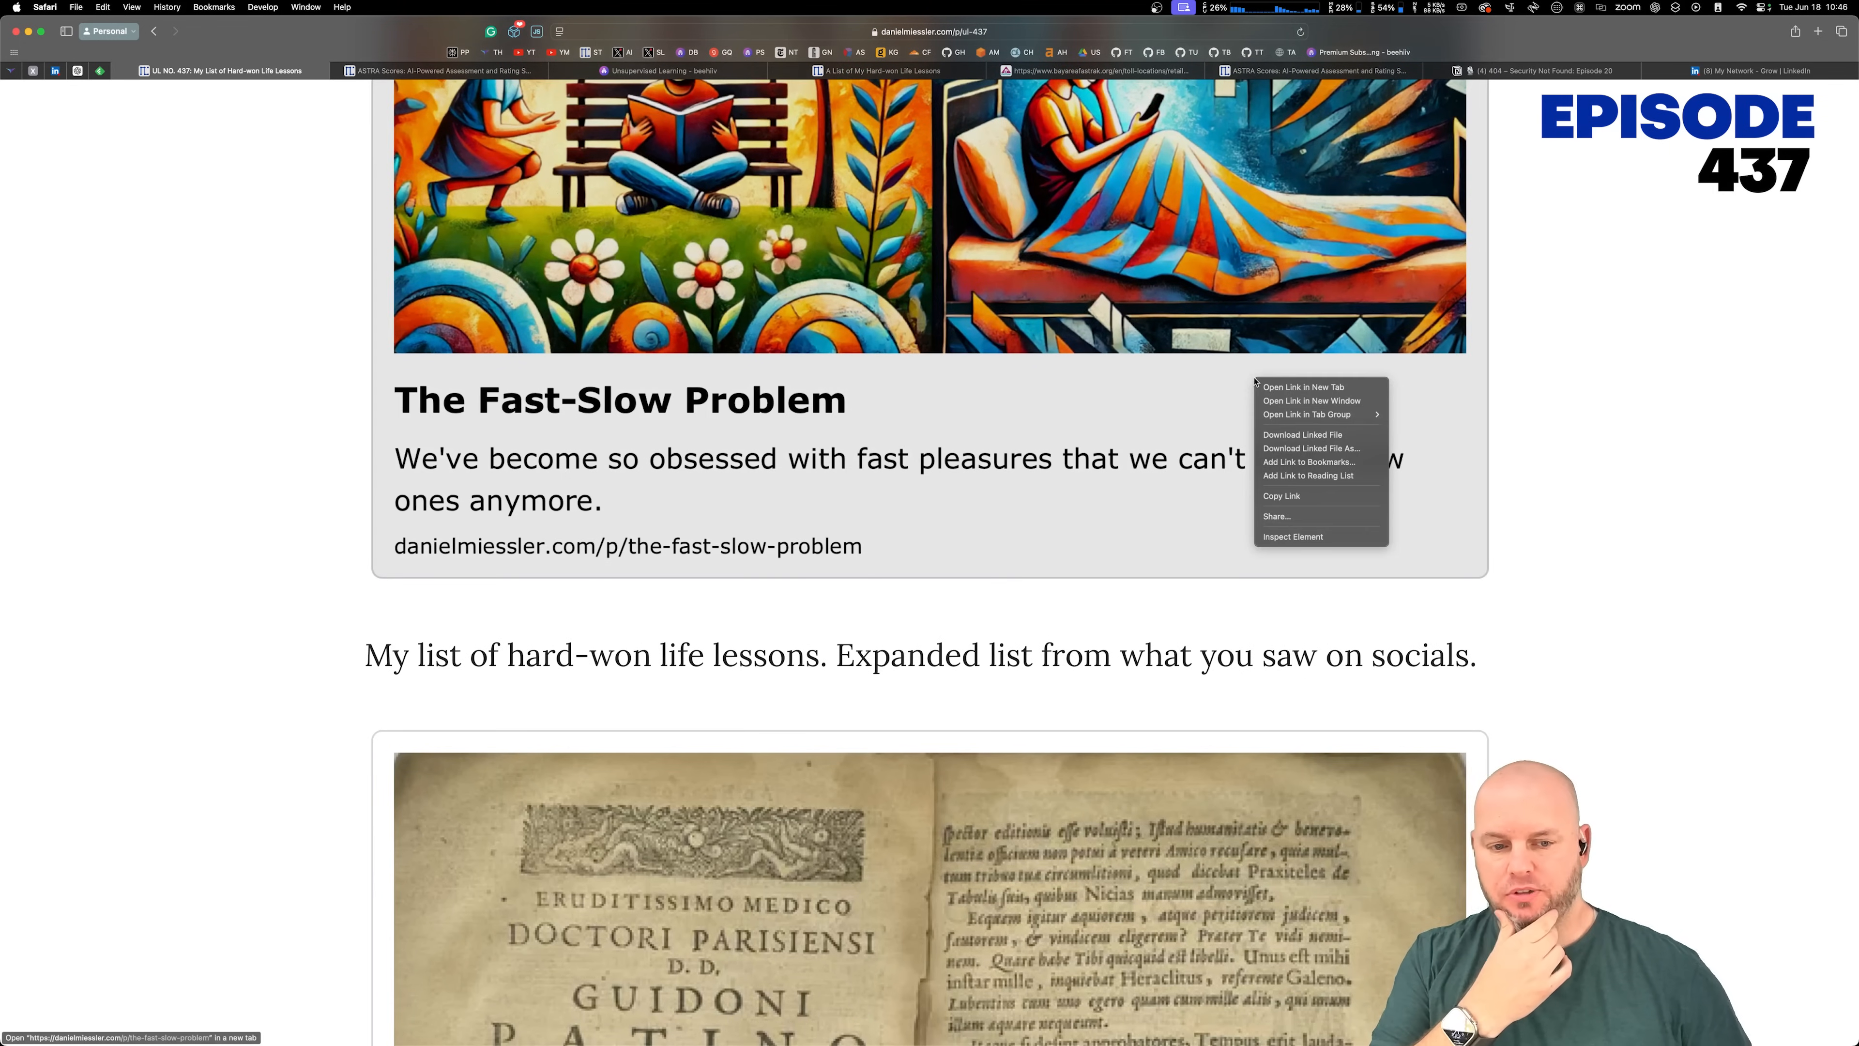
click(1301, 386)
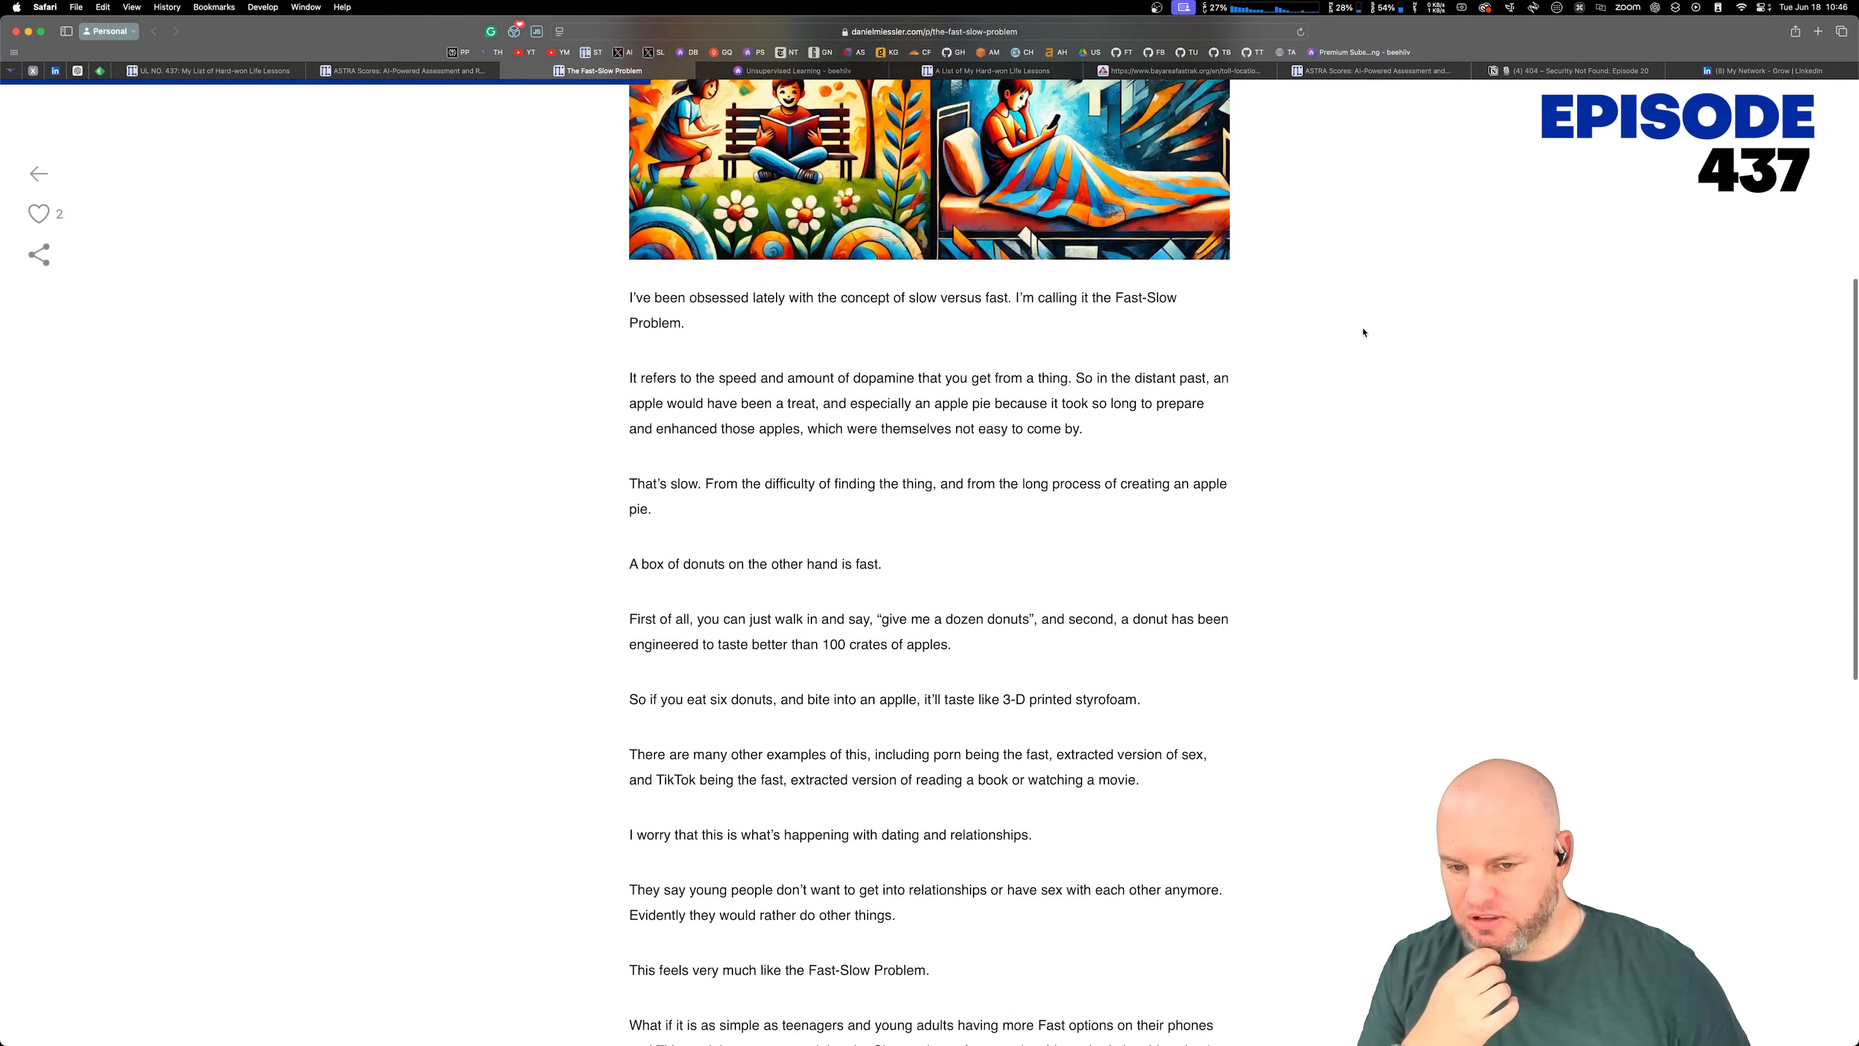
scroll(down, 3)
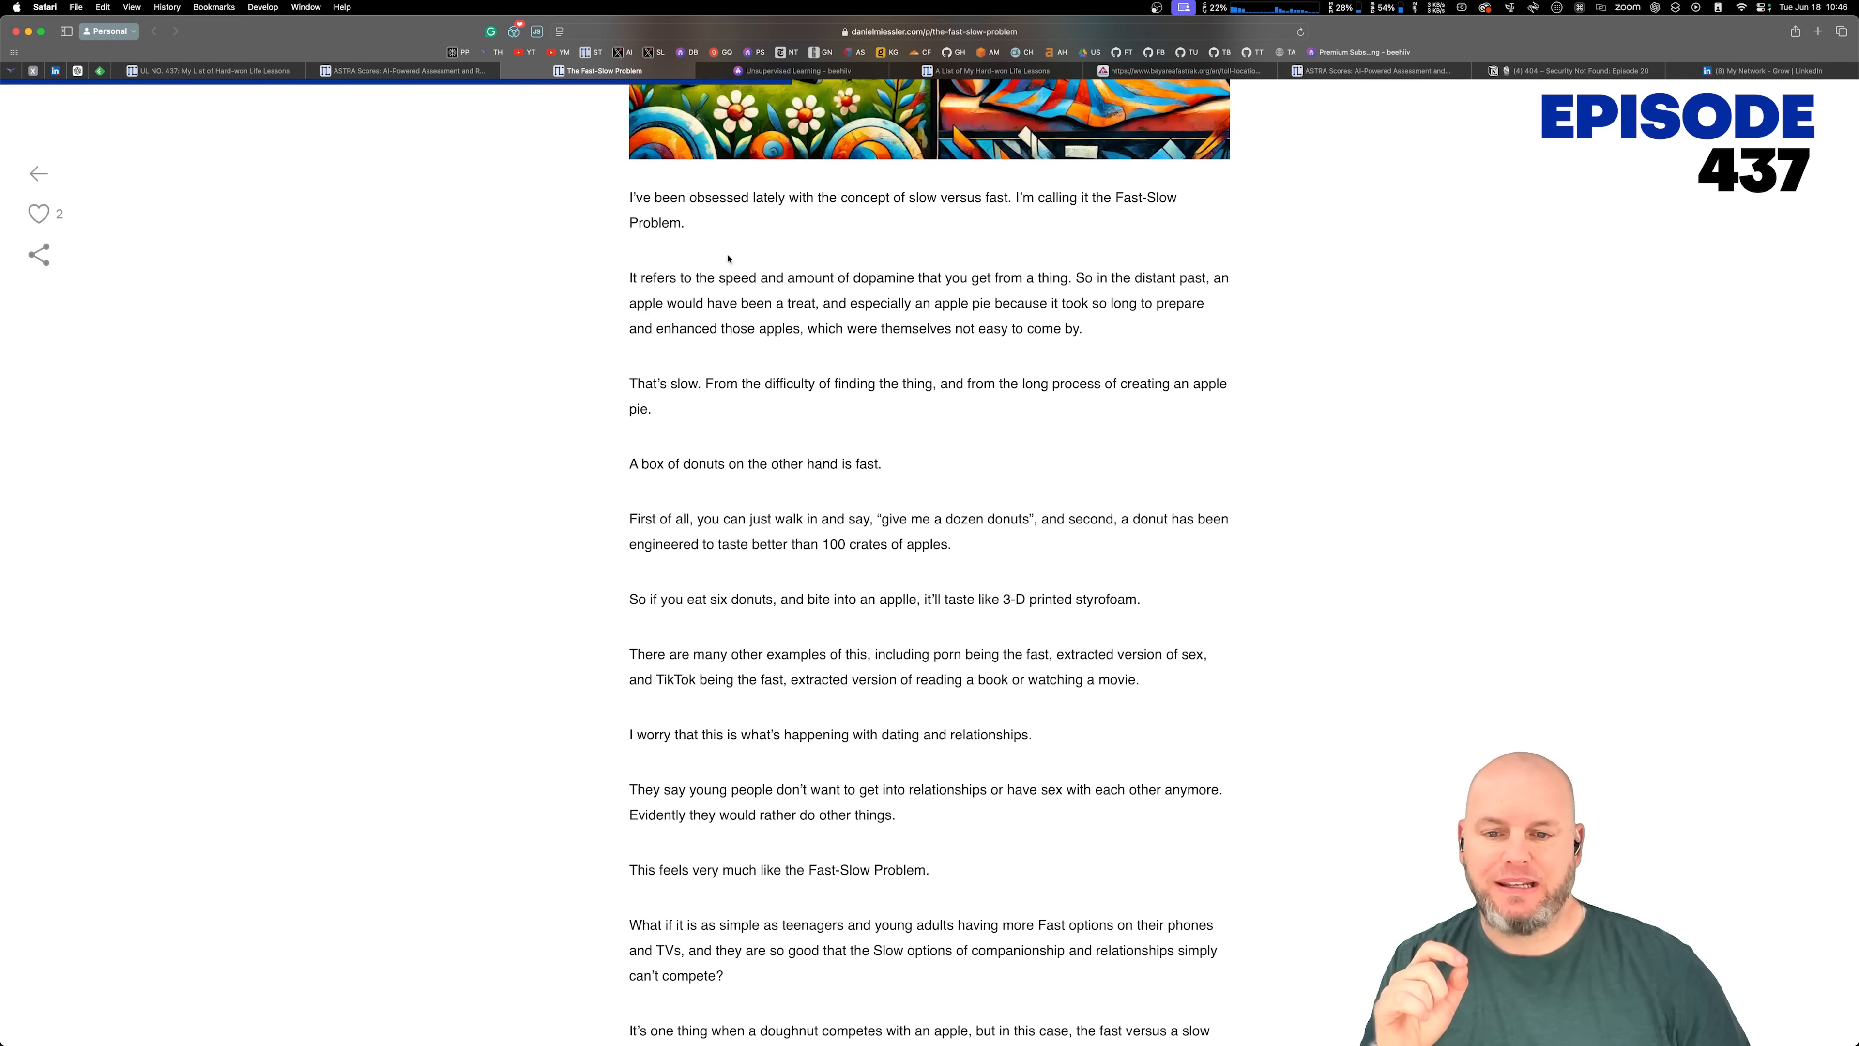
mouse_move(750, 249)
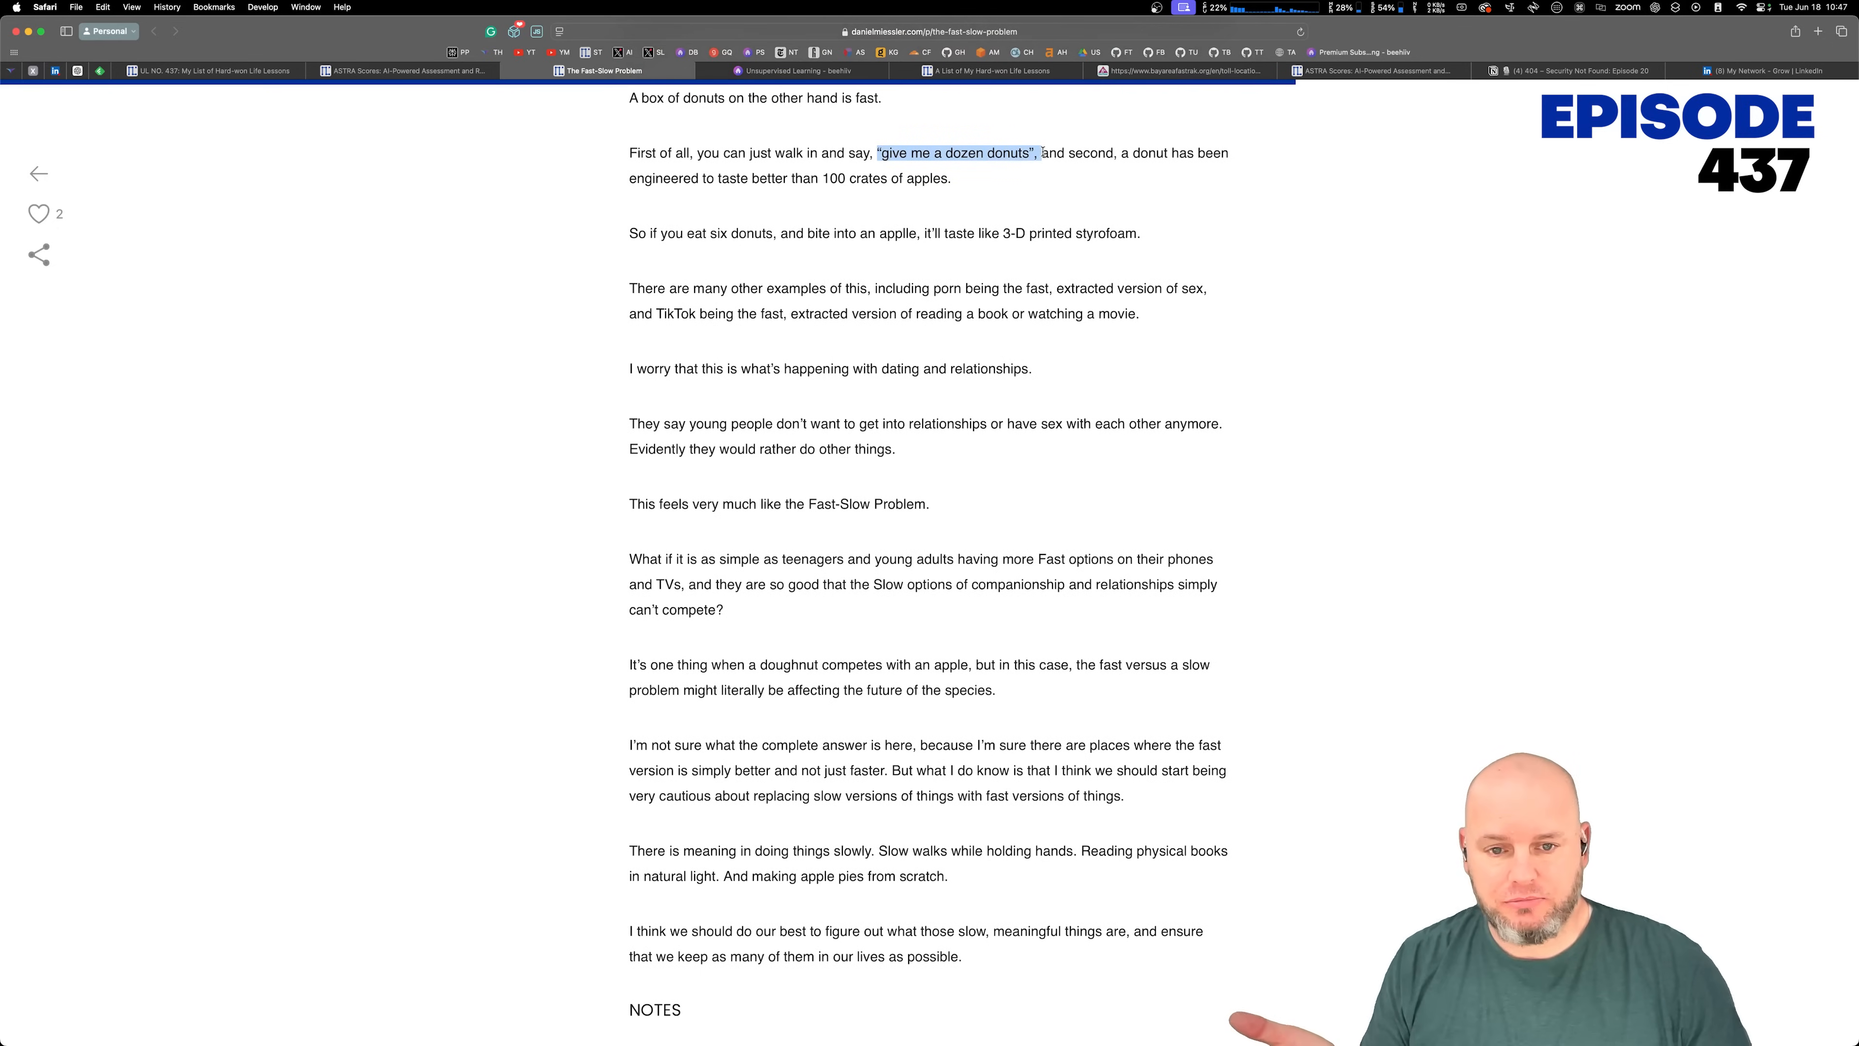
drag(1035, 152, 950, 178)
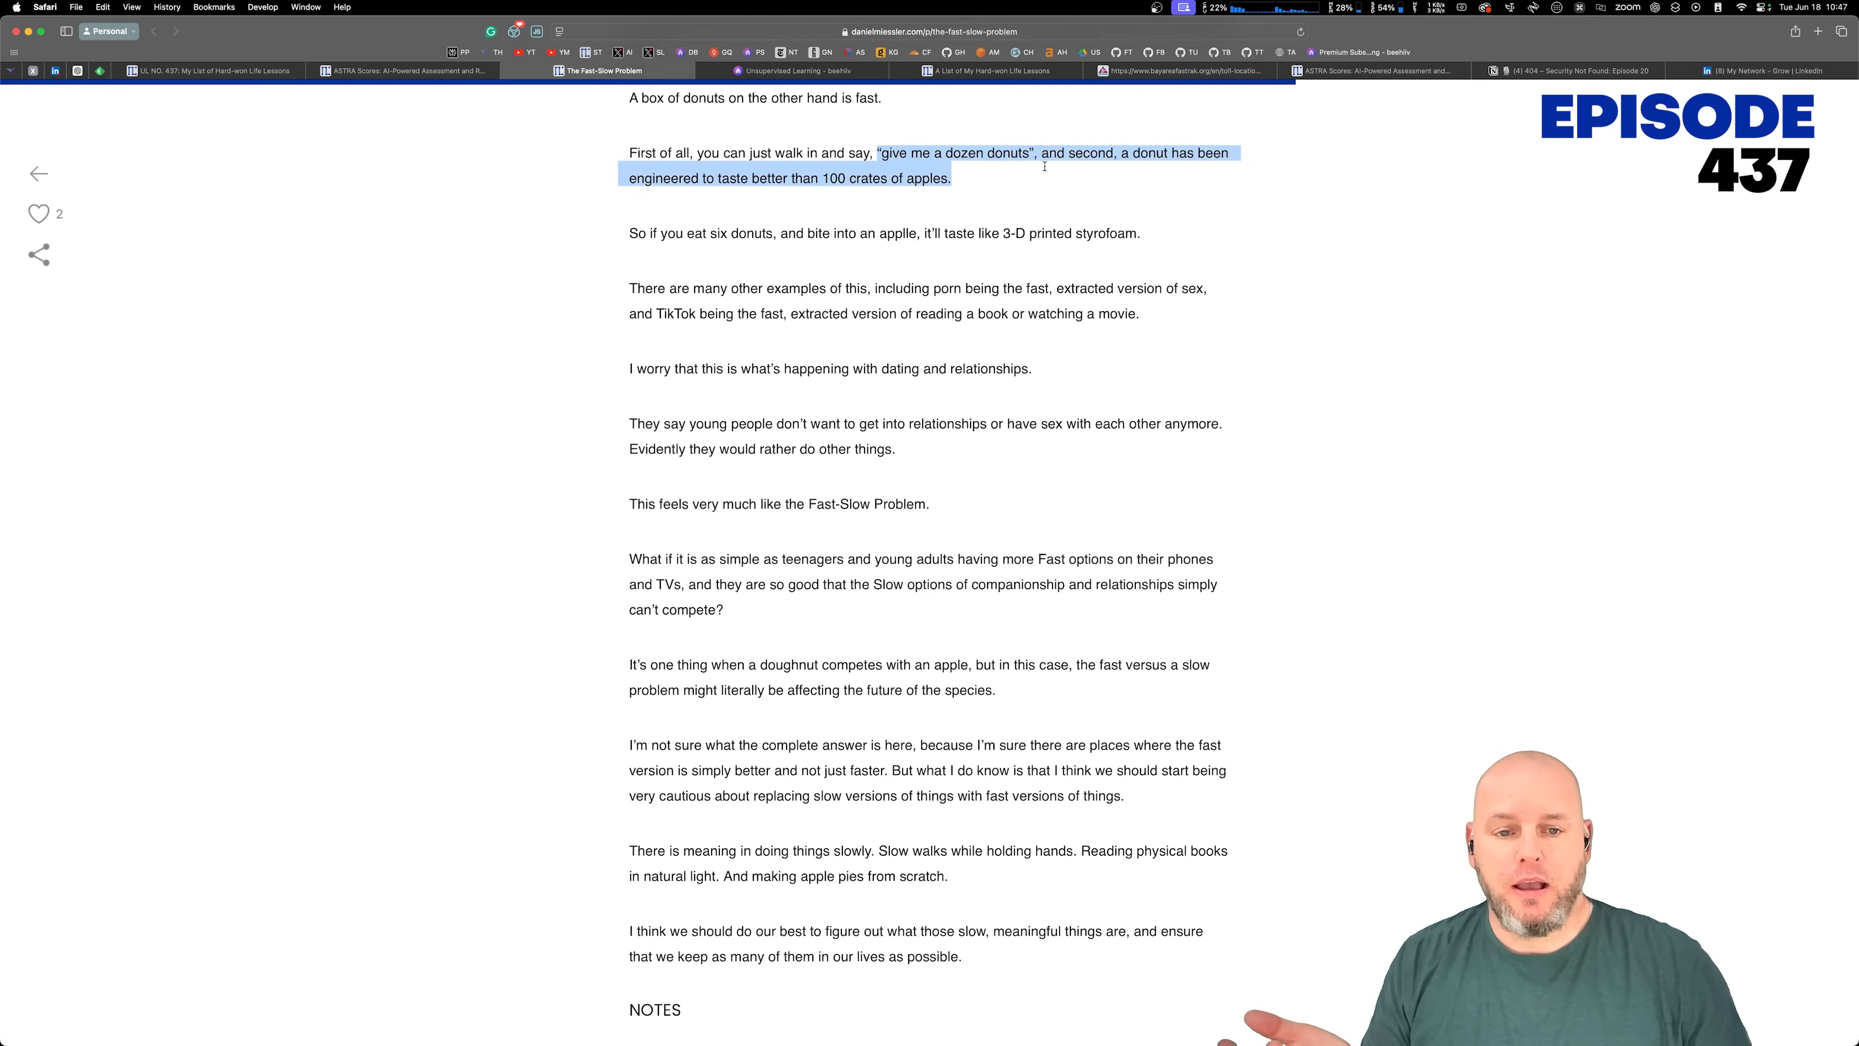
mouse_move(1010, 177)
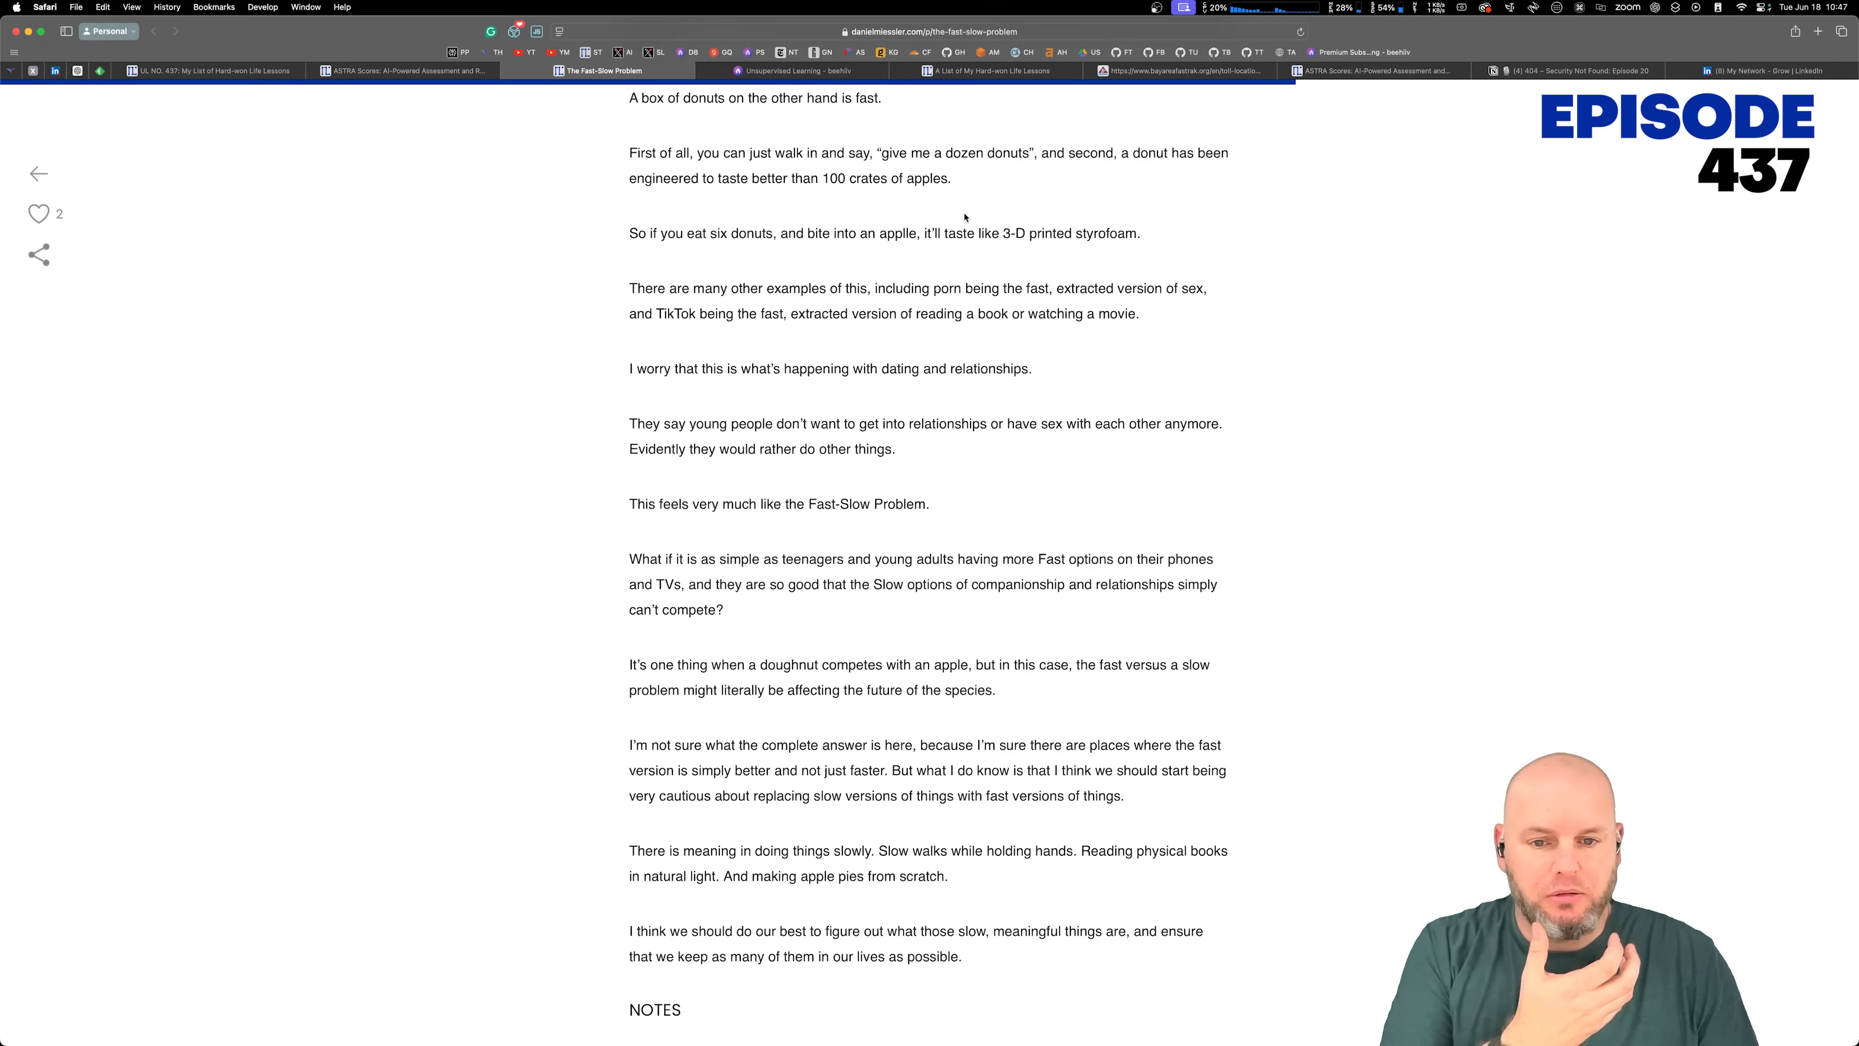
Step: Highlight the fast extracted versions examples, the dating sentence, and the 'rather do other things' line
scroll(down, 3)
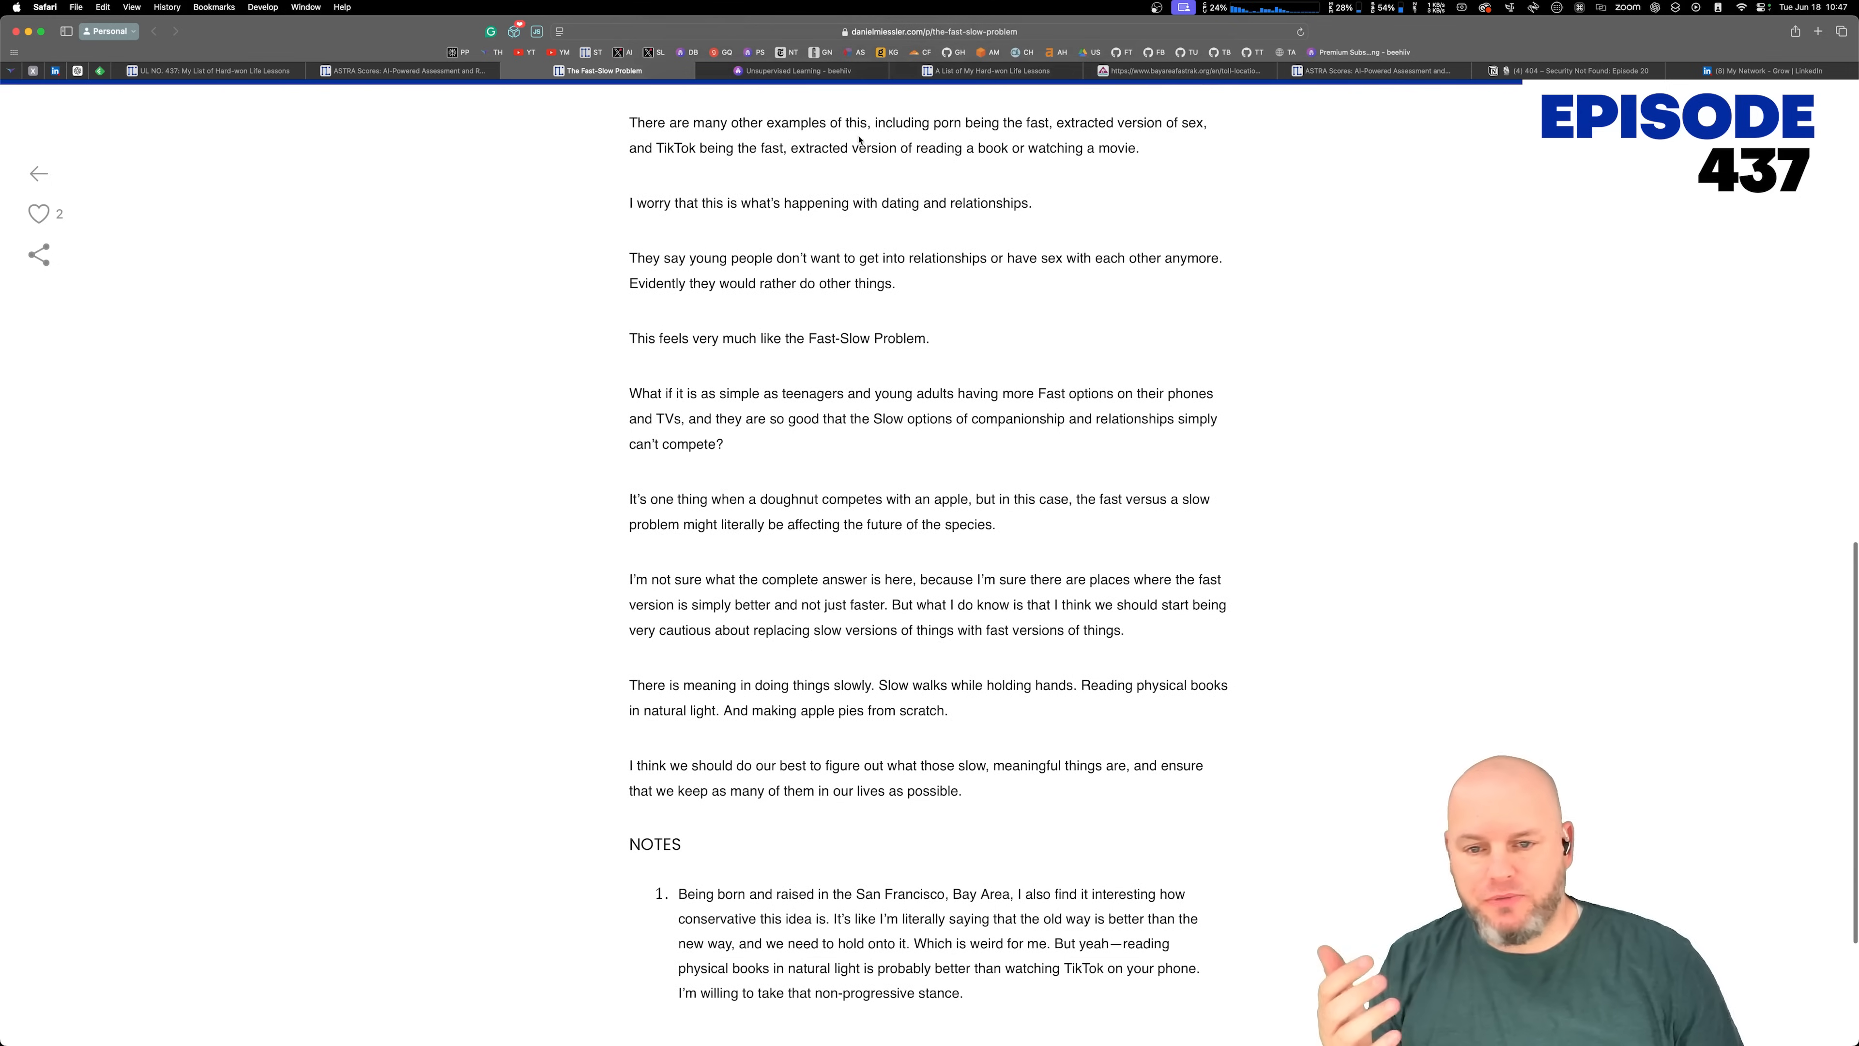
drag(891, 122, 1088, 122)
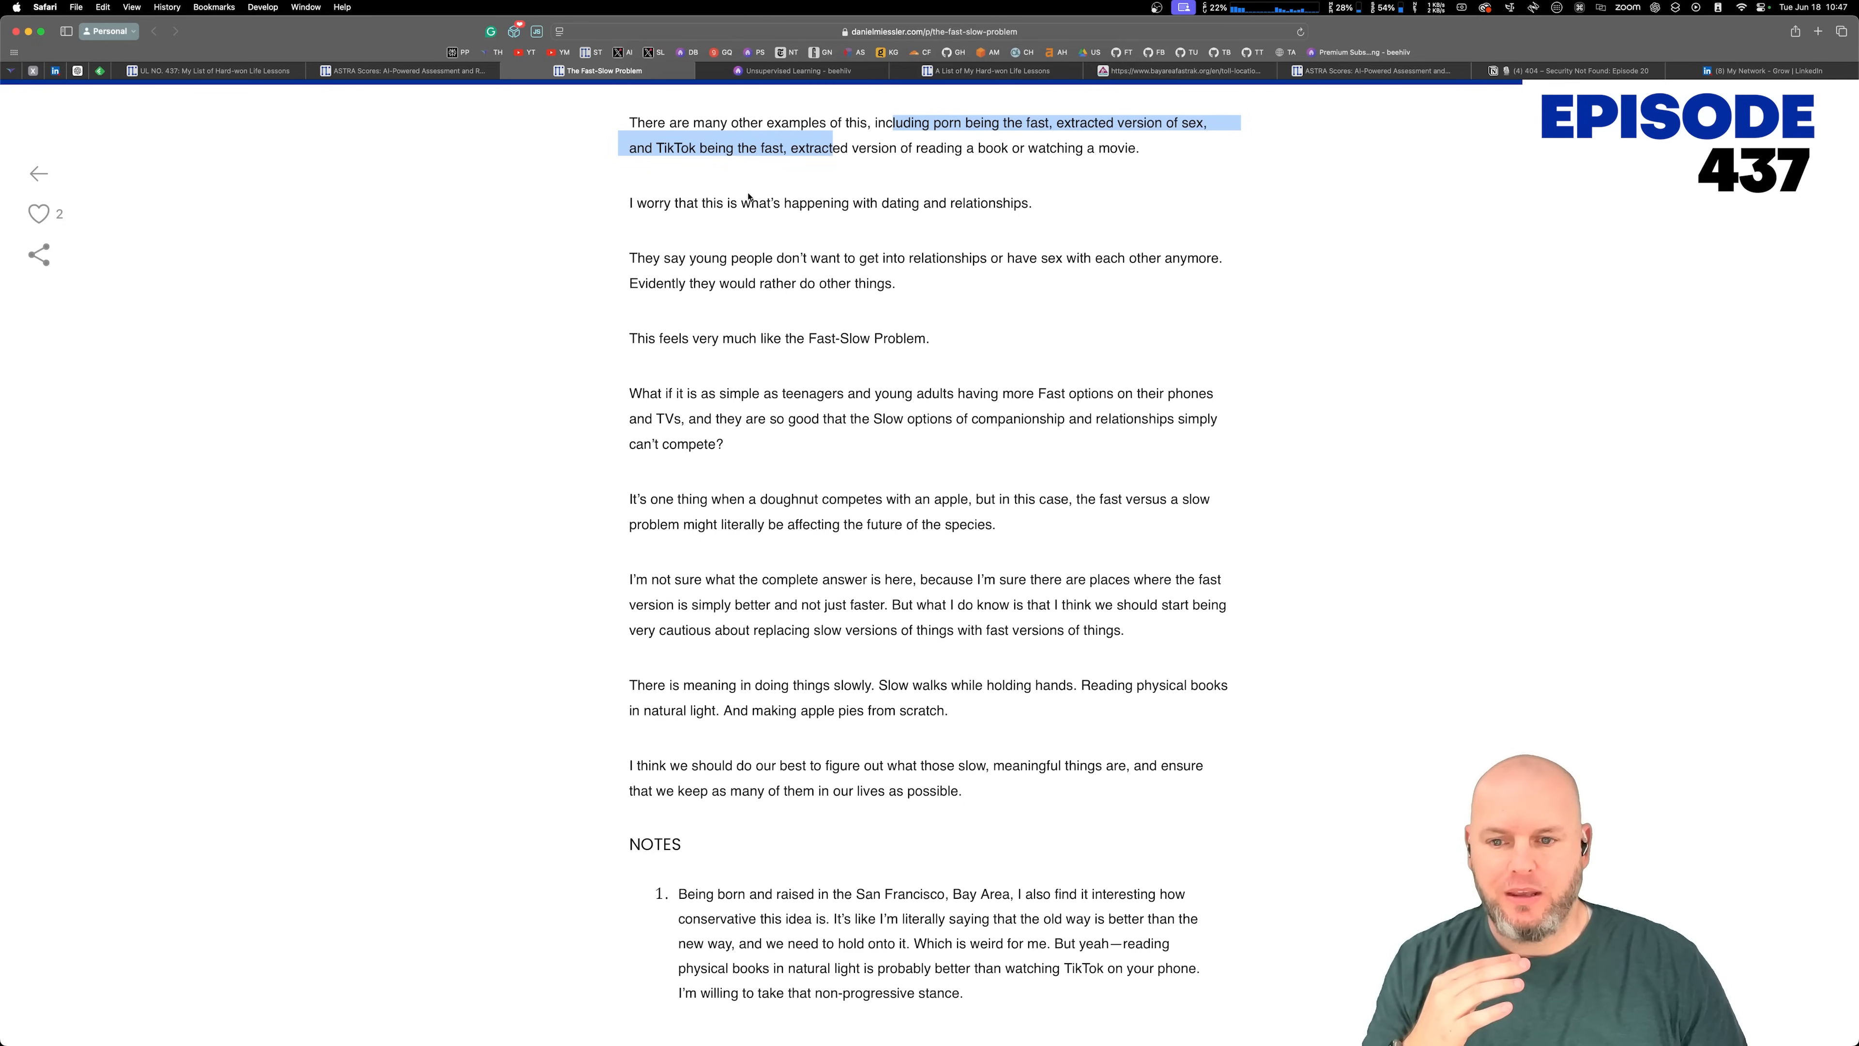
drag(630, 202, 940, 202)
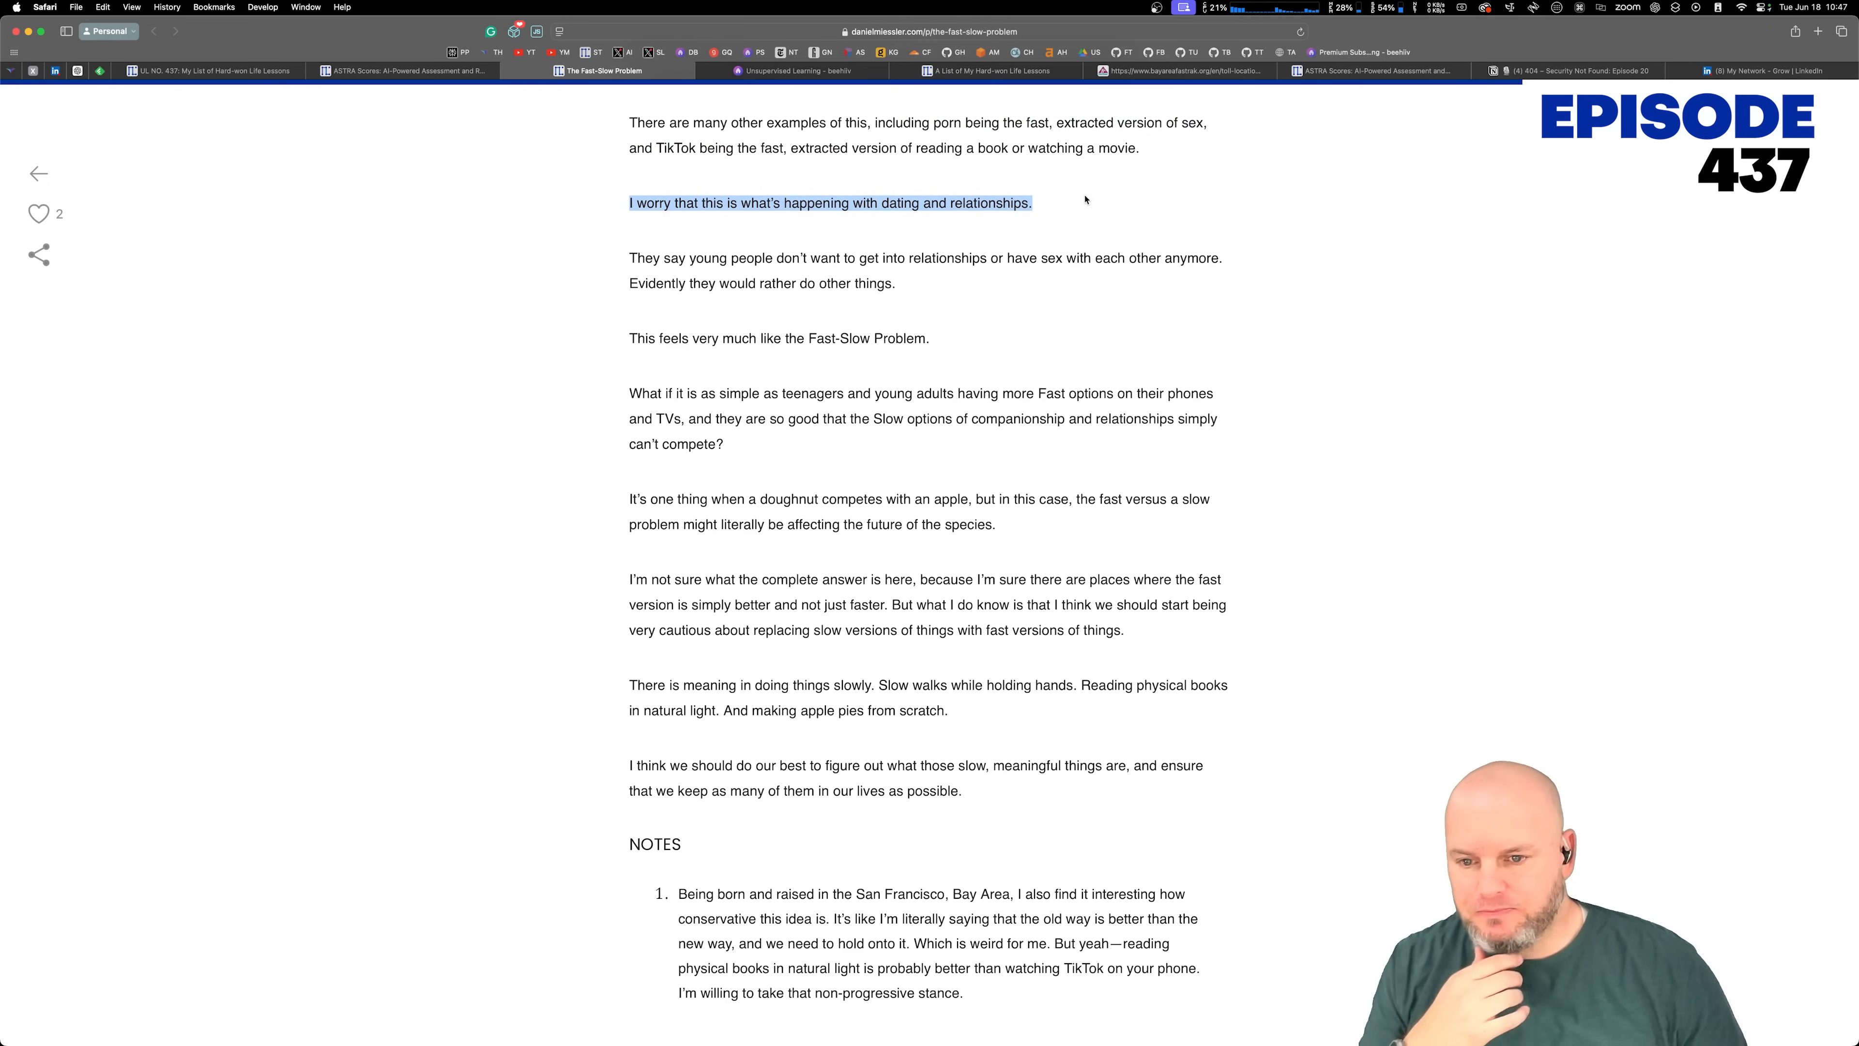
scroll(down, 3)
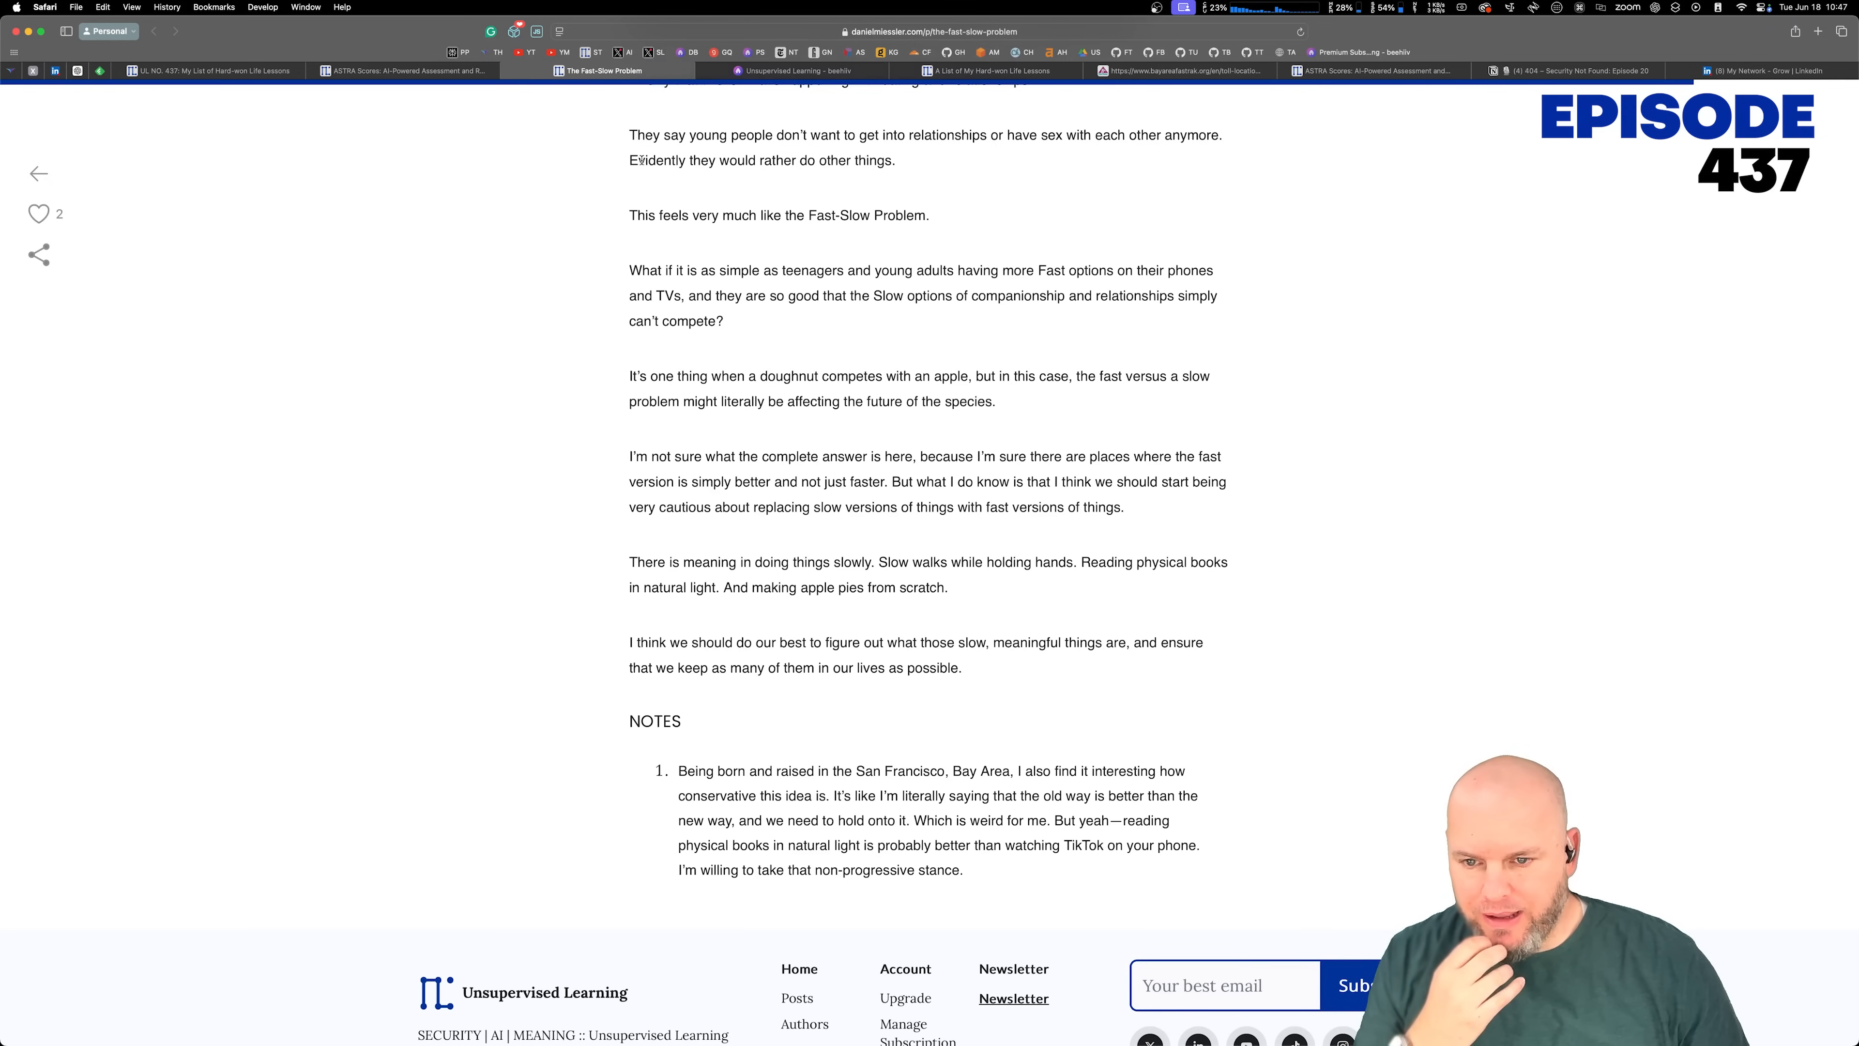
drag(629, 160, 895, 160)
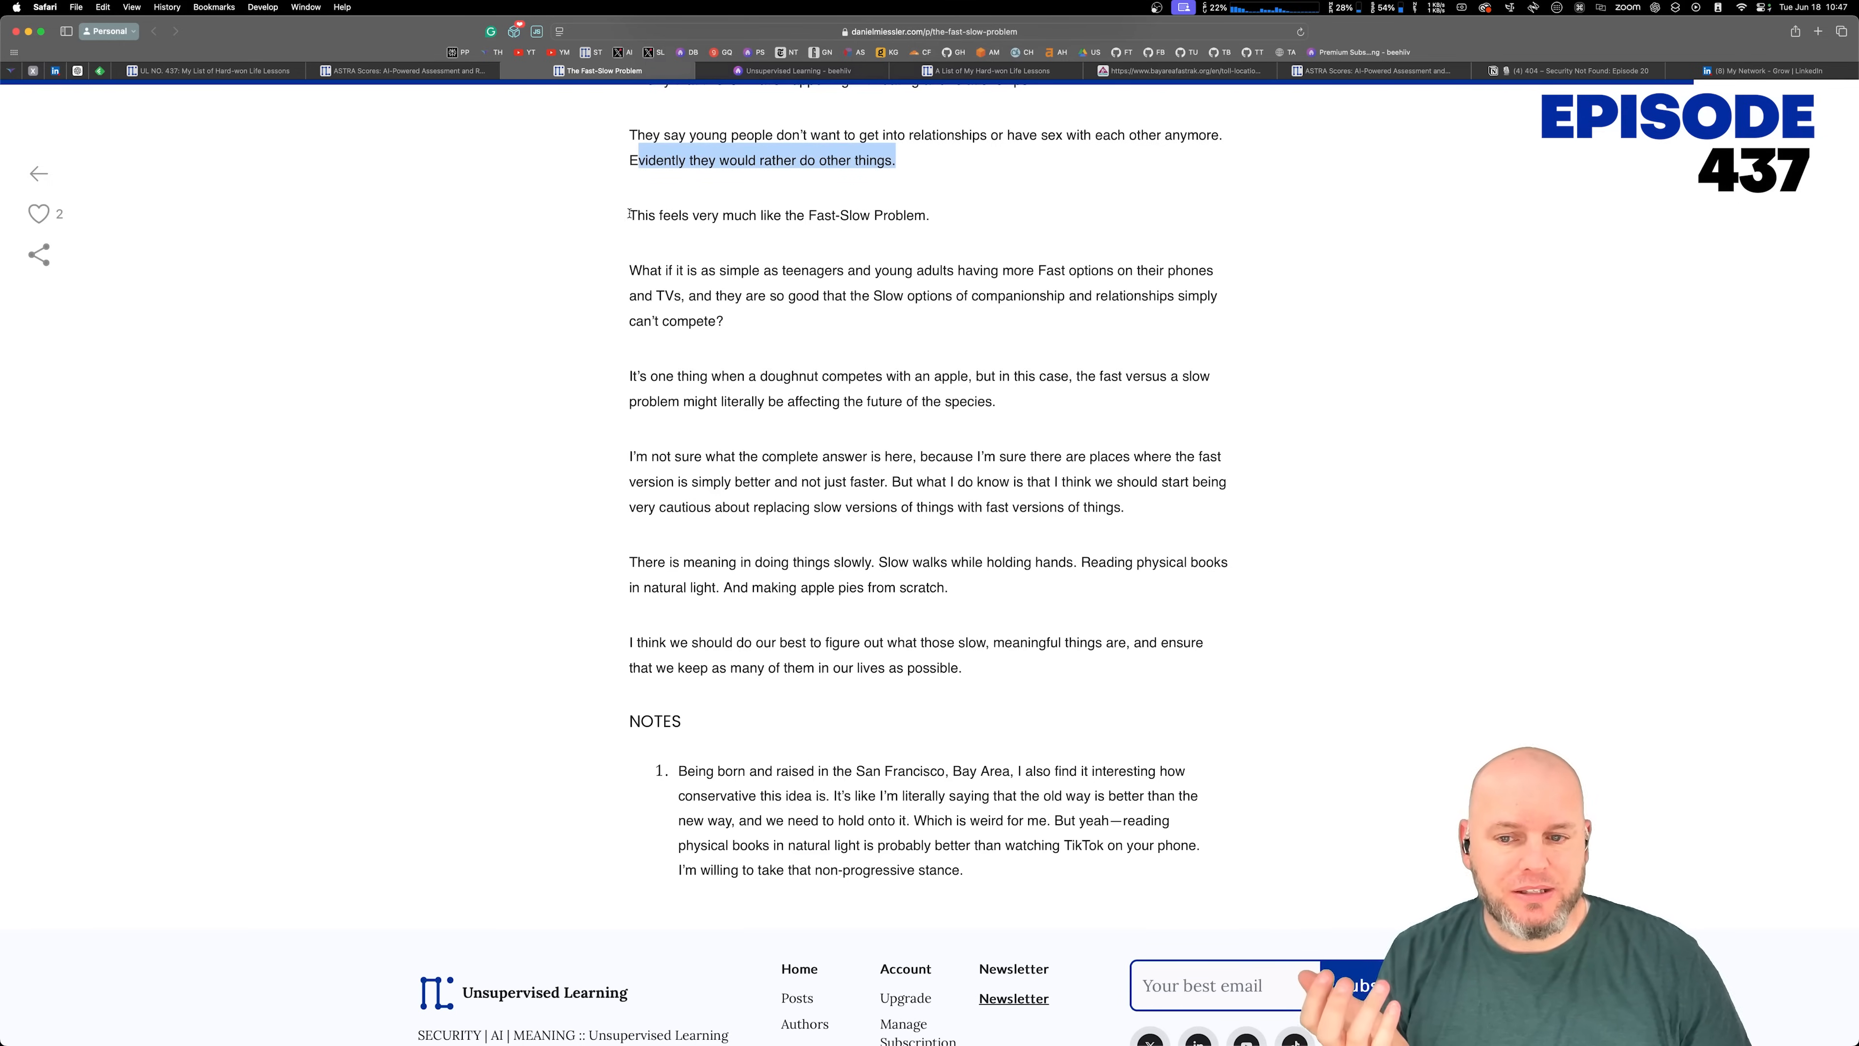
click(1041, 200)
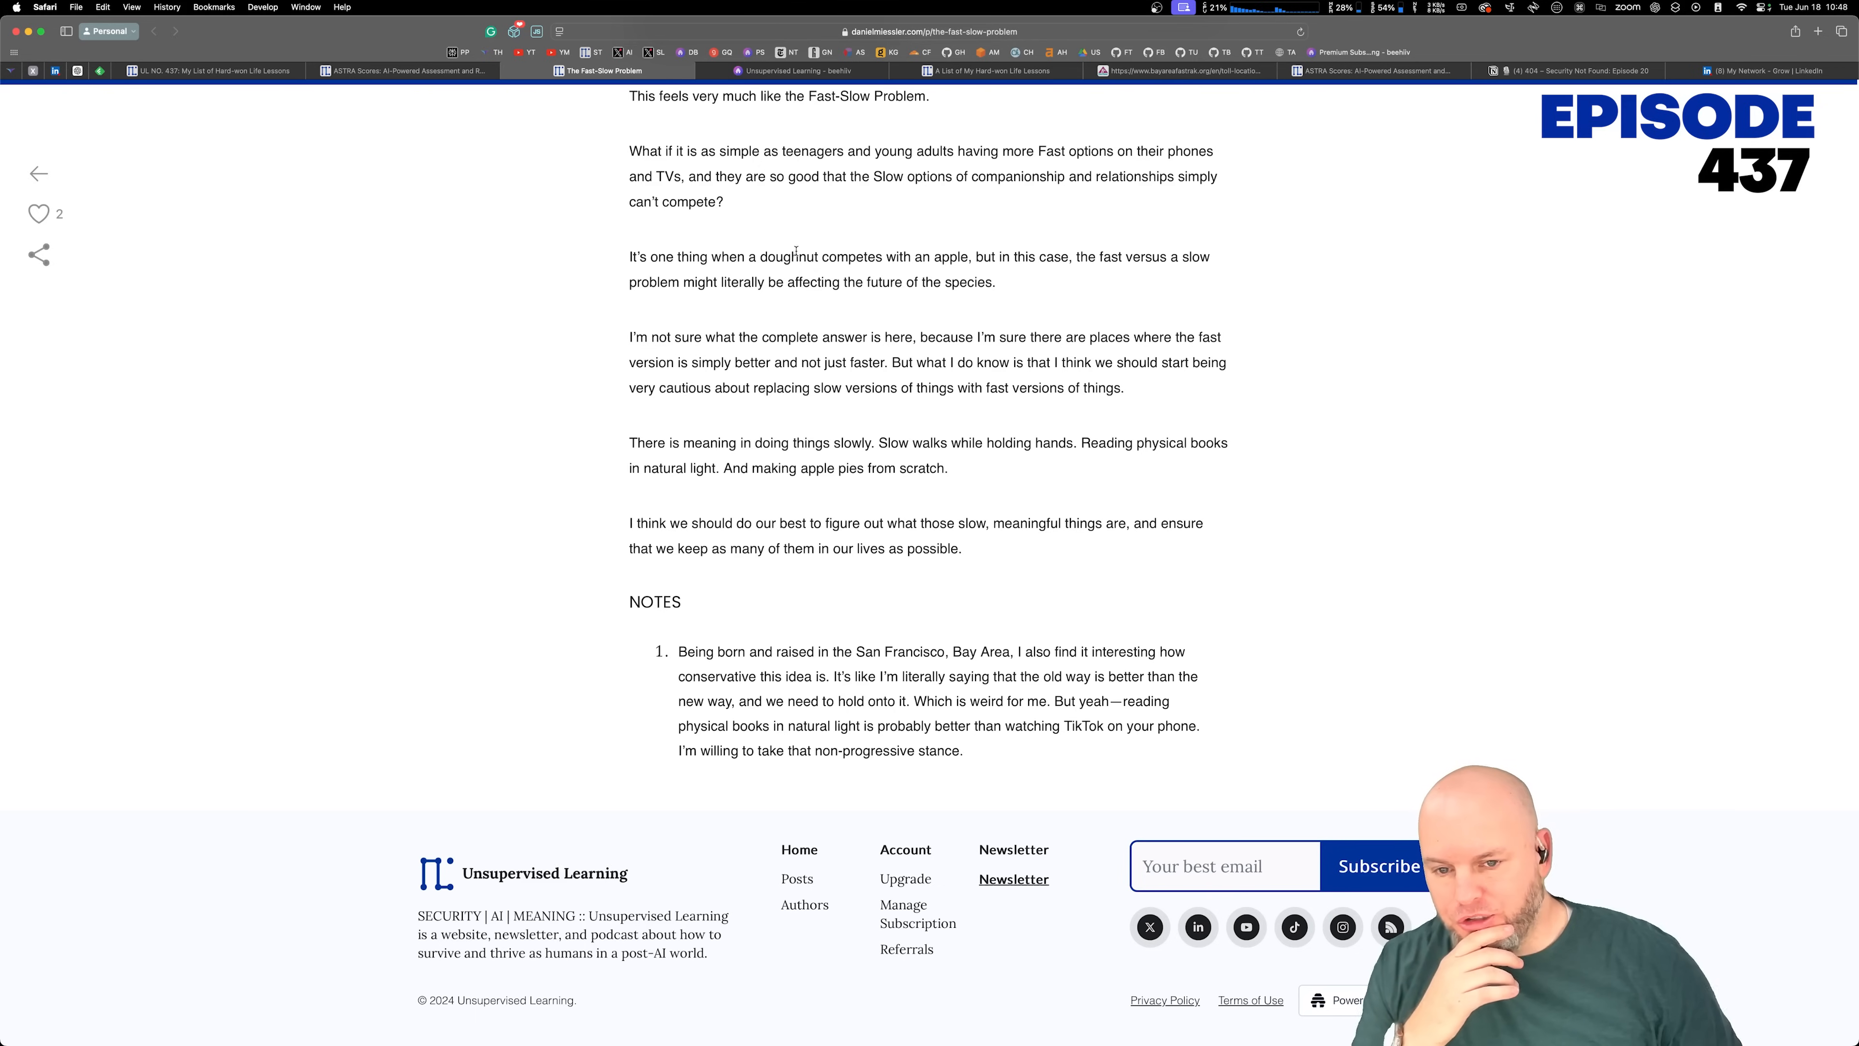
Step: Highlight the doughnut versus apple sentence, the meaning in slowness, and the closing paragraph about keeping slow things
drag(797, 256, 998, 280)
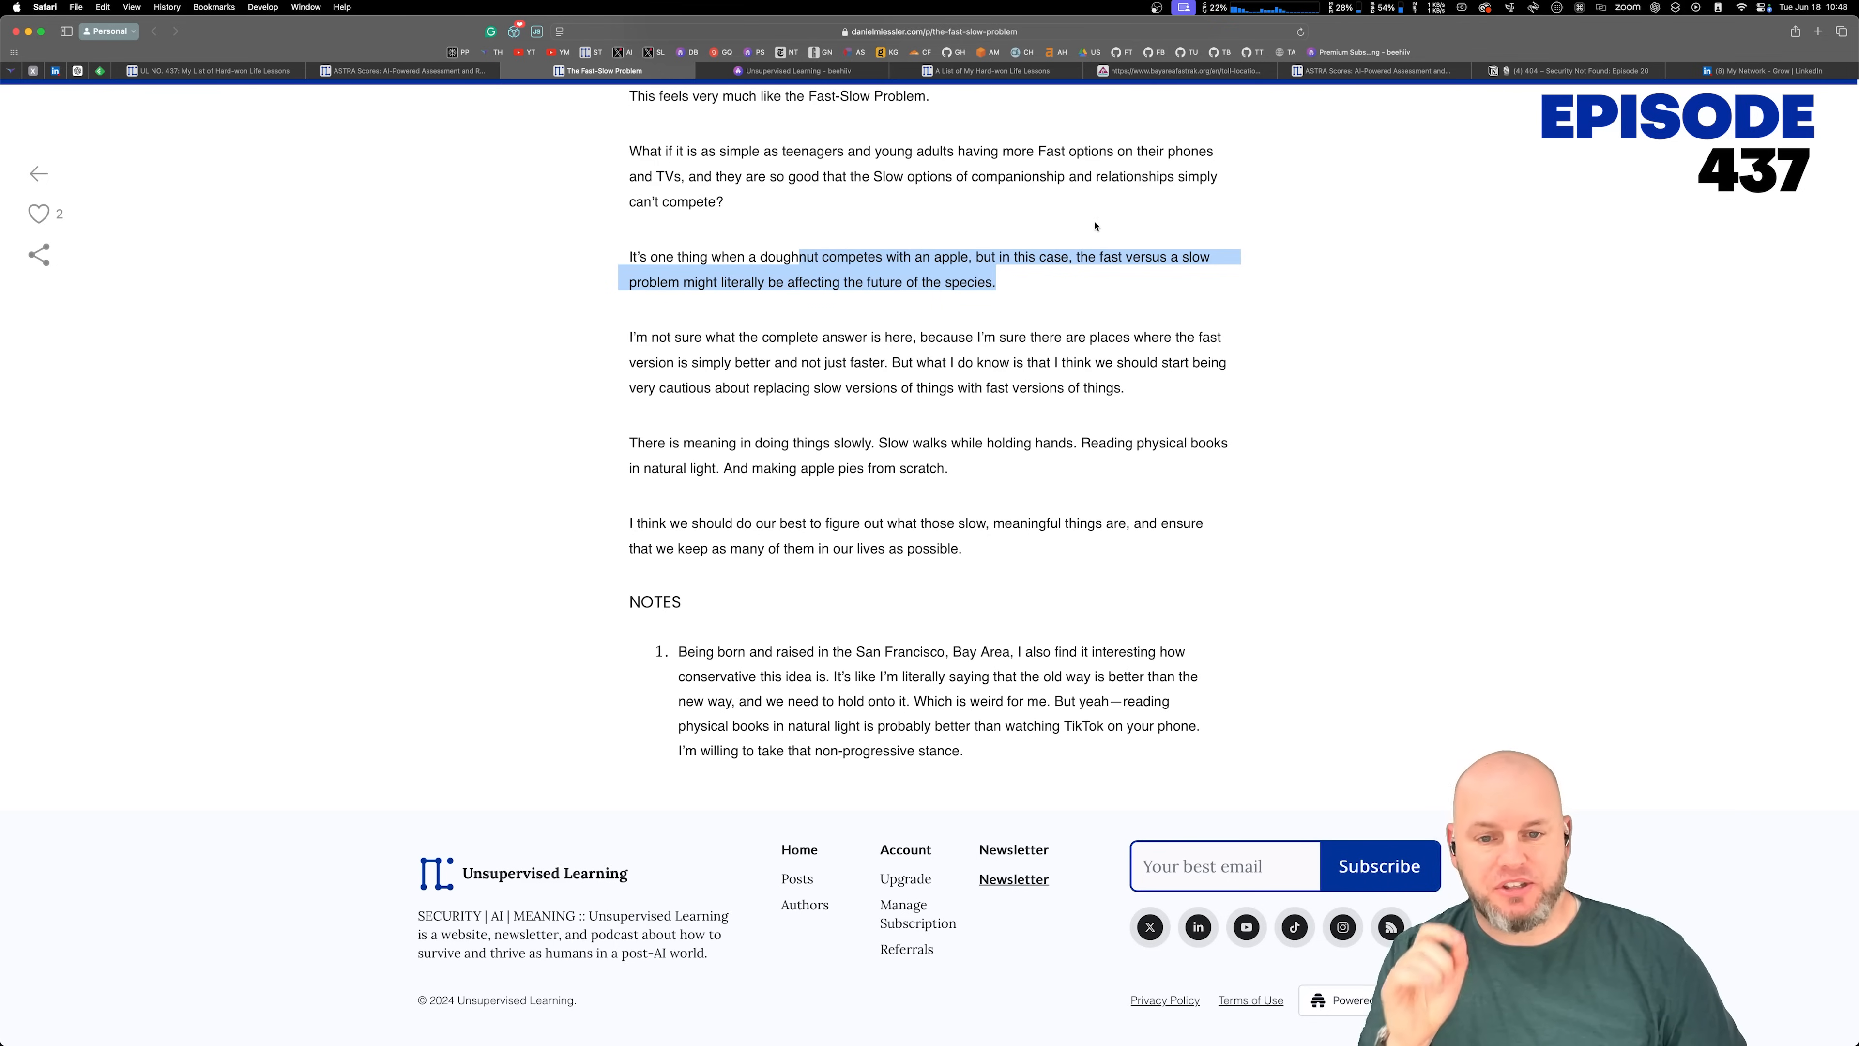
click(718, 337)
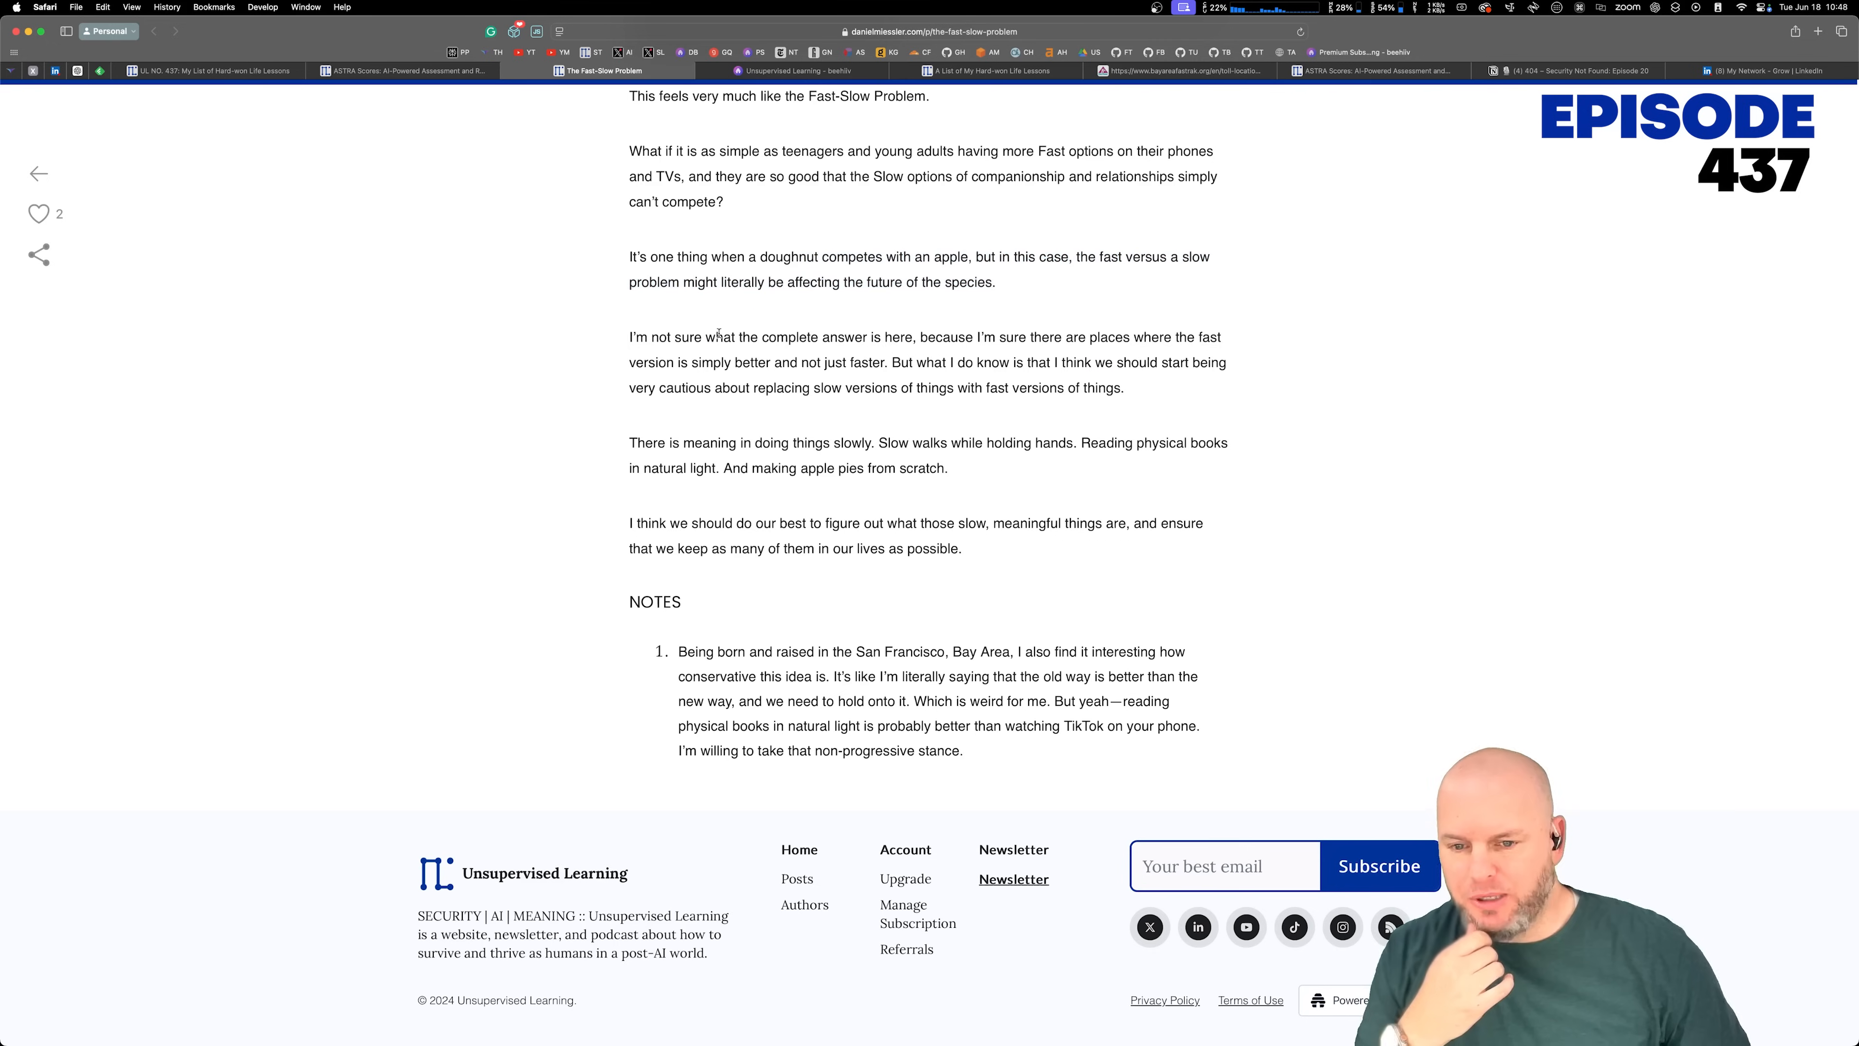
drag(714, 337, 1025, 337)
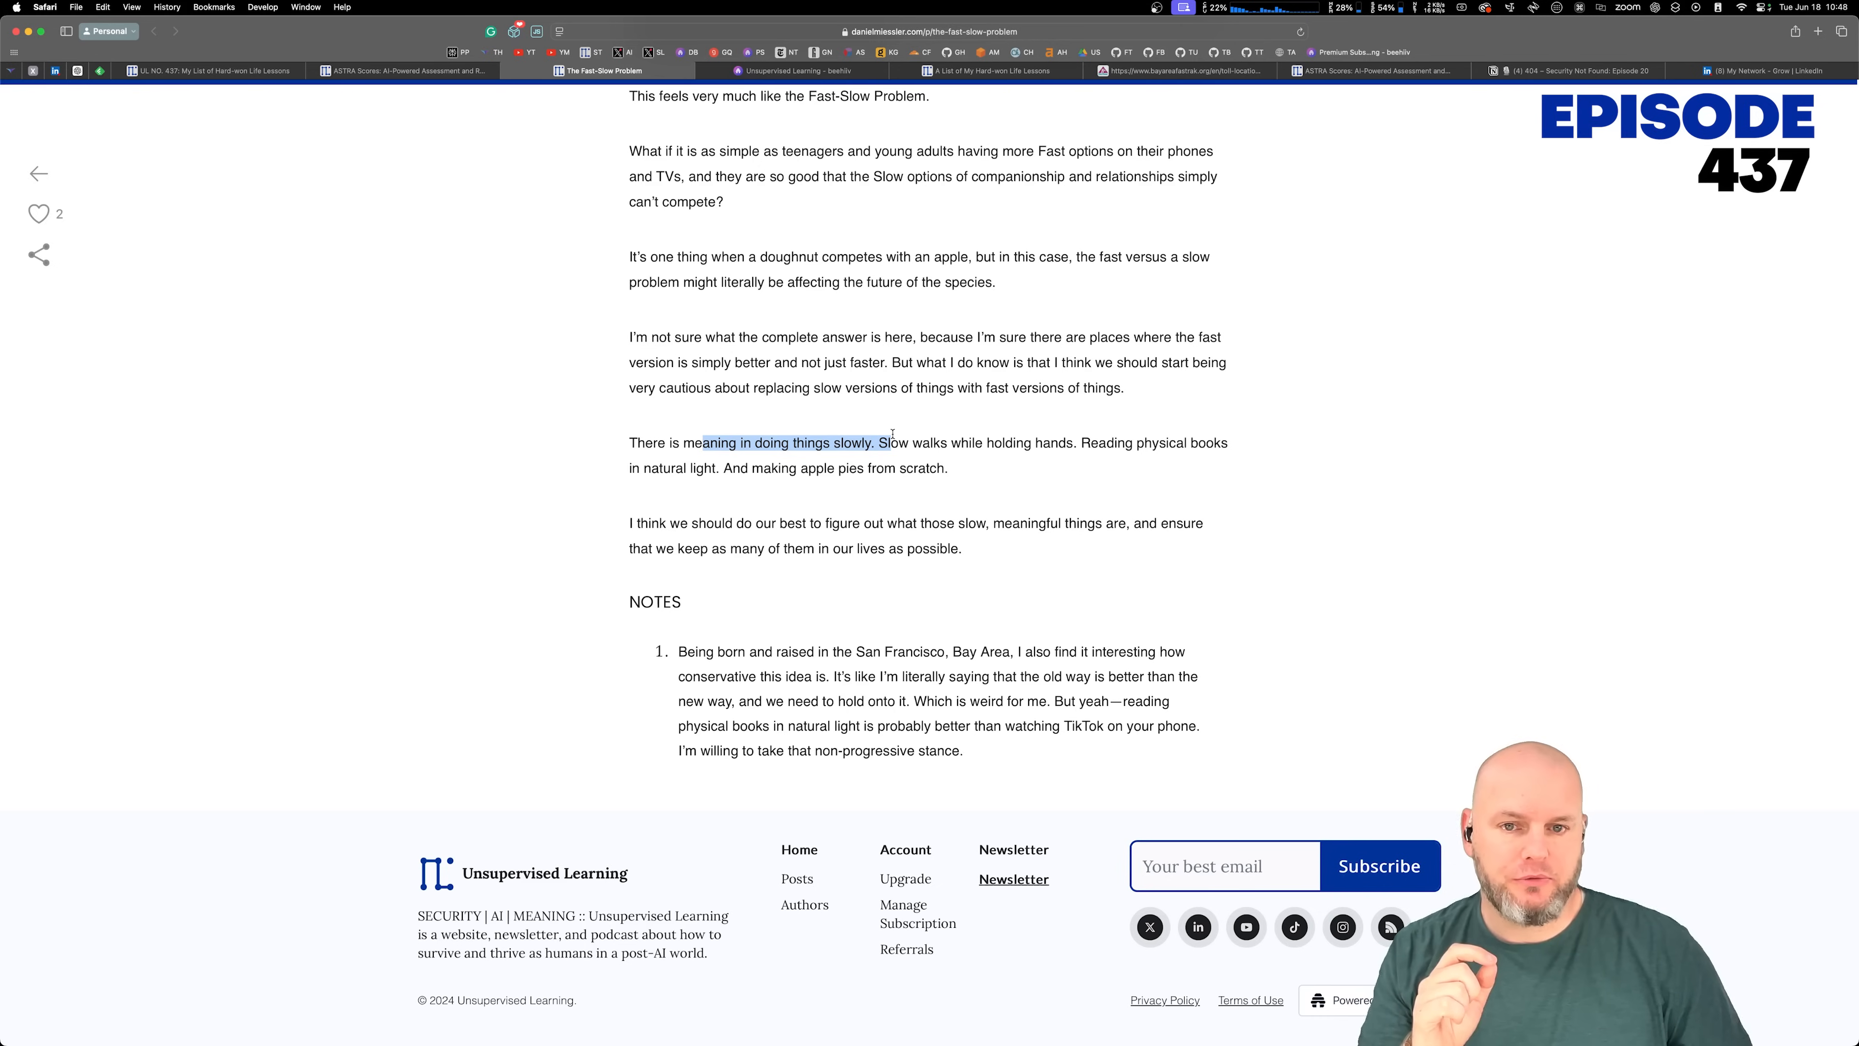
click(835, 506)
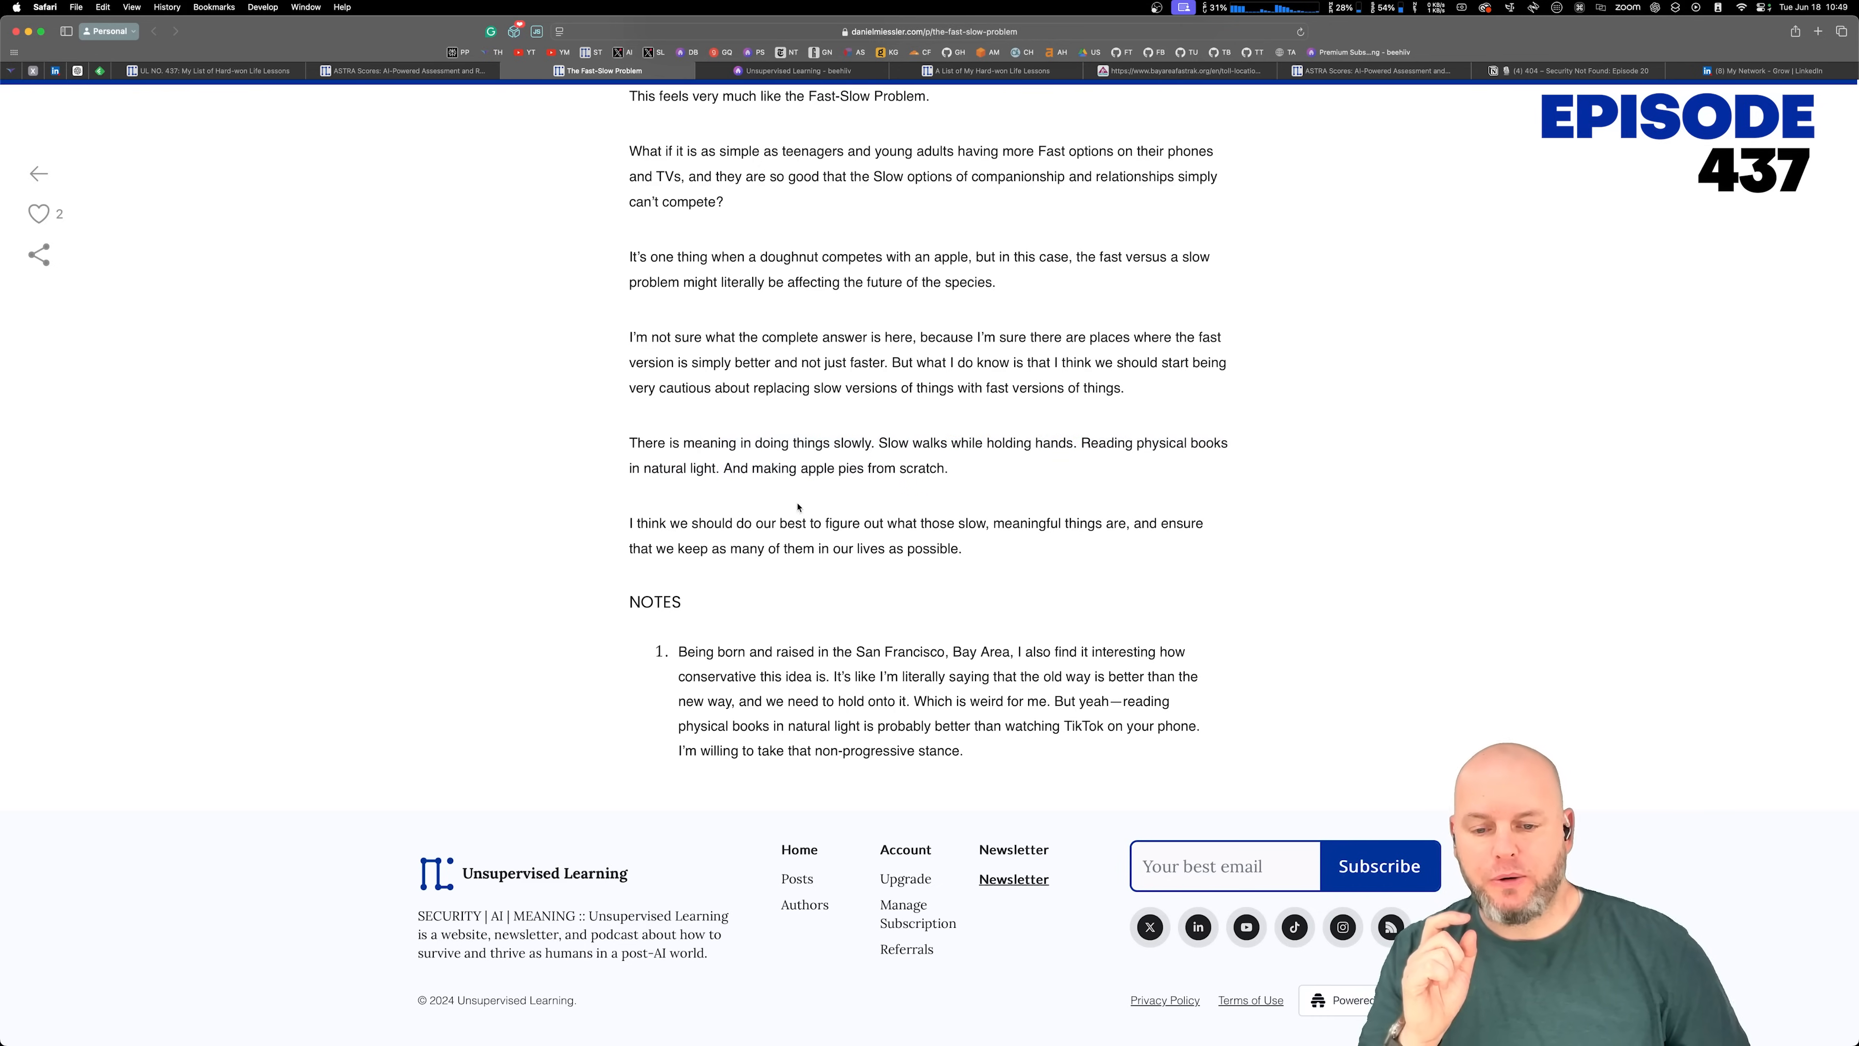
drag(628, 523, 1091, 523)
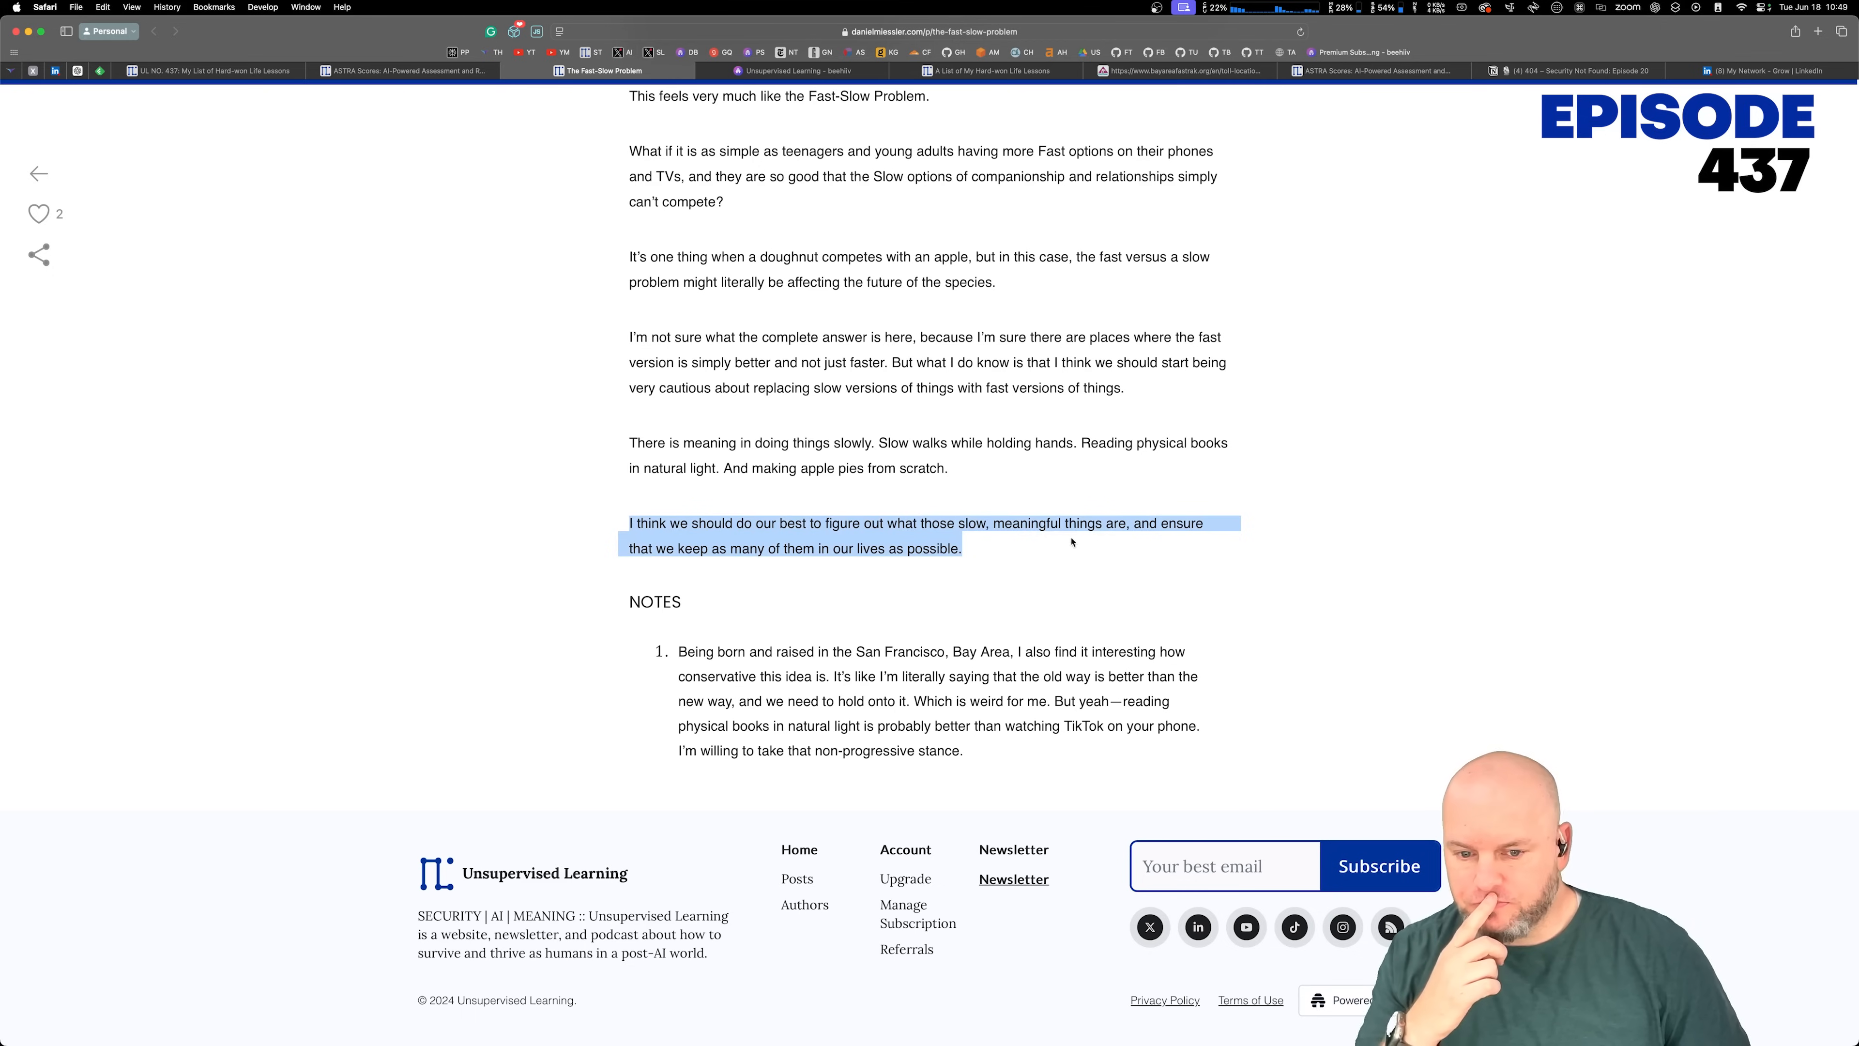
click(1034, 471)
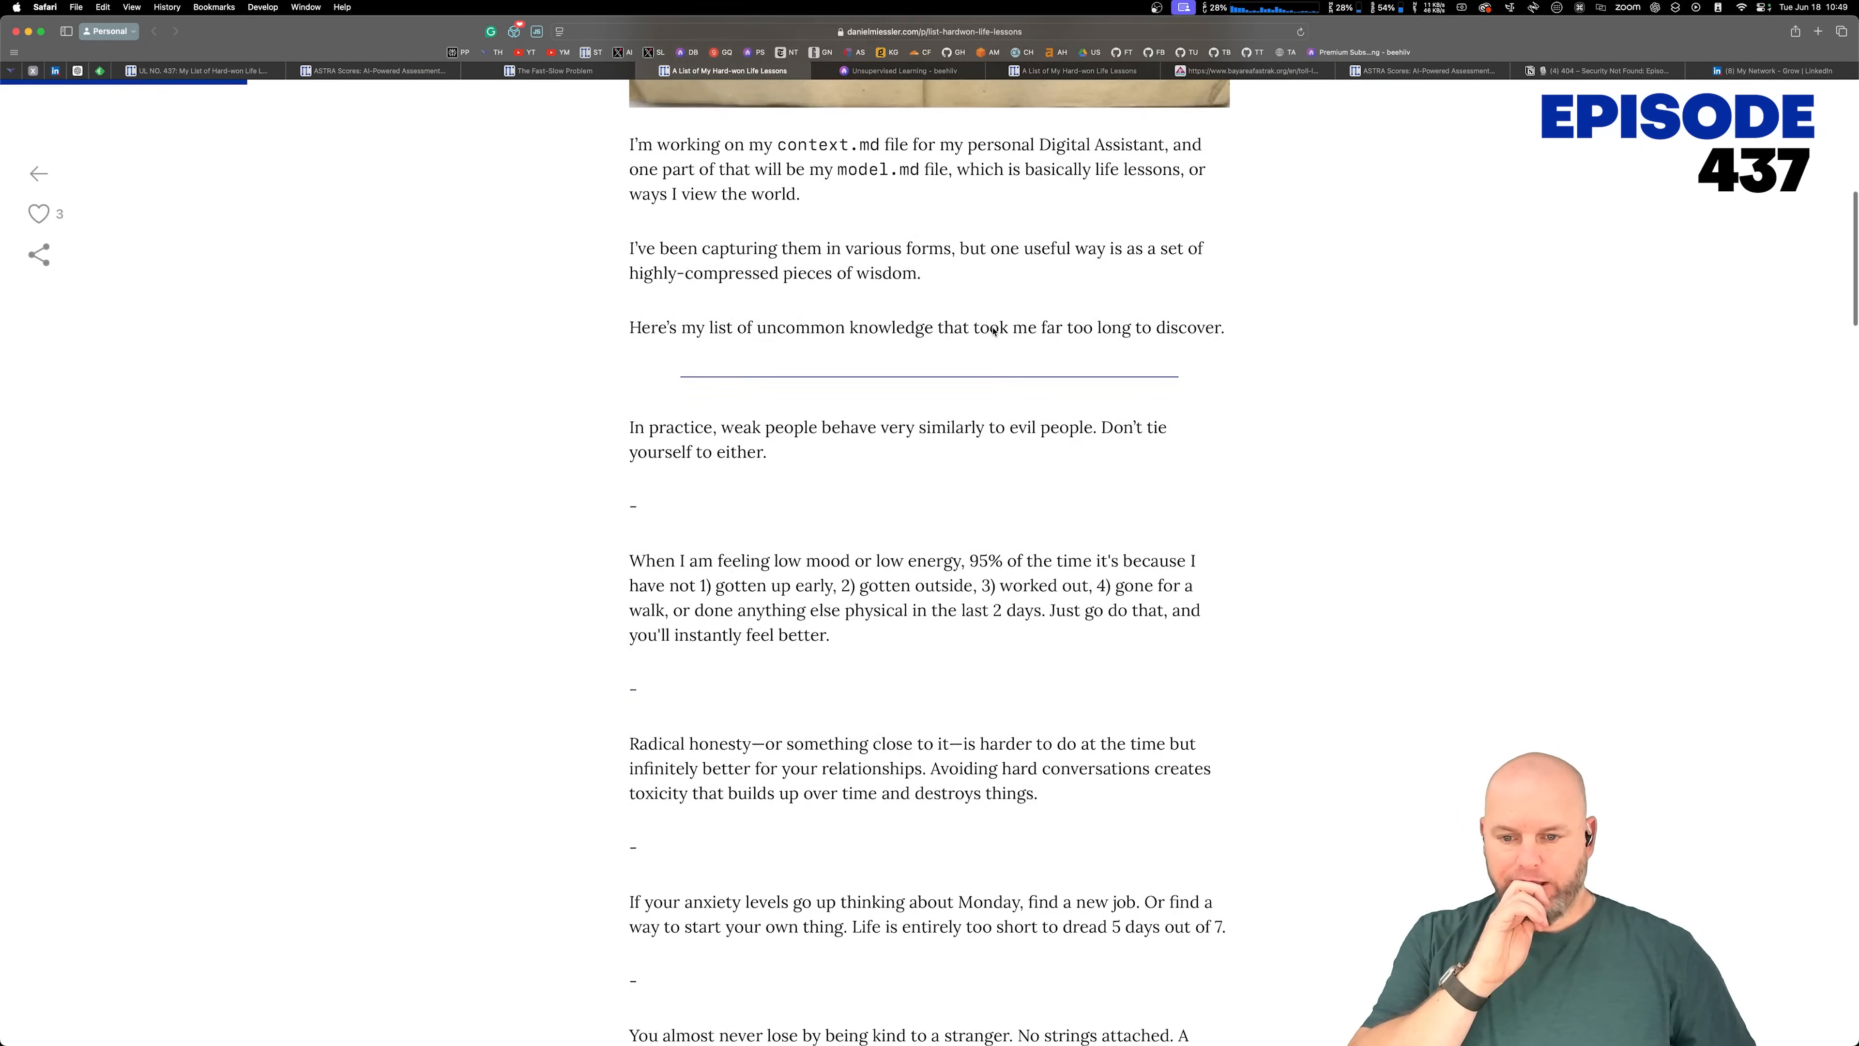
Step: Read the first few hard-won life lessons and clear the highlight on the opening one
scroll(down, 3)
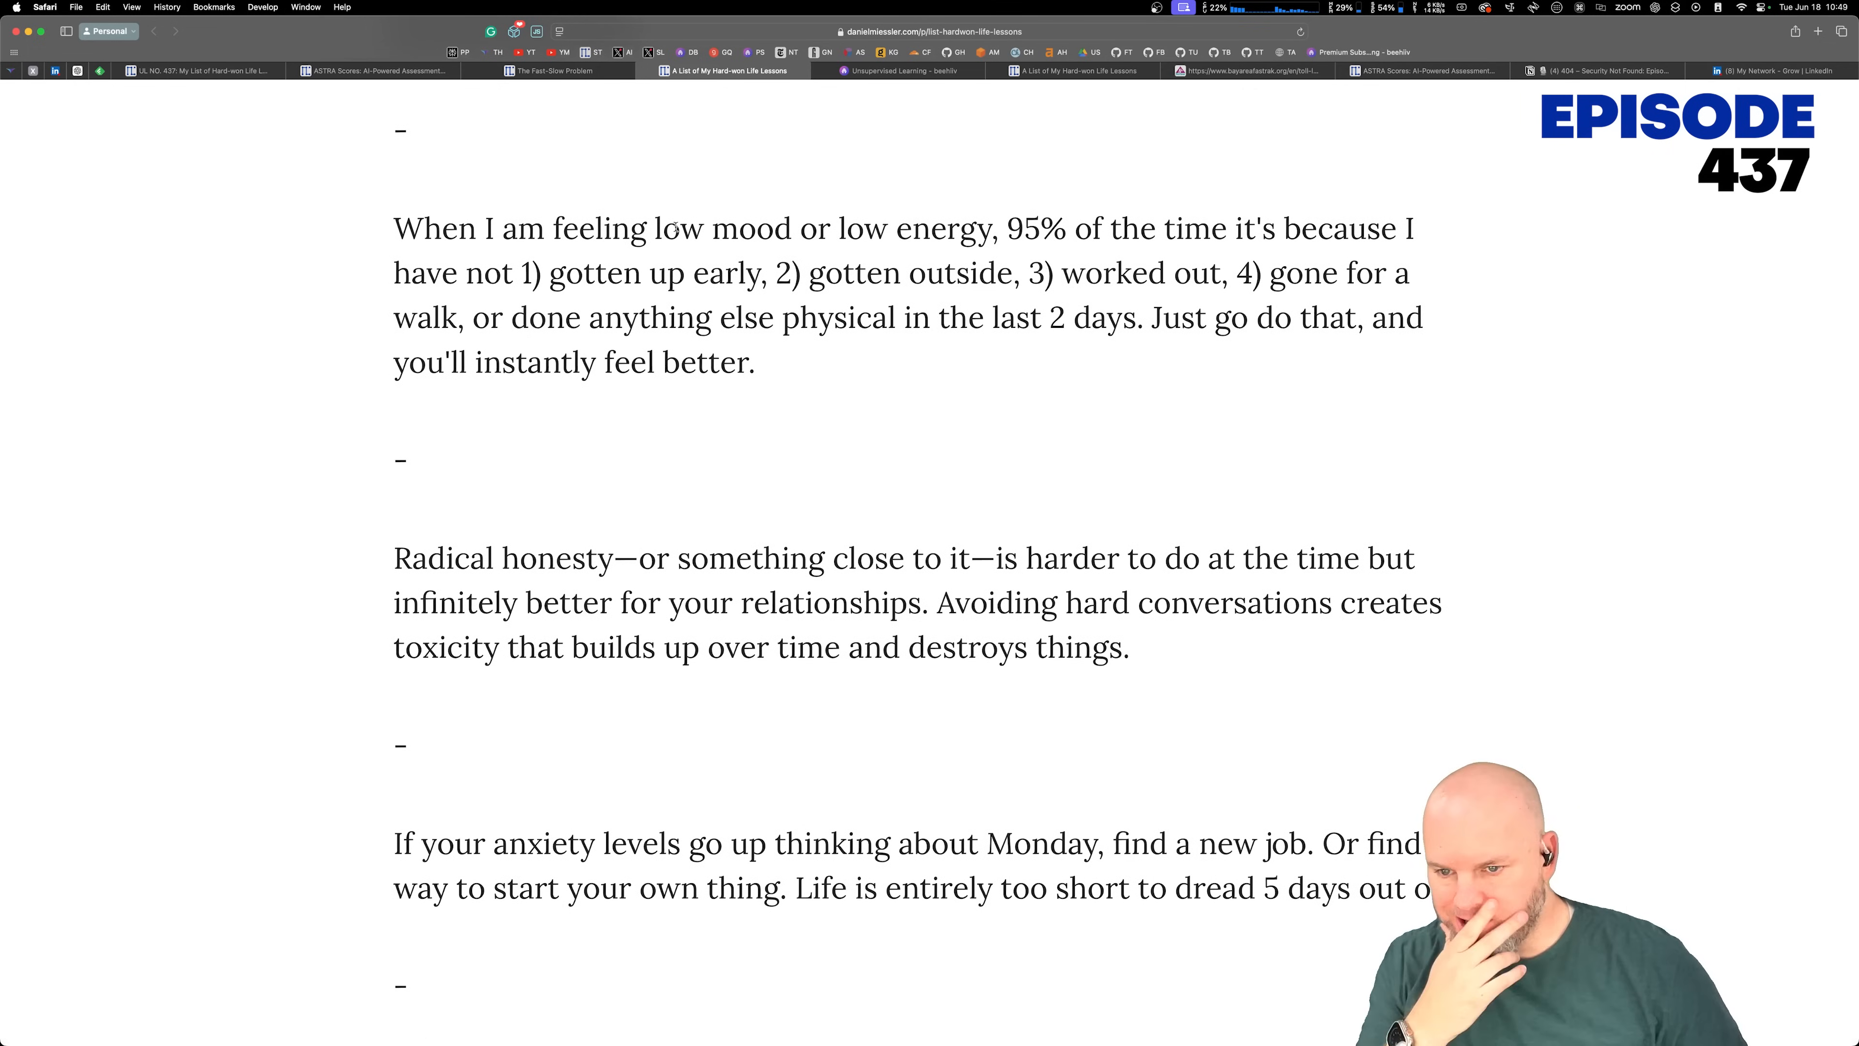
scroll(down, 3)
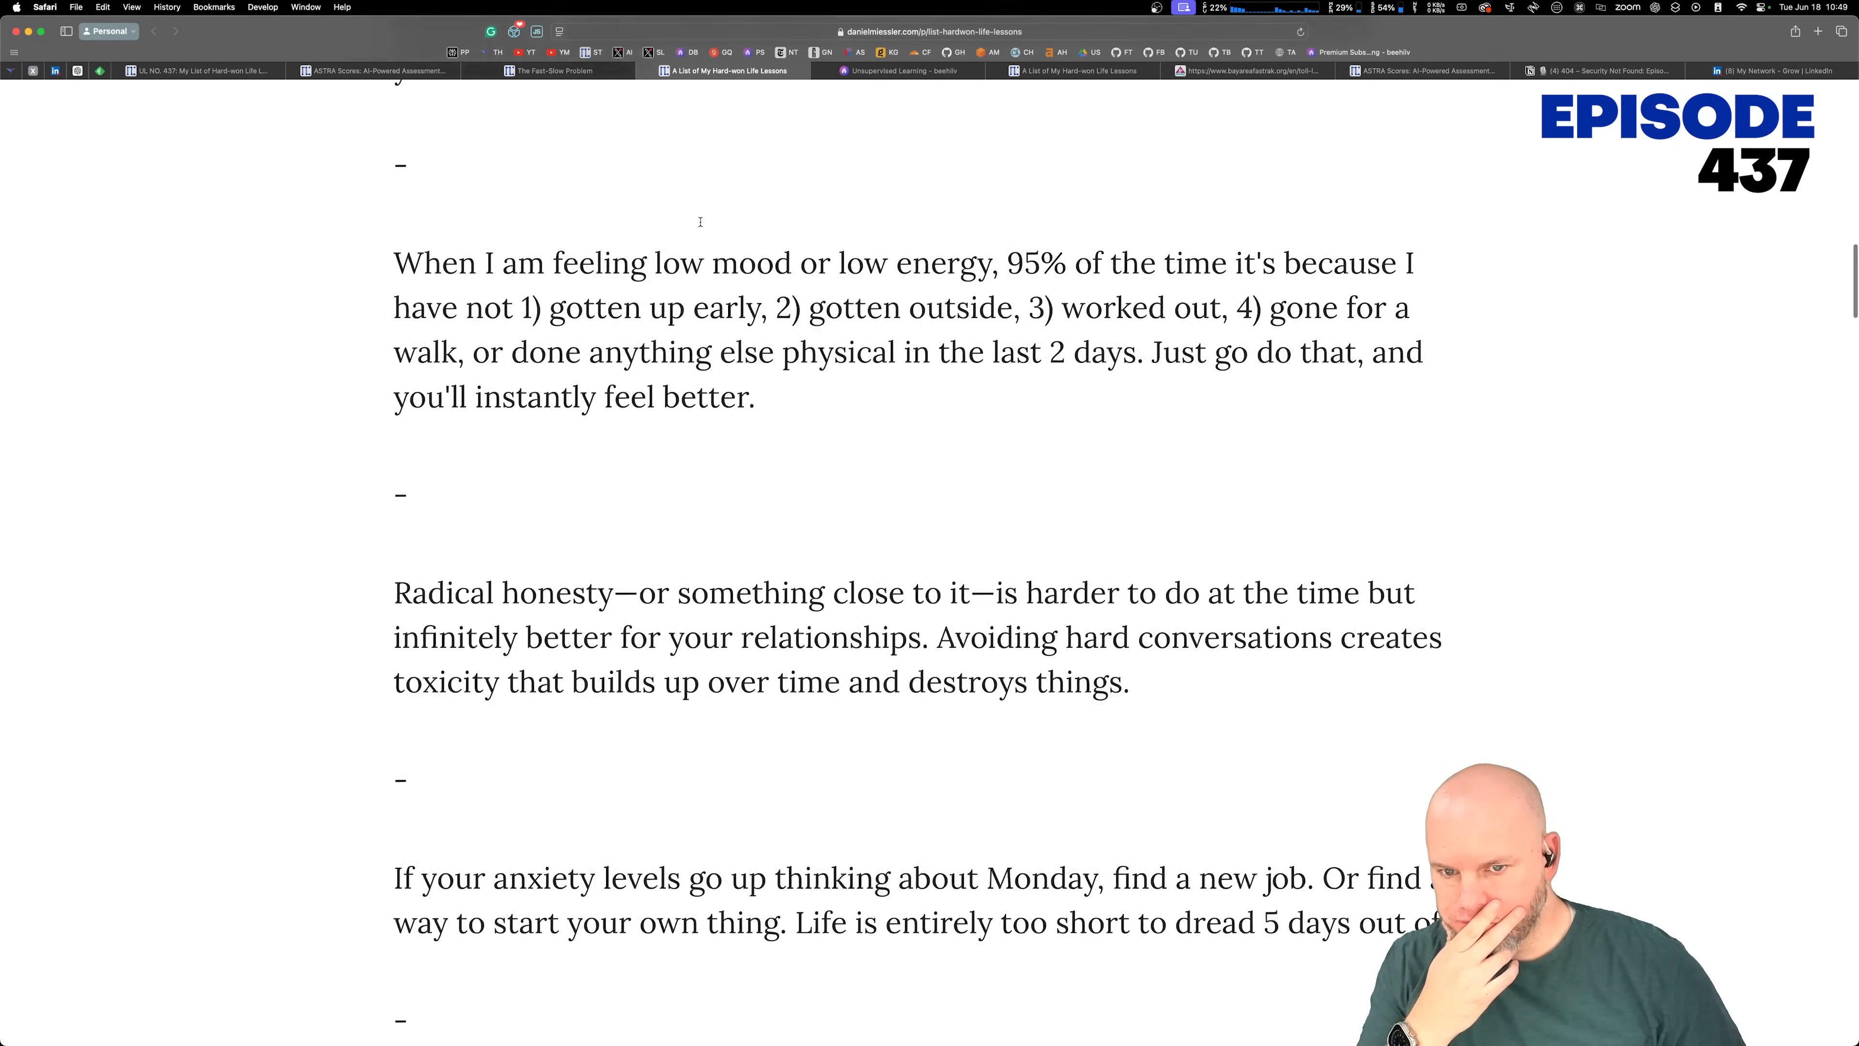
scroll(up, 3)
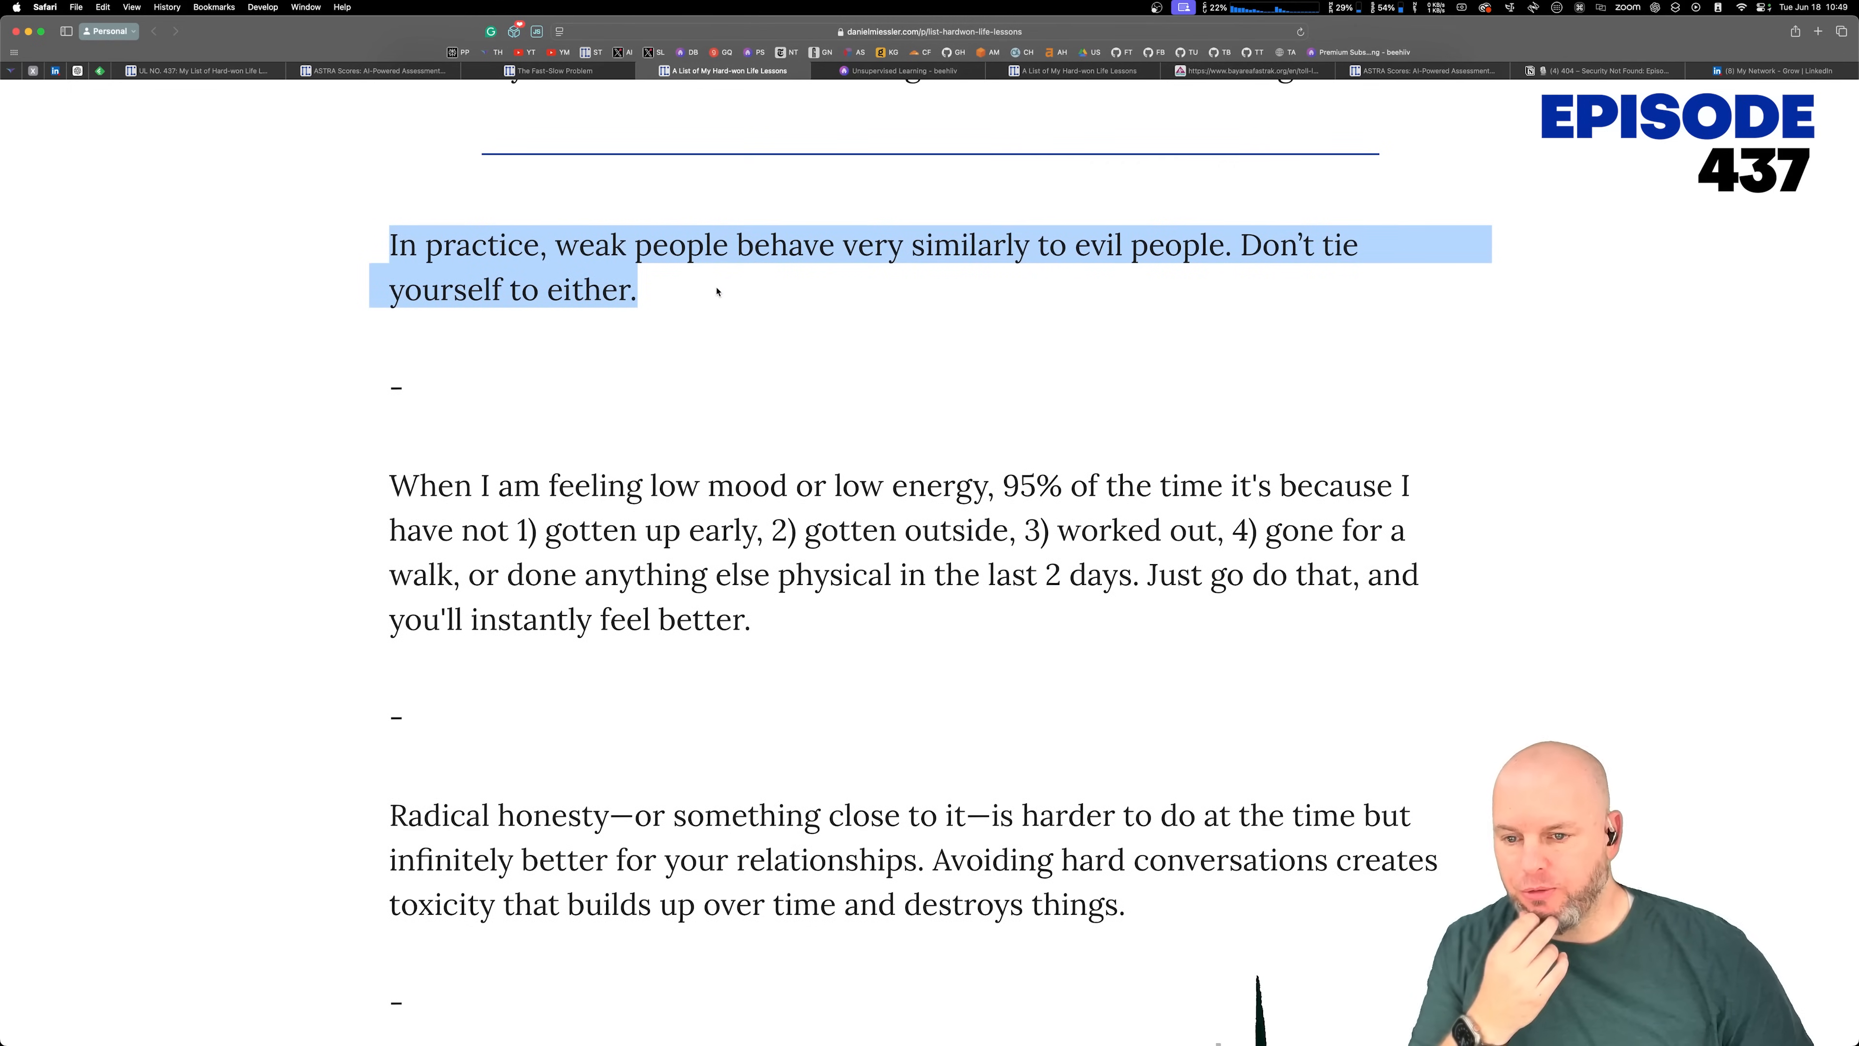
click(273, 101)
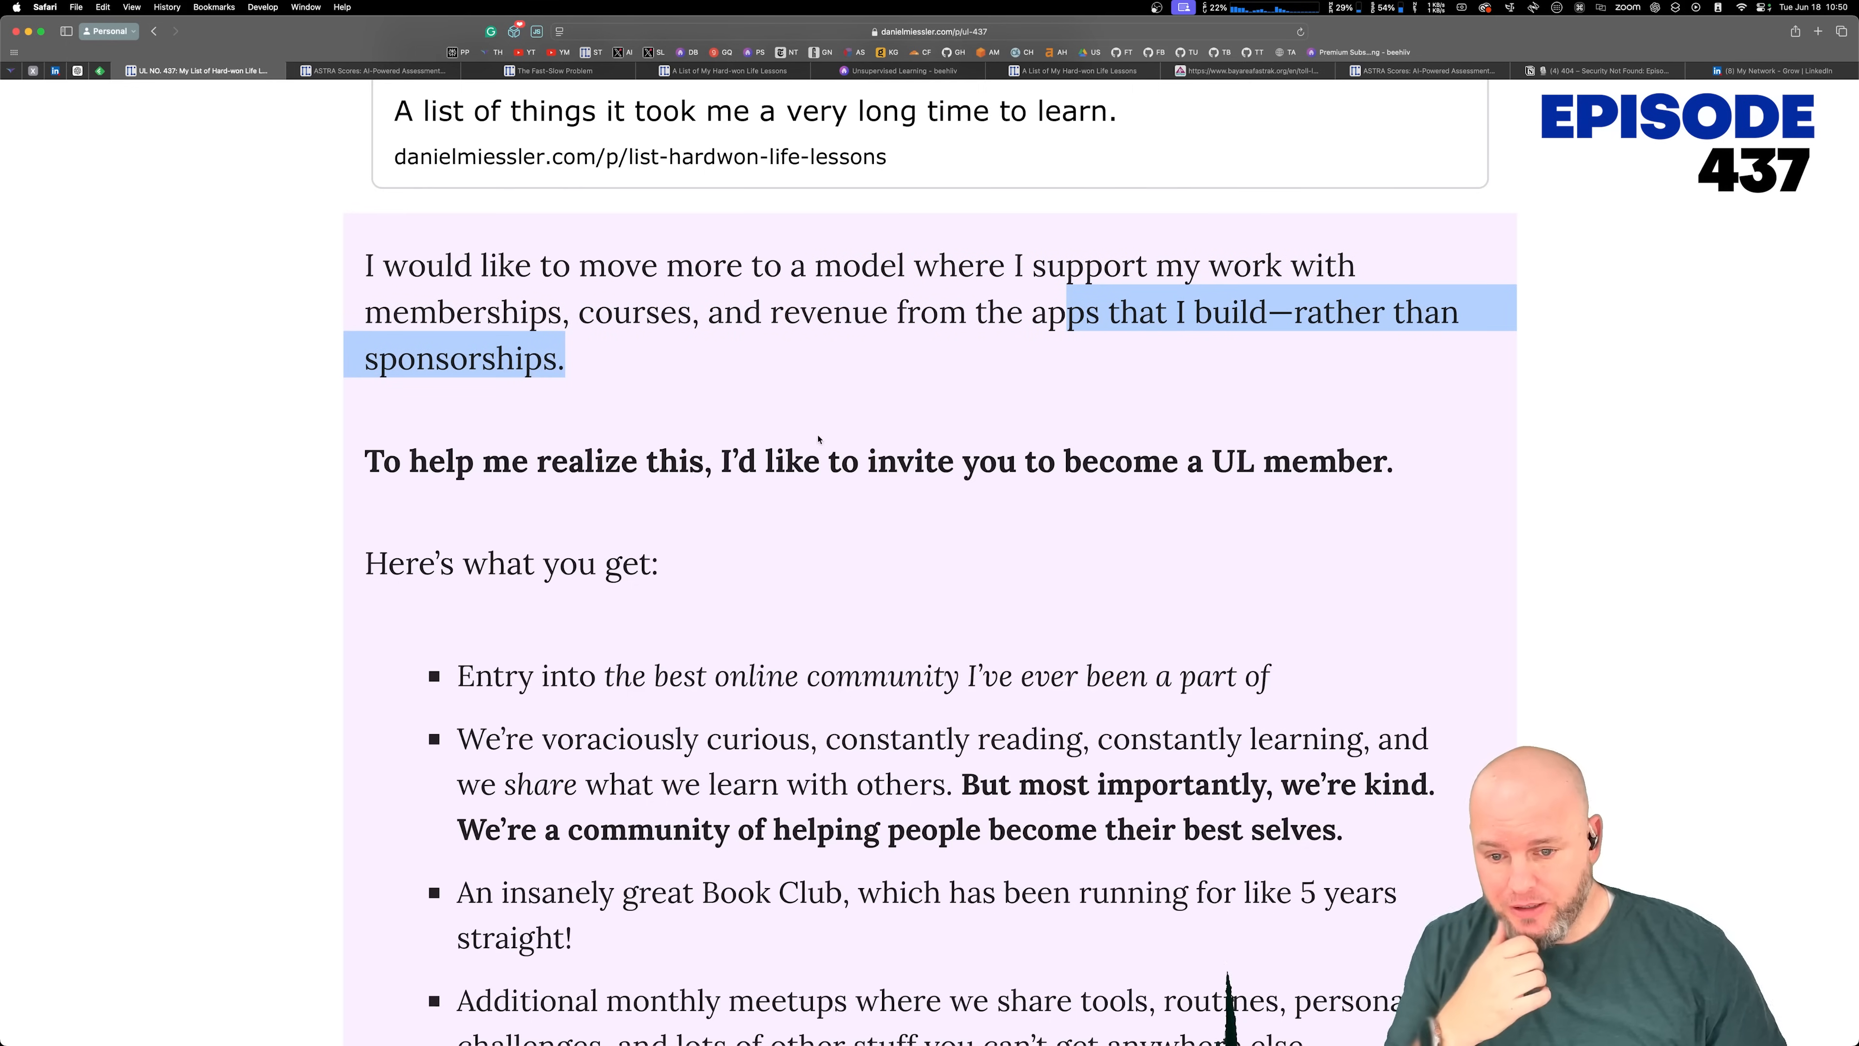
Step: Read down to the UL membership pitch and highlight the whole list of benefits
scroll(down, 3)
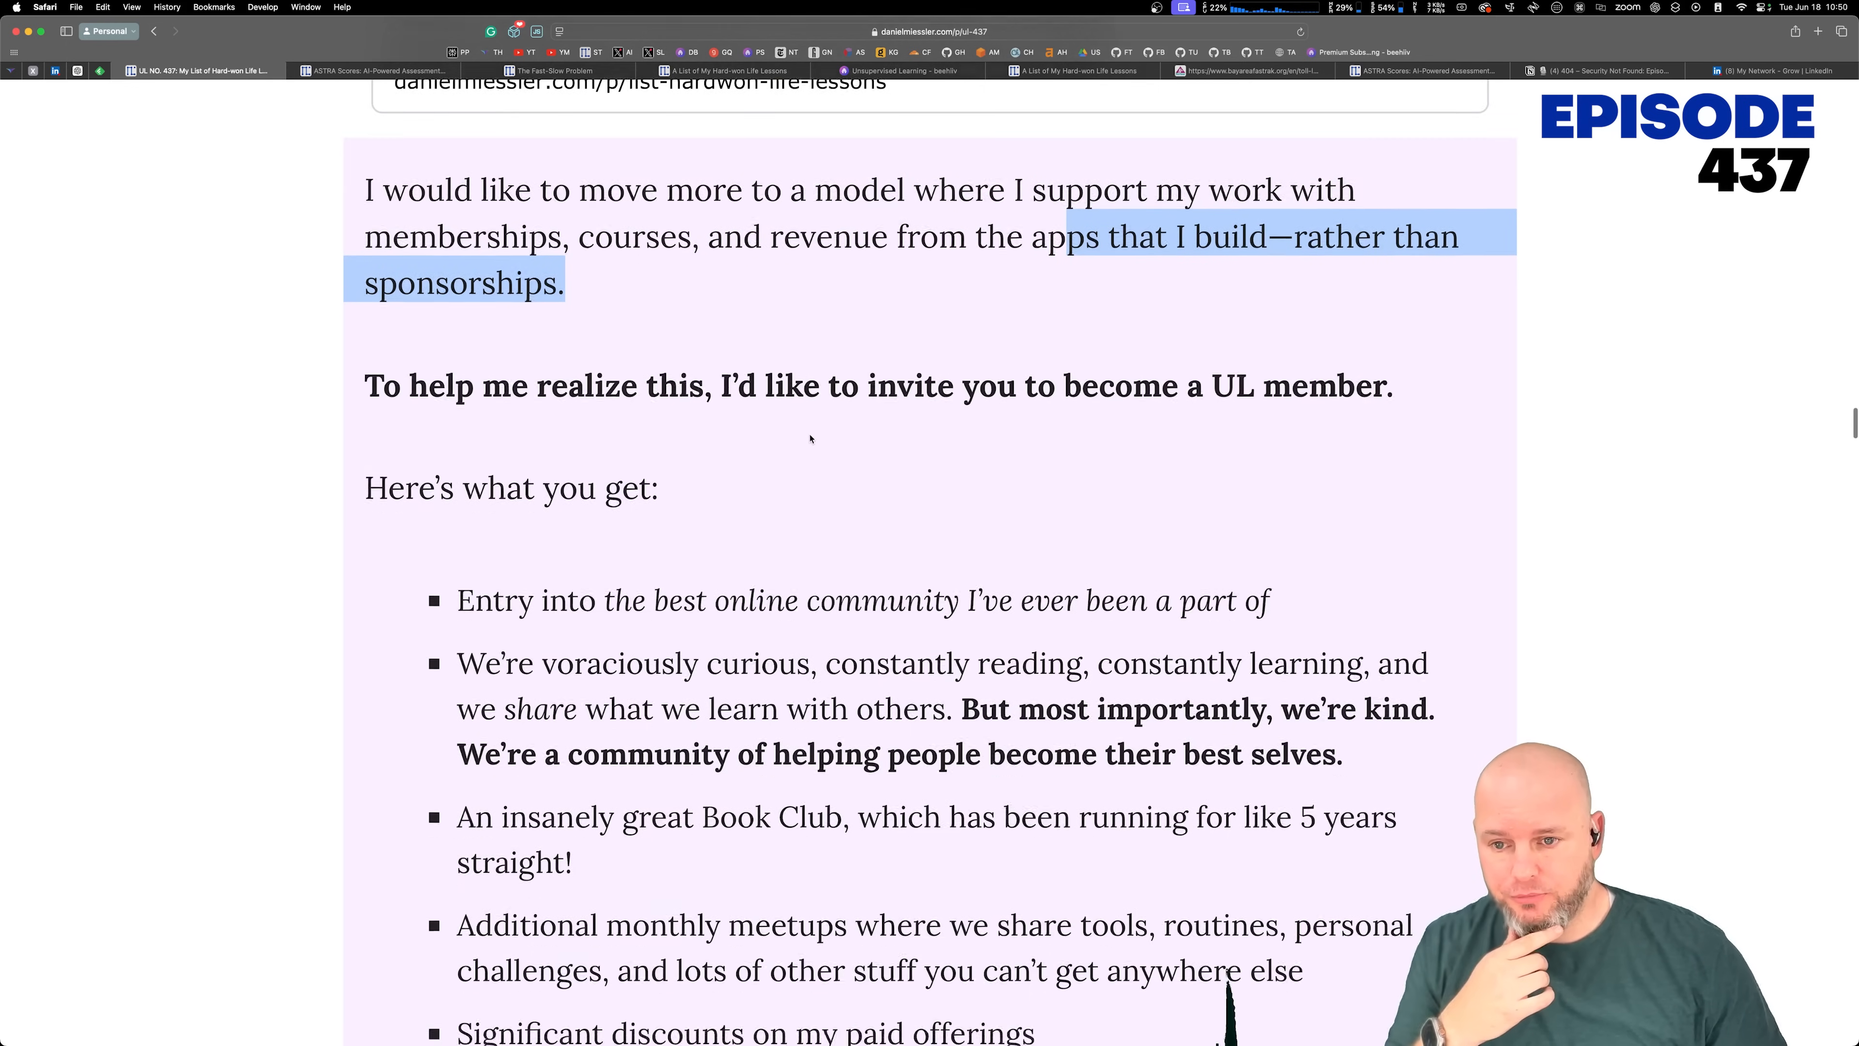
scroll(down, 3)
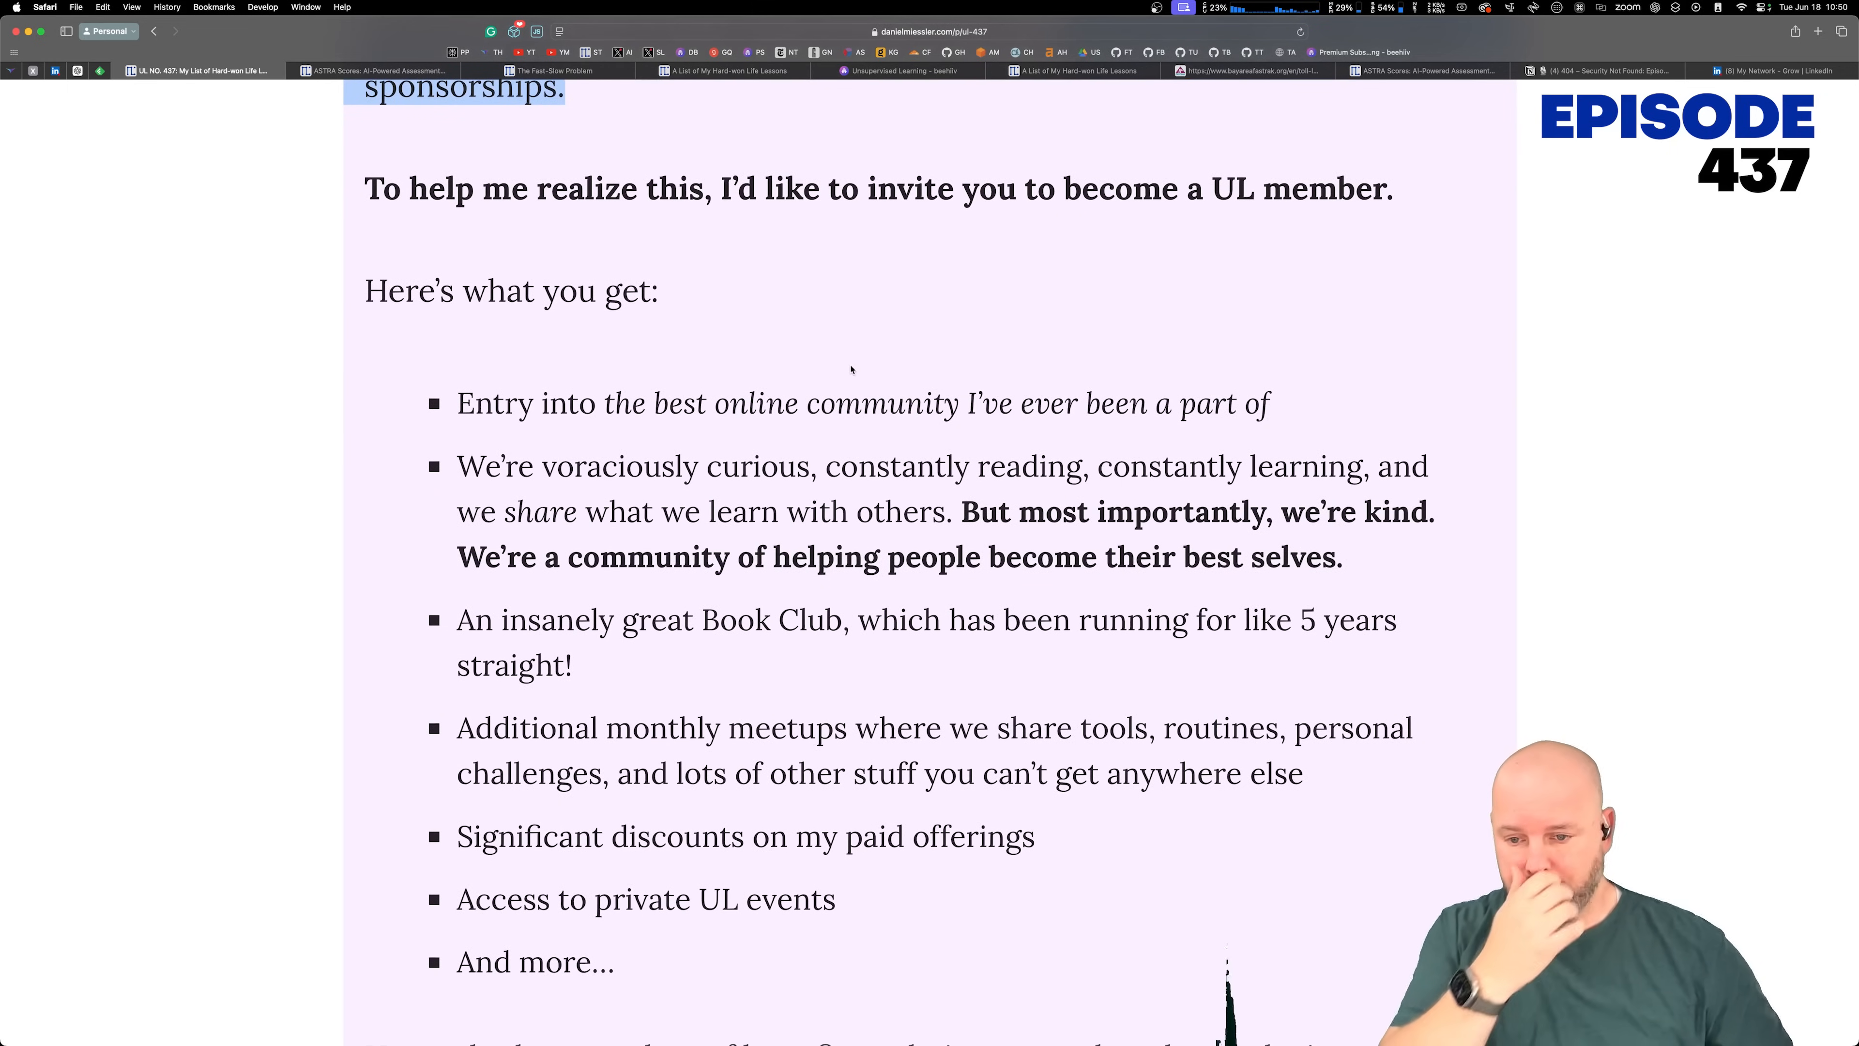
mouse_move(846, 321)
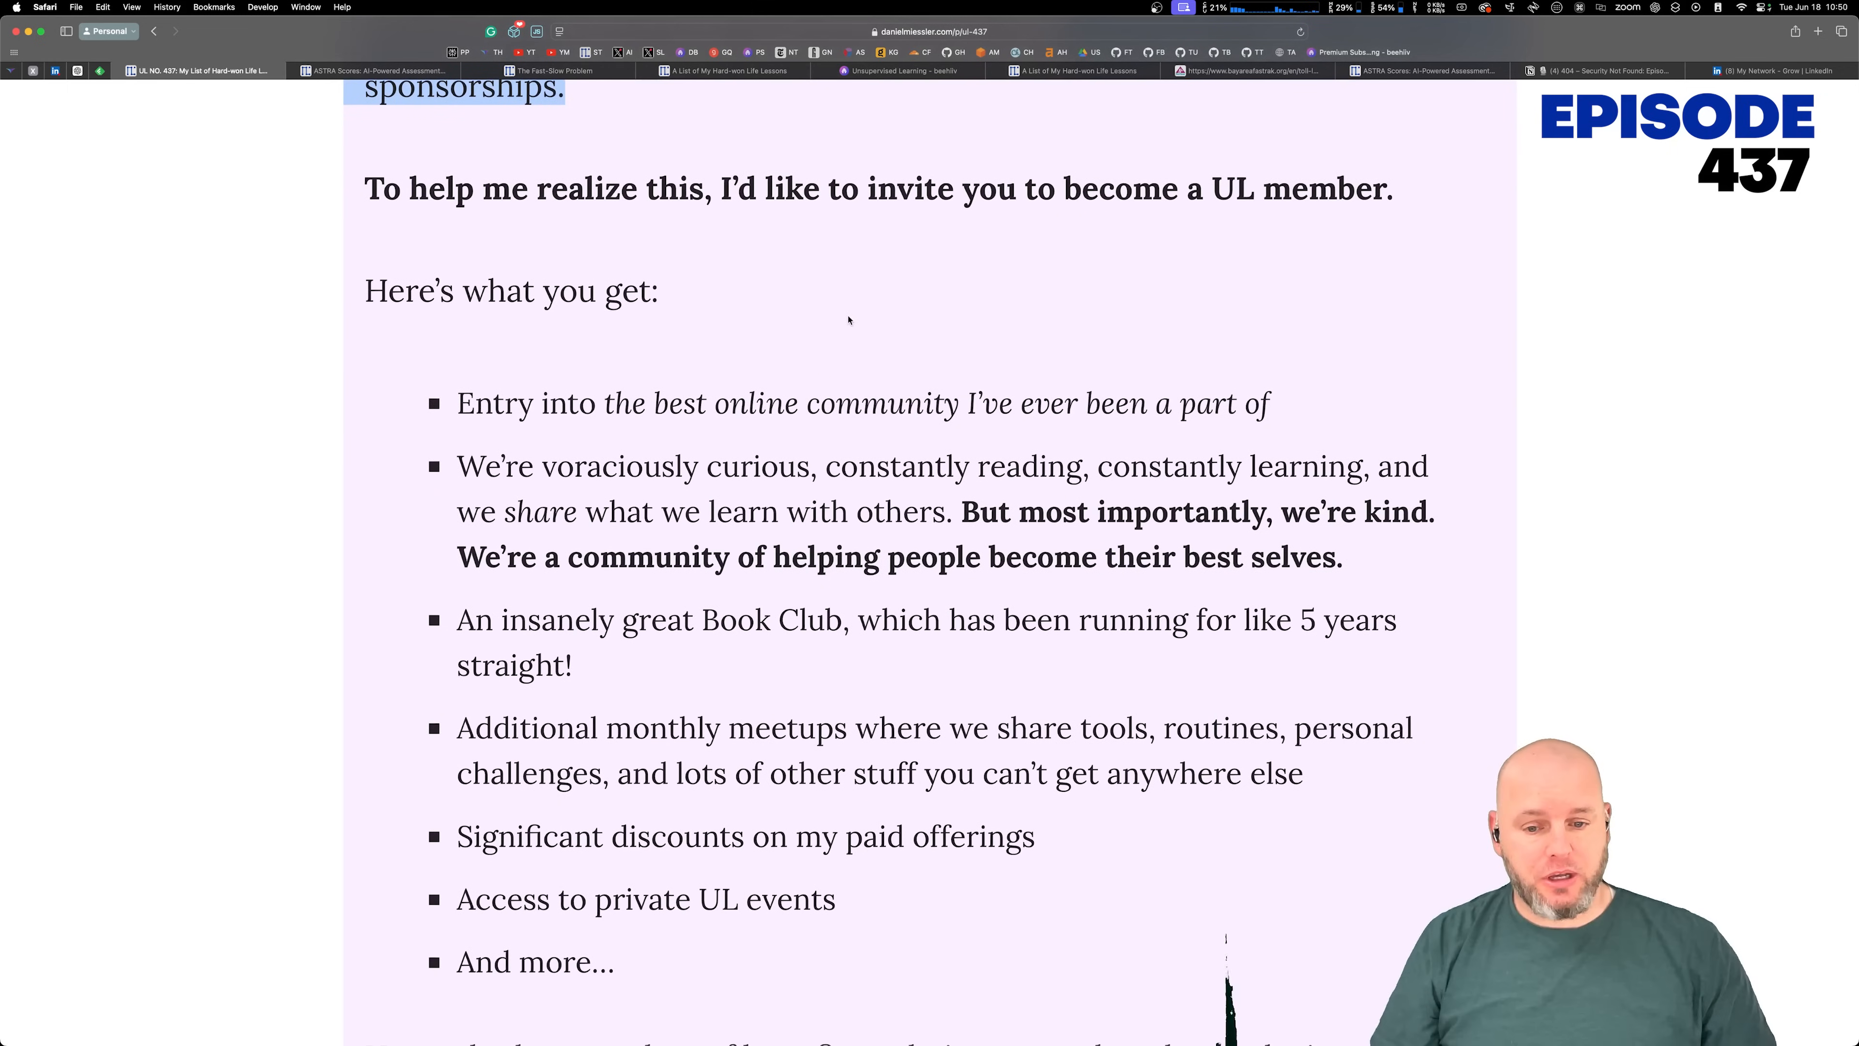
scroll(down, 3)
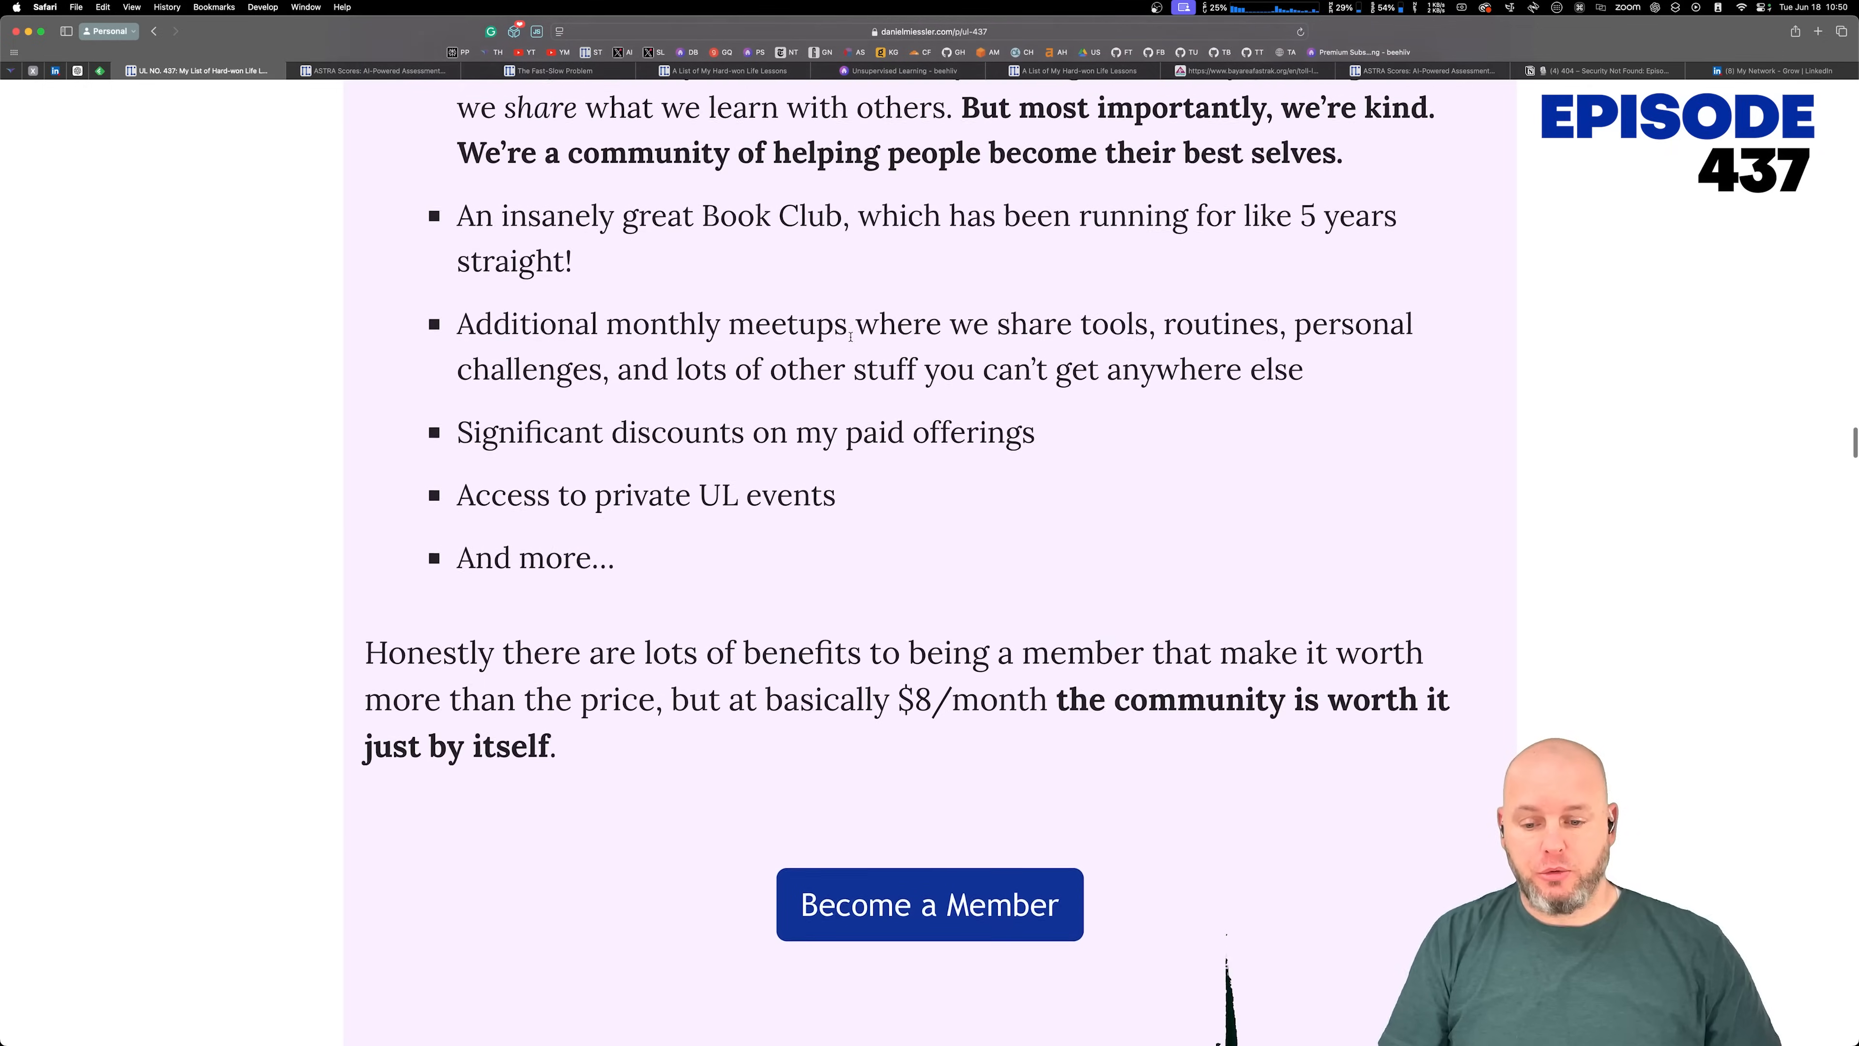
scroll(down, 3)
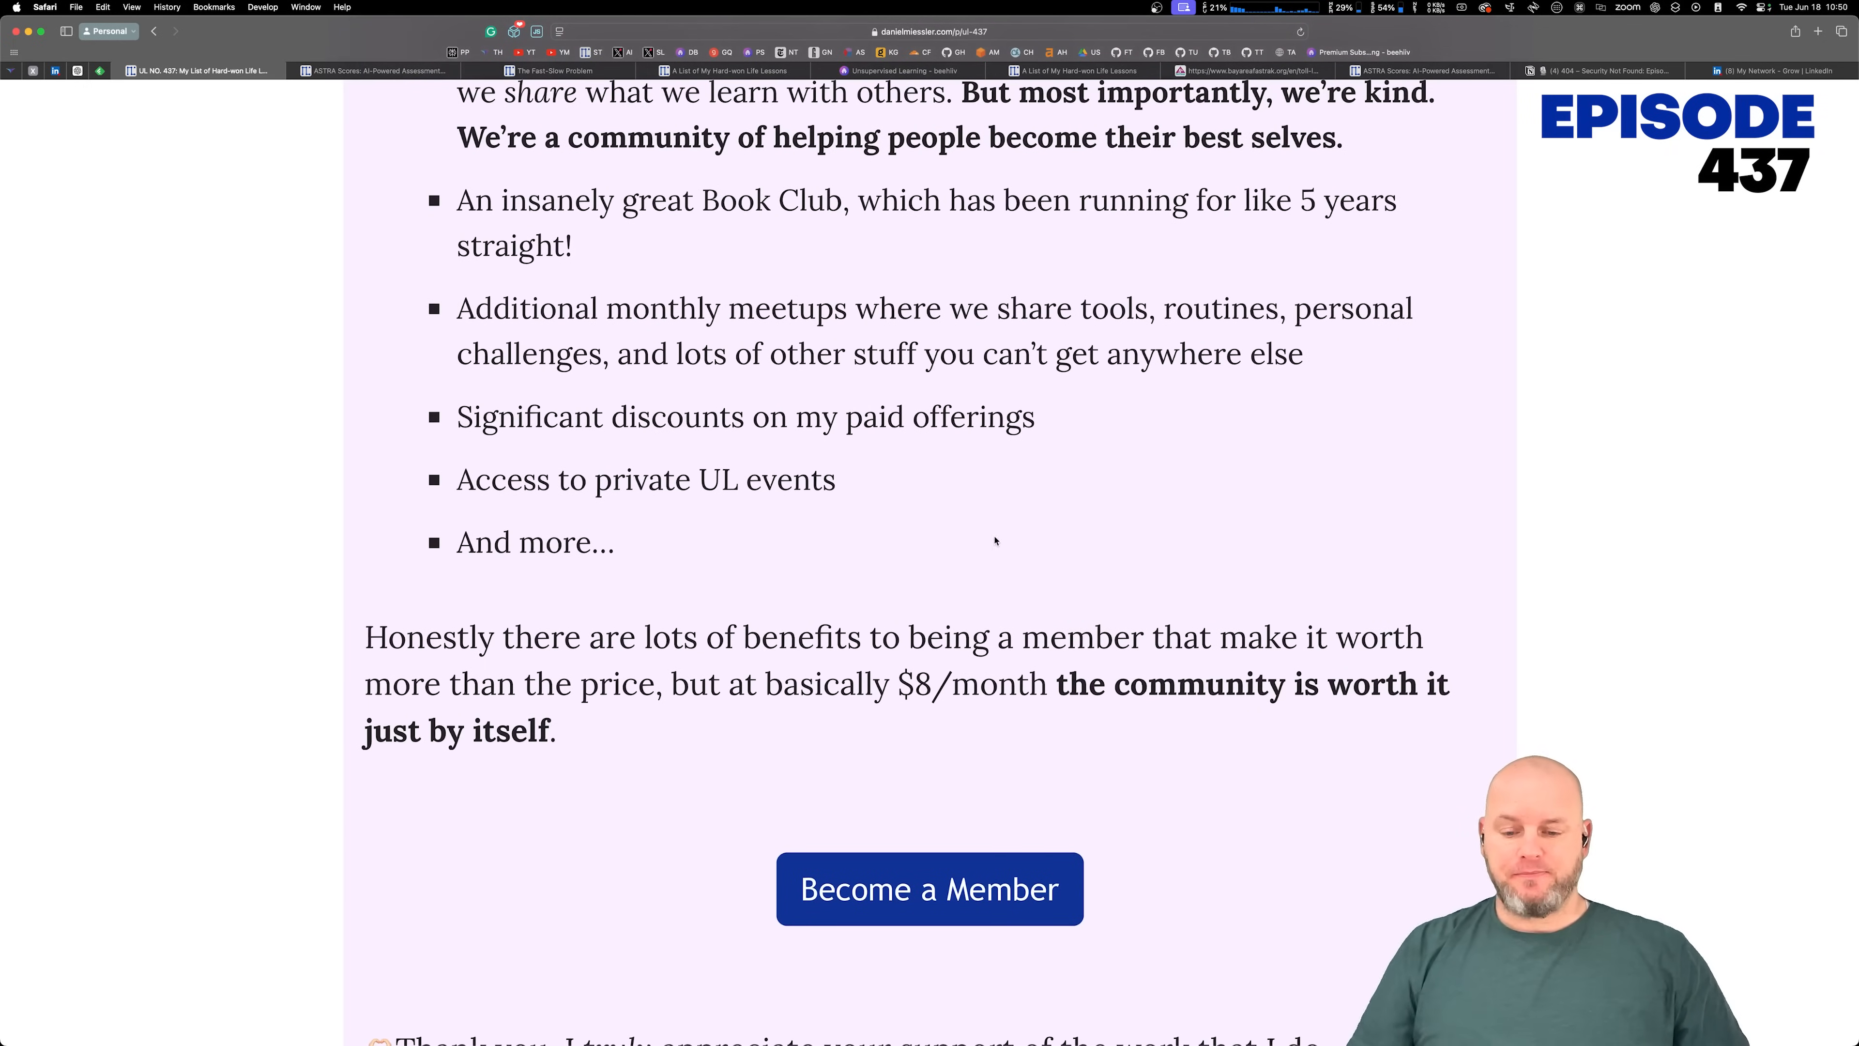
scroll(up, 3)
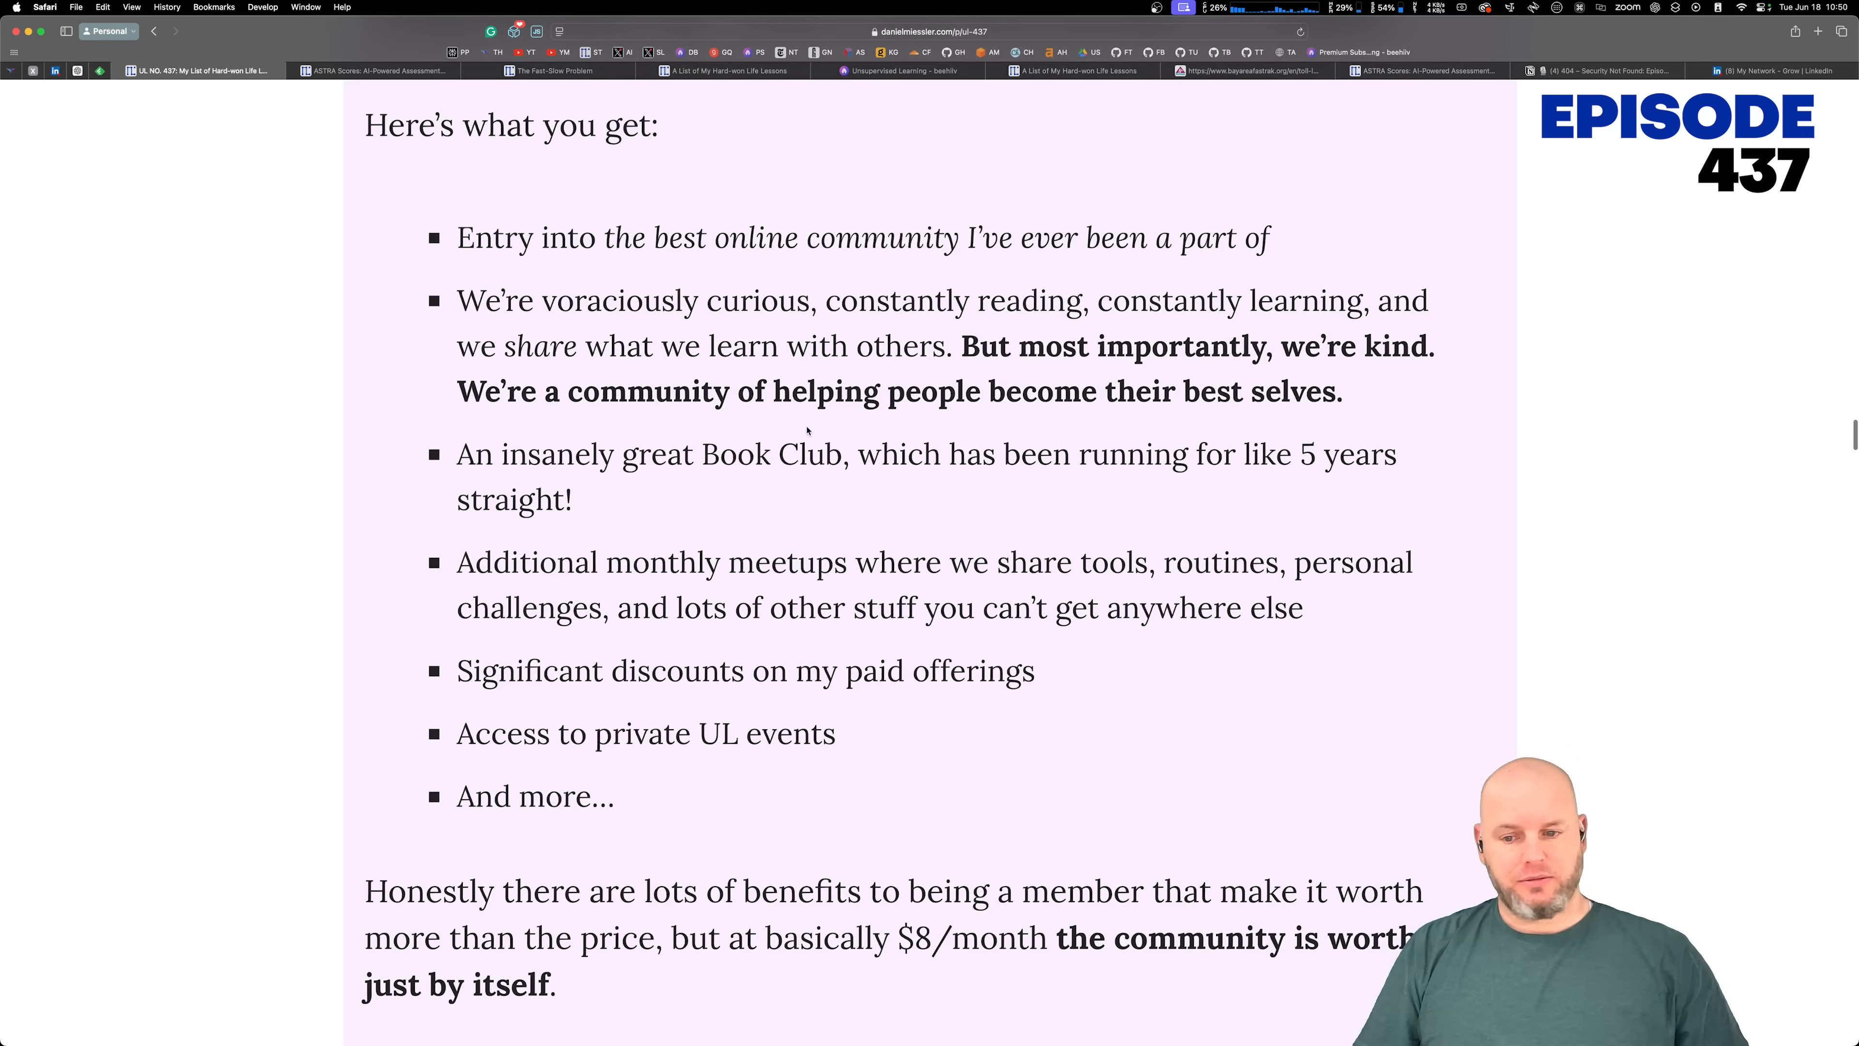
drag(455, 237, 614, 796)
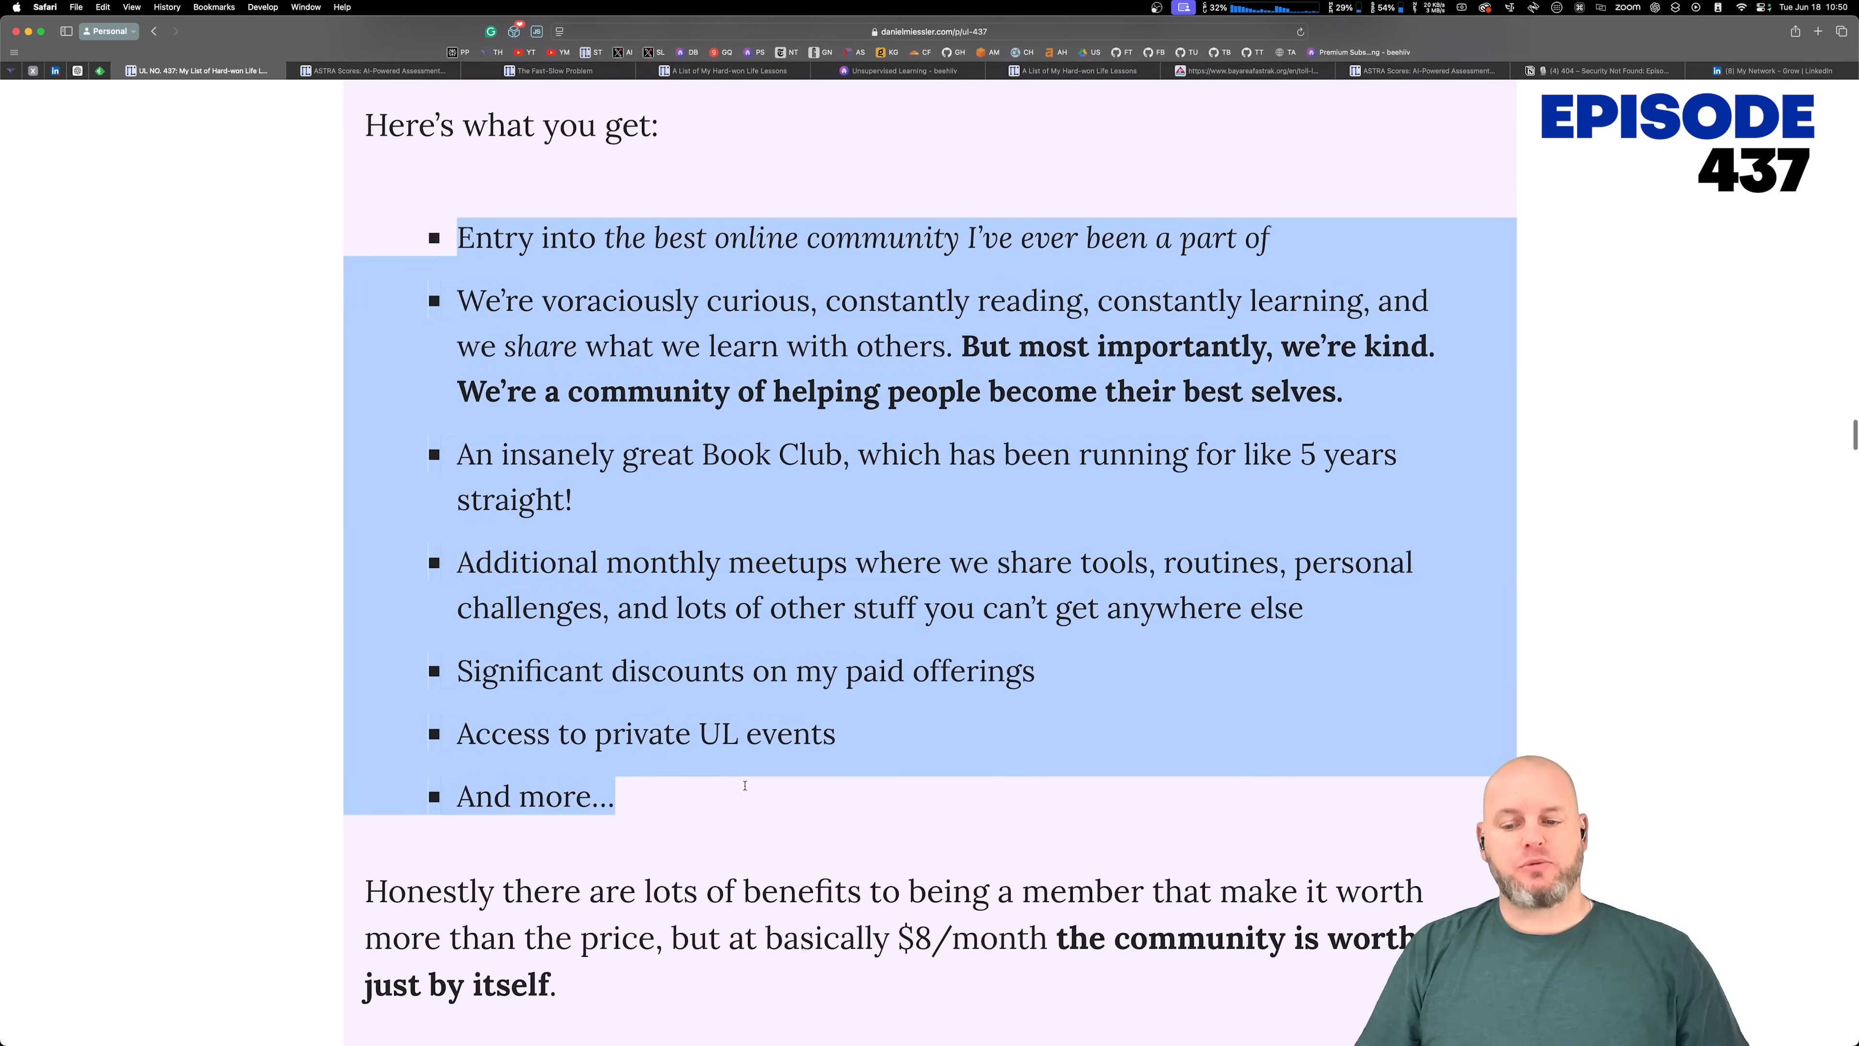
click(893, 166)
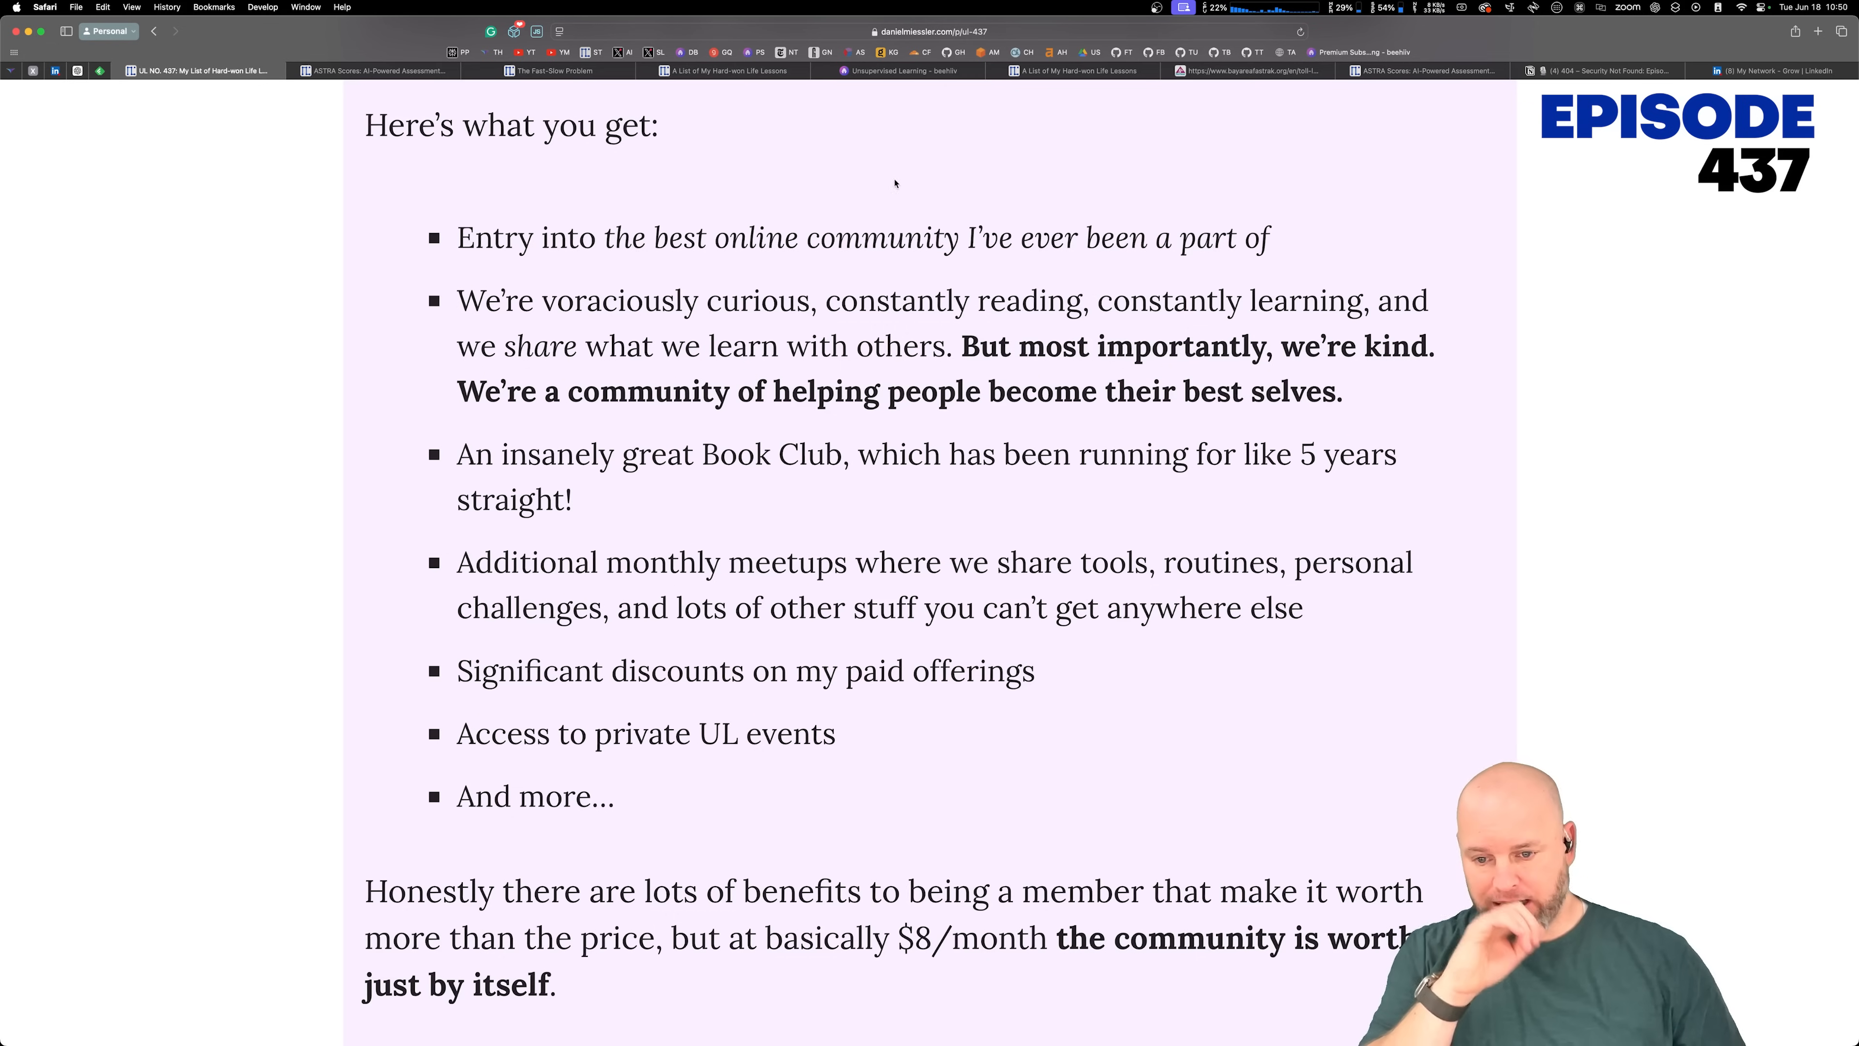
Step: Highlight the Book Club and the discounts and private UL events benefits, then continue to the STORIES section
drag(702, 454, 573, 499)
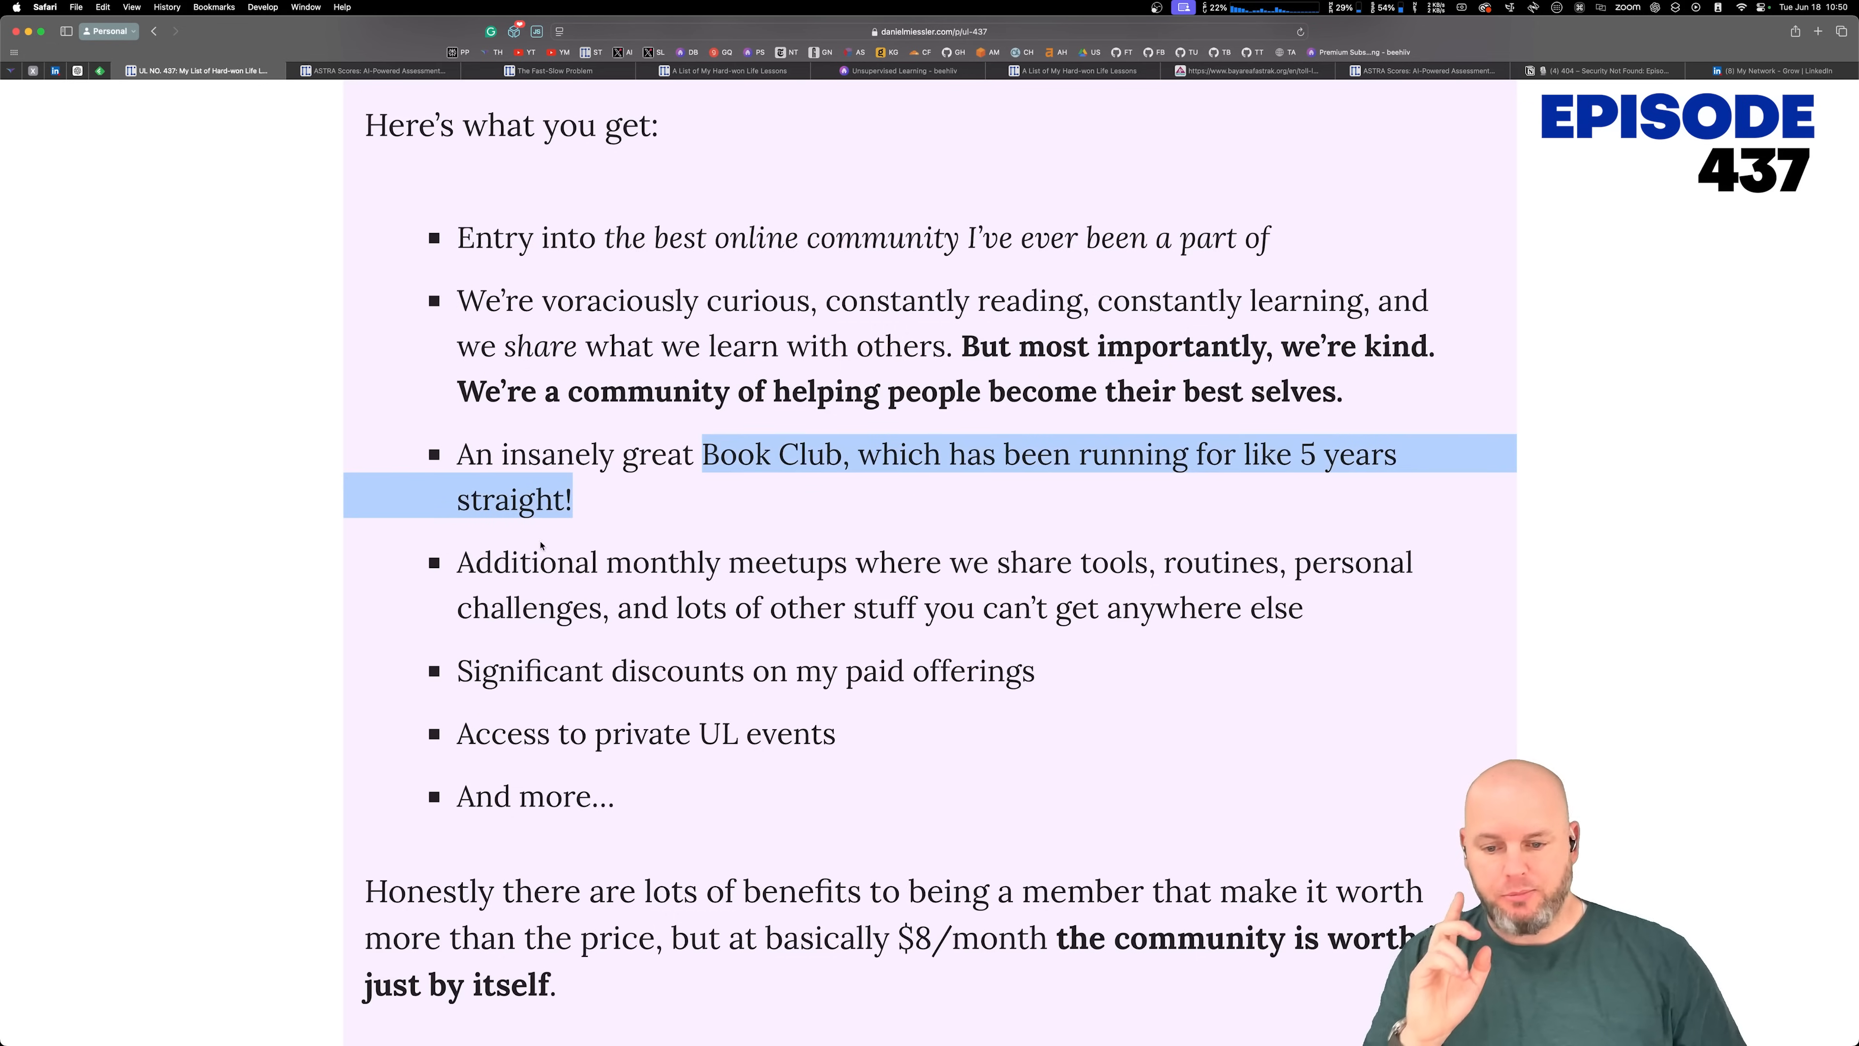
click(514, 651)
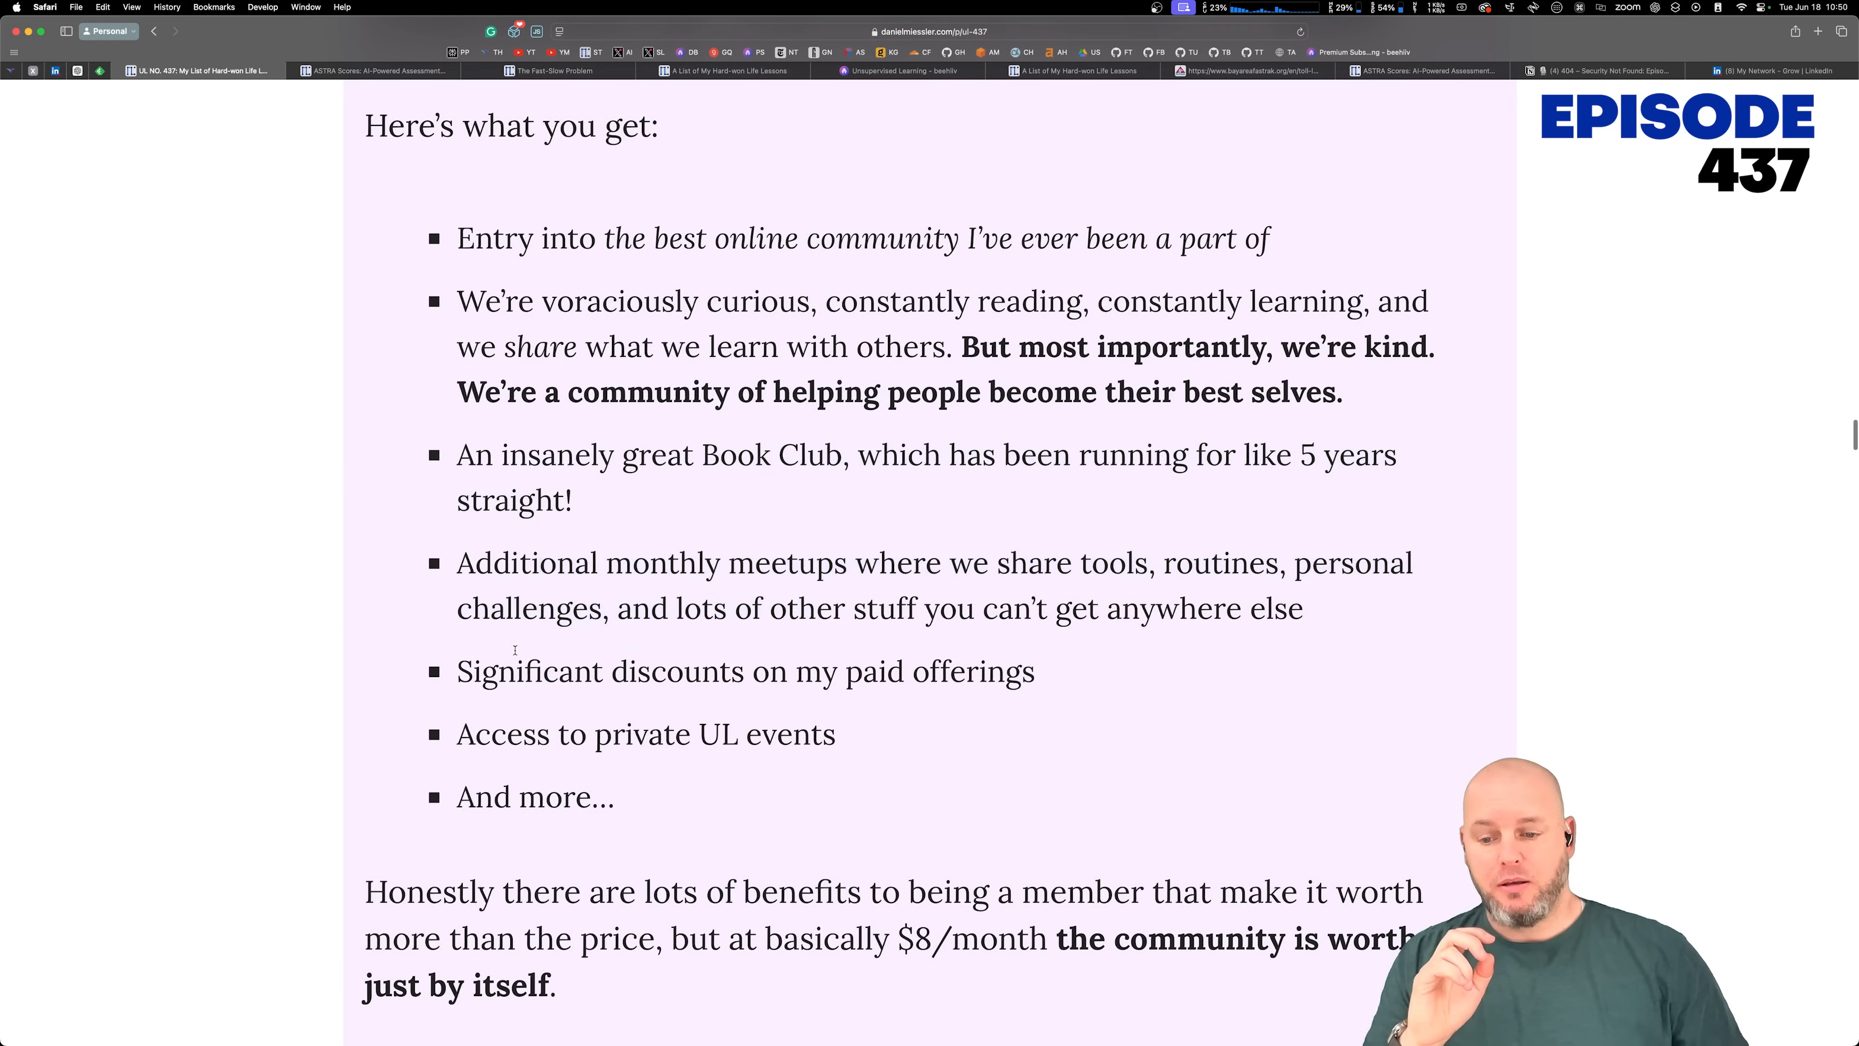
drag(518, 674, 836, 736)
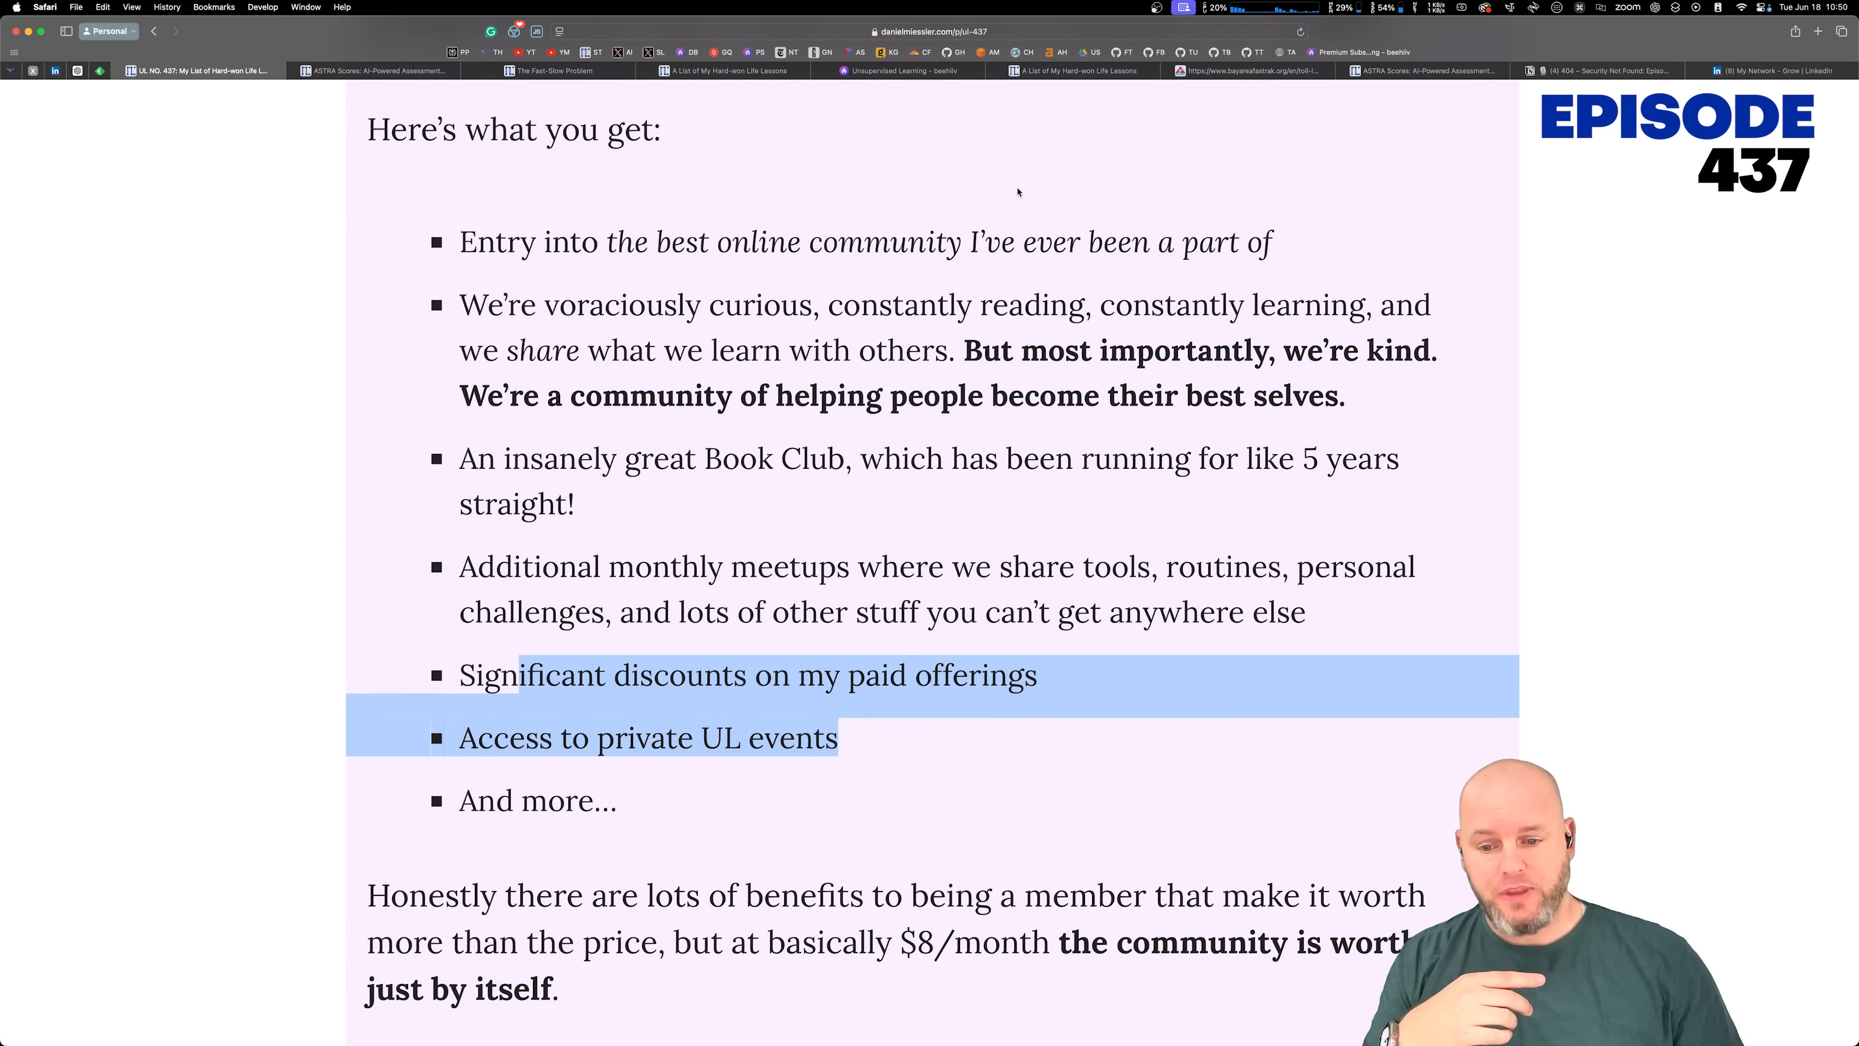
mouse_move(1025, 186)
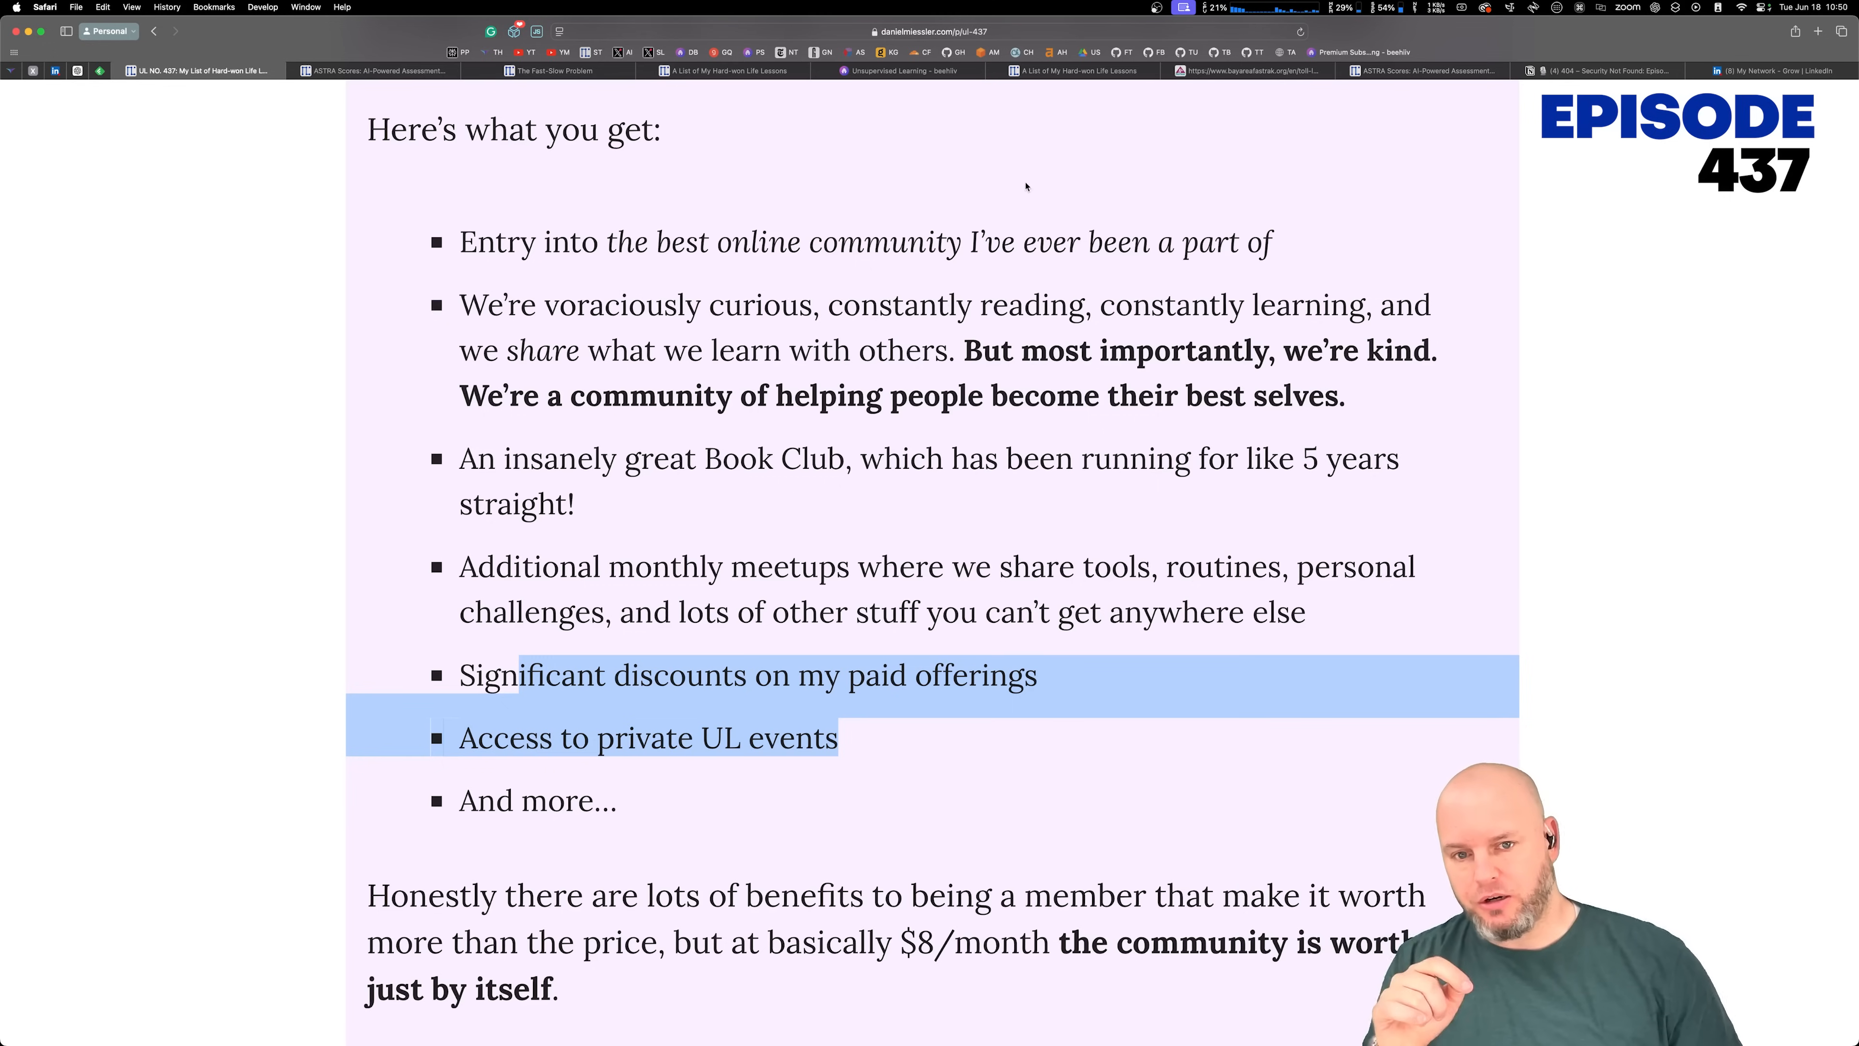
scroll(down, 3)
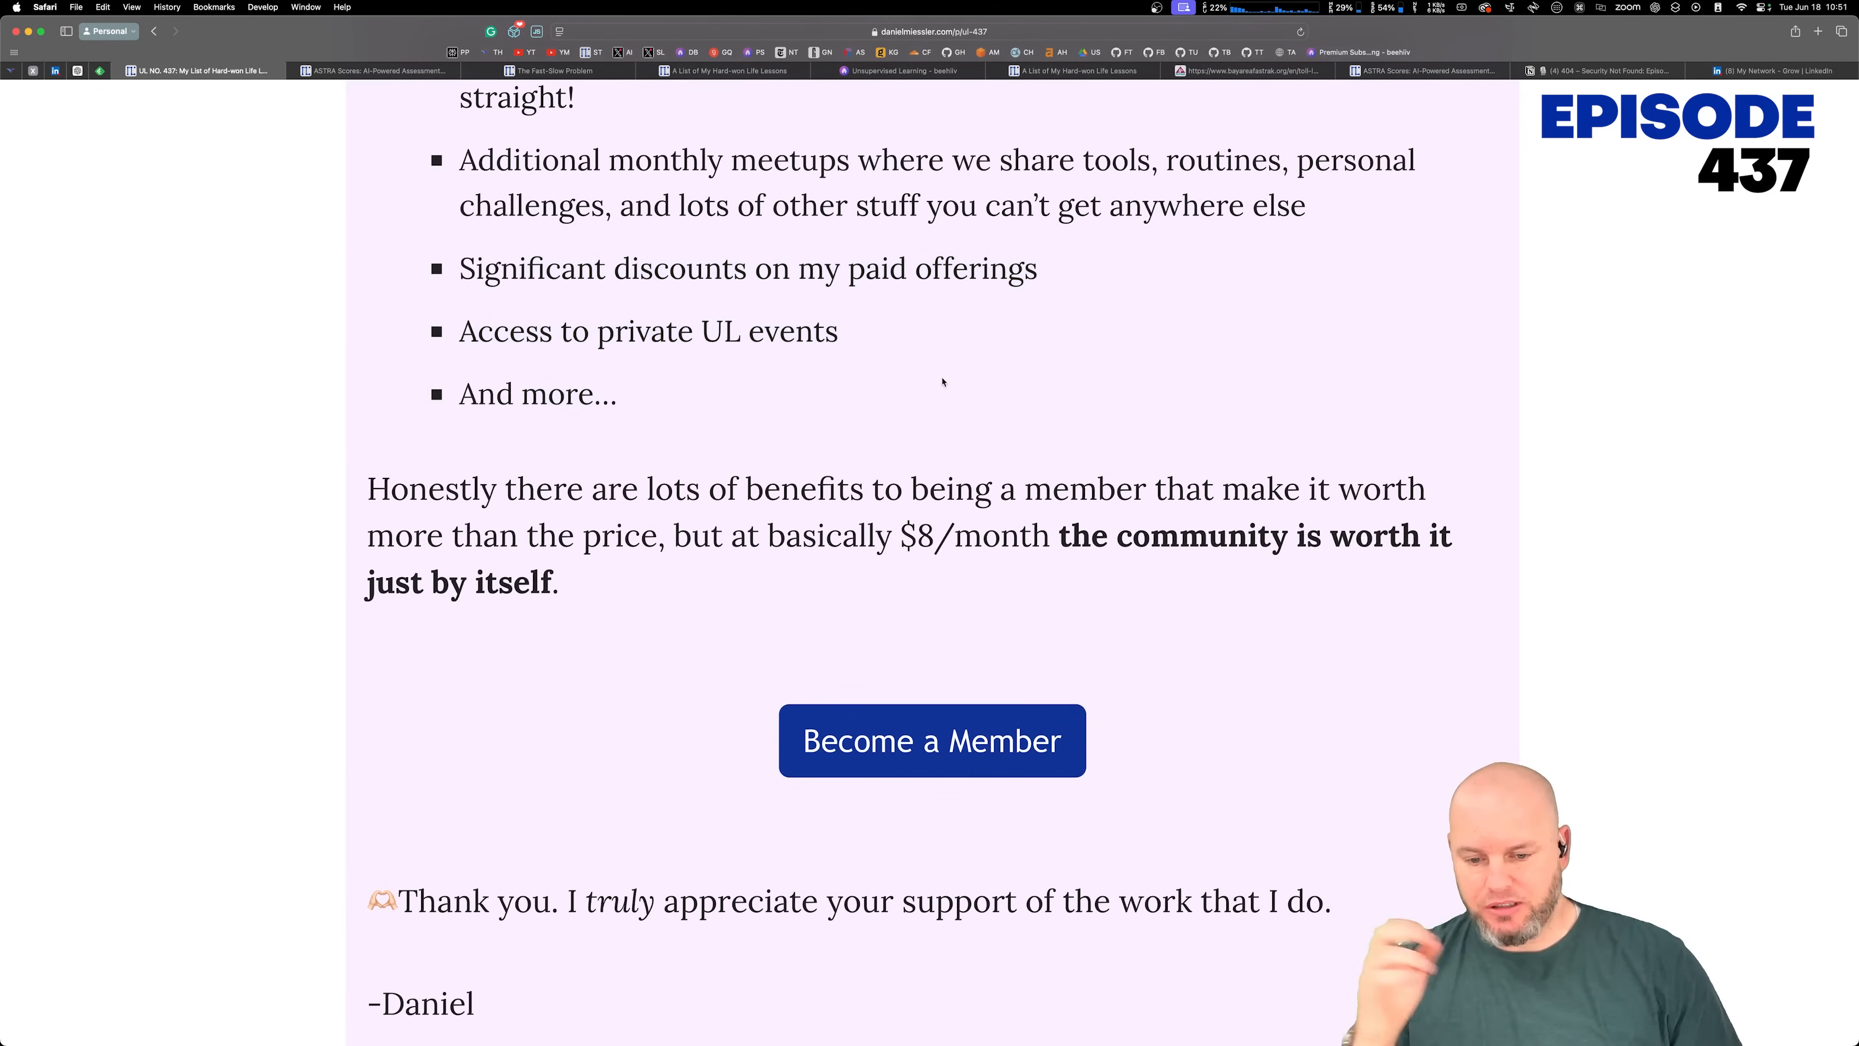
scroll(down, 3)
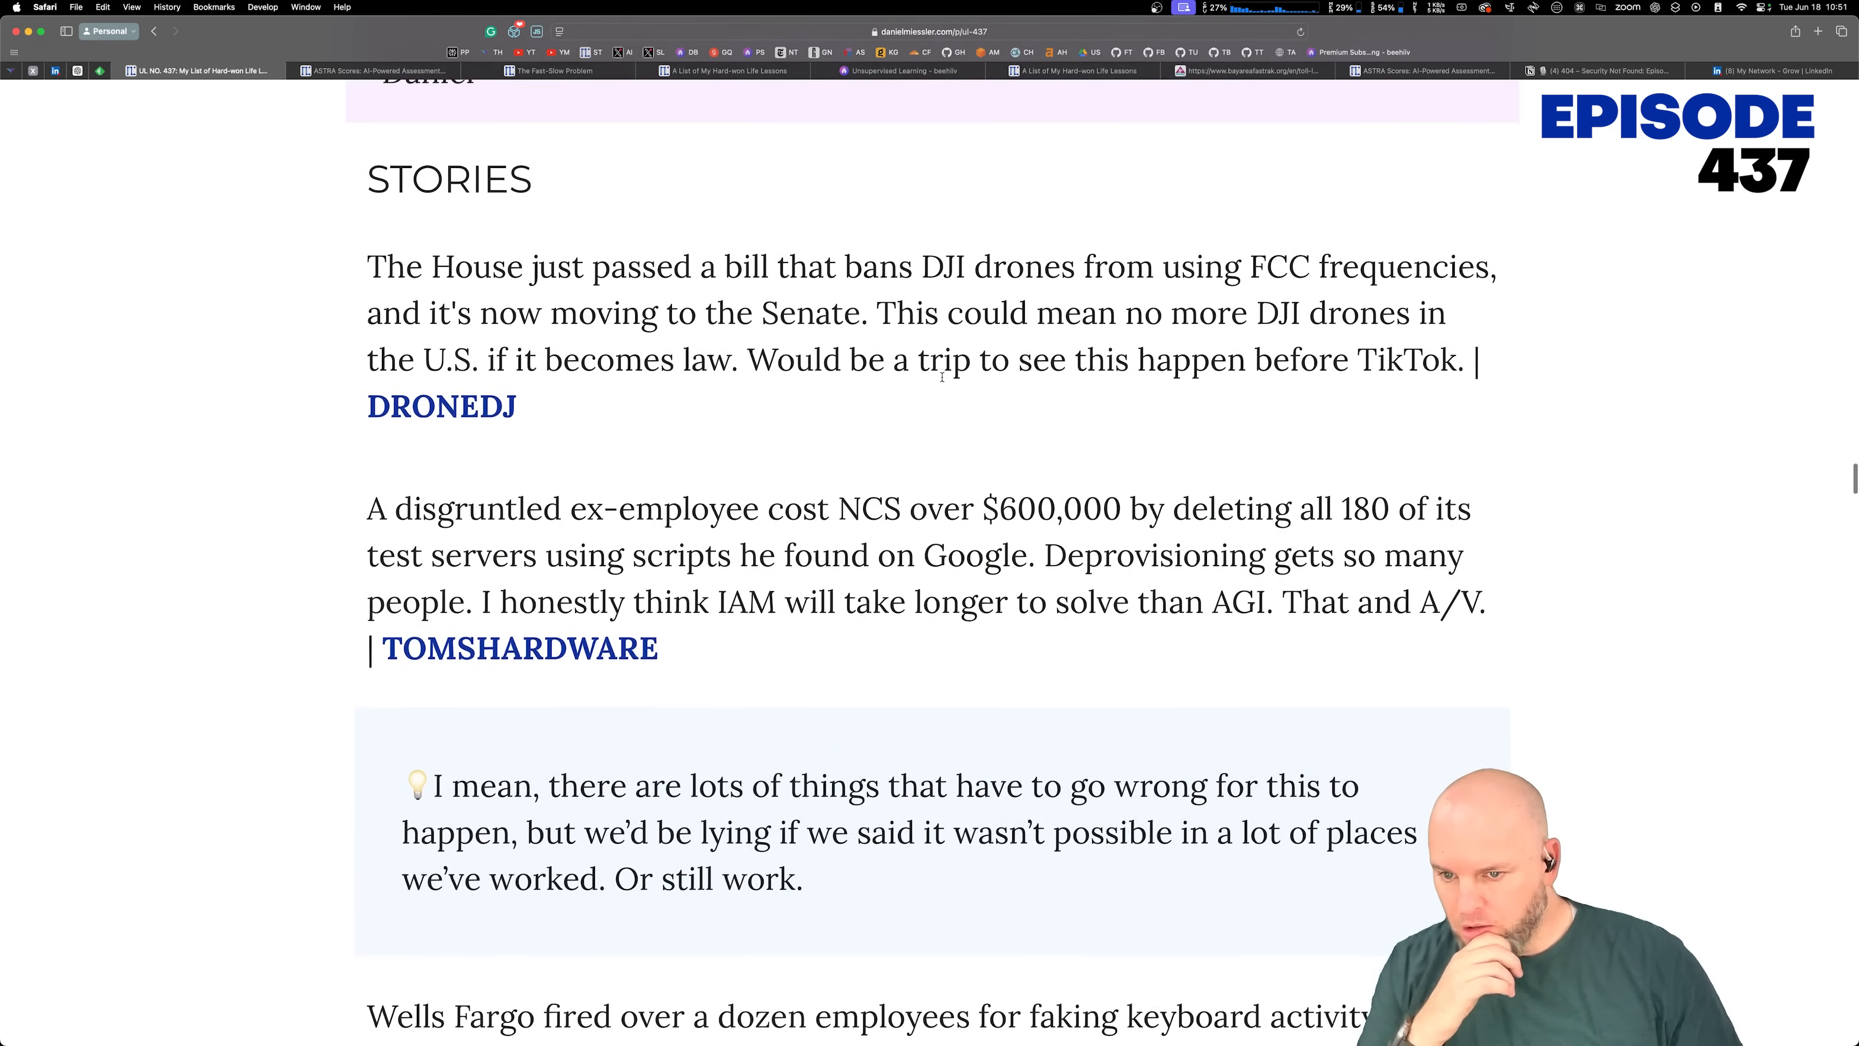
Step: Highlight the DJI drone bill sentence and the Wells Fargo keyboard activity story
scroll(down, 3)
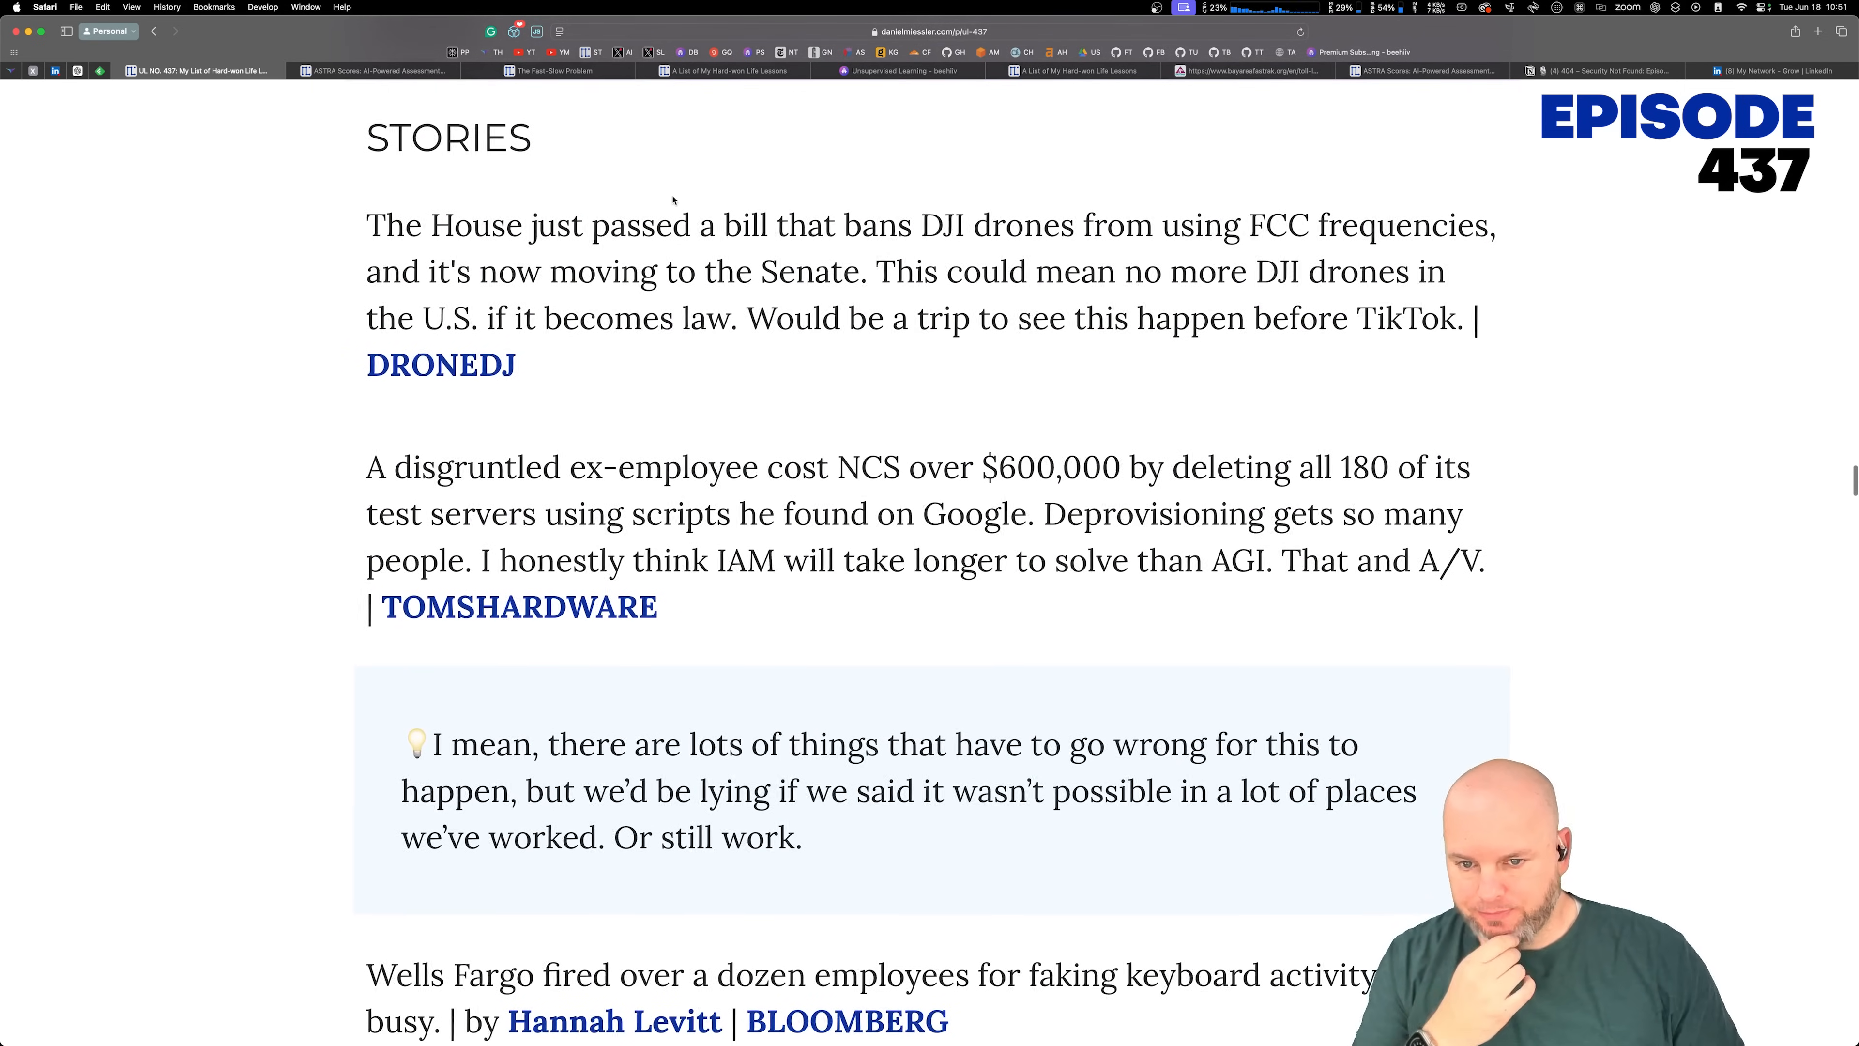
drag(371, 223, 886, 317)
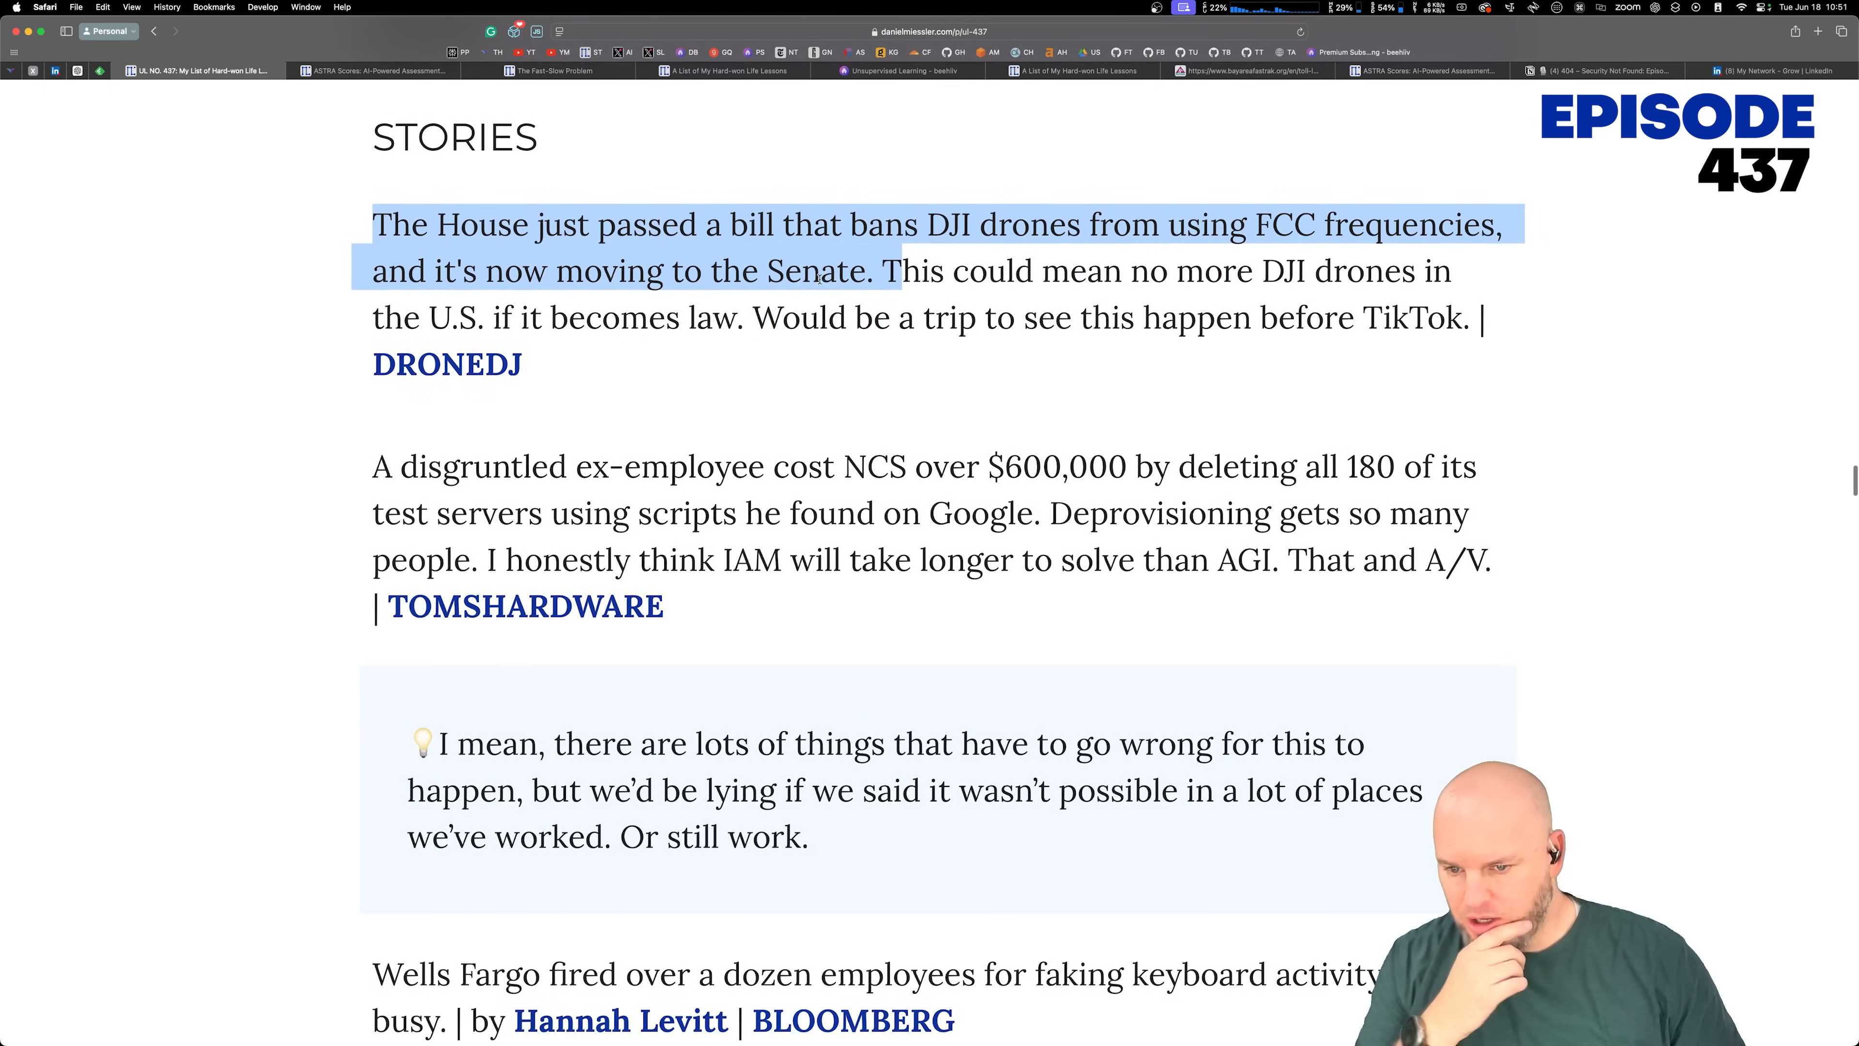
scroll(down, 3)
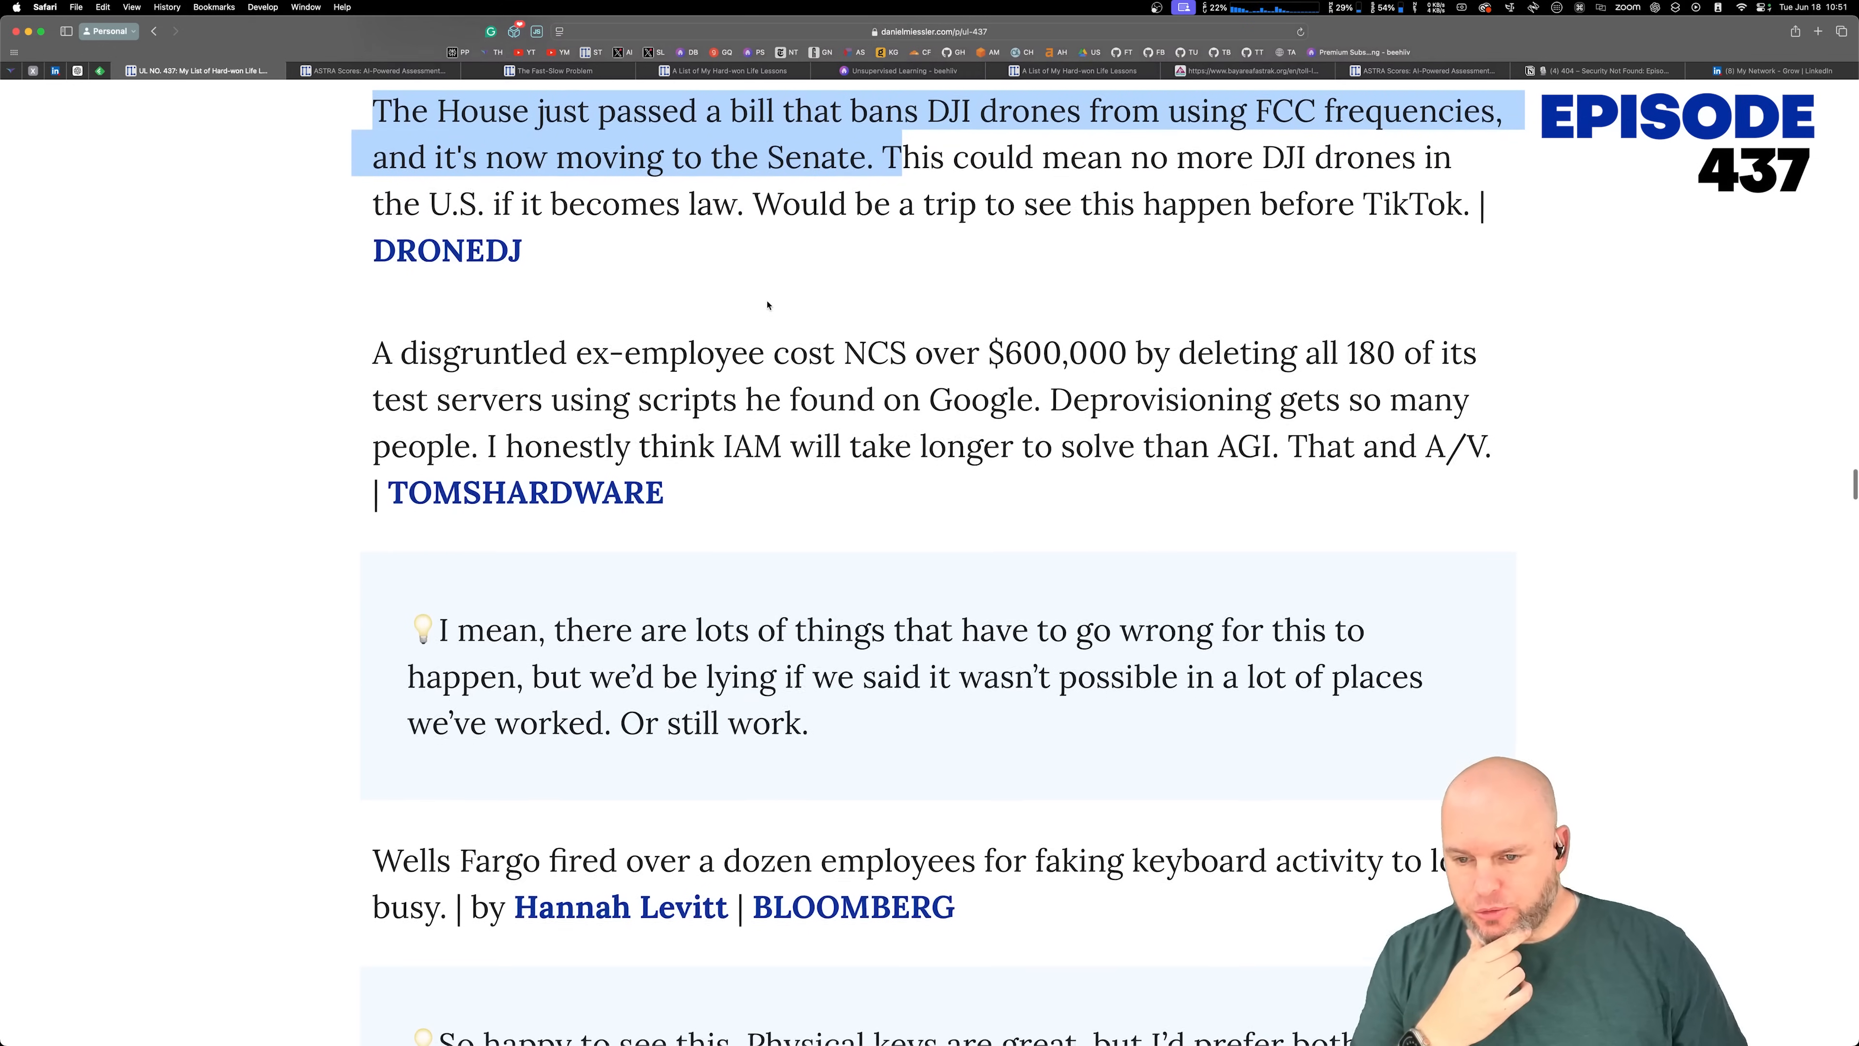
scroll(down, 3)
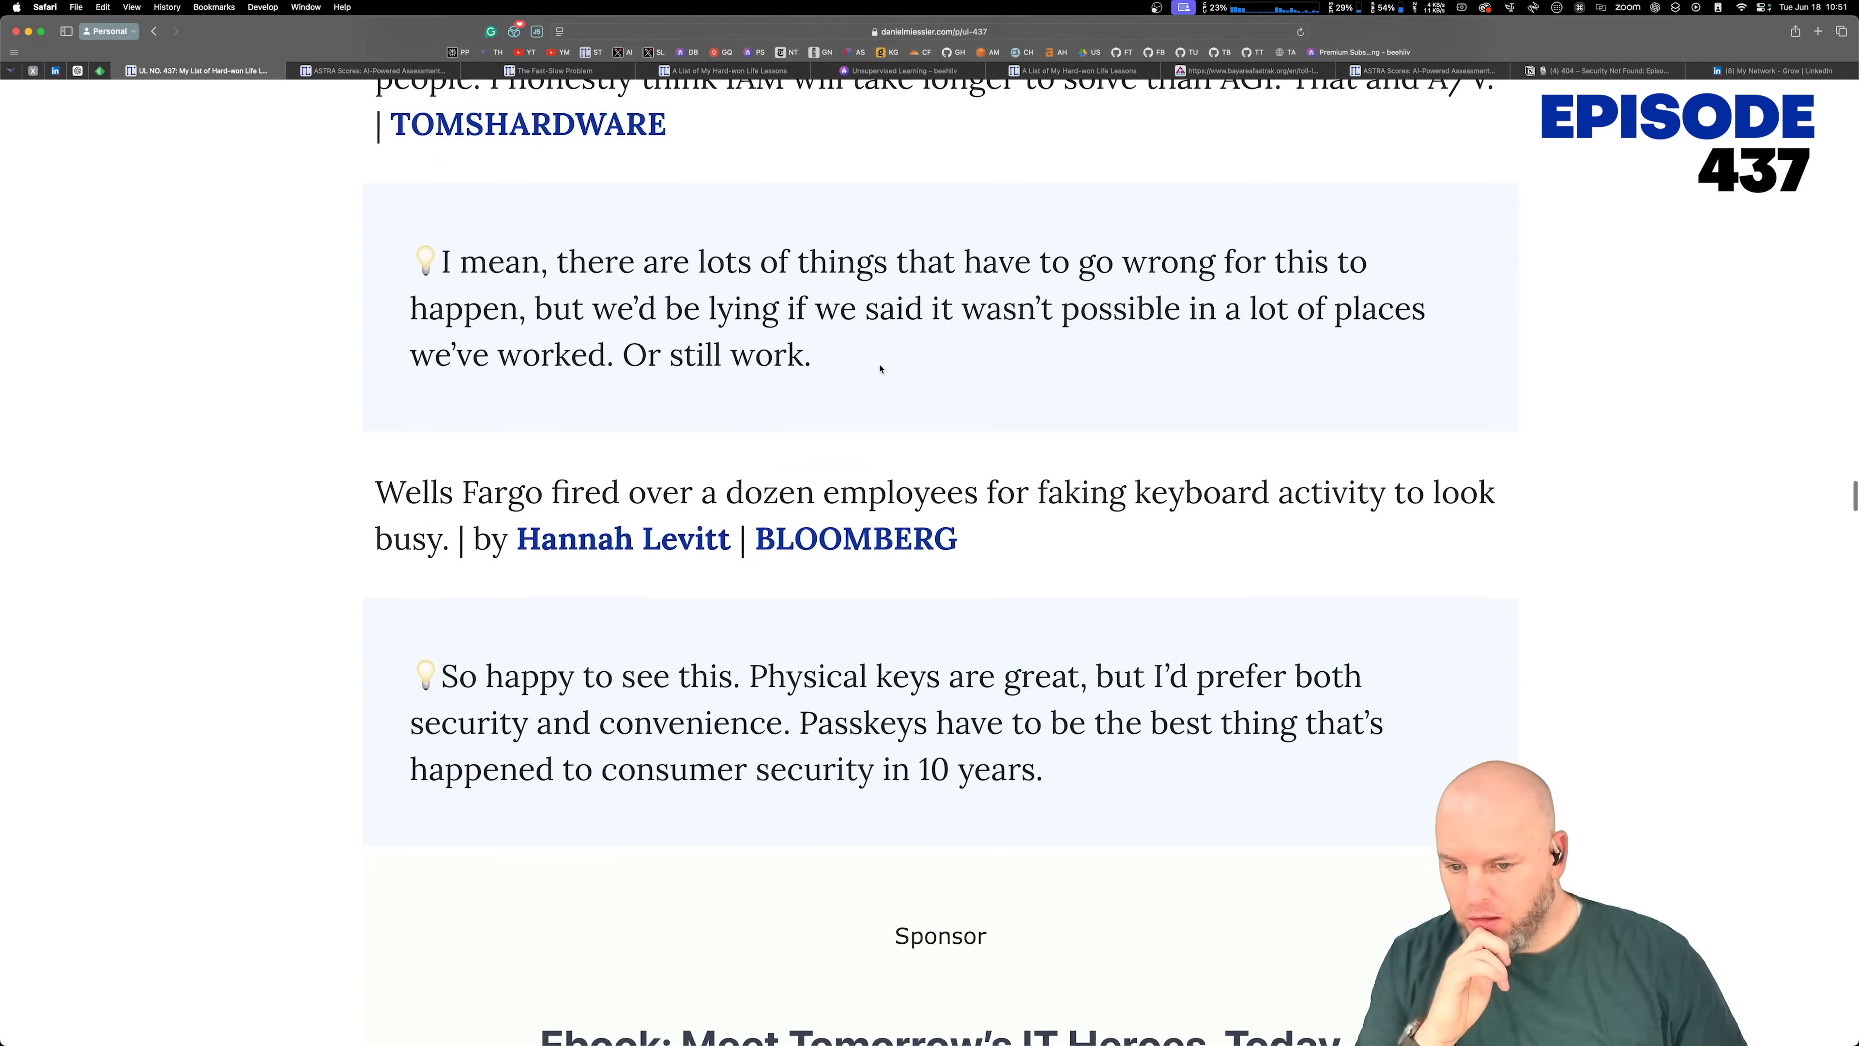
scroll(down, 3)
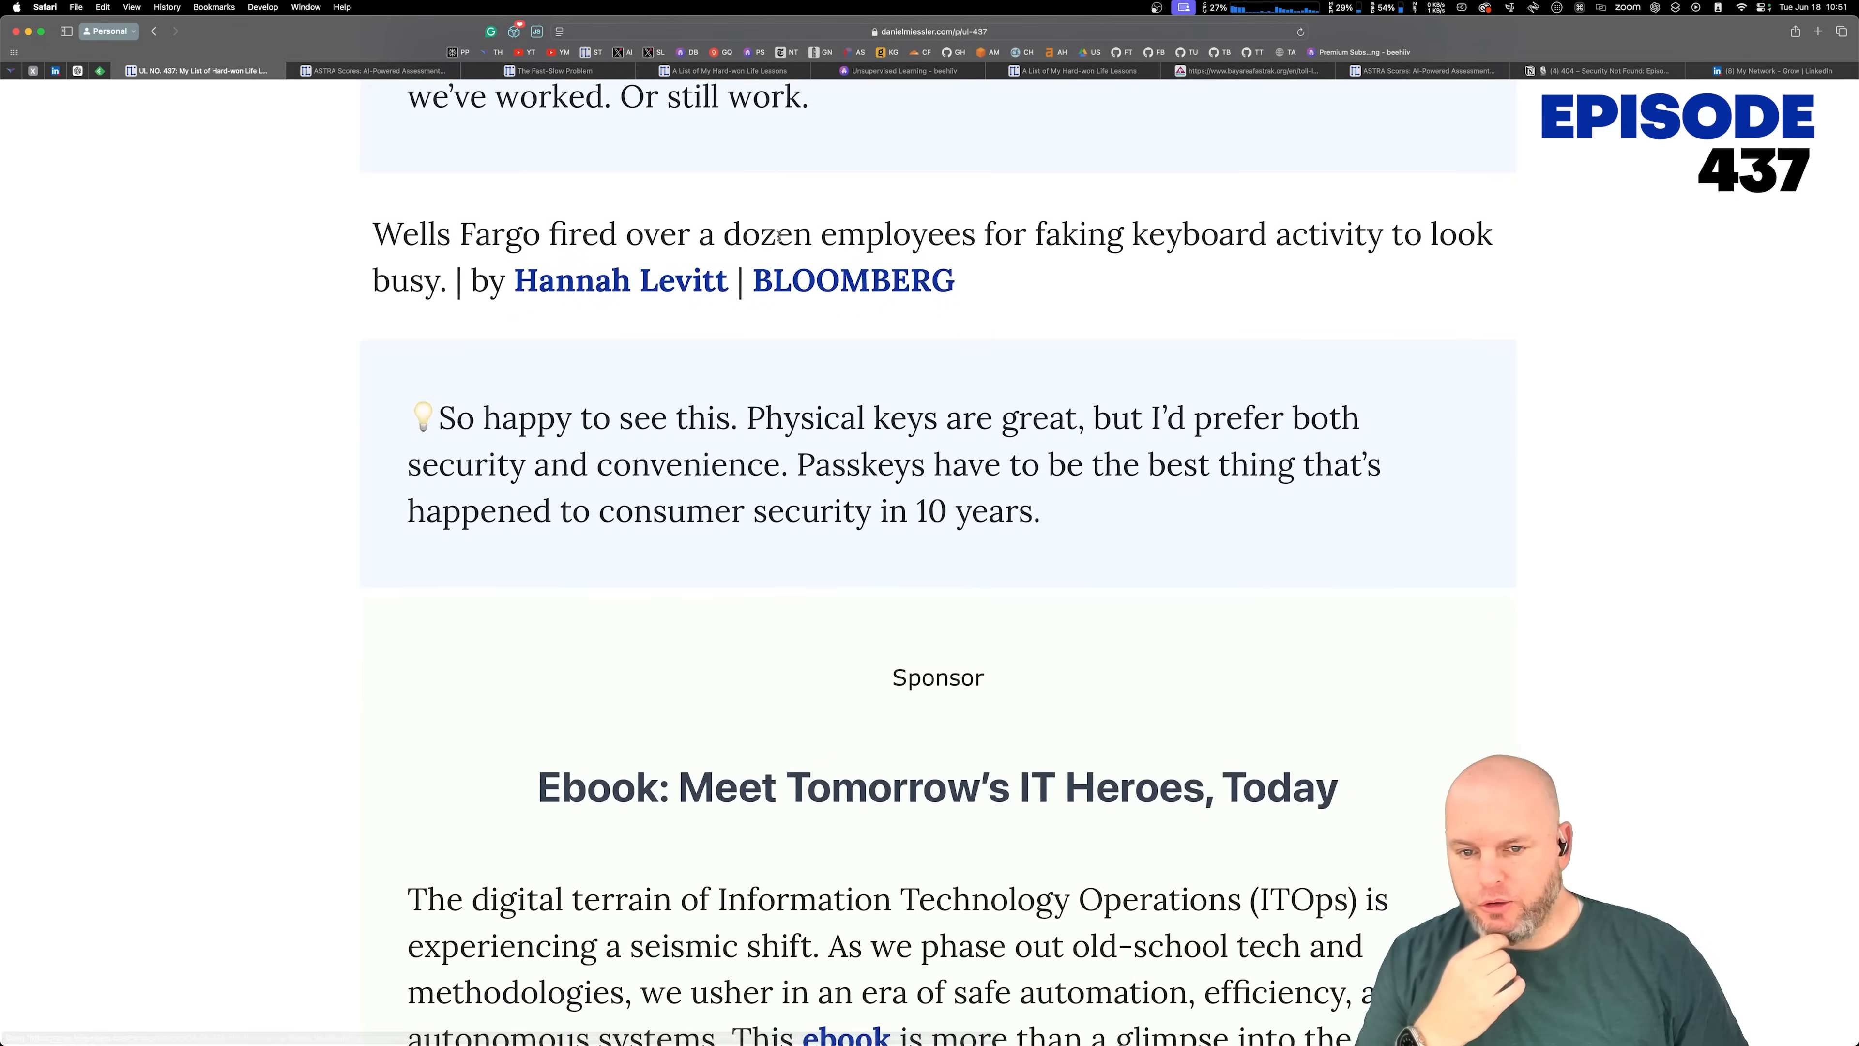
drag(782, 233, 955, 280)
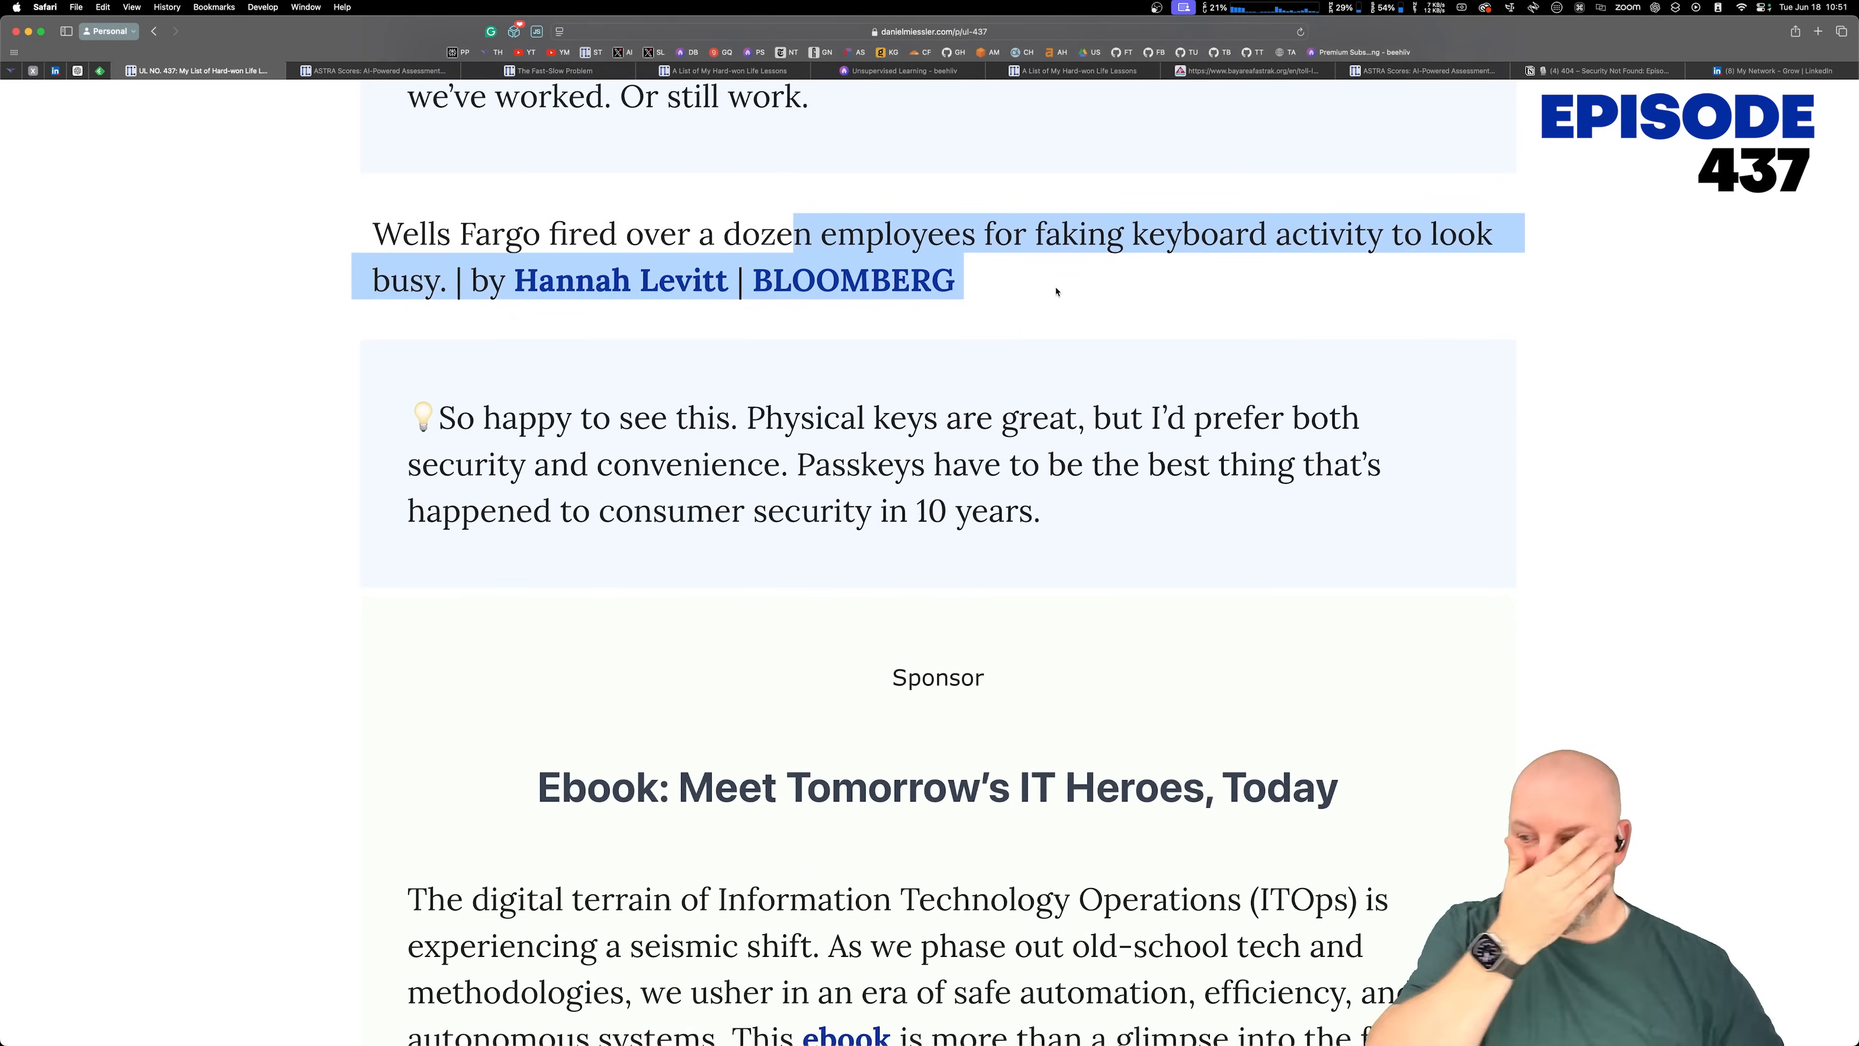
Step: Highlight the AWS root users MFA deadline sentence and the FIDO2 passkeys story
scroll(down, 3)
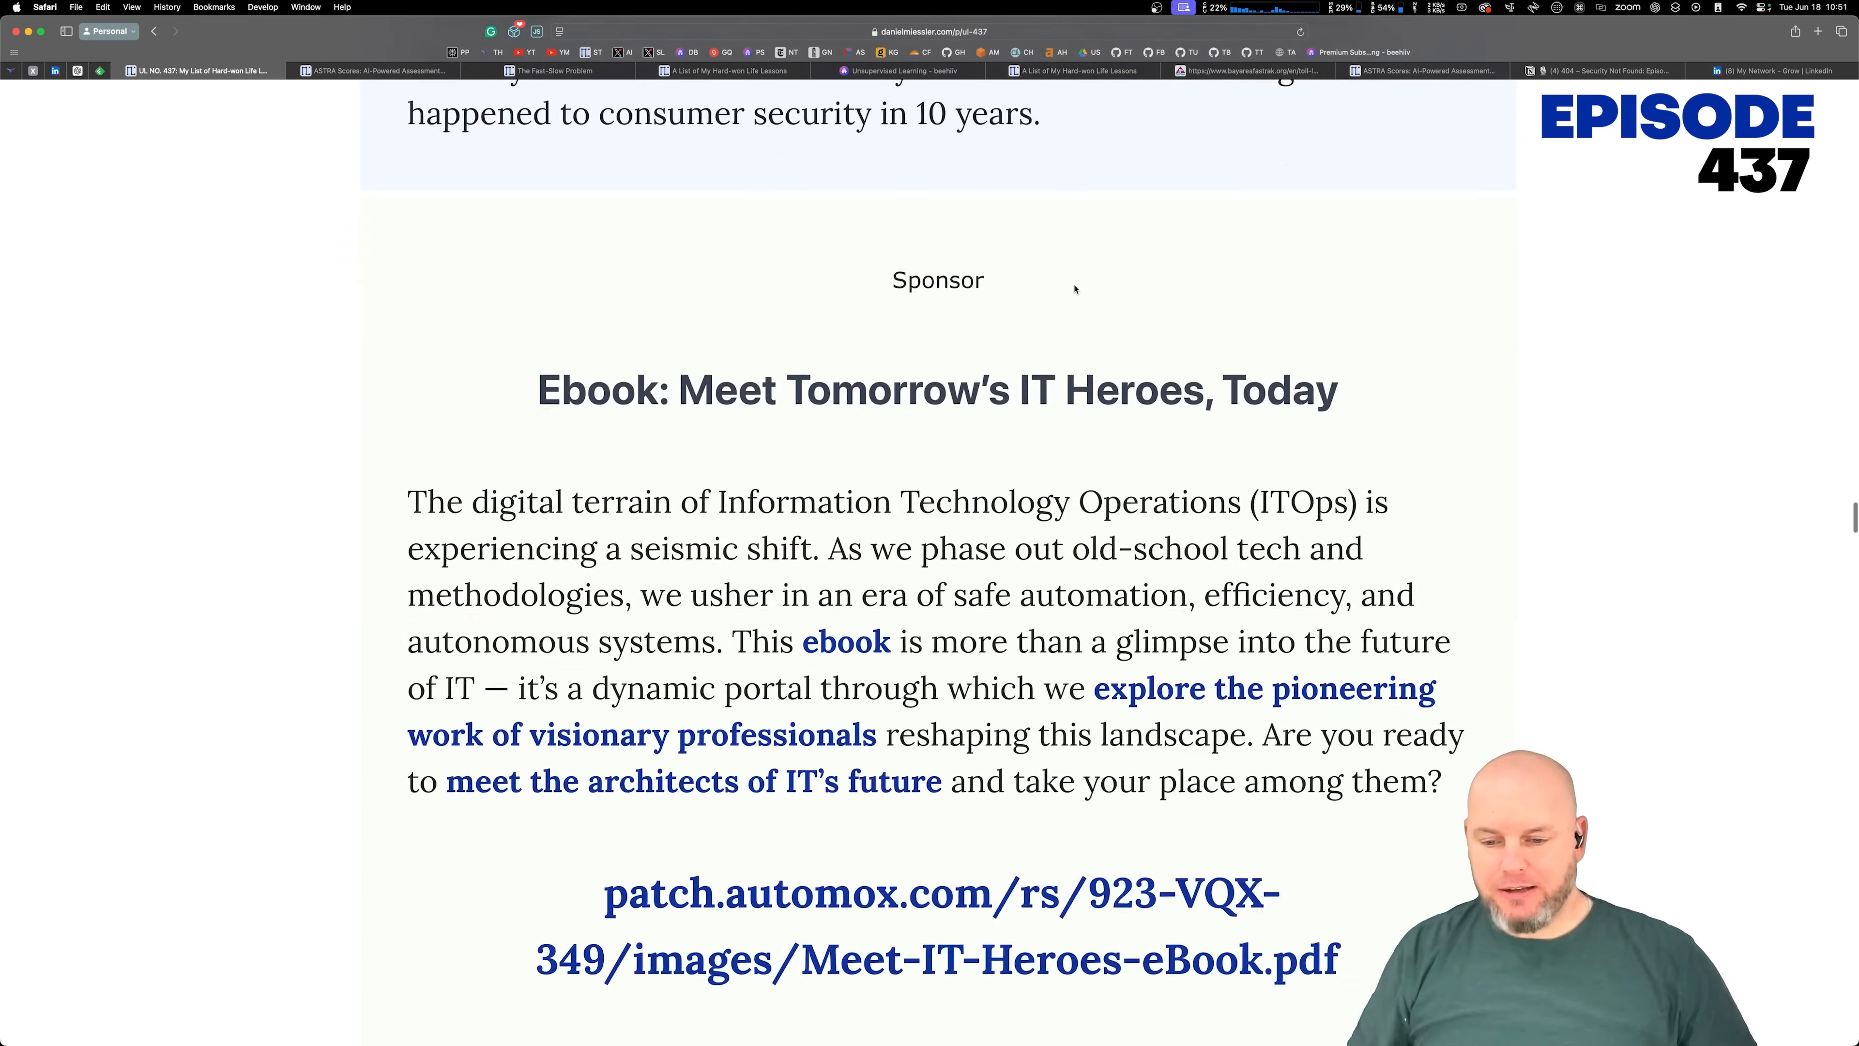
scroll(up, 3)
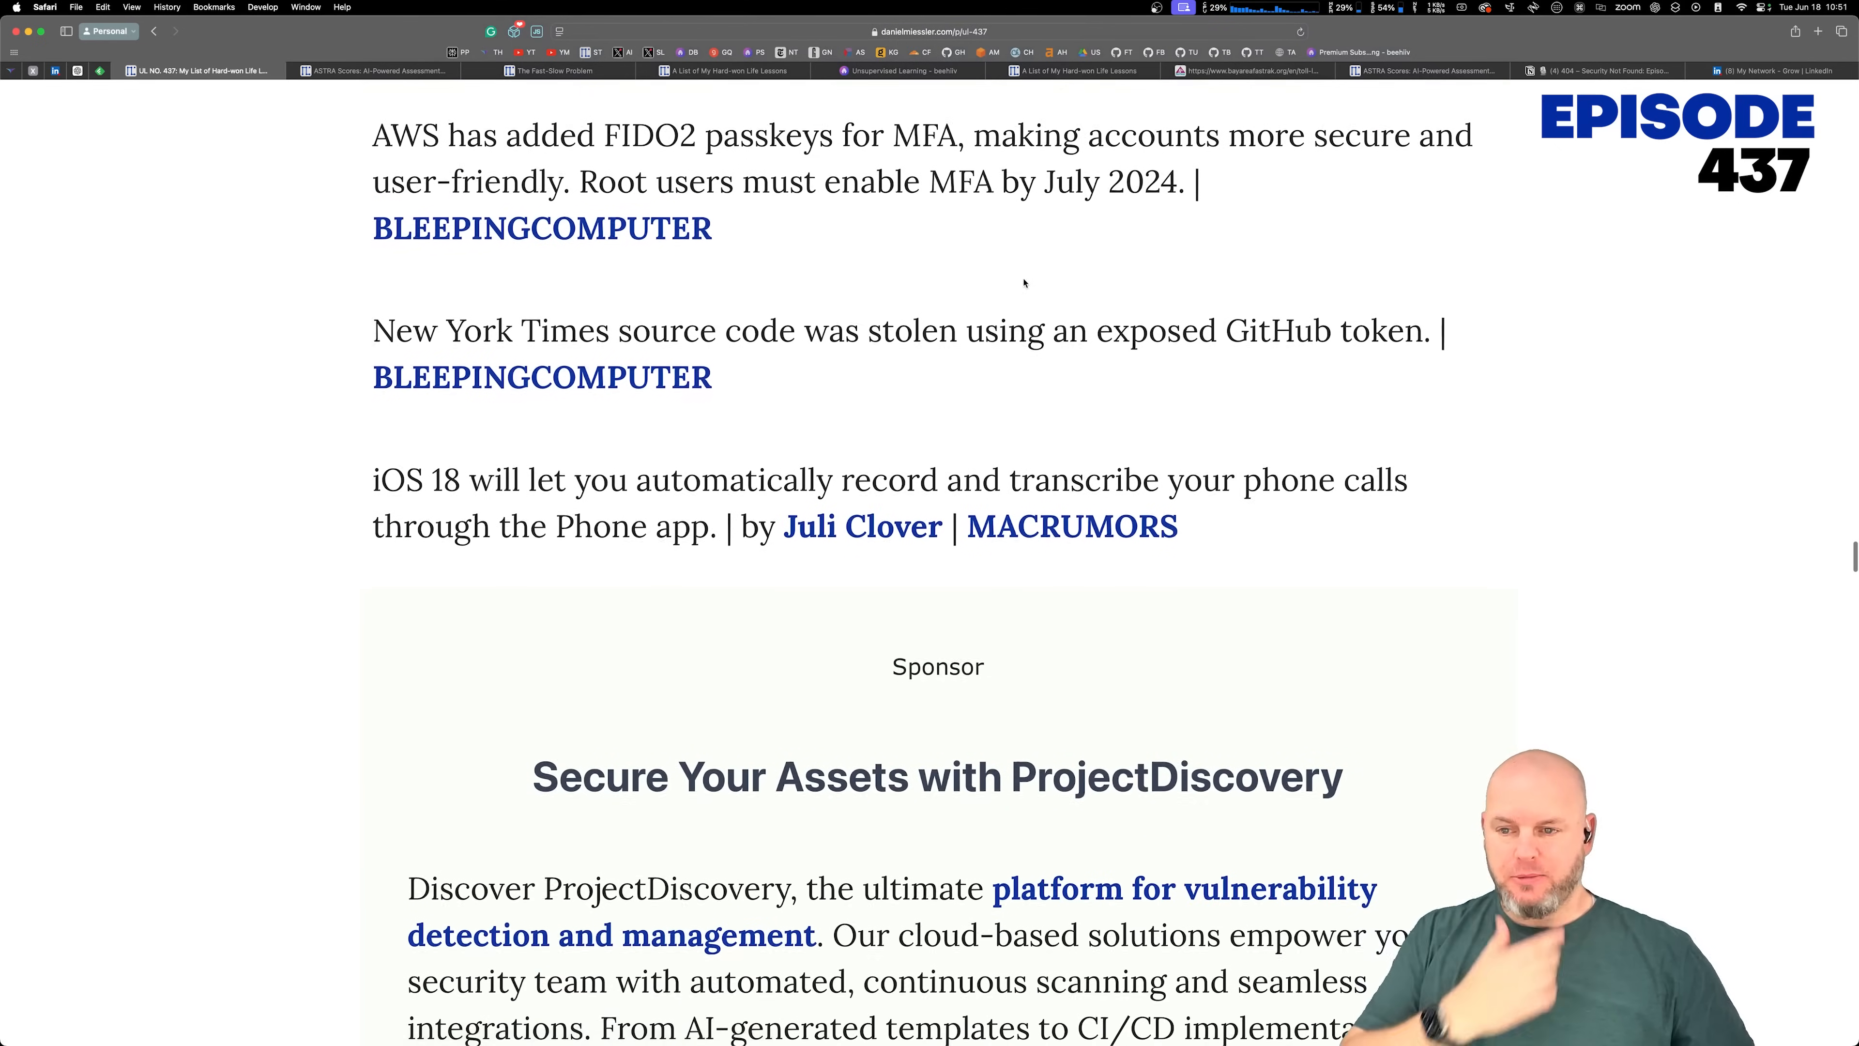
drag(712, 134, 922, 179)
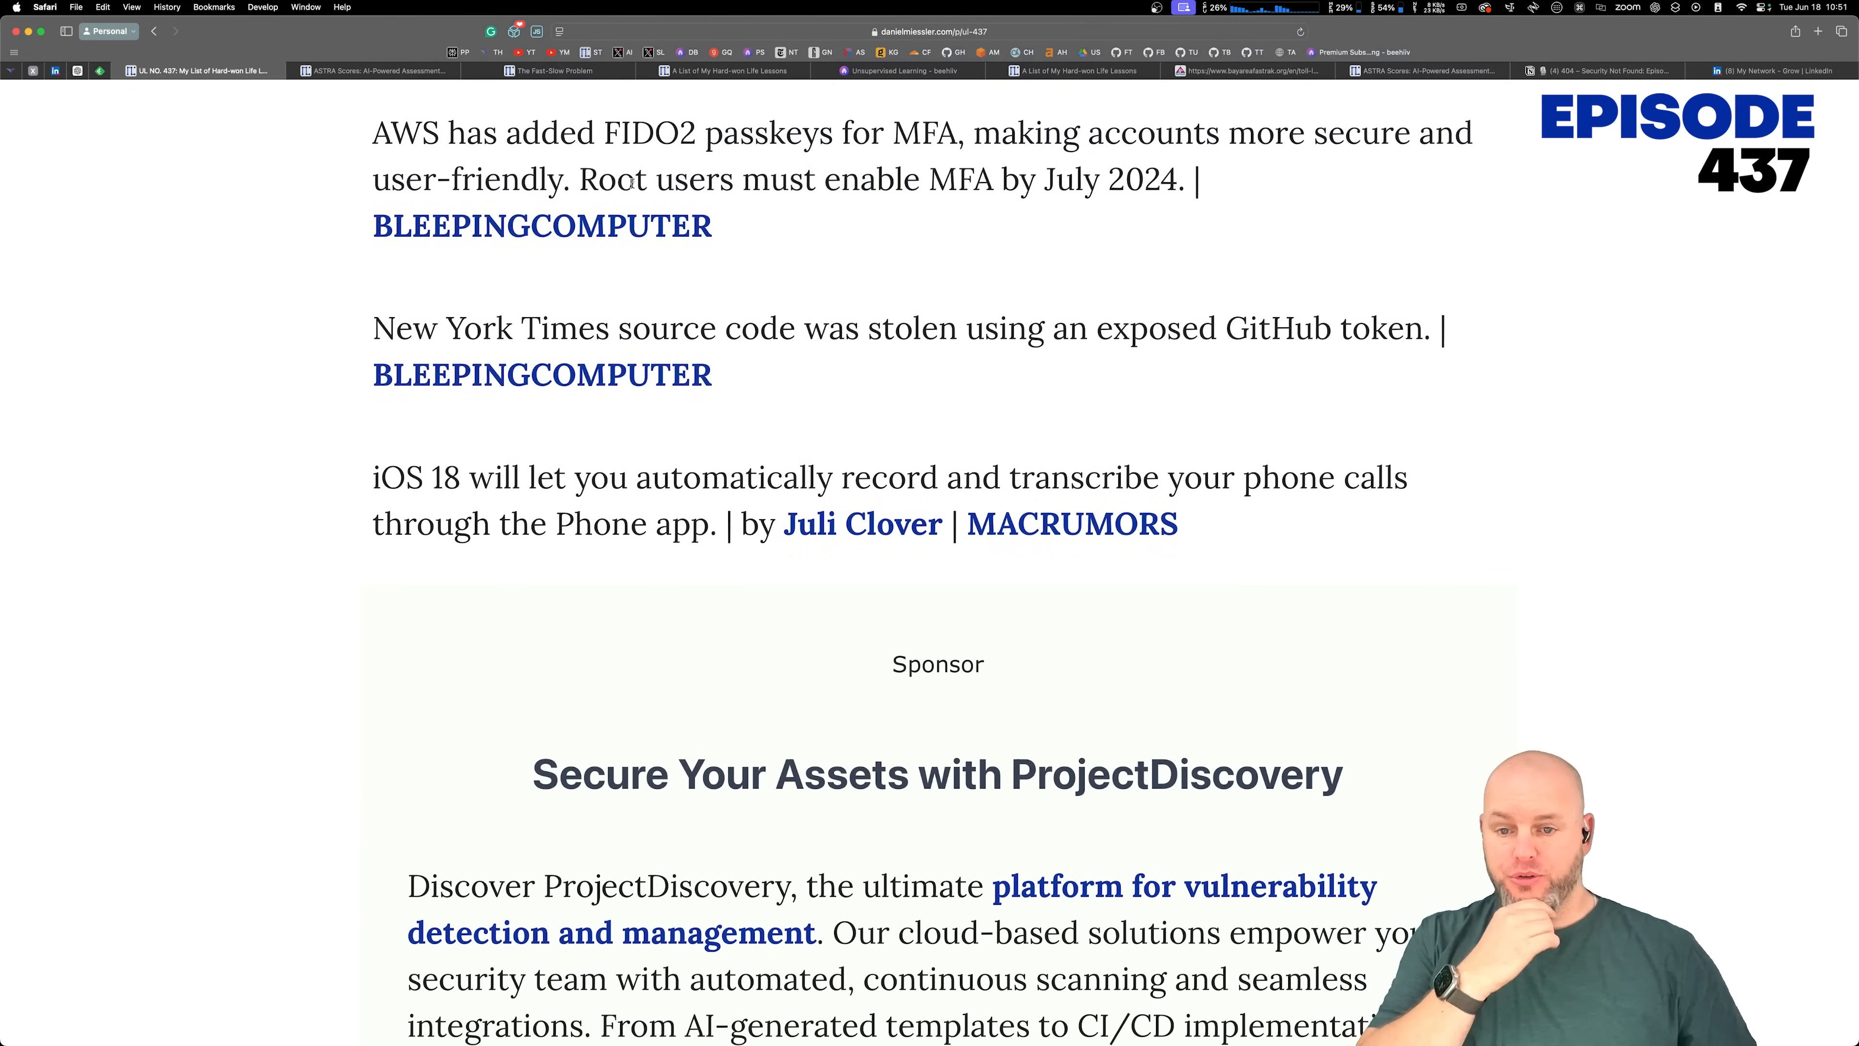
drag(640, 179, 1177, 179)
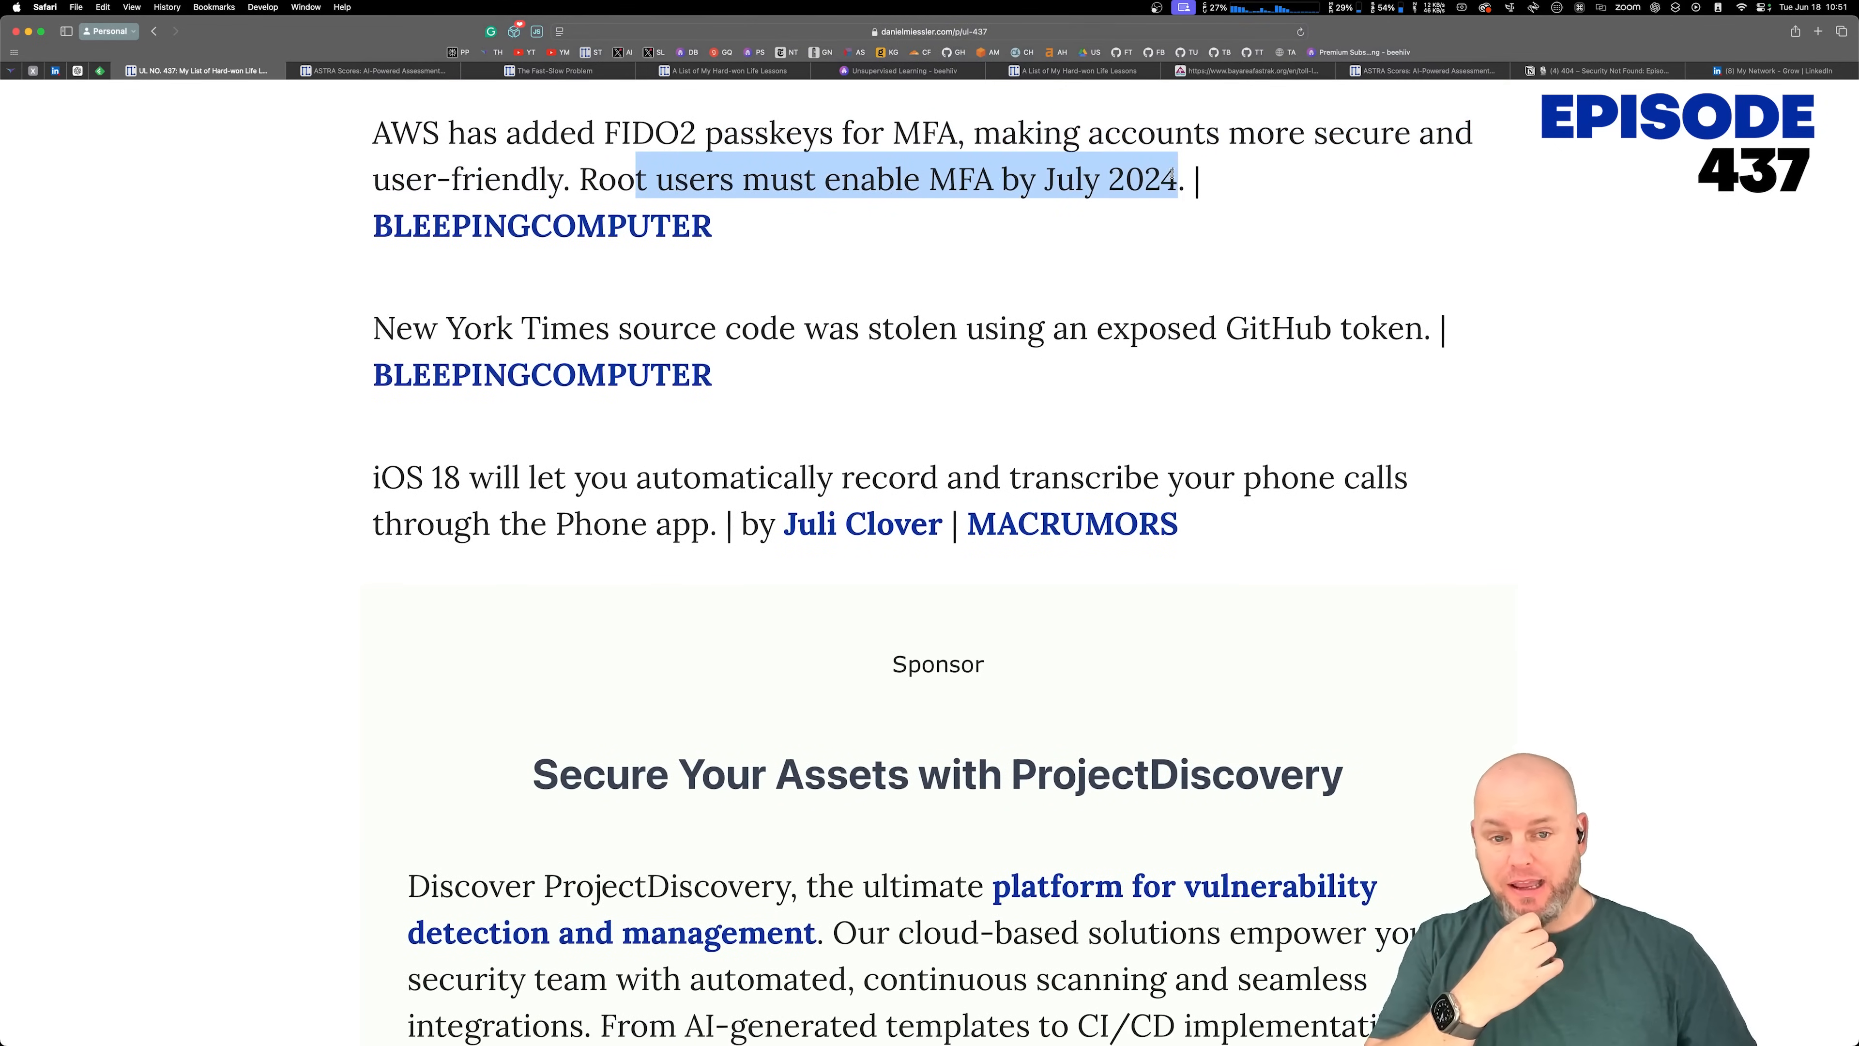
click(1221, 180)
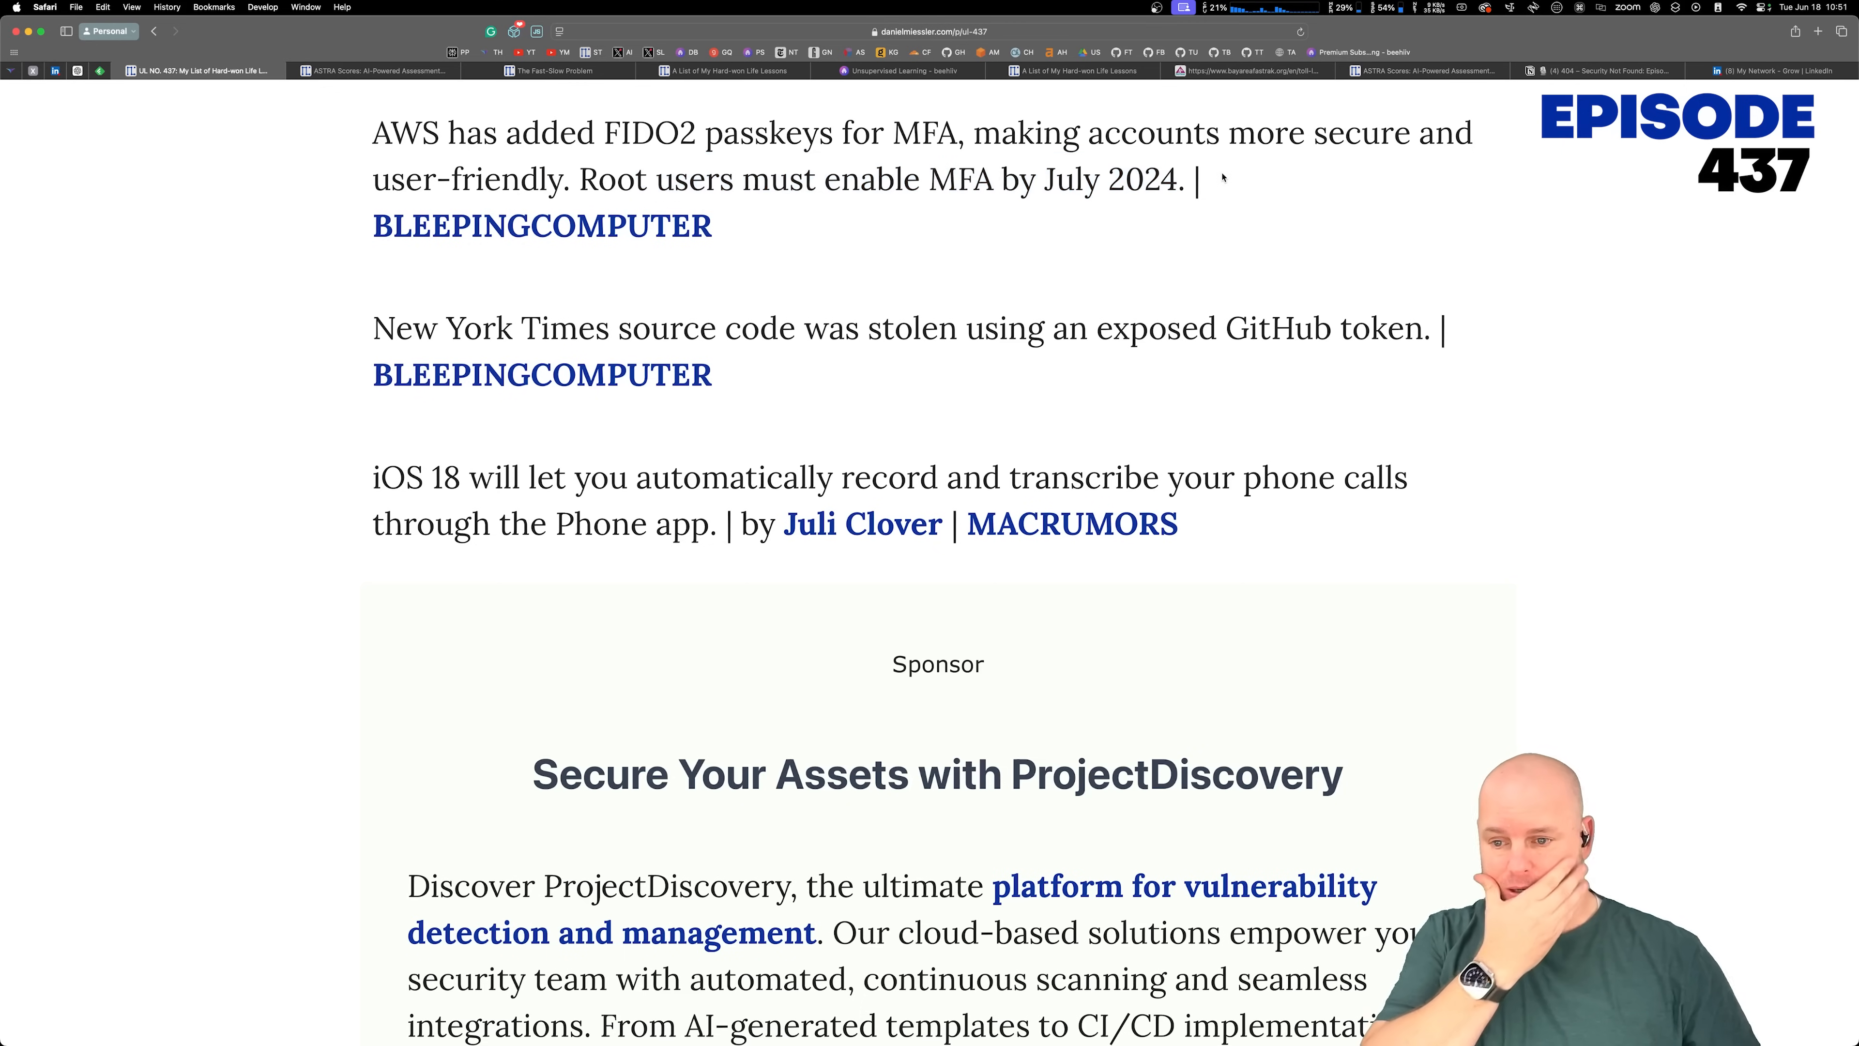
drag(1025, 179, 1197, 179)
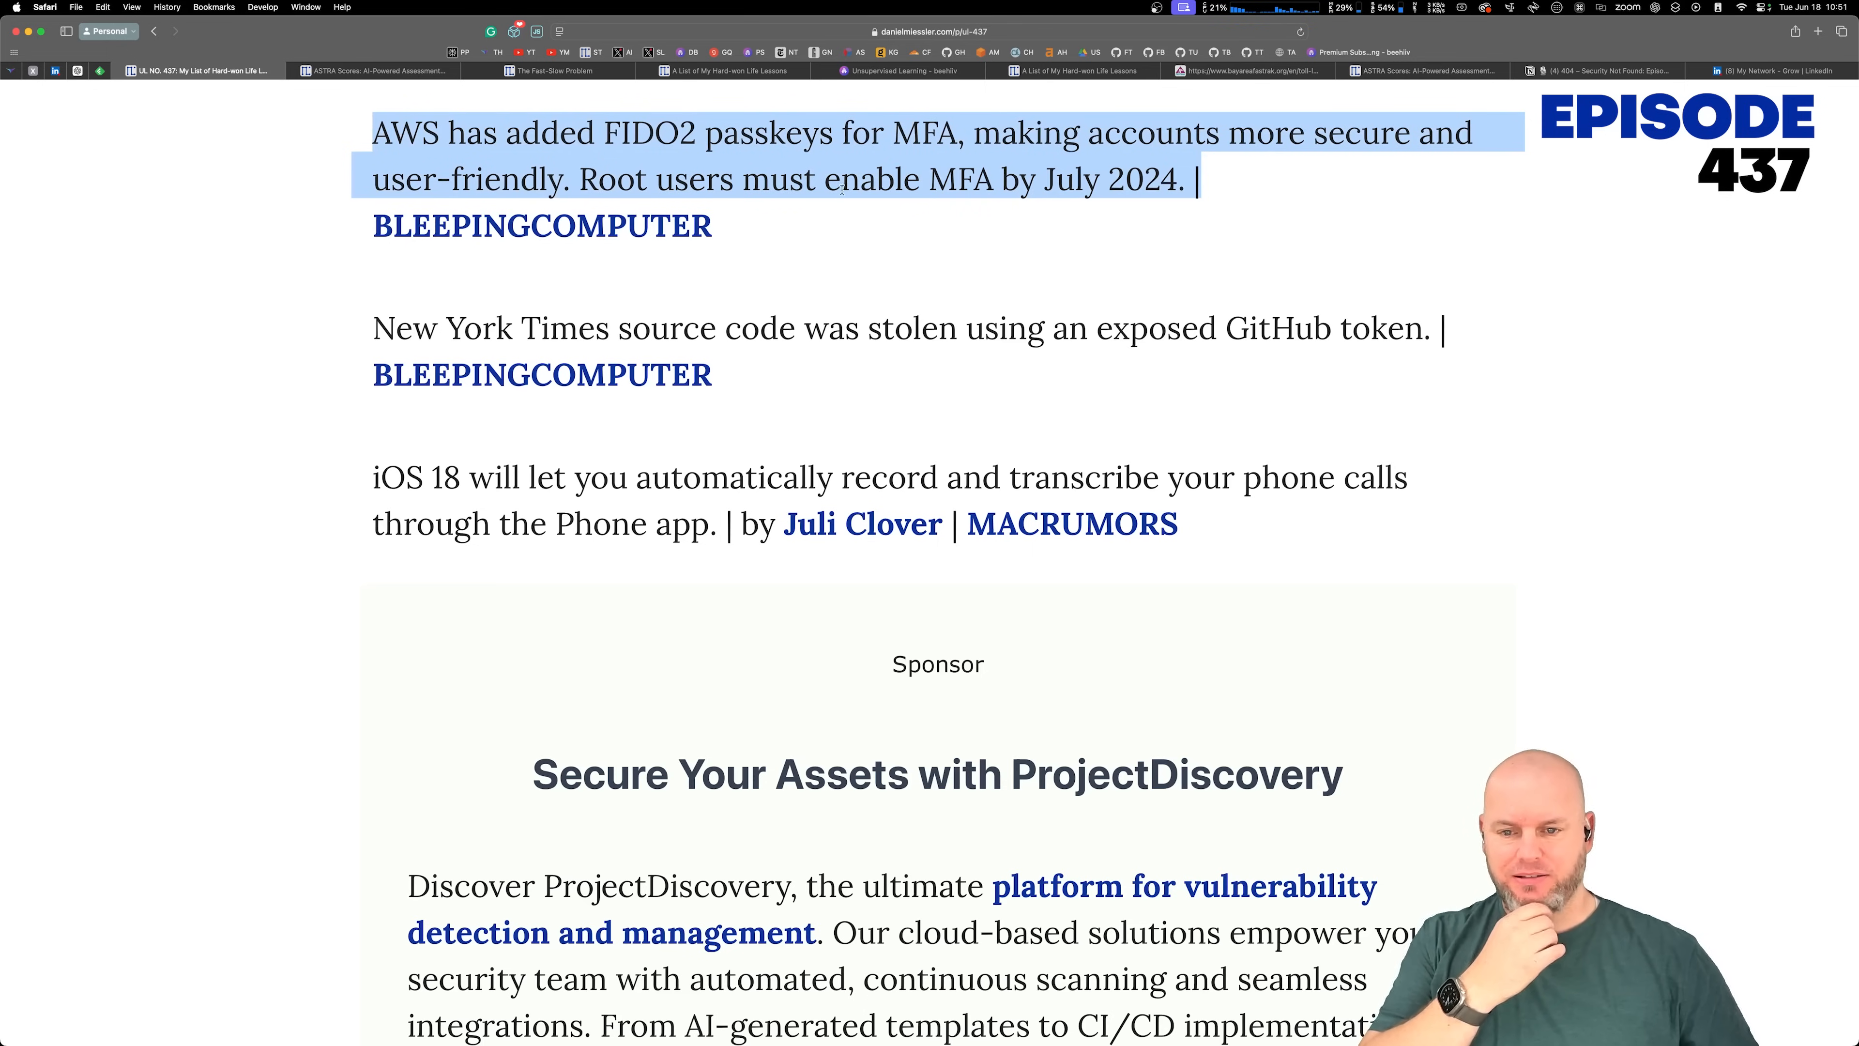
click(1061, 239)
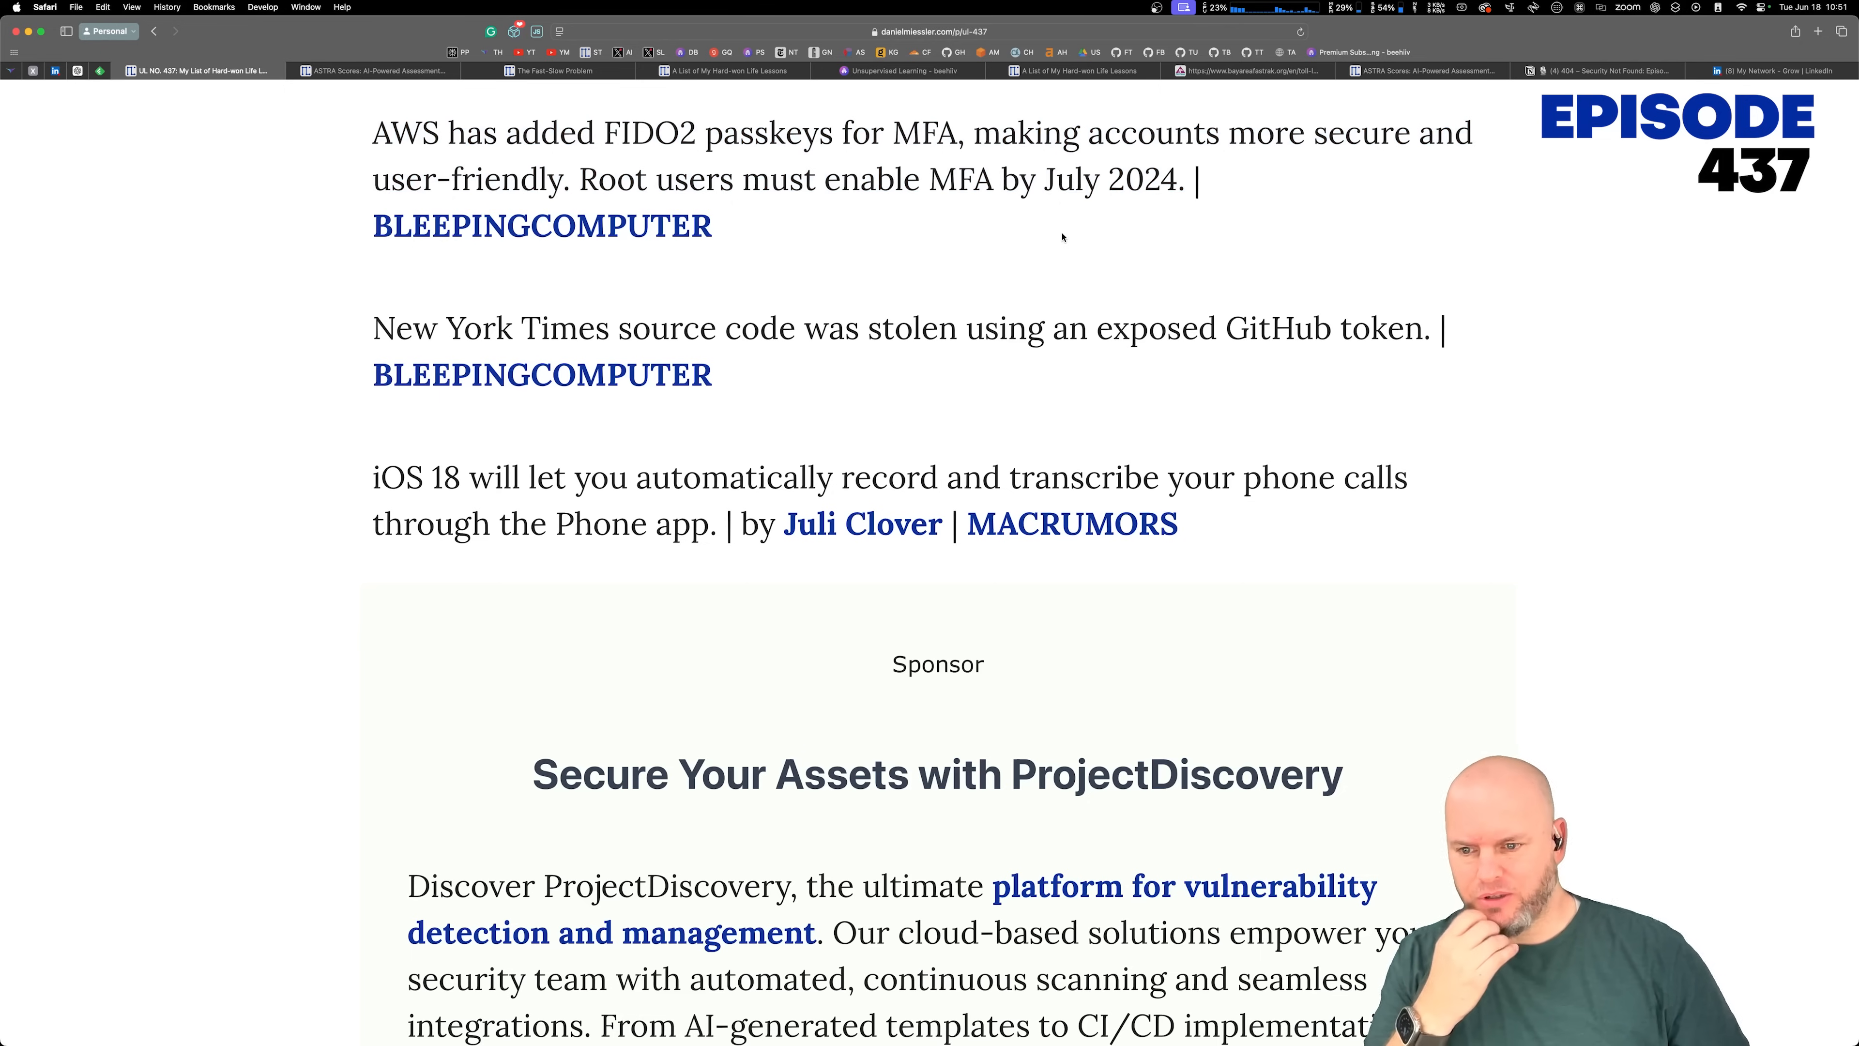
Step: Highlight the iOS 18 call recording sentence and read past the ProjectDiscovery sponsor block
scroll(down, 3)
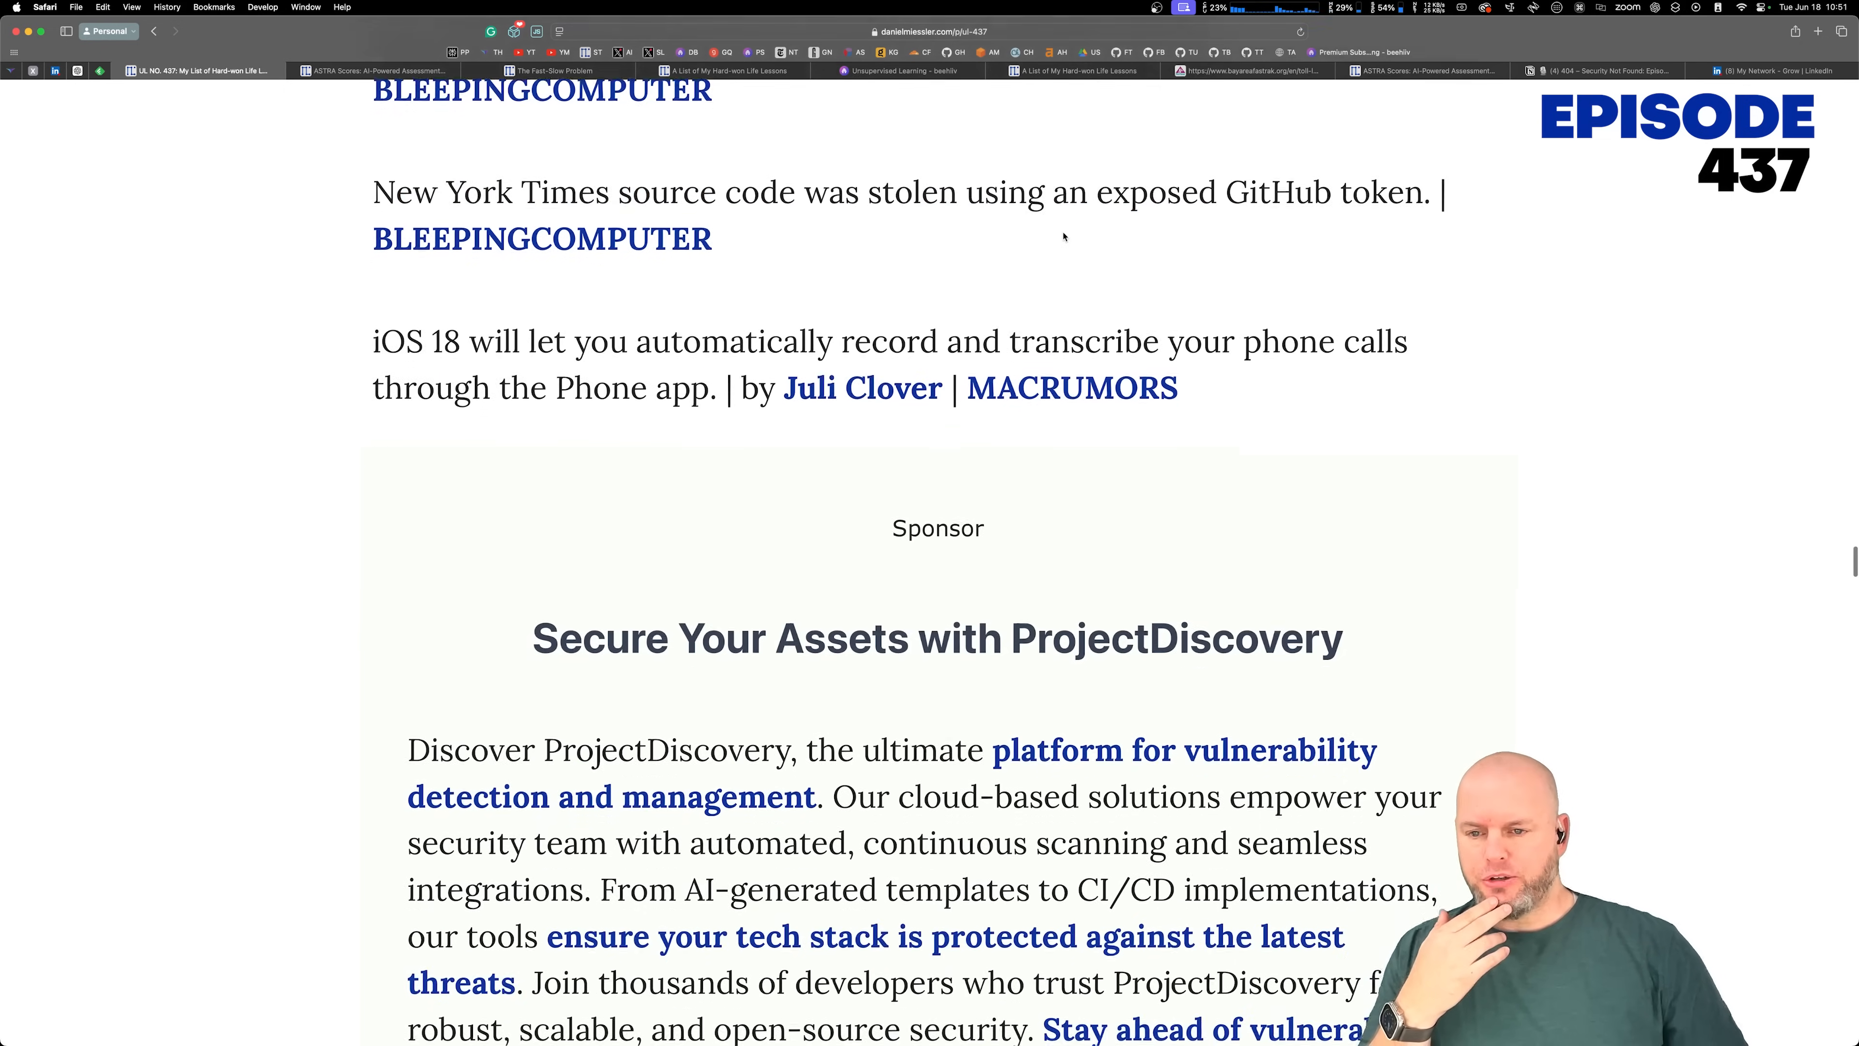
scroll(down, 3)
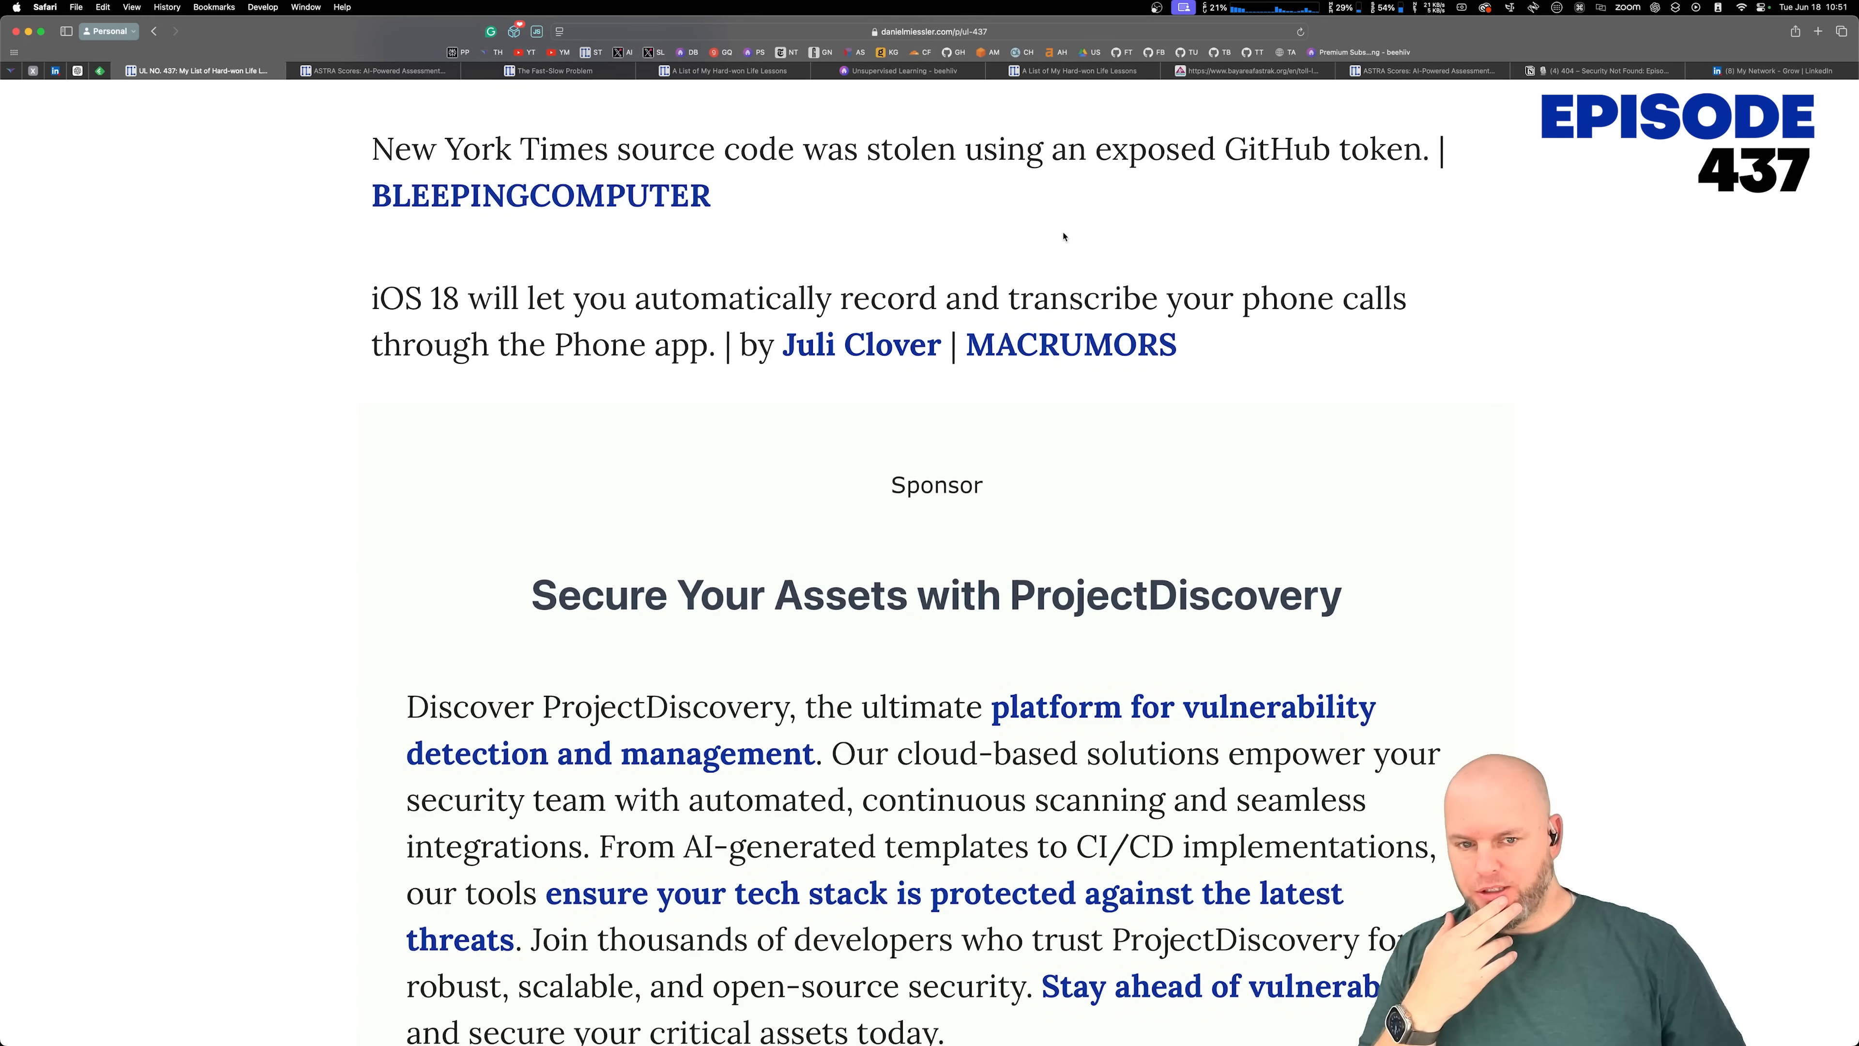
mouse_move(1054, 191)
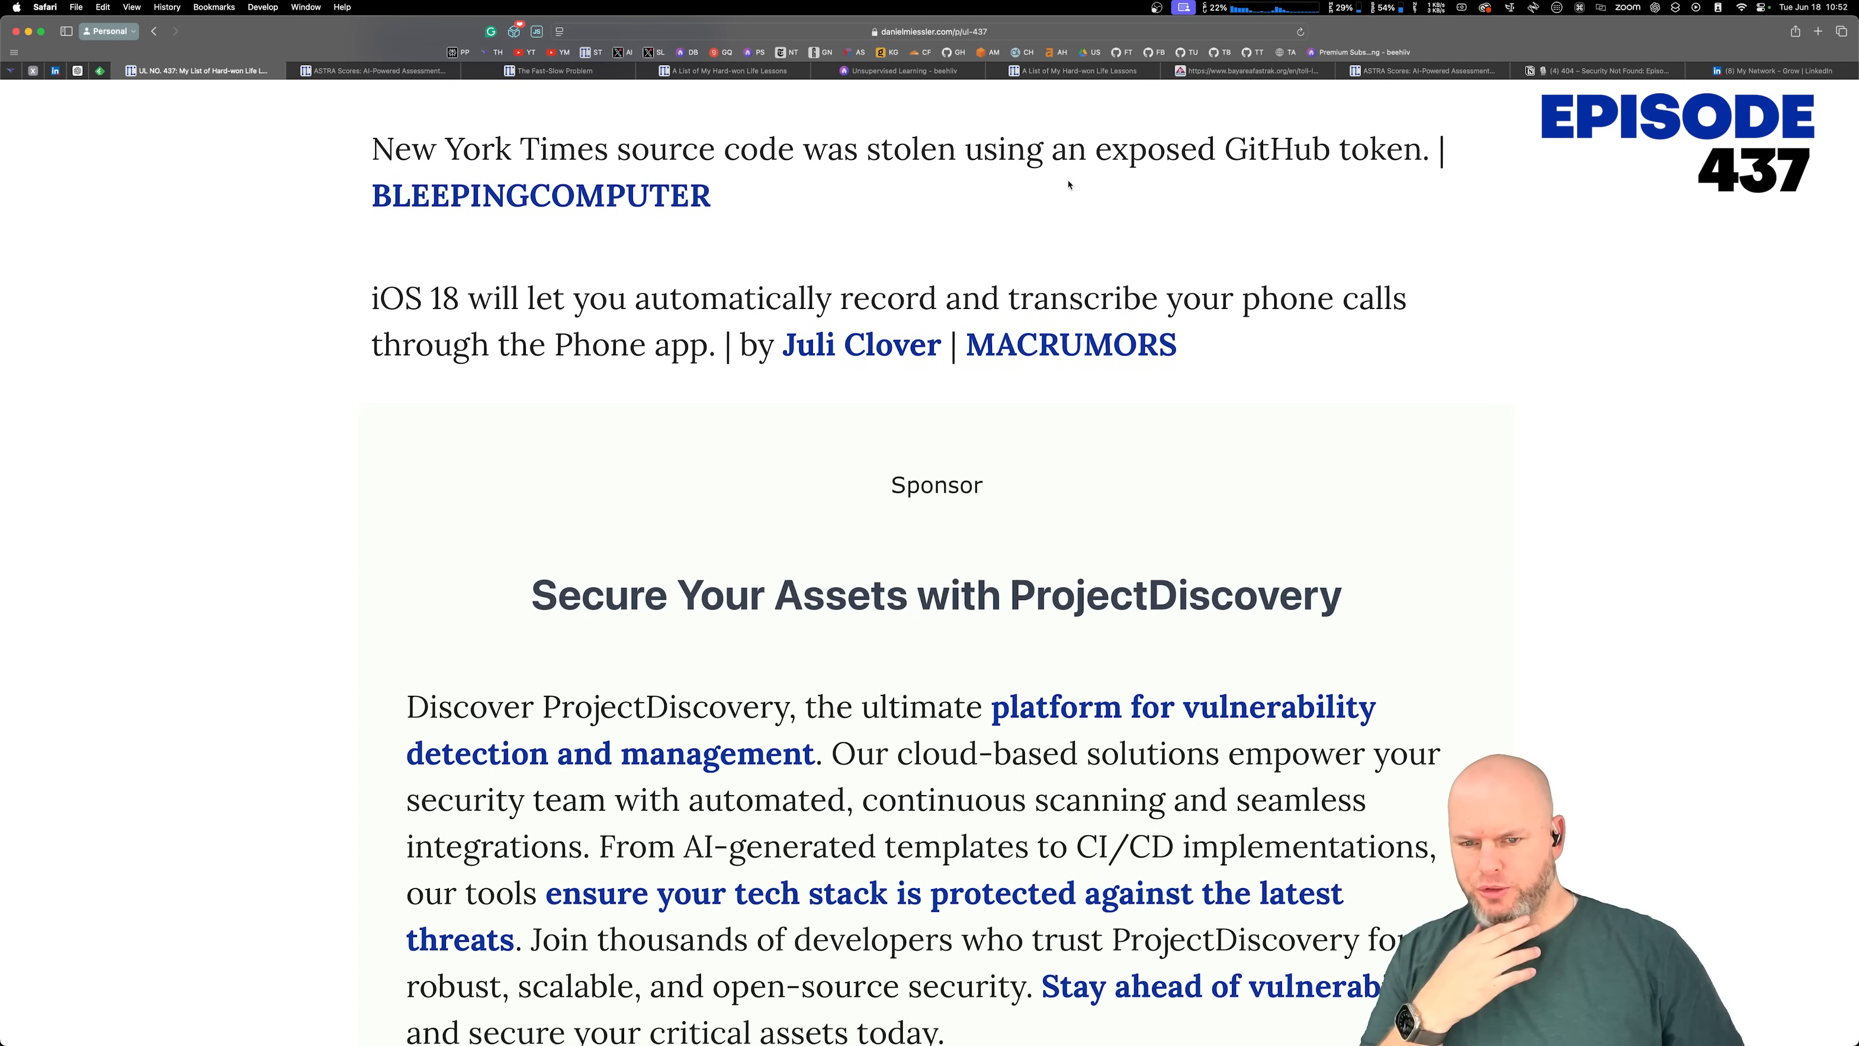
scroll(down, 3)
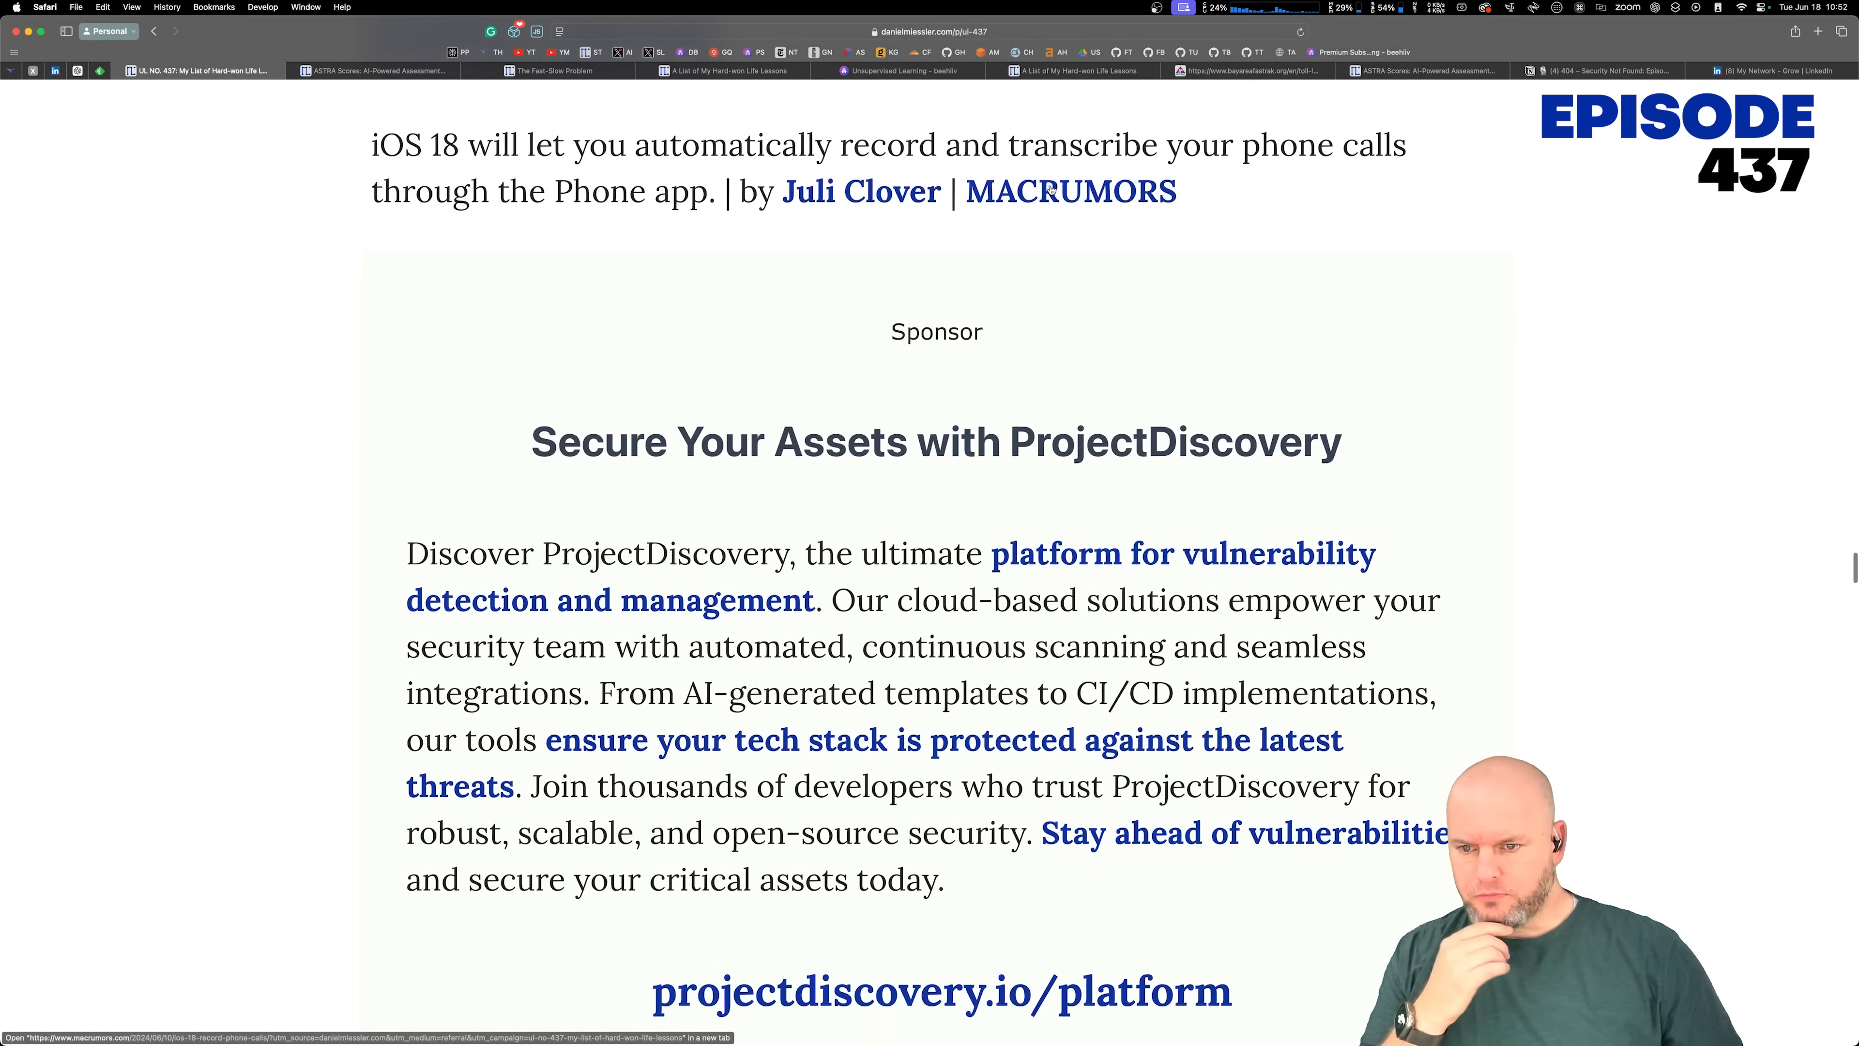
double_click(580, 144)
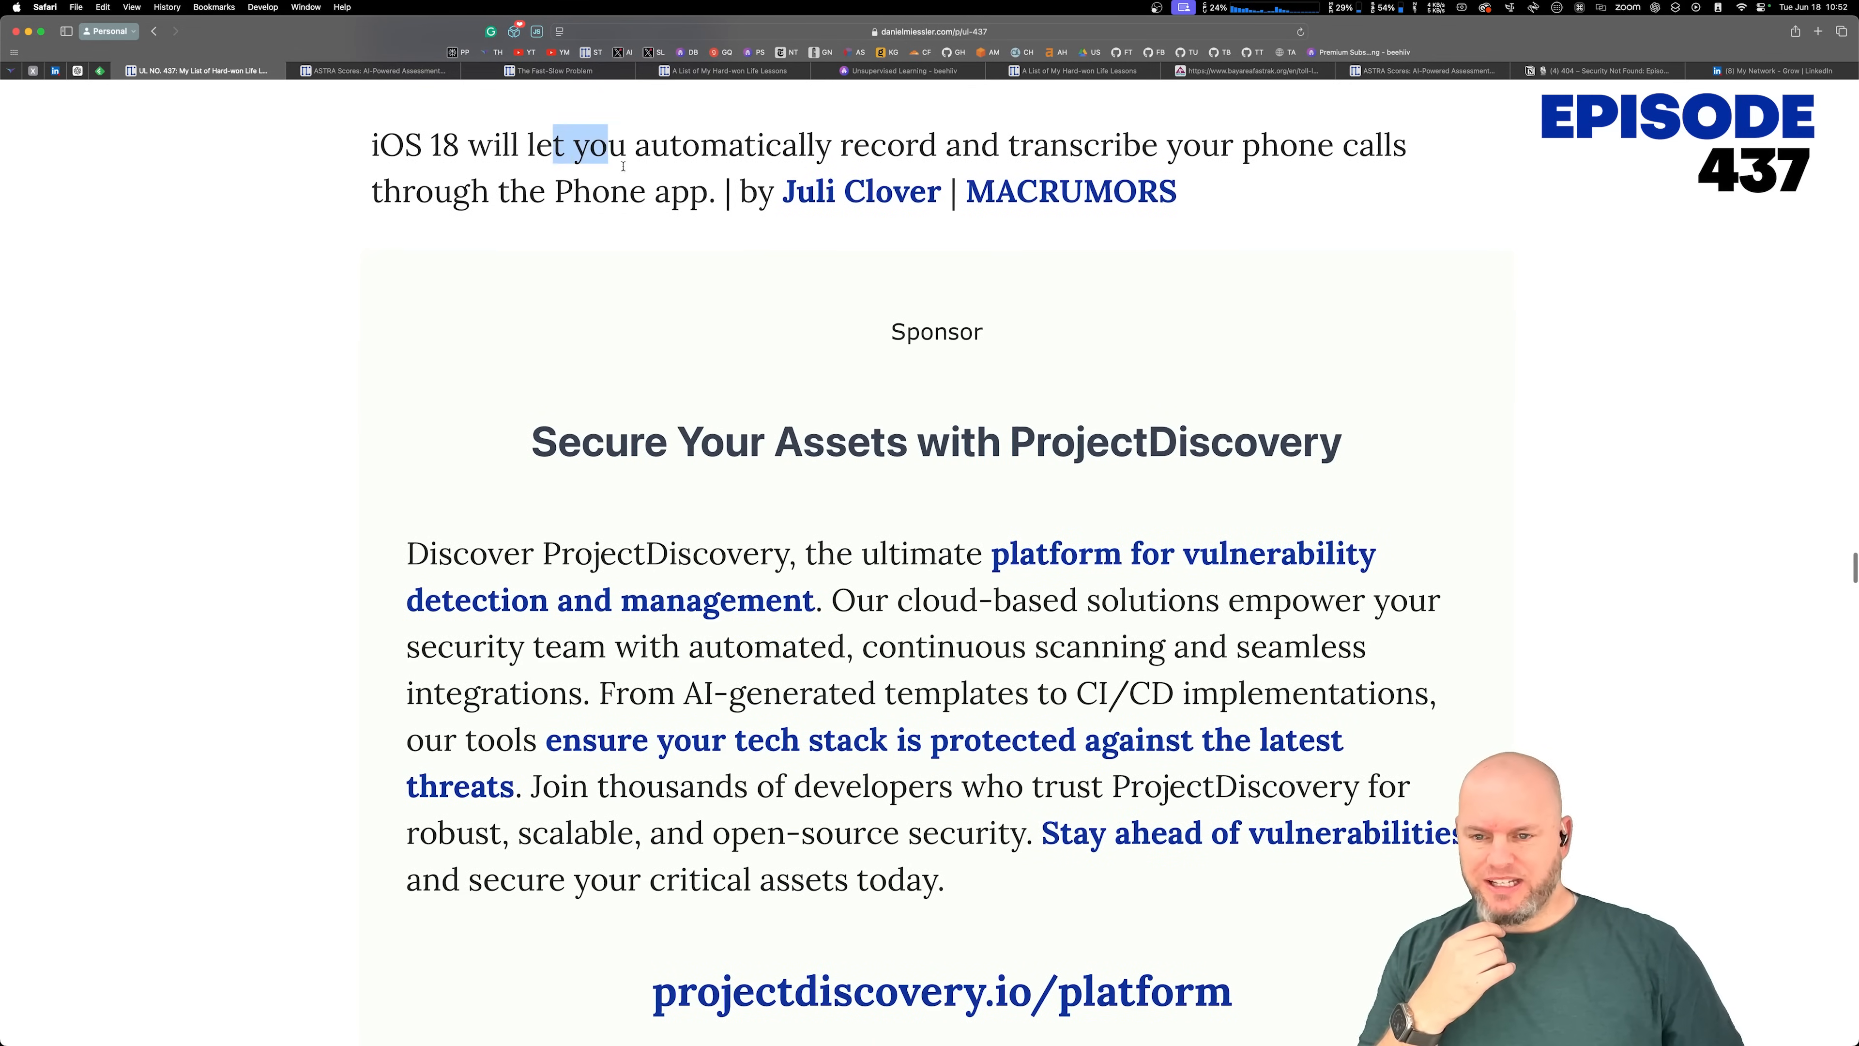
drag(581, 145, 646, 191)
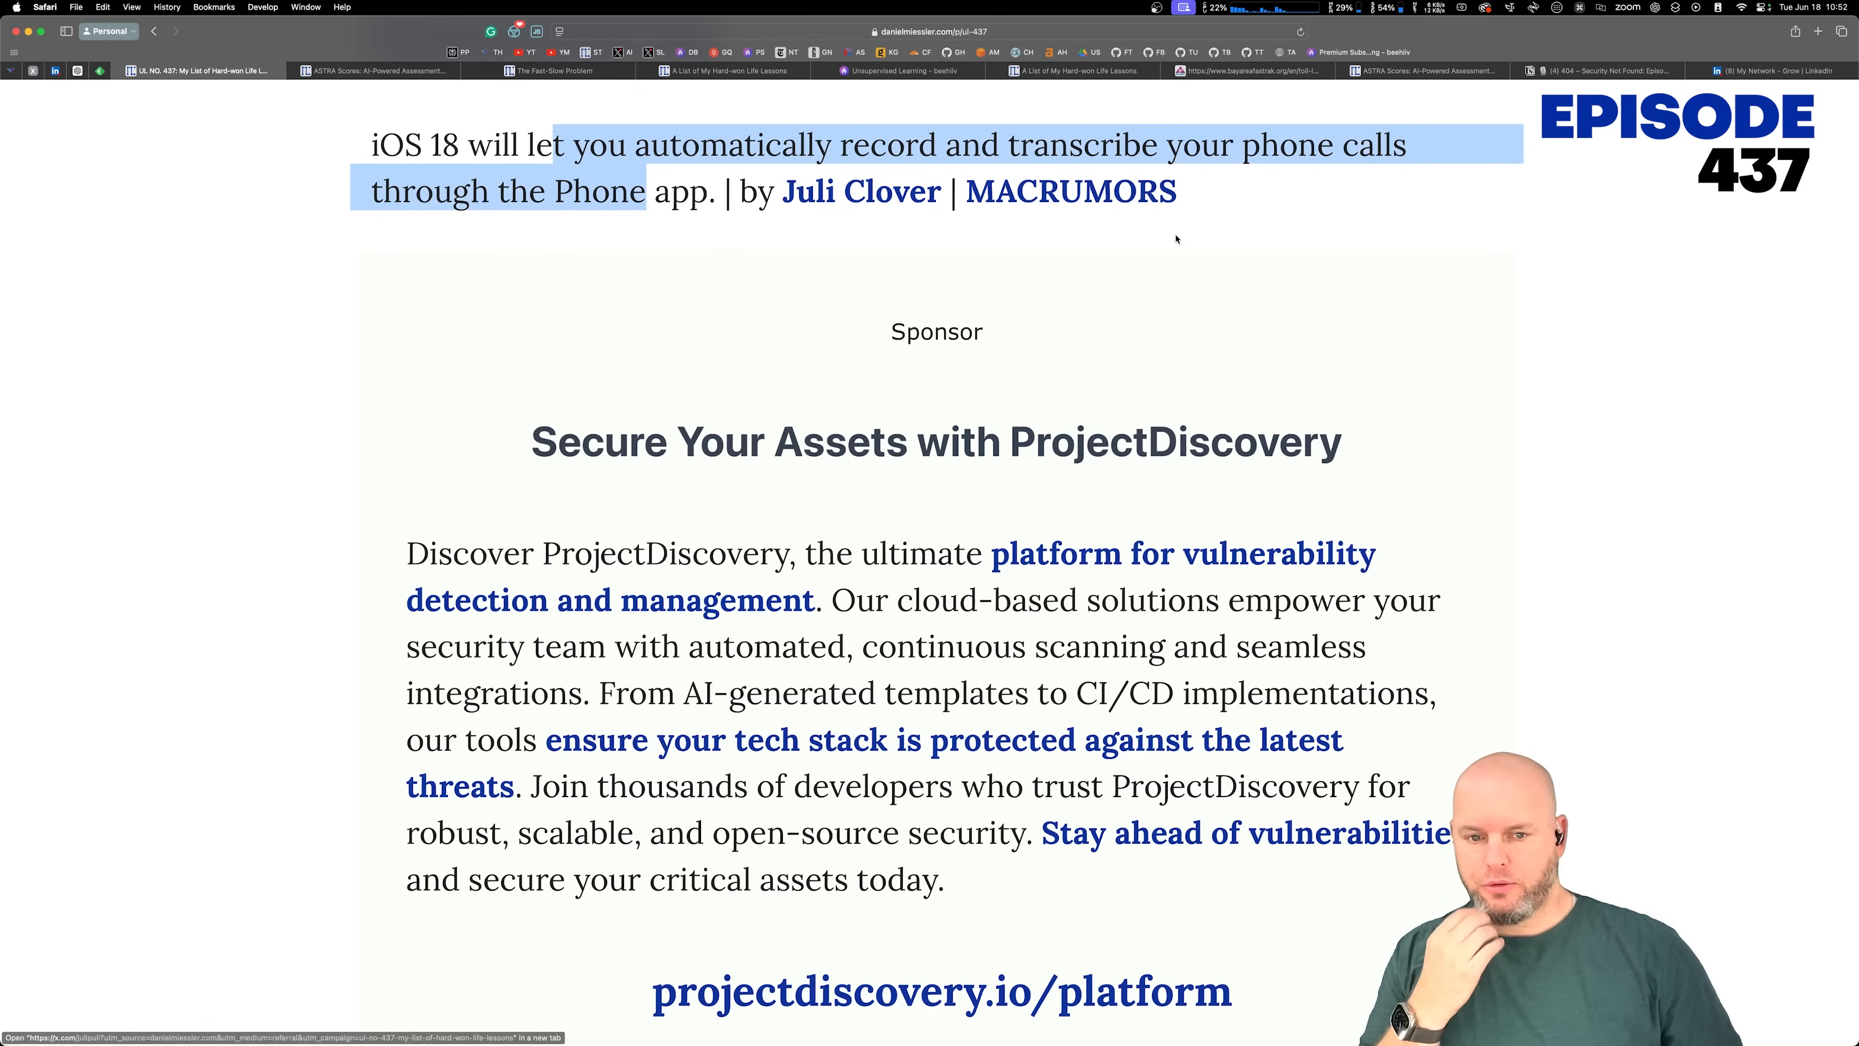
scroll(down, 3)
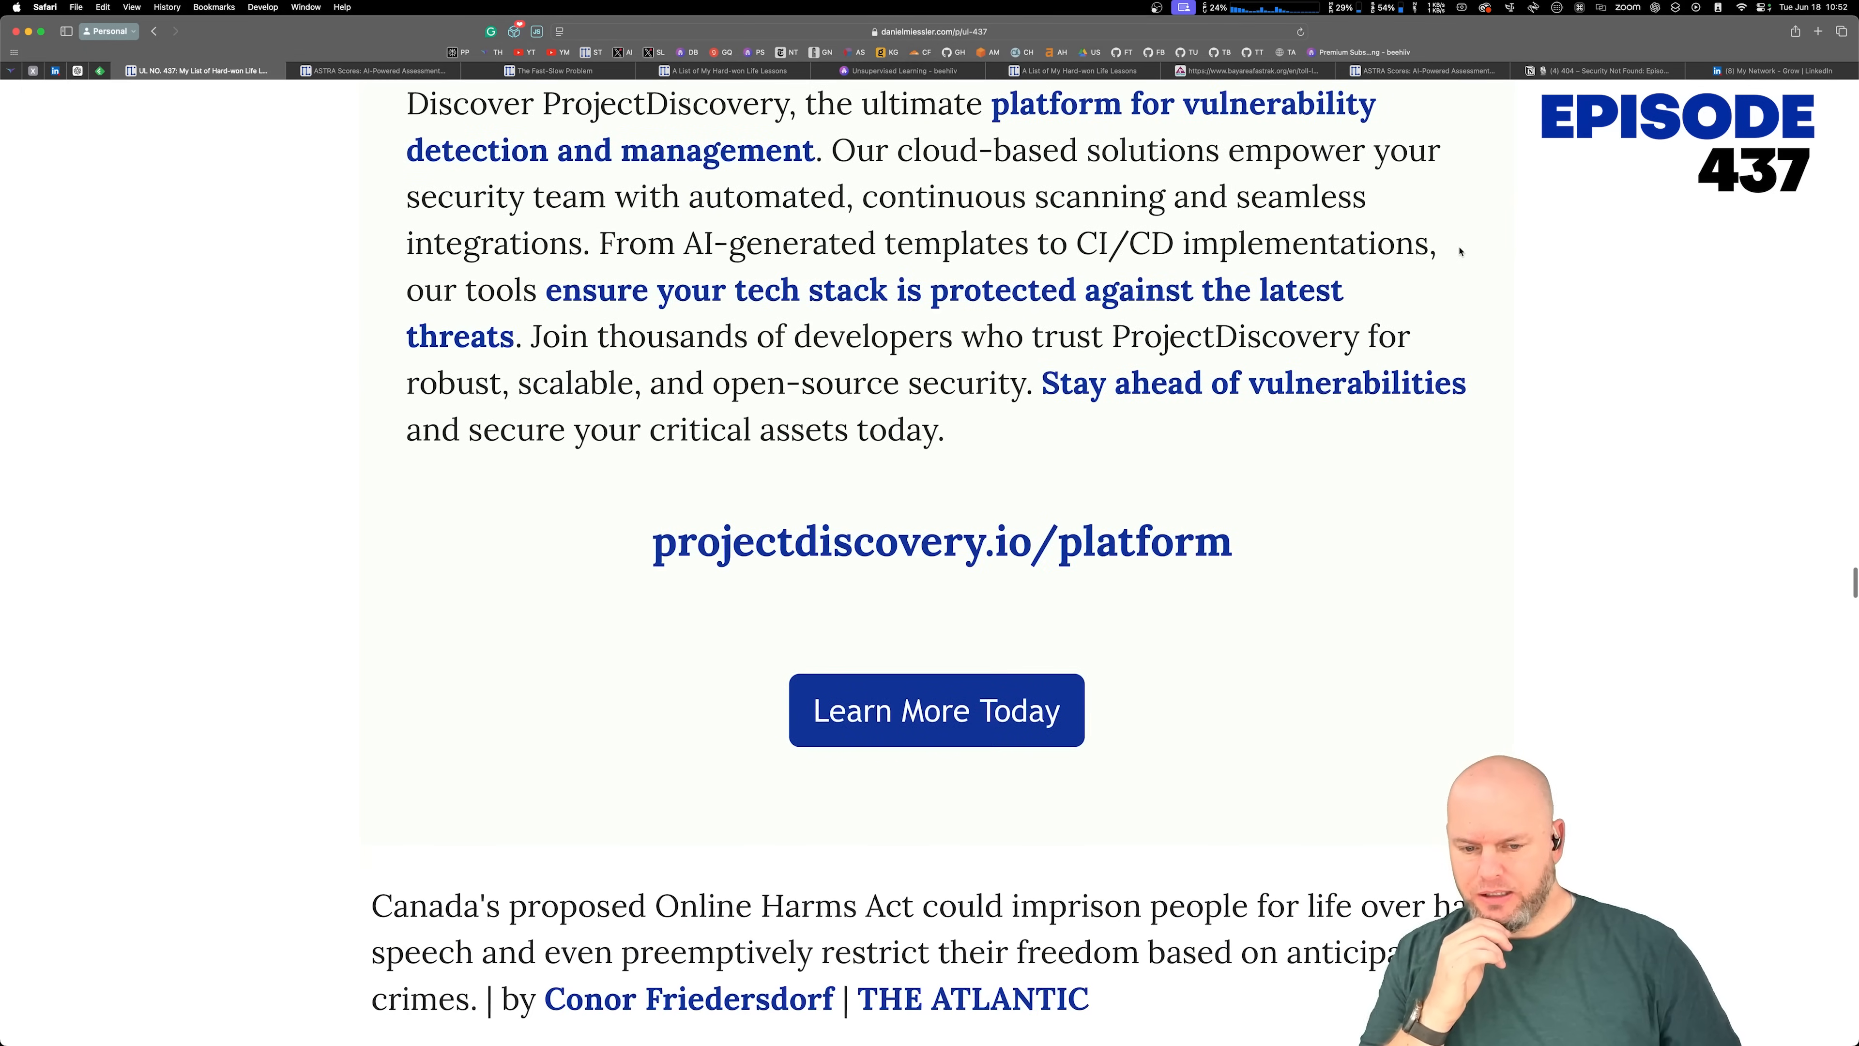
Step: Highlight the Online Harms Act phrase and the line about preemptively restricting freedom
scroll(down, 3)
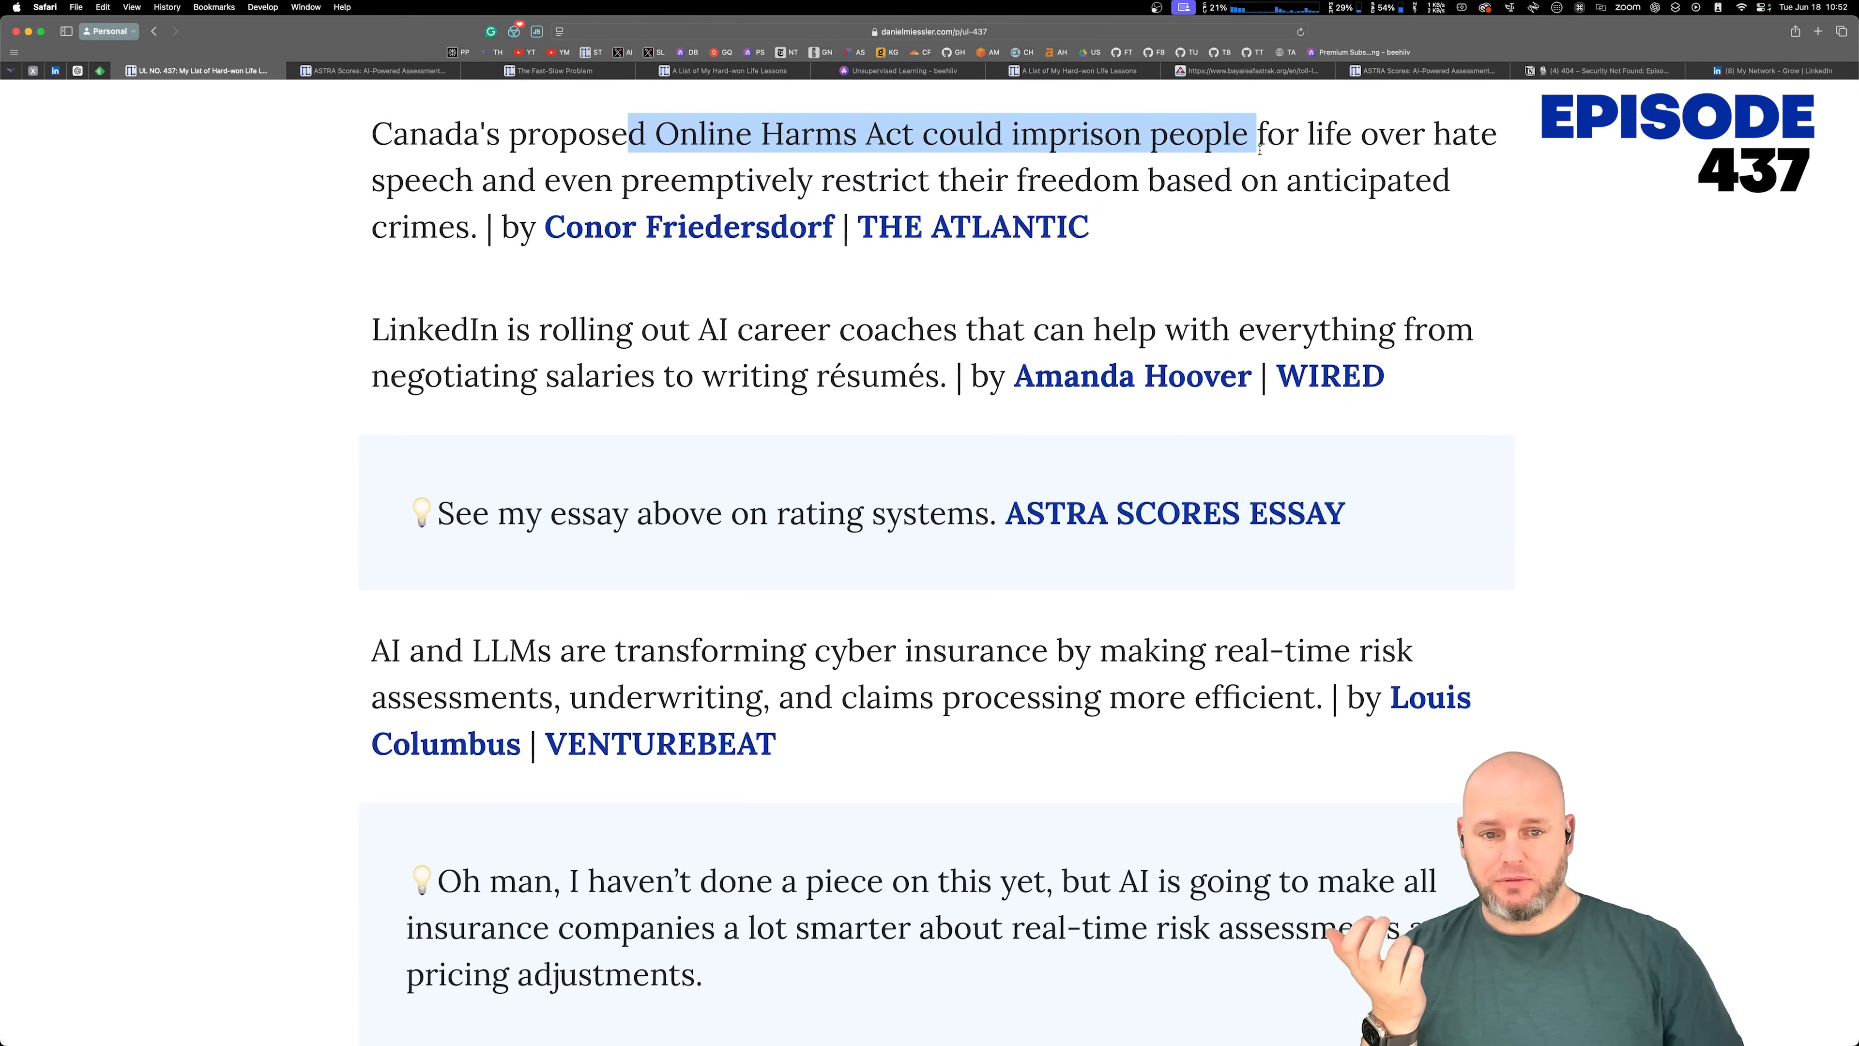
drag(1257, 134, 966, 180)
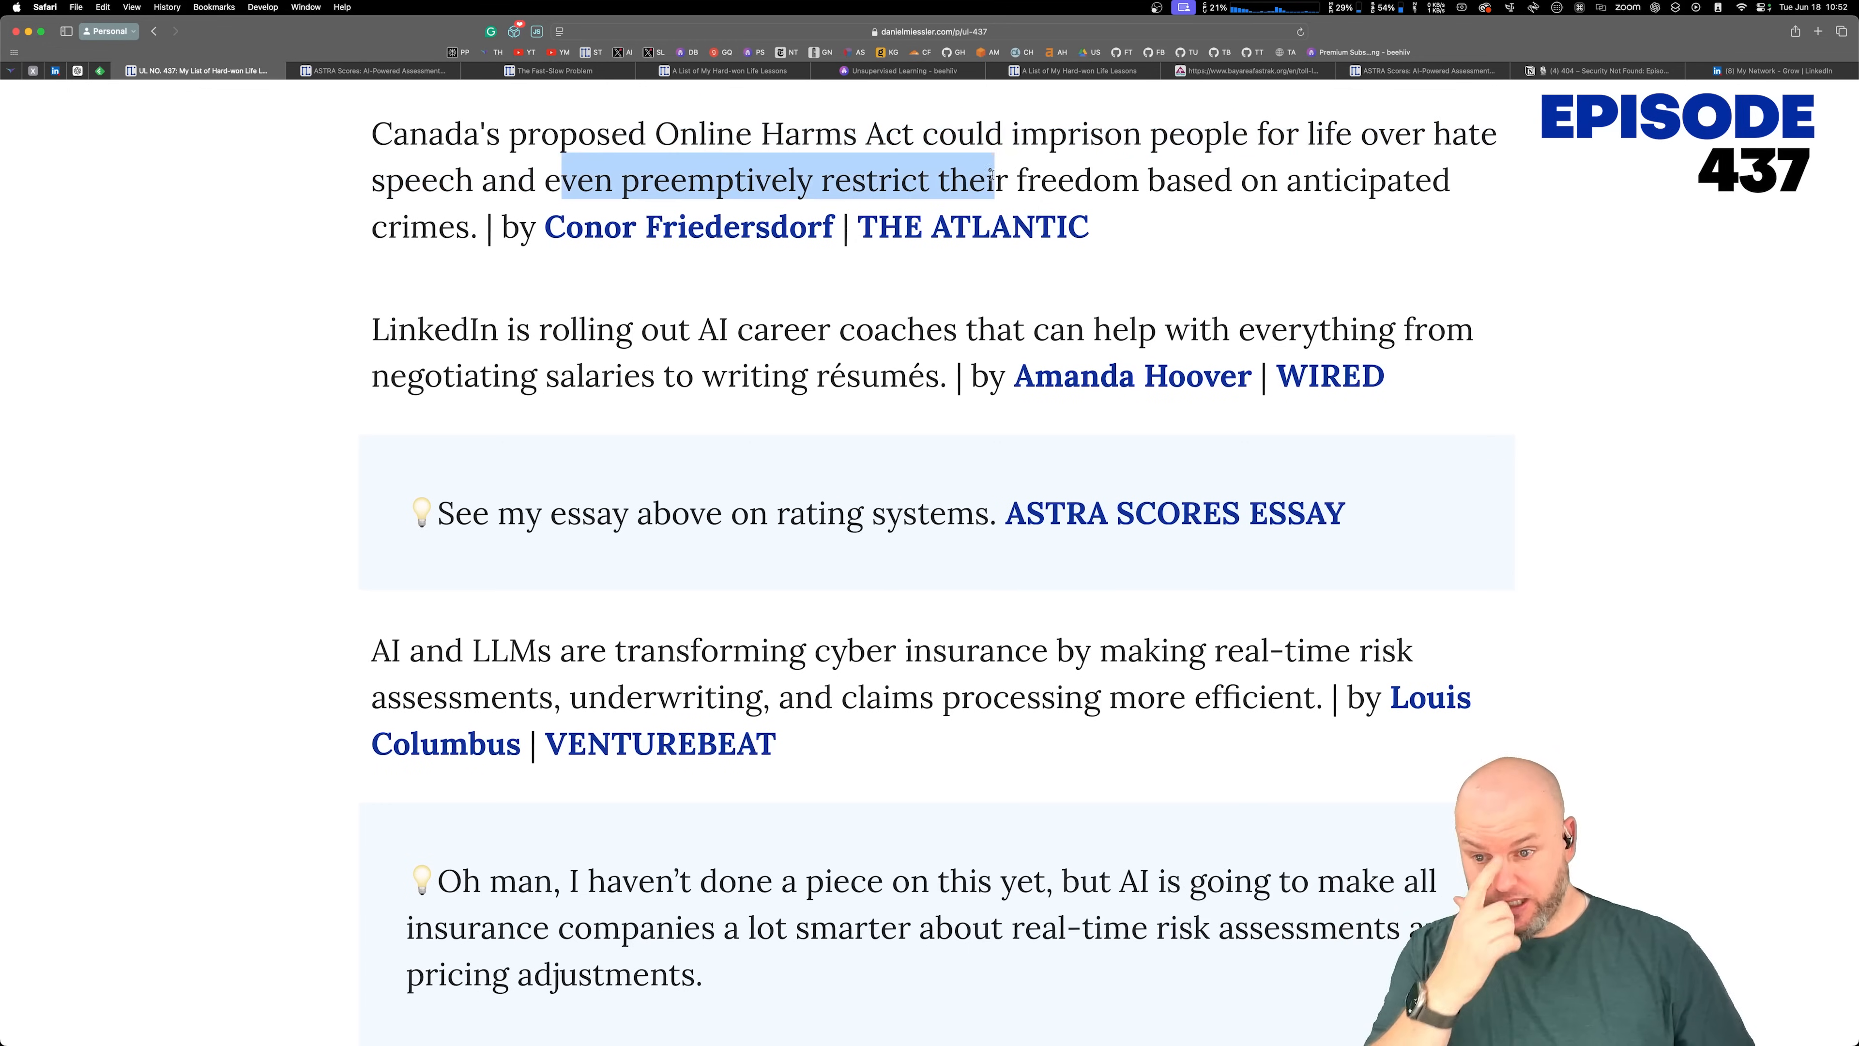
drag(983, 180, 481, 227)
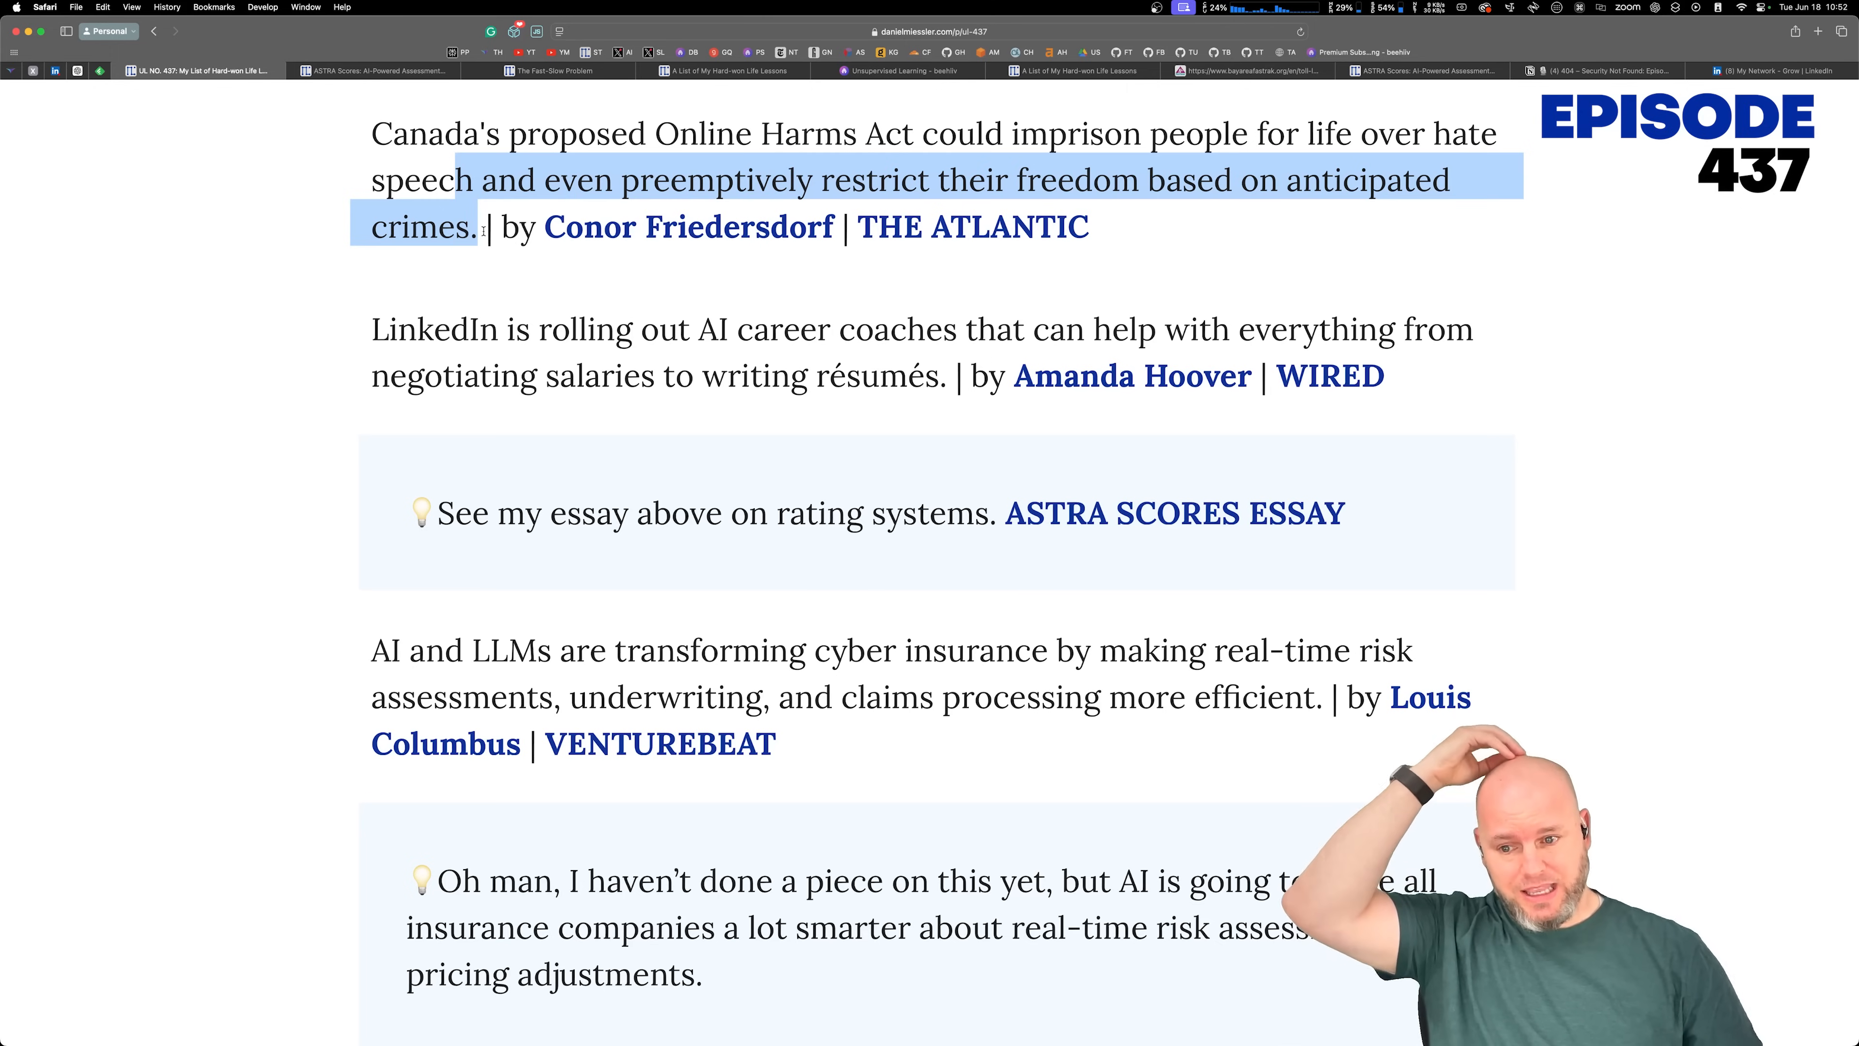
click(679, 300)
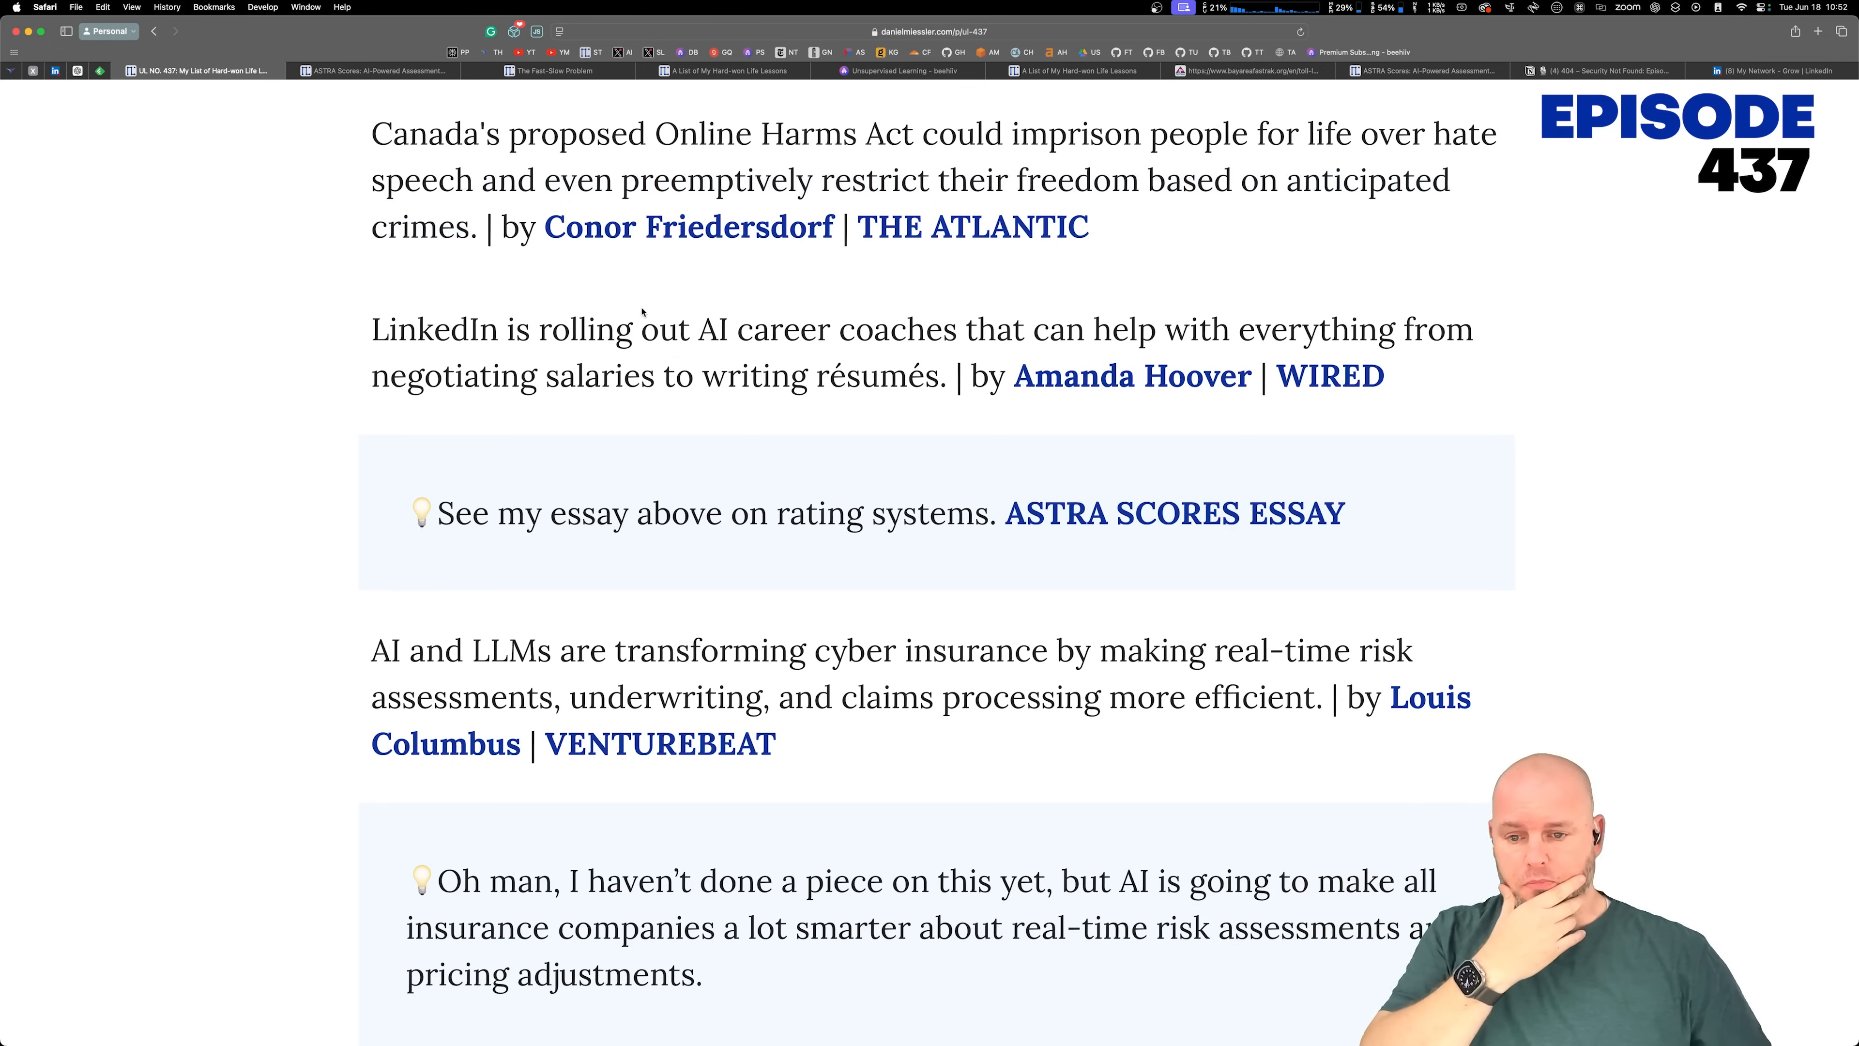
drag(637, 328, 818, 375)
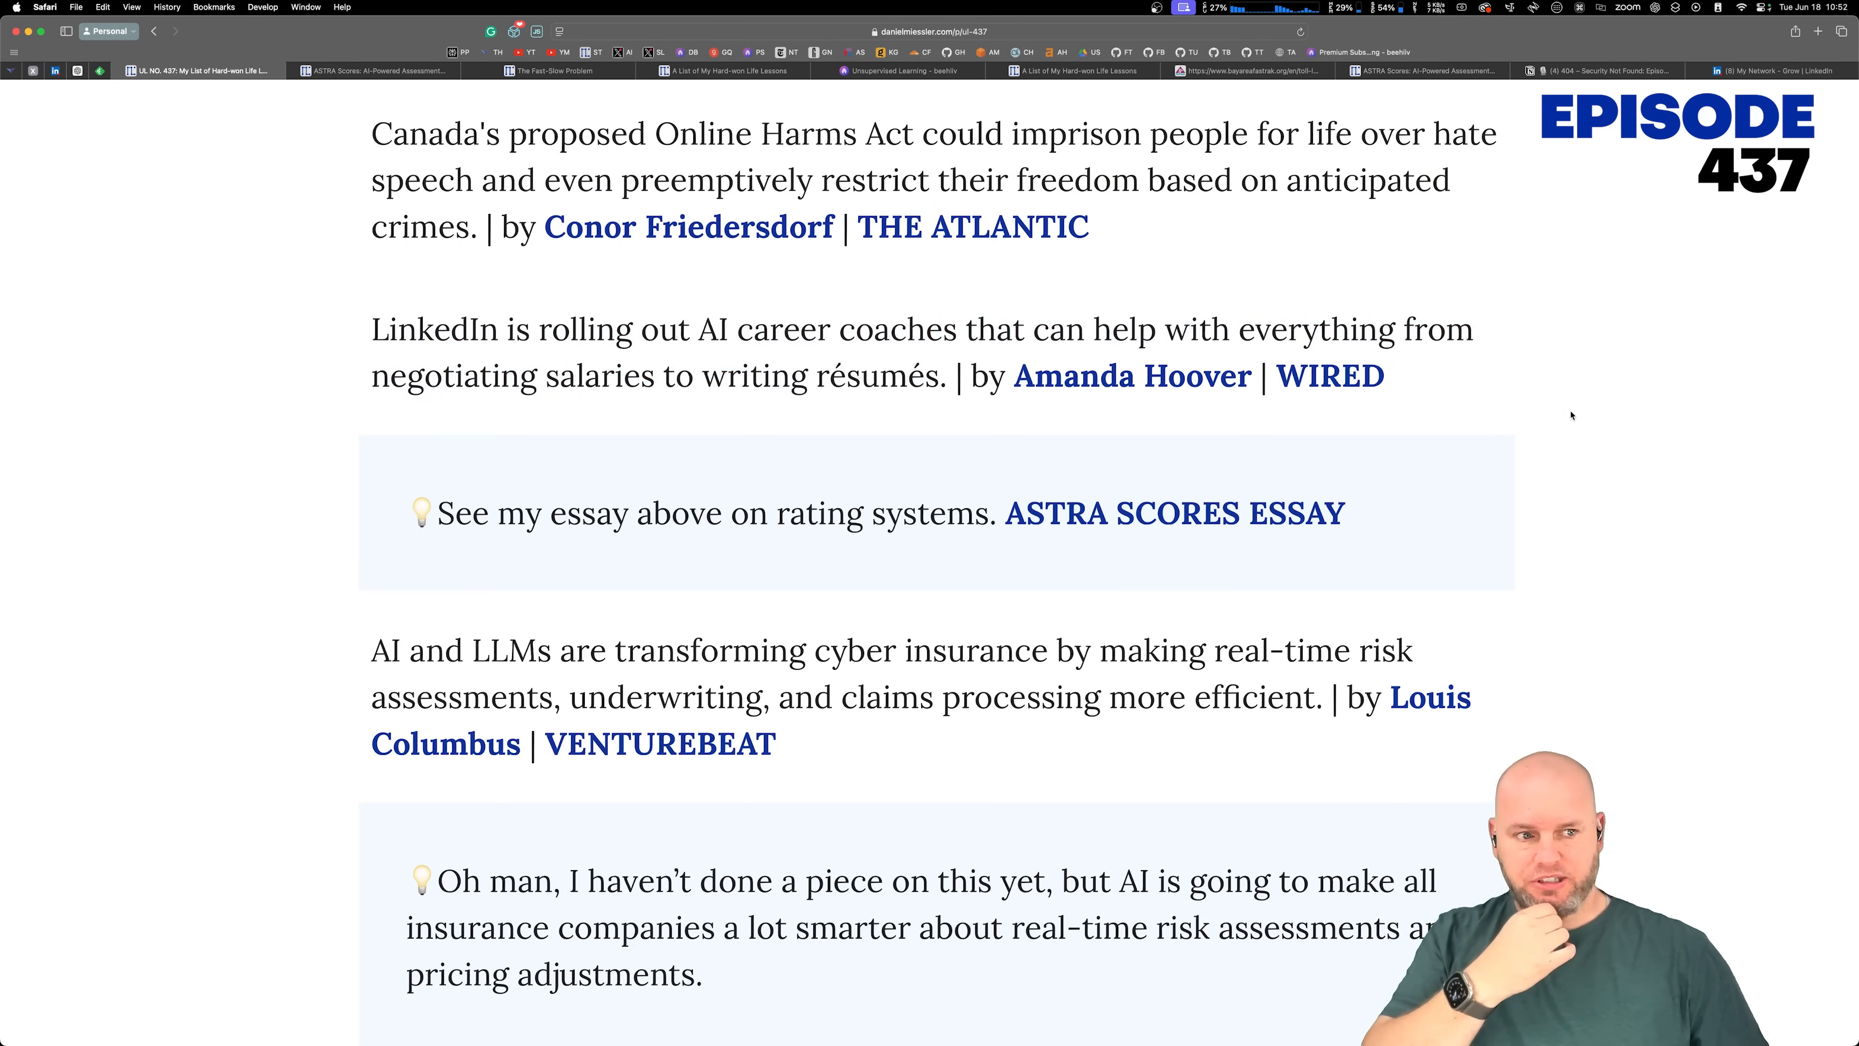
Step: Mark the AI and cyber insurance commentary, then read on to the Scale AI merit-hiring and Nathan Wade items
scroll(down, 3)
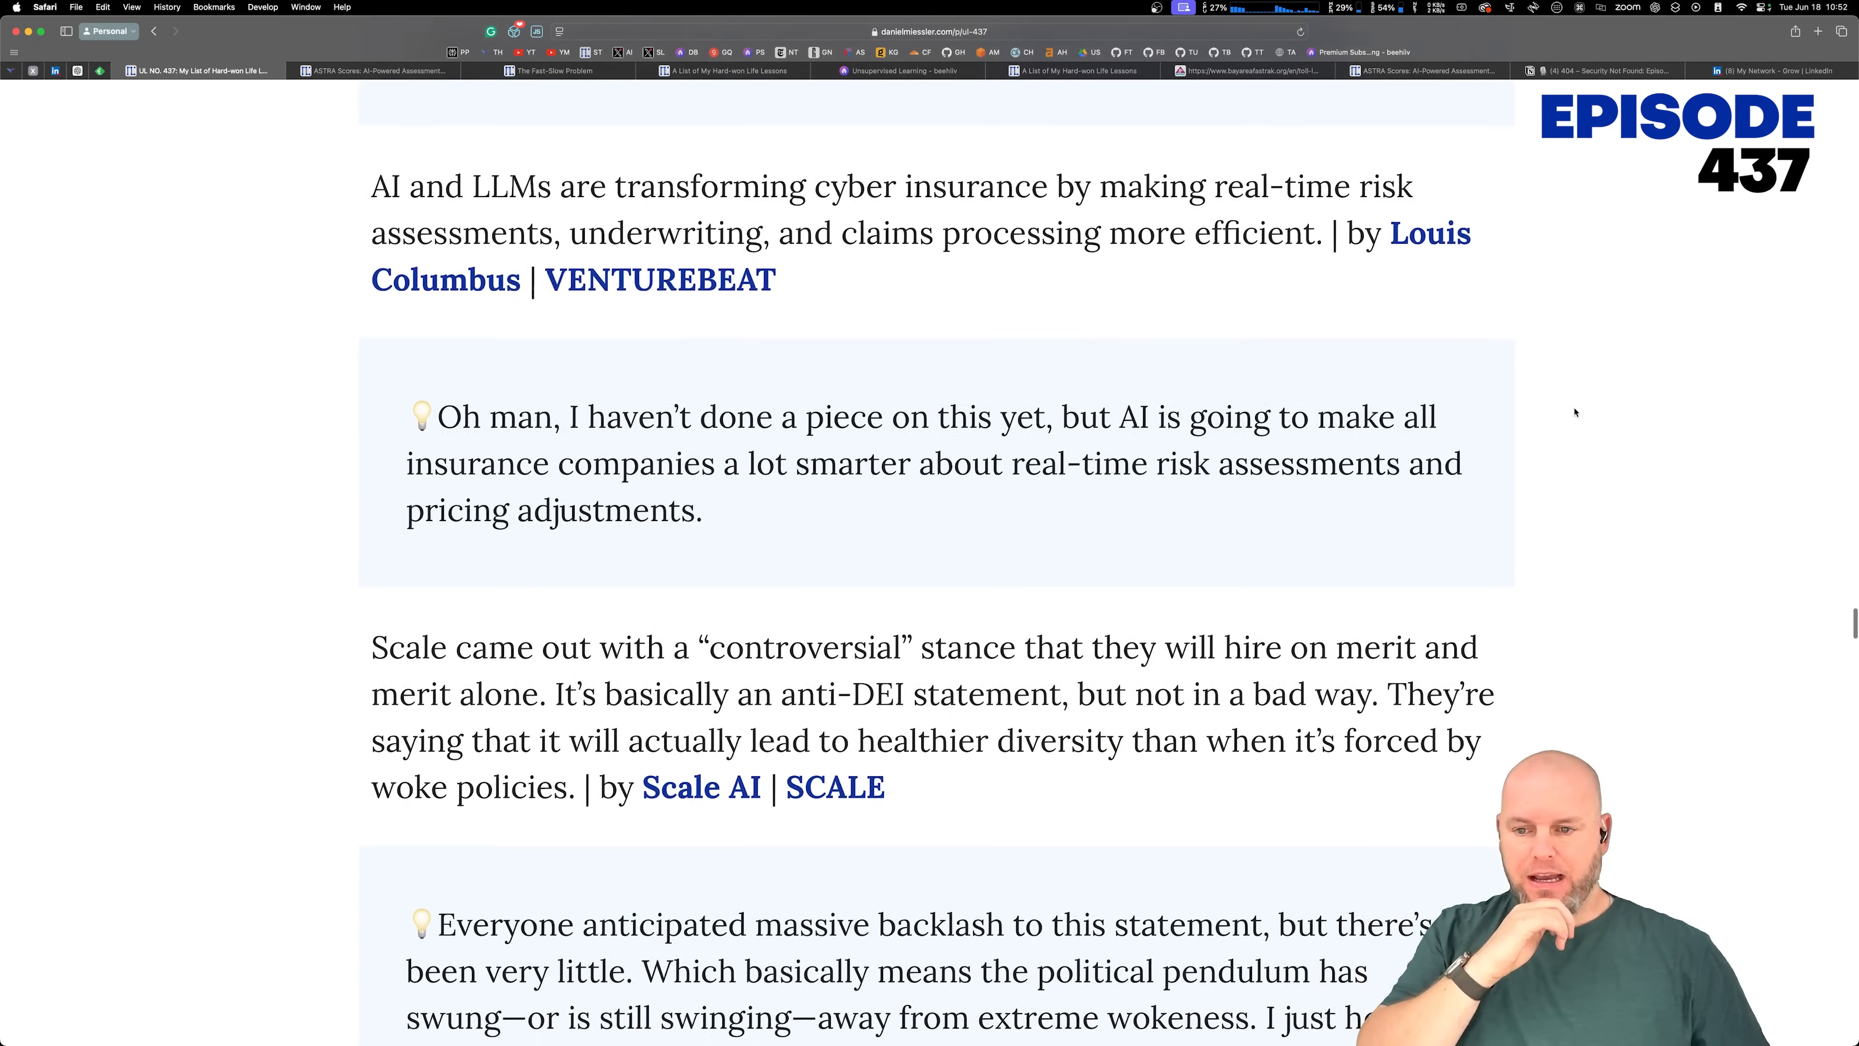
drag(733, 186, 919, 233)
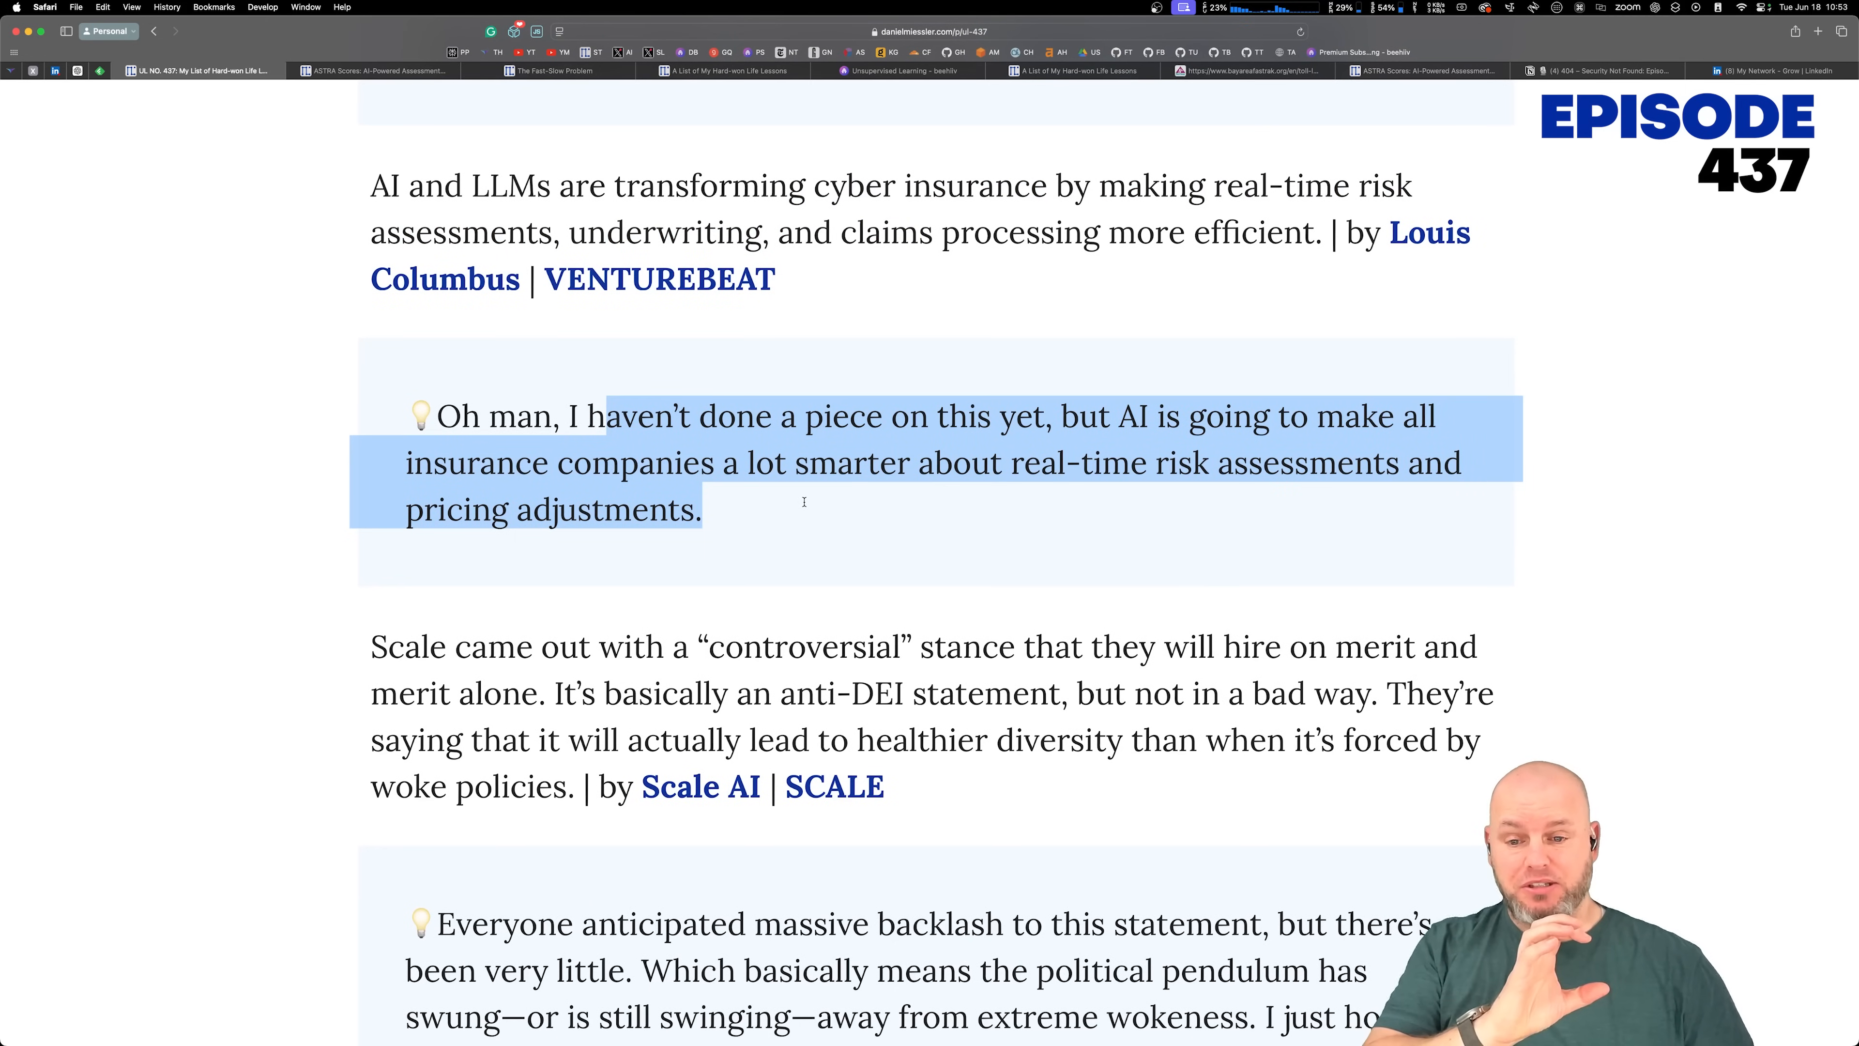
scroll(down, 3)
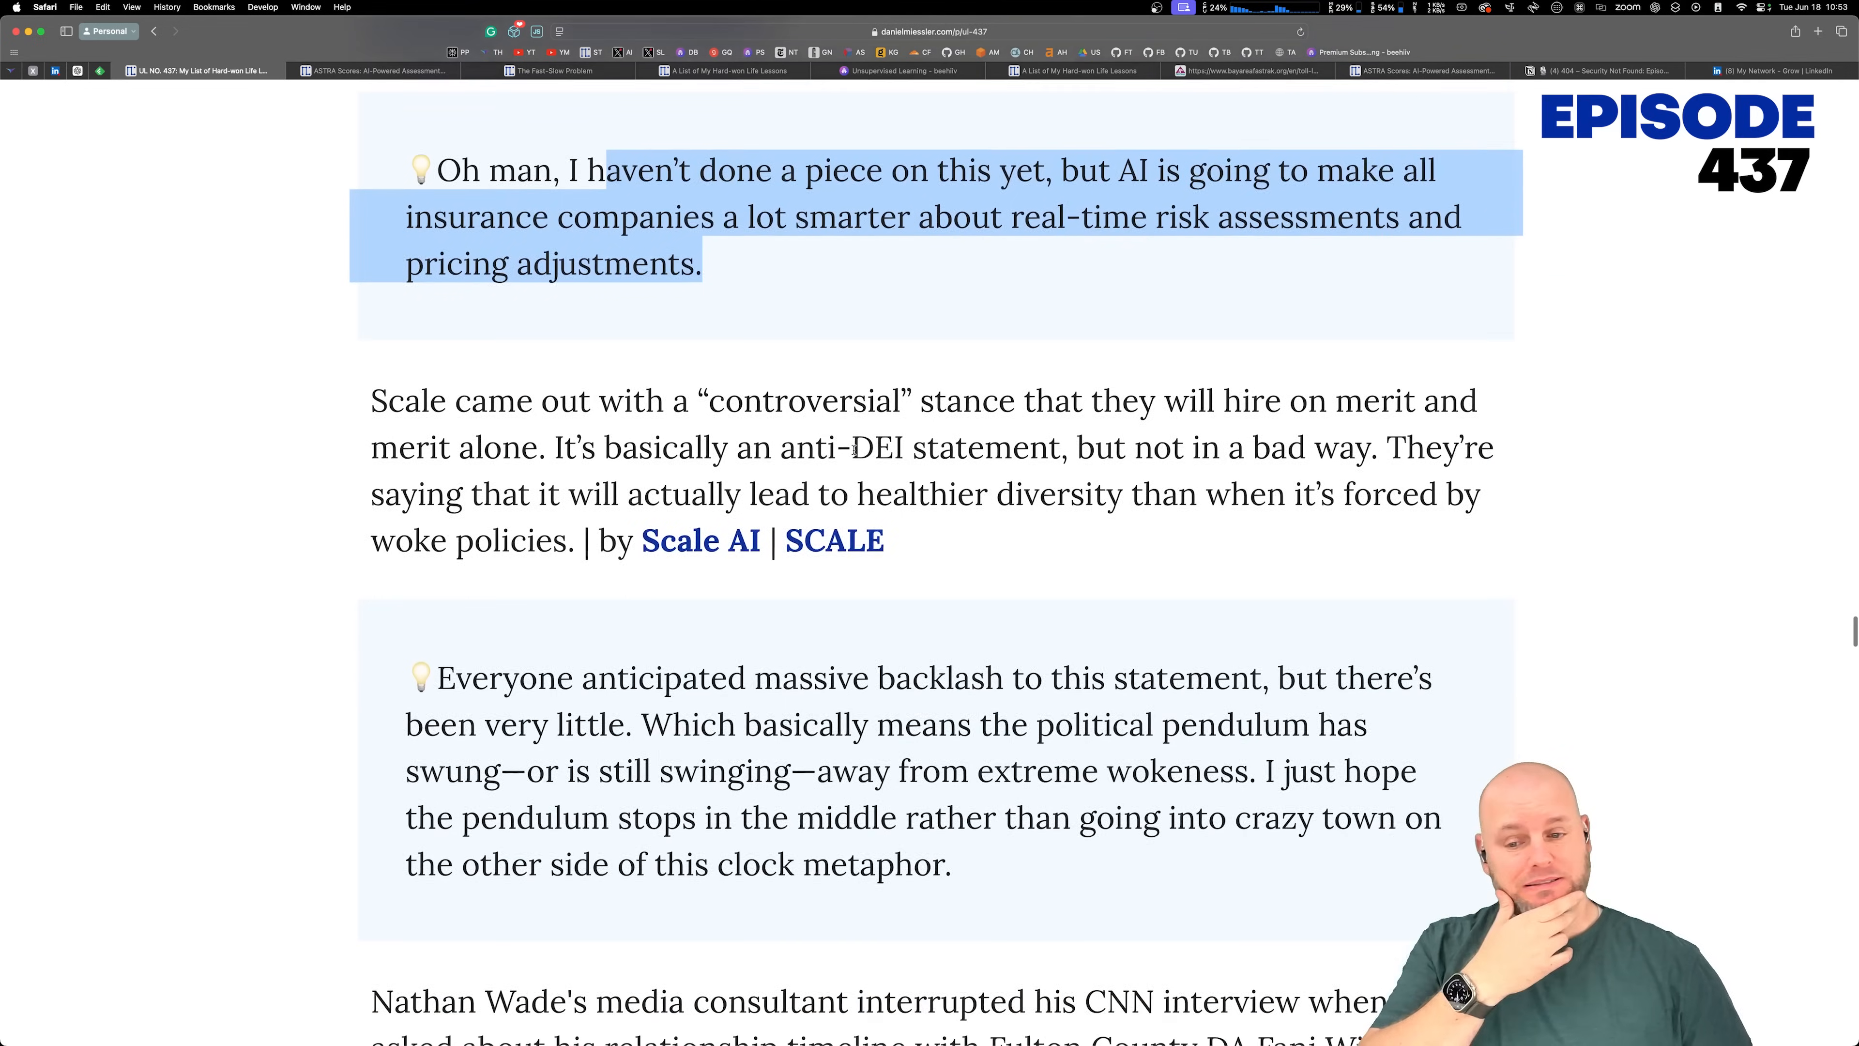
scroll(down, 3)
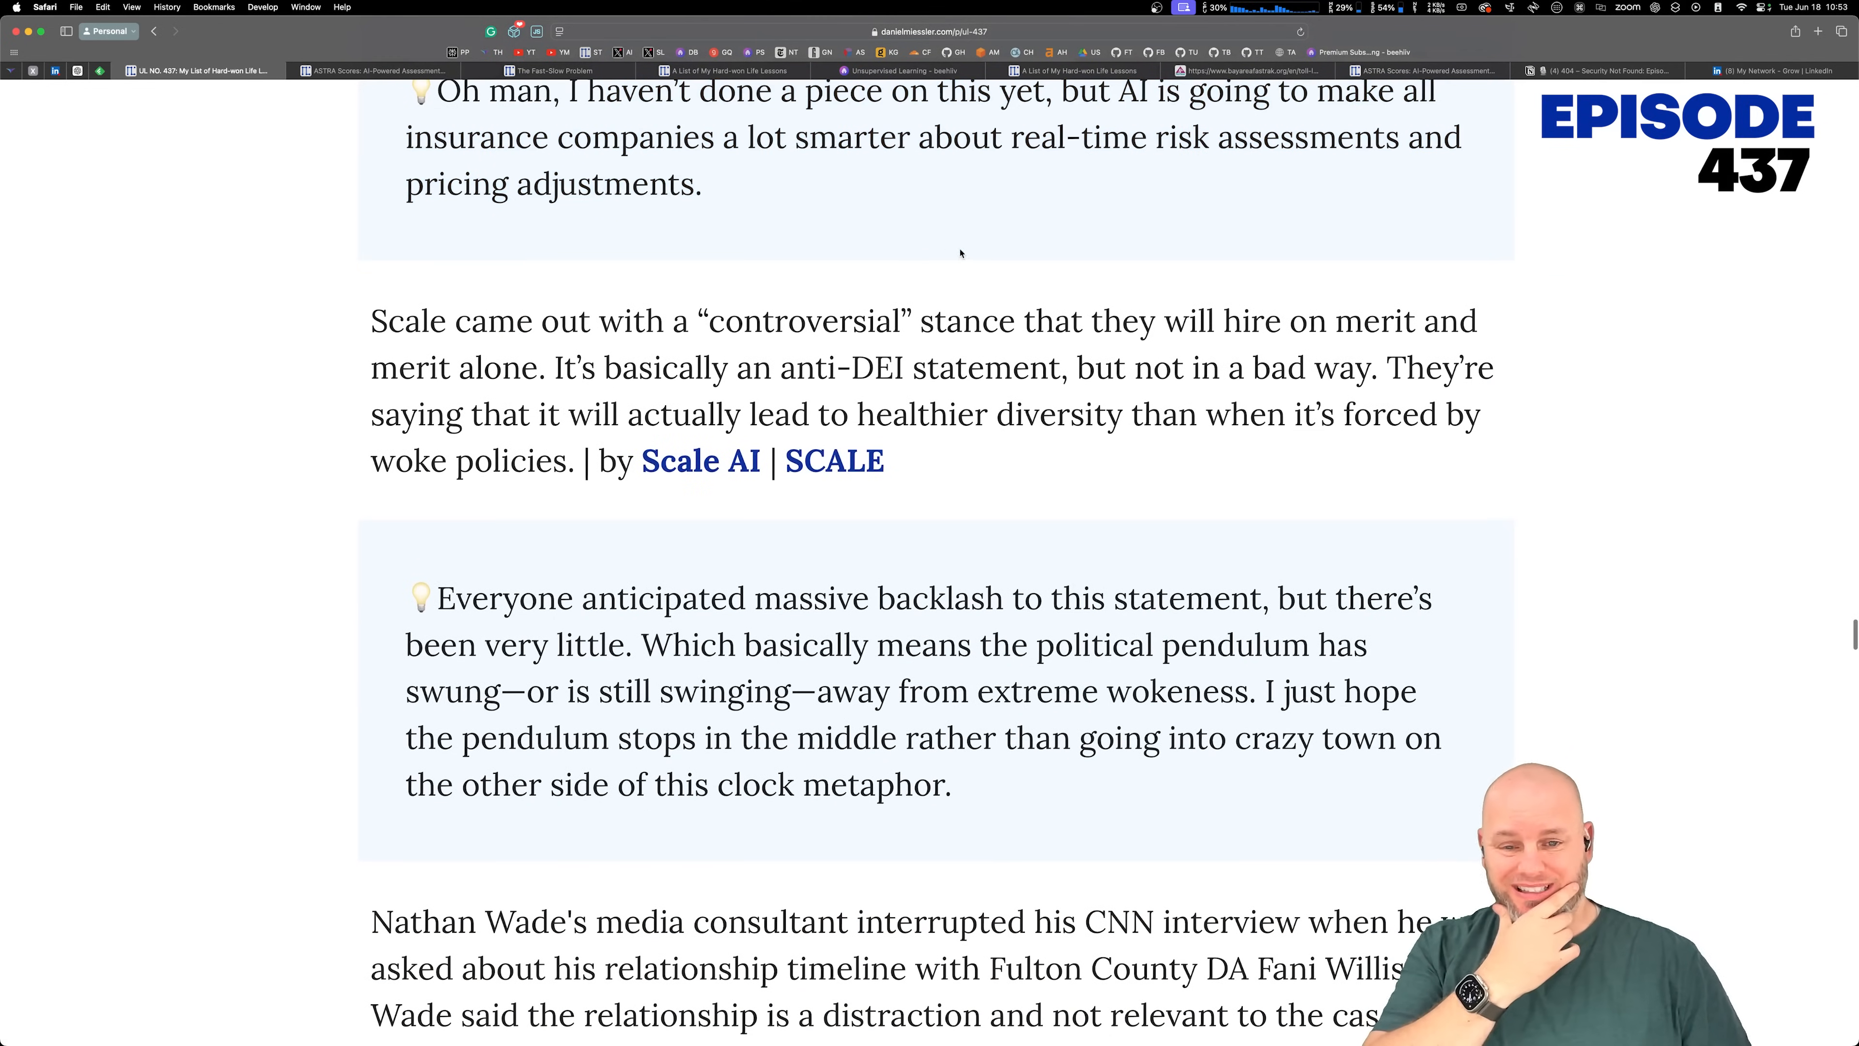
scroll(down, 3)
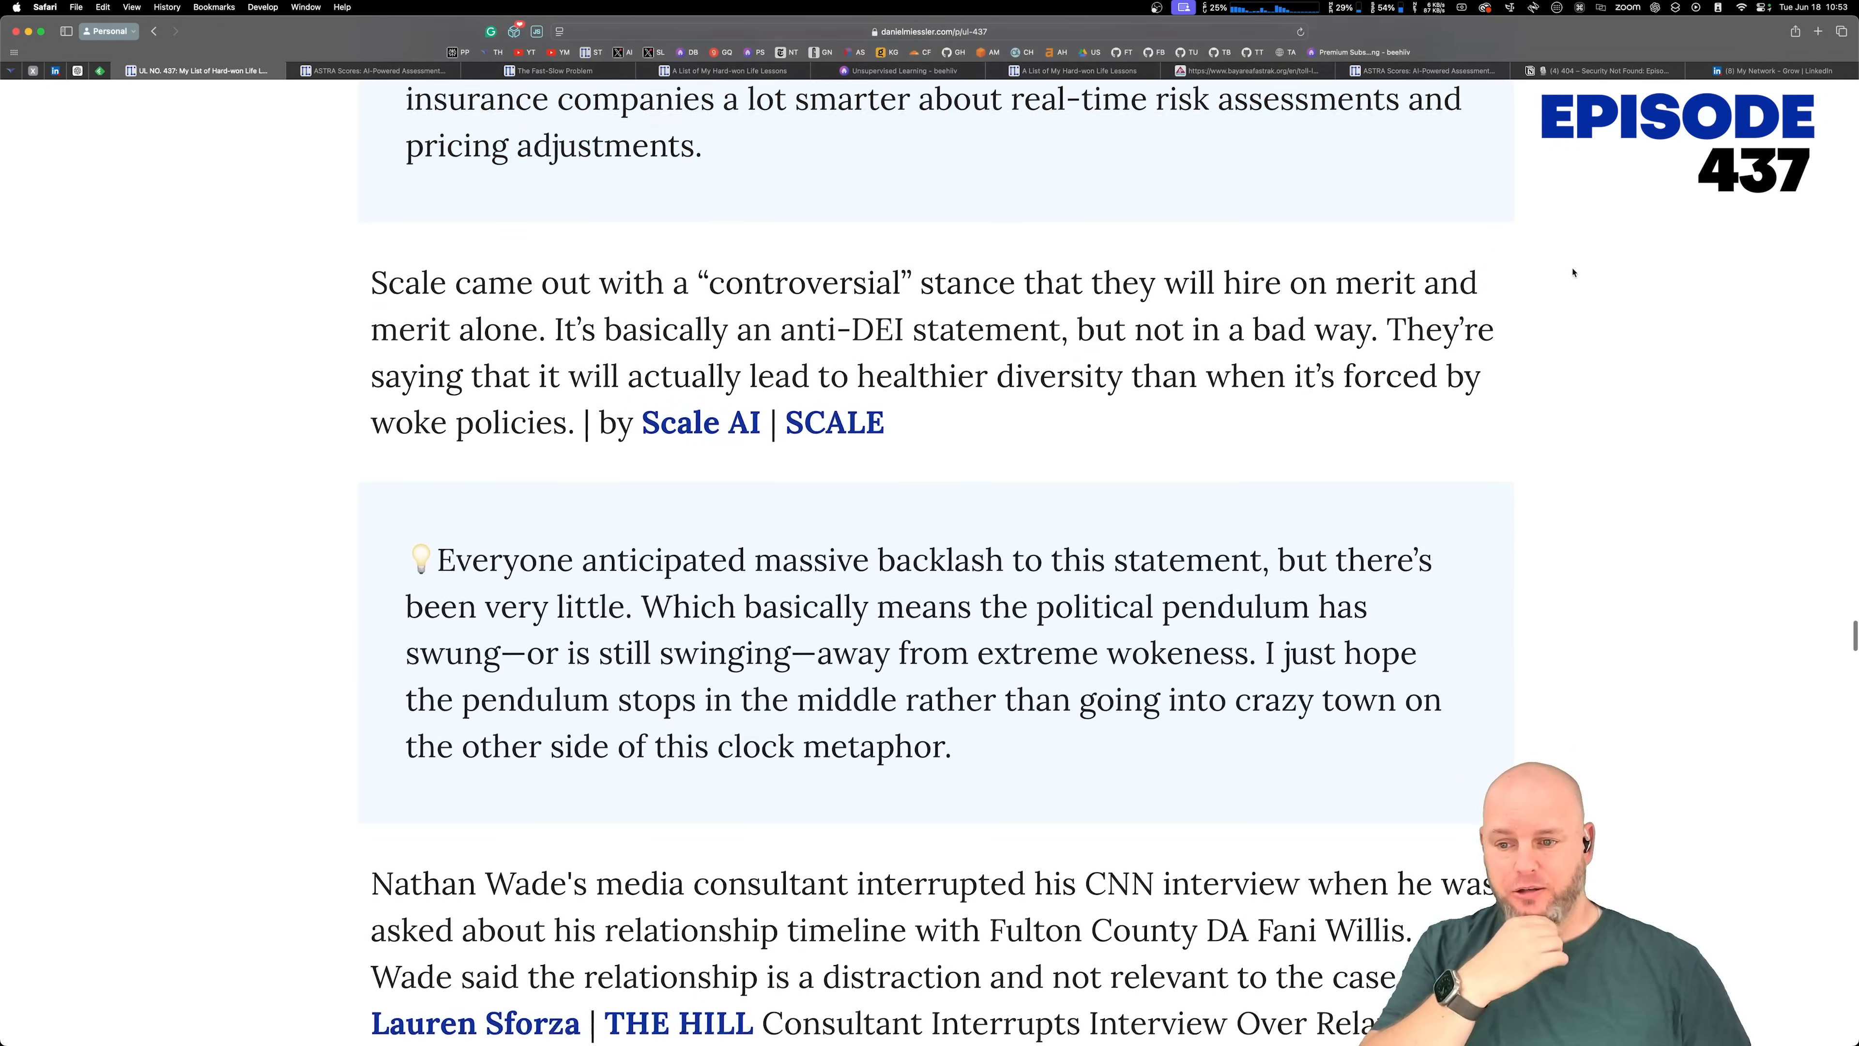
scroll(down, 3)
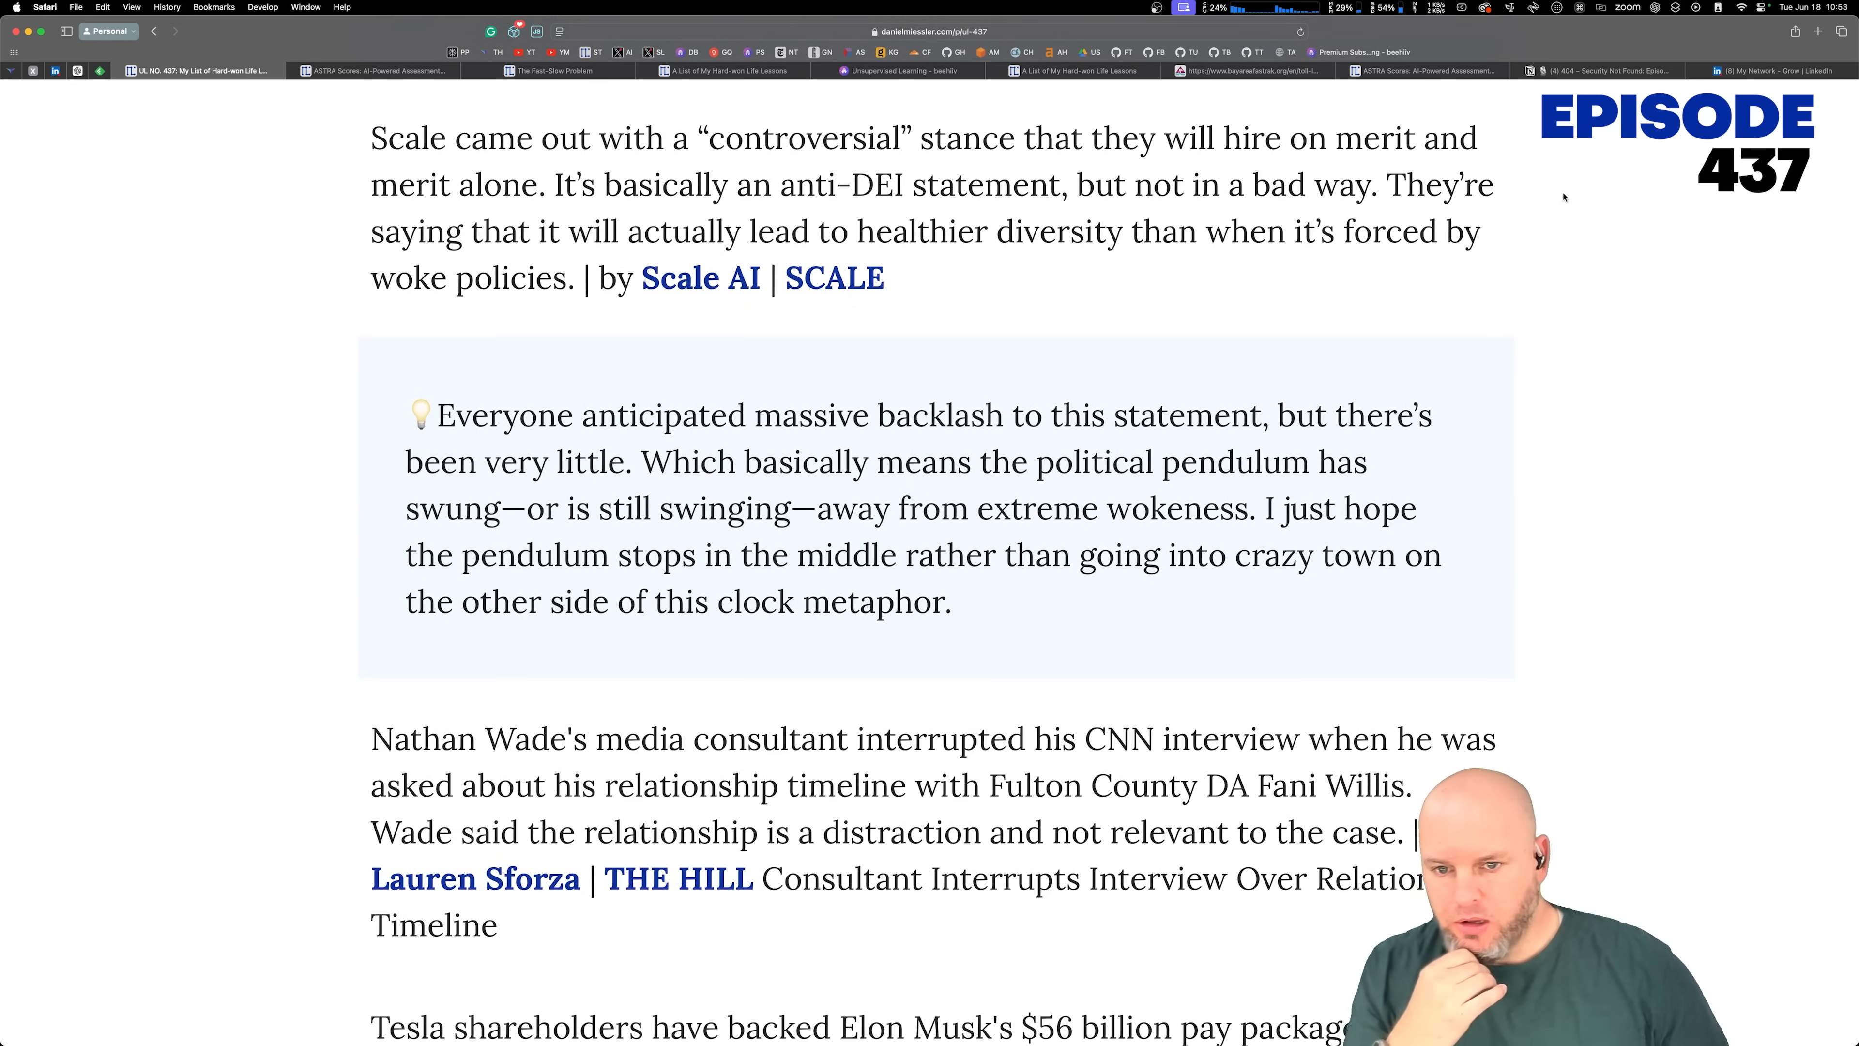
Step: Read the Tesla pay package item, highlighting the shareholders sentence through the Texas move
drag(782, 138, 999, 231)
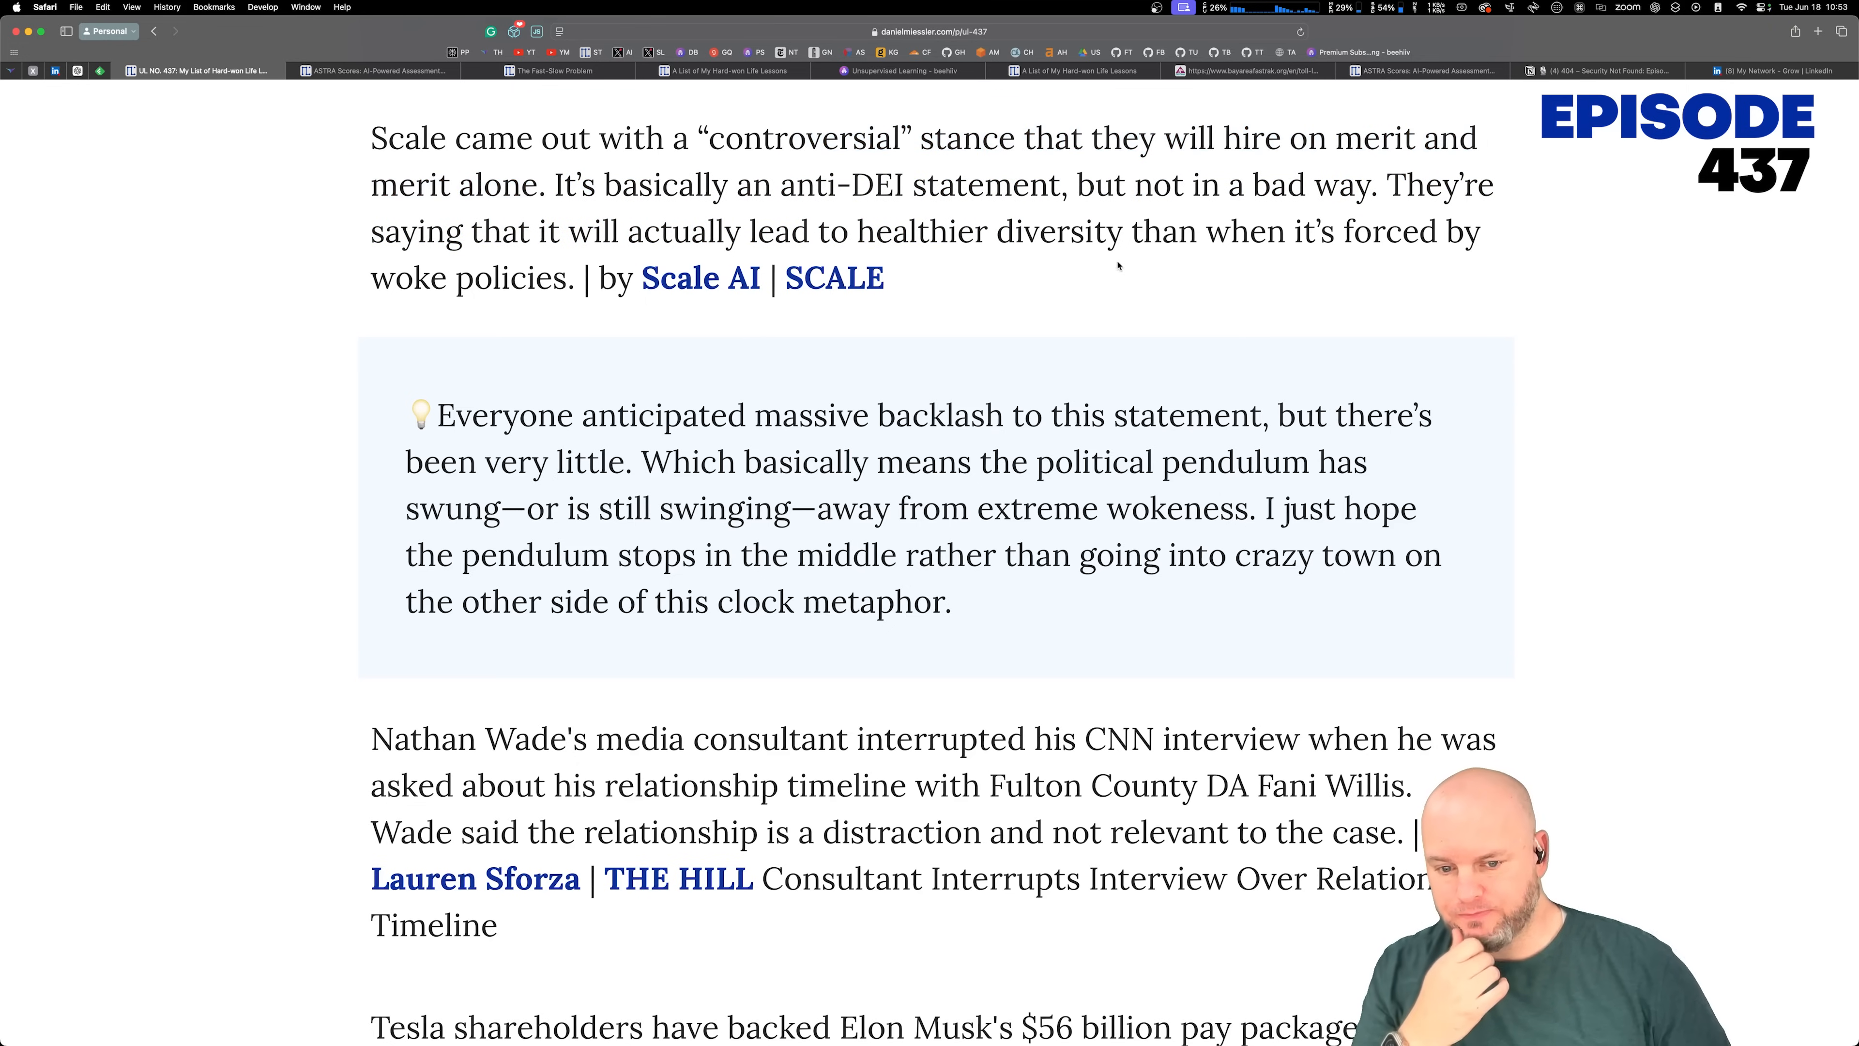
scroll(down, 3)
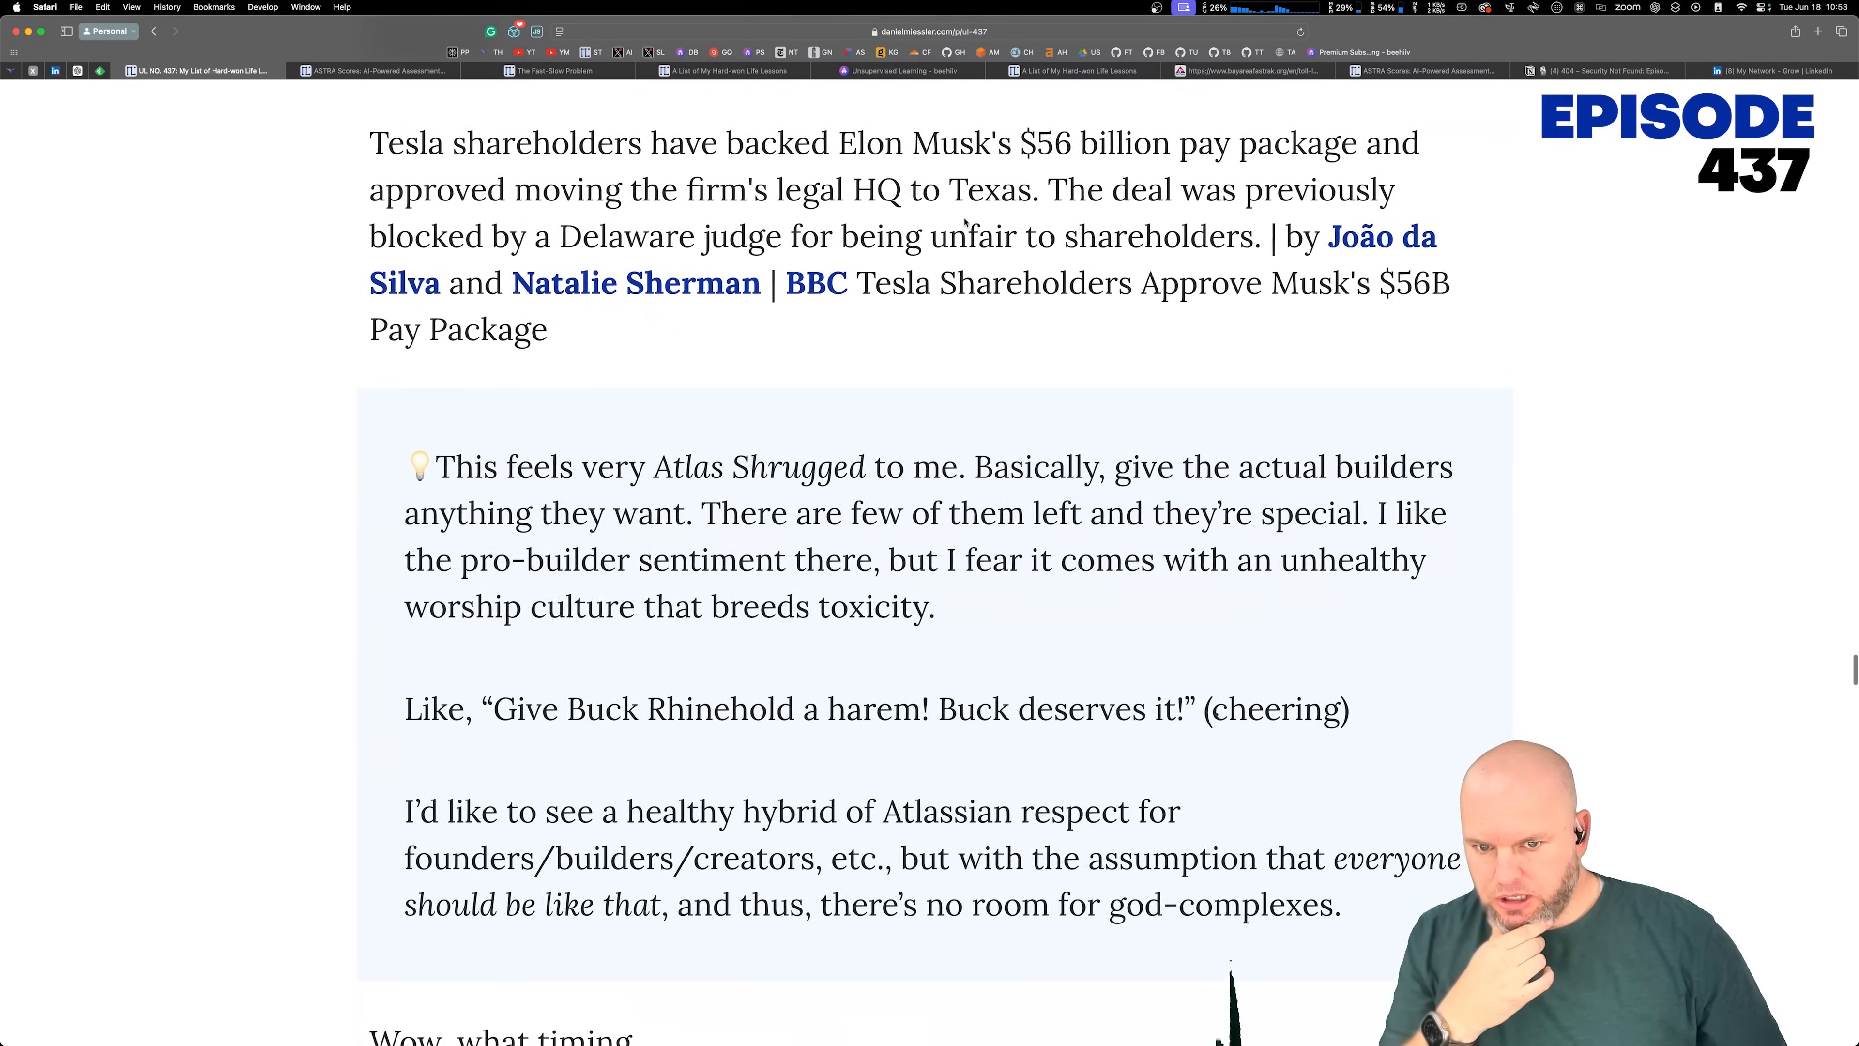
drag(369, 142, 818, 189)
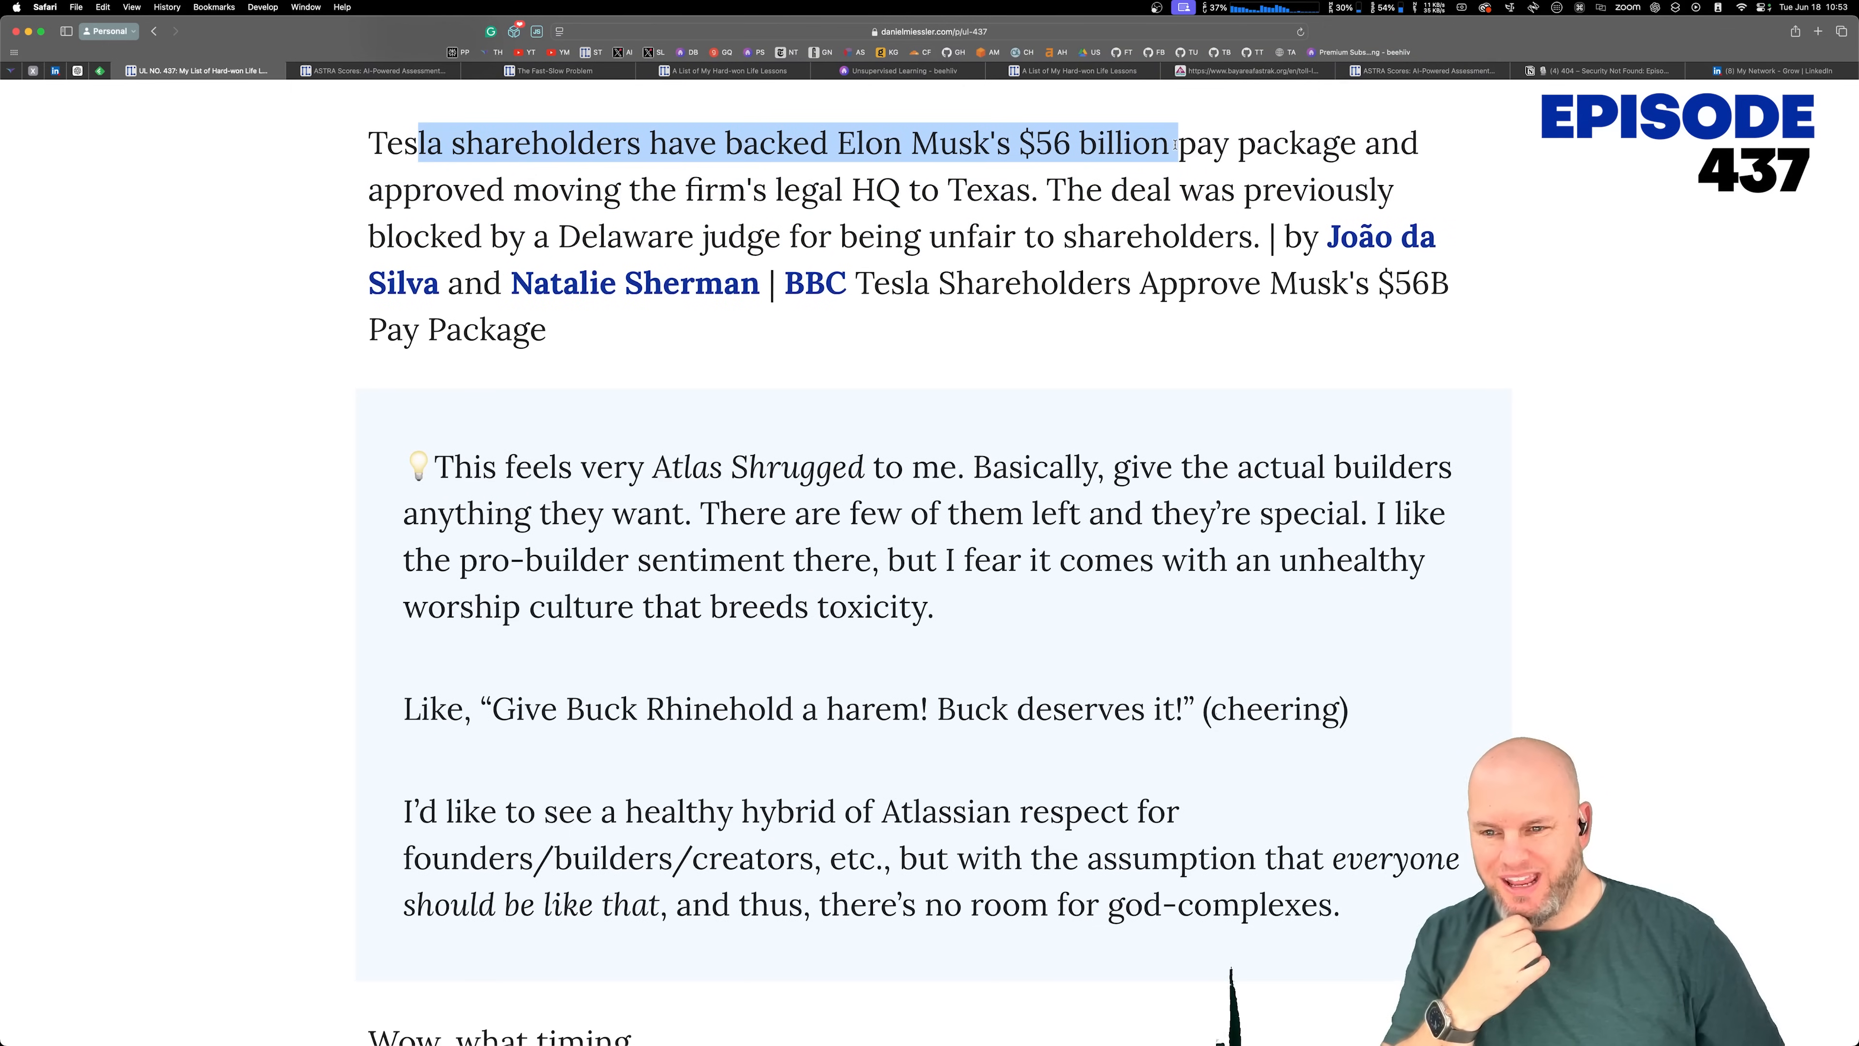
drag(1167, 142, 949, 190)
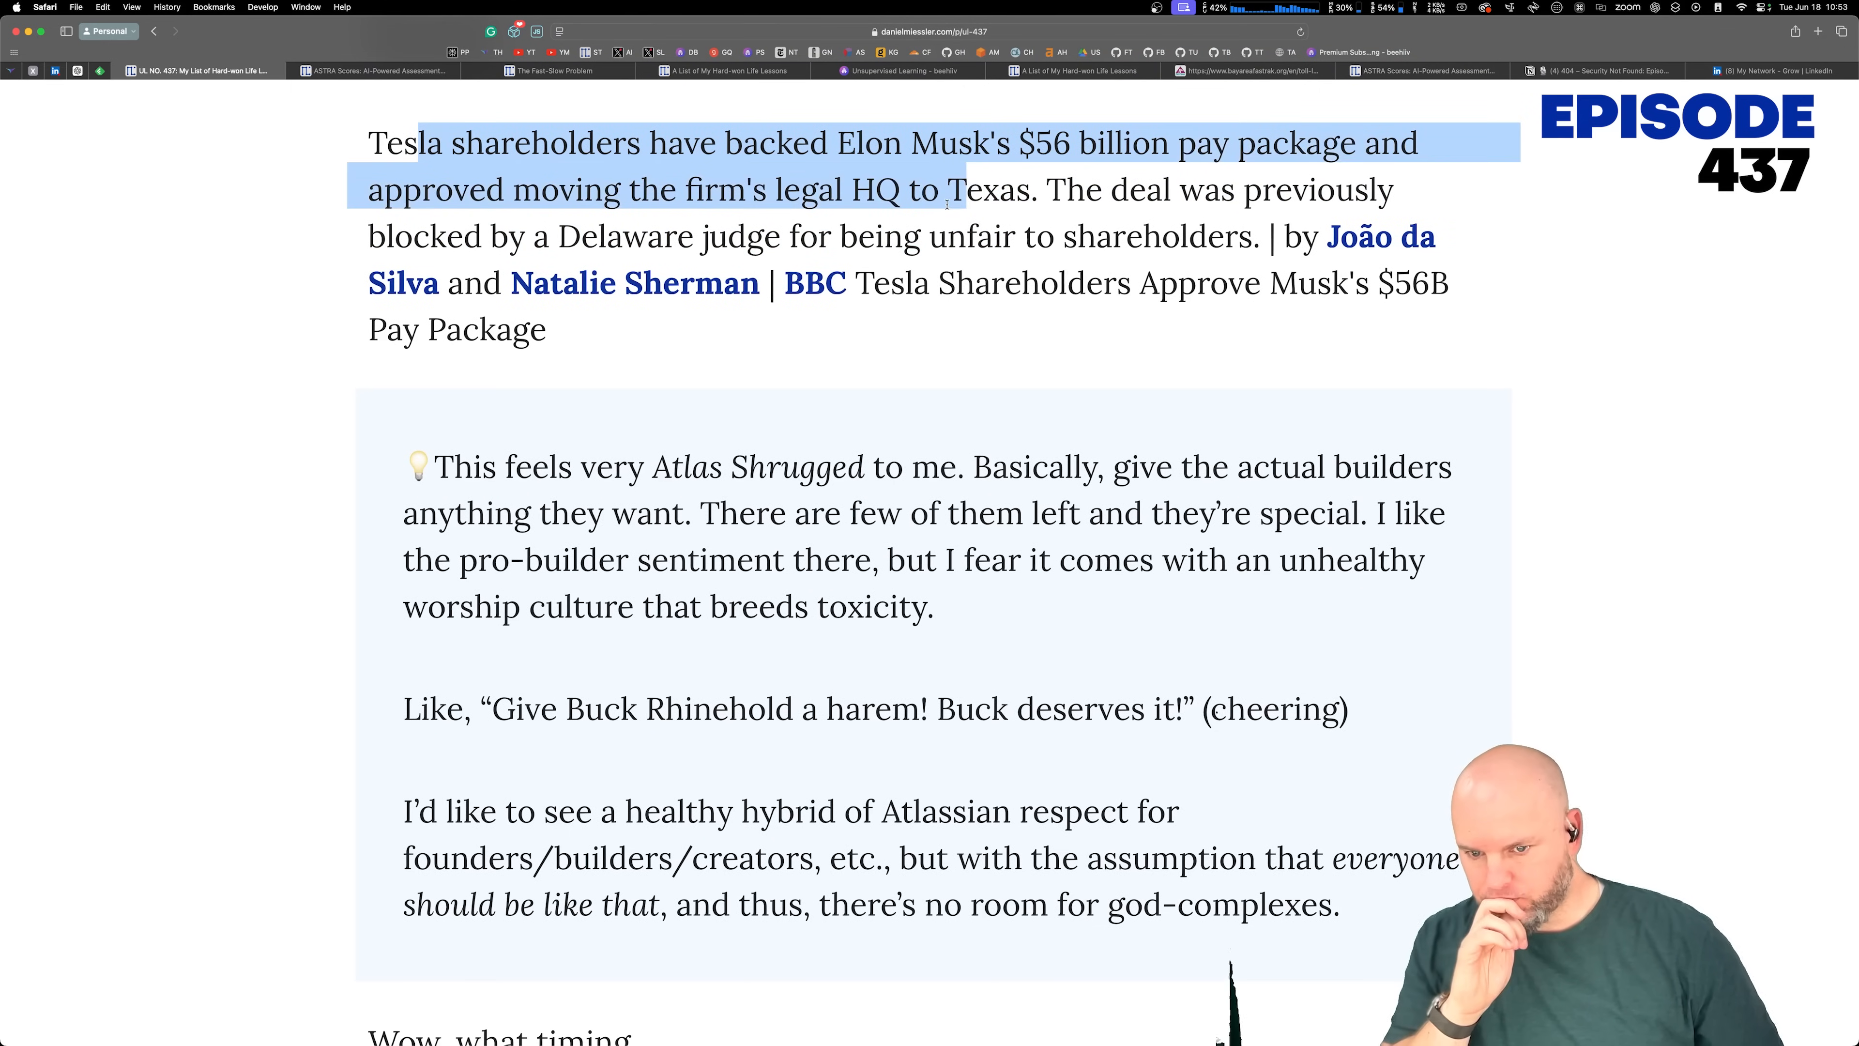
Step: Read the Atlas Shrugged commentary, highlighting the unhealthy worship culture sentence and clearing it
scroll(down, 3)
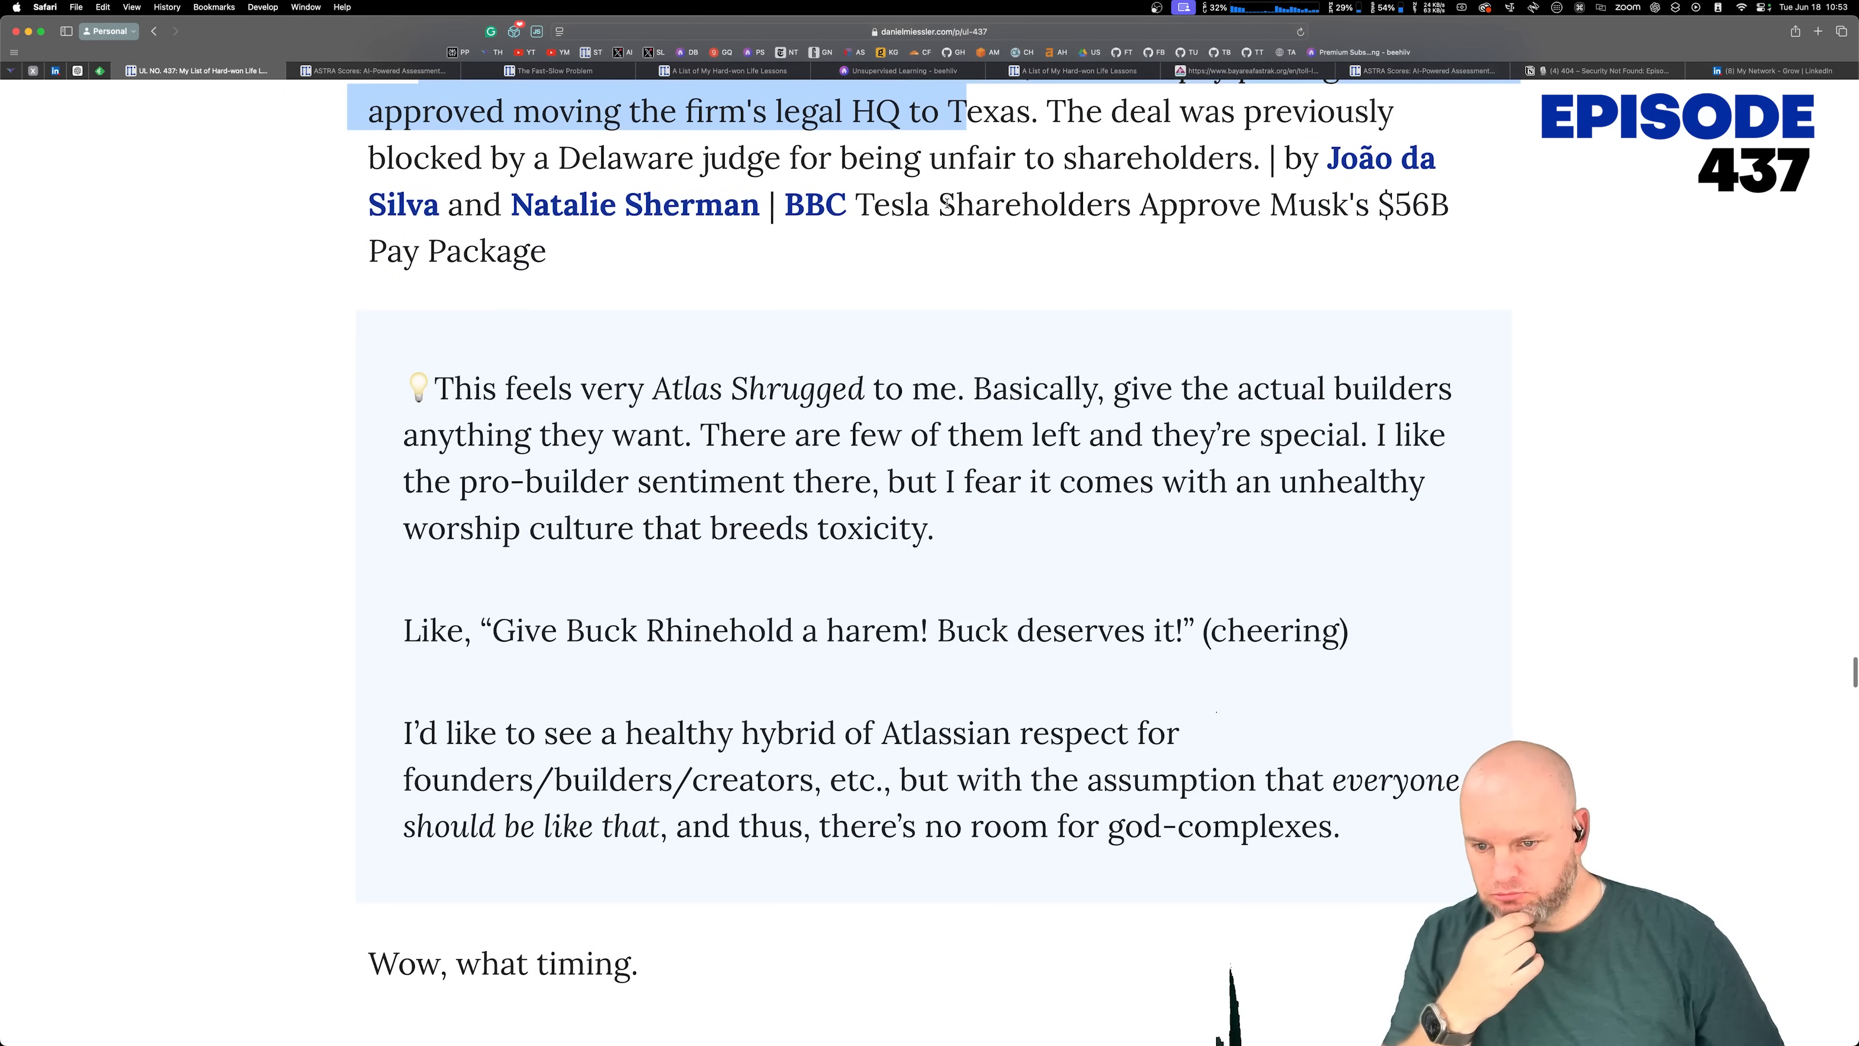
scroll(down, 3)
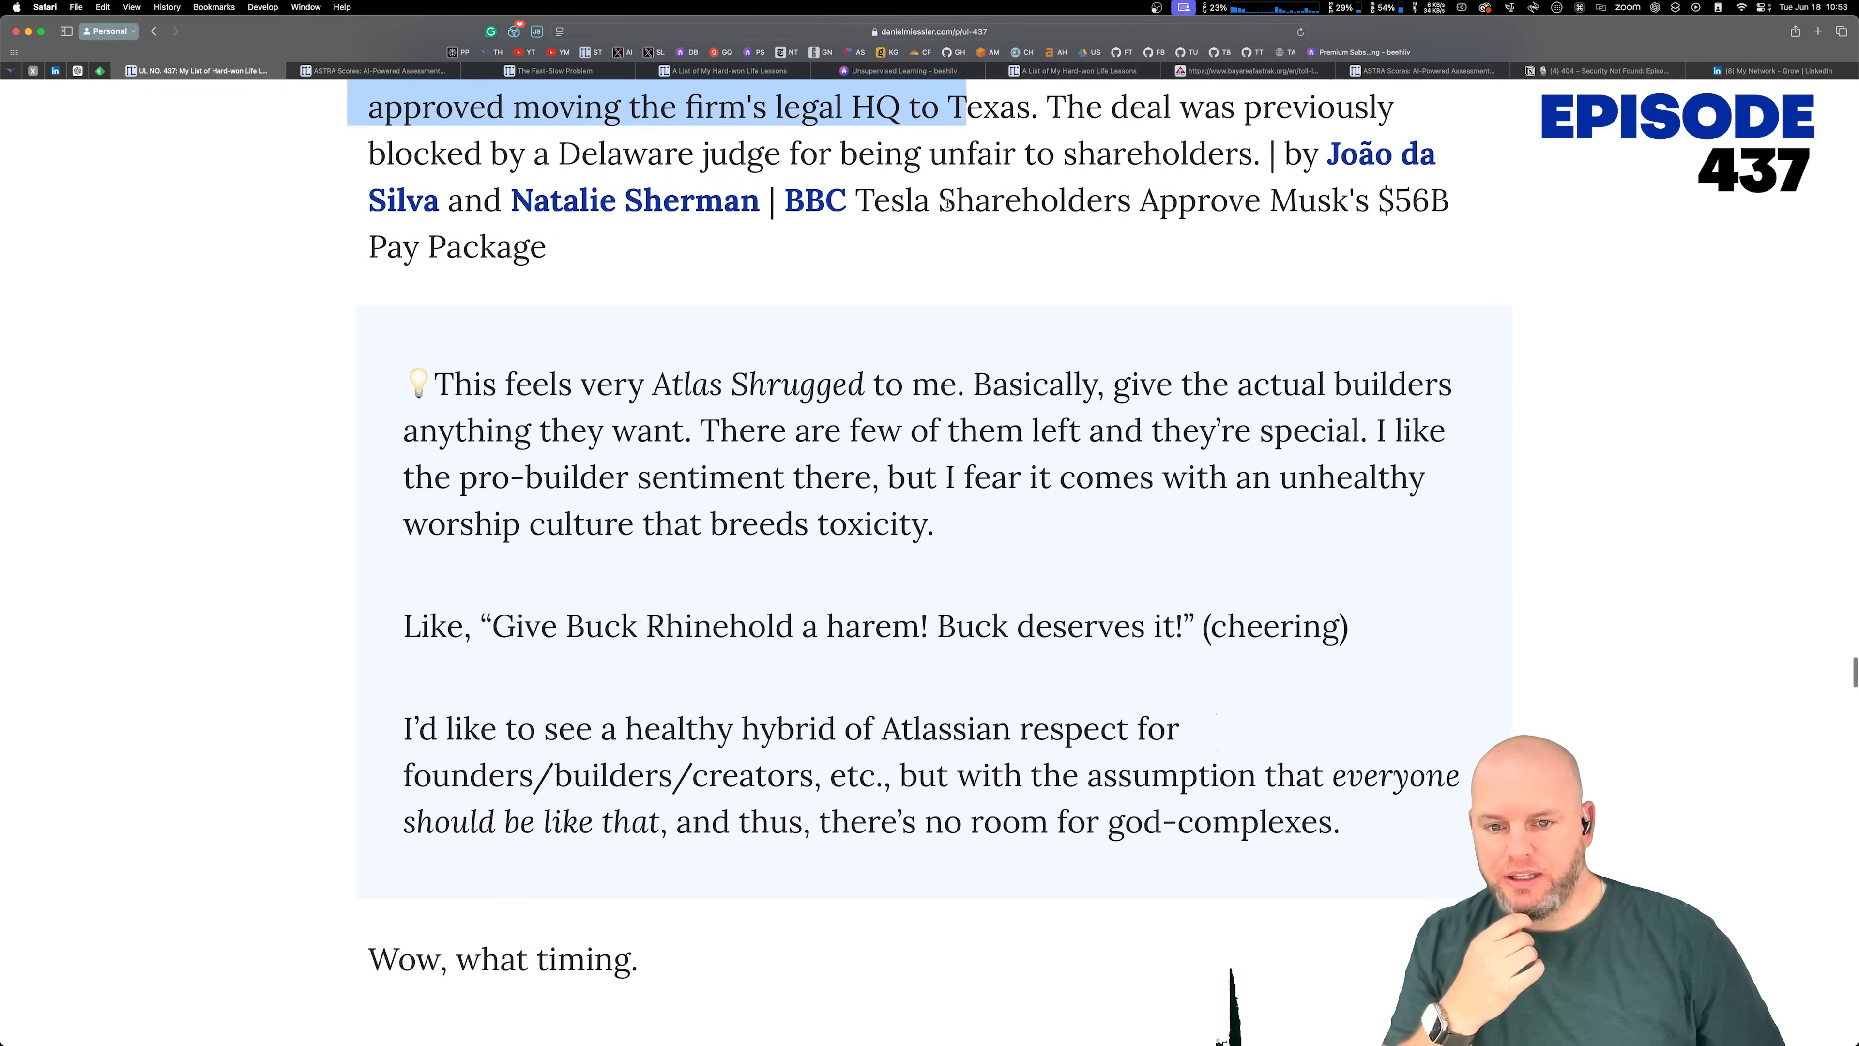
scroll(down, 3)
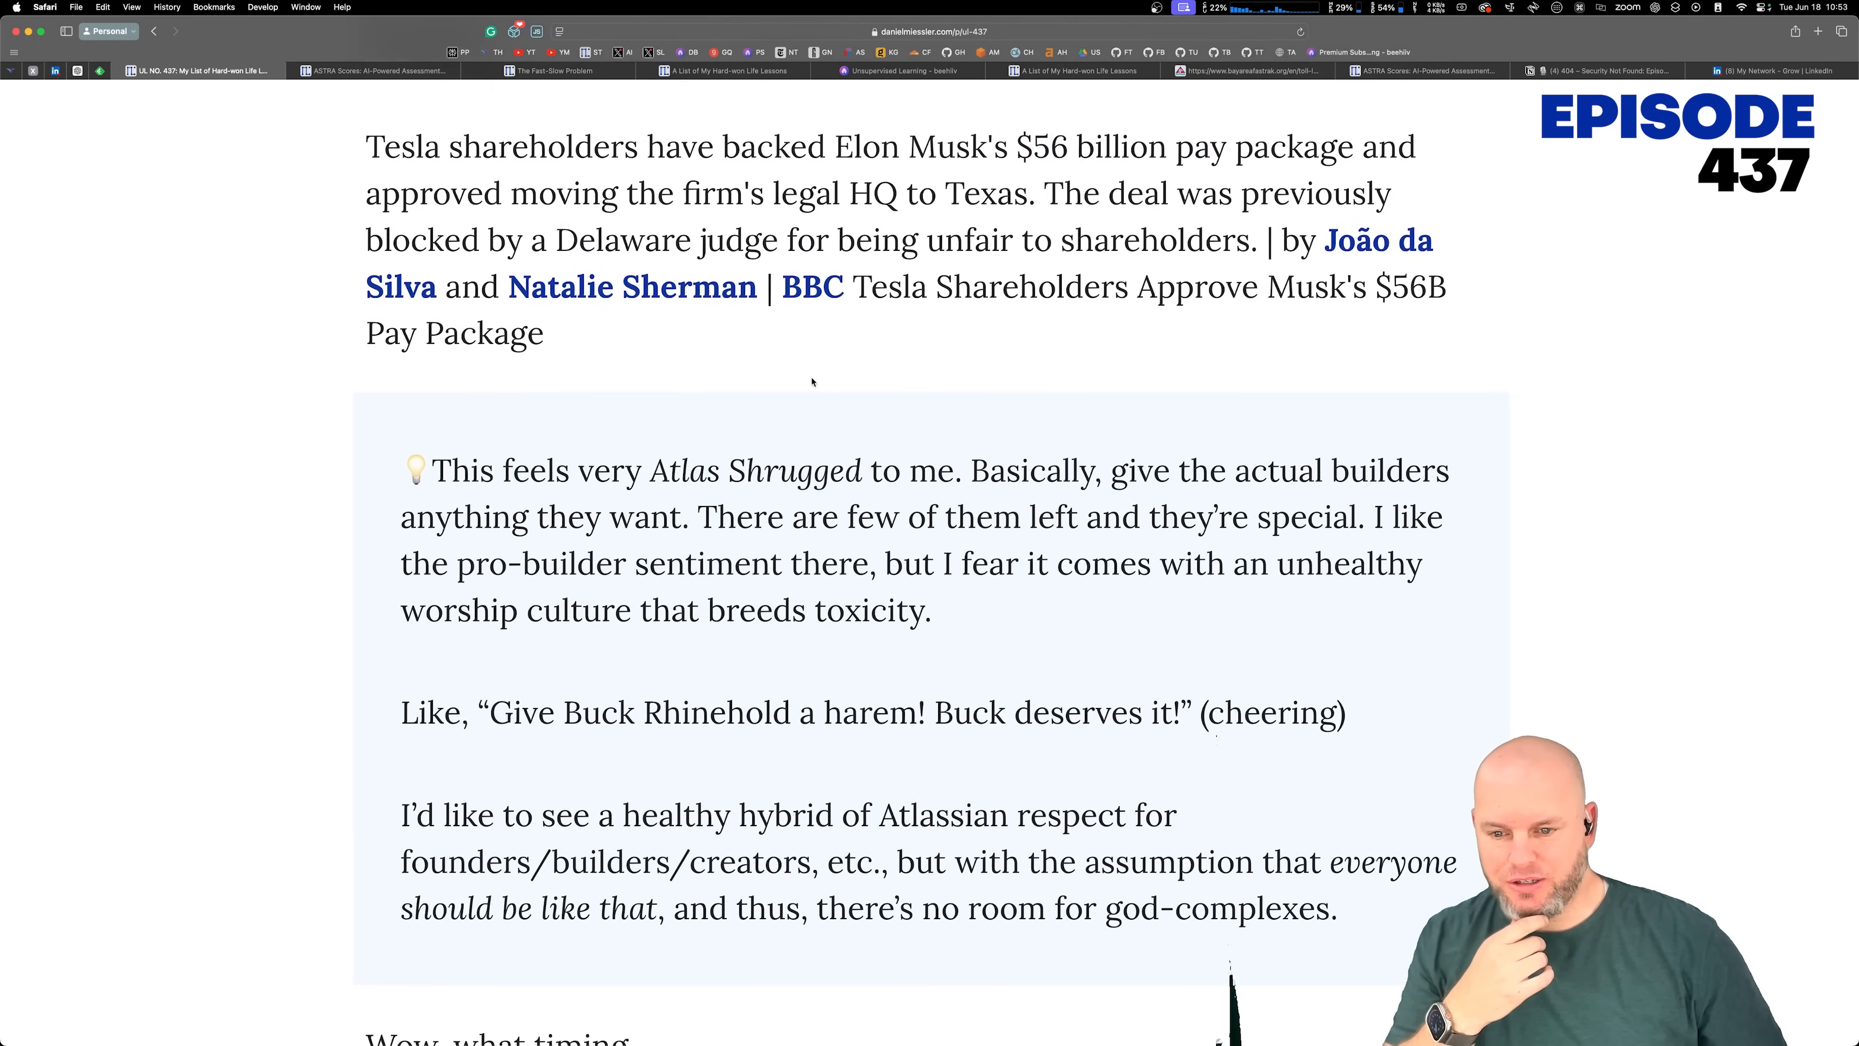
scroll(down, 3)
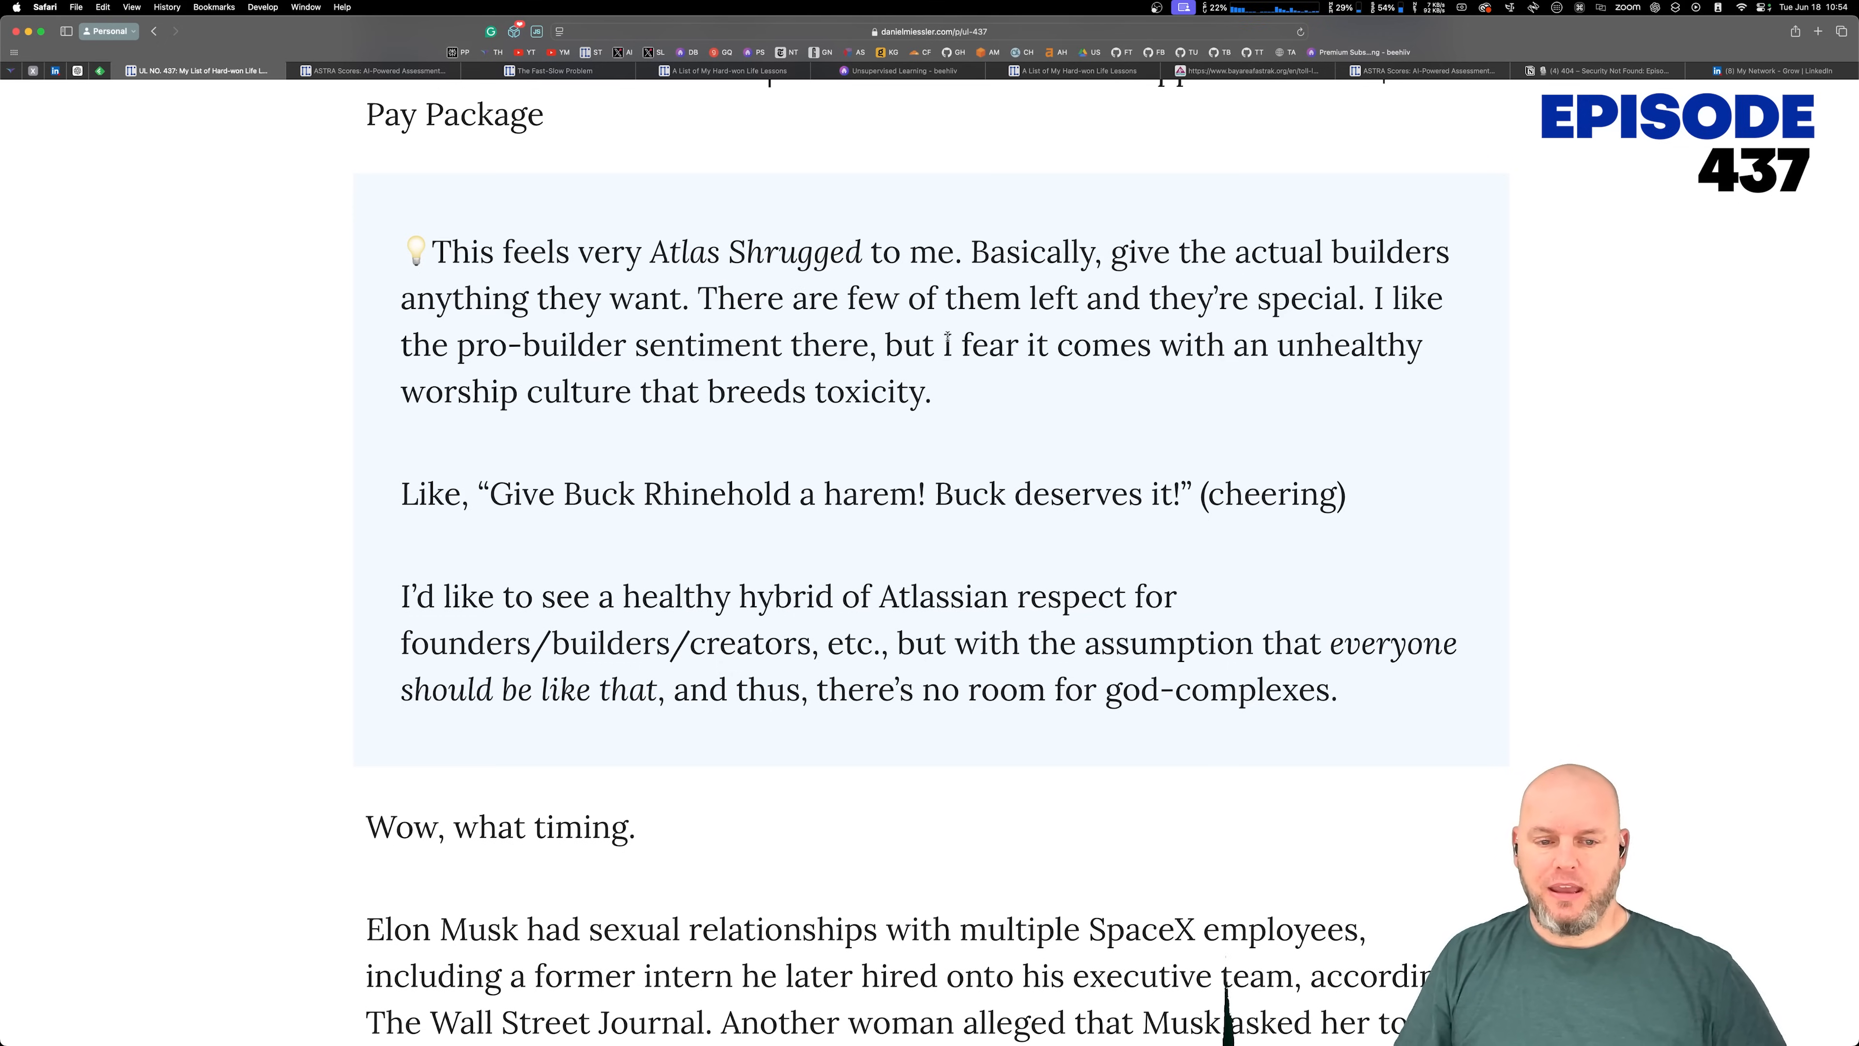
drag(940, 344, 926, 391)
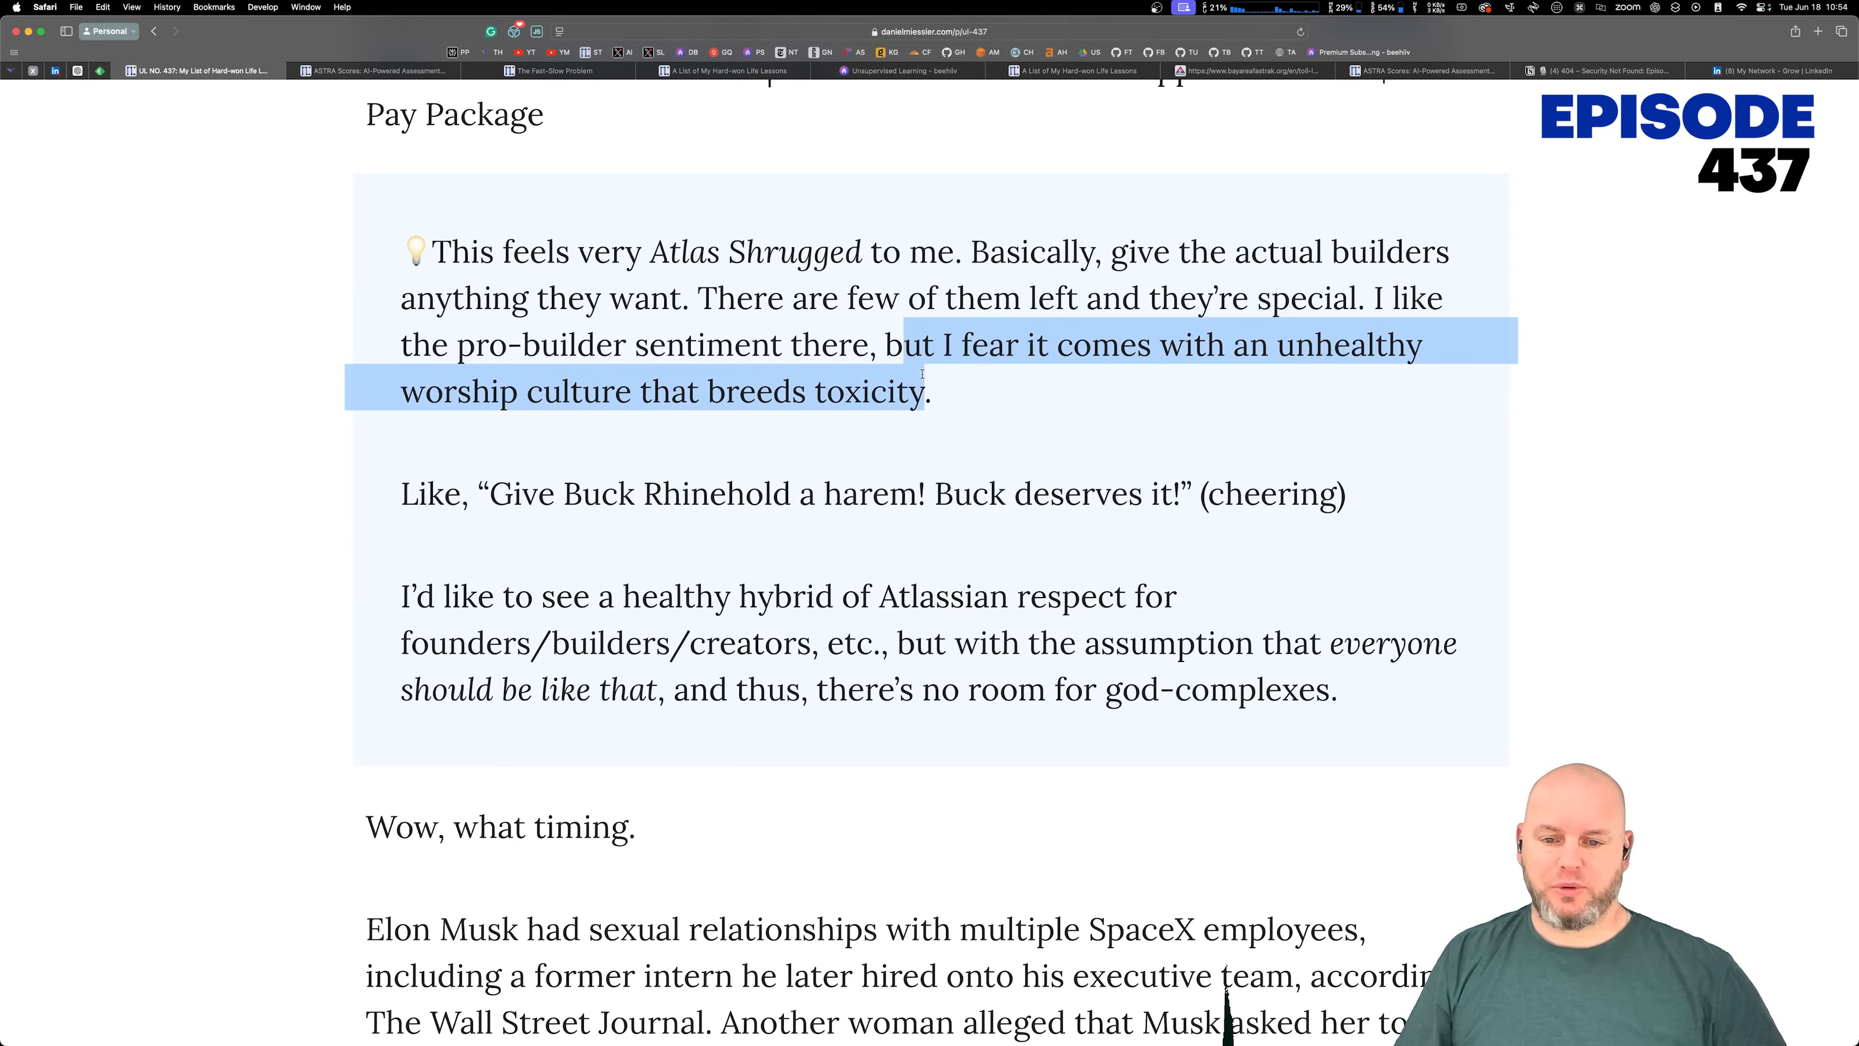
click(533, 469)
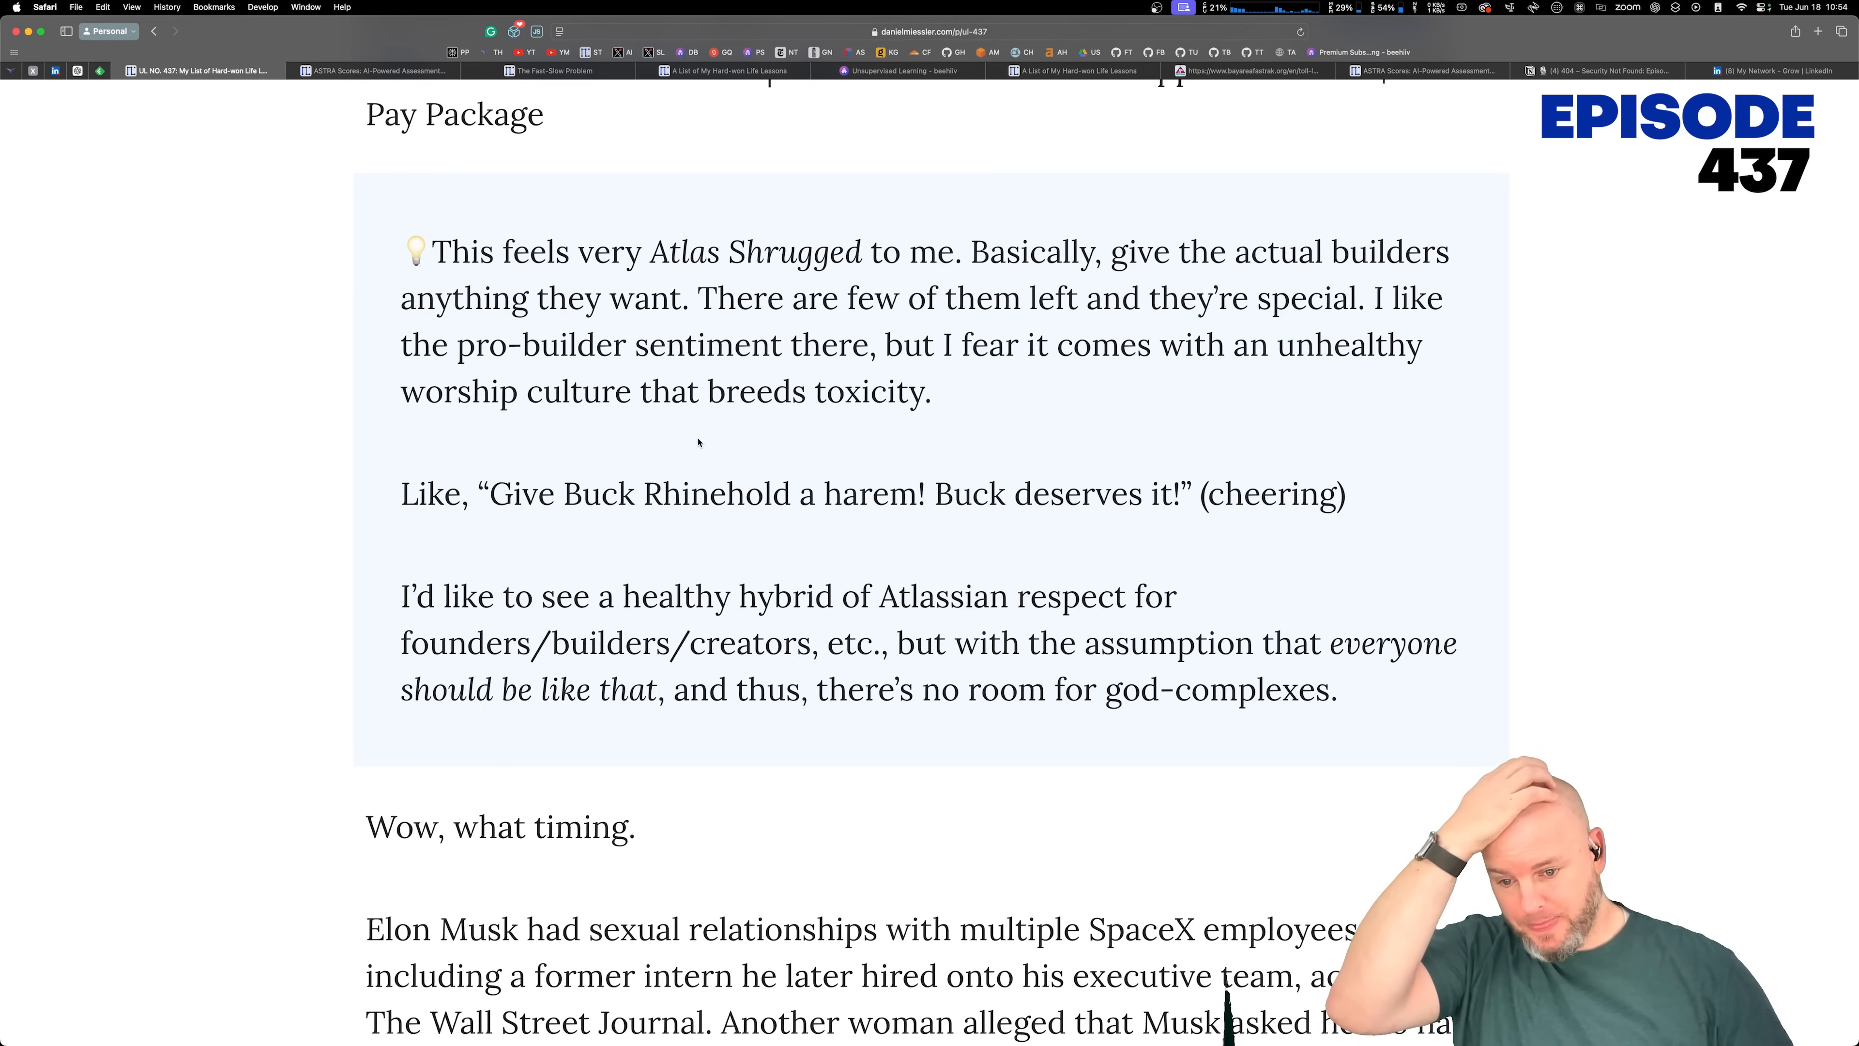
Step: Continue down to the Musk SpaceX employees item, highlighting its opening lines
scroll(down, 3)
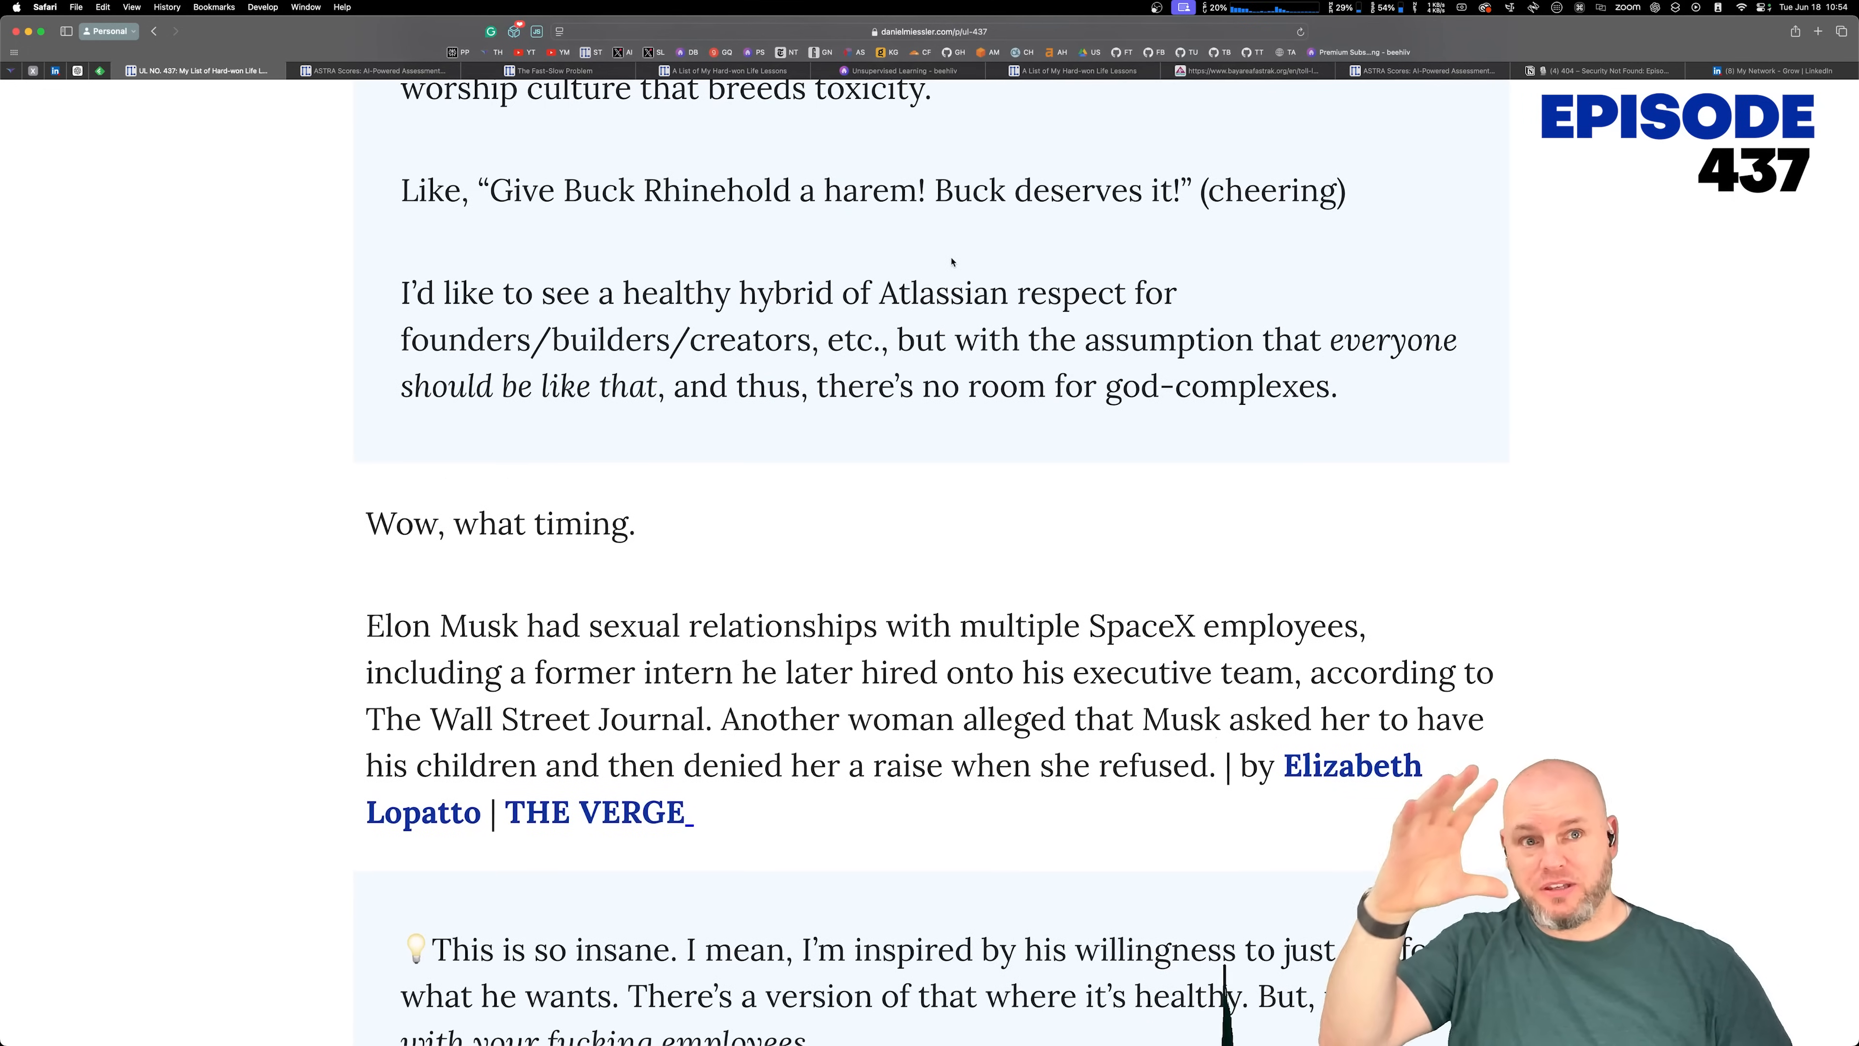
drag(402, 339, 848, 339)
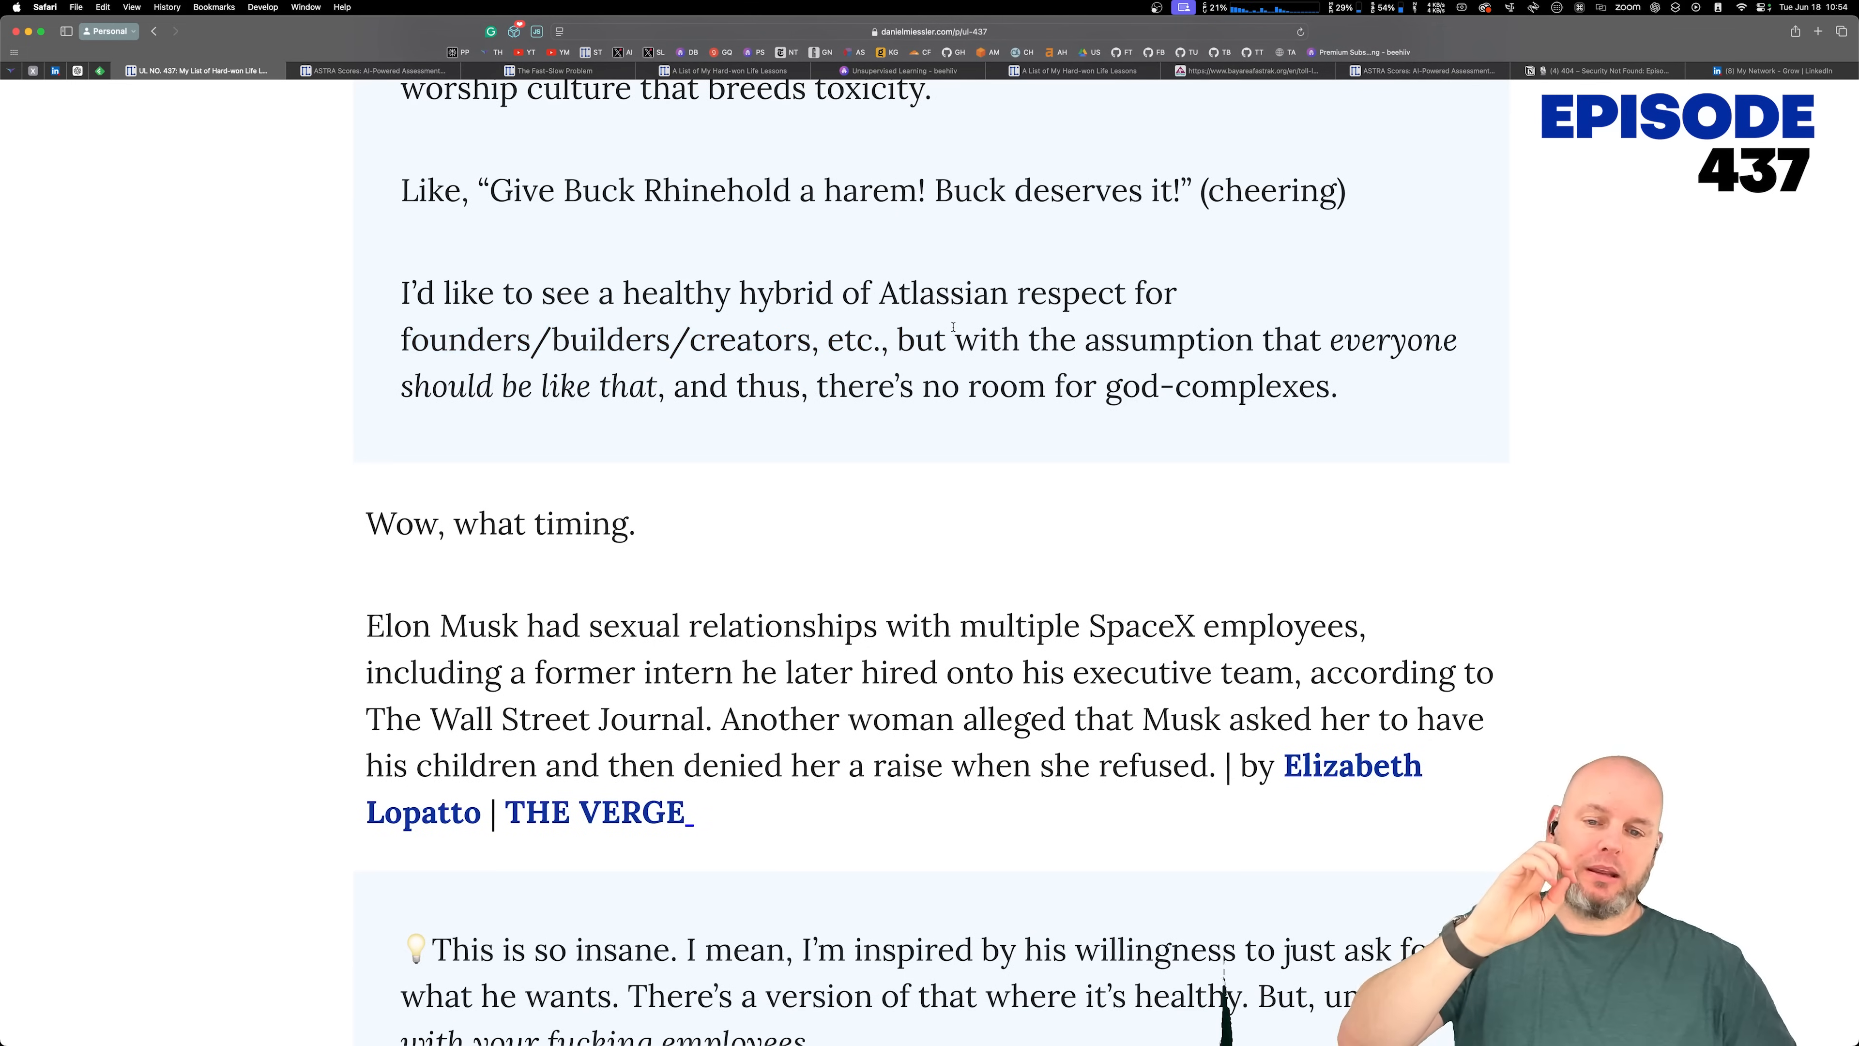
drag(955, 339, 1063, 385)
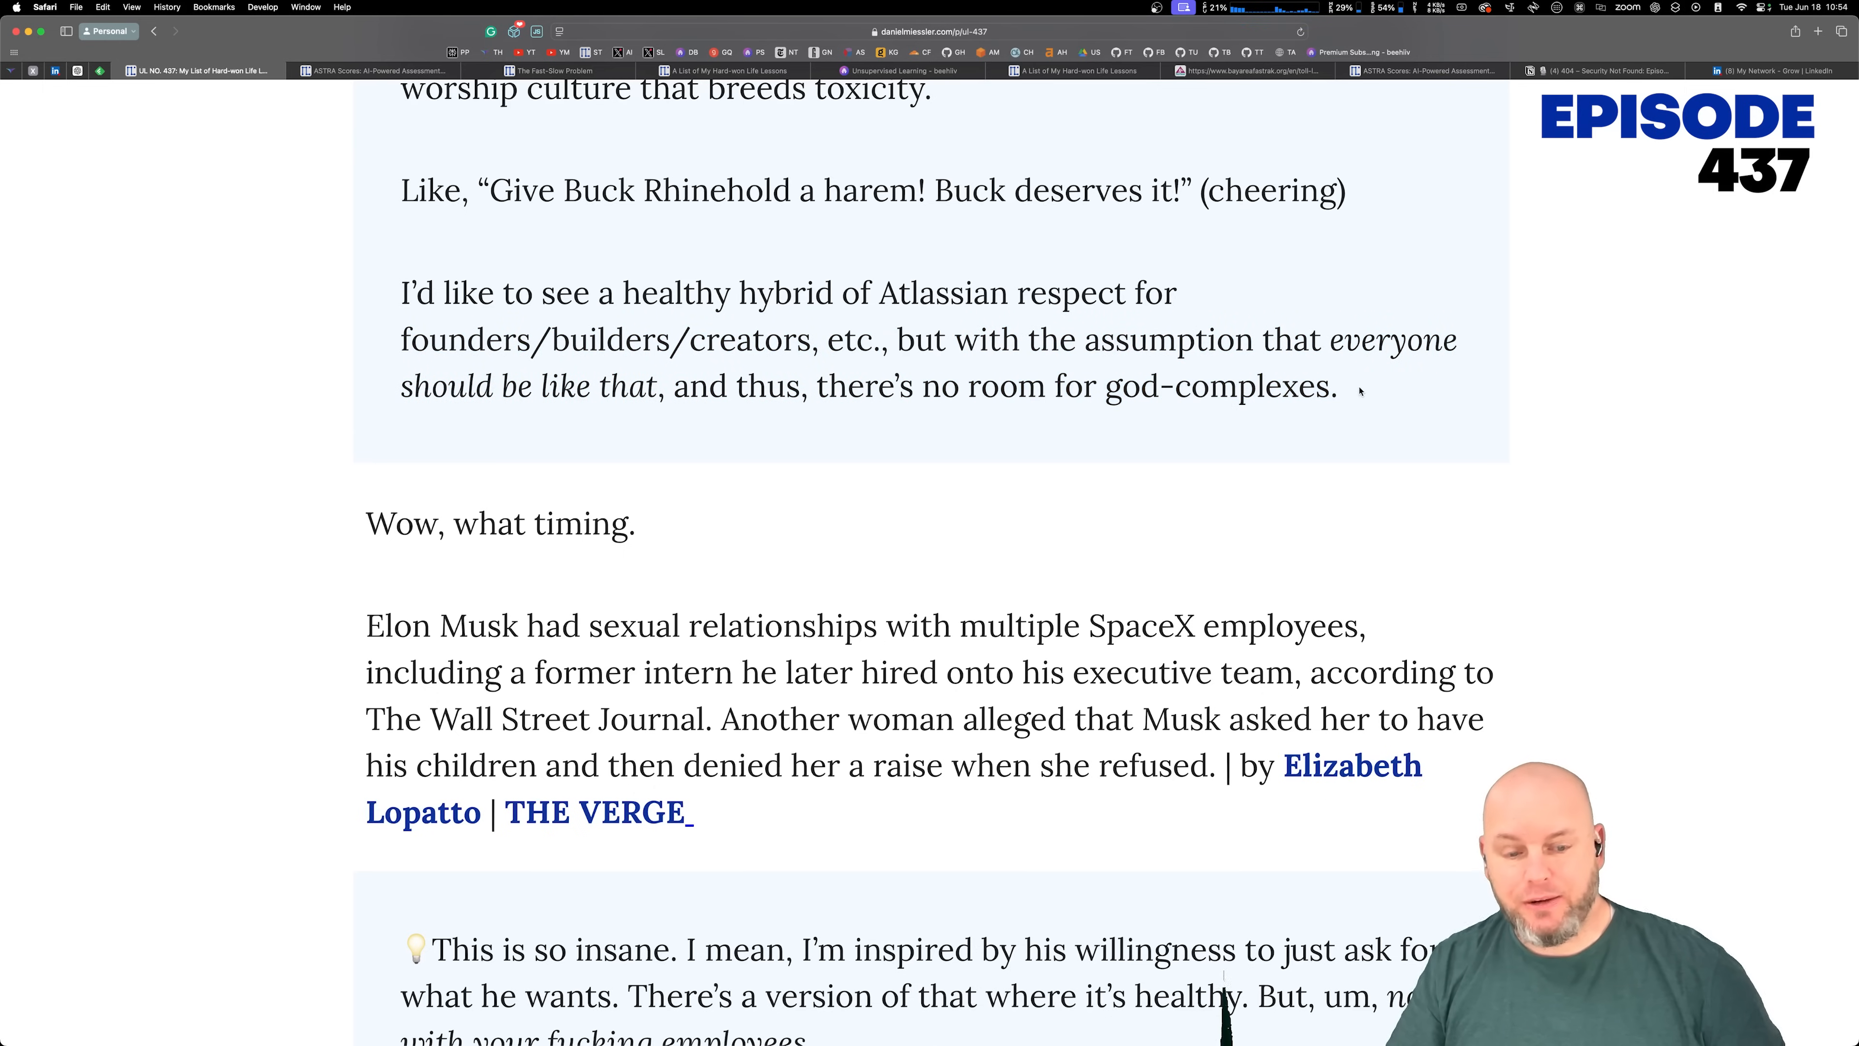
Step: Read down through the SpaceX employees commentary
scroll(down, 3)
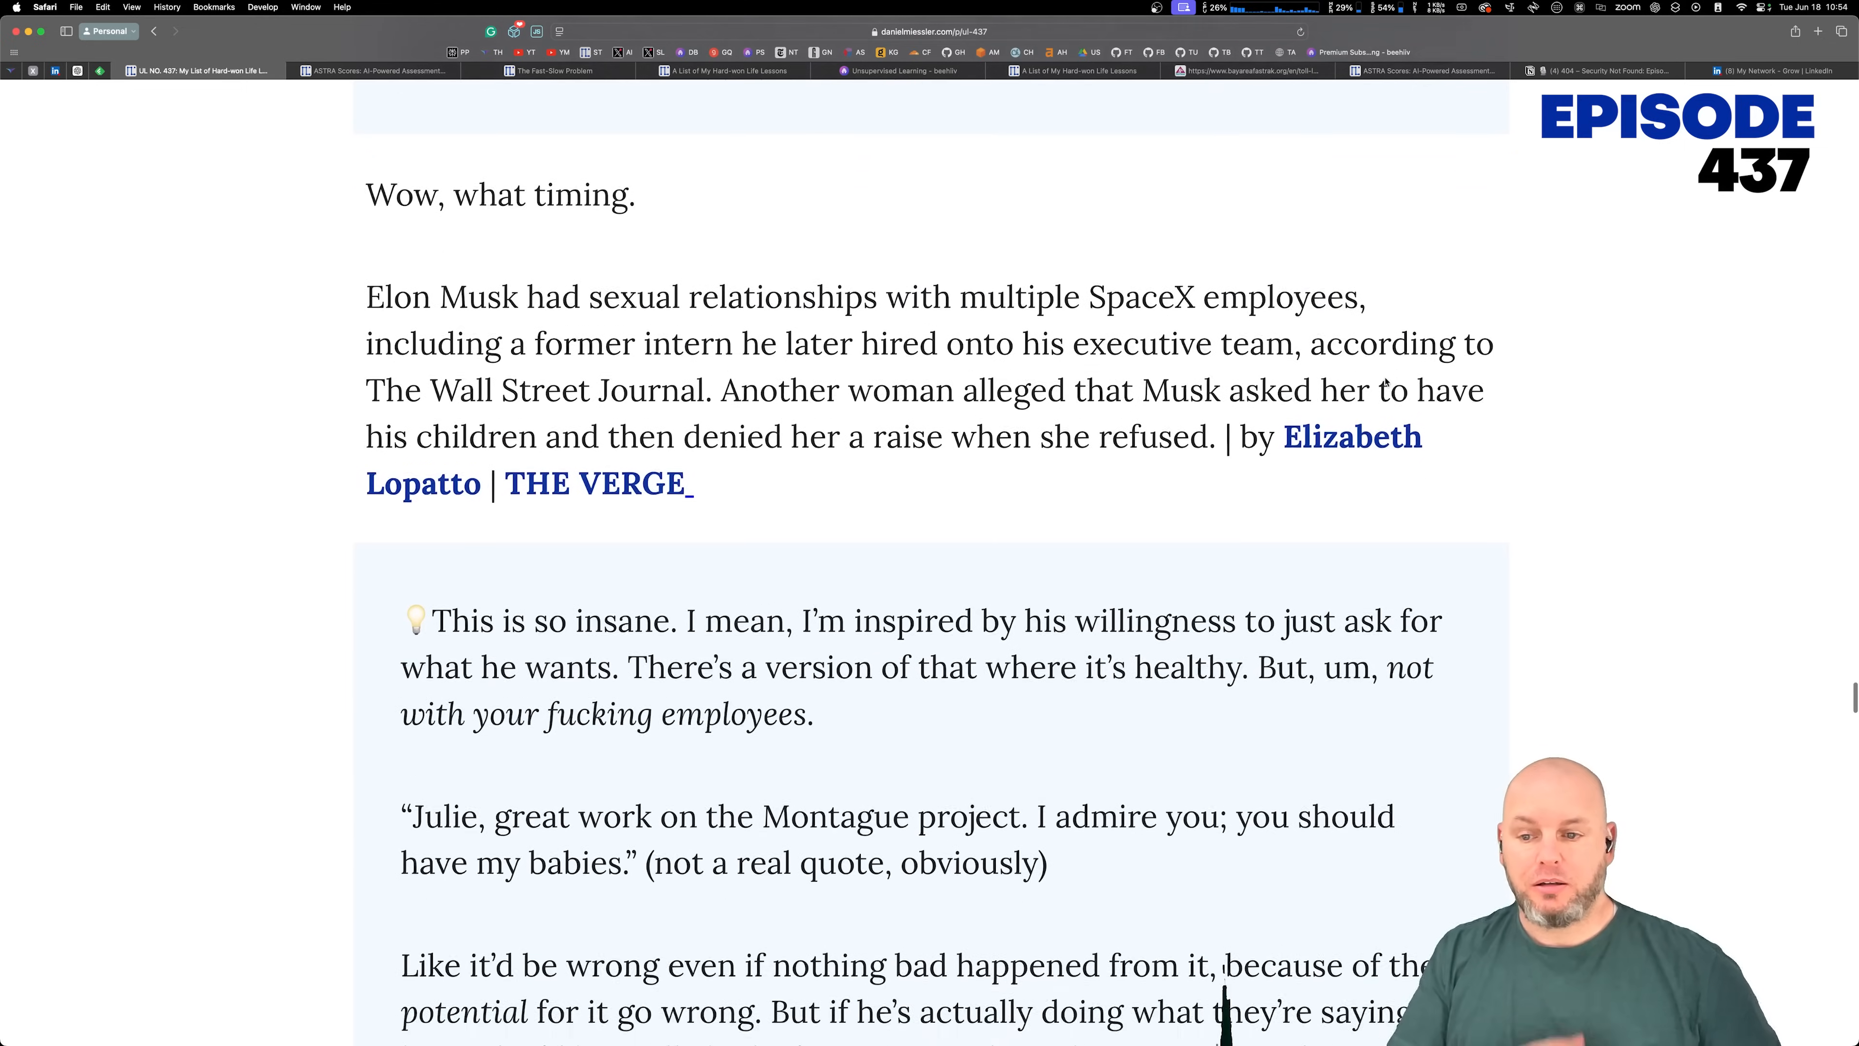
scroll(down, 3)
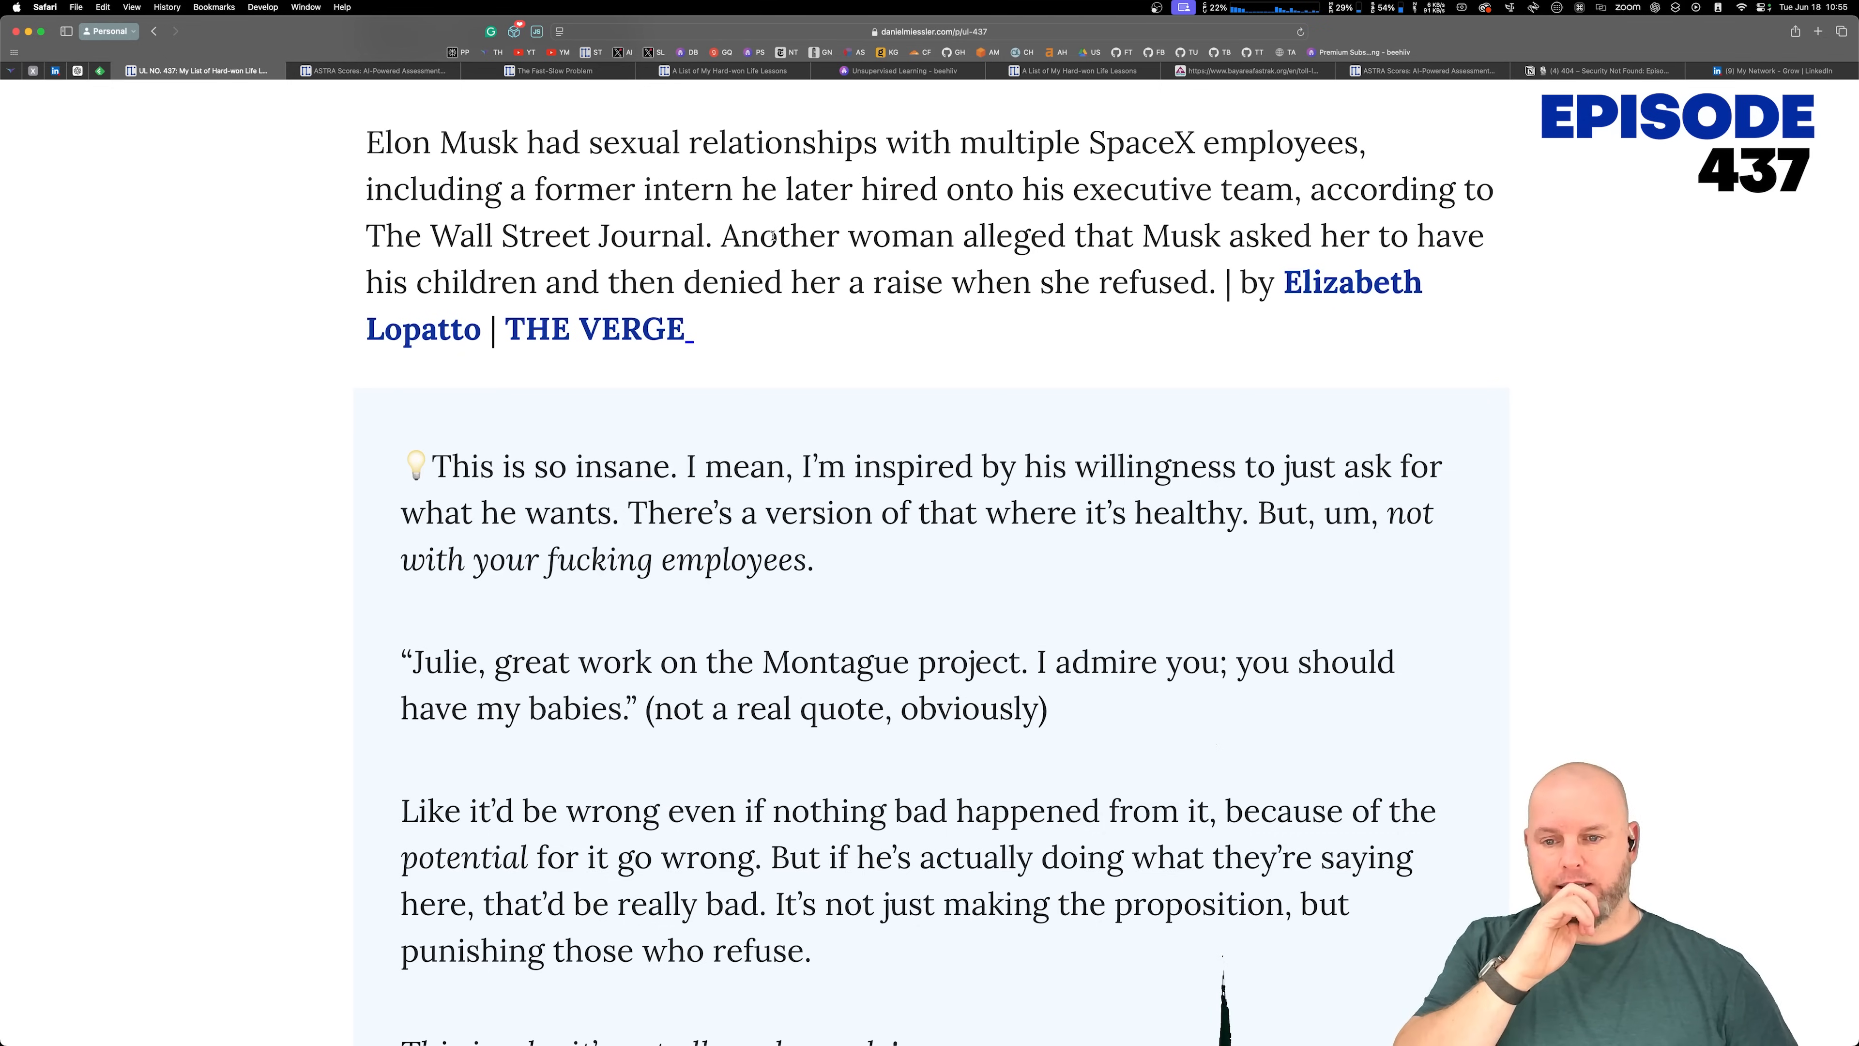
scroll(down, 3)
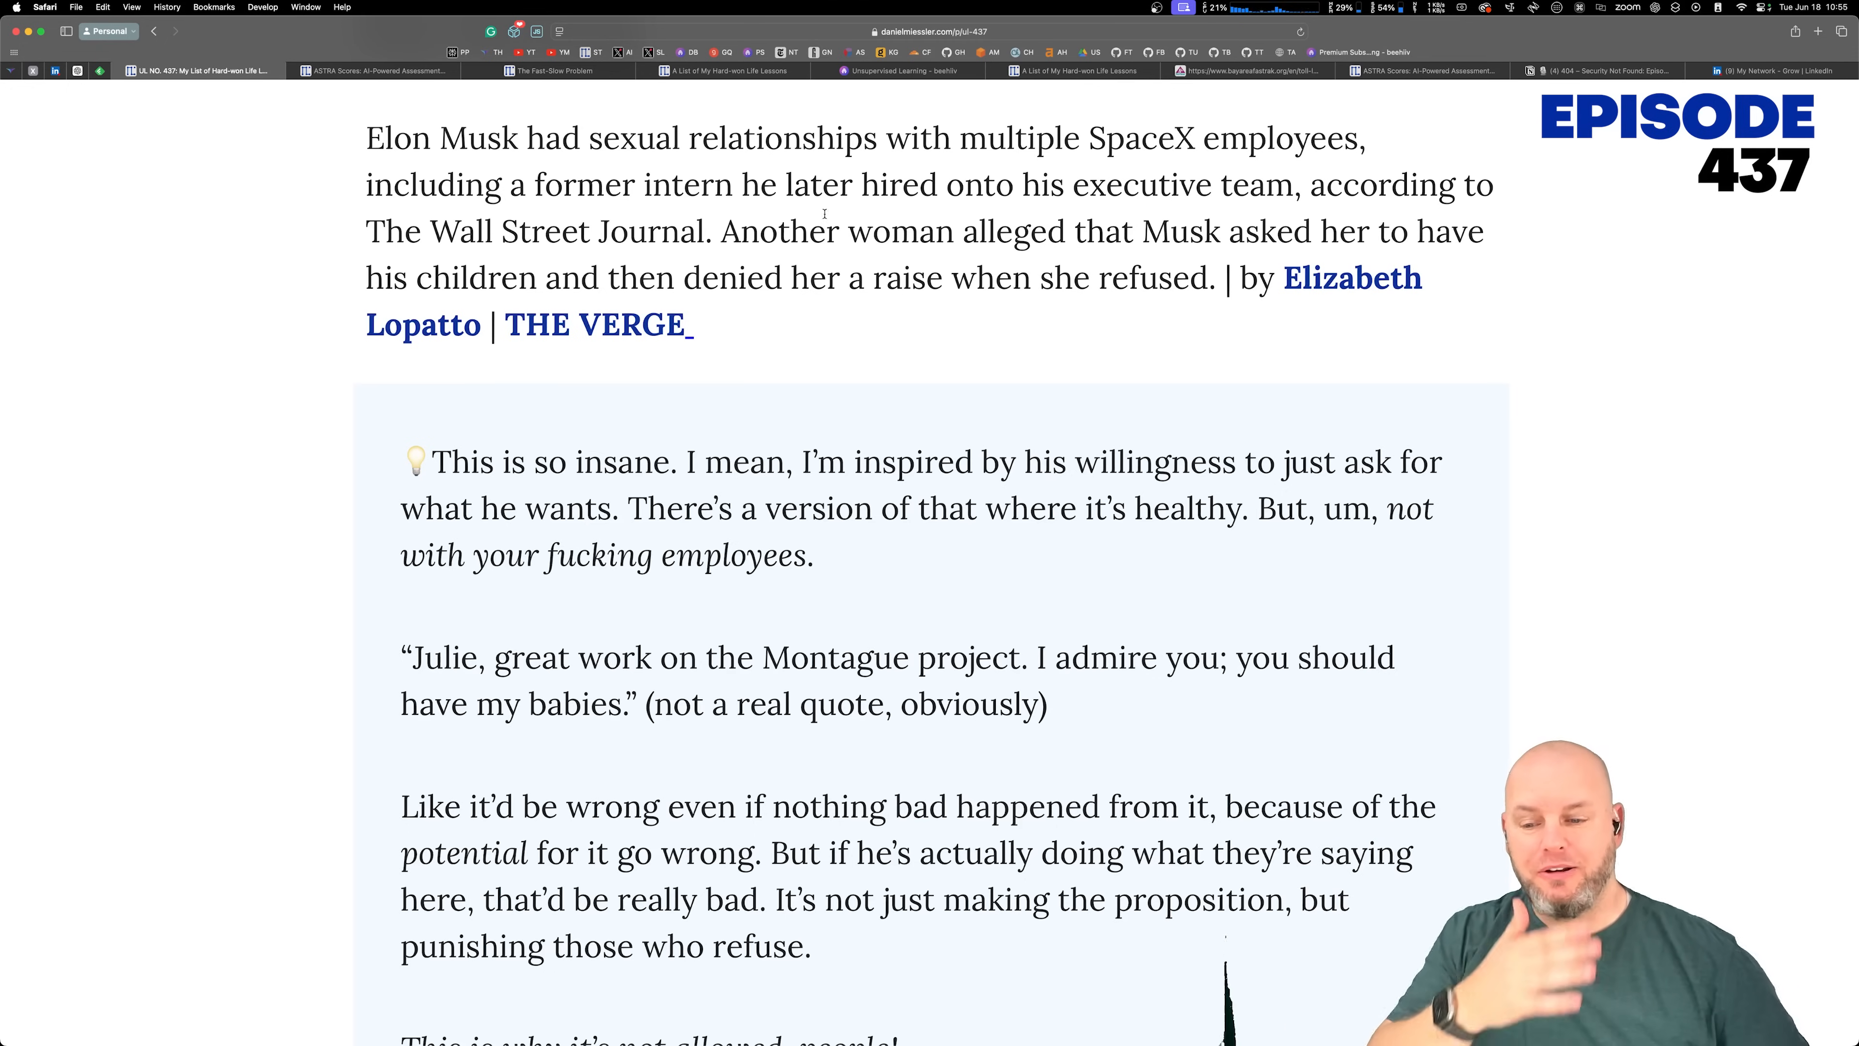
scroll(down, 3)
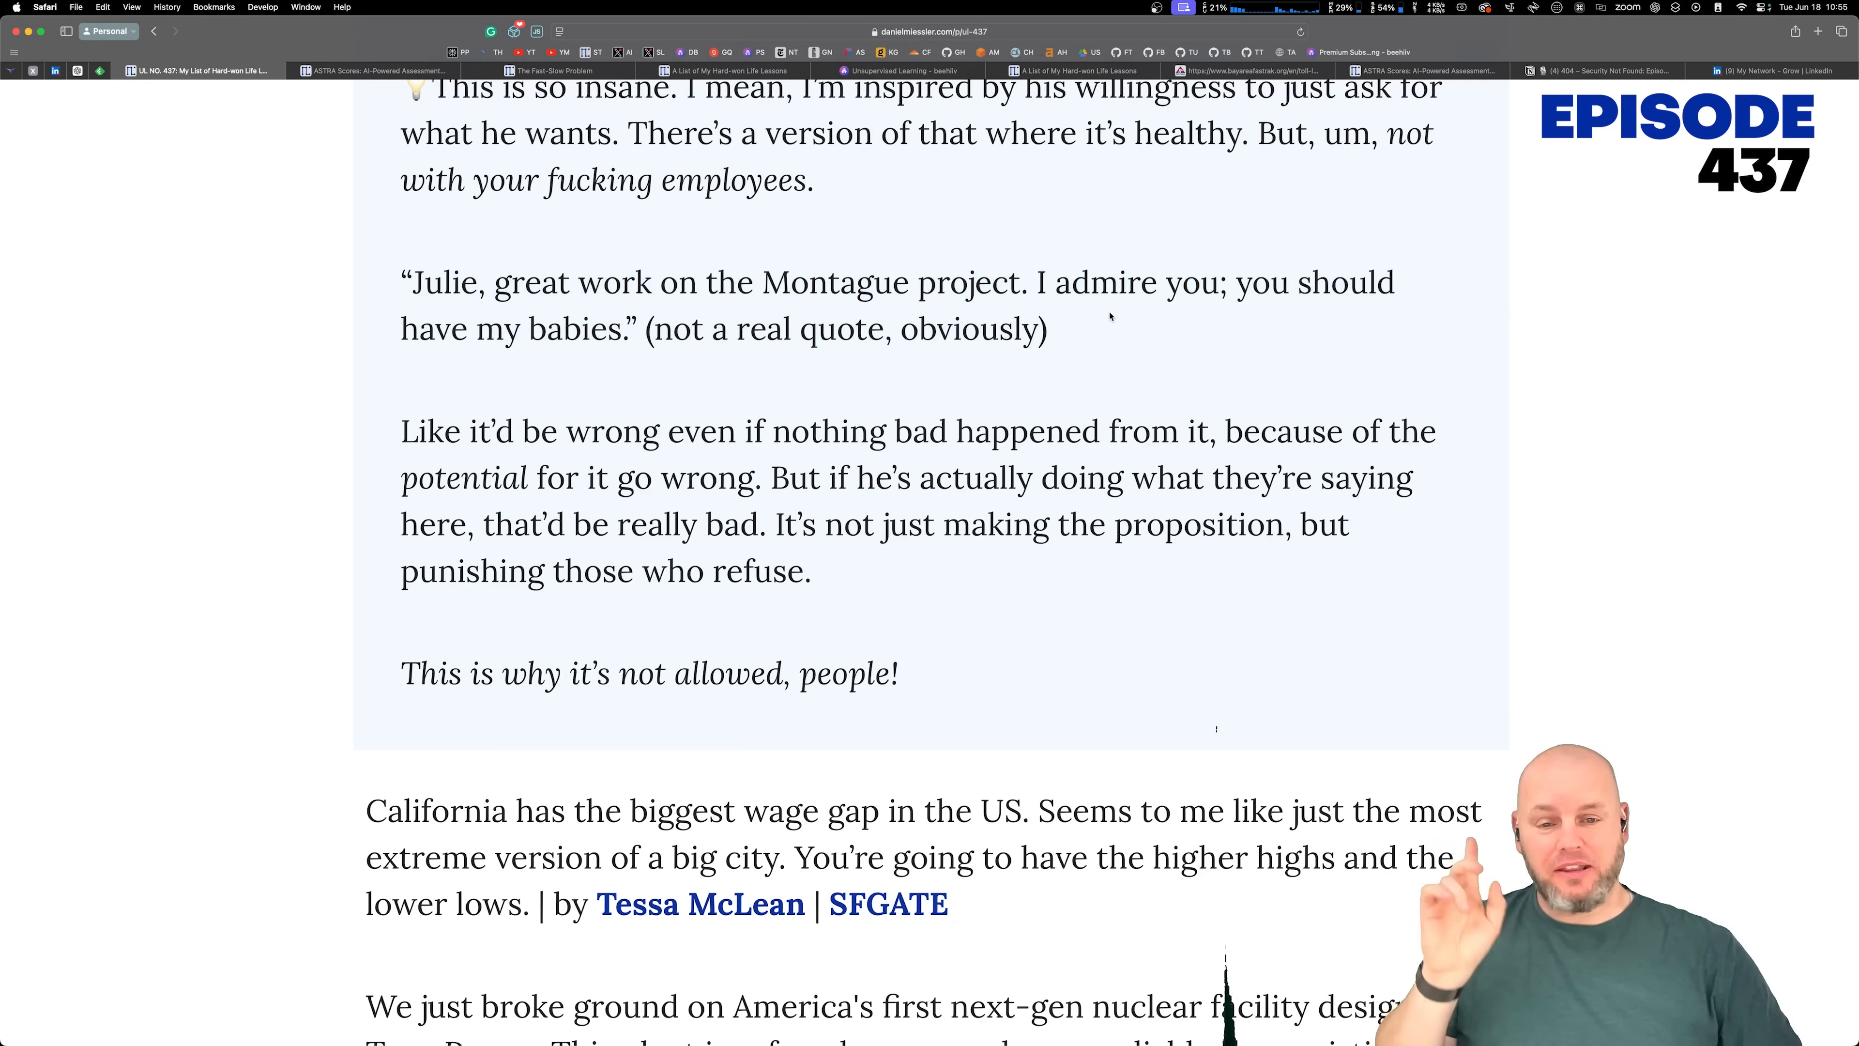
Step: Move past the California wage gap item to the TerraPower and yuan stories, clearing the marked closing line
scroll(down, 3)
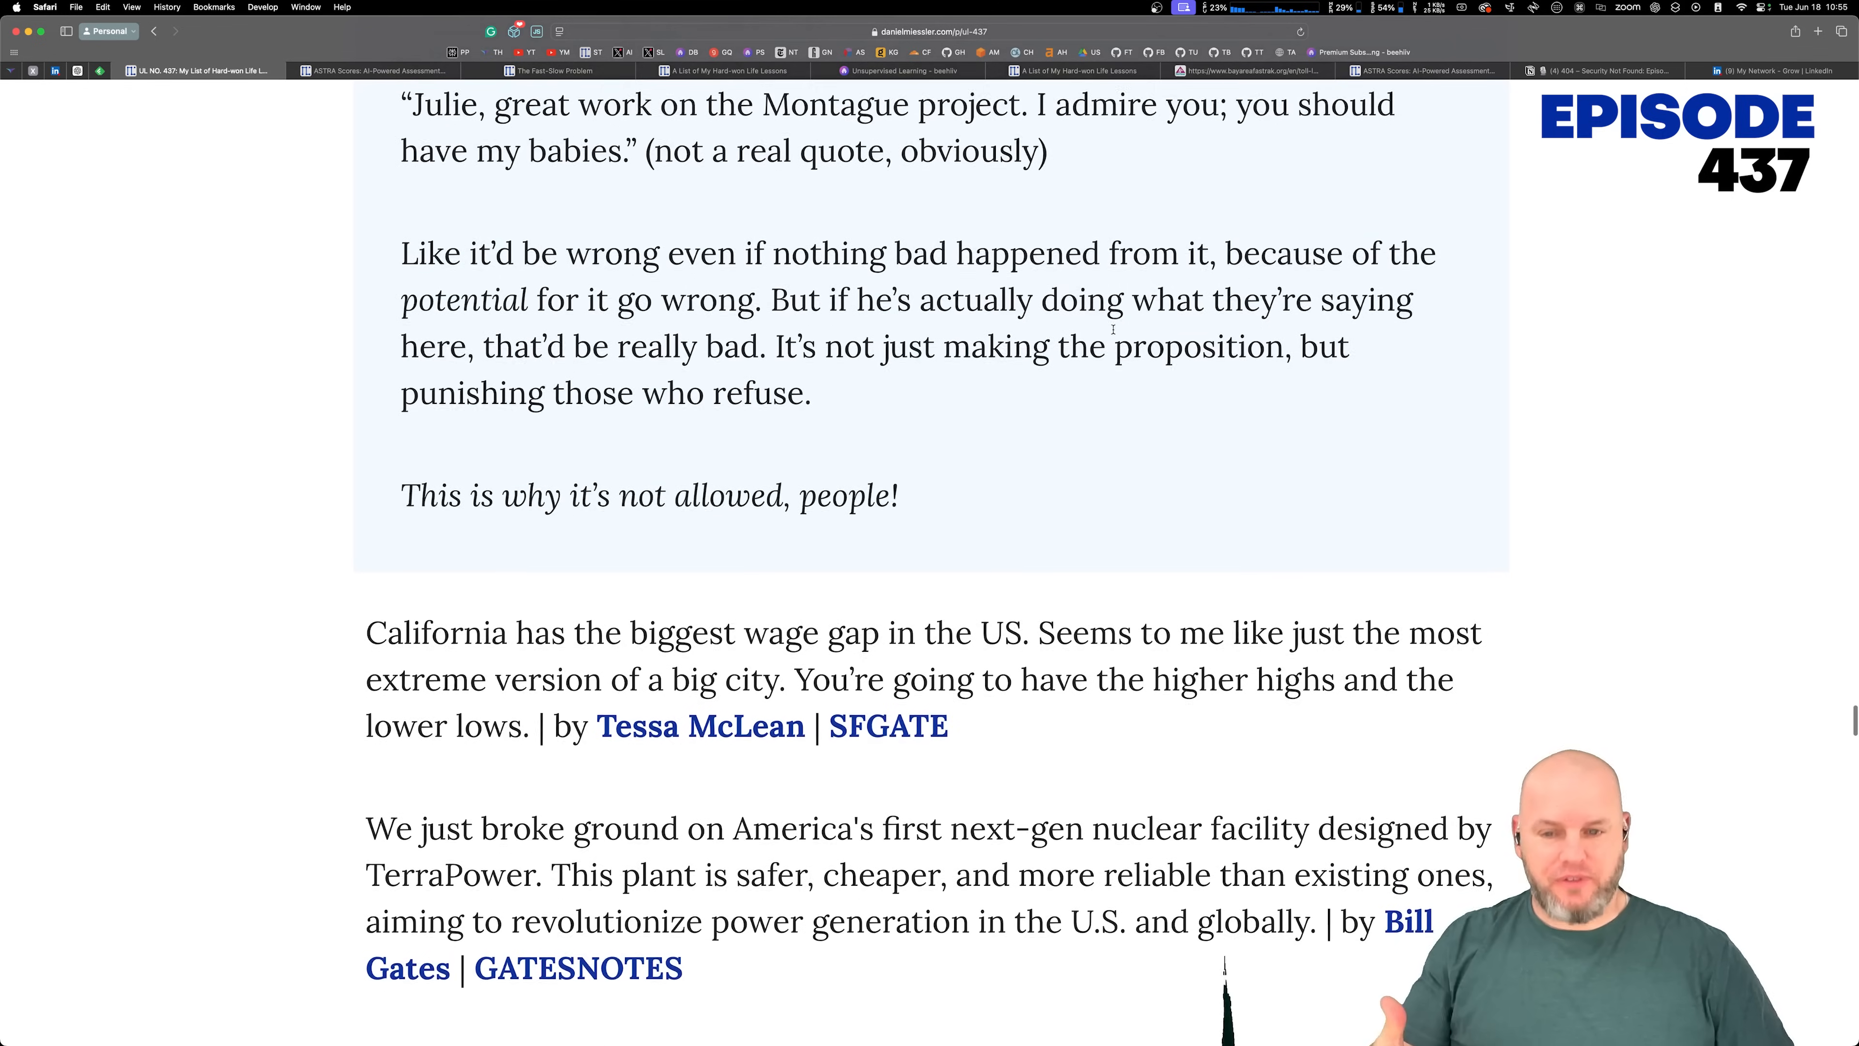
scroll(down, 3)
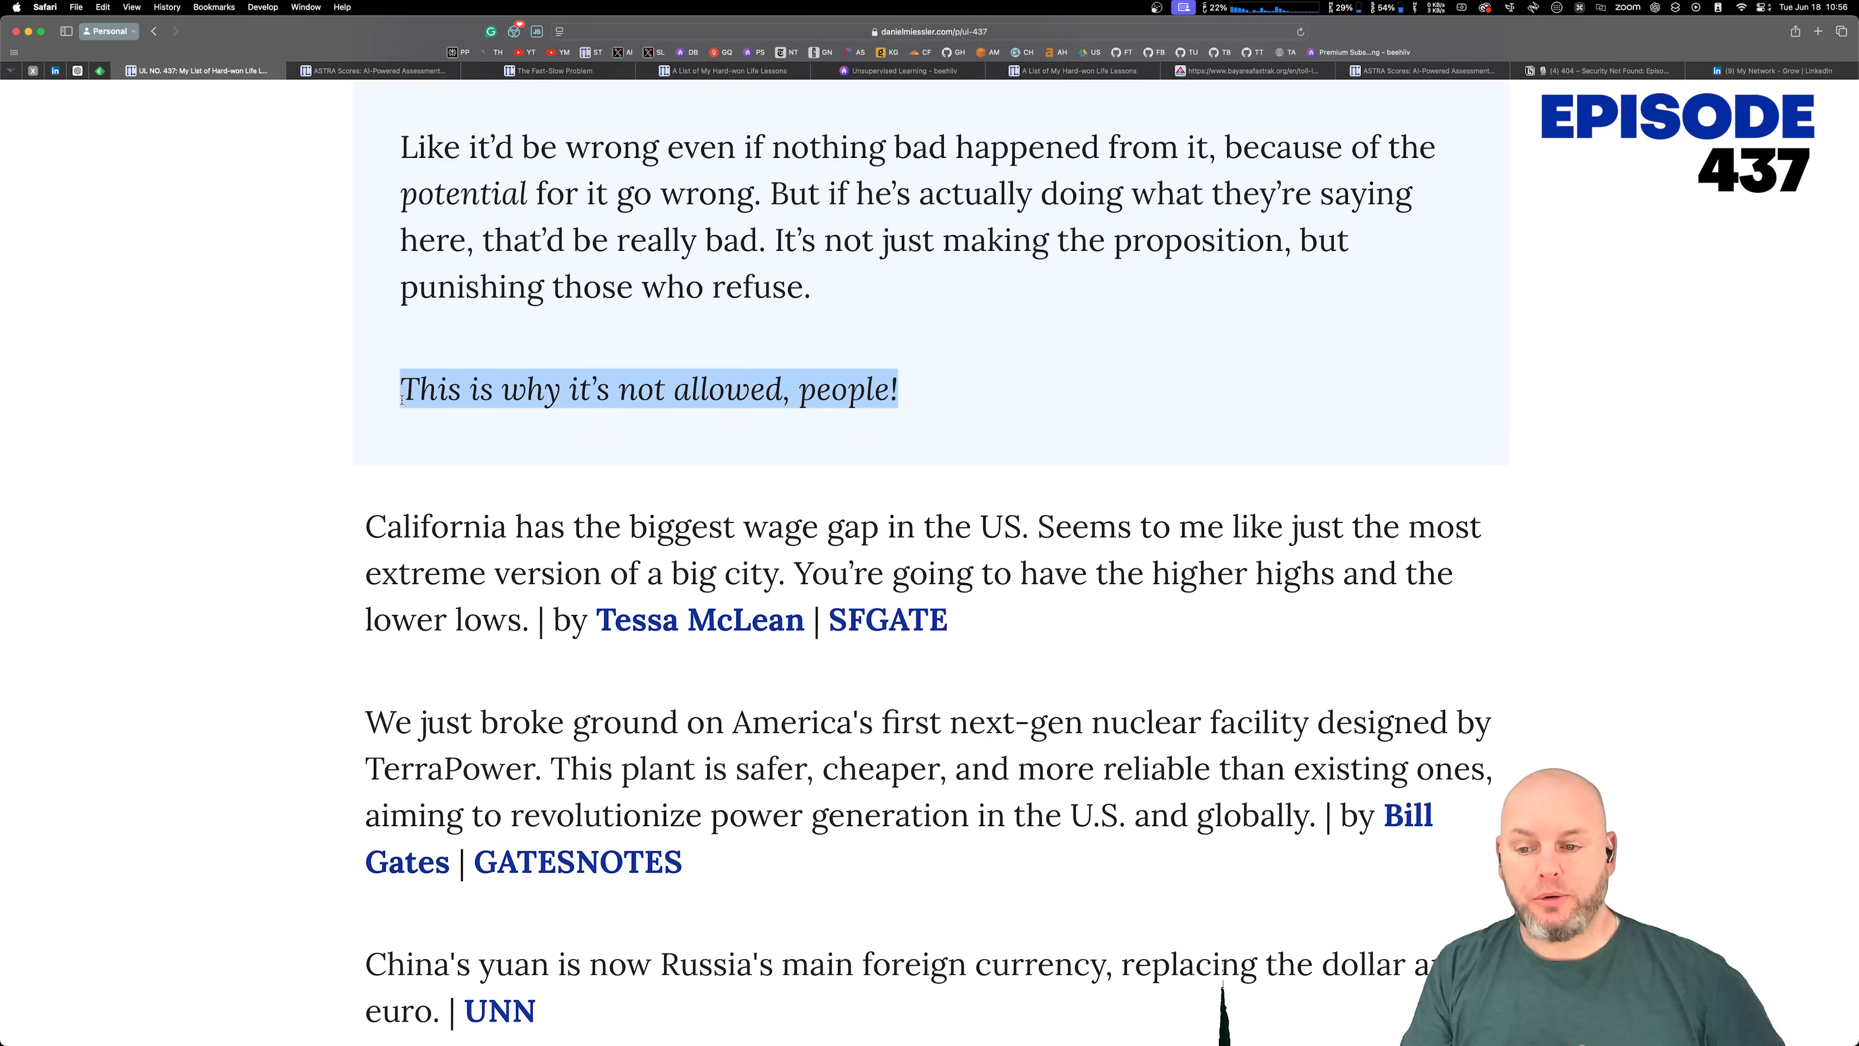
click(771, 239)
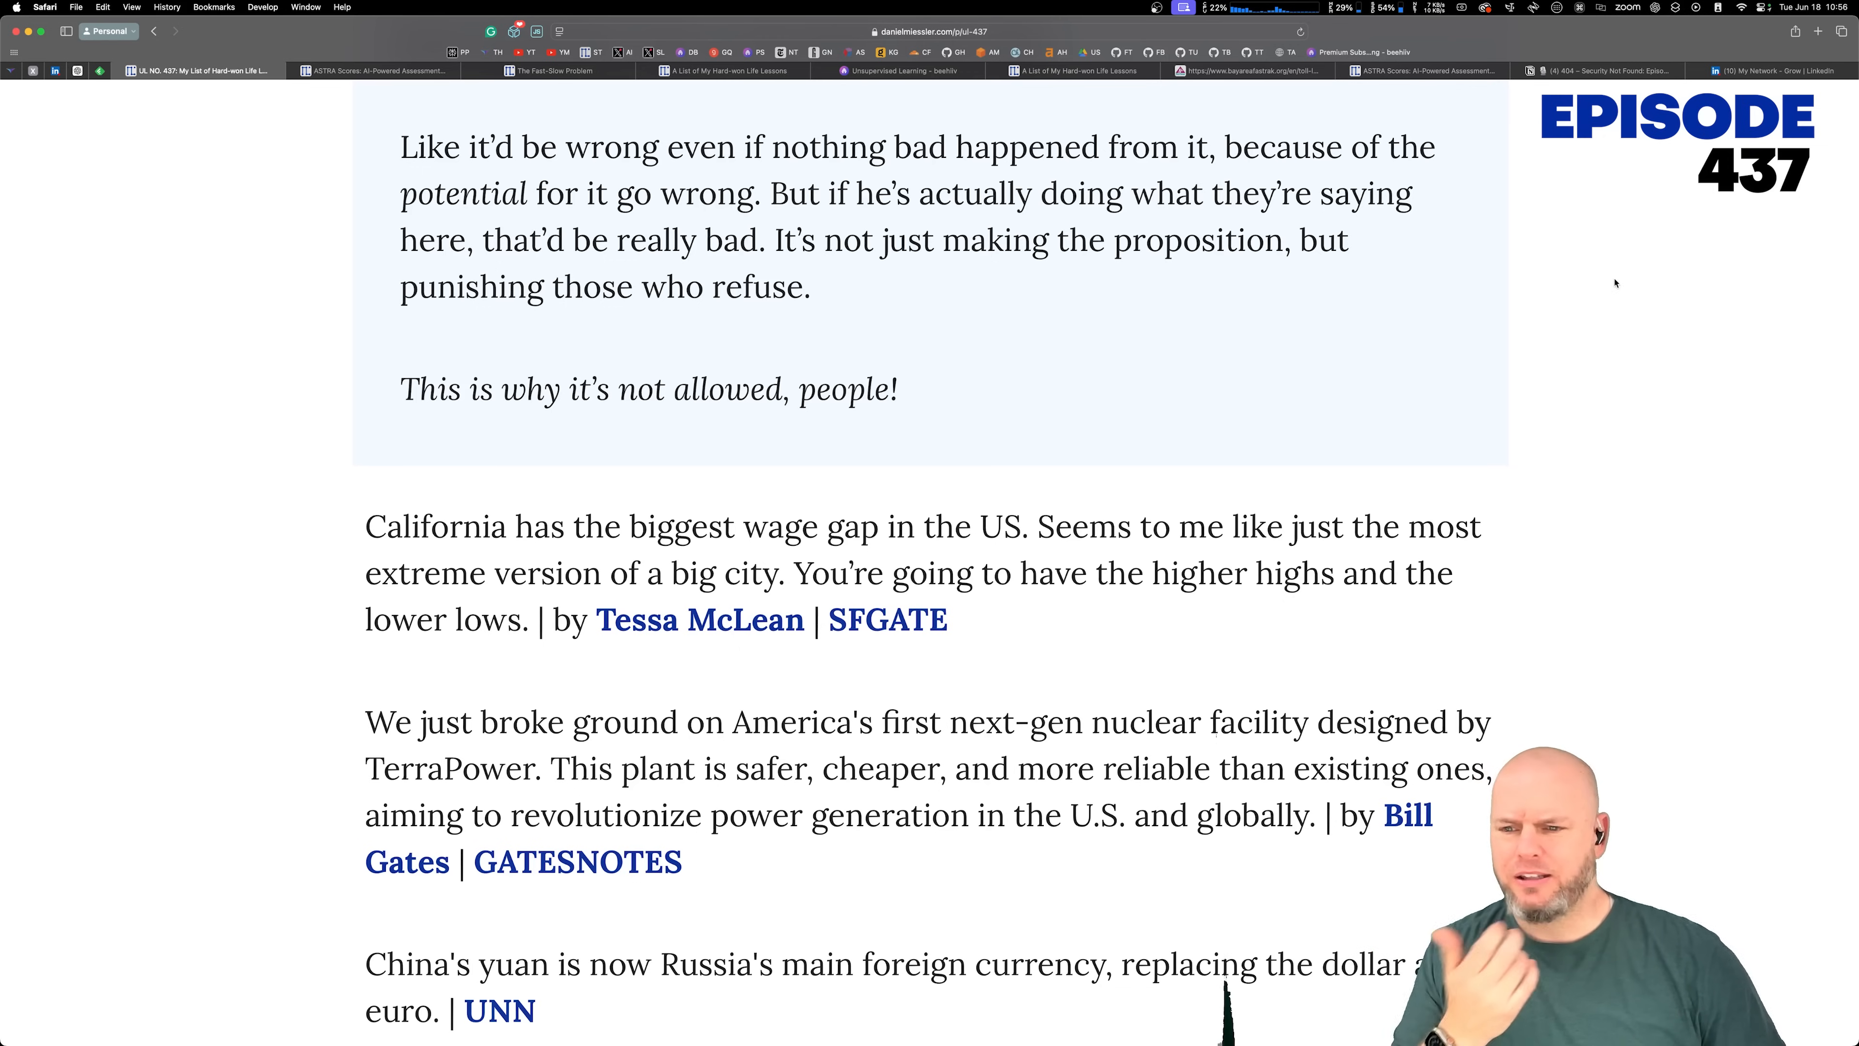
scroll(down, 3)
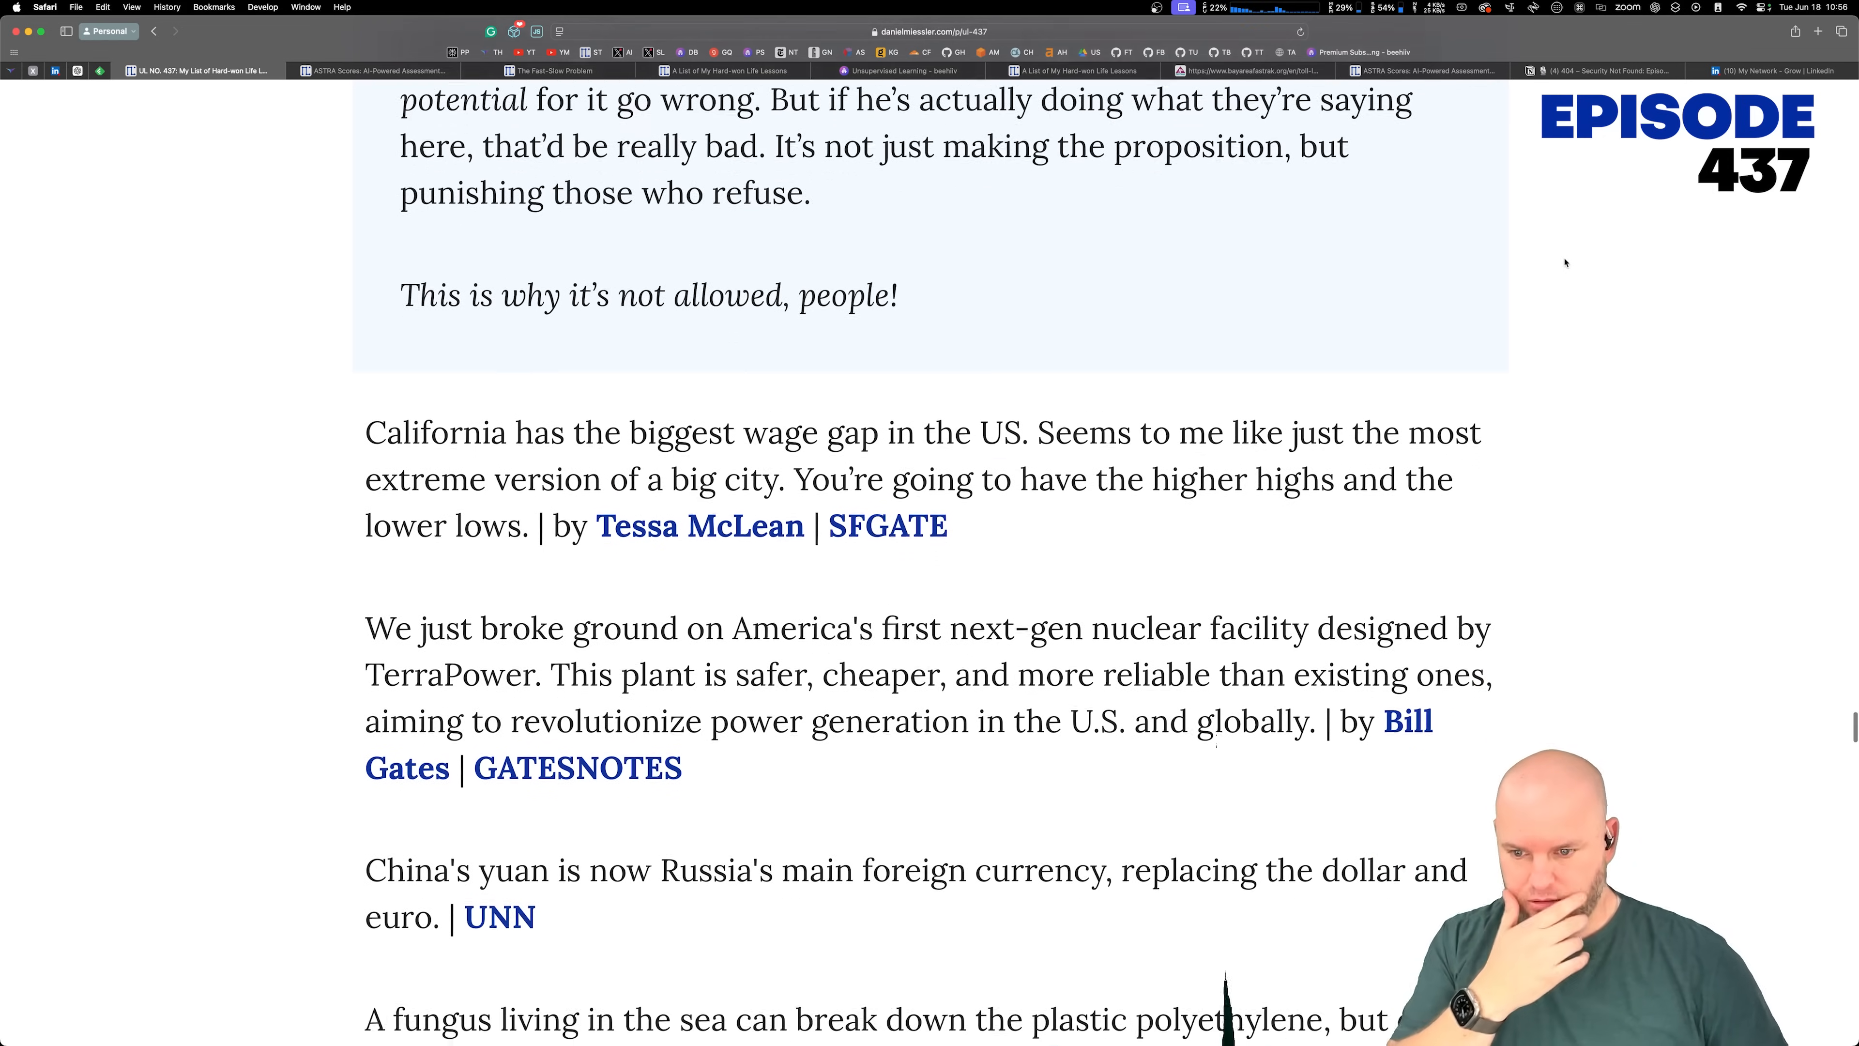
Step: Read the nuclear plant, yuan and plastic-eating fungus items, highlighting sentences along the way
scroll(down, 3)
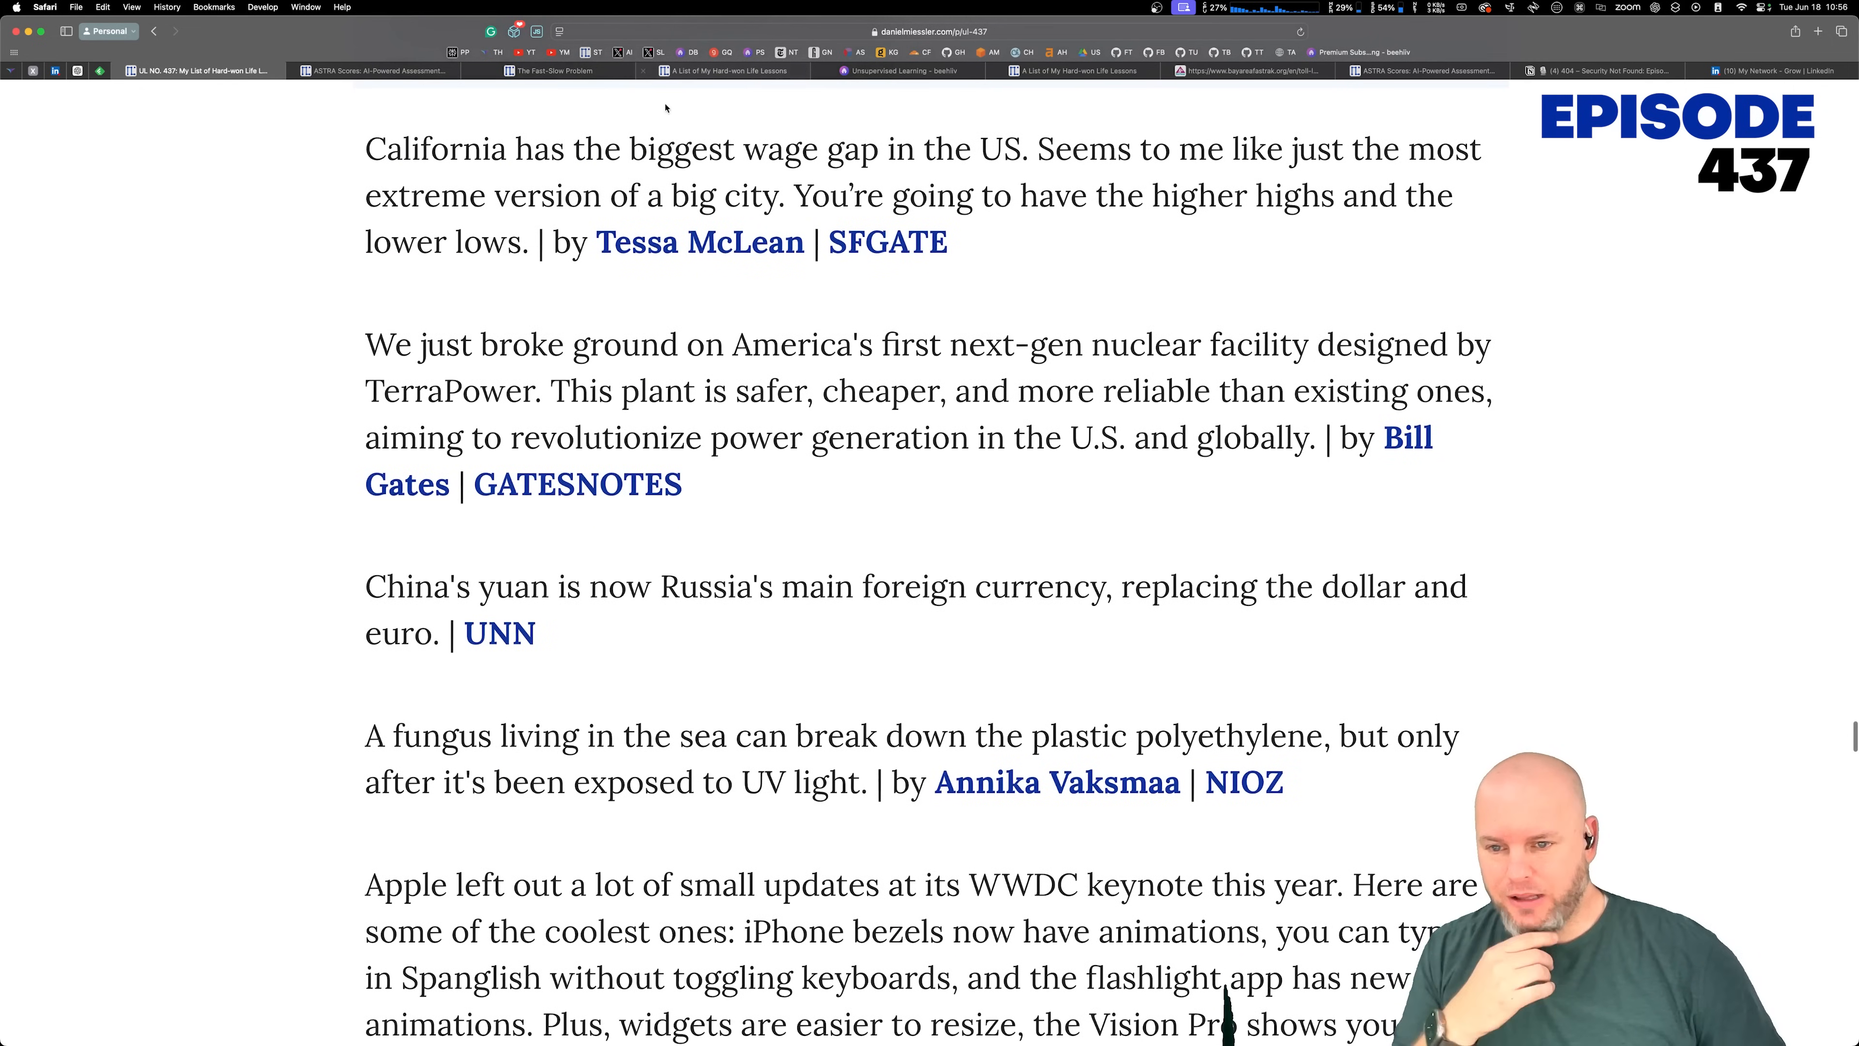
drag(670, 148, 1084, 195)
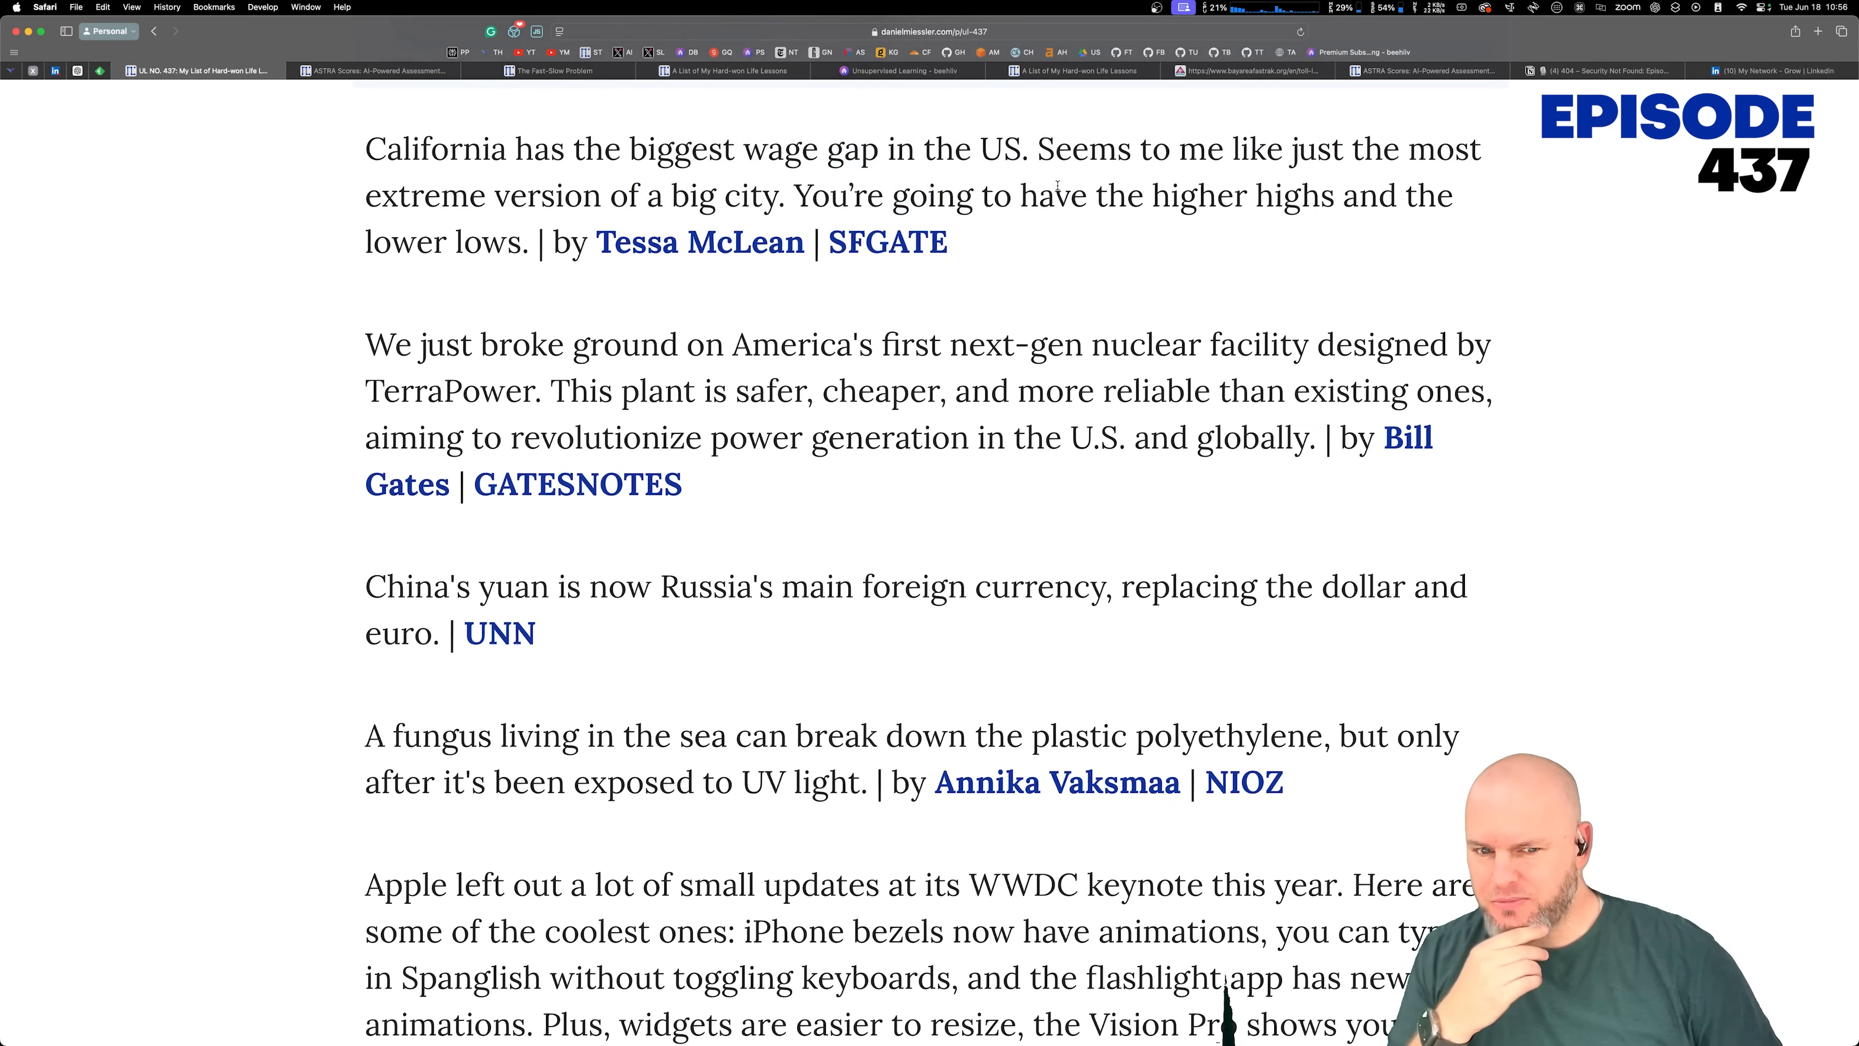
drag(1035, 148, 913, 195)
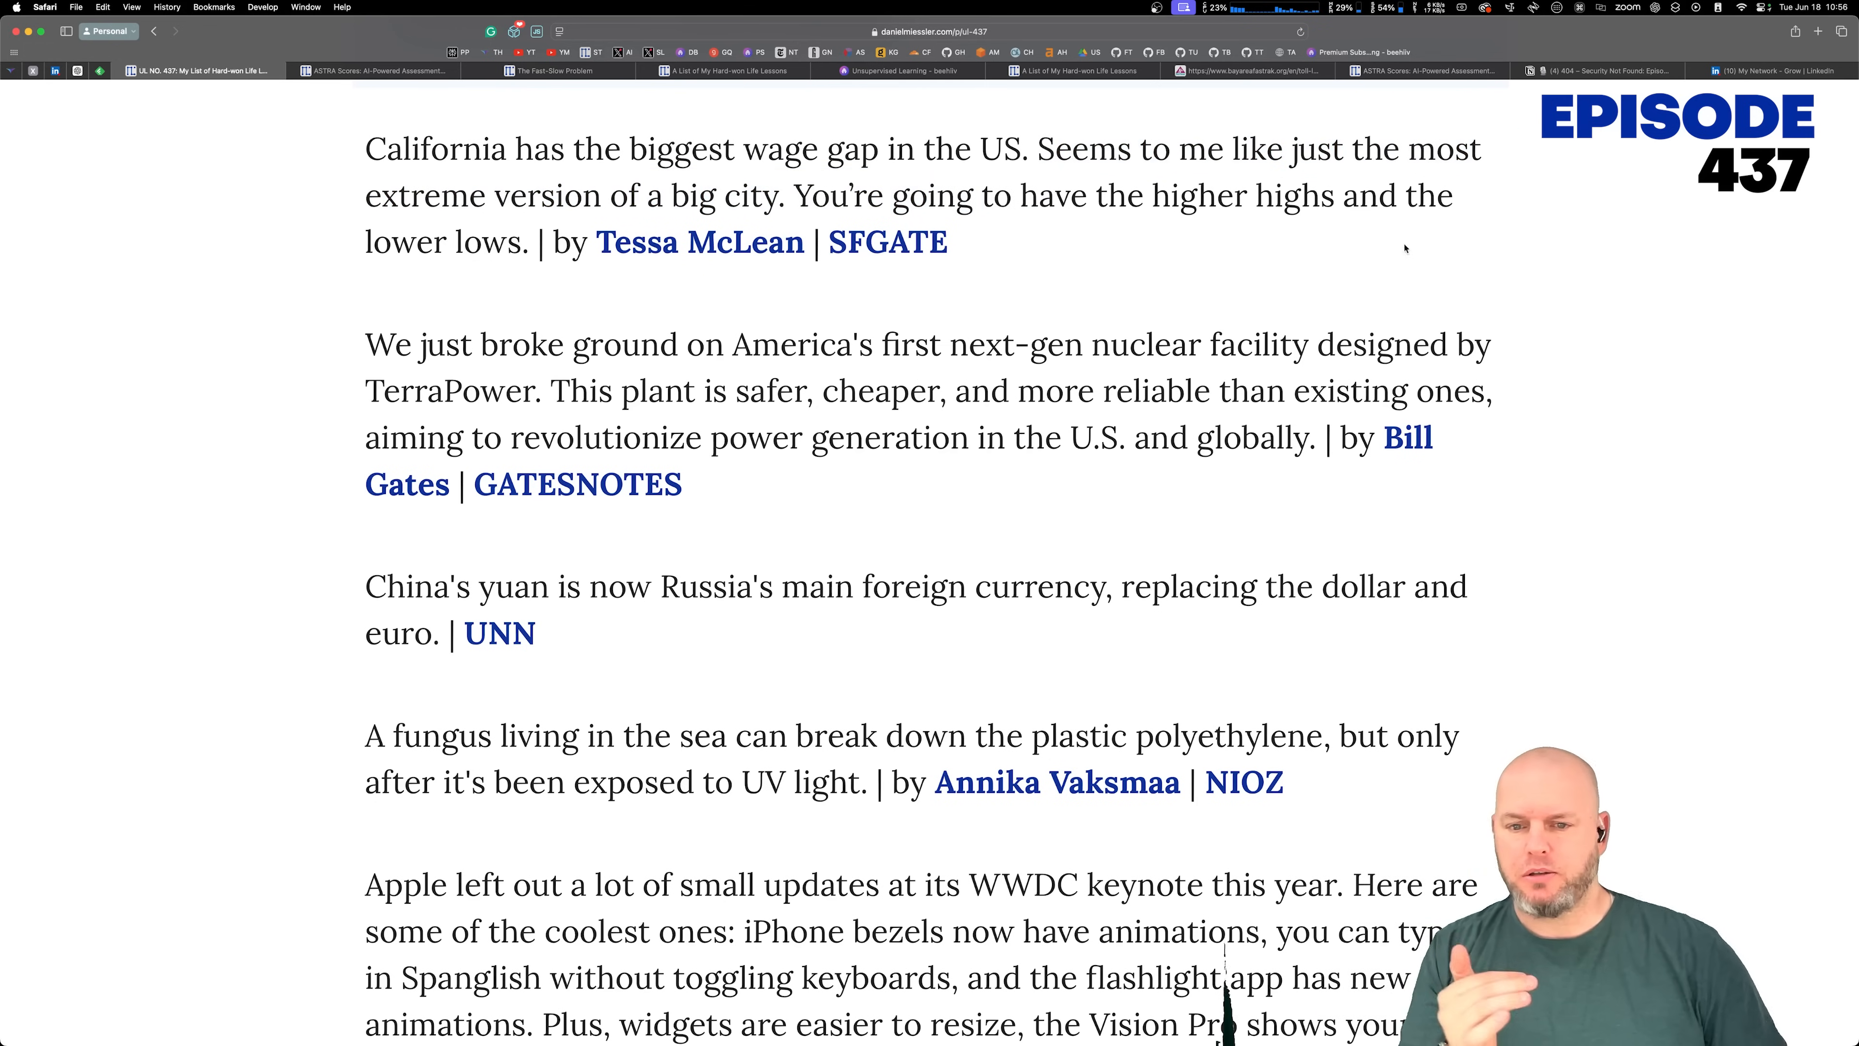
scroll(down, 3)
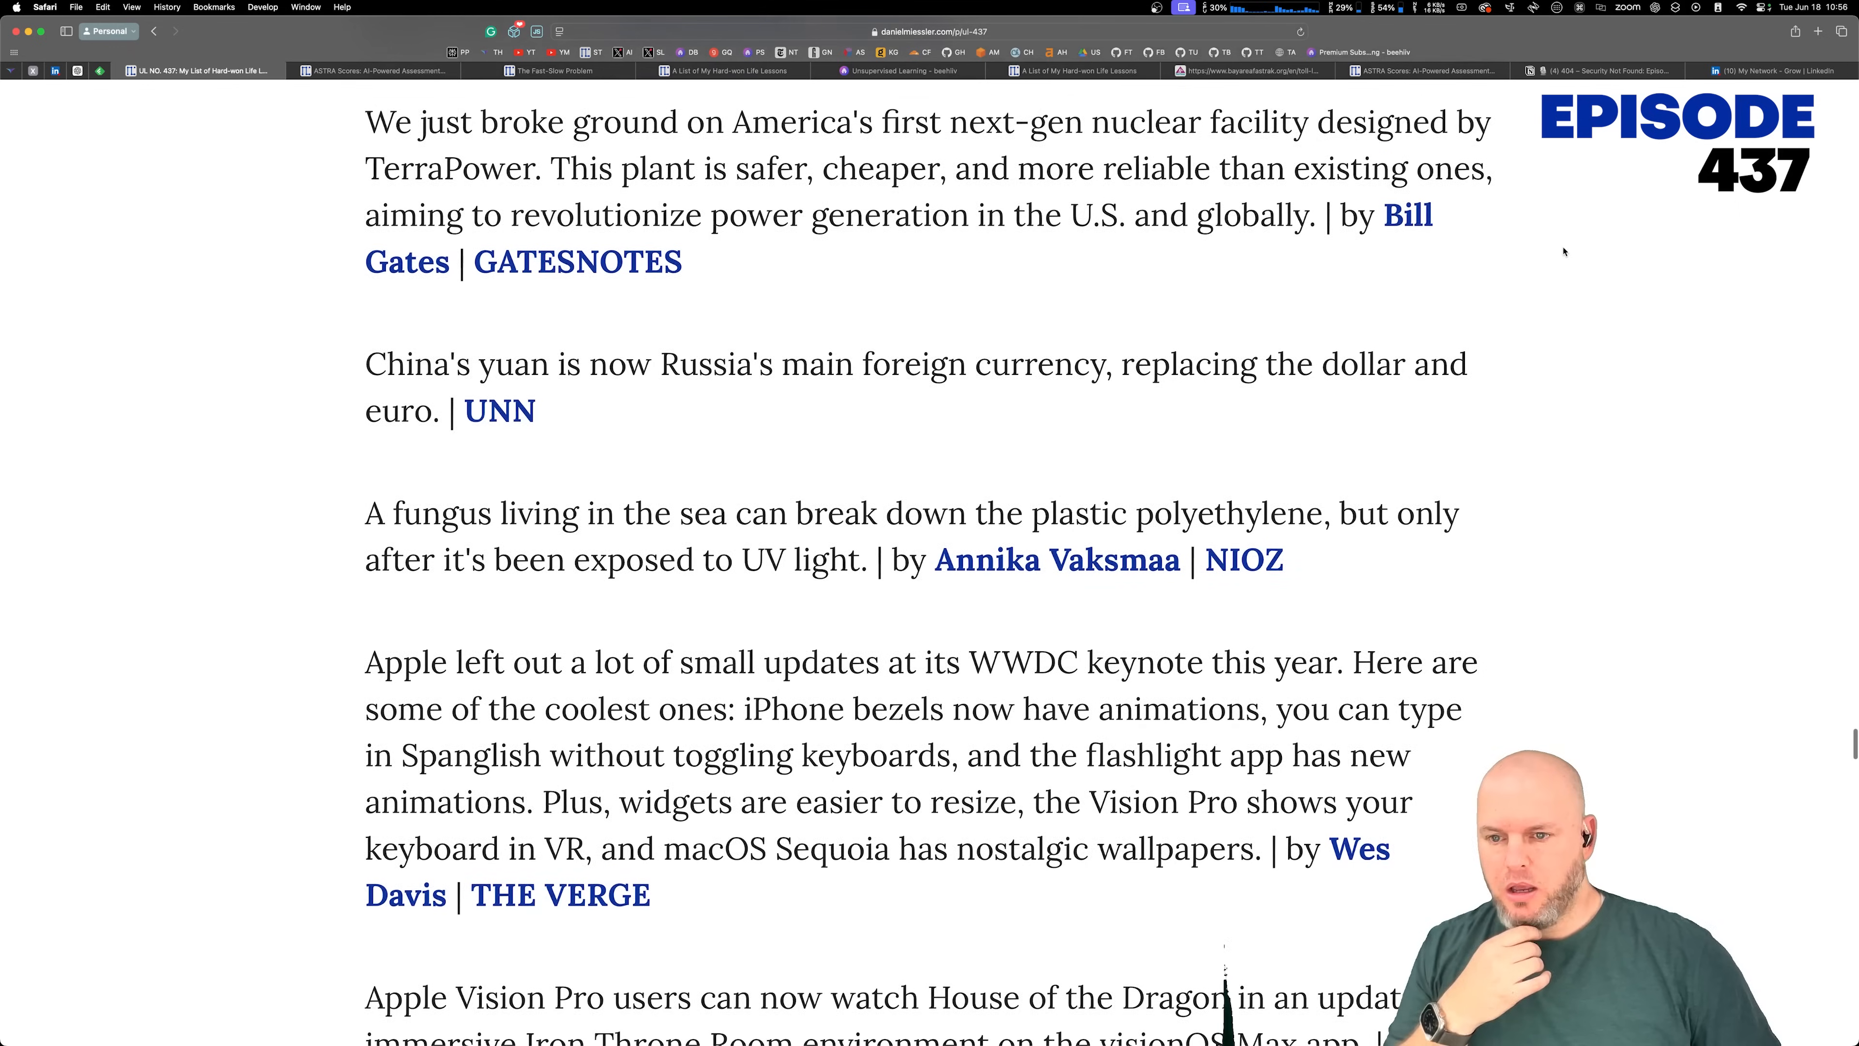
drag(936, 127, 1073, 173)
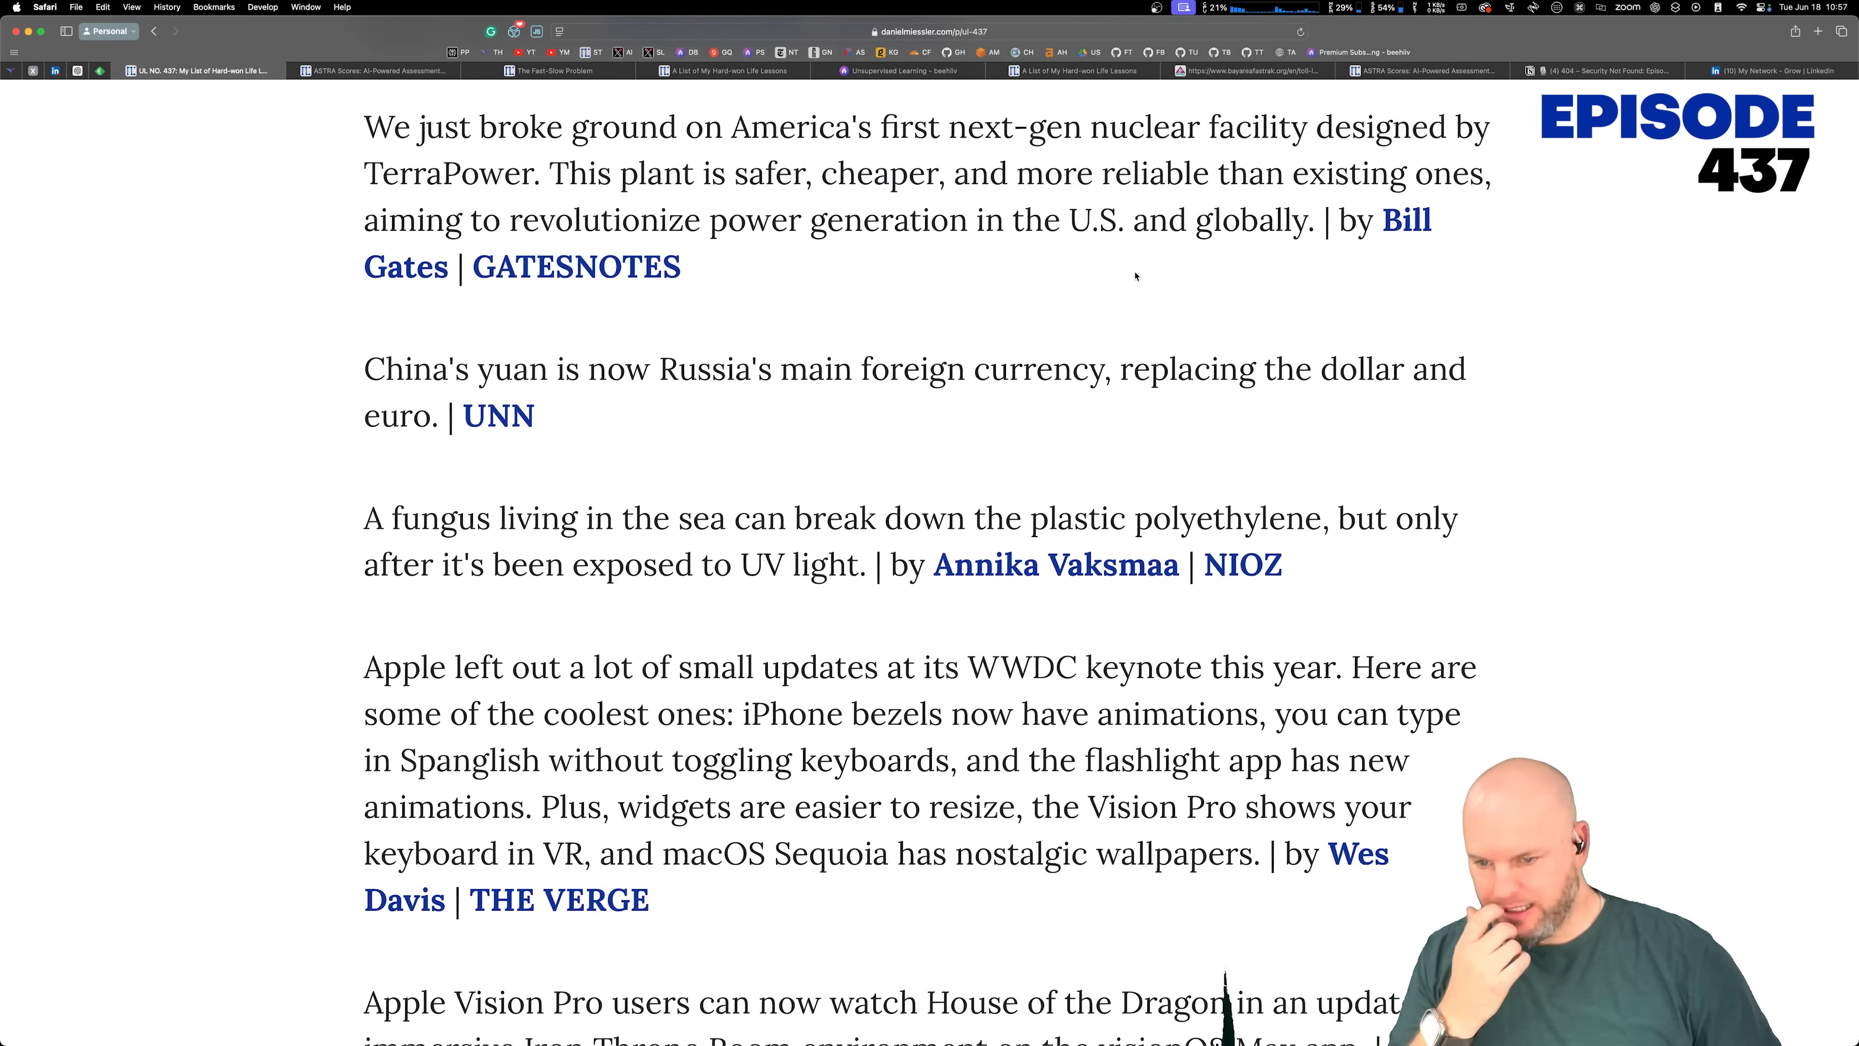
Step: Continue past the WWDC updates to the Vision Pro and Spatial Personas stories
scroll(down, 3)
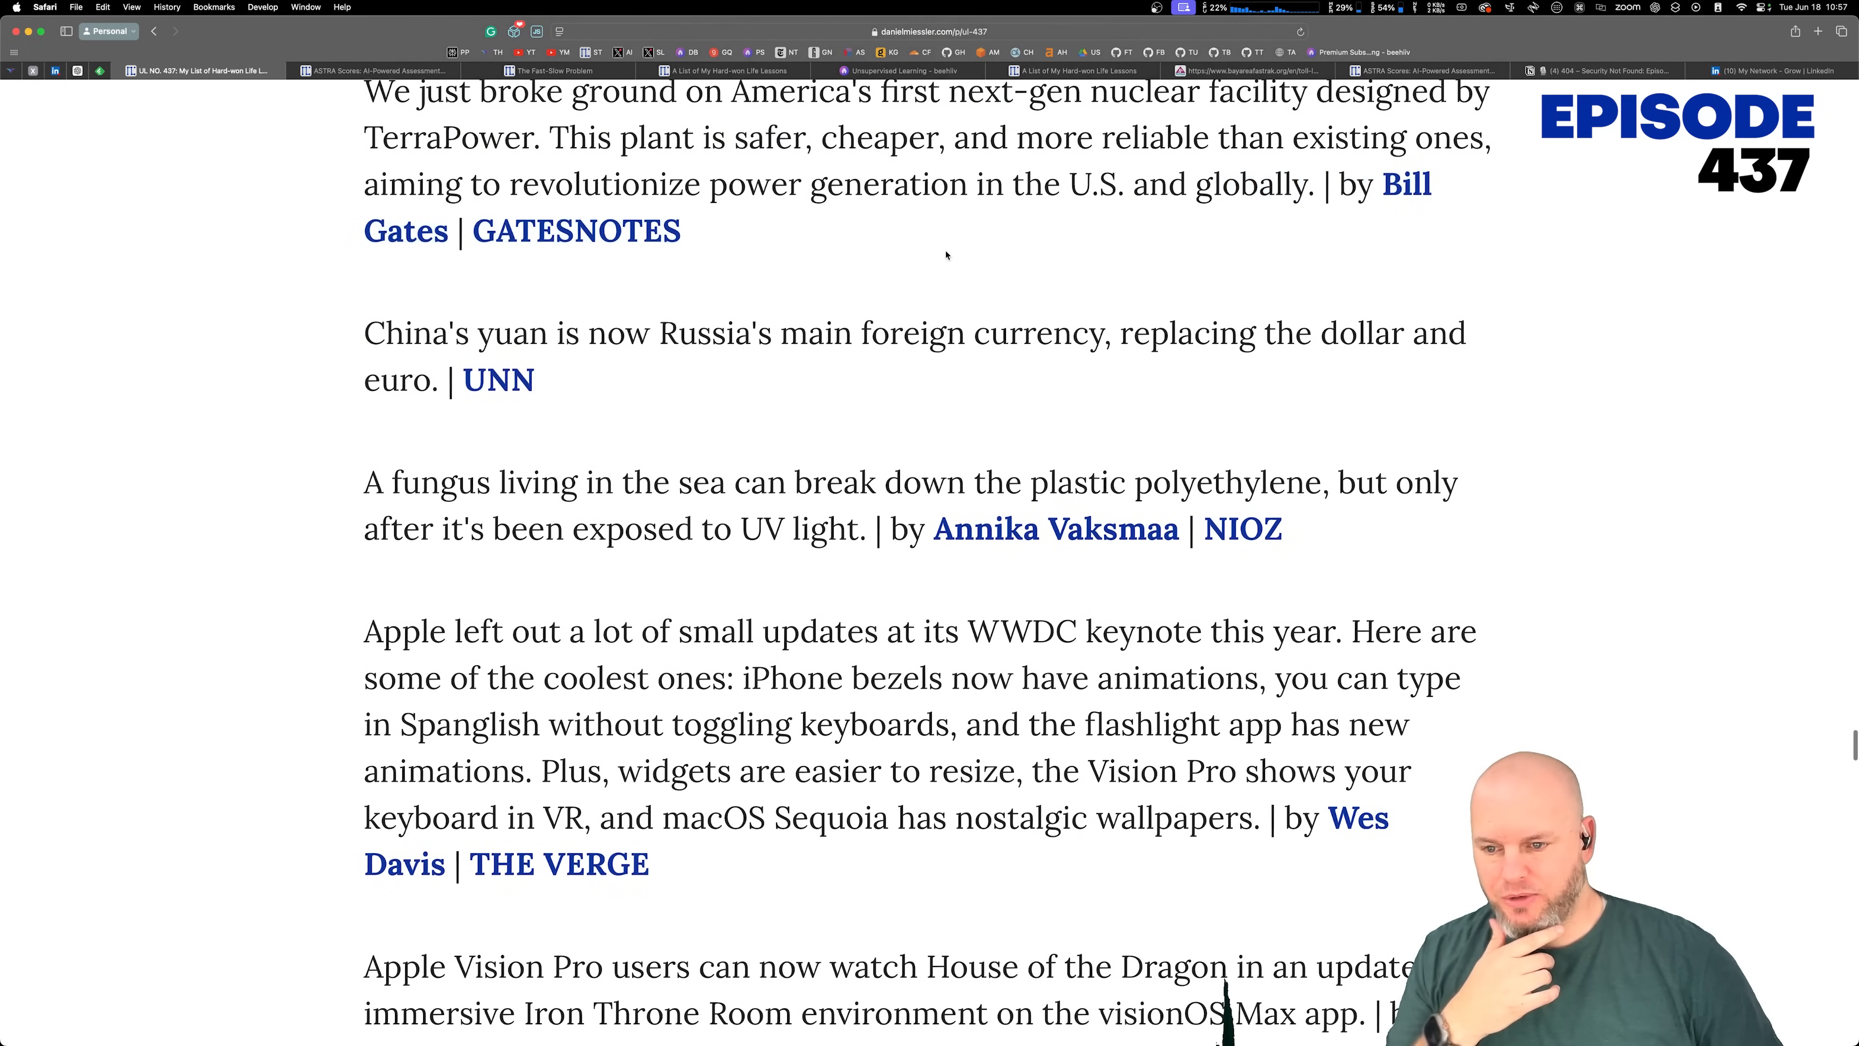
scroll(down, 3)
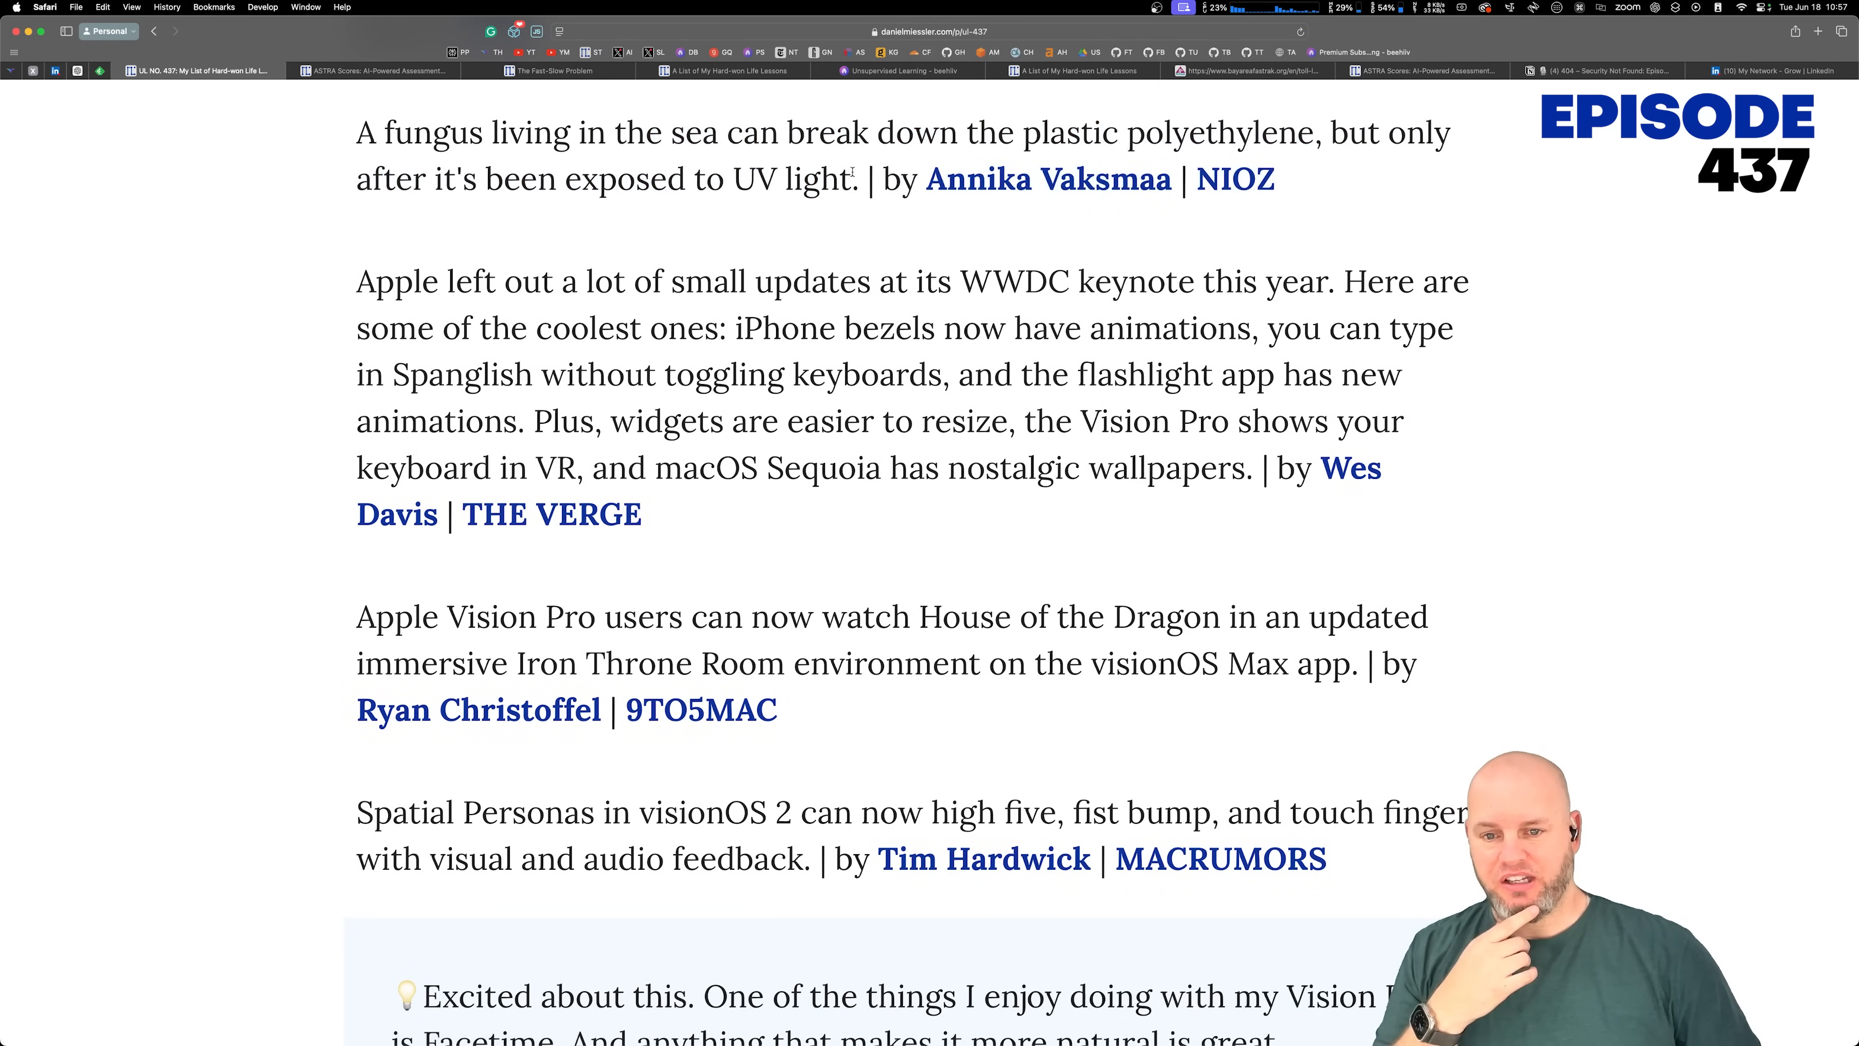
Step: Read the WWDC small updates sentence, highlighting the flashlight, widgets and wallpapers part
scroll(down, 3)
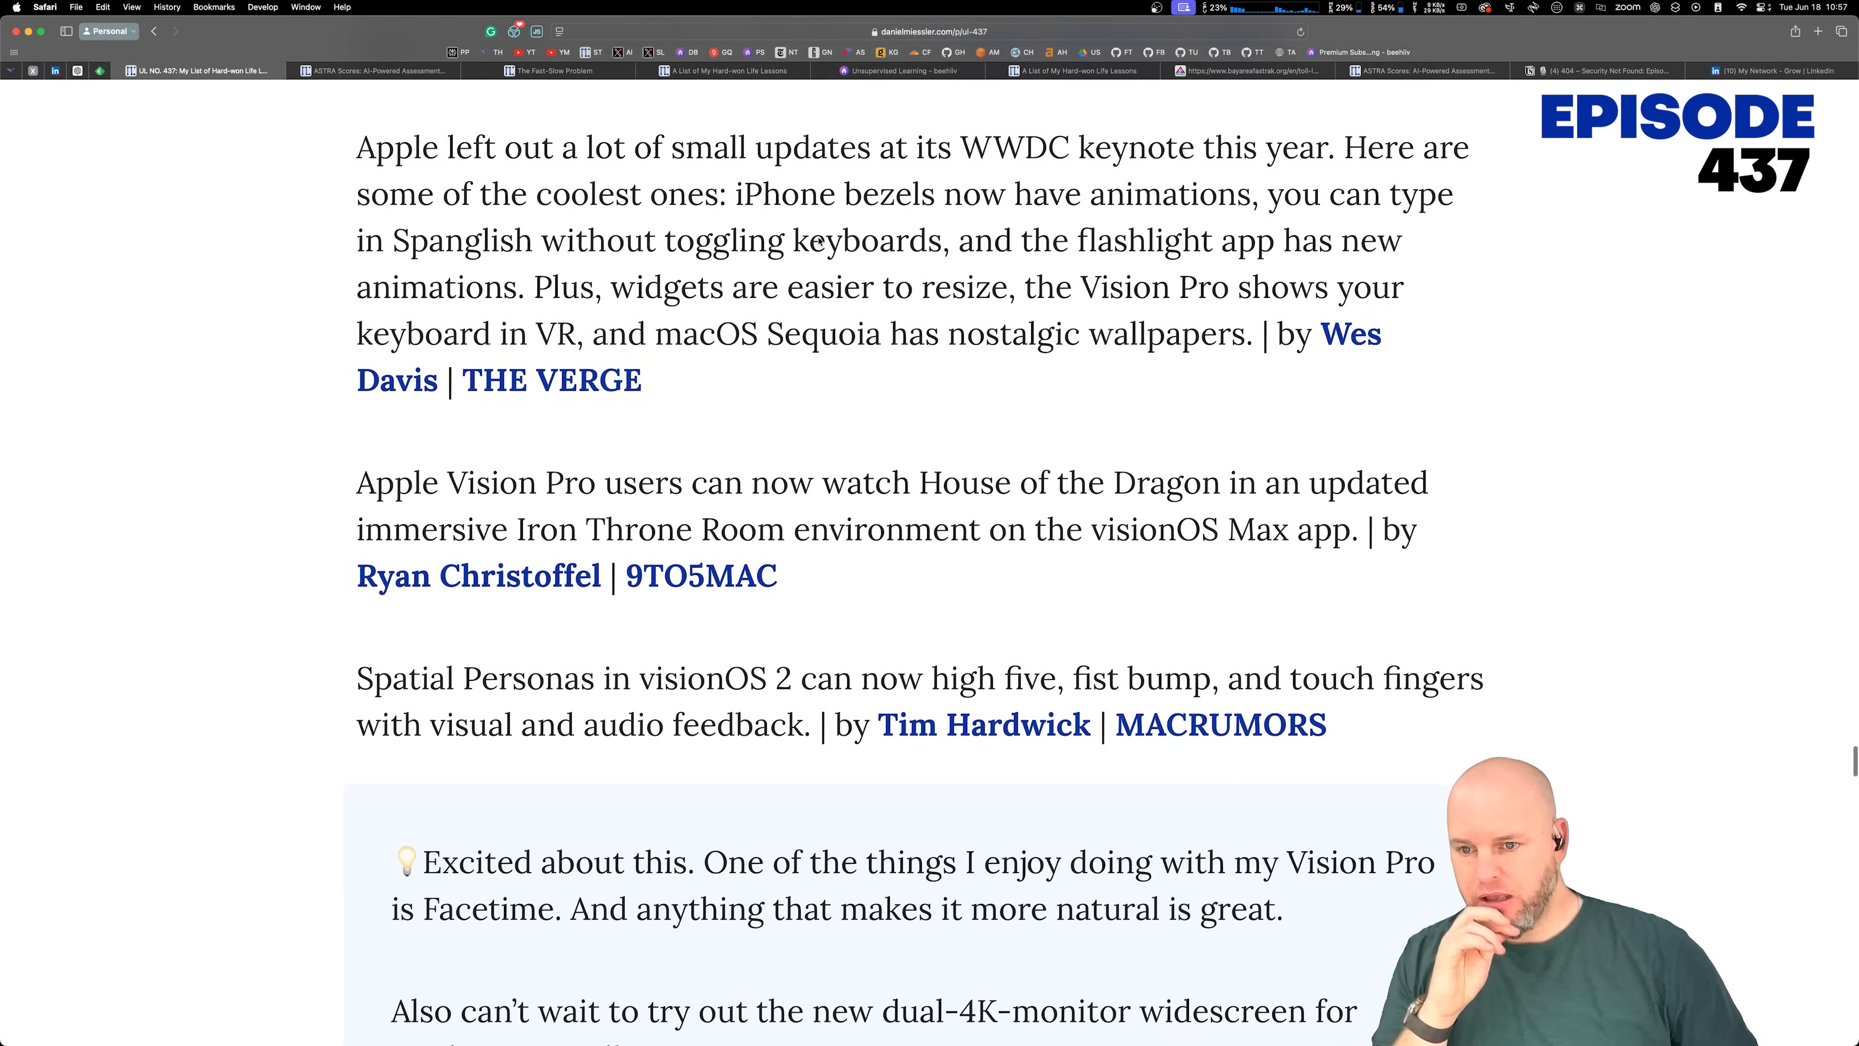
drag(749, 147, 1049, 239)
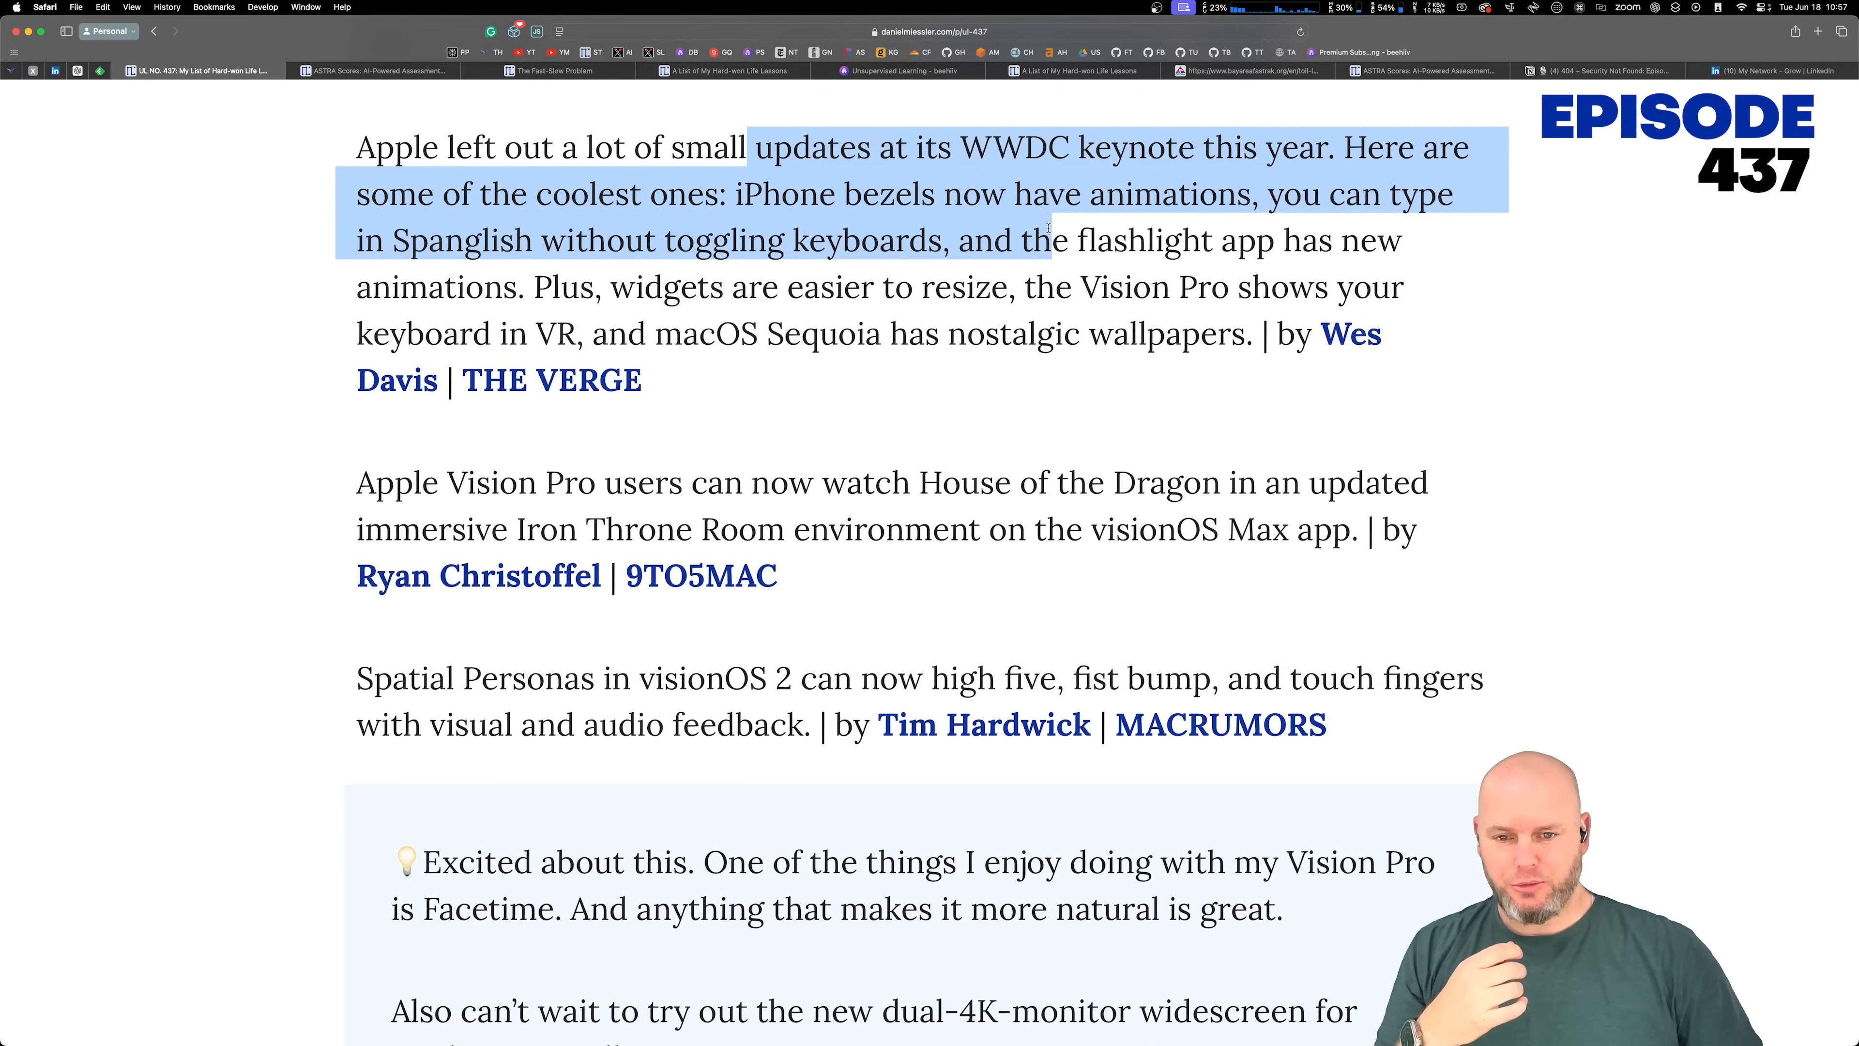
click(679, 239)
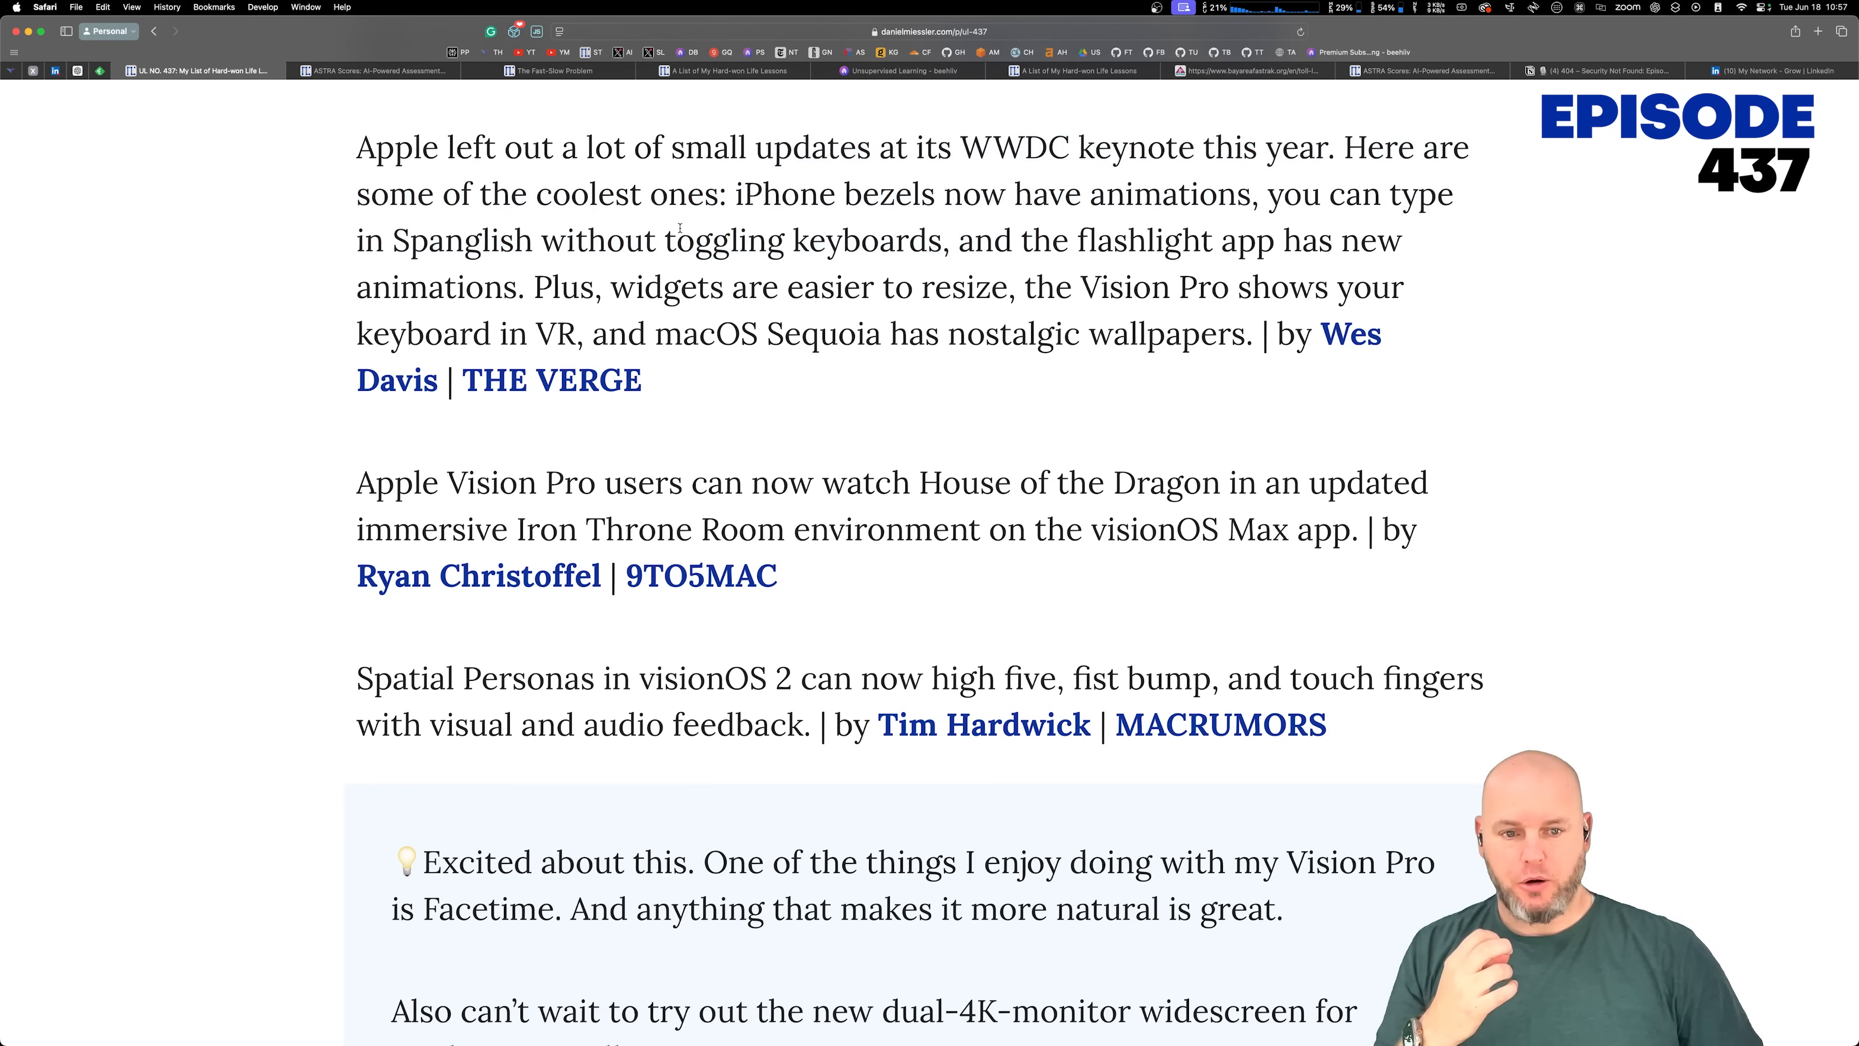
drag(1267, 194, 806, 239)
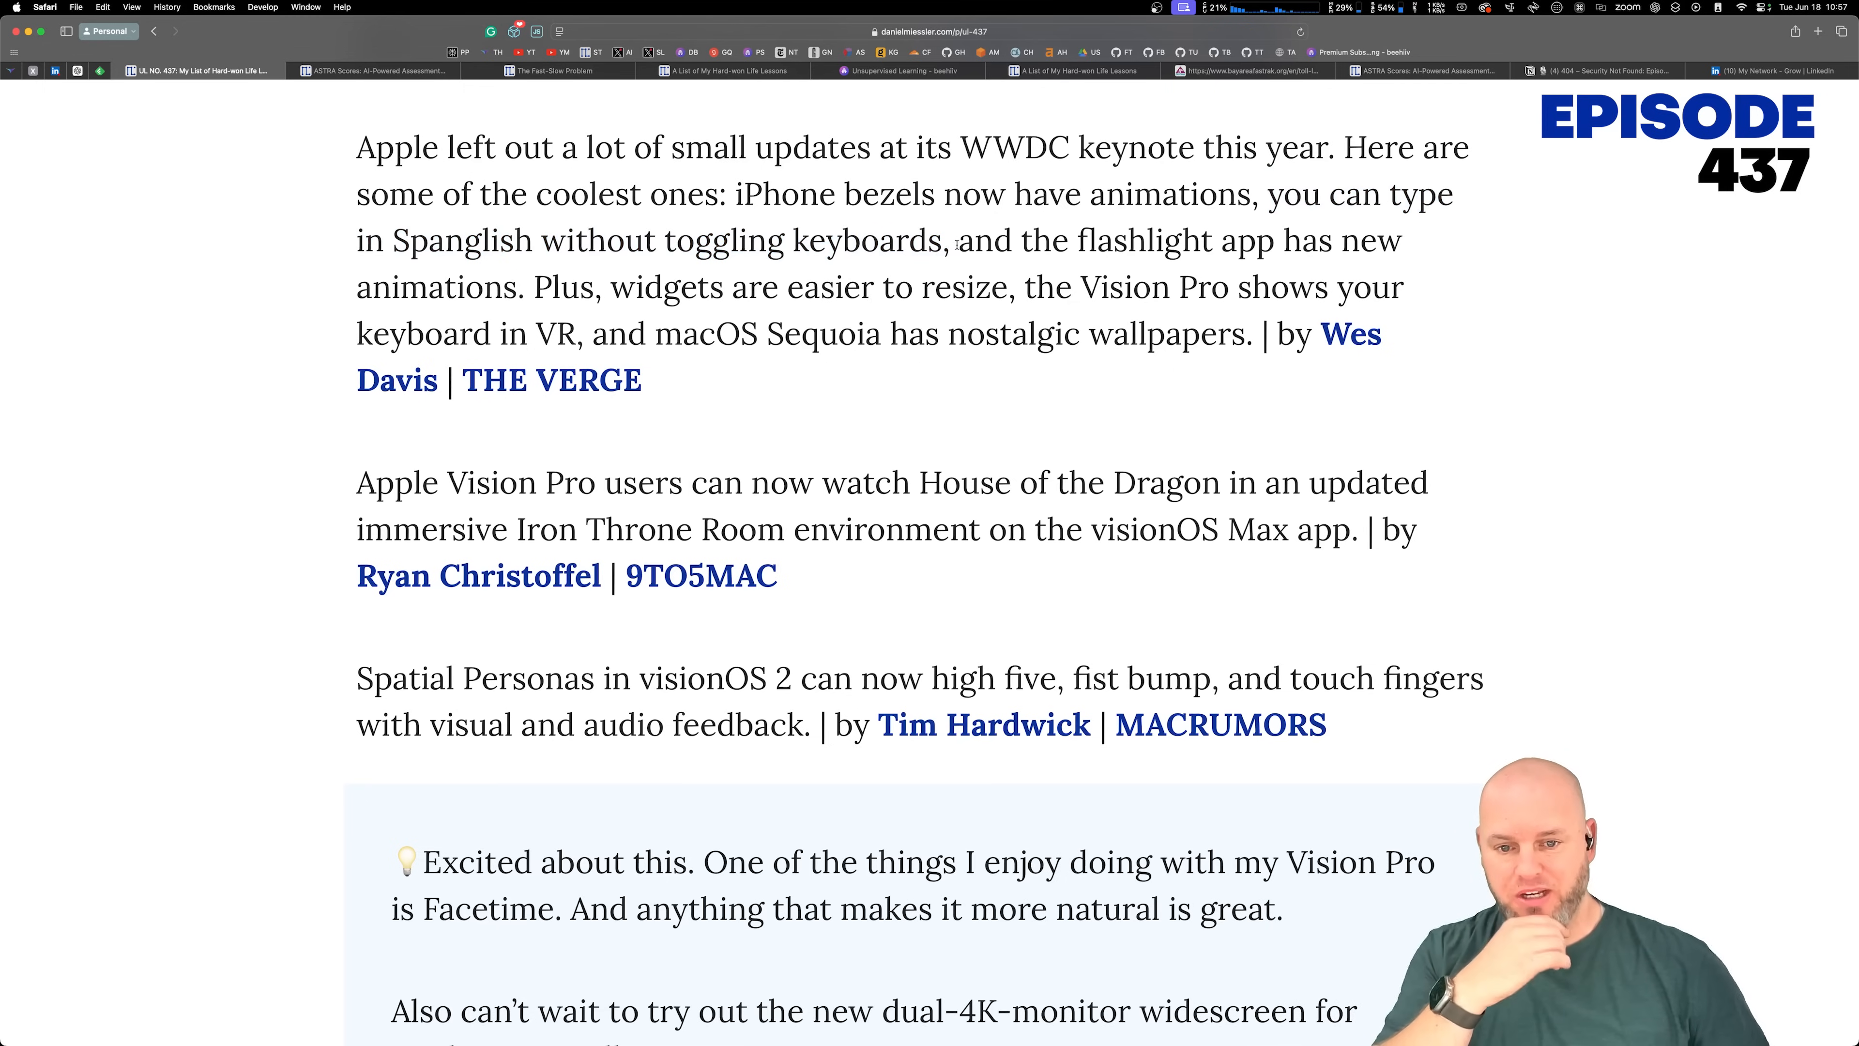
drag(956, 239, 1004, 286)
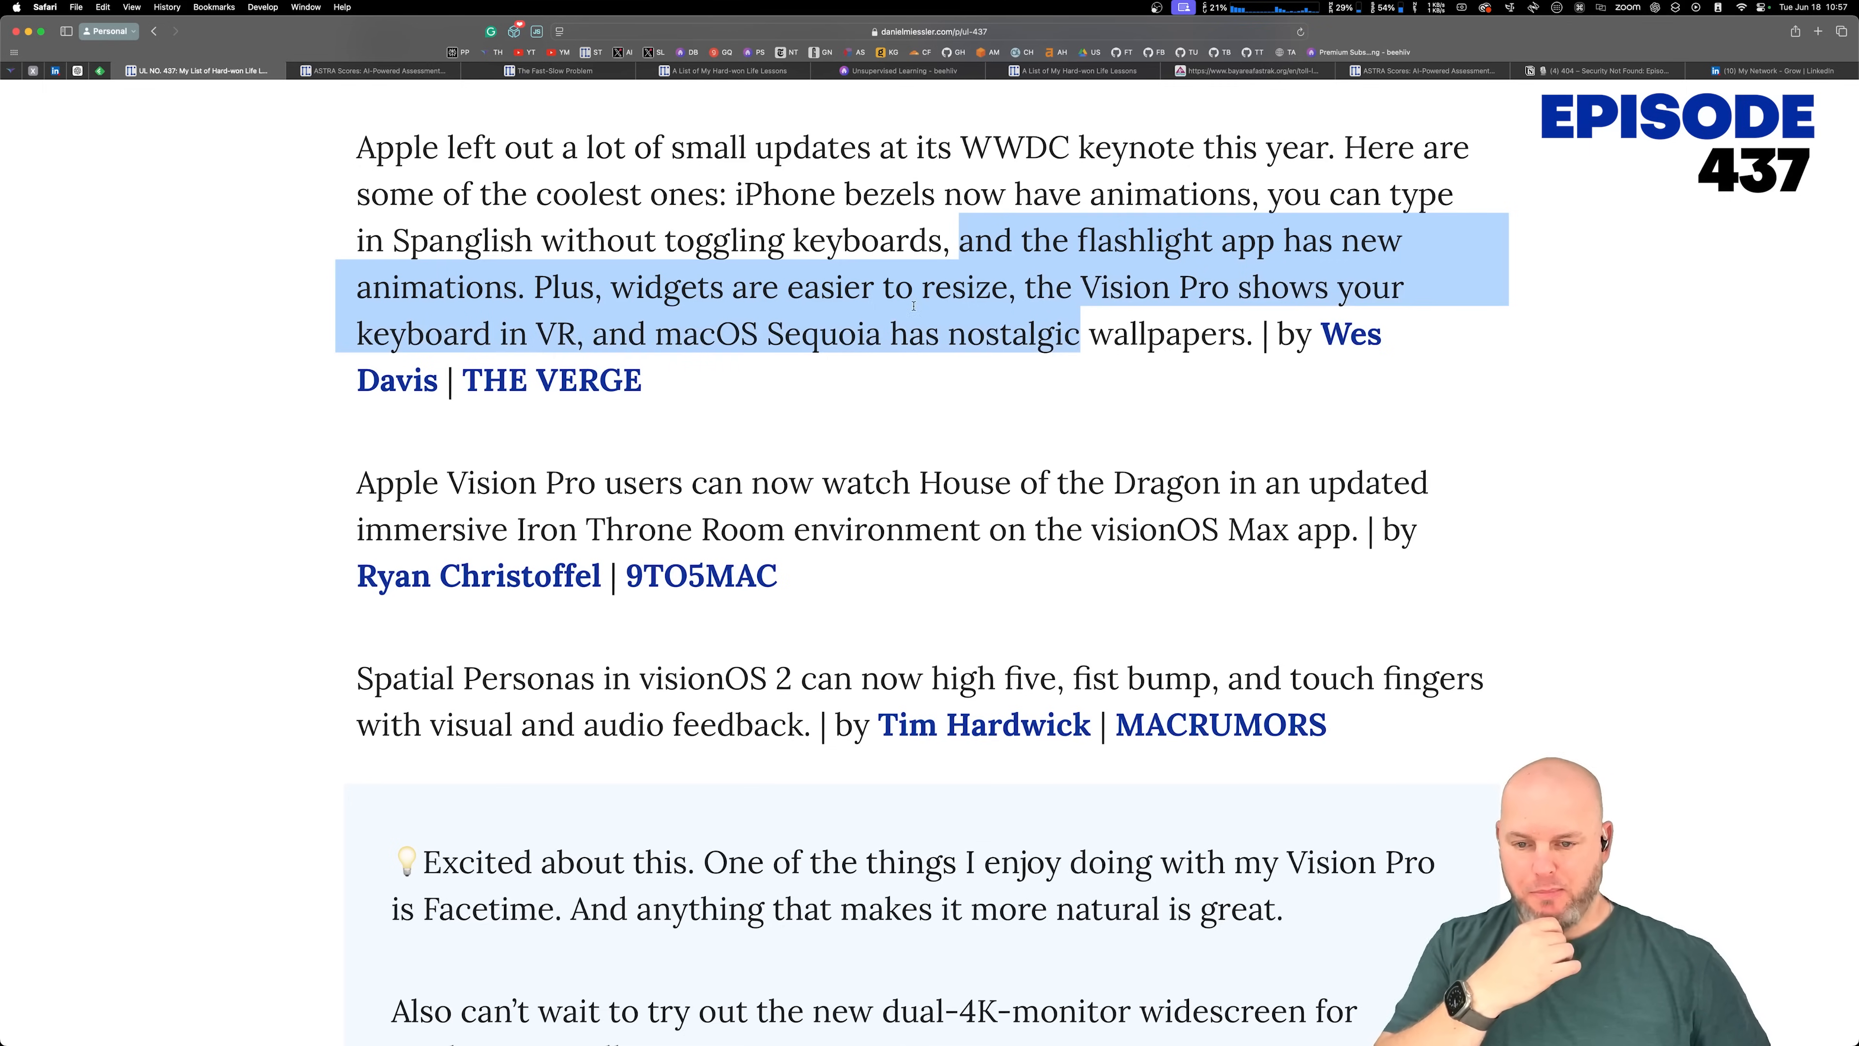
Step: Read the Vision Pro items and FaceTime comment, highlighting the House of the Dragon sentence
scroll(down, 3)
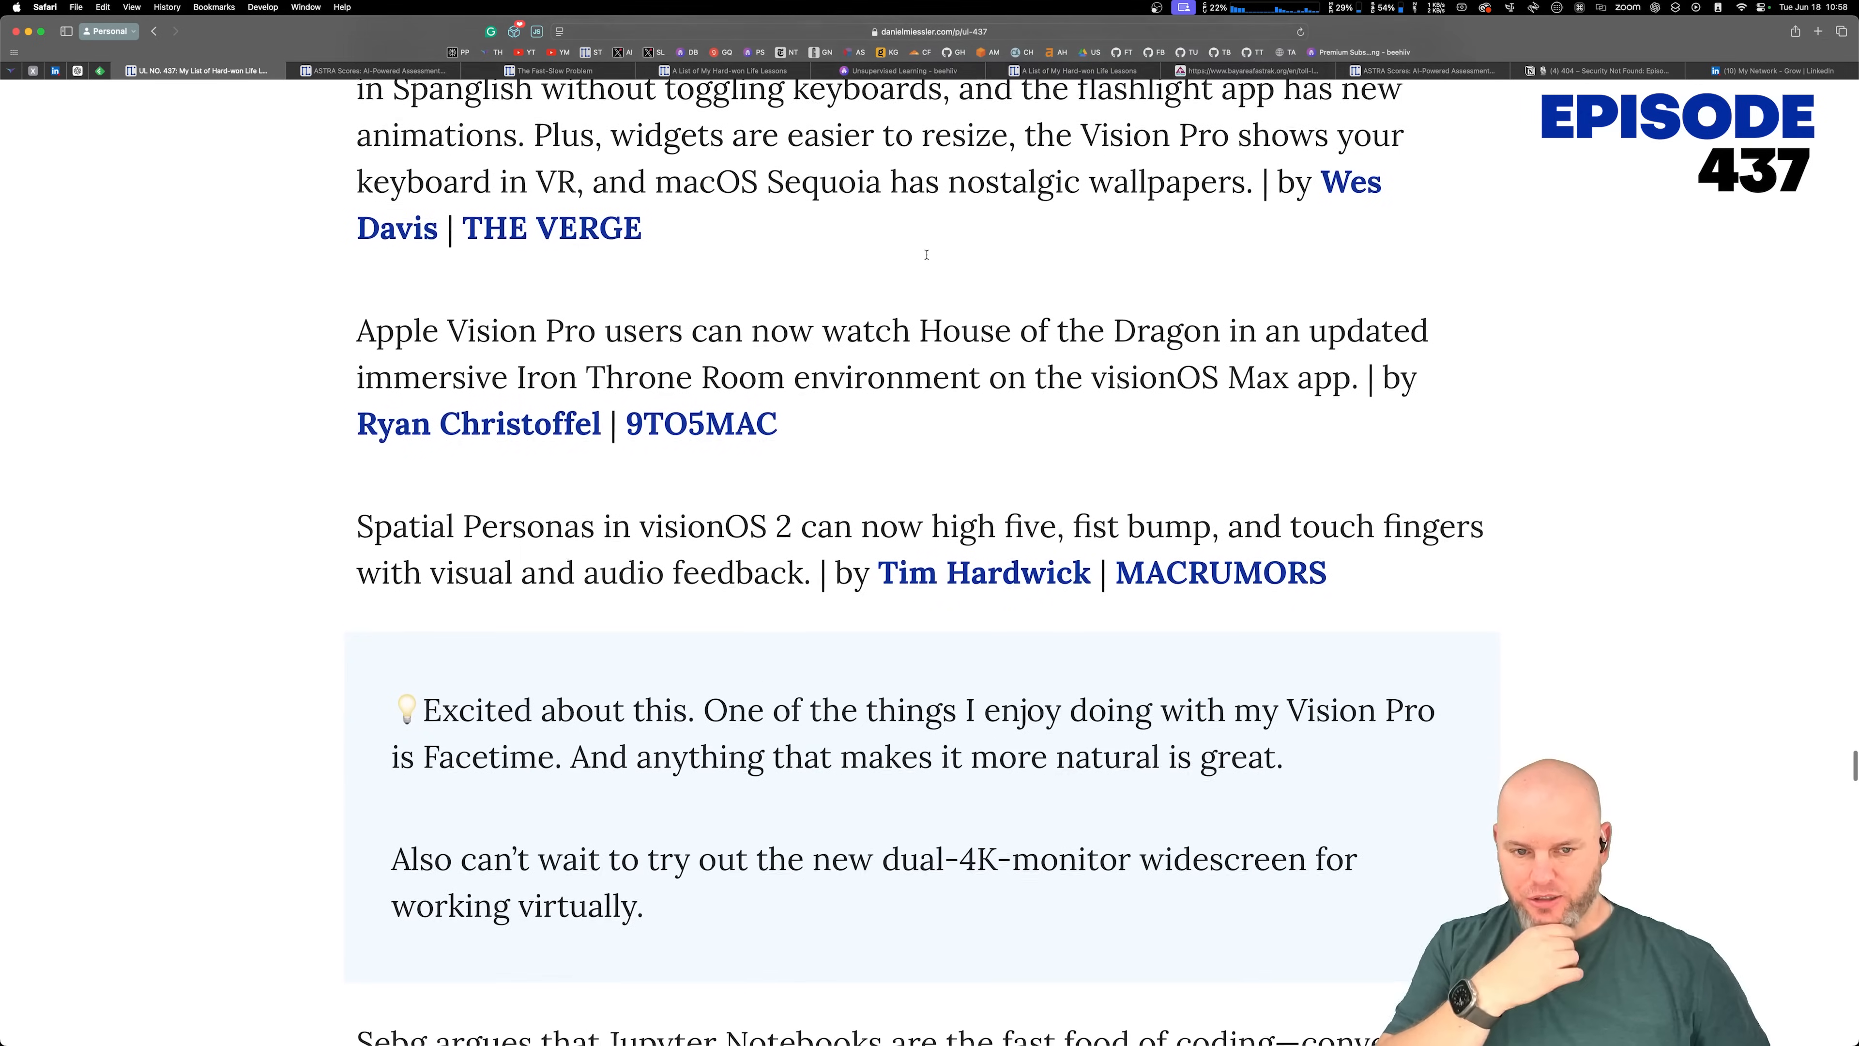
scroll(down, 3)
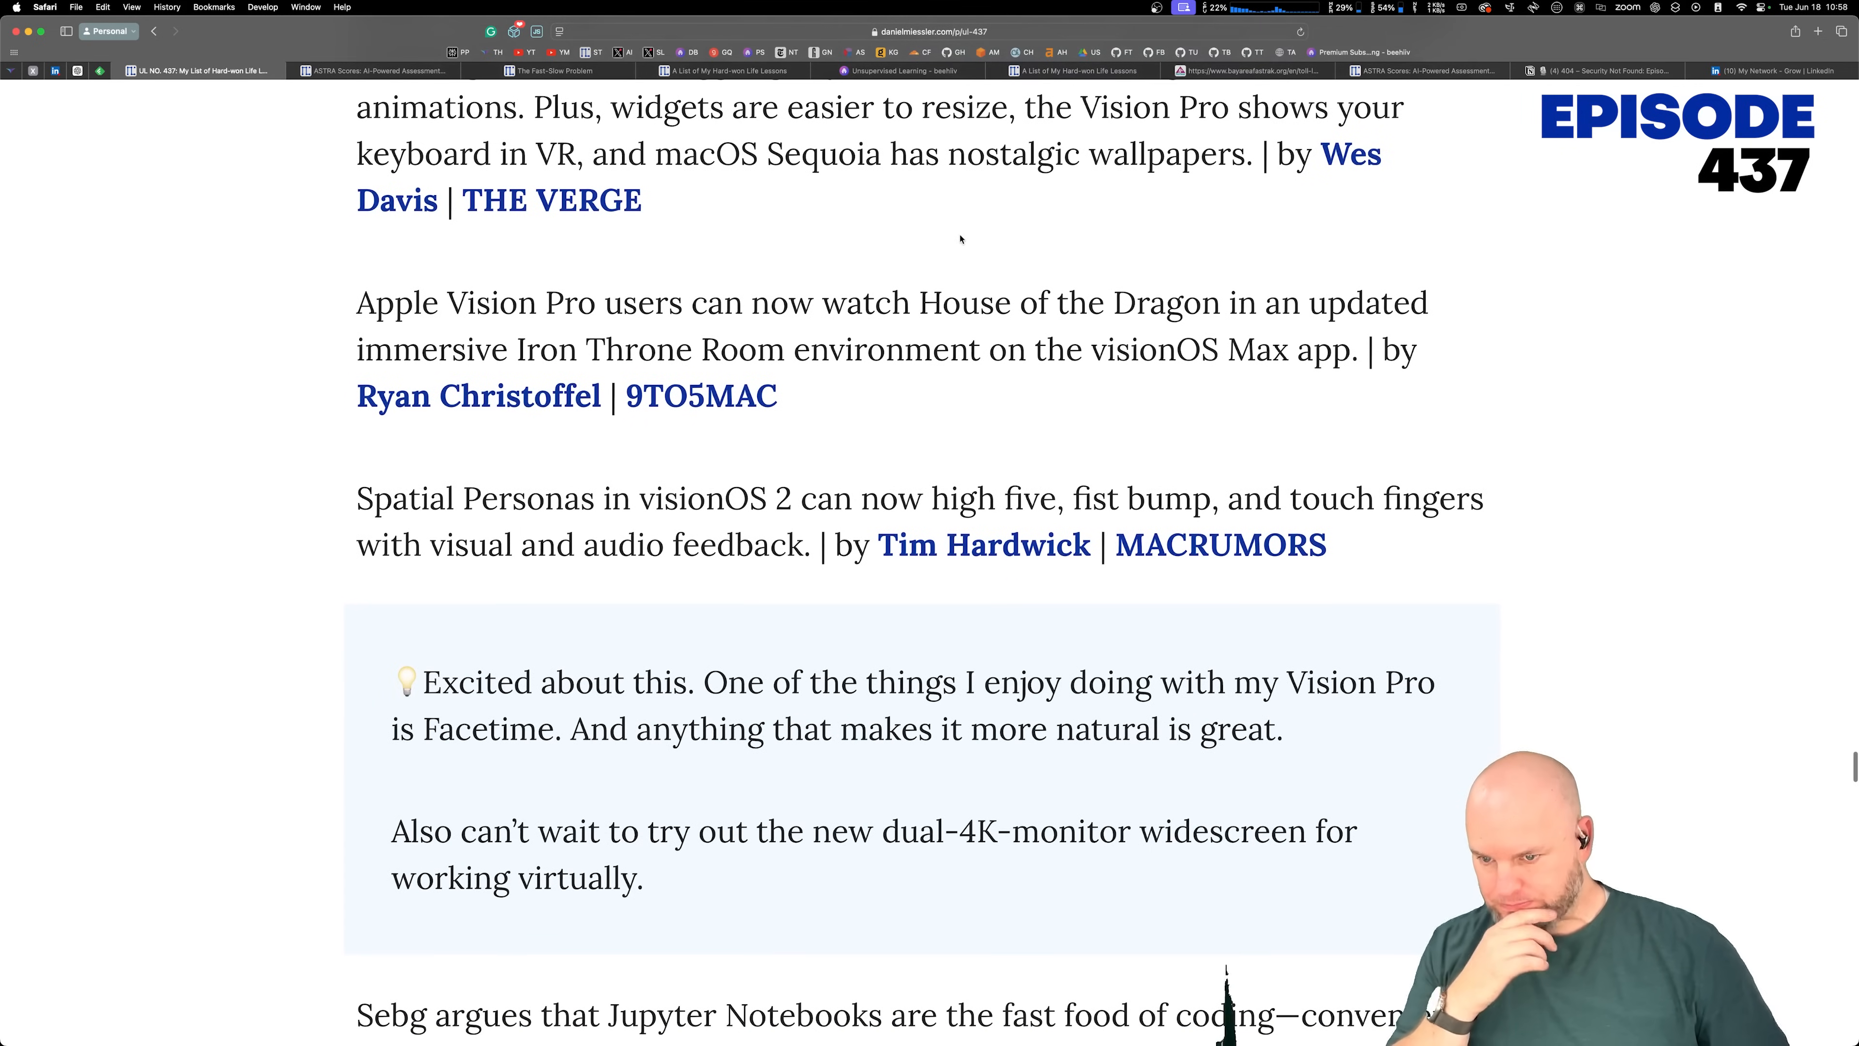
scroll(down, 3)
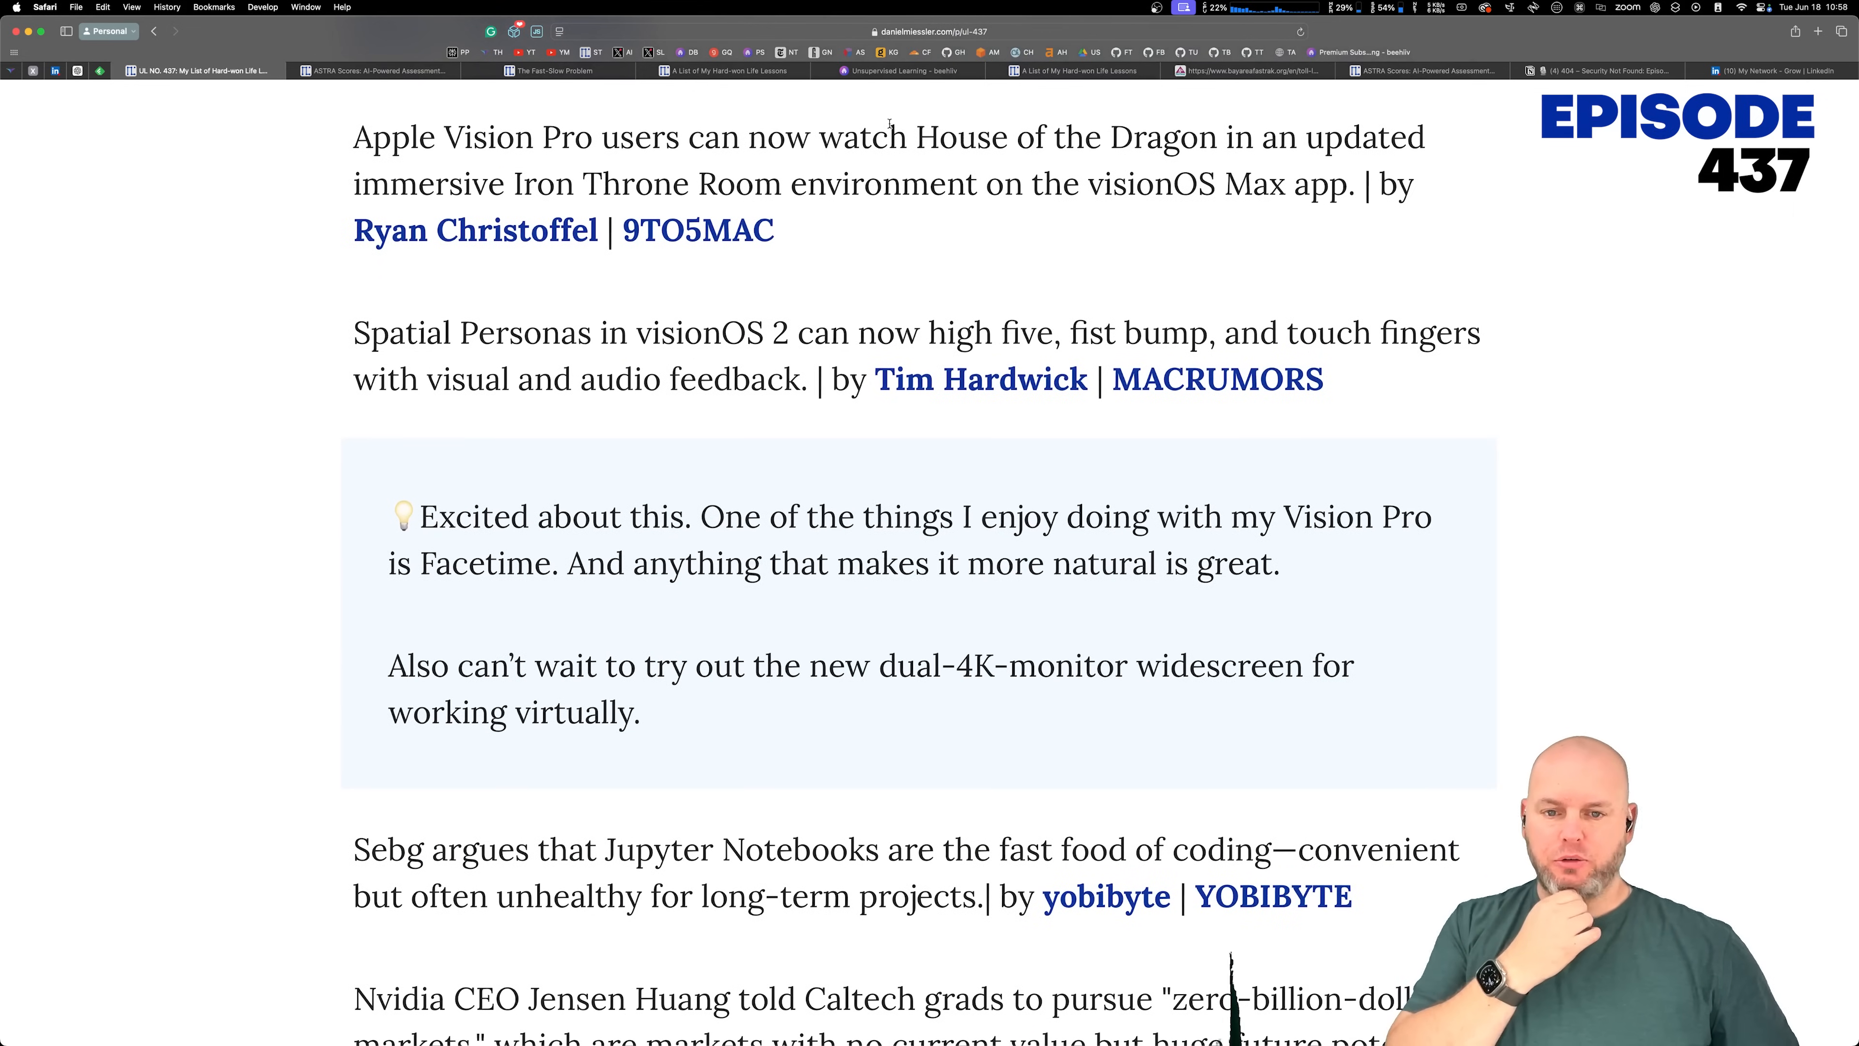
drag(893, 135, 772, 227)
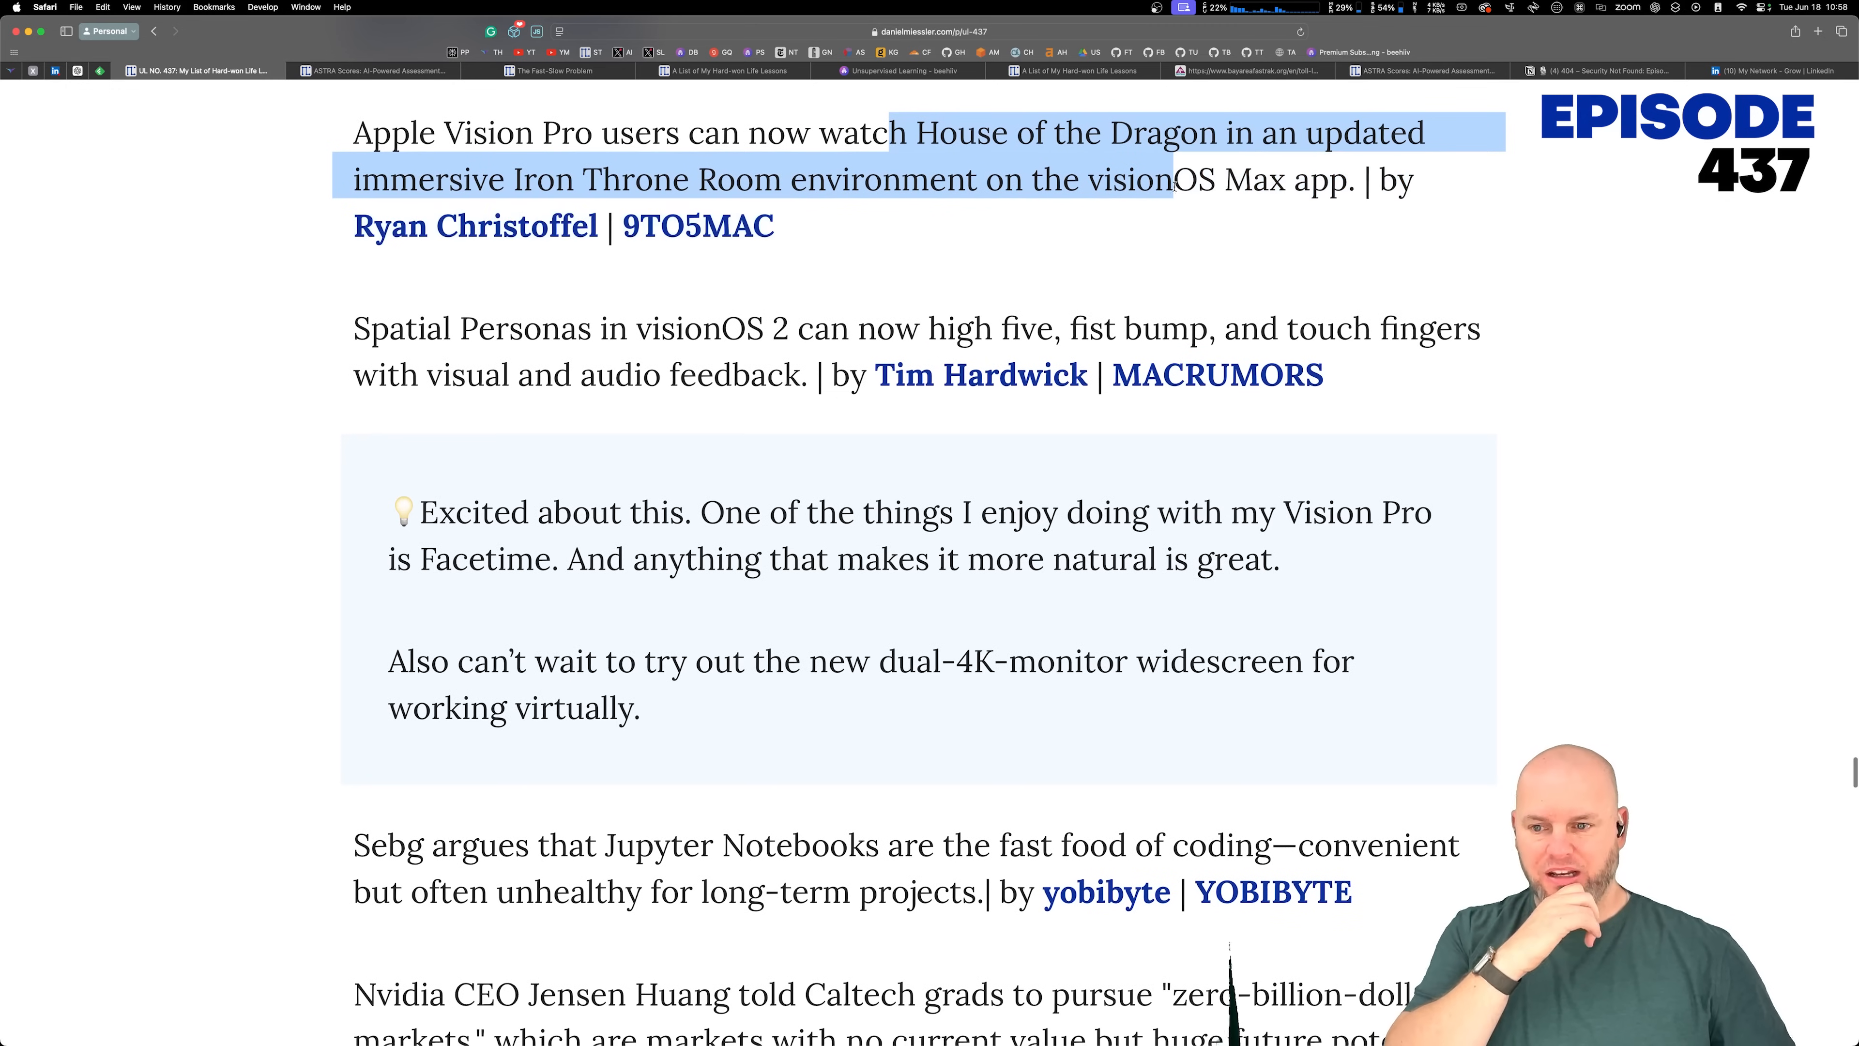
drag(1168, 179, 777, 179)
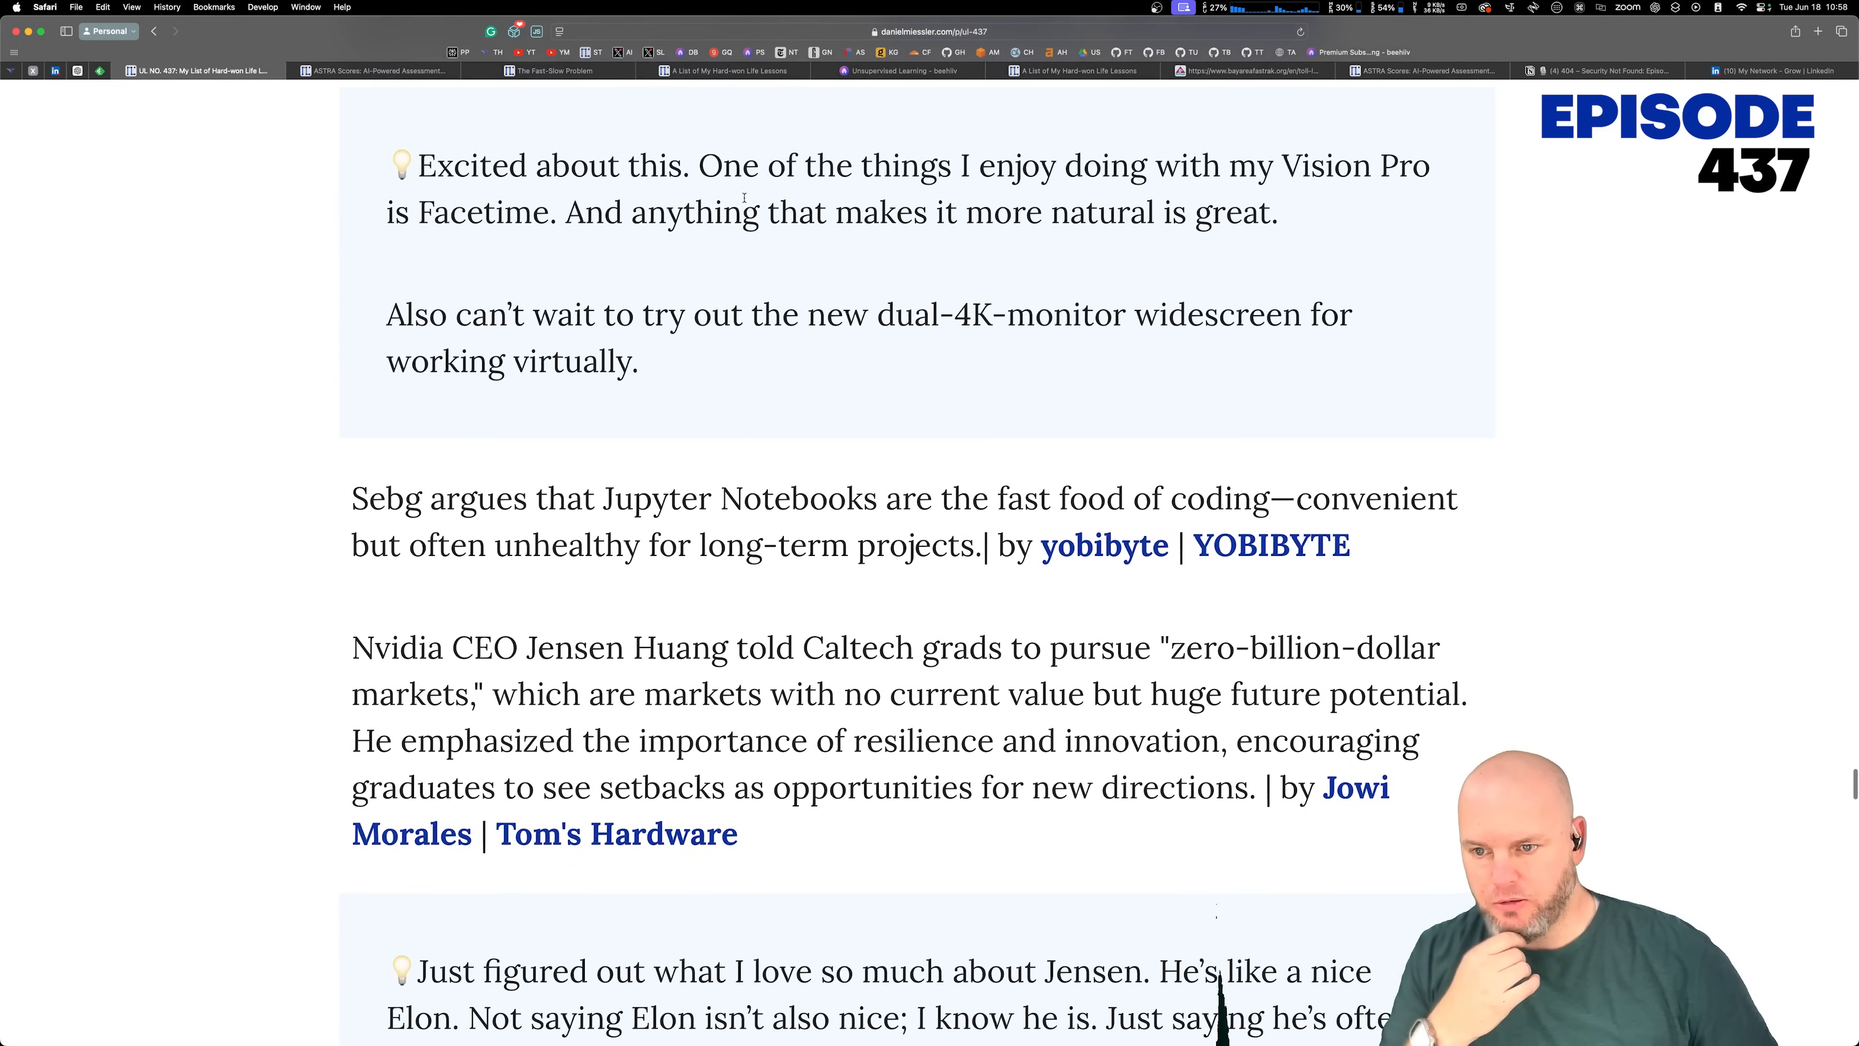
Step: Read the Jupyter Notebooks item, highlighting its fast food claim and clearing it
scroll(down, 3)
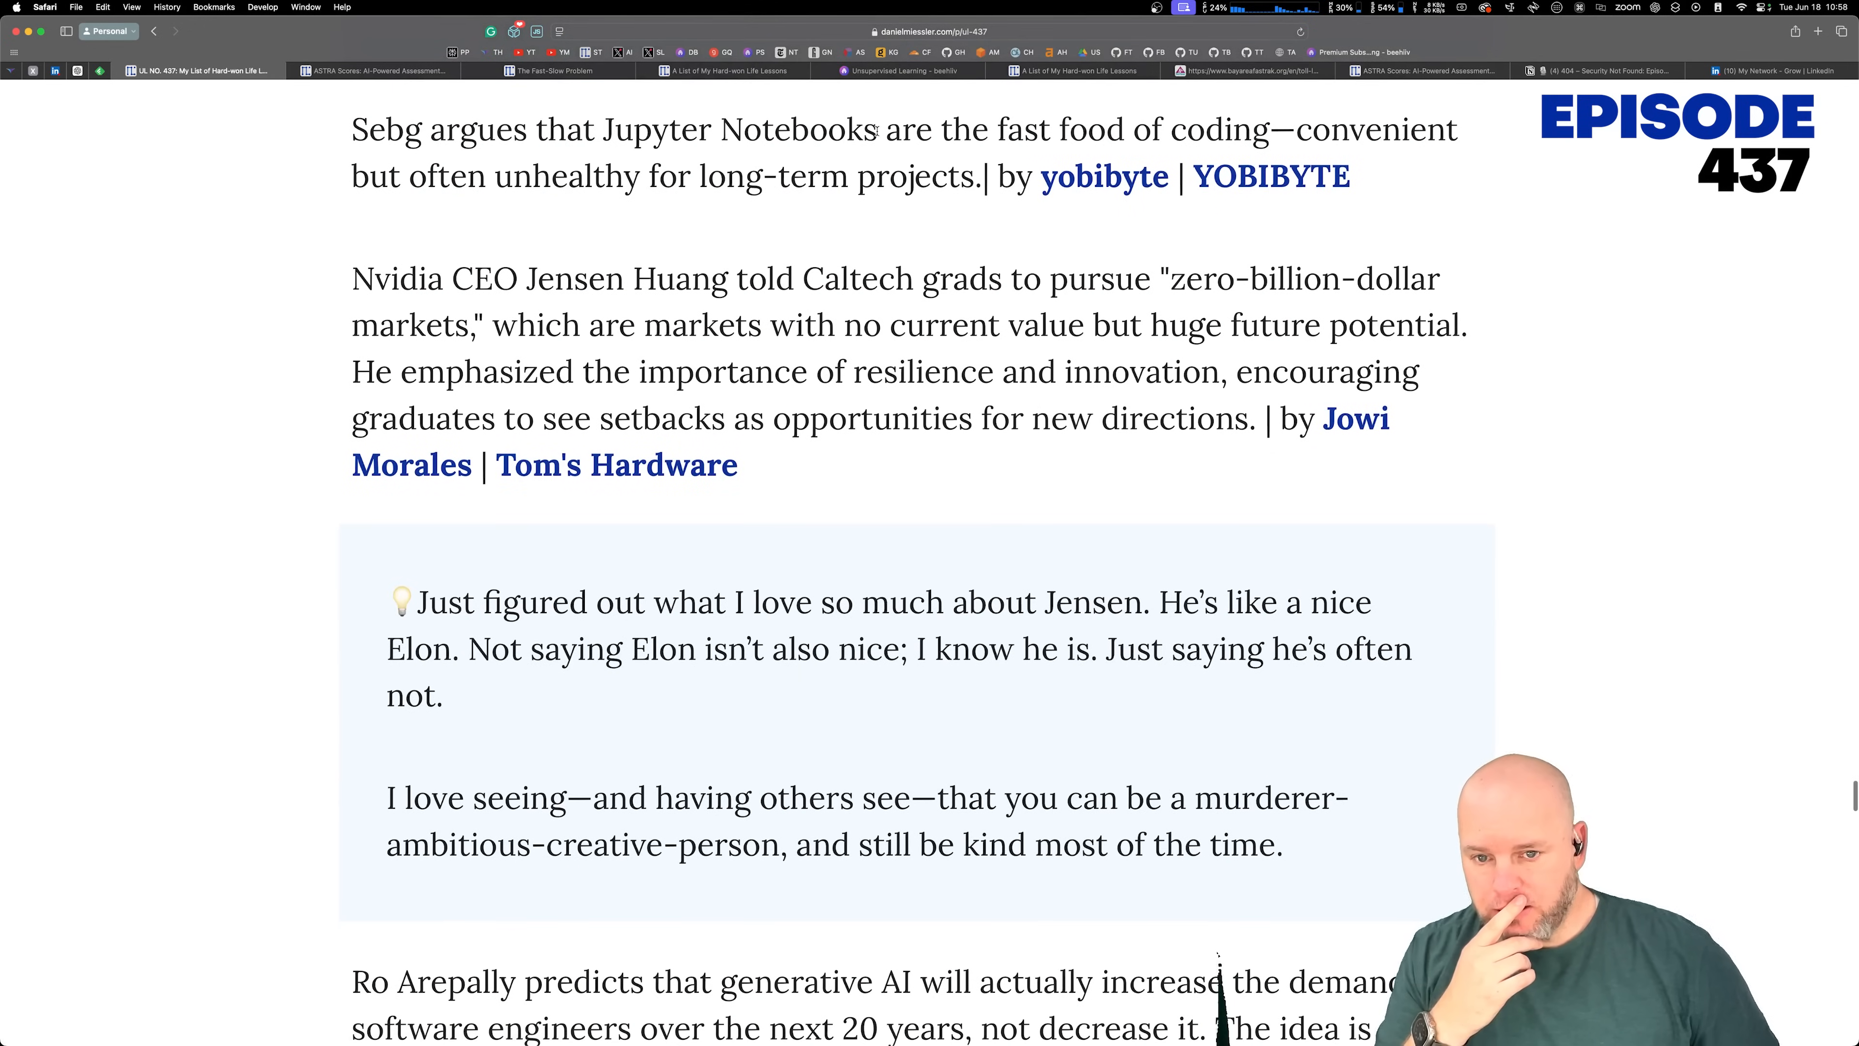
drag(741, 128, 949, 175)
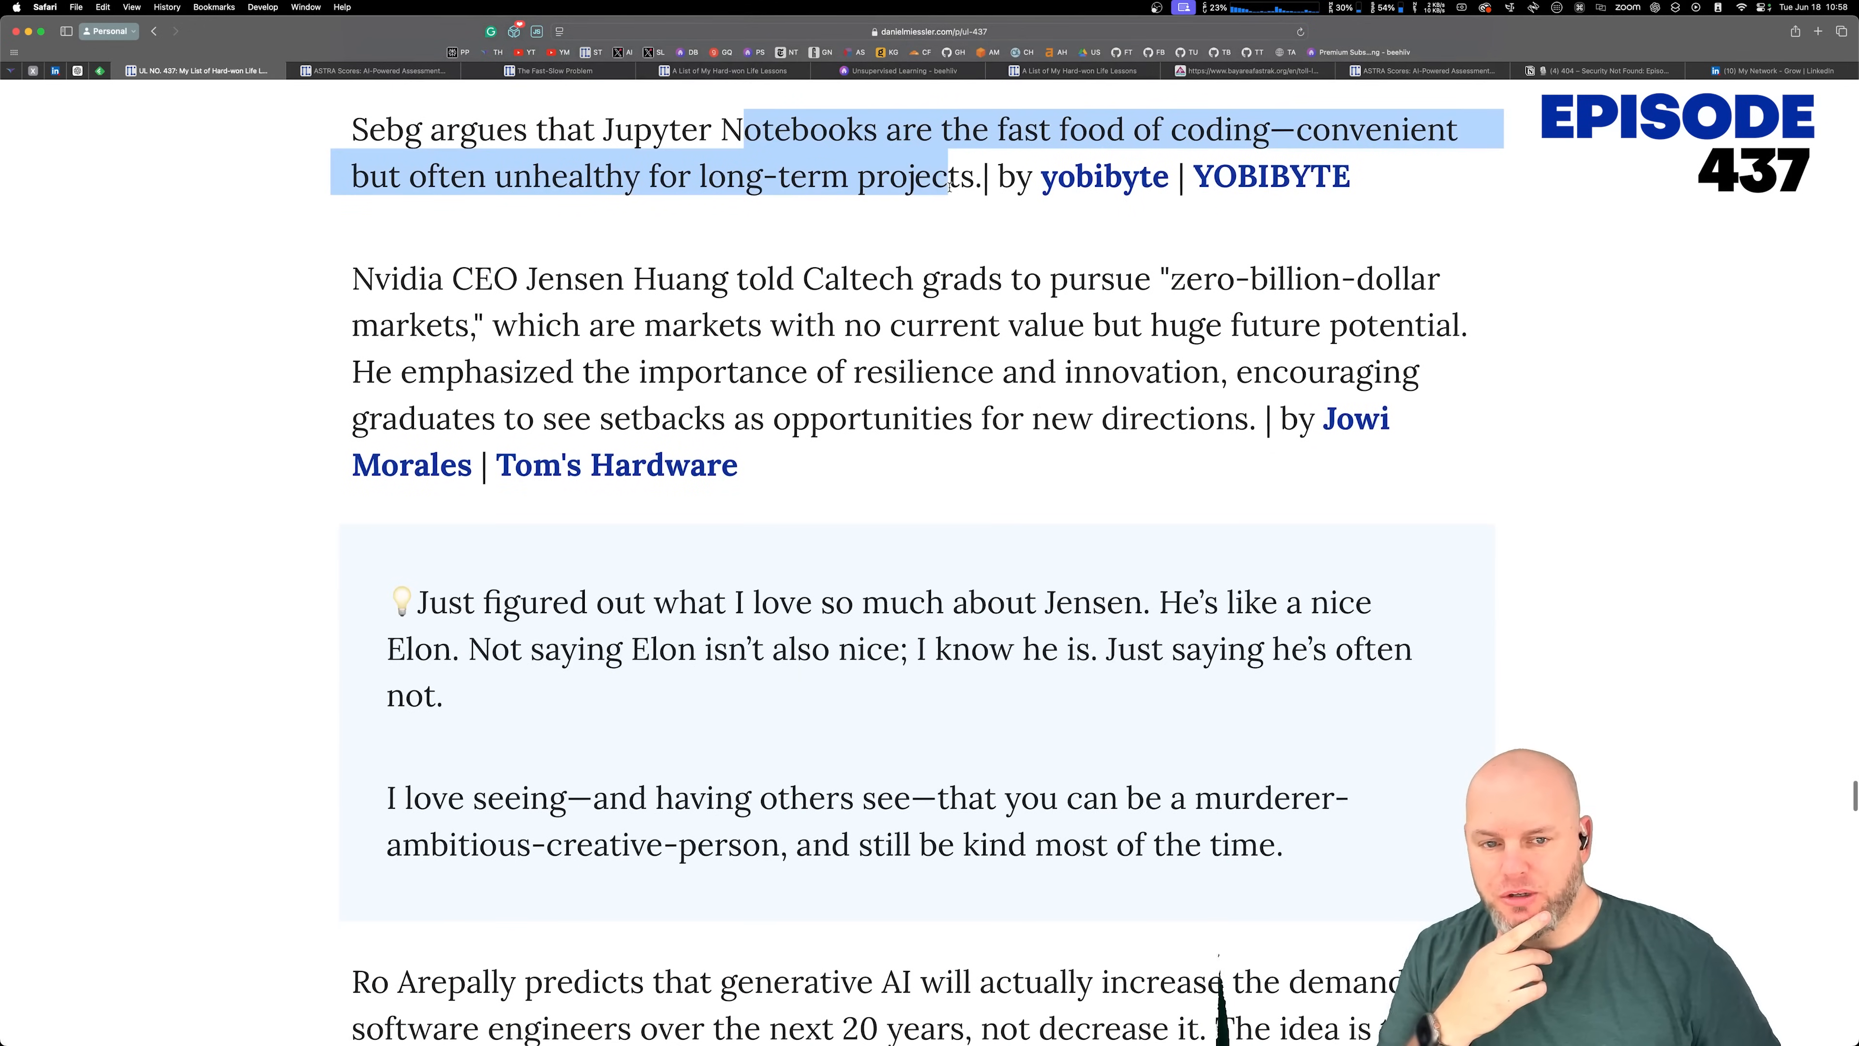
drag(948, 175, 1352, 175)
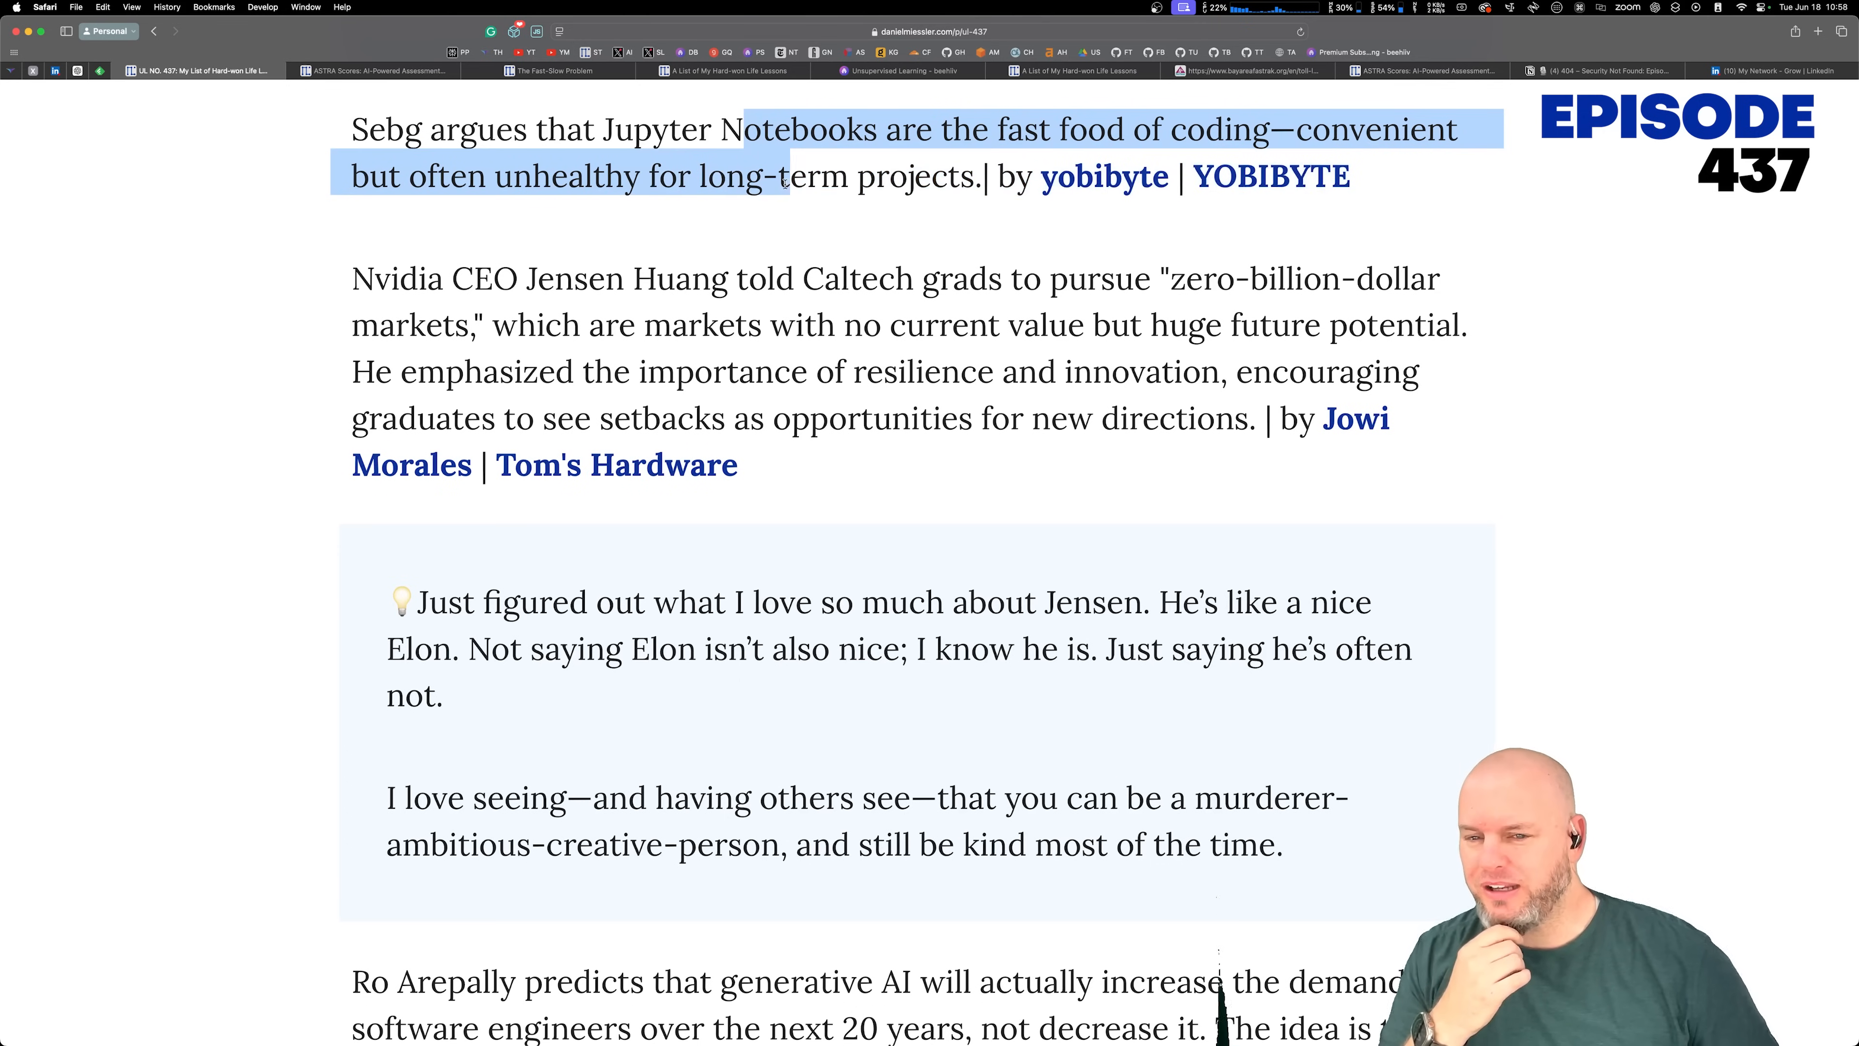
click(853, 263)
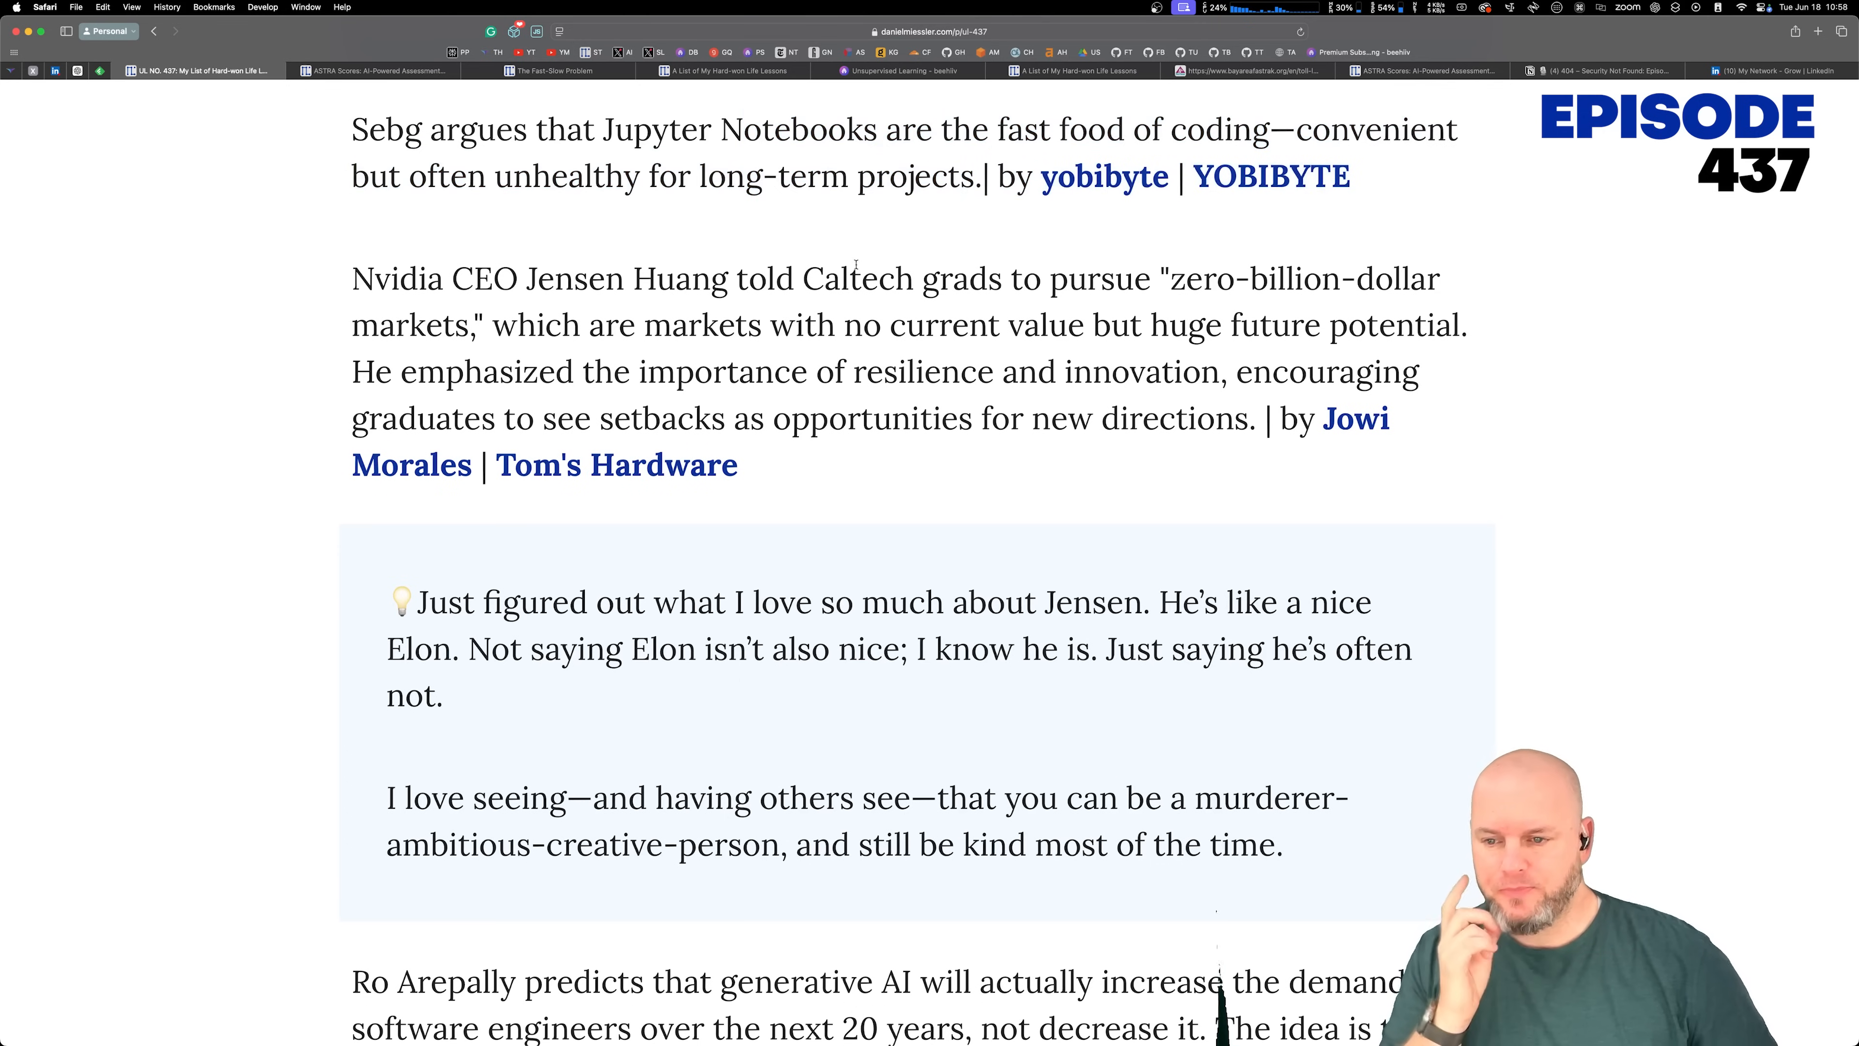
Step: Read Jensen Huang's Caltech advice, highlighting the zero-billion-dollar markets passage, and move toward the AI demand item
scroll(down, 3)
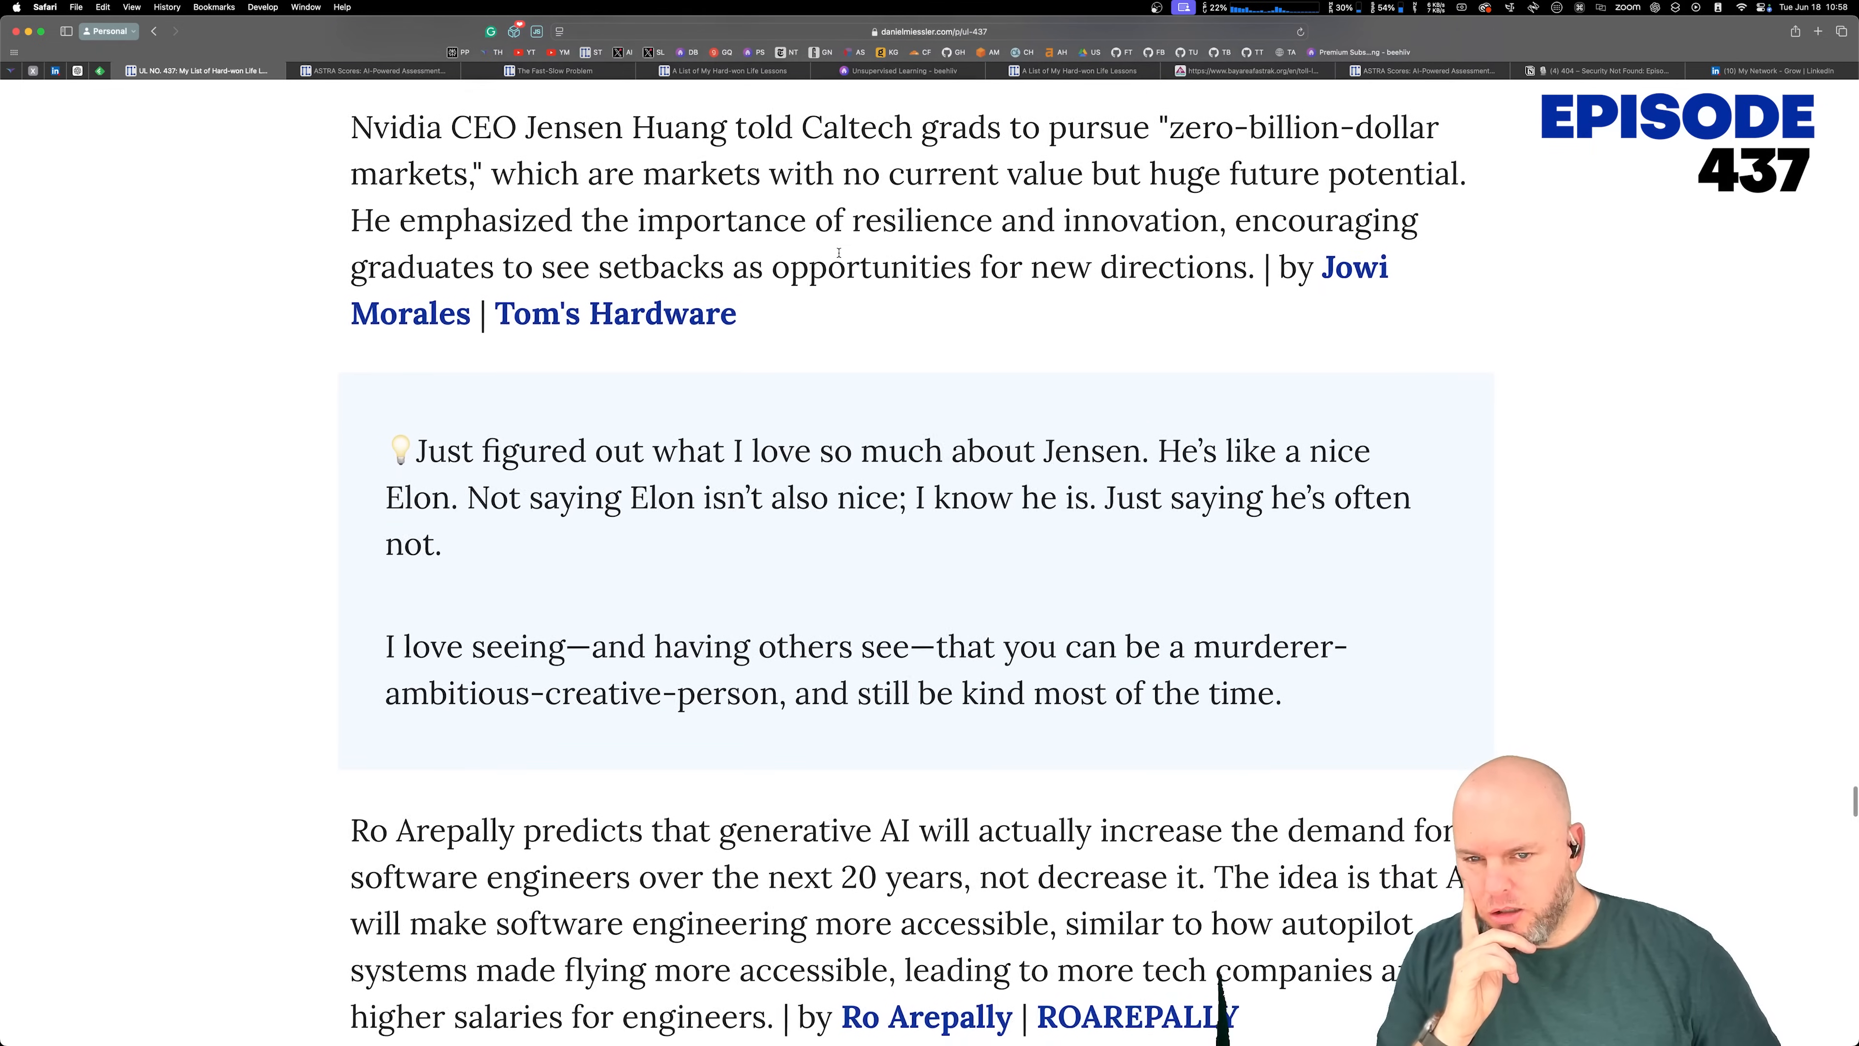
double_click(689, 127)
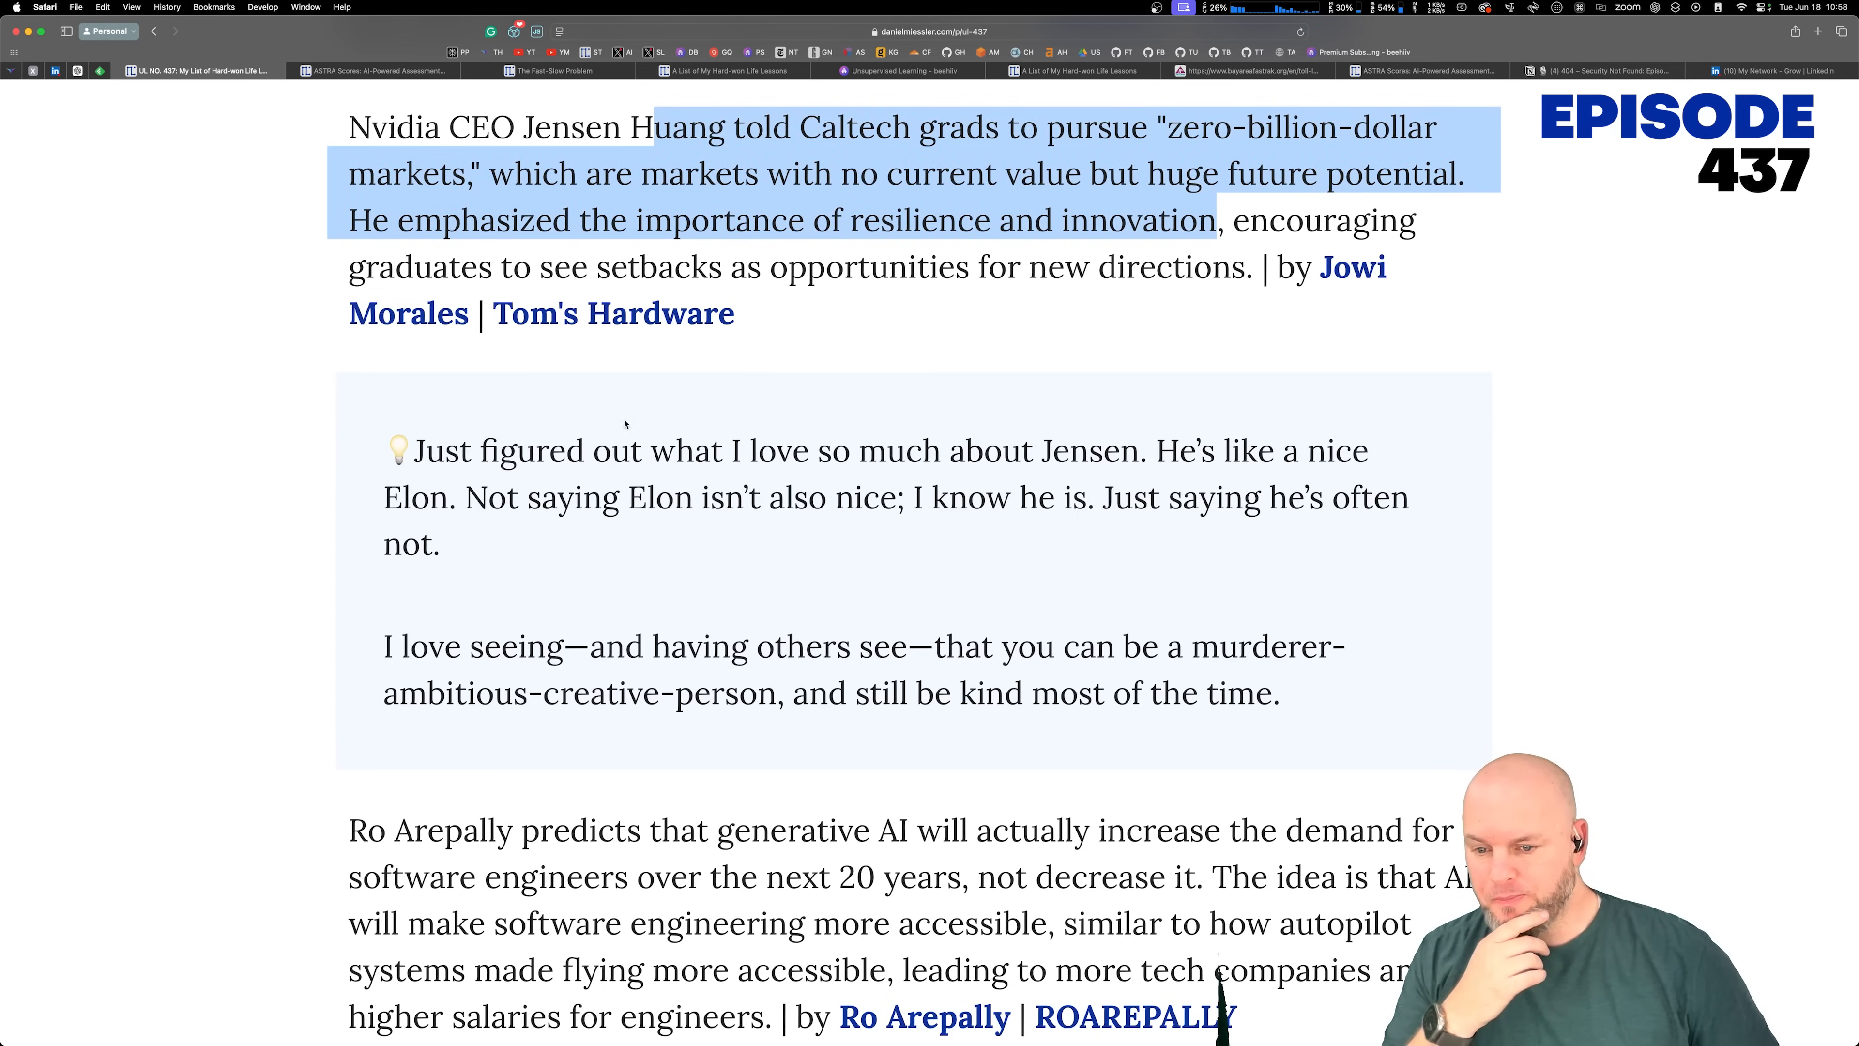
scroll(down, 3)
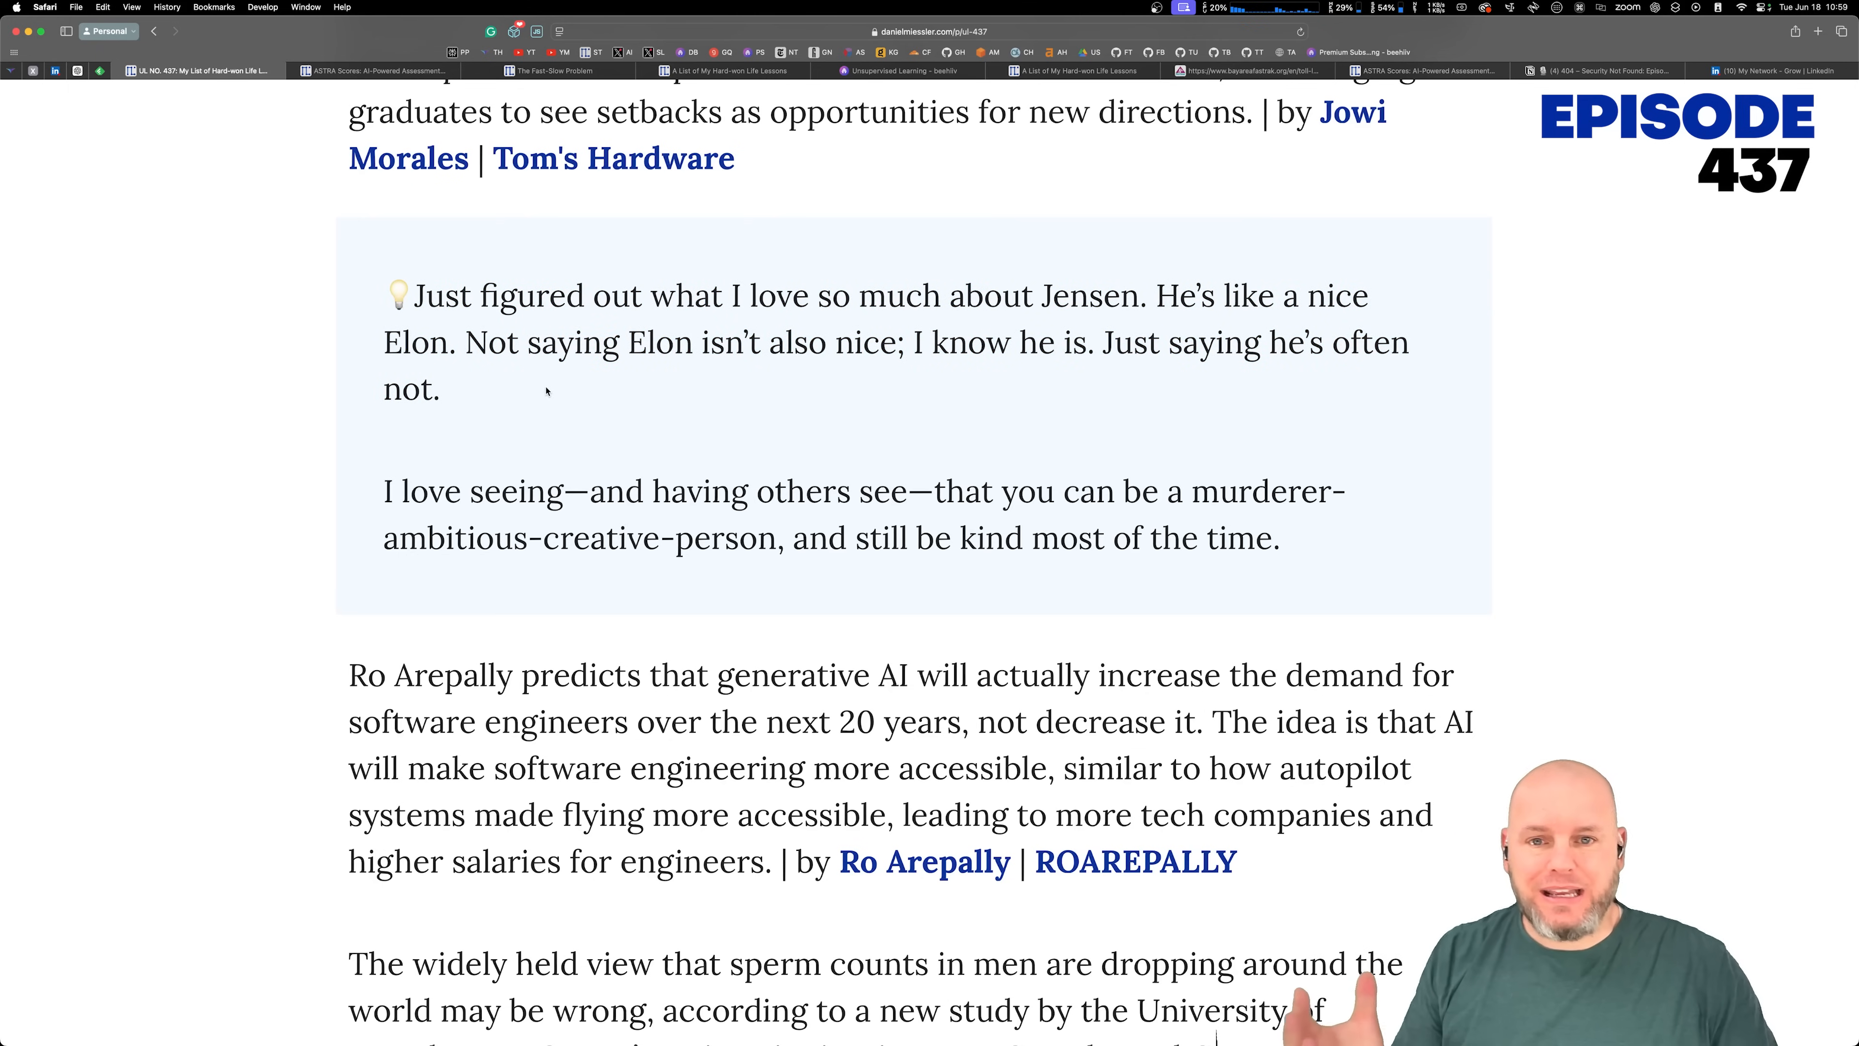
Step: Read Ro Arepally's item, highlighting the generative AI prediction
scroll(down, 3)
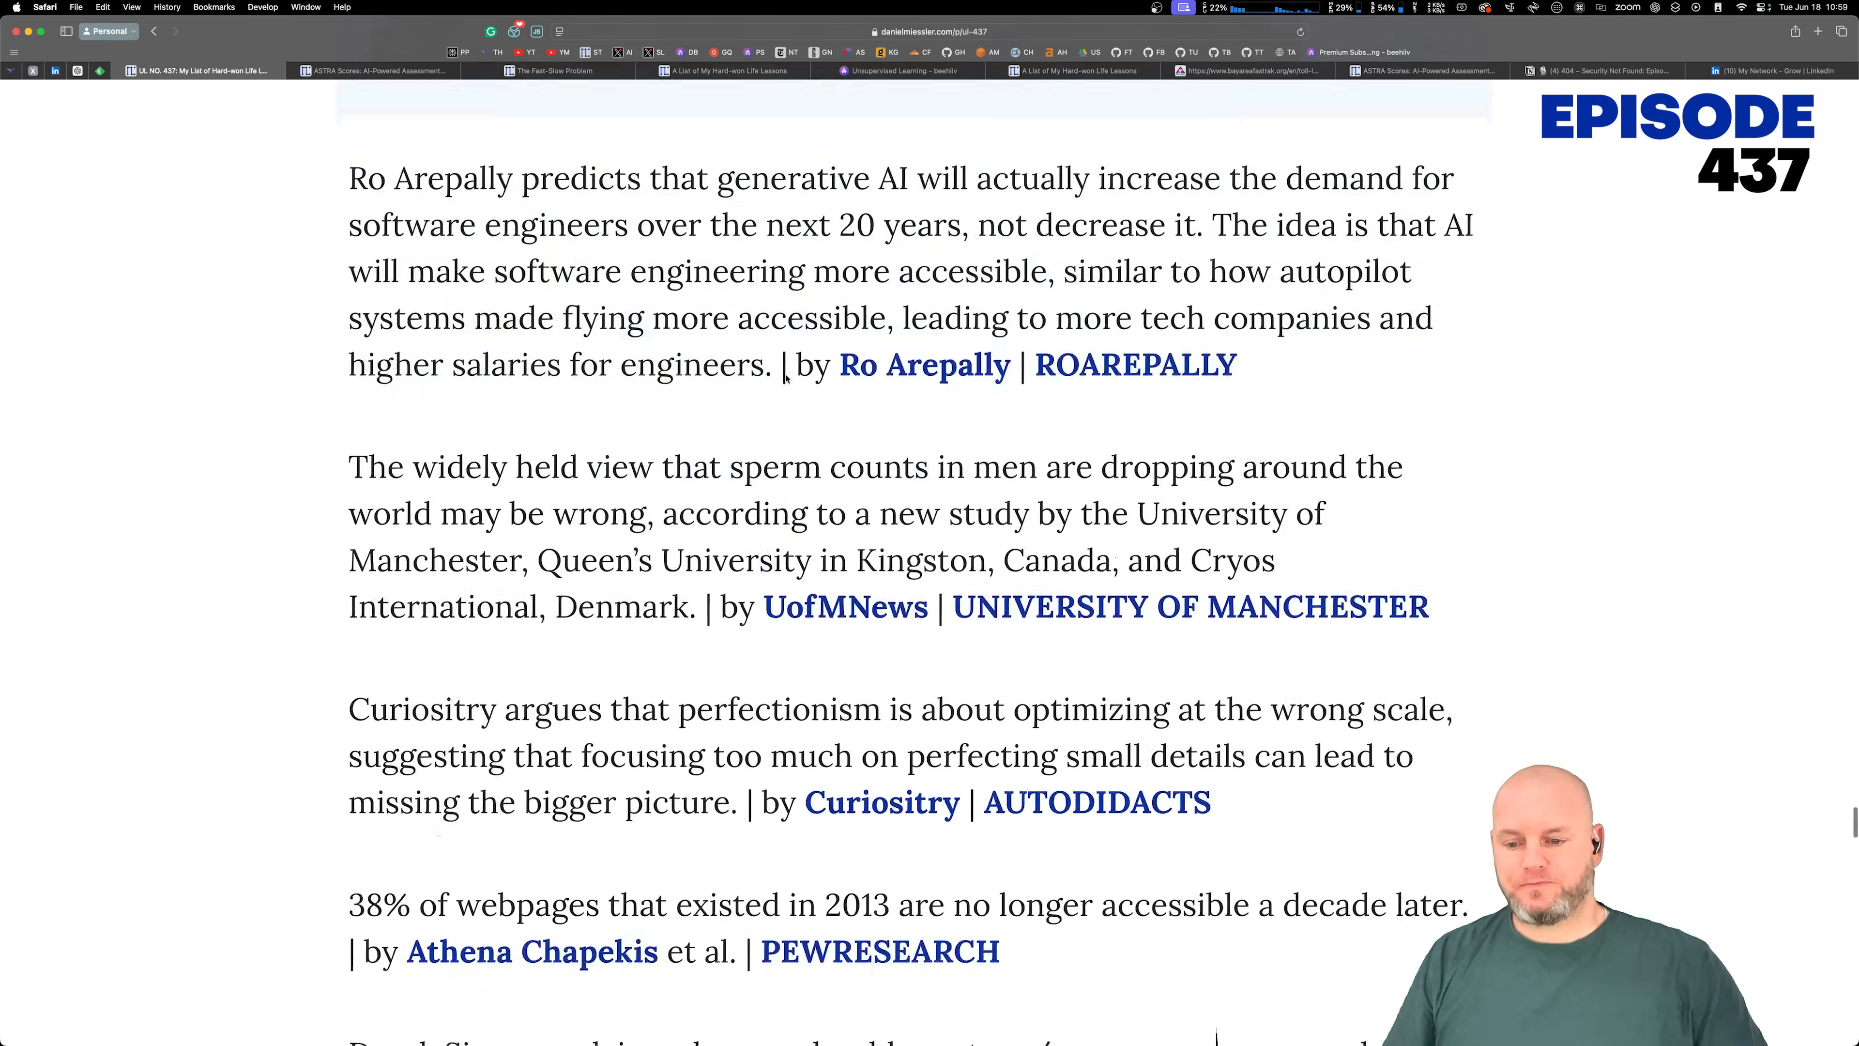
scroll(down, 3)
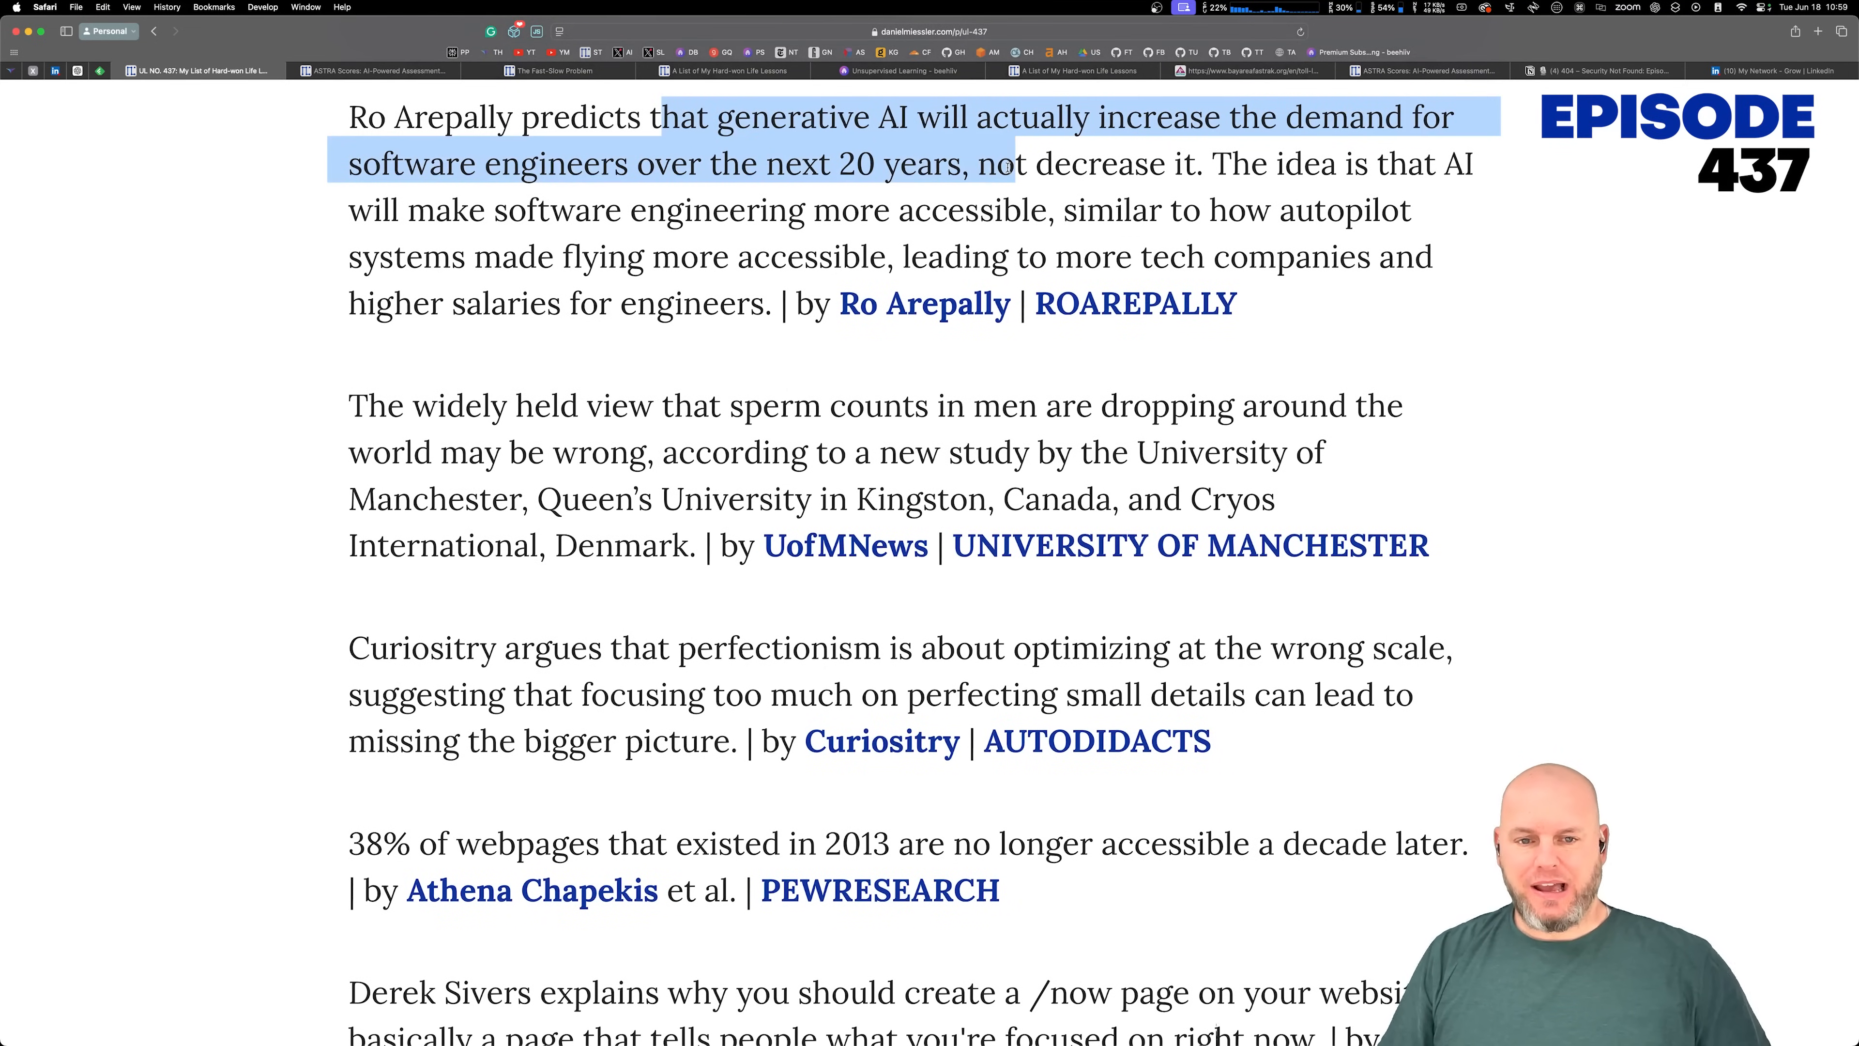
drag(1007, 162, 923, 210)
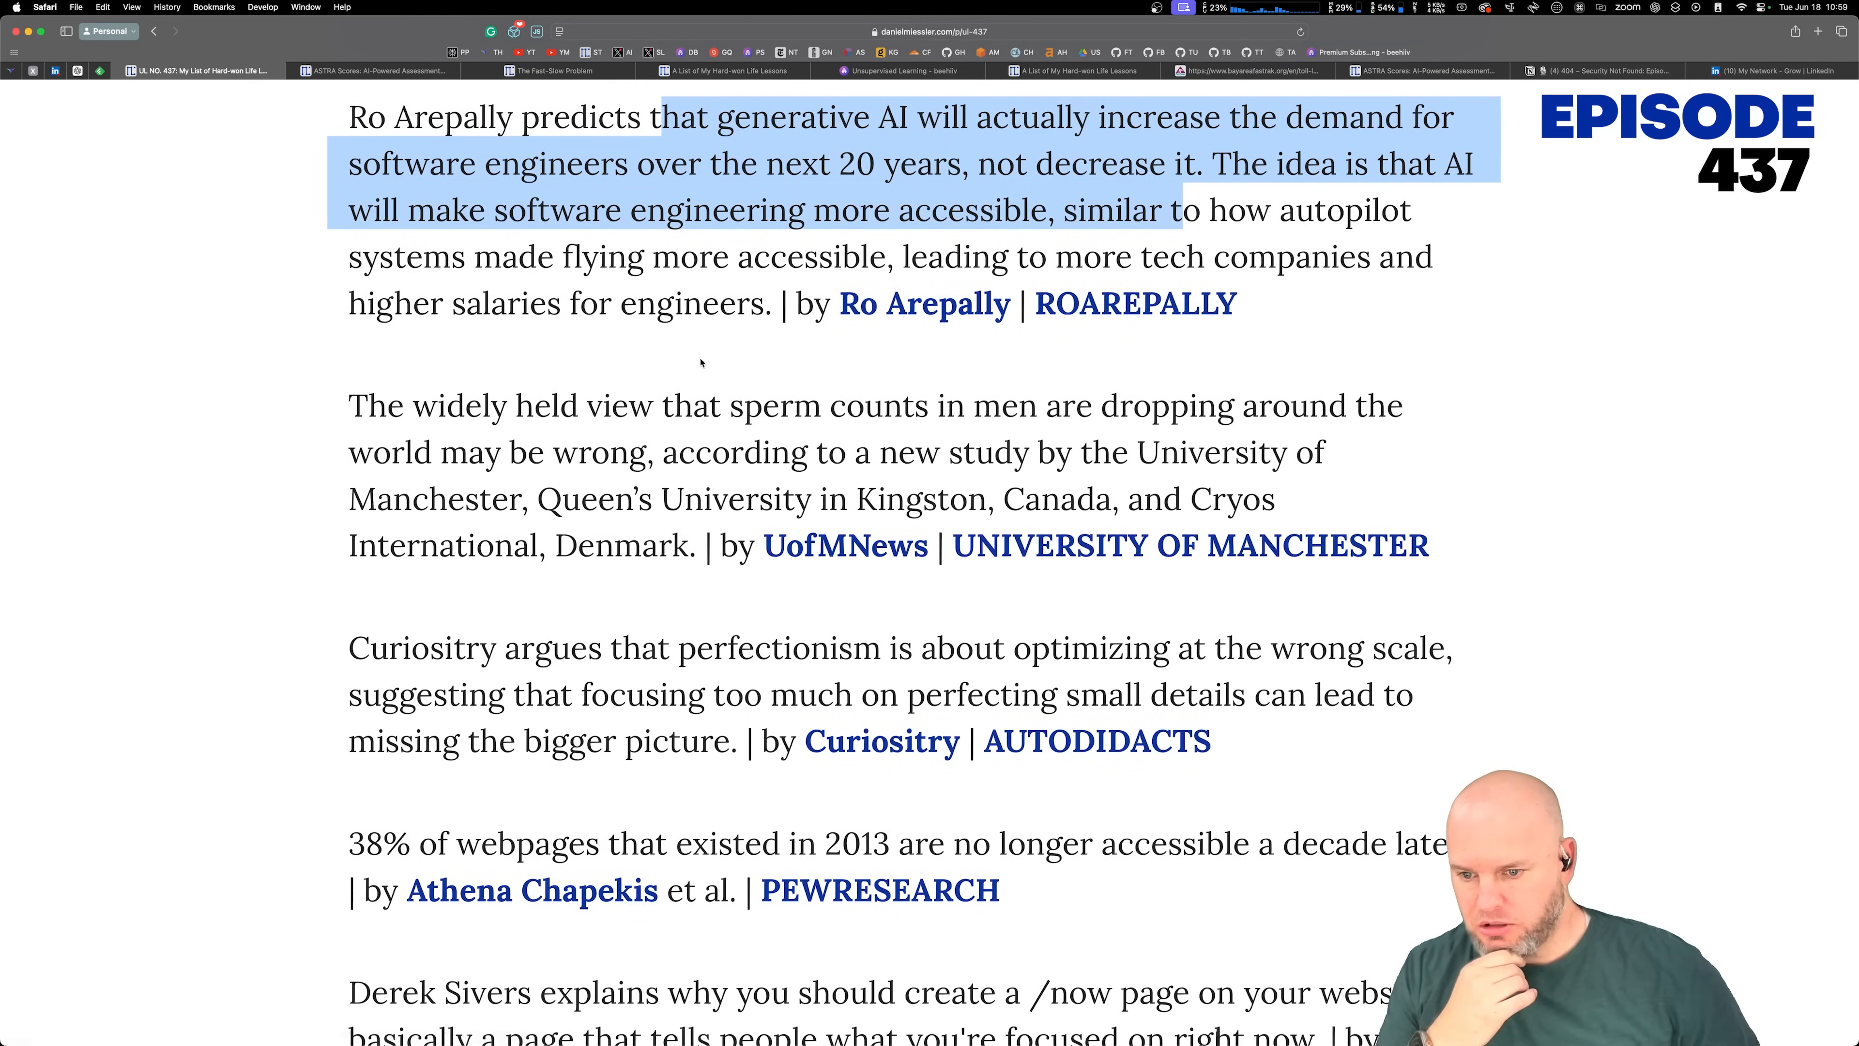
Step: Read on past the sperm count and perfectionism items toward the /now page note
scroll(down, 3)
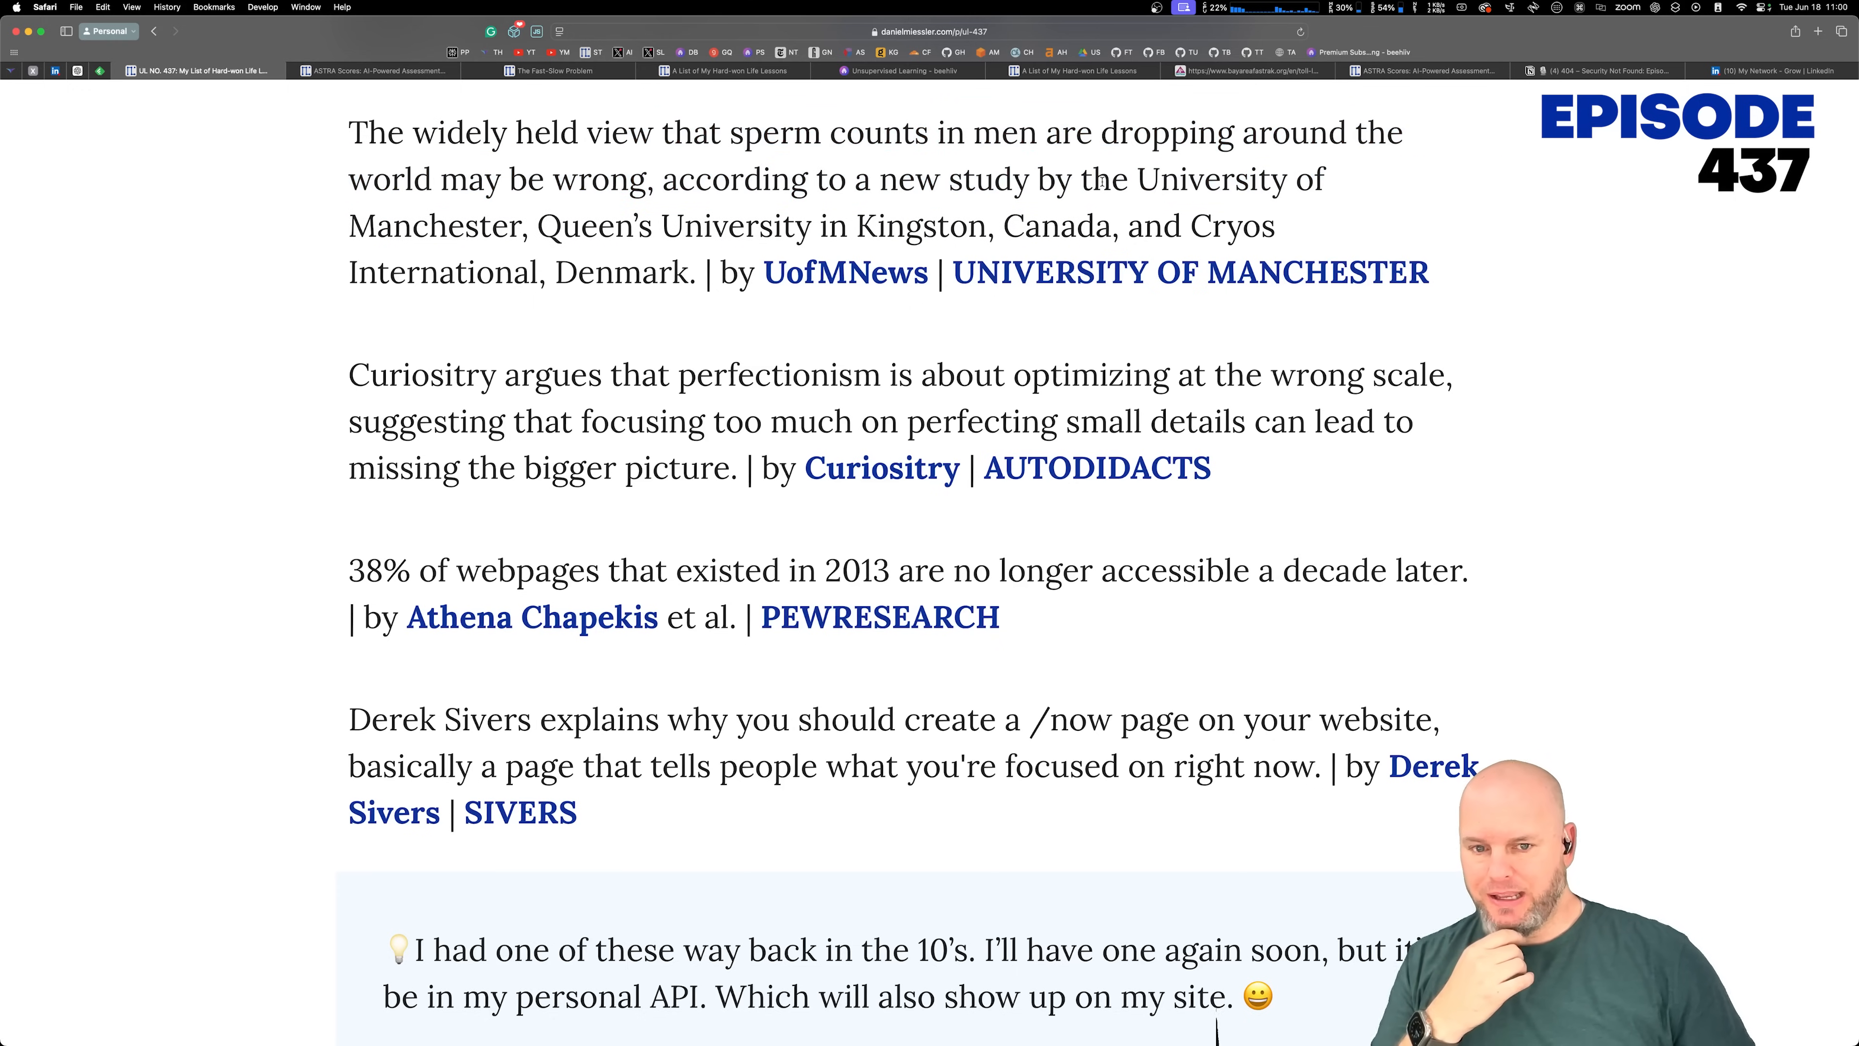
drag(1082, 180, 761, 226)
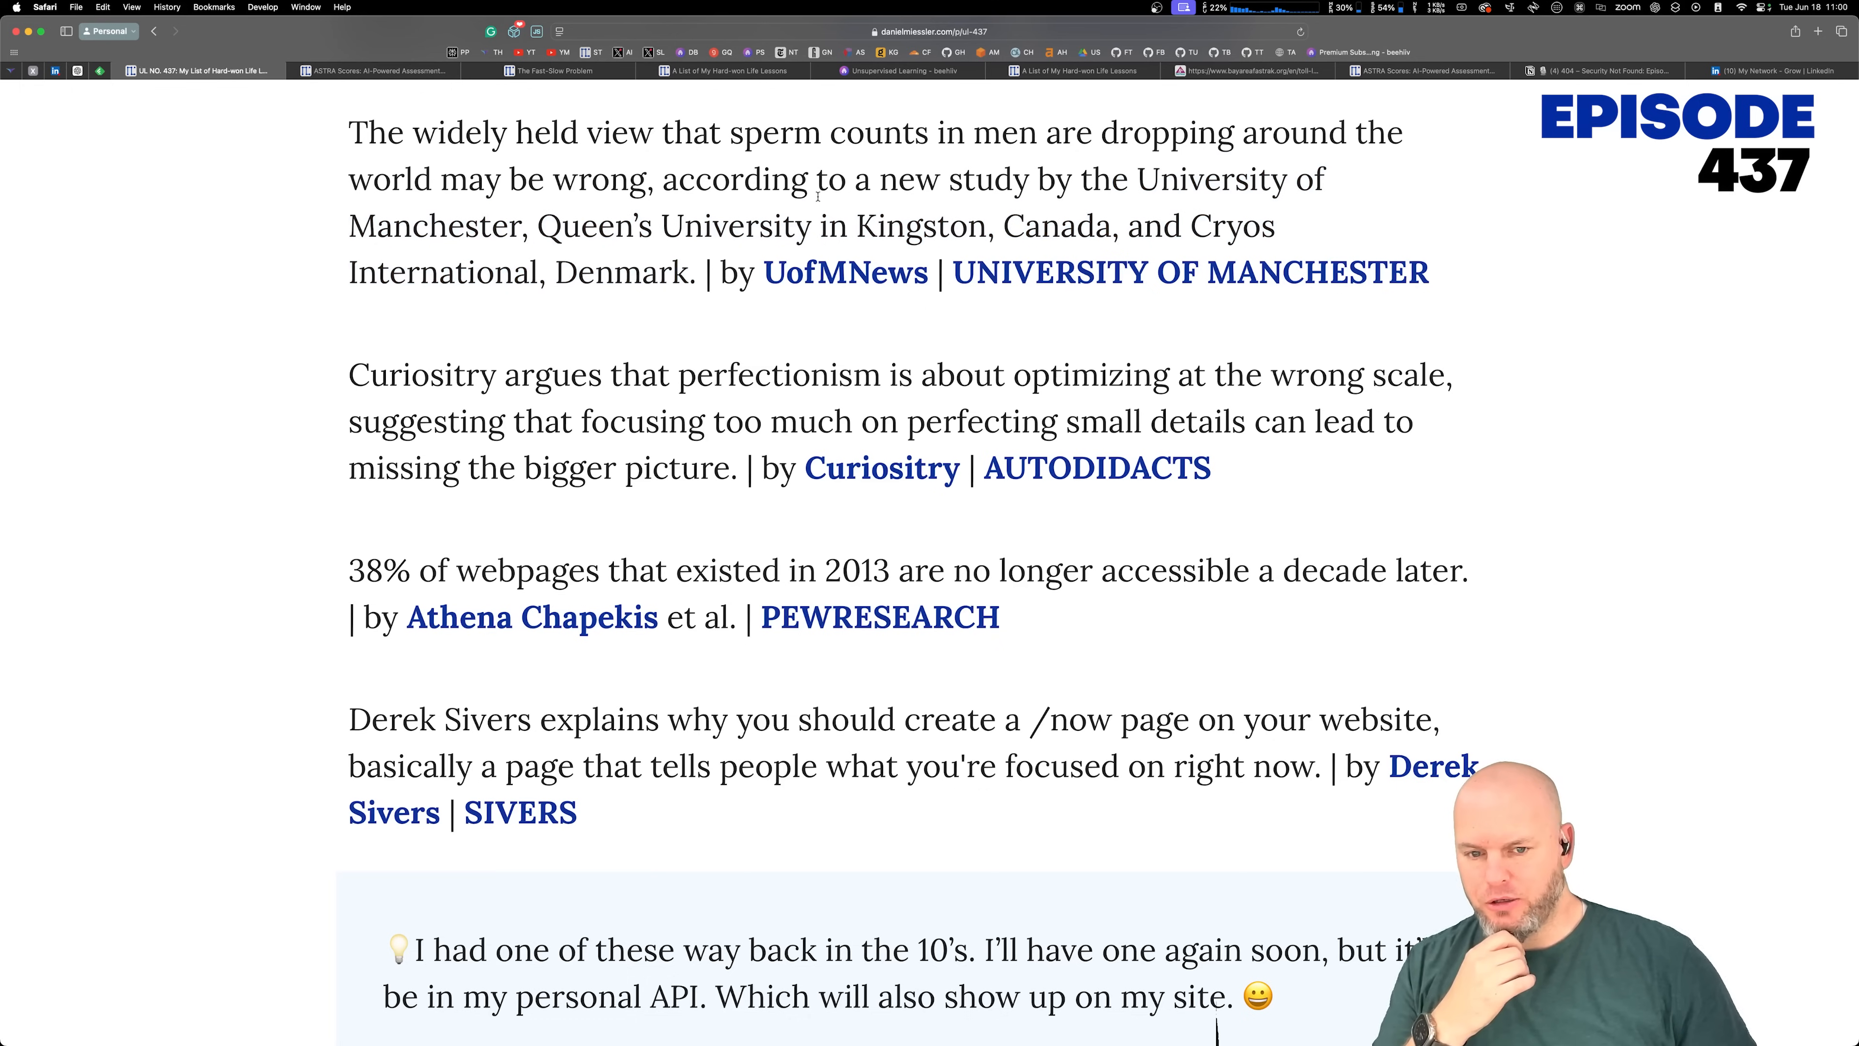
scroll(down, 3)
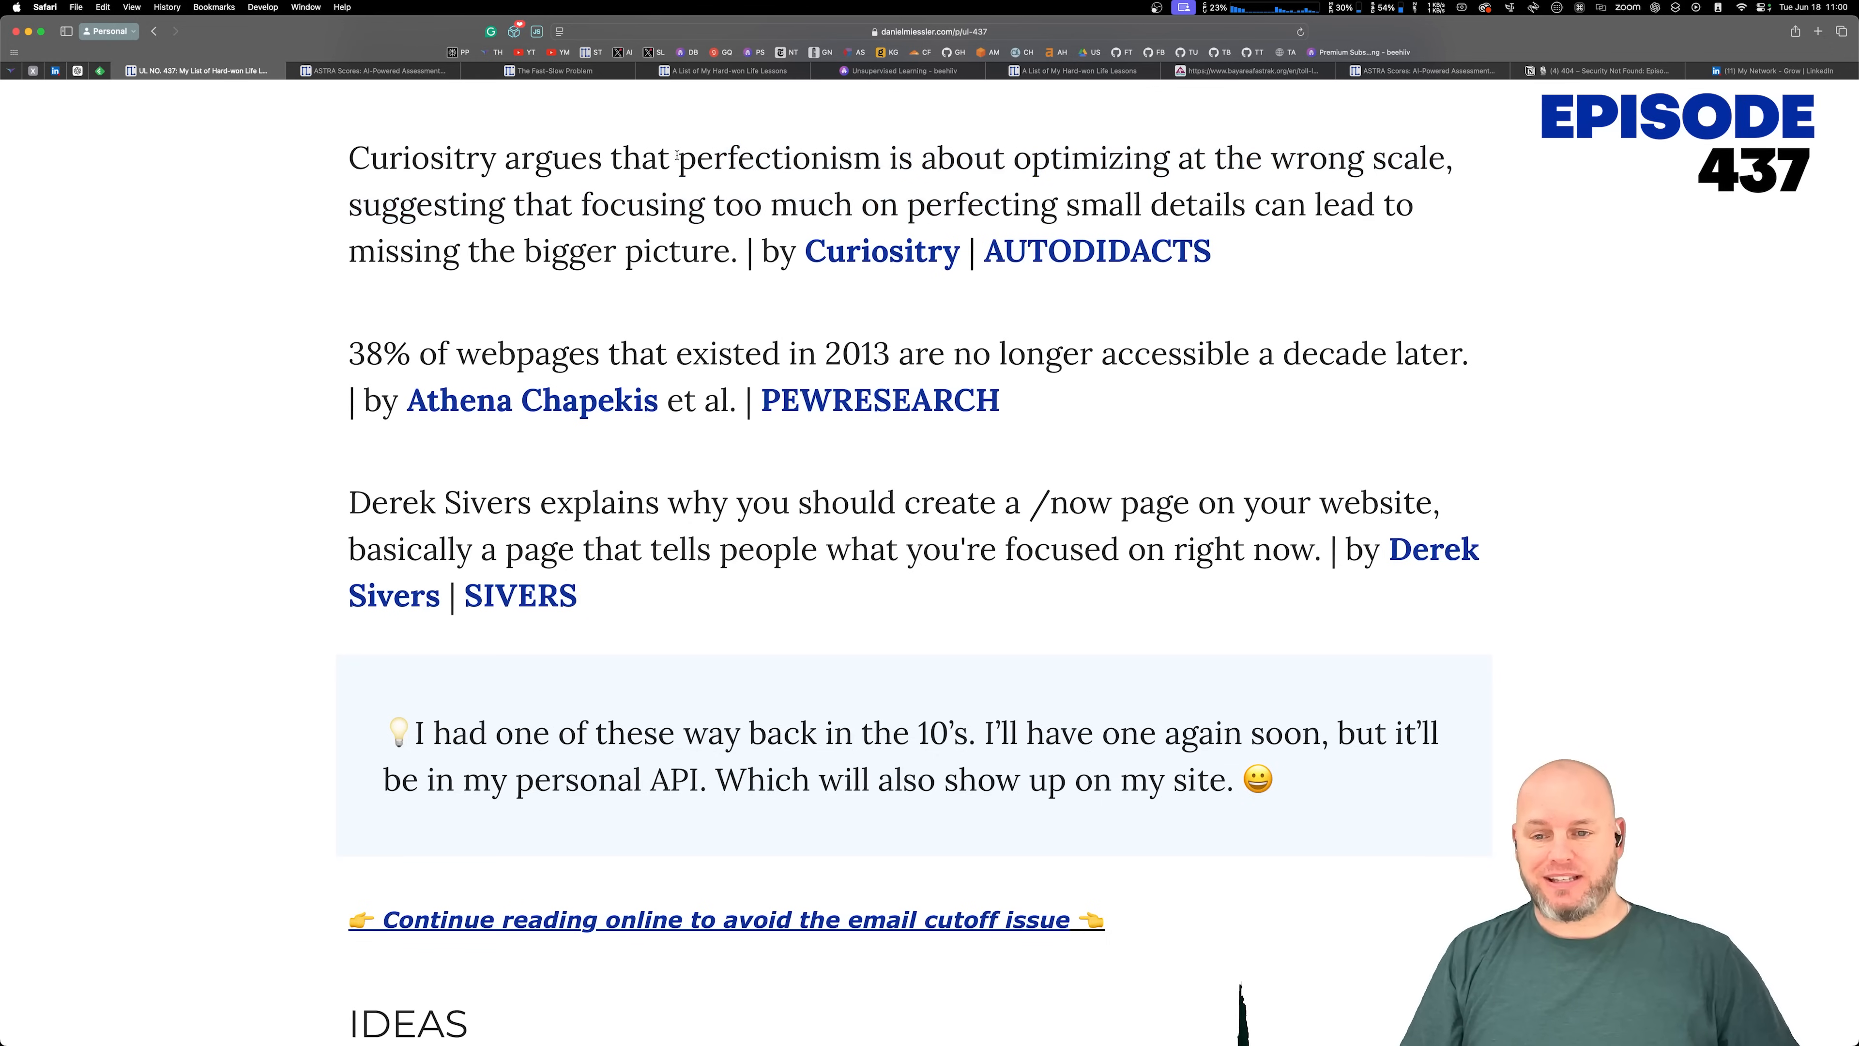
Step: Highlight the claim about perfectionism and wrong scale, then clear it
drag(677, 157, 1294, 157)
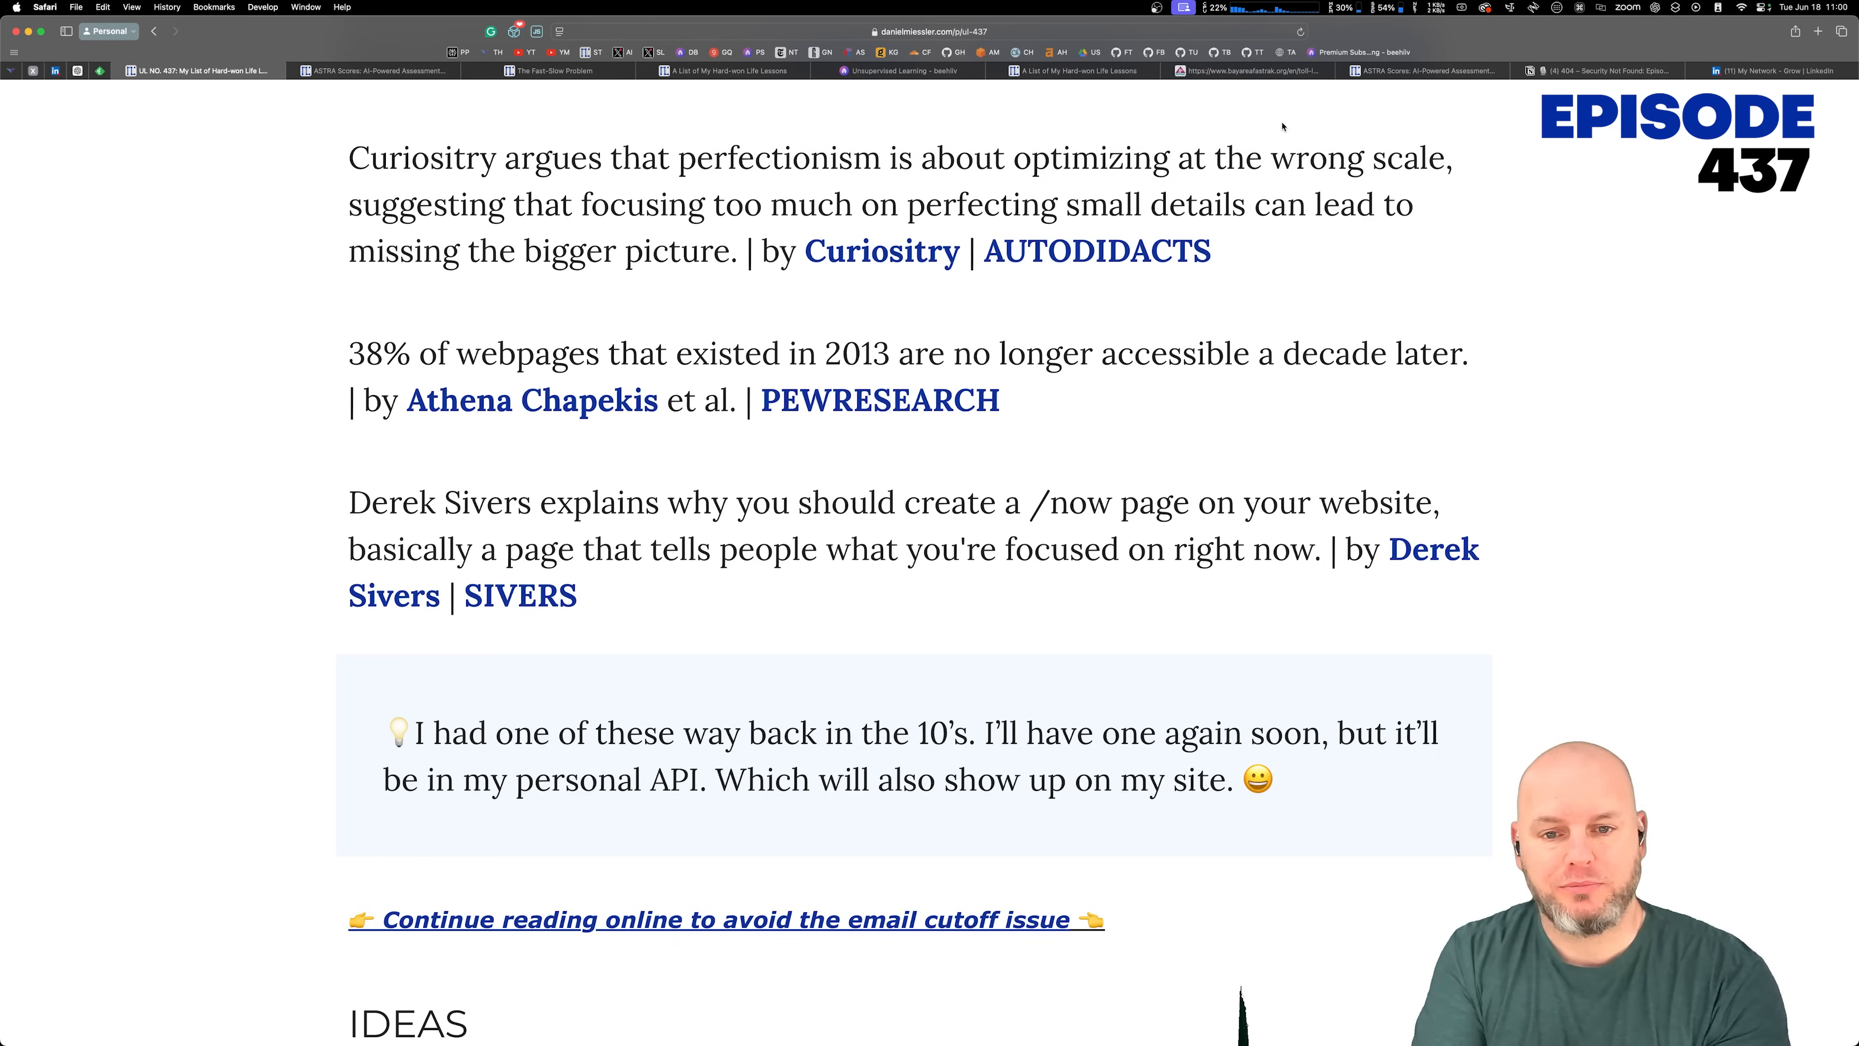
double_click(664, 157)
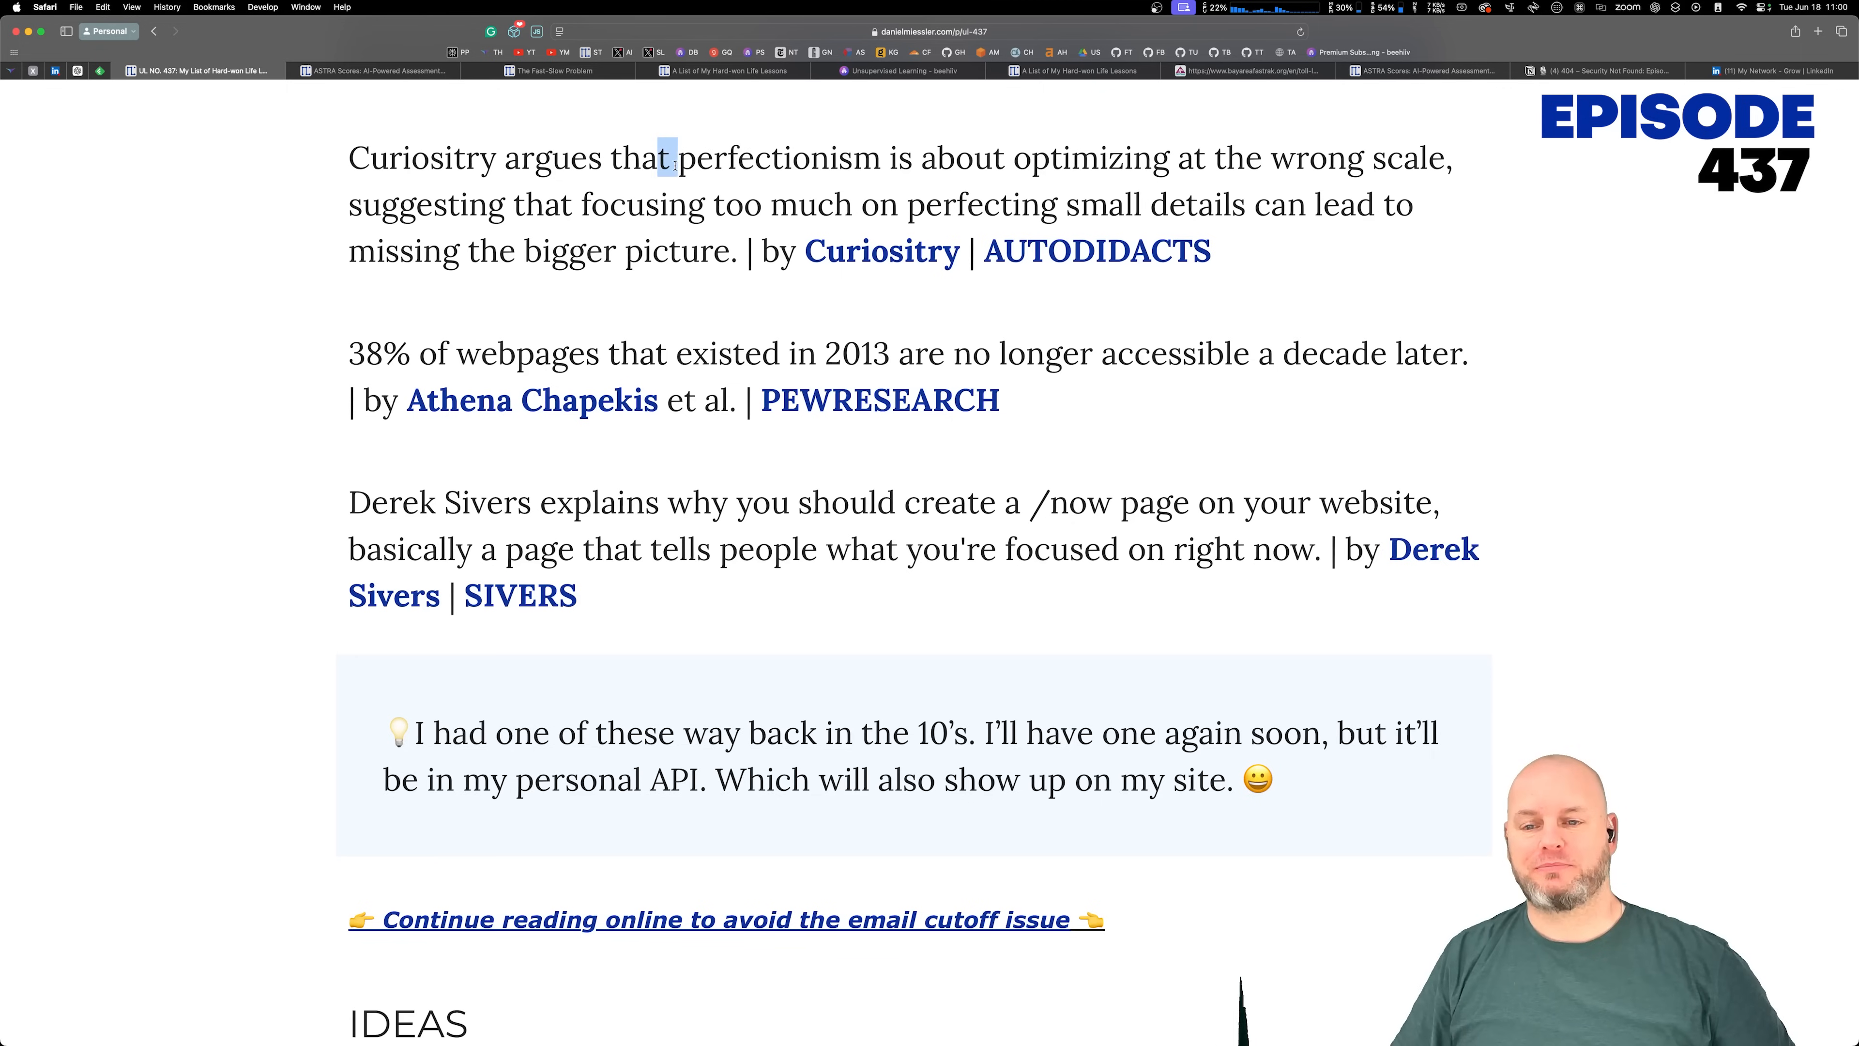
drag(670, 156, 1446, 157)
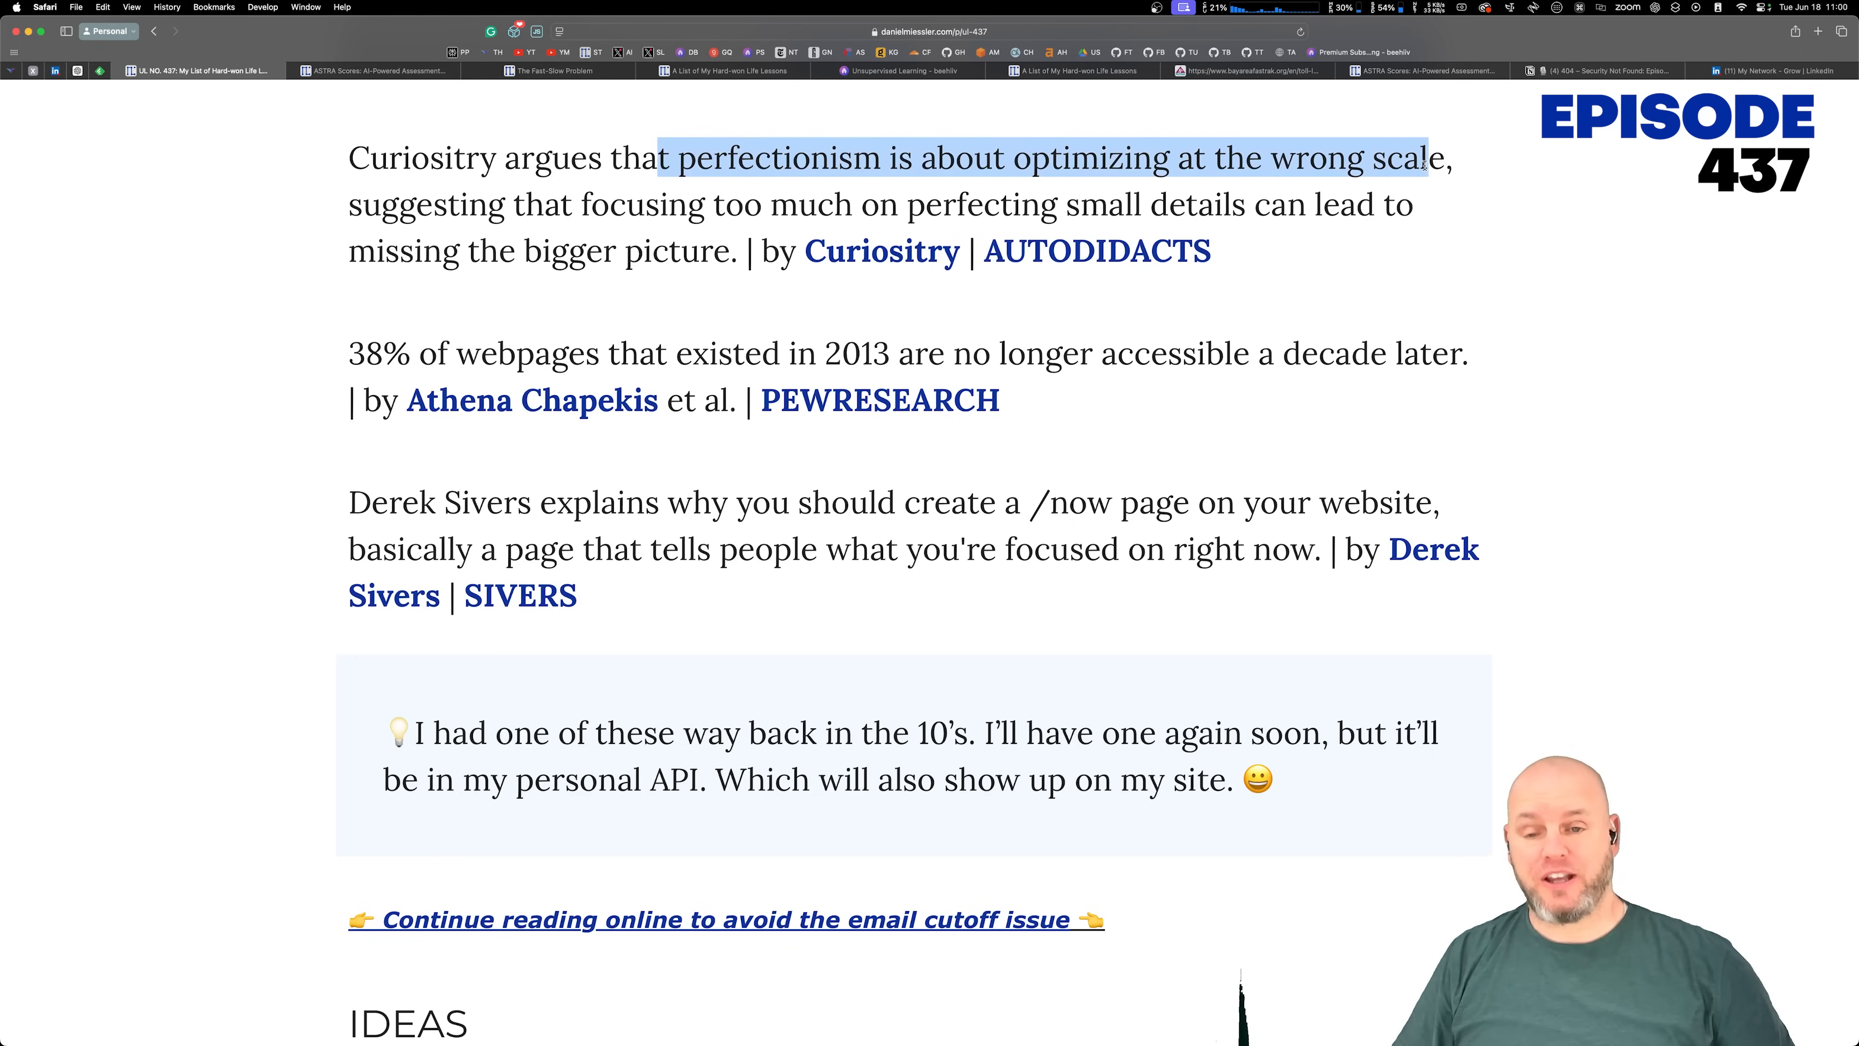
click(1452, 178)
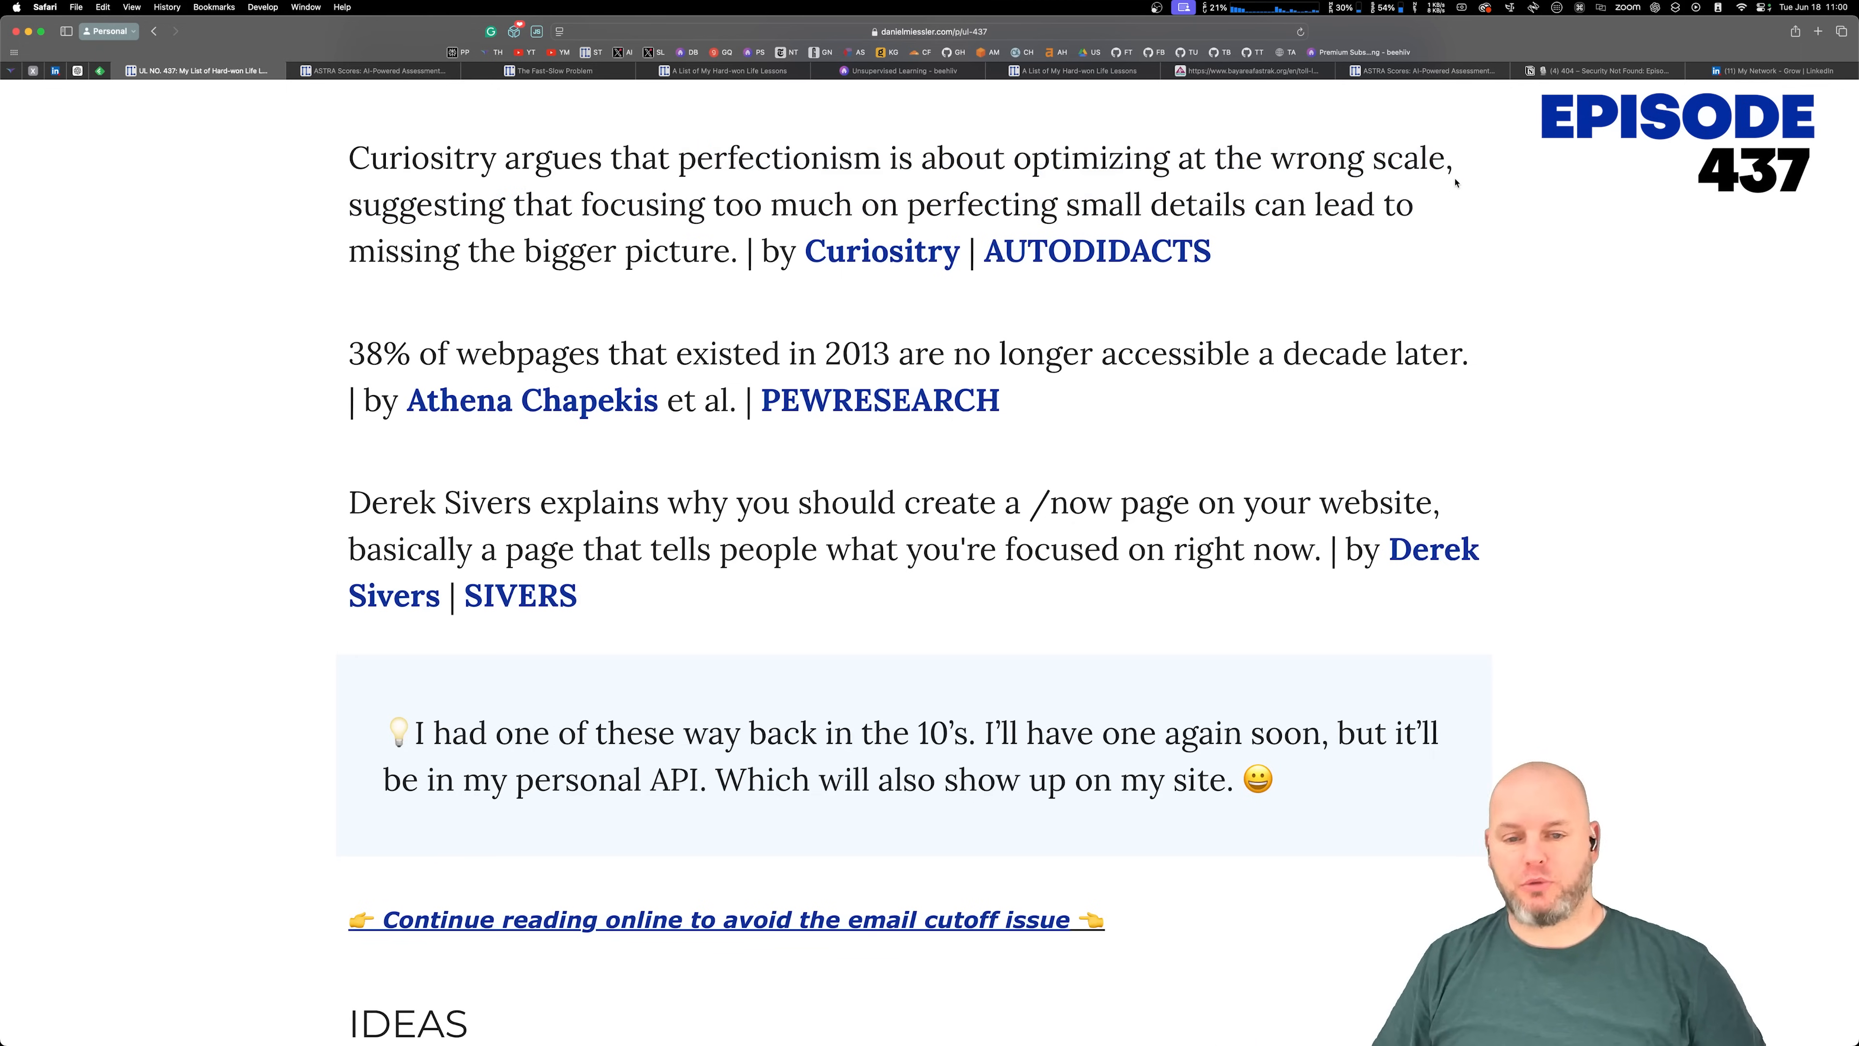
Step: Read the /now page note, highlighting the personal API remark and clearing it
scroll(down, 3)
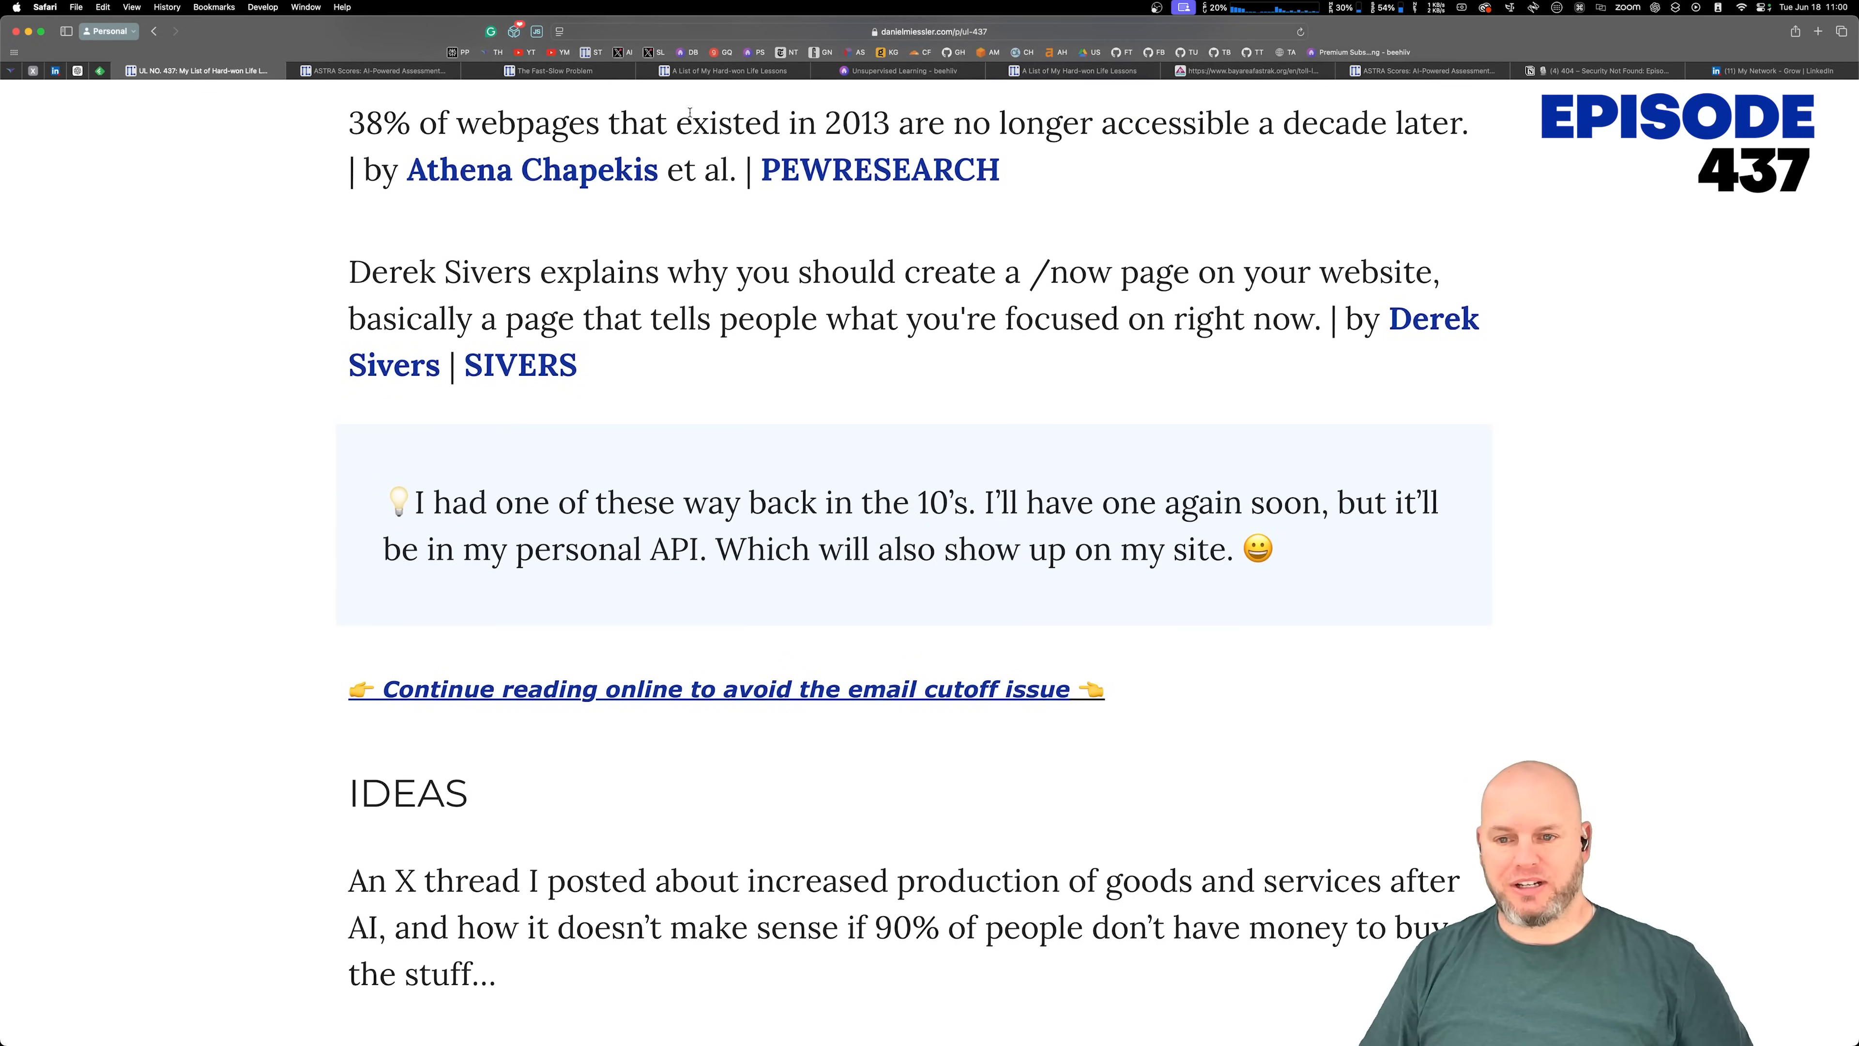
scroll(down, 3)
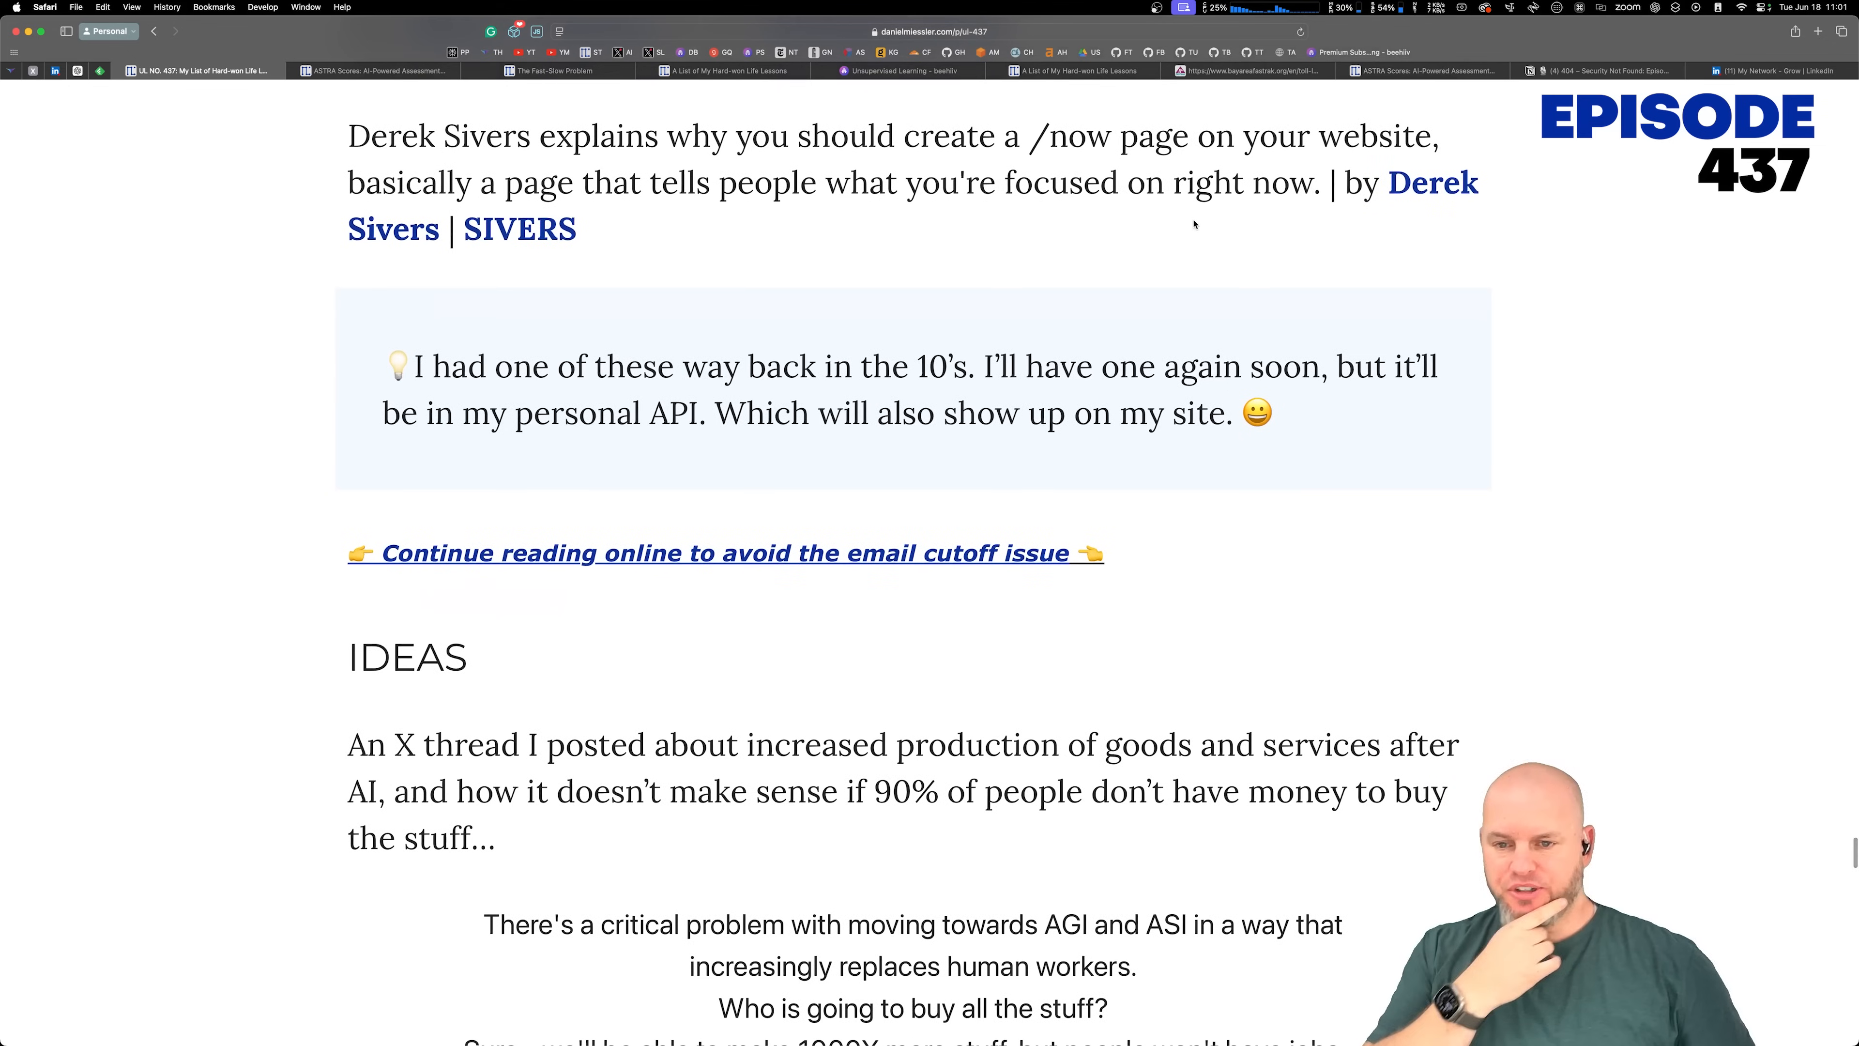
double_click(1078, 136)
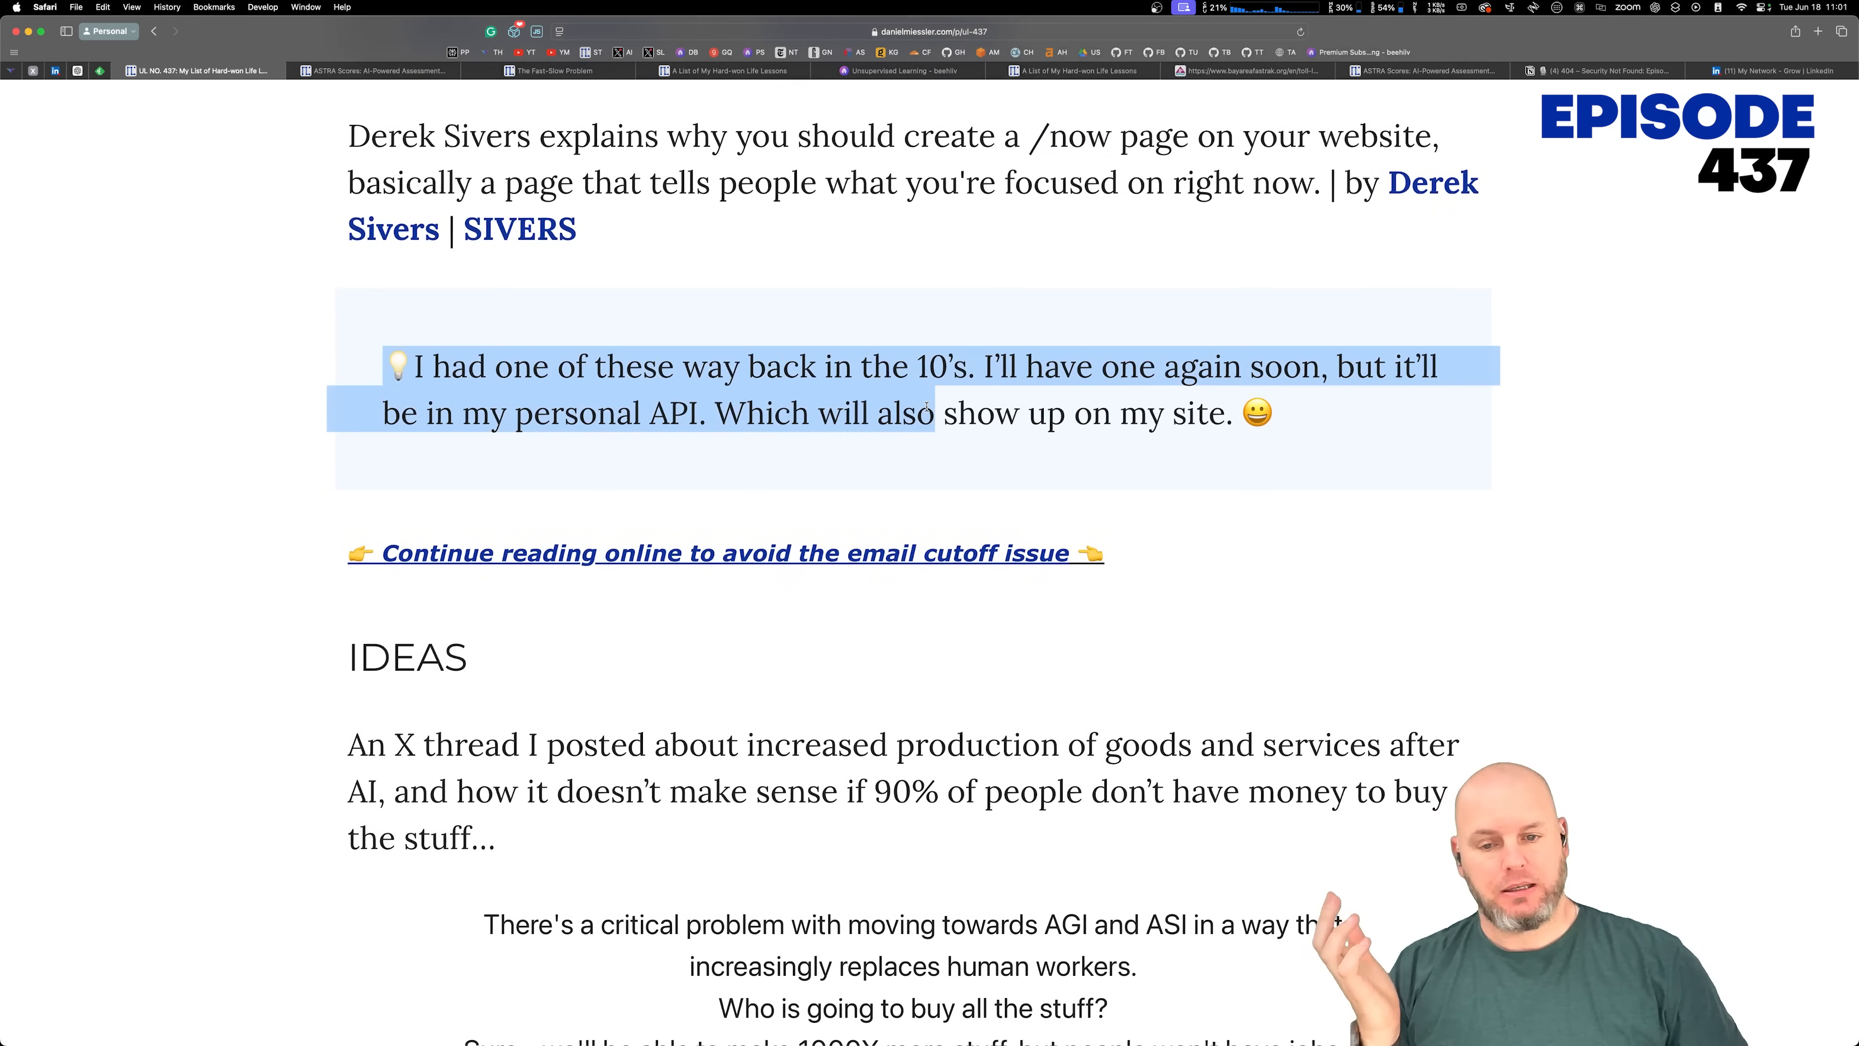
click(990, 328)
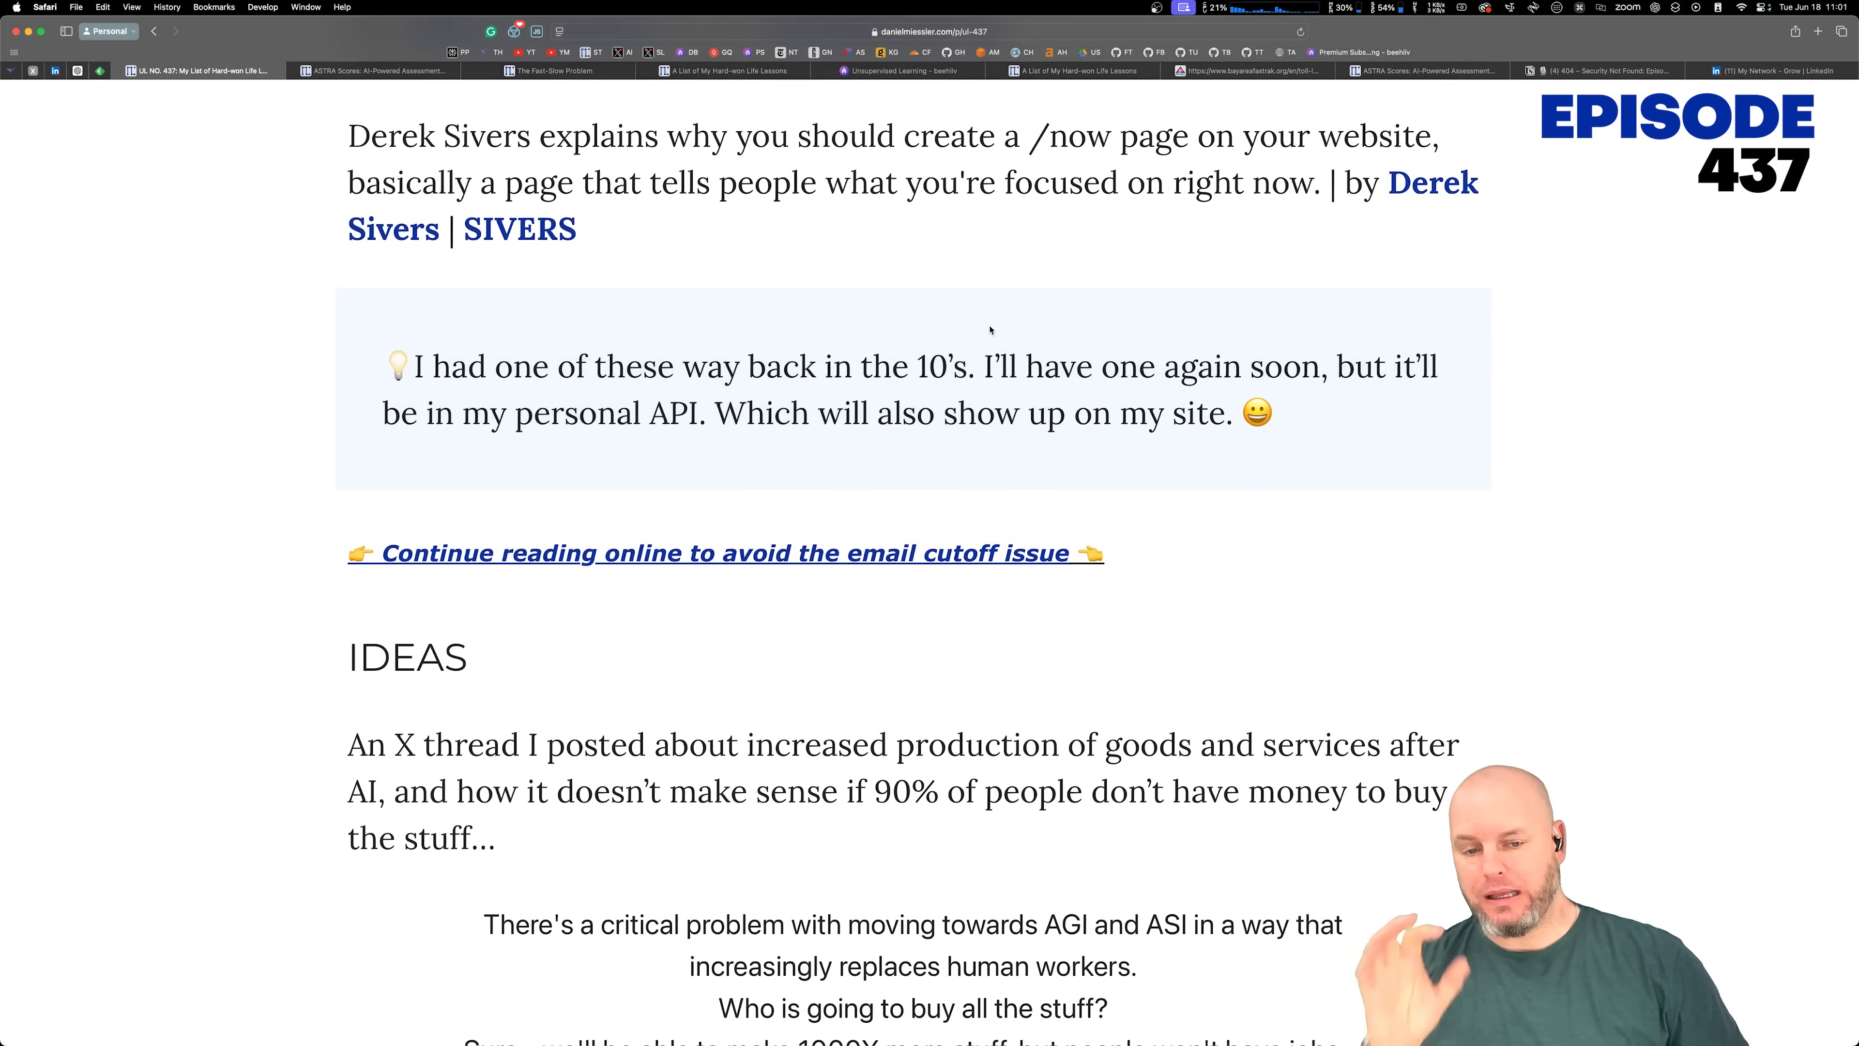
Step: Move into the IDEAS section down to the quoted AI production thread
scroll(down, 3)
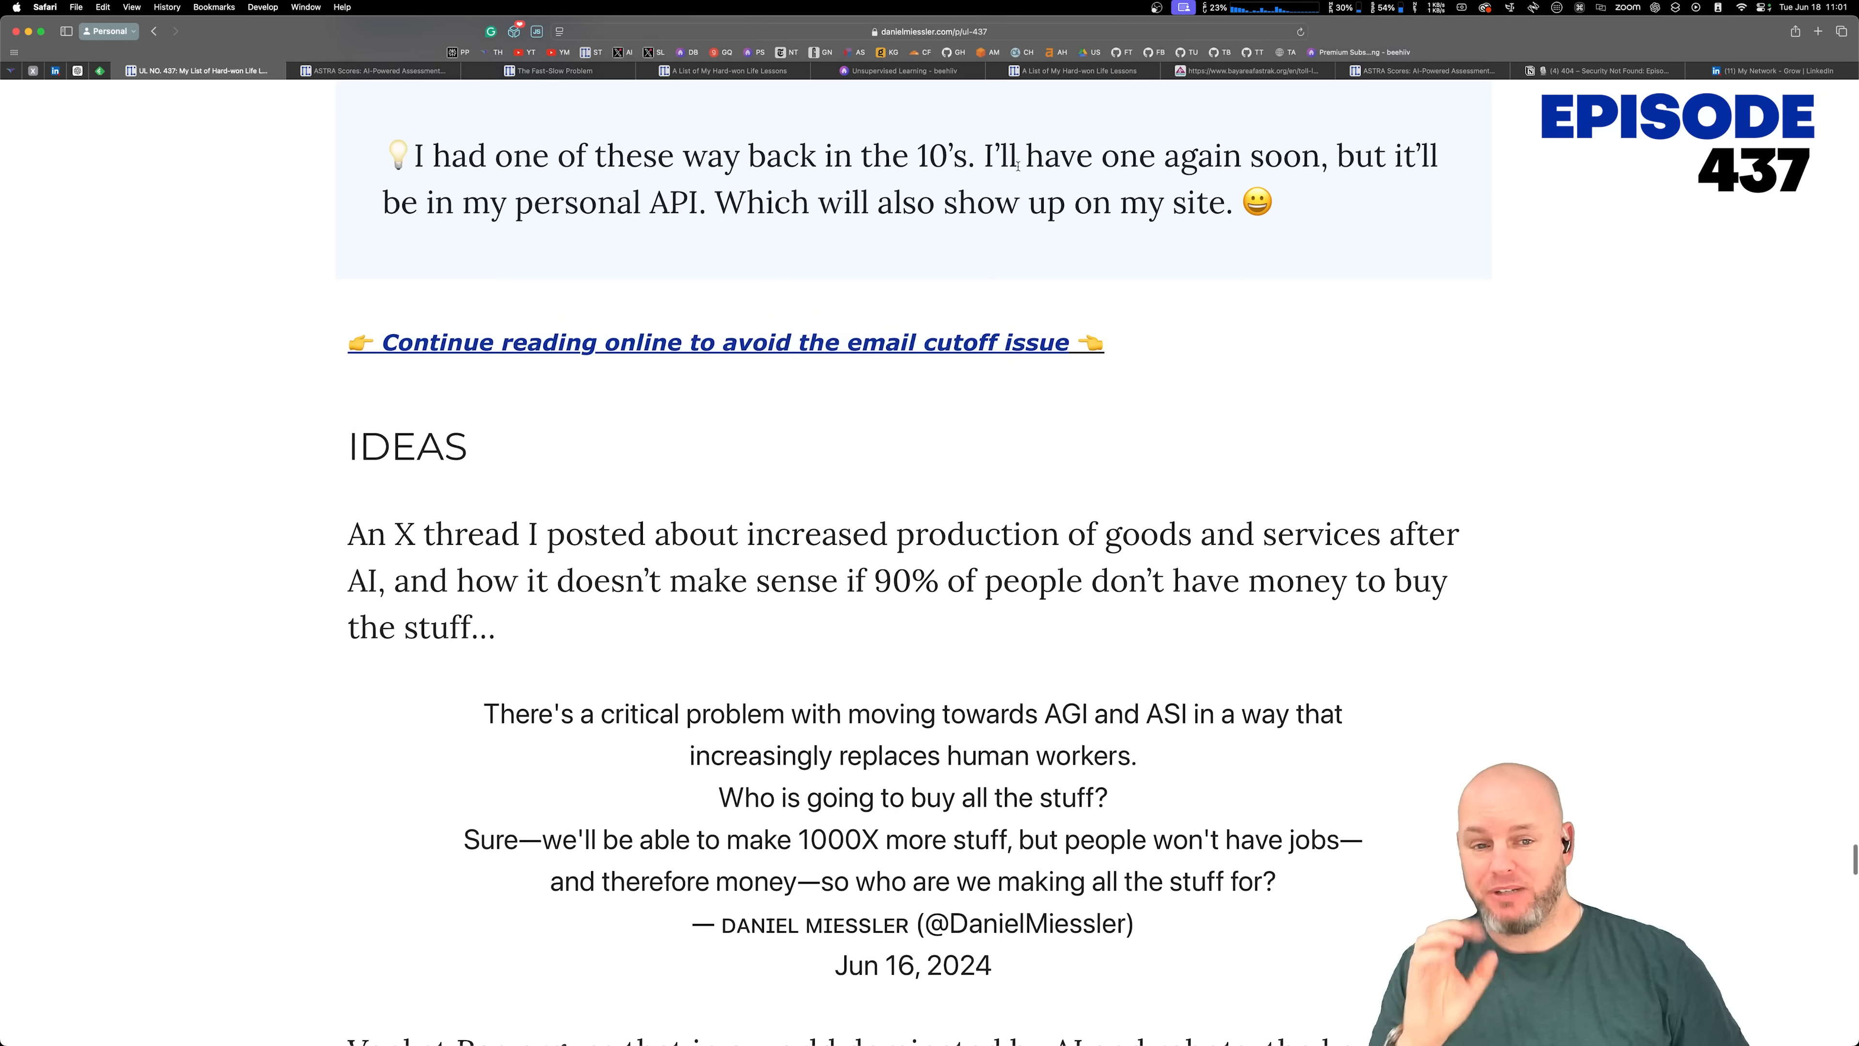
drag(484, 202, 780, 202)
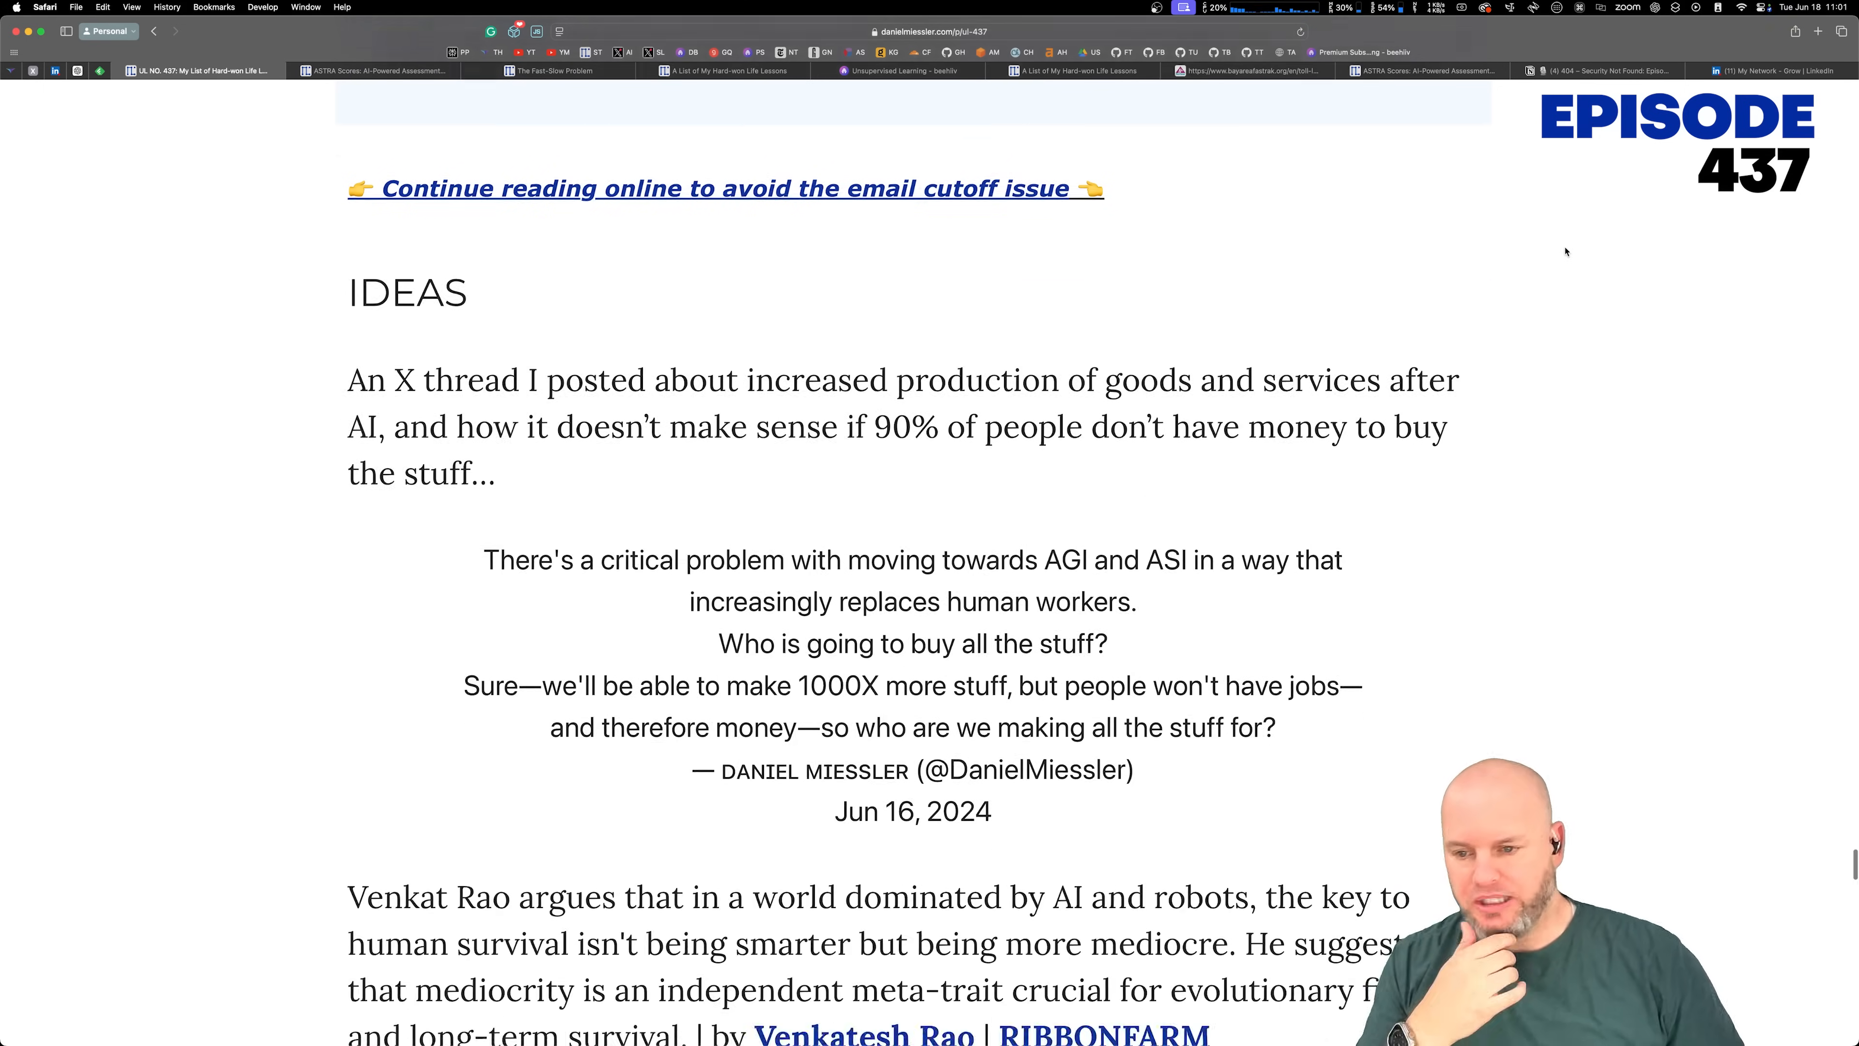
scroll(down, 3)
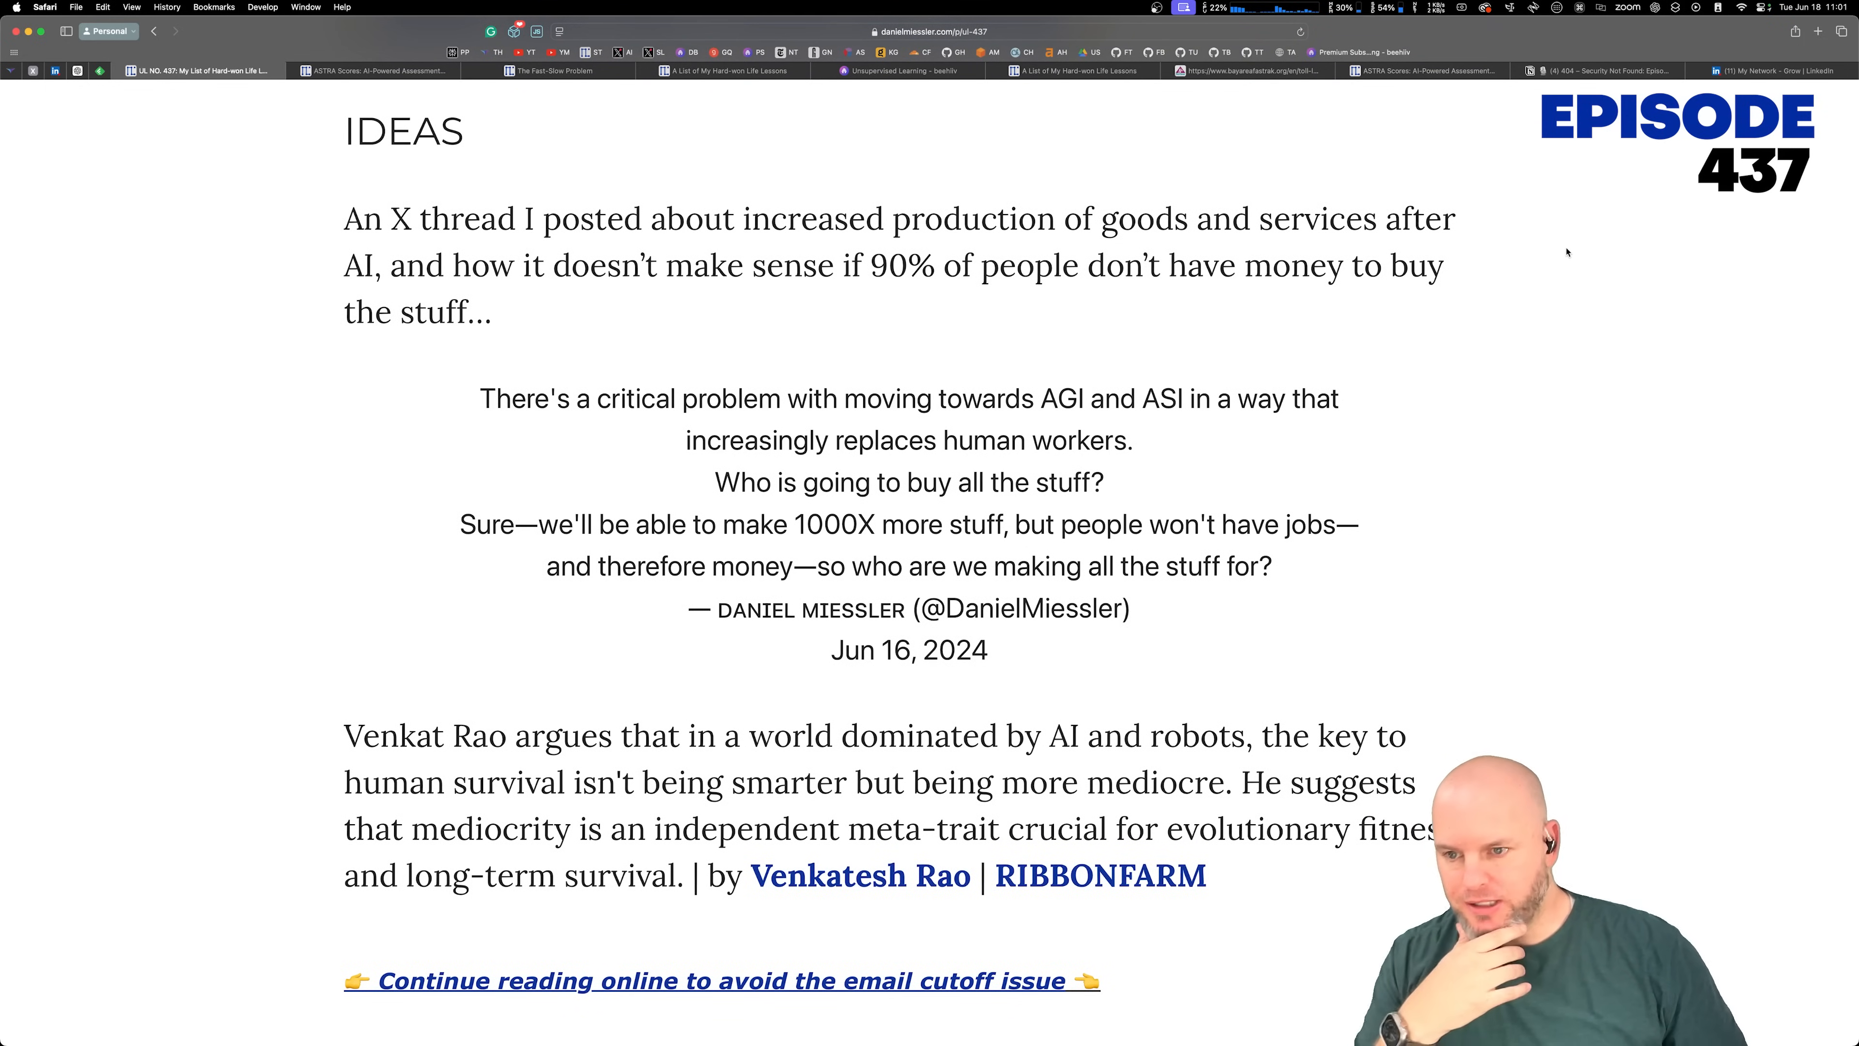
scroll(down, 3)
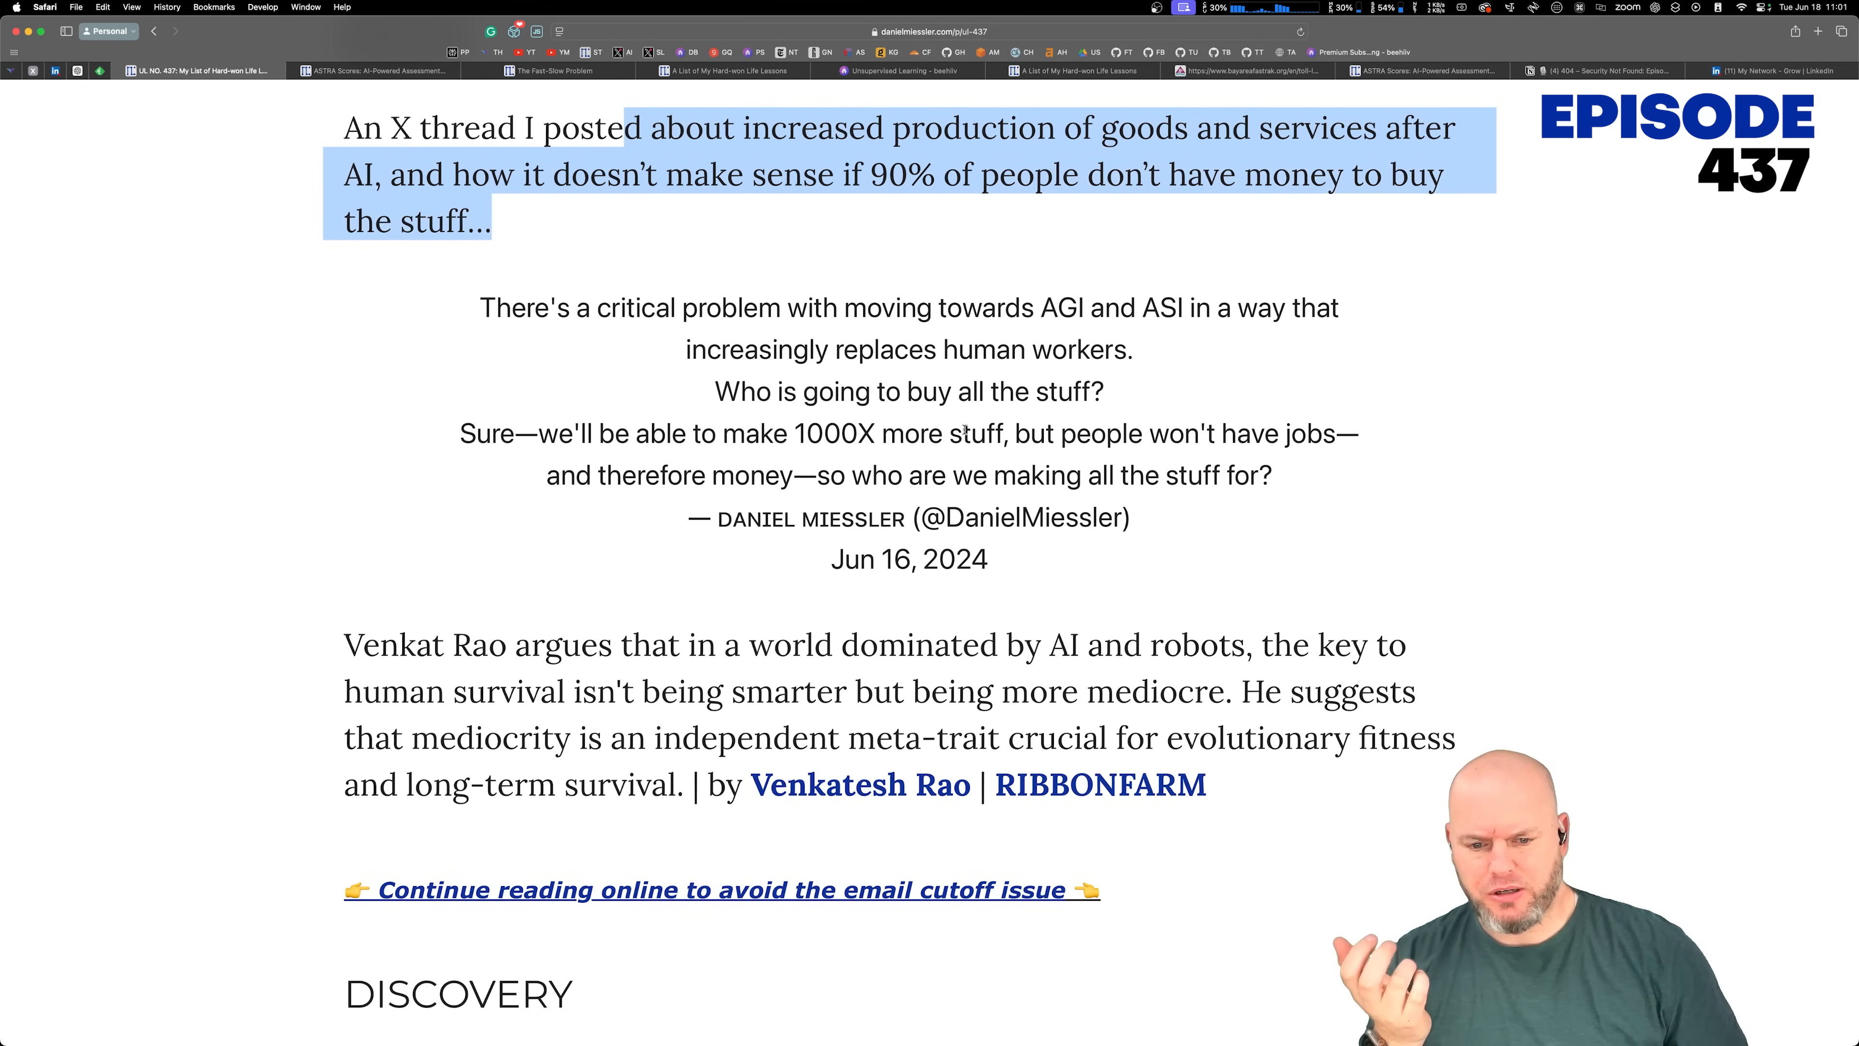
Step: Read the IDEAS items, highlighting Venkat Rao's mediocrity argument, then continue to DISCOVERY
scroll(down, 3)
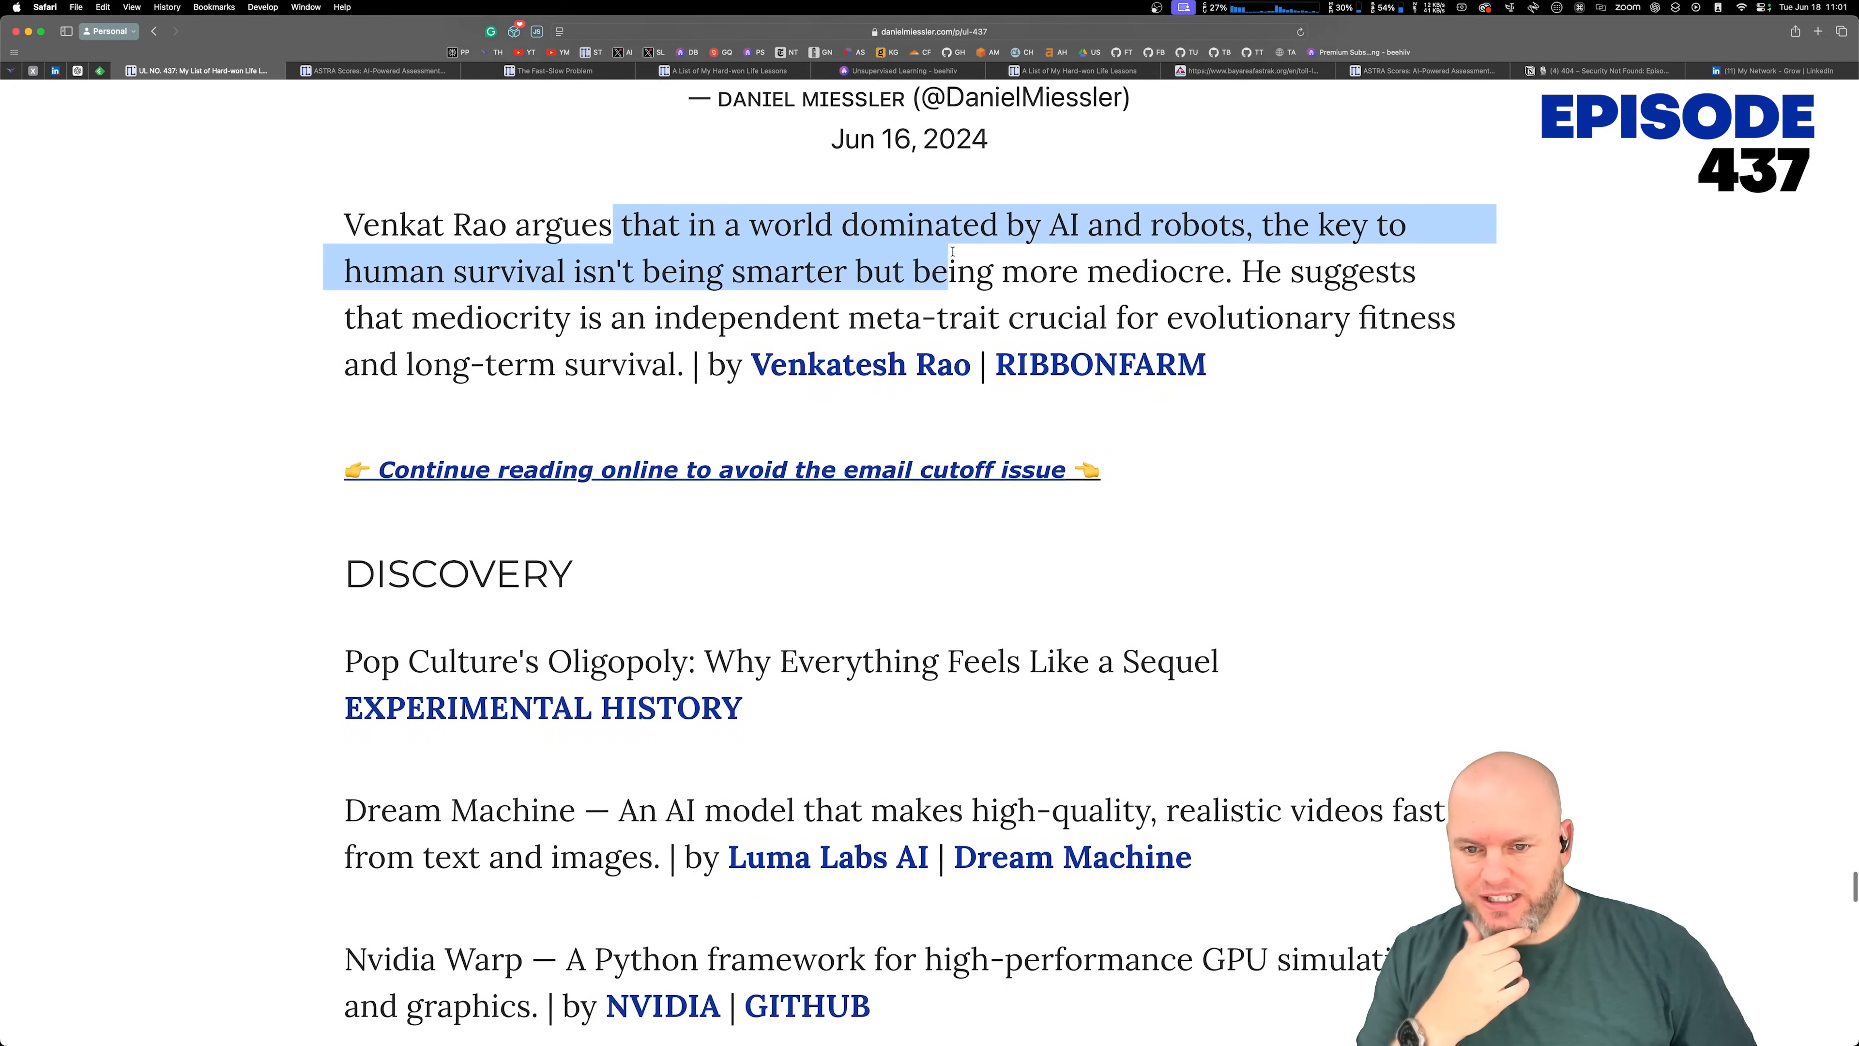
drag(913, 270, 1082, 270)
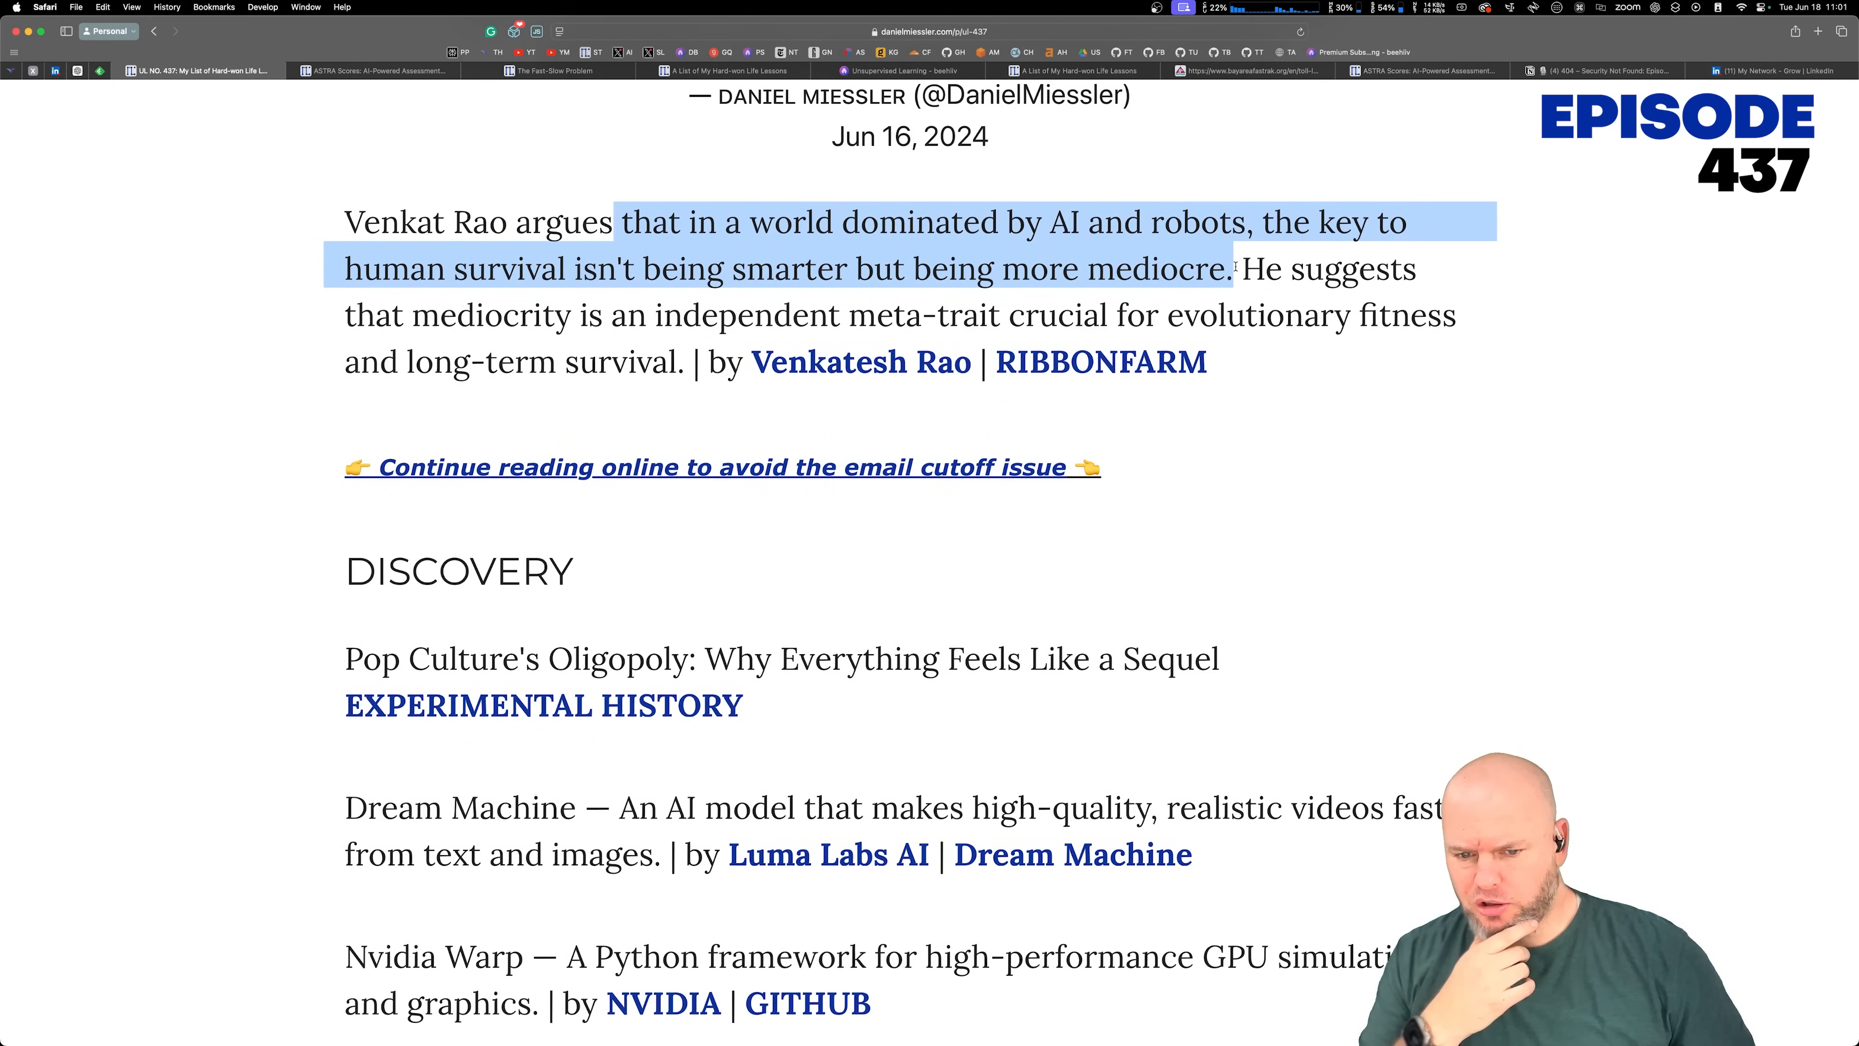
click(1523, 385)
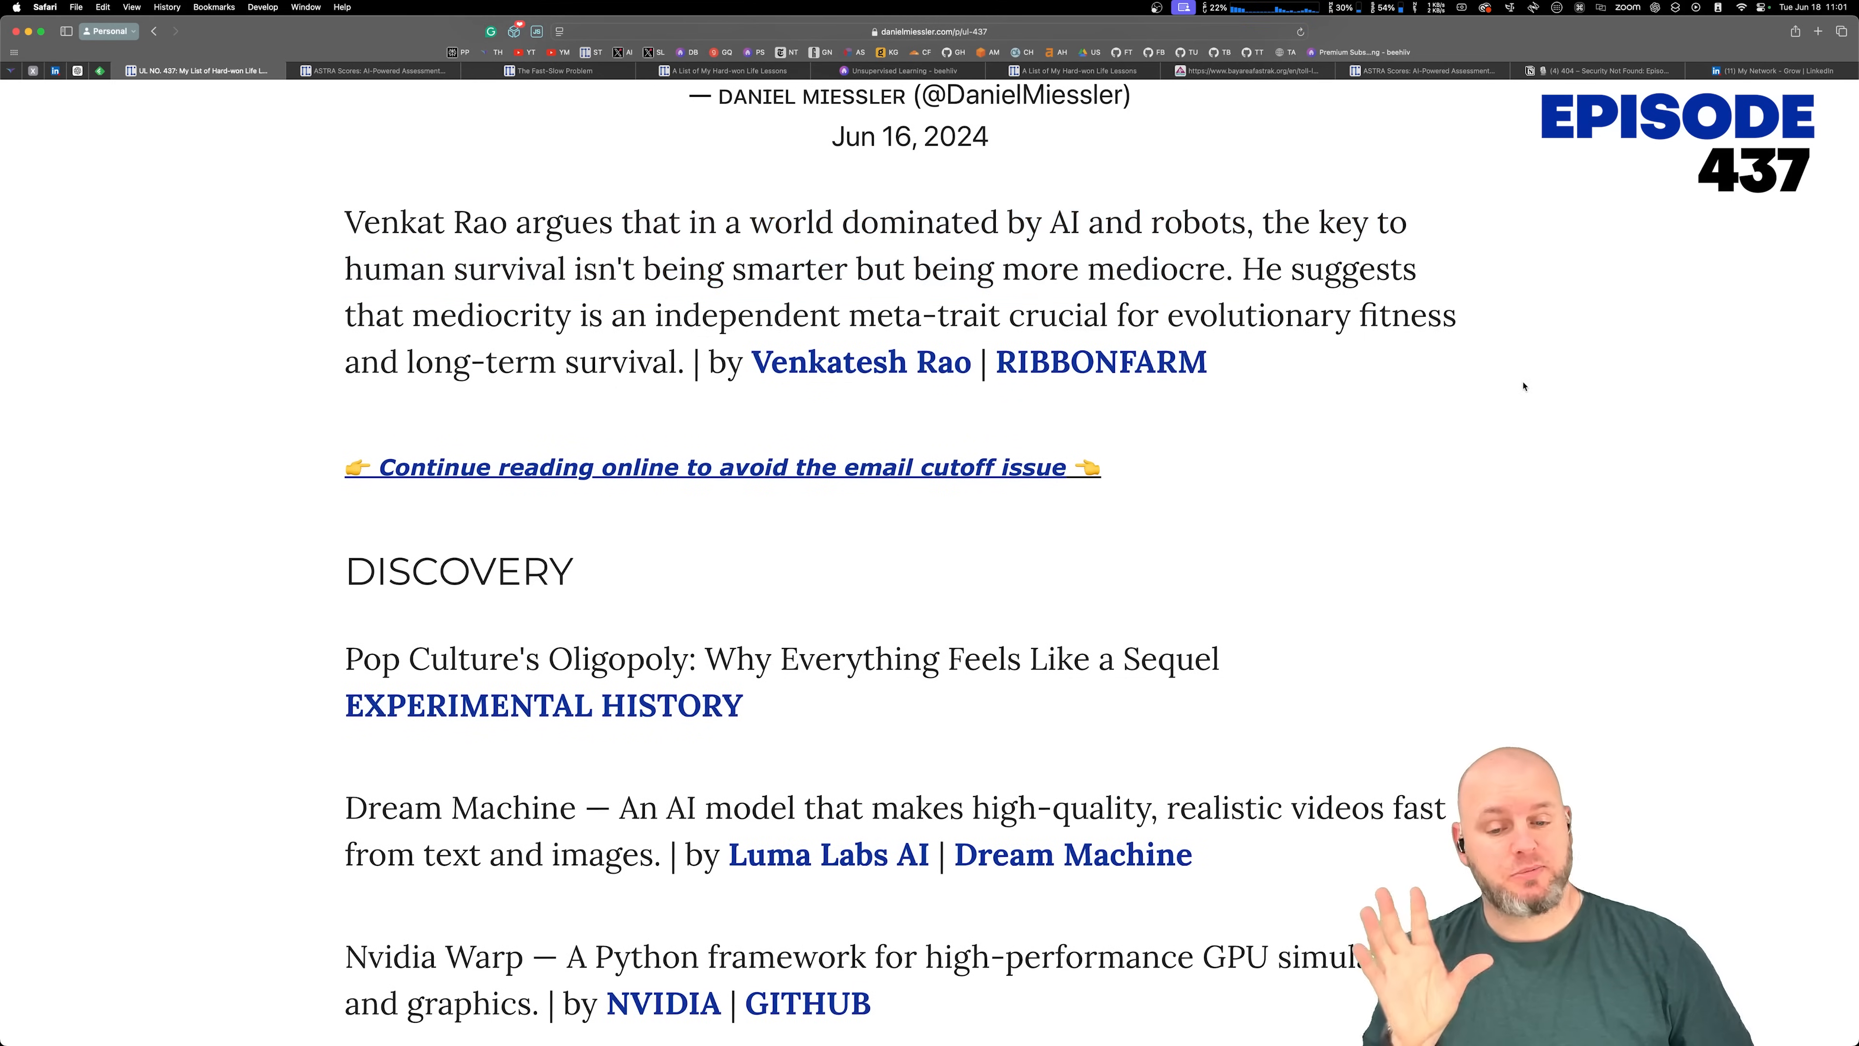
scroll(down, 3)
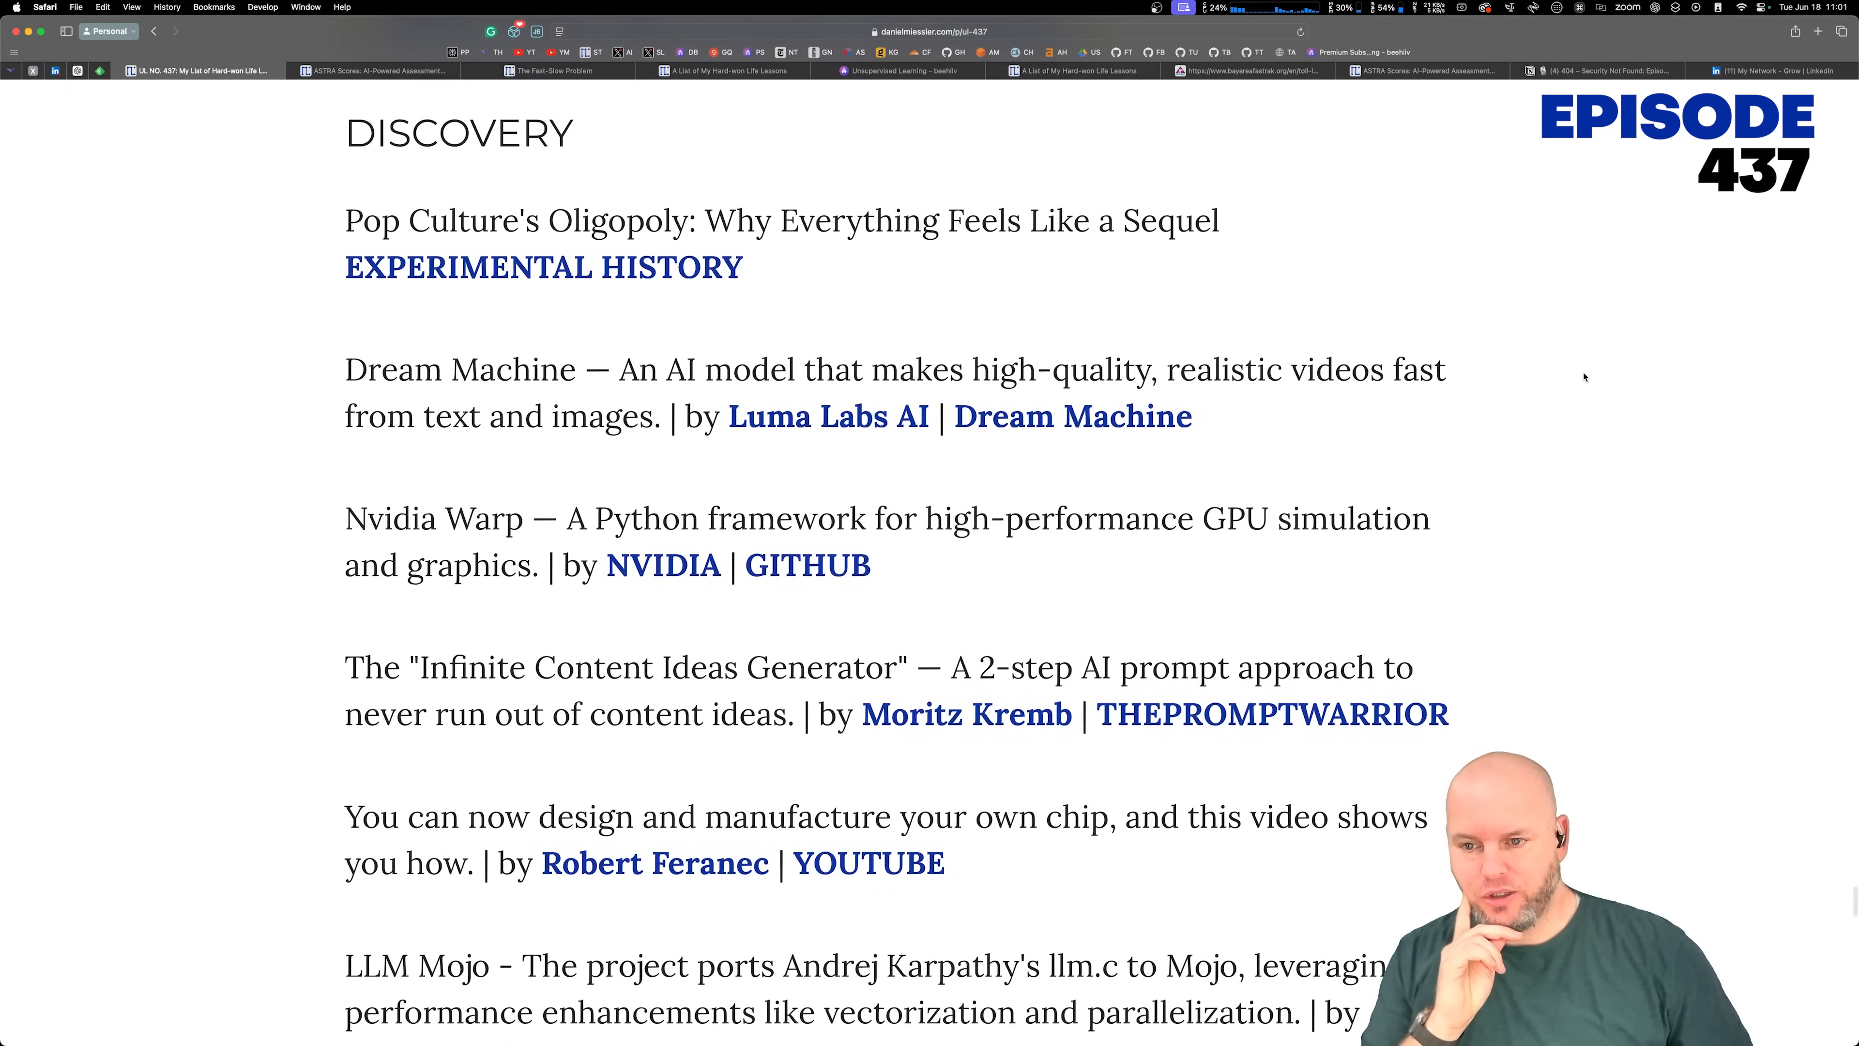
mouse_move(703, 237)
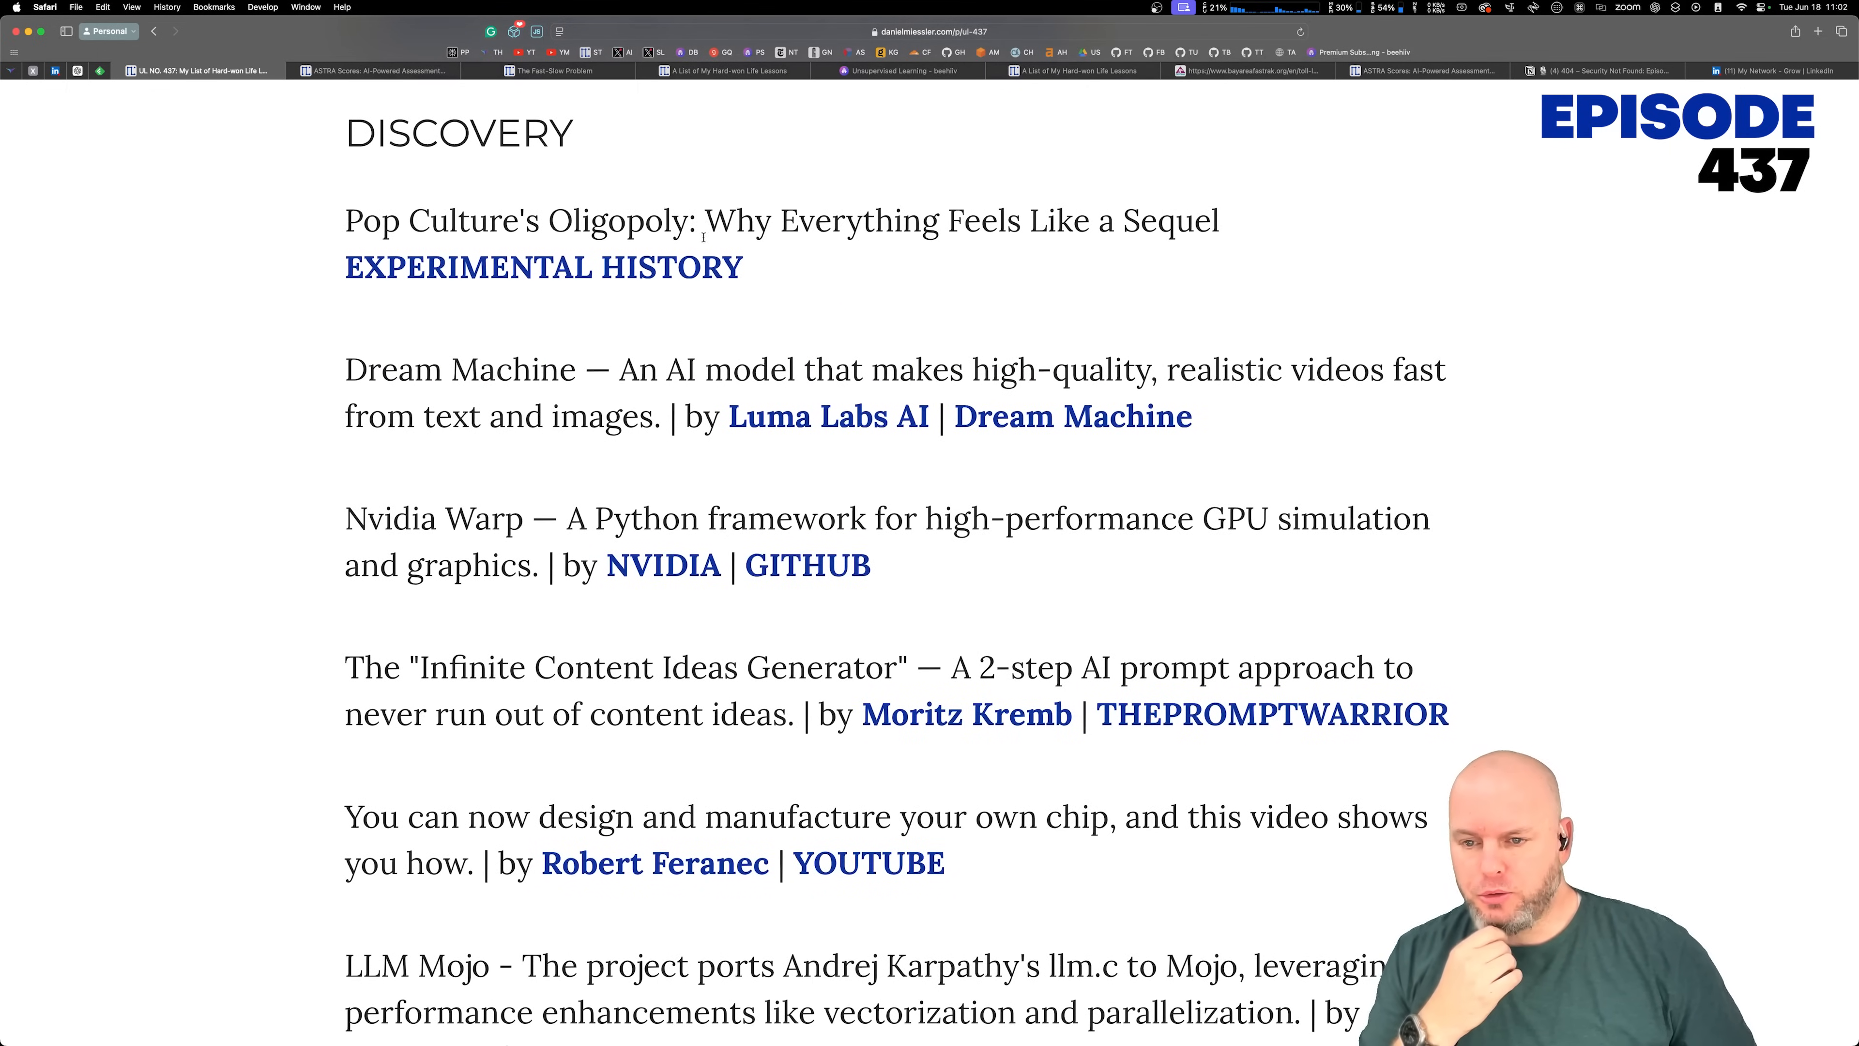
Step: Read the Dream Machine, Infinite Content Ideas Generator and LLM Mojo links, highlighting each
drag(548, 221, 777, 221)
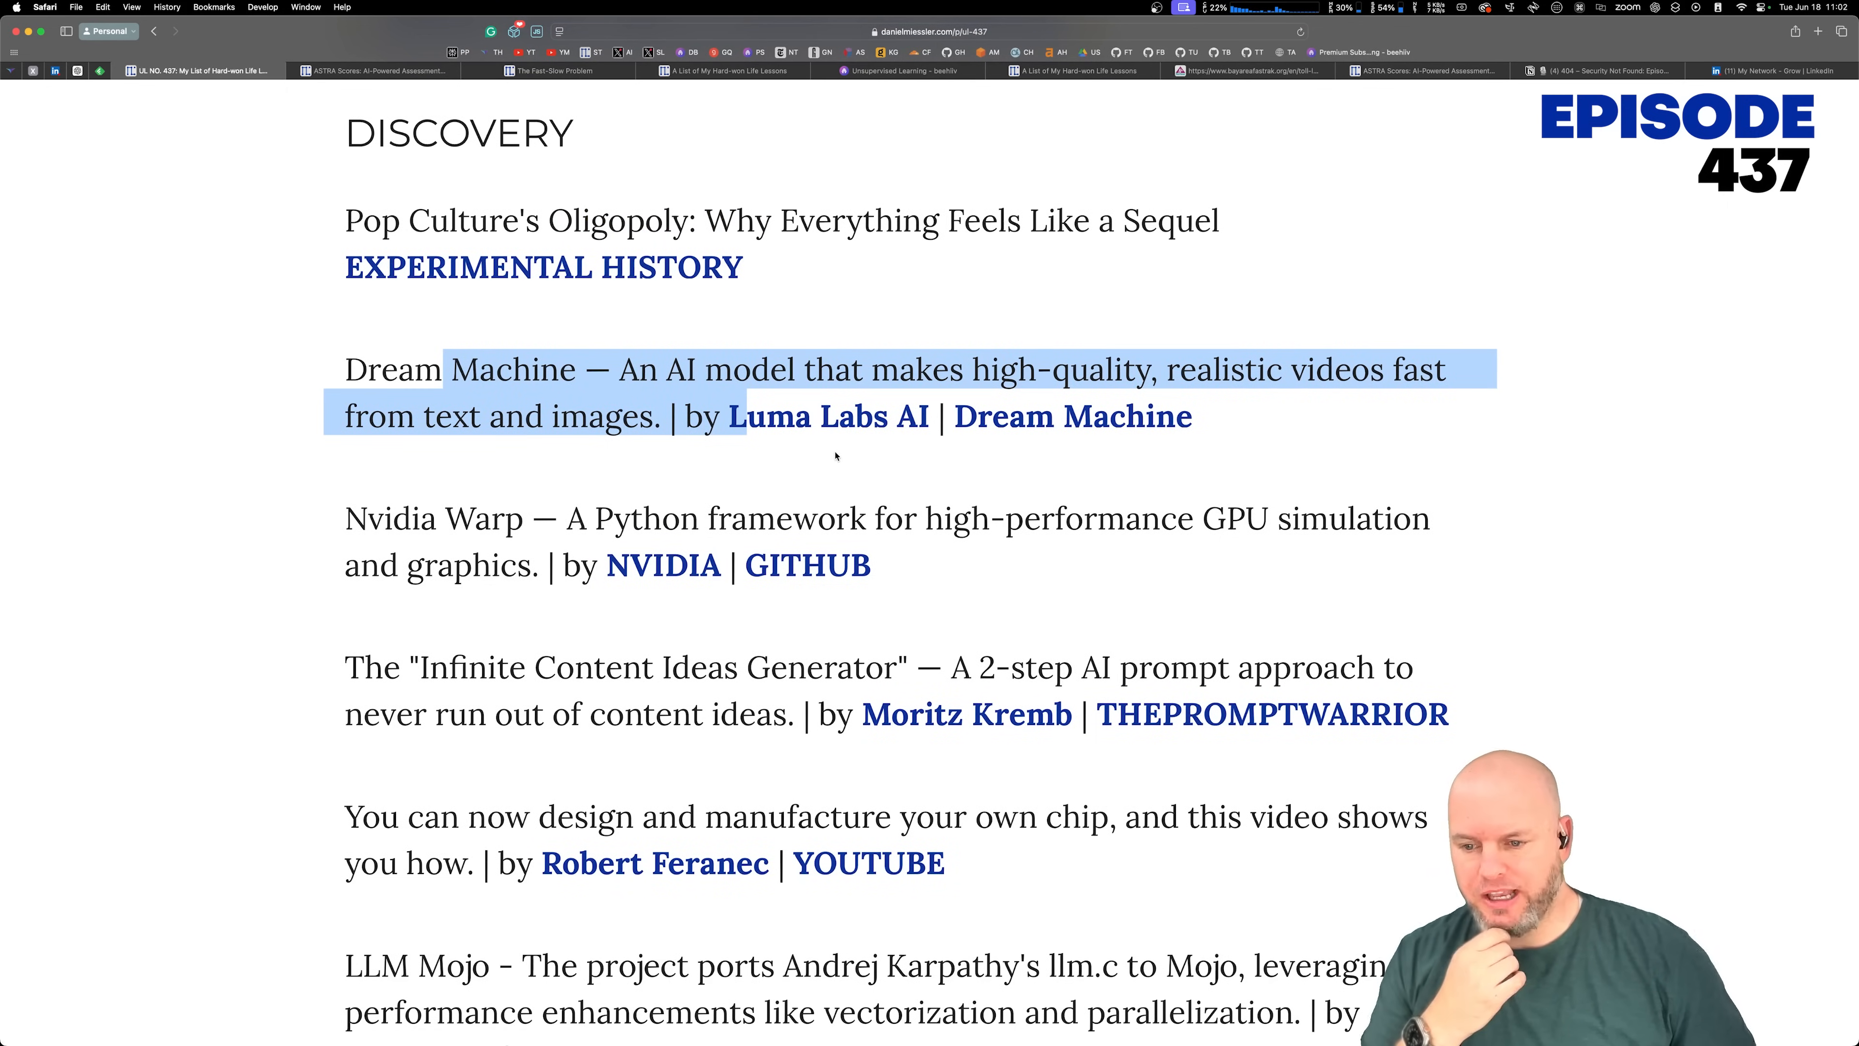
scroll(down, 3)
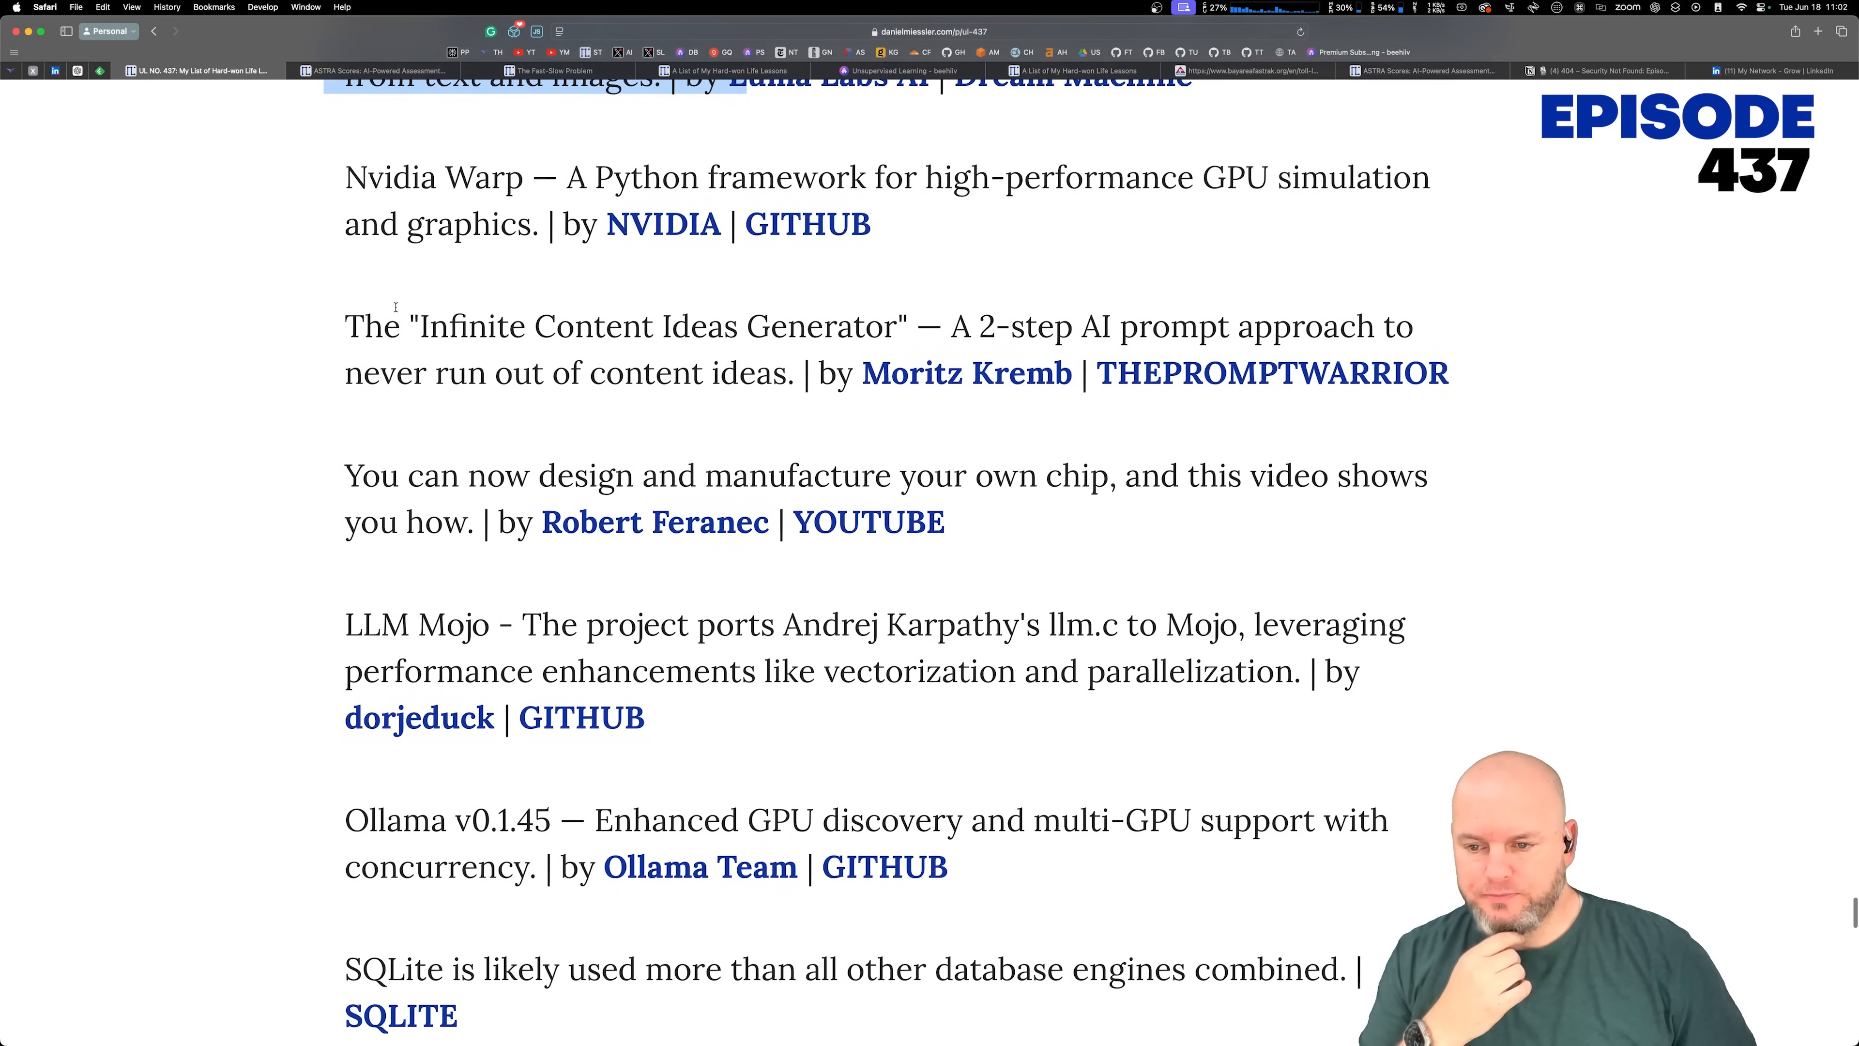
drag(344, 326, 924, 372)
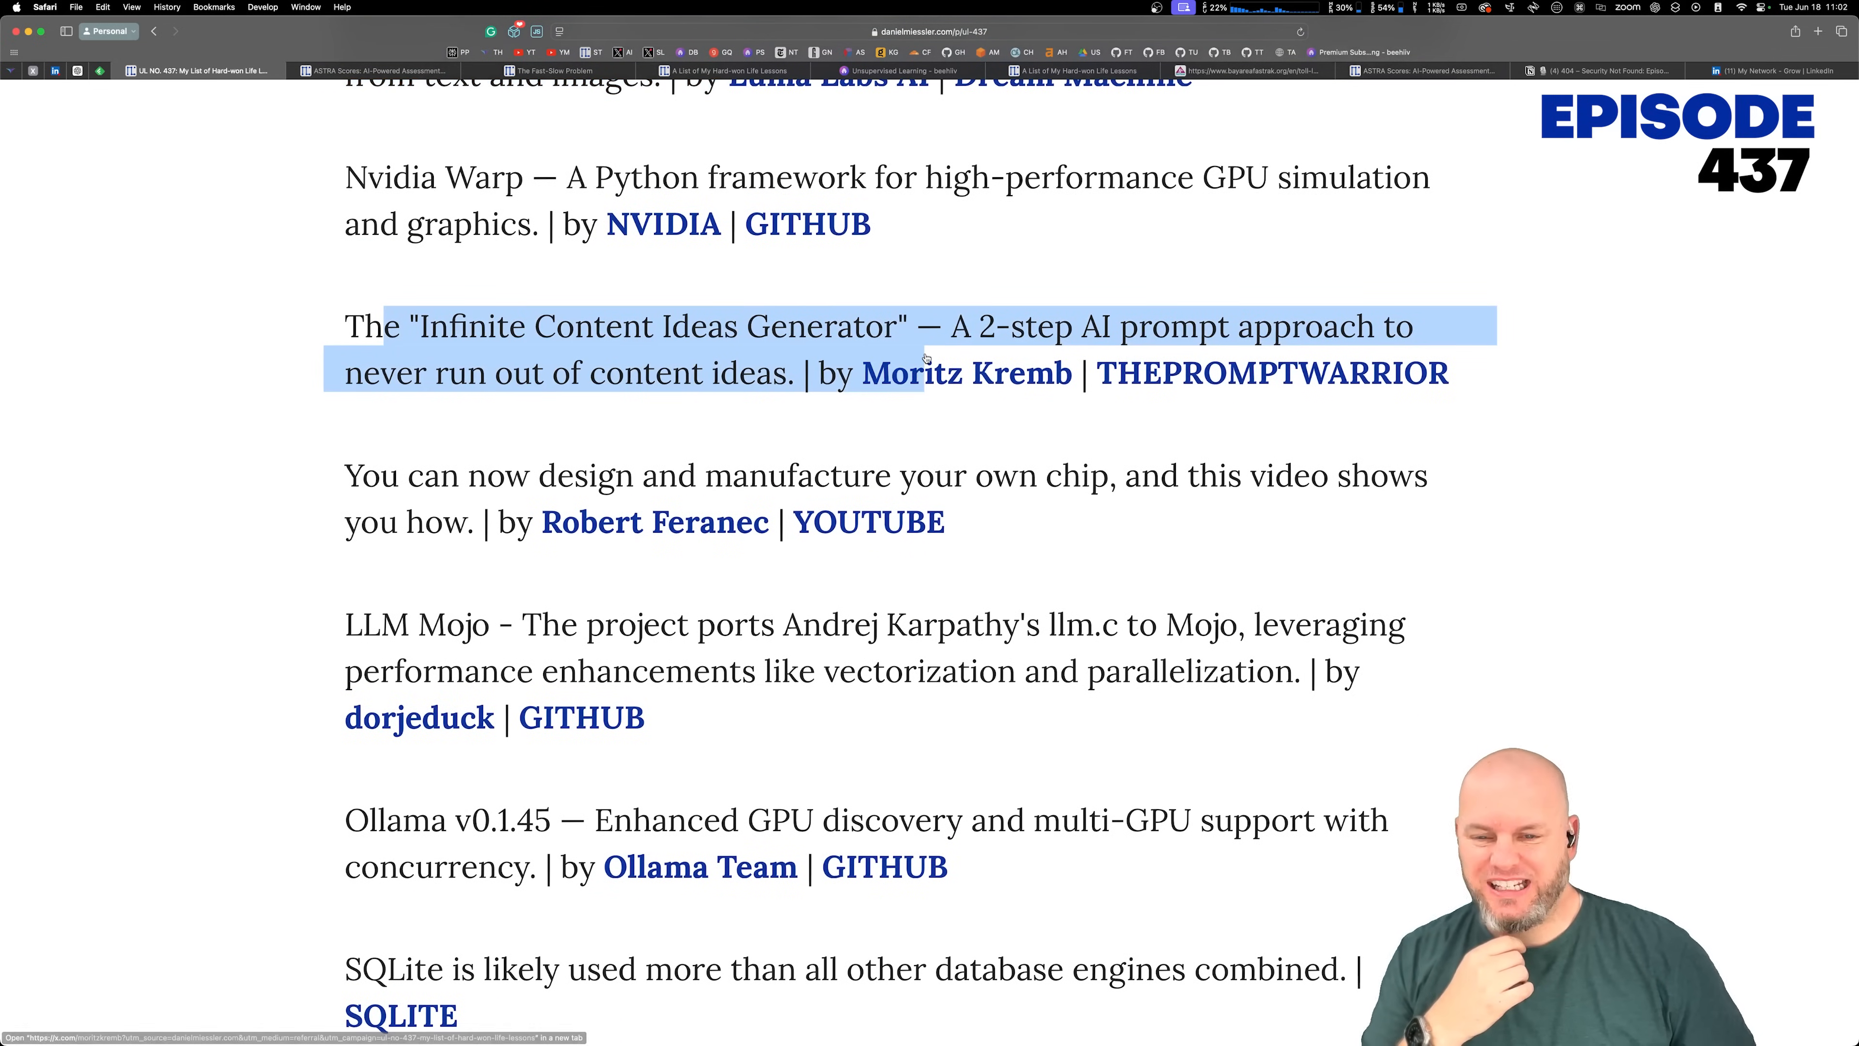
scroll(down, 3)
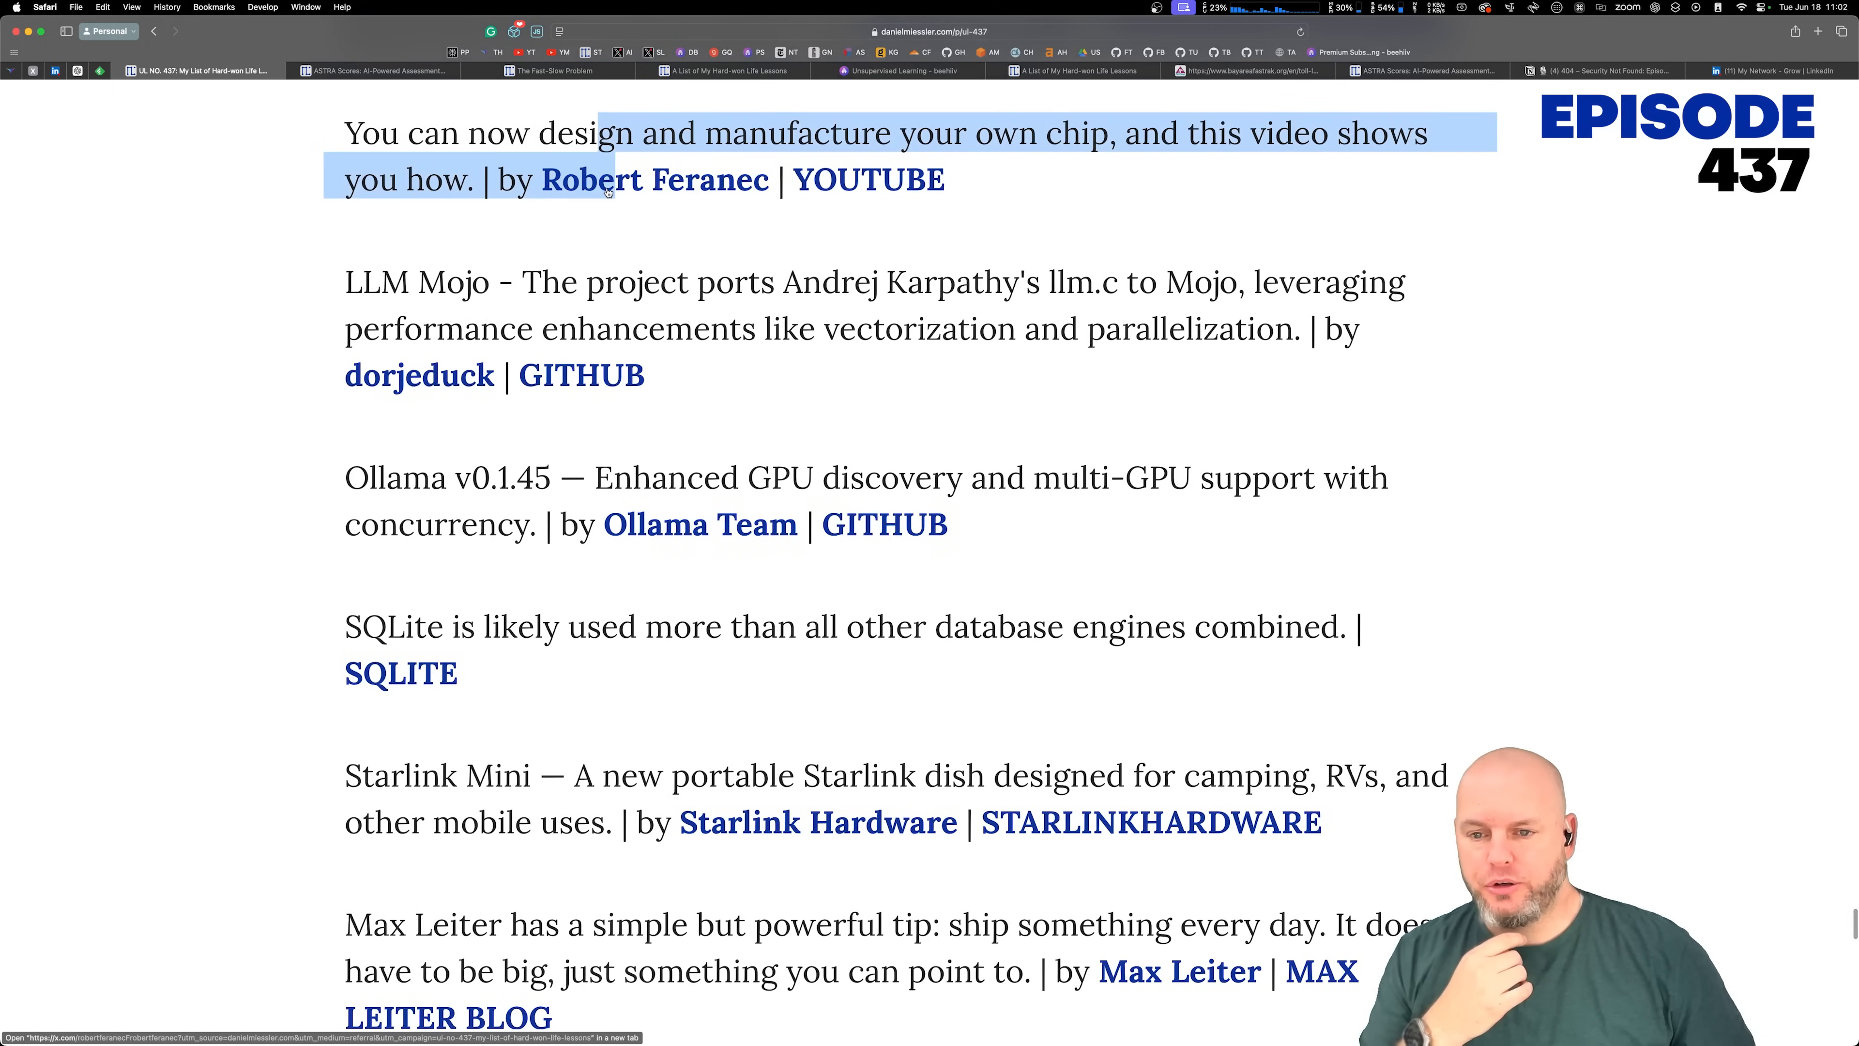
drag(427, 281, 645, 374)
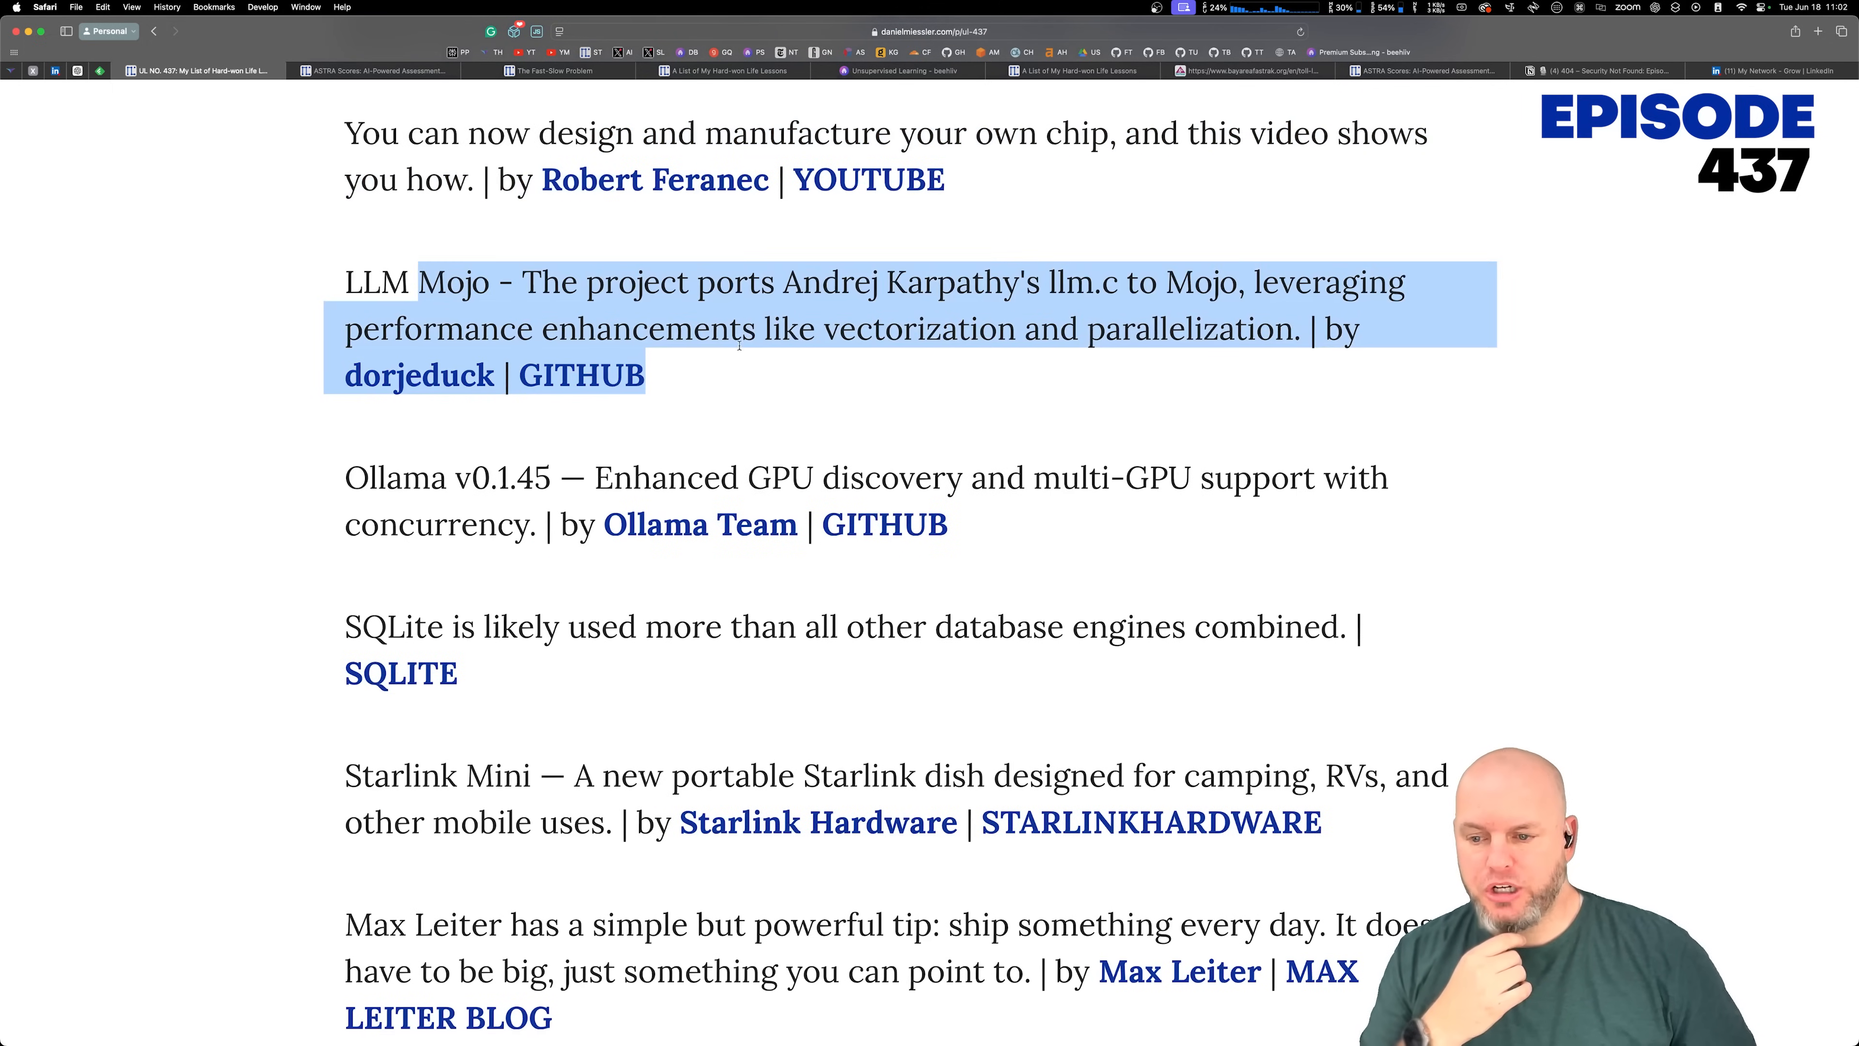
scroll(down, 3)
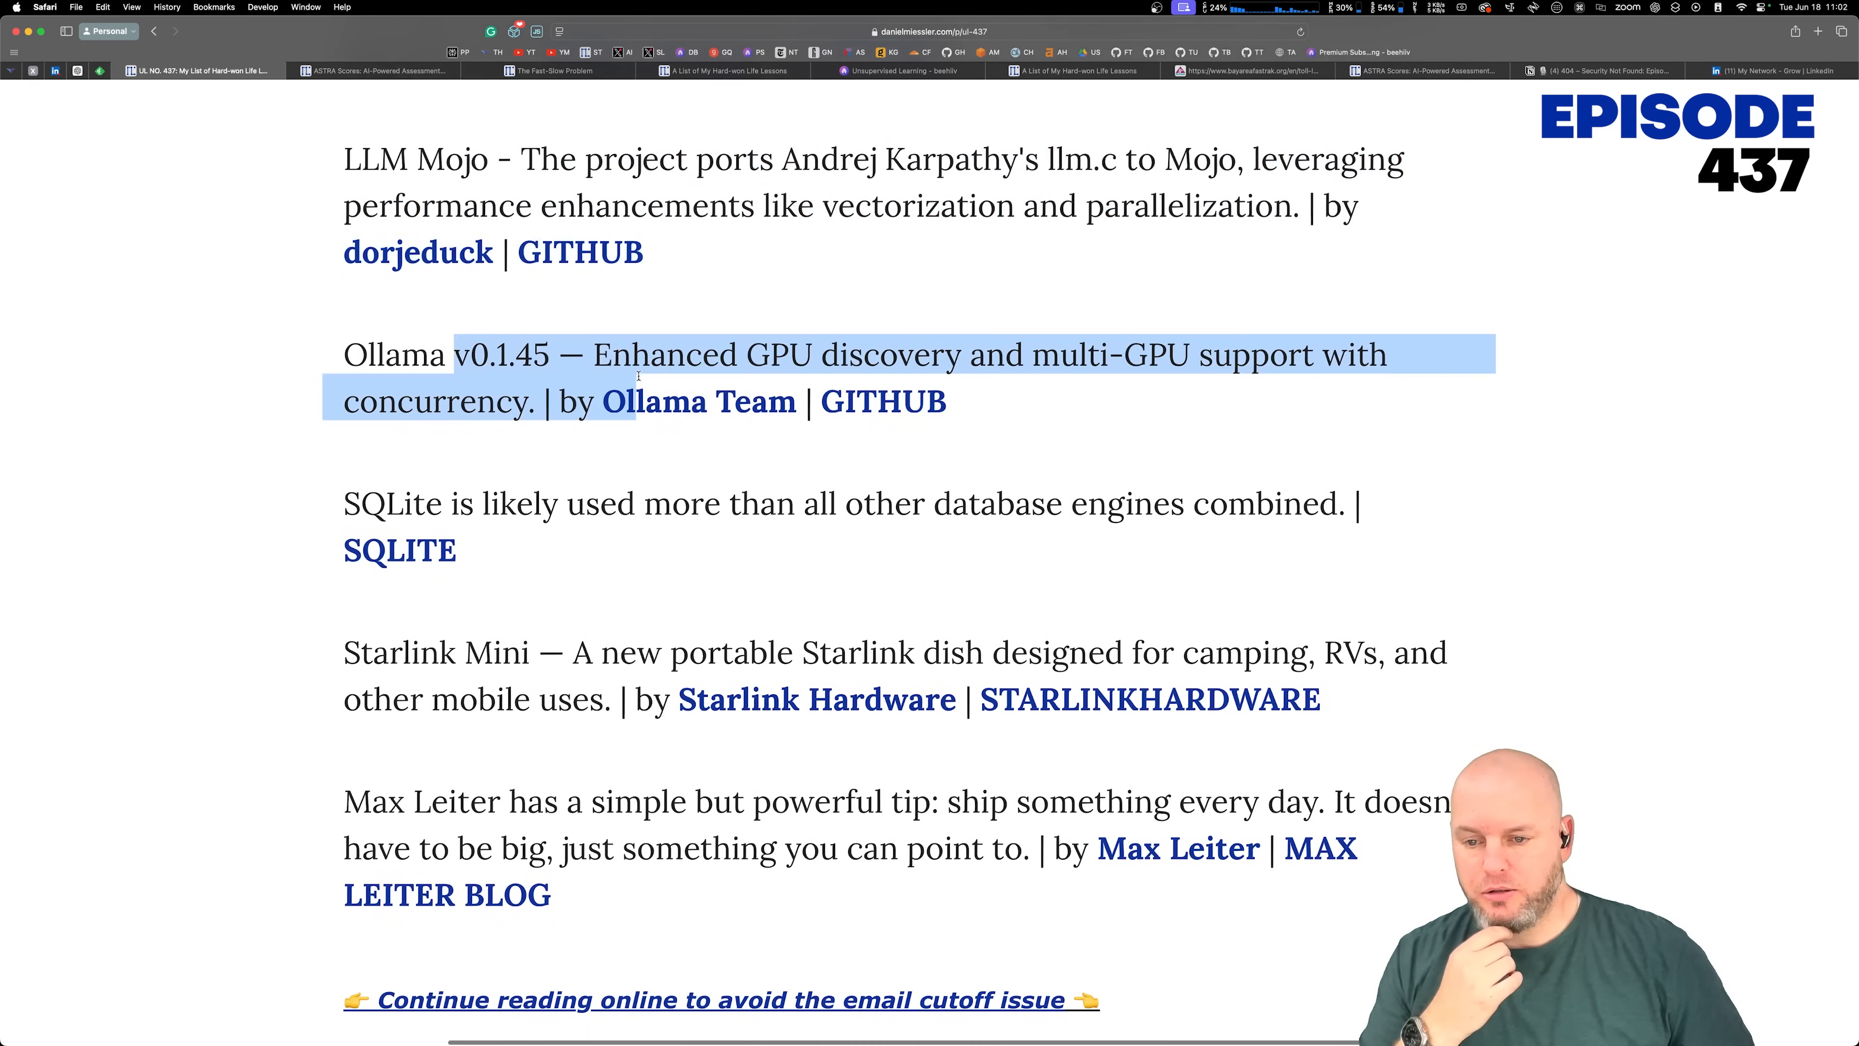
click(1030, 307)
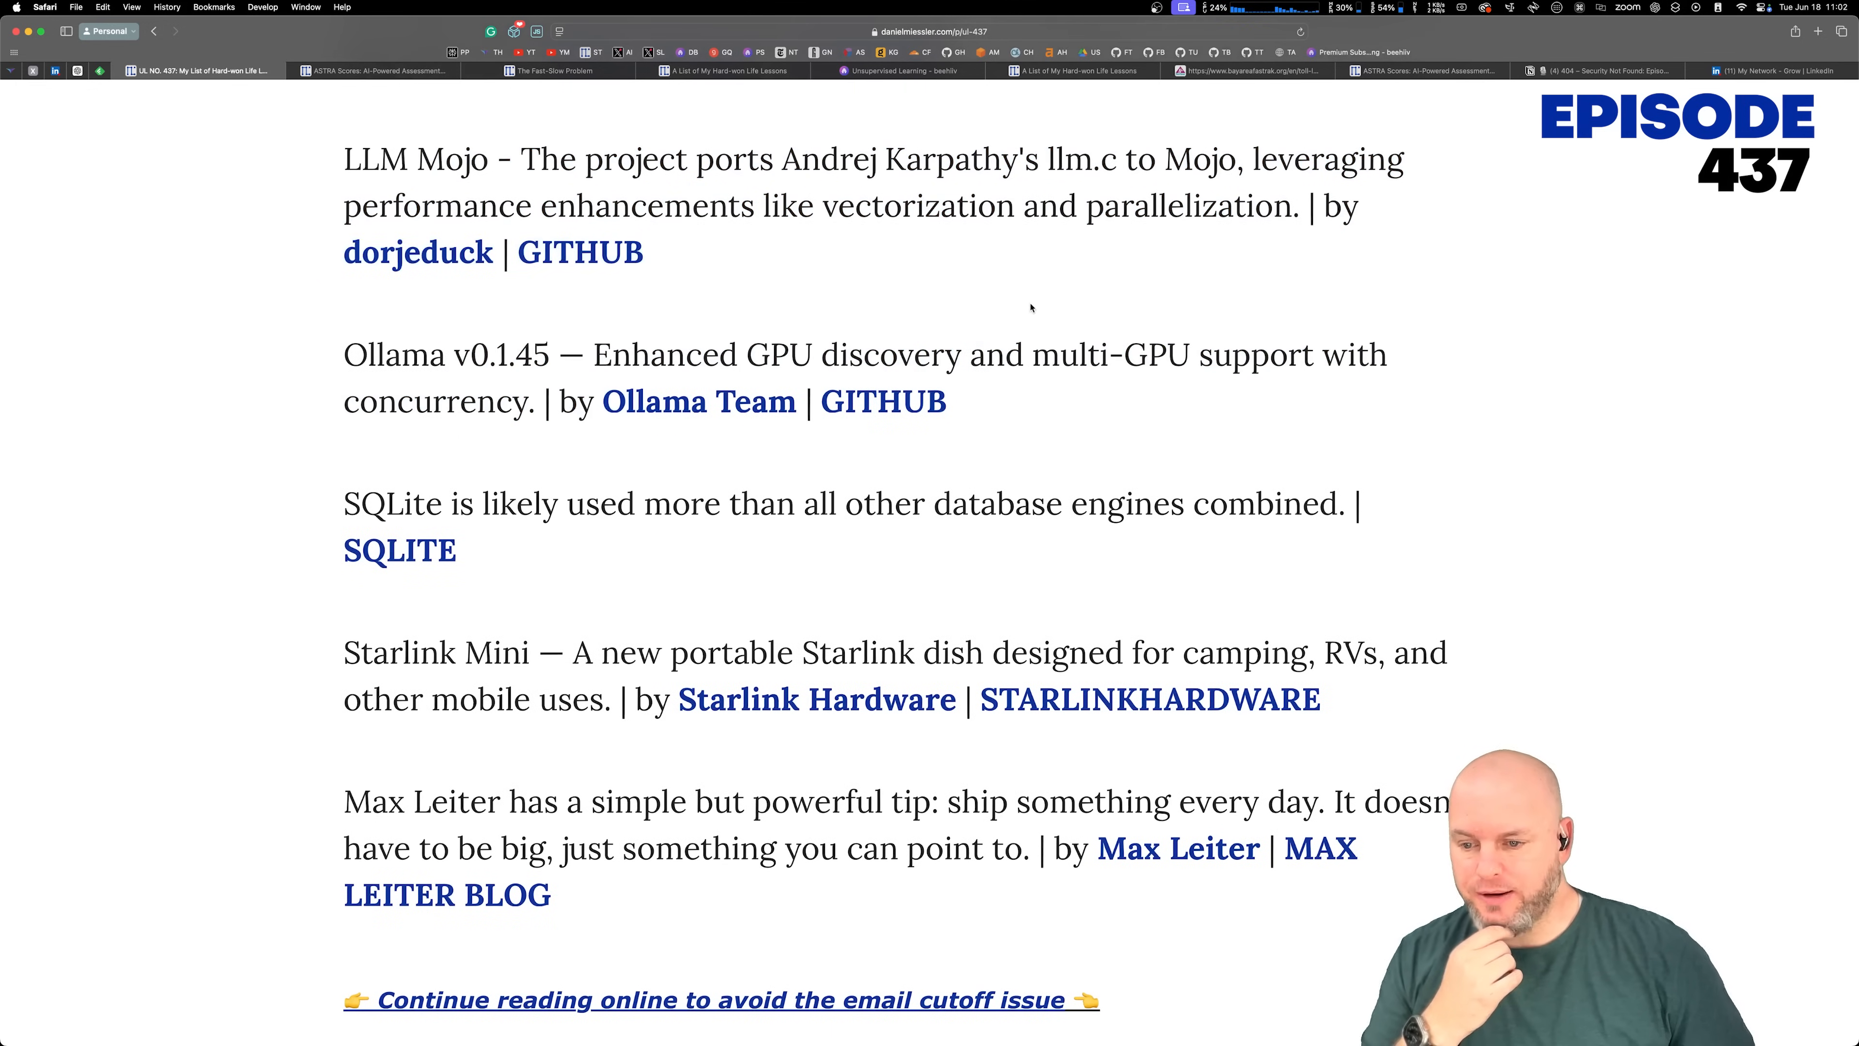
Step: Read the Starlink Mini and remaining Discovery links down to the Recommendation of the Week
scroll(down, 3)
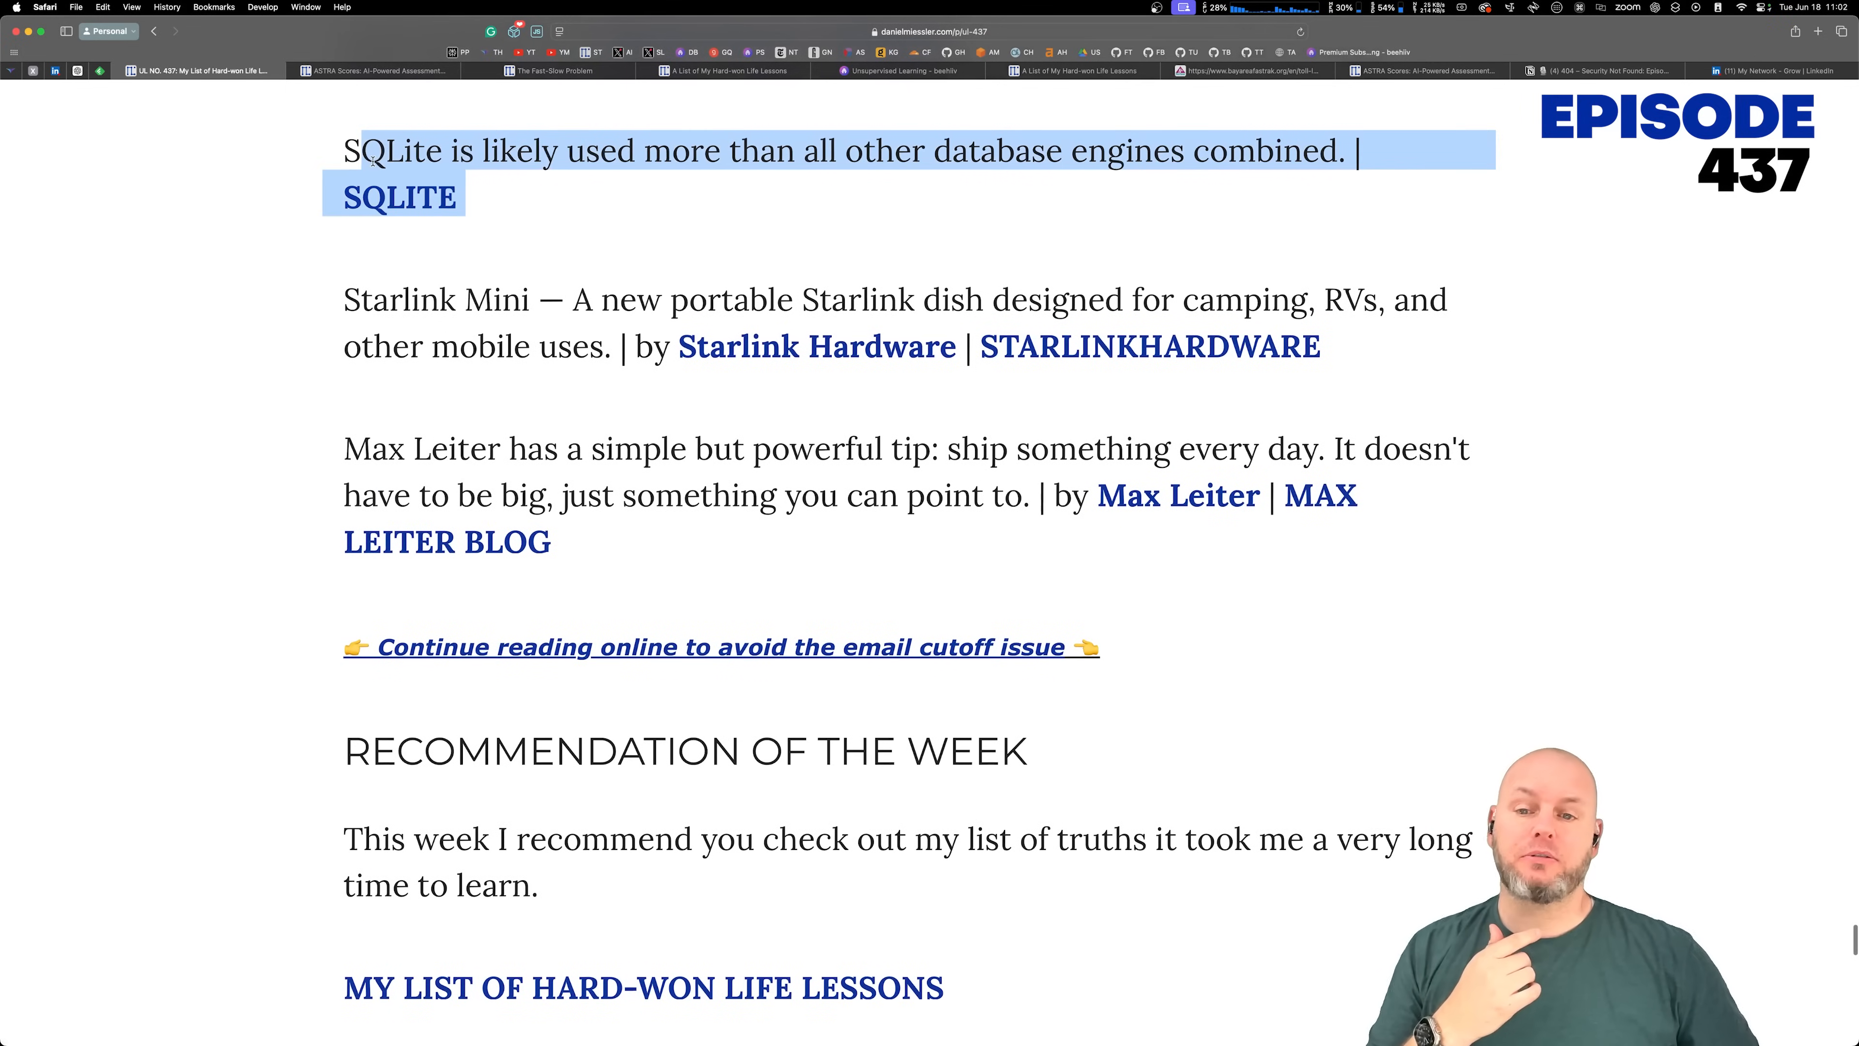
mouse_move(652, 178)
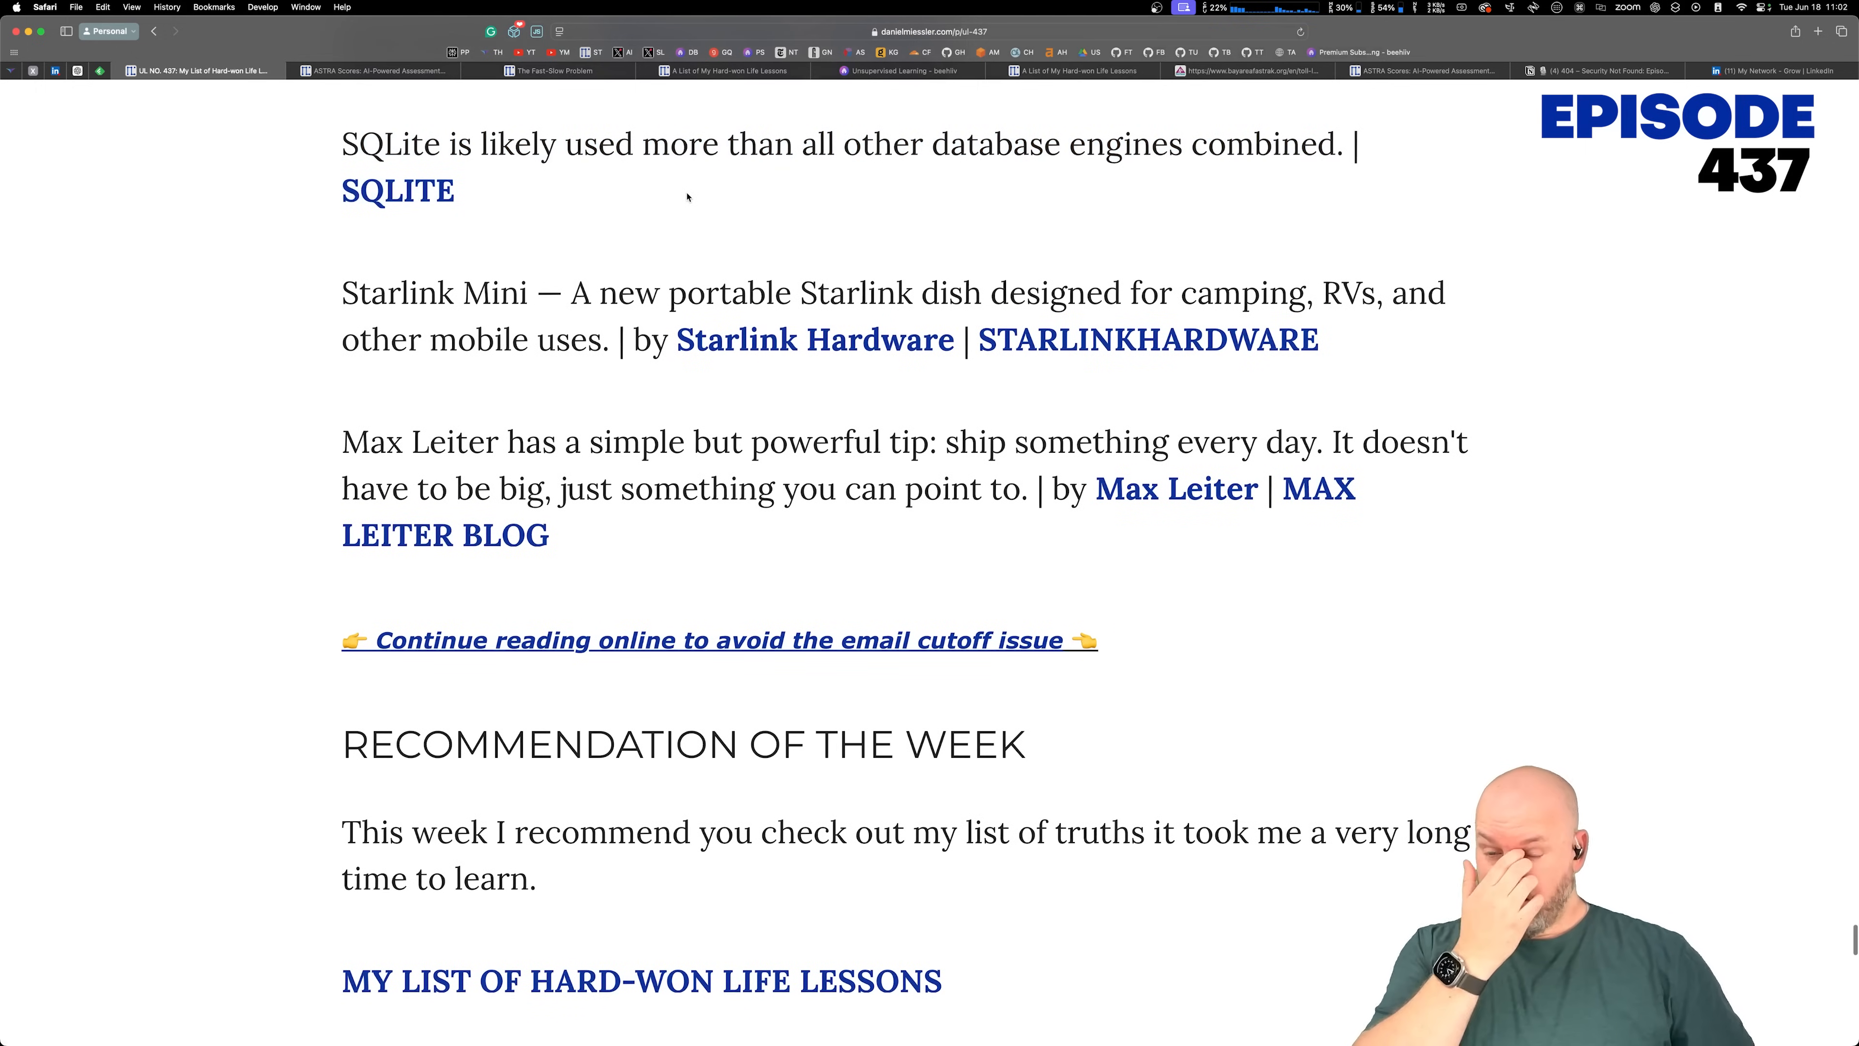
drag(342, 292, 551, 339)
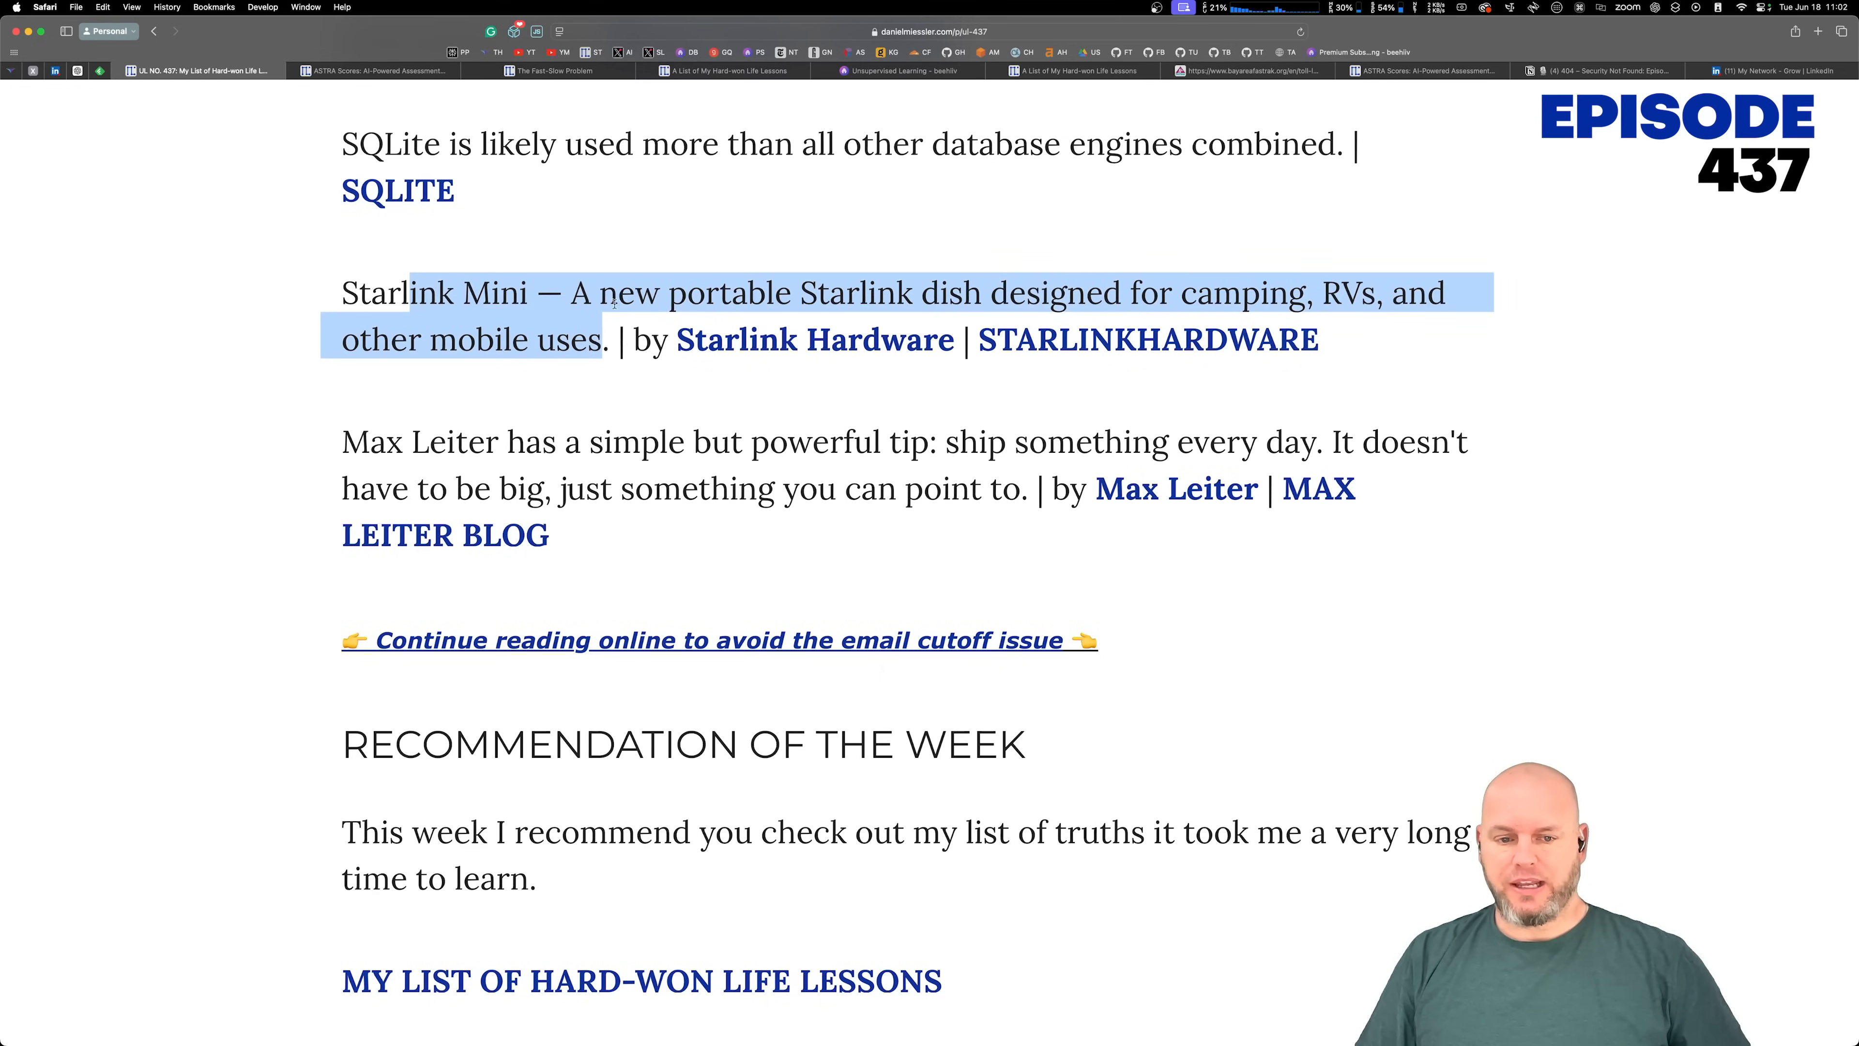
click(757, 236)
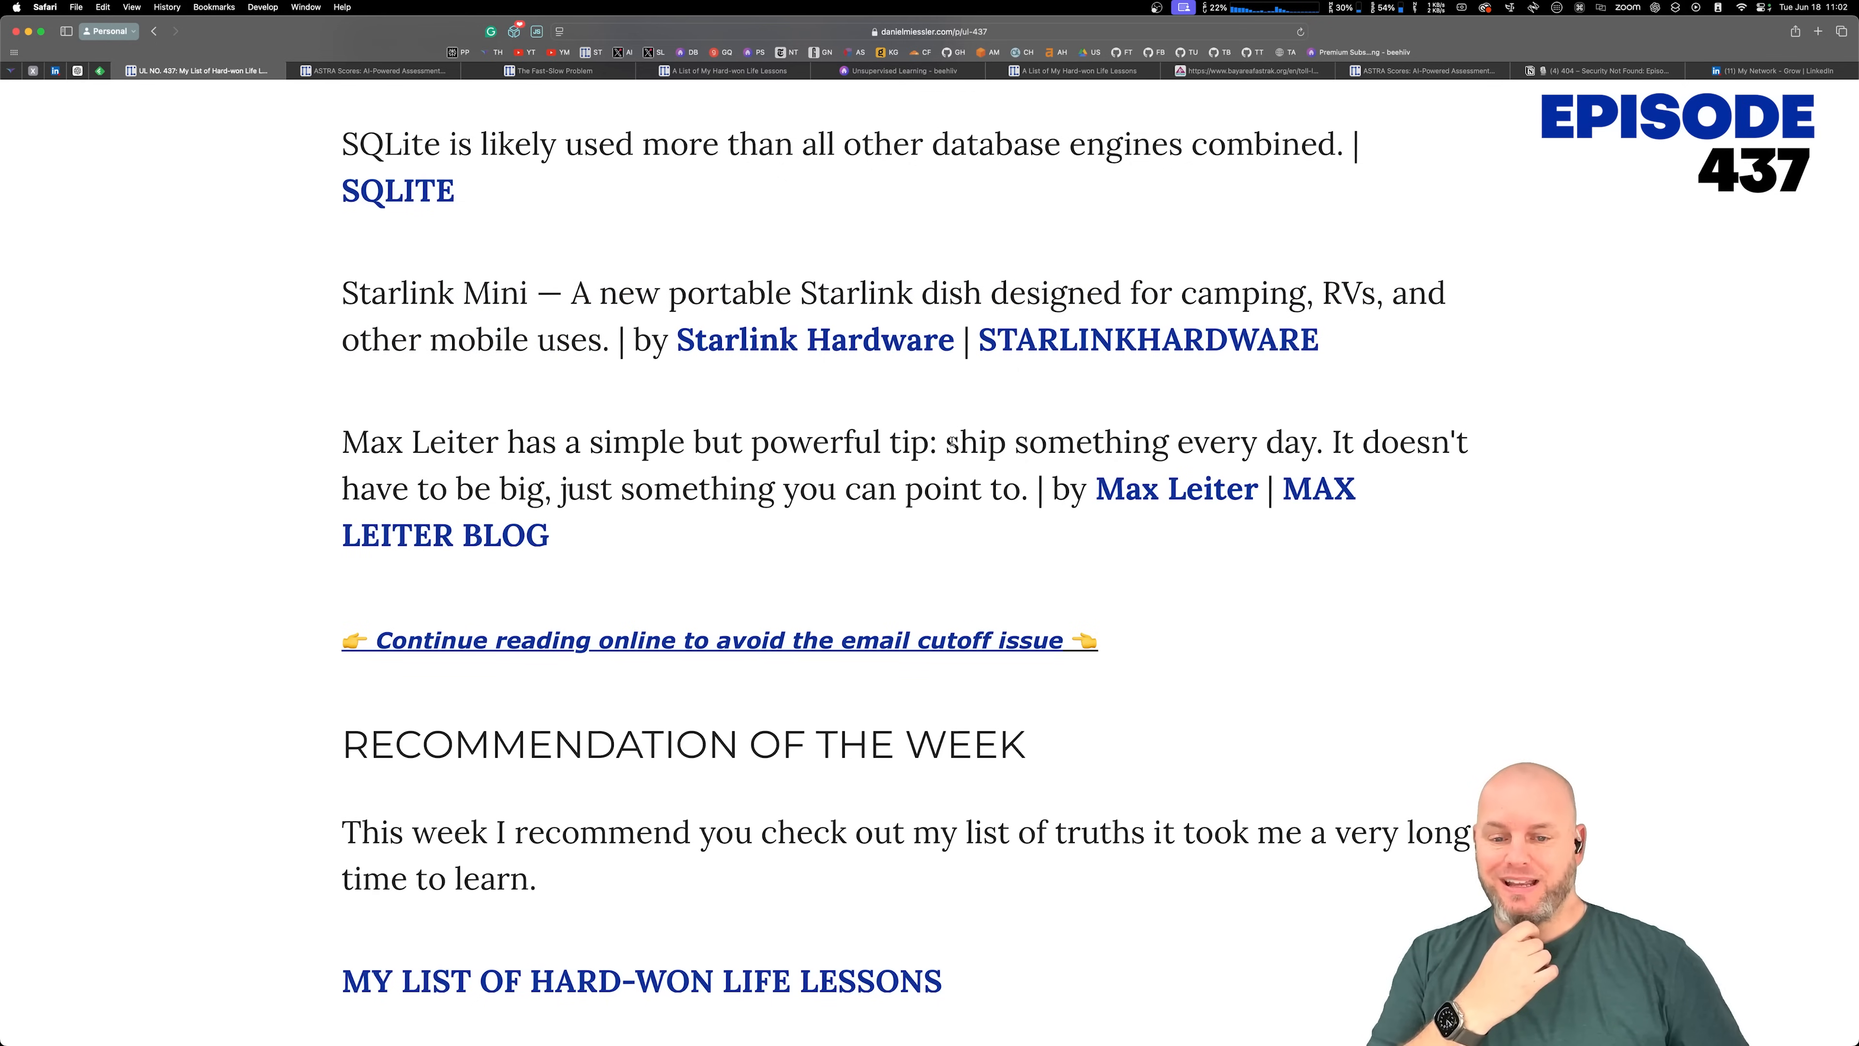
drag(946, 442, 919, 487)
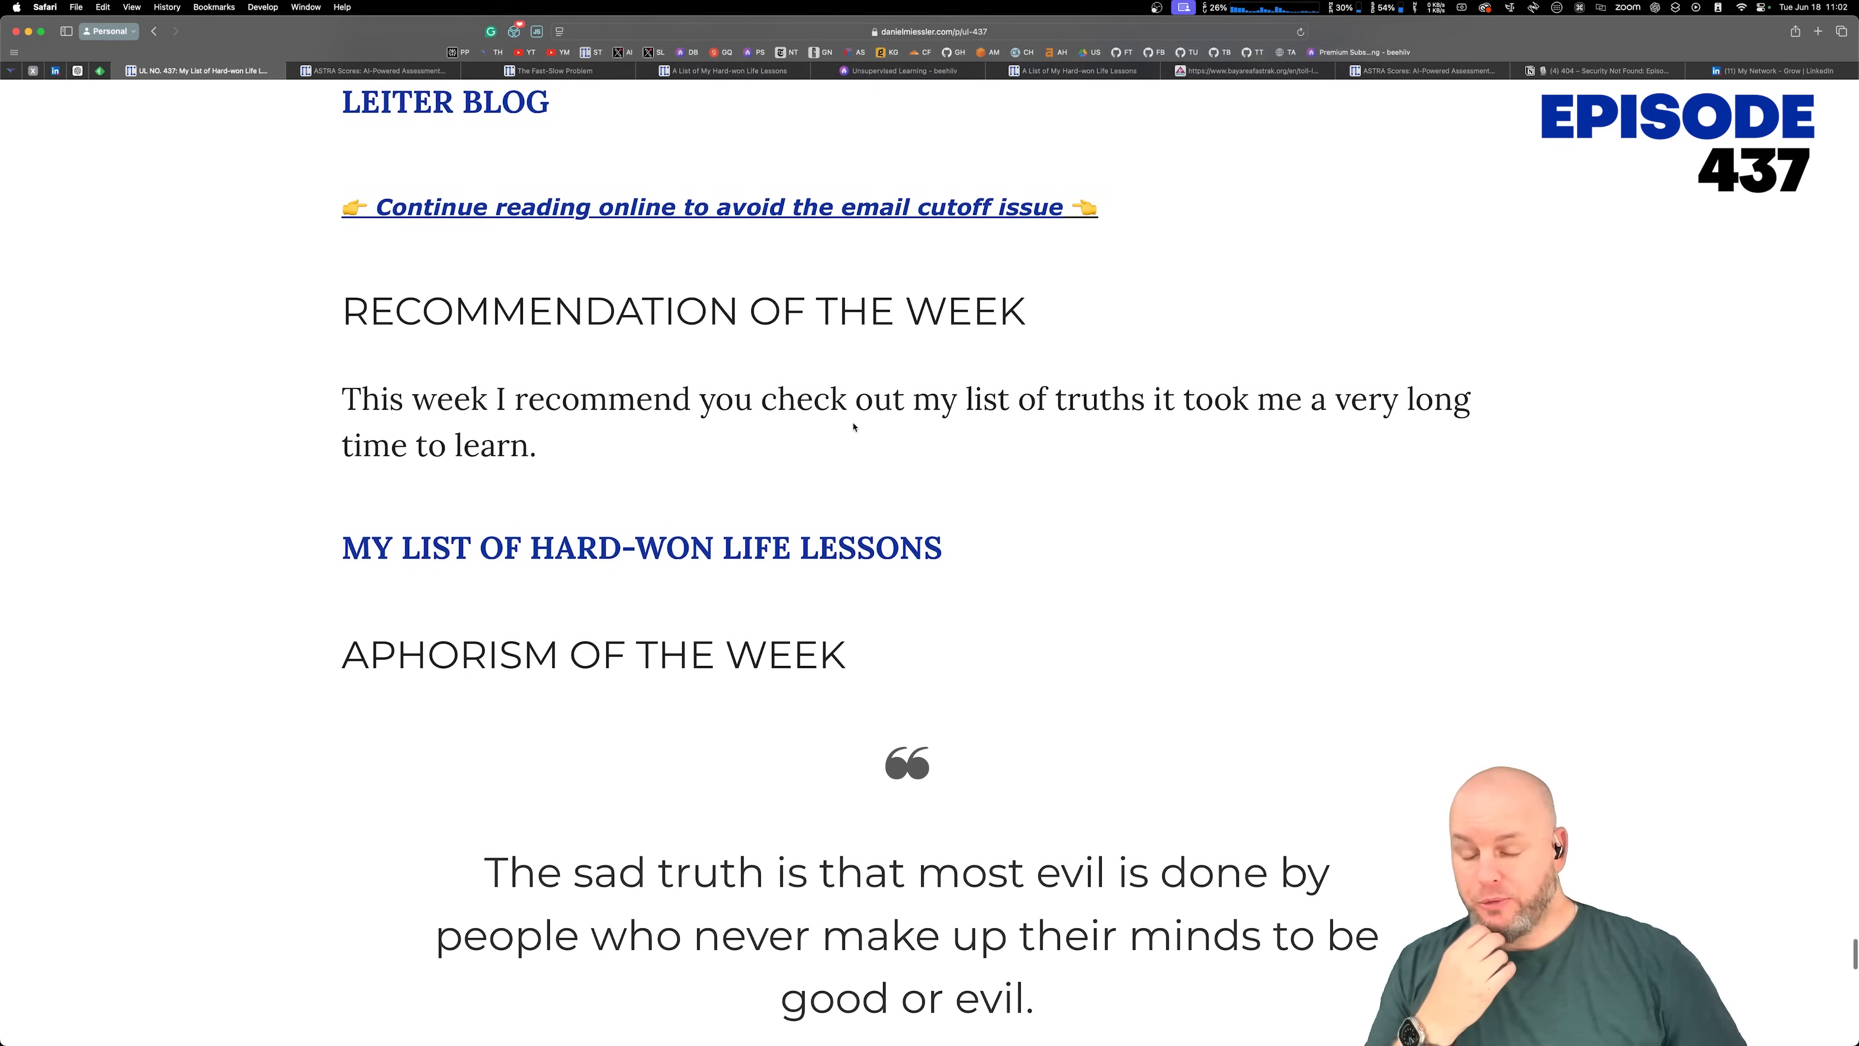
mouse_move(817, 546)
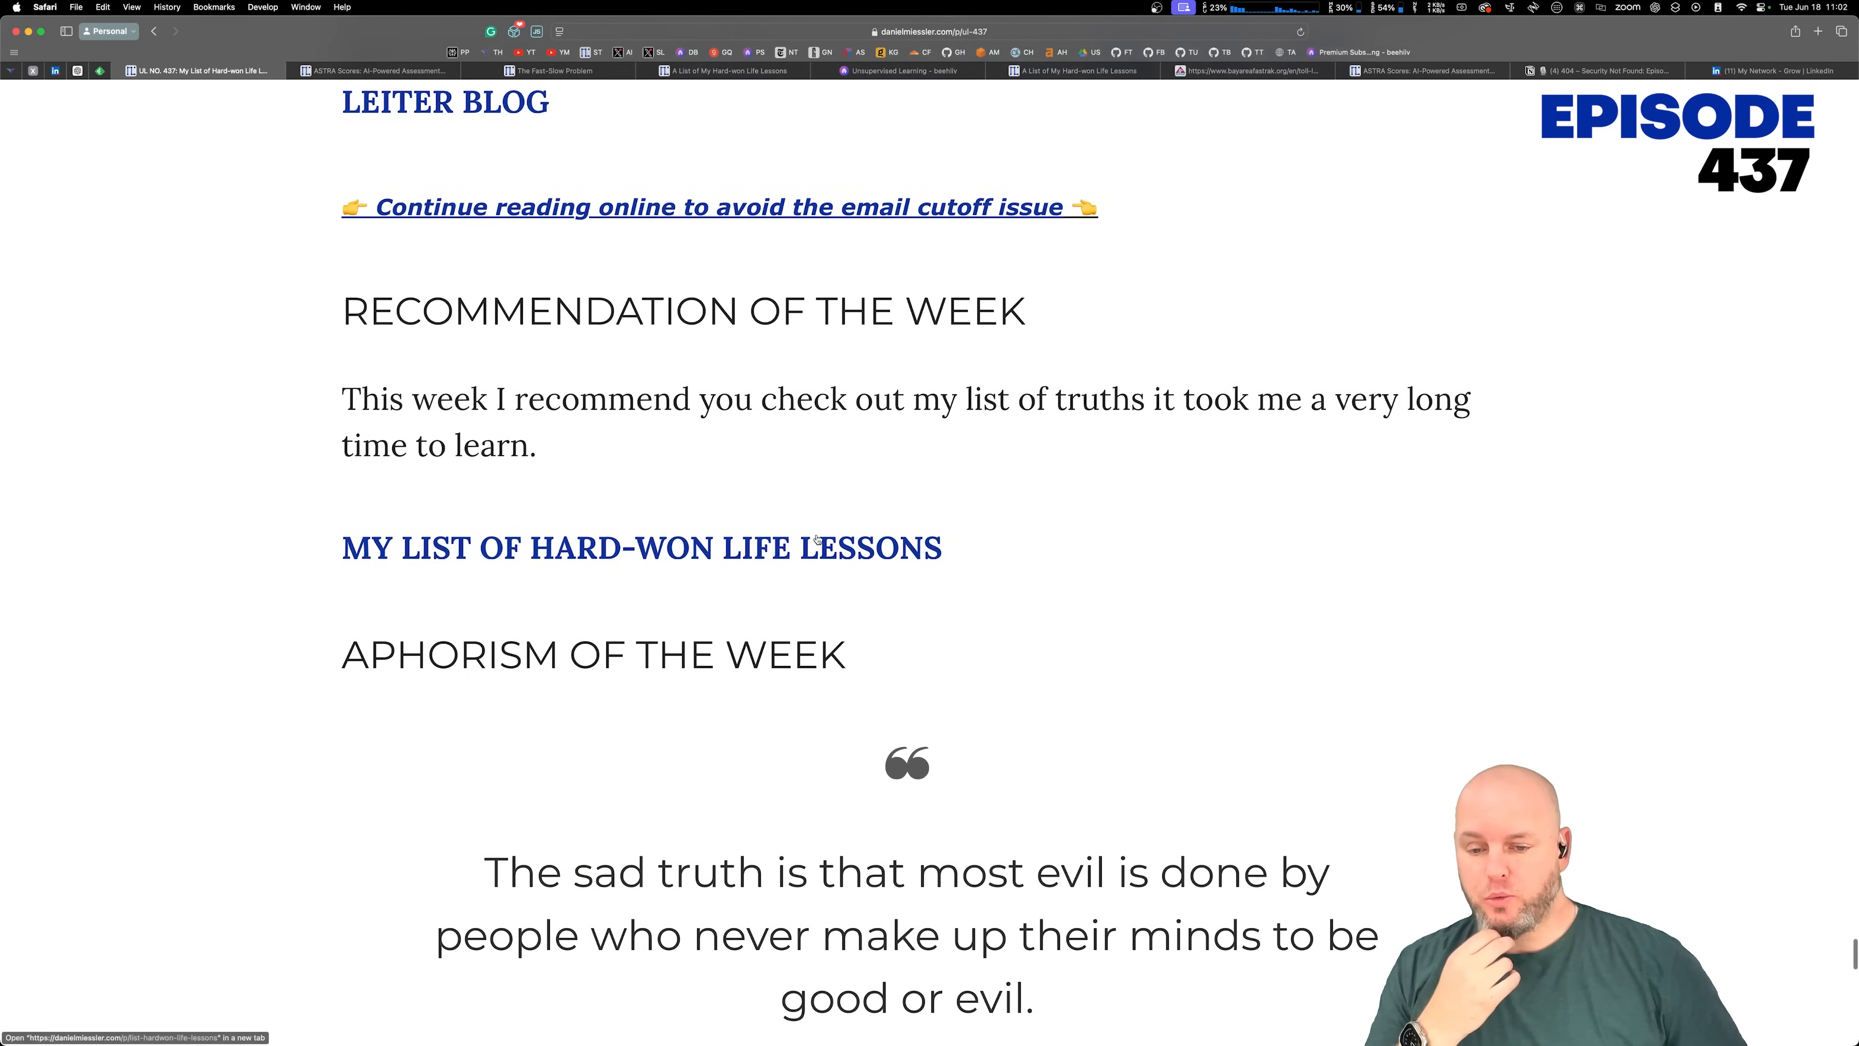
Step: Highlight the Hannah Arendt aphorism about evil while reading it
scroll(down, 3)
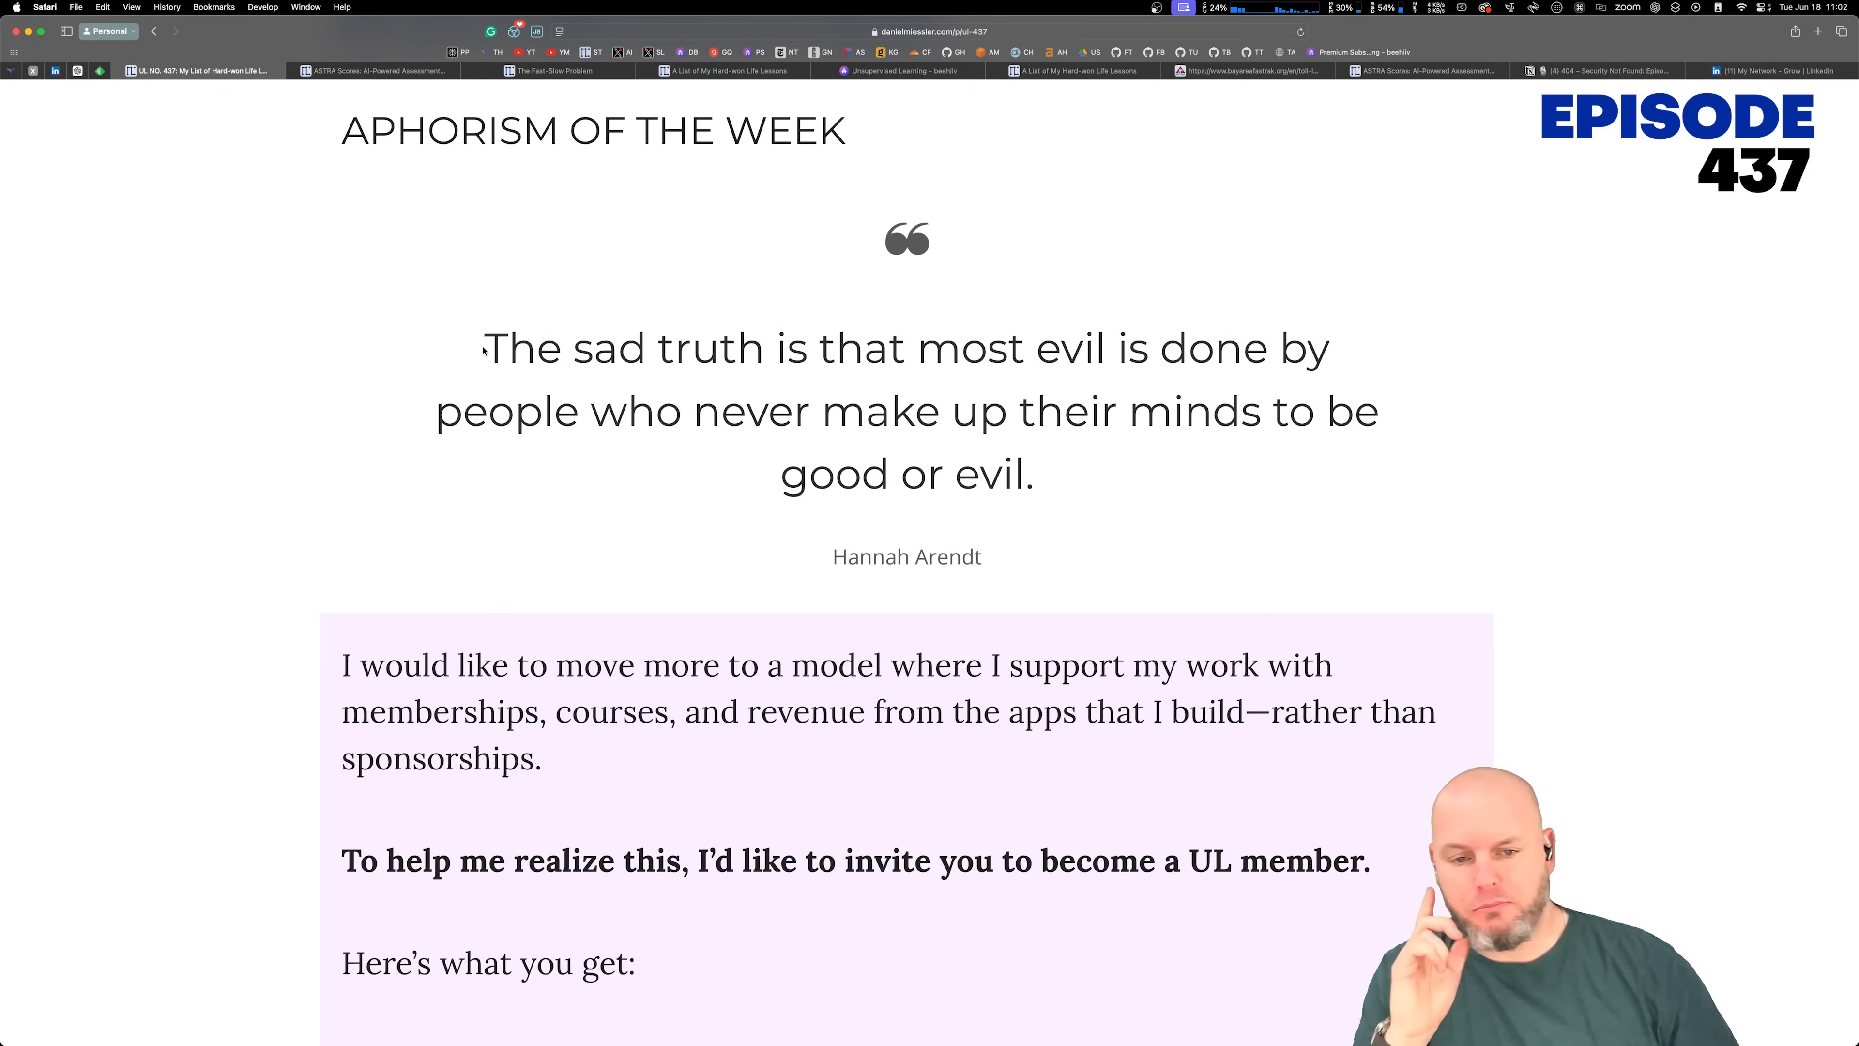
drag(486, 348, 982, 410)
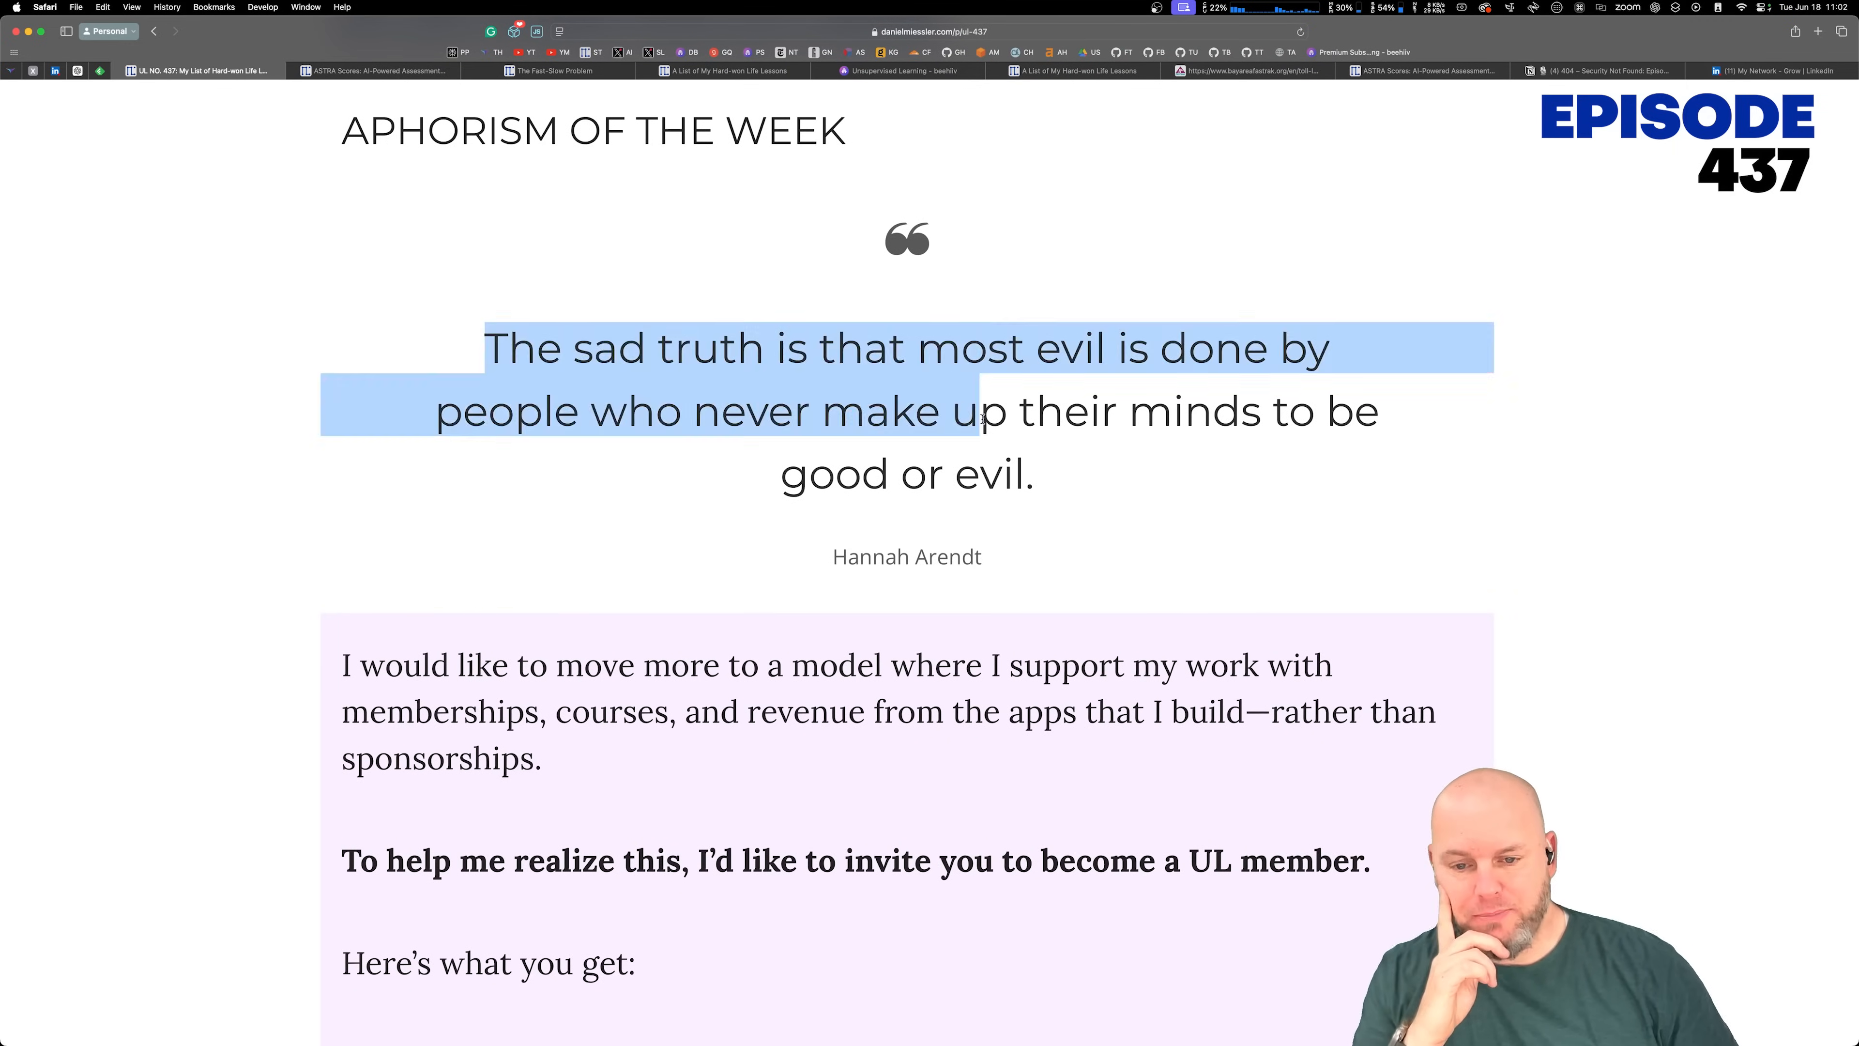